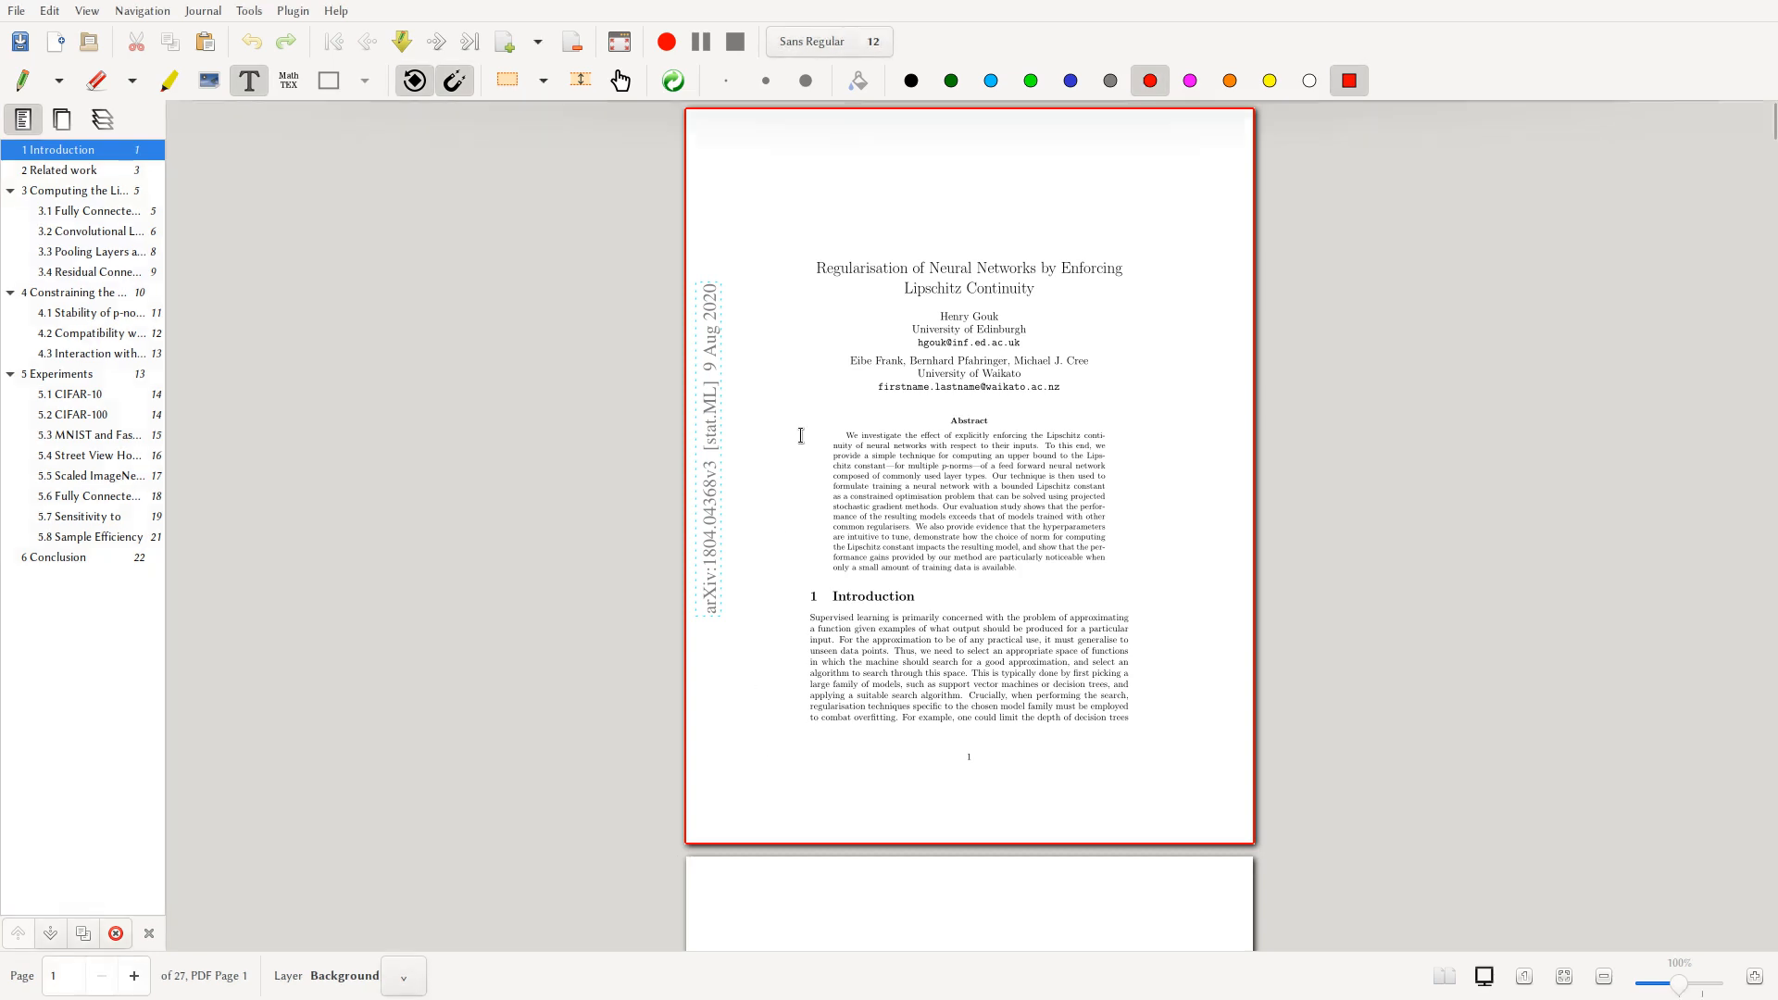
mouse_move(1593, 809)
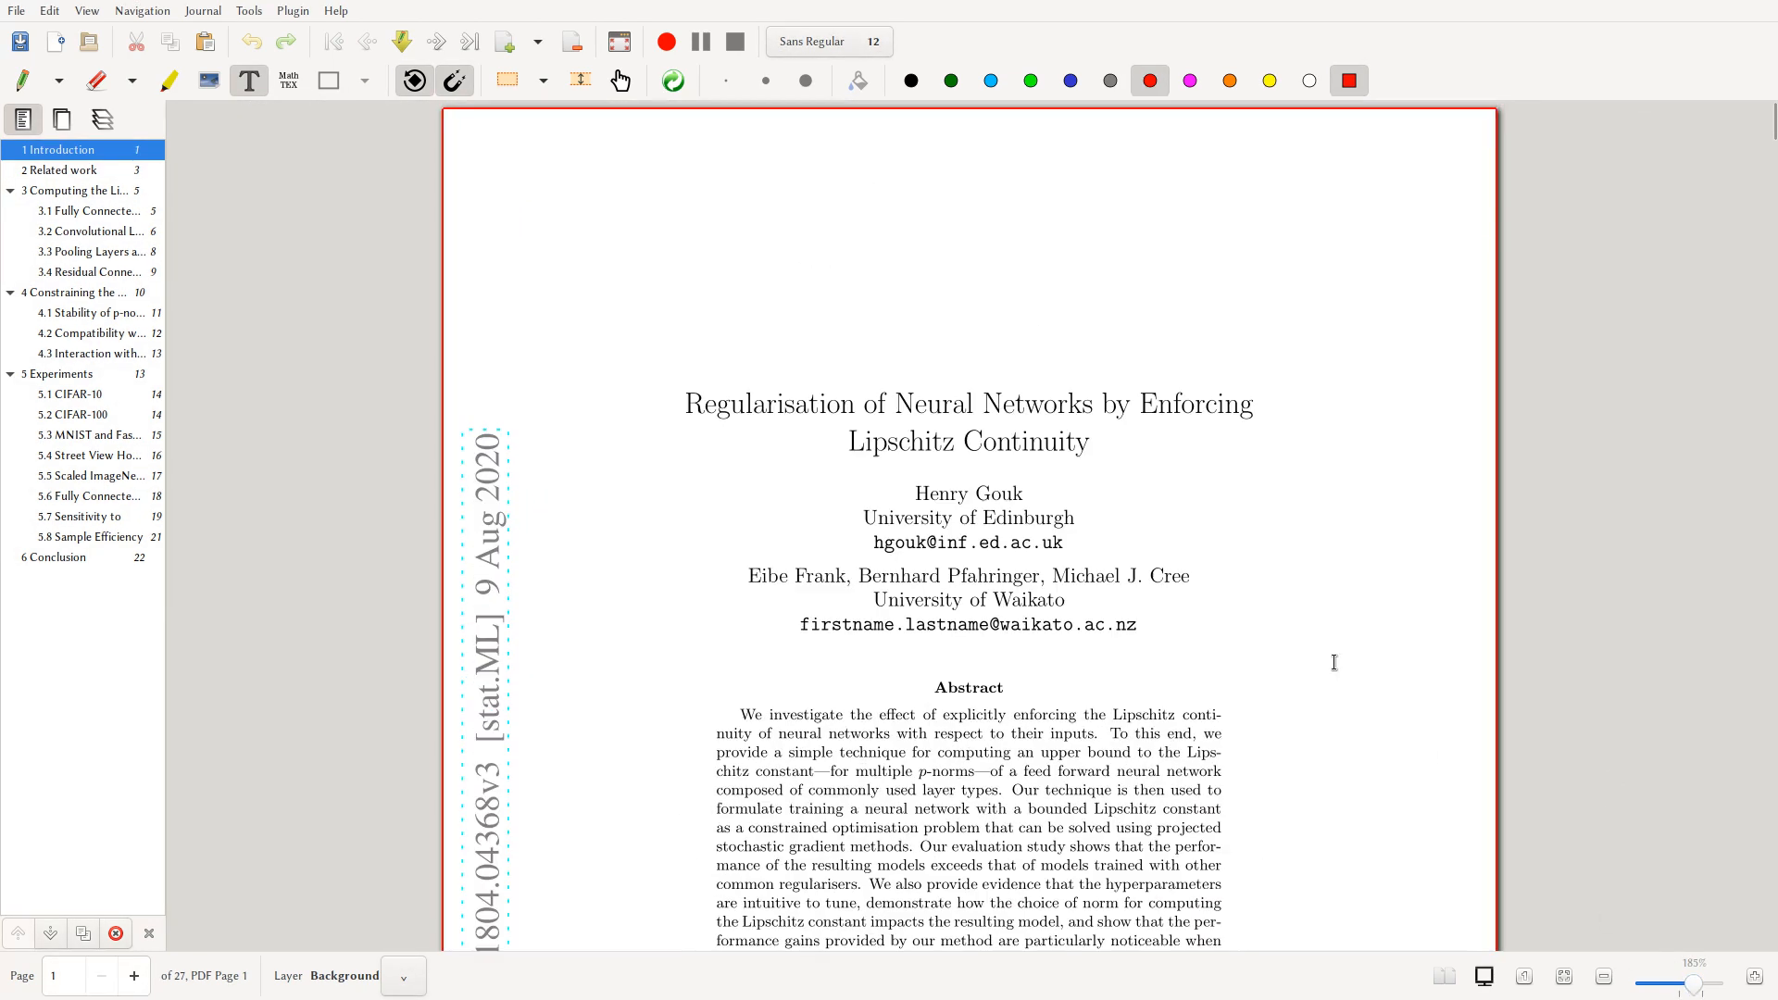
mouse_move(759, 587)
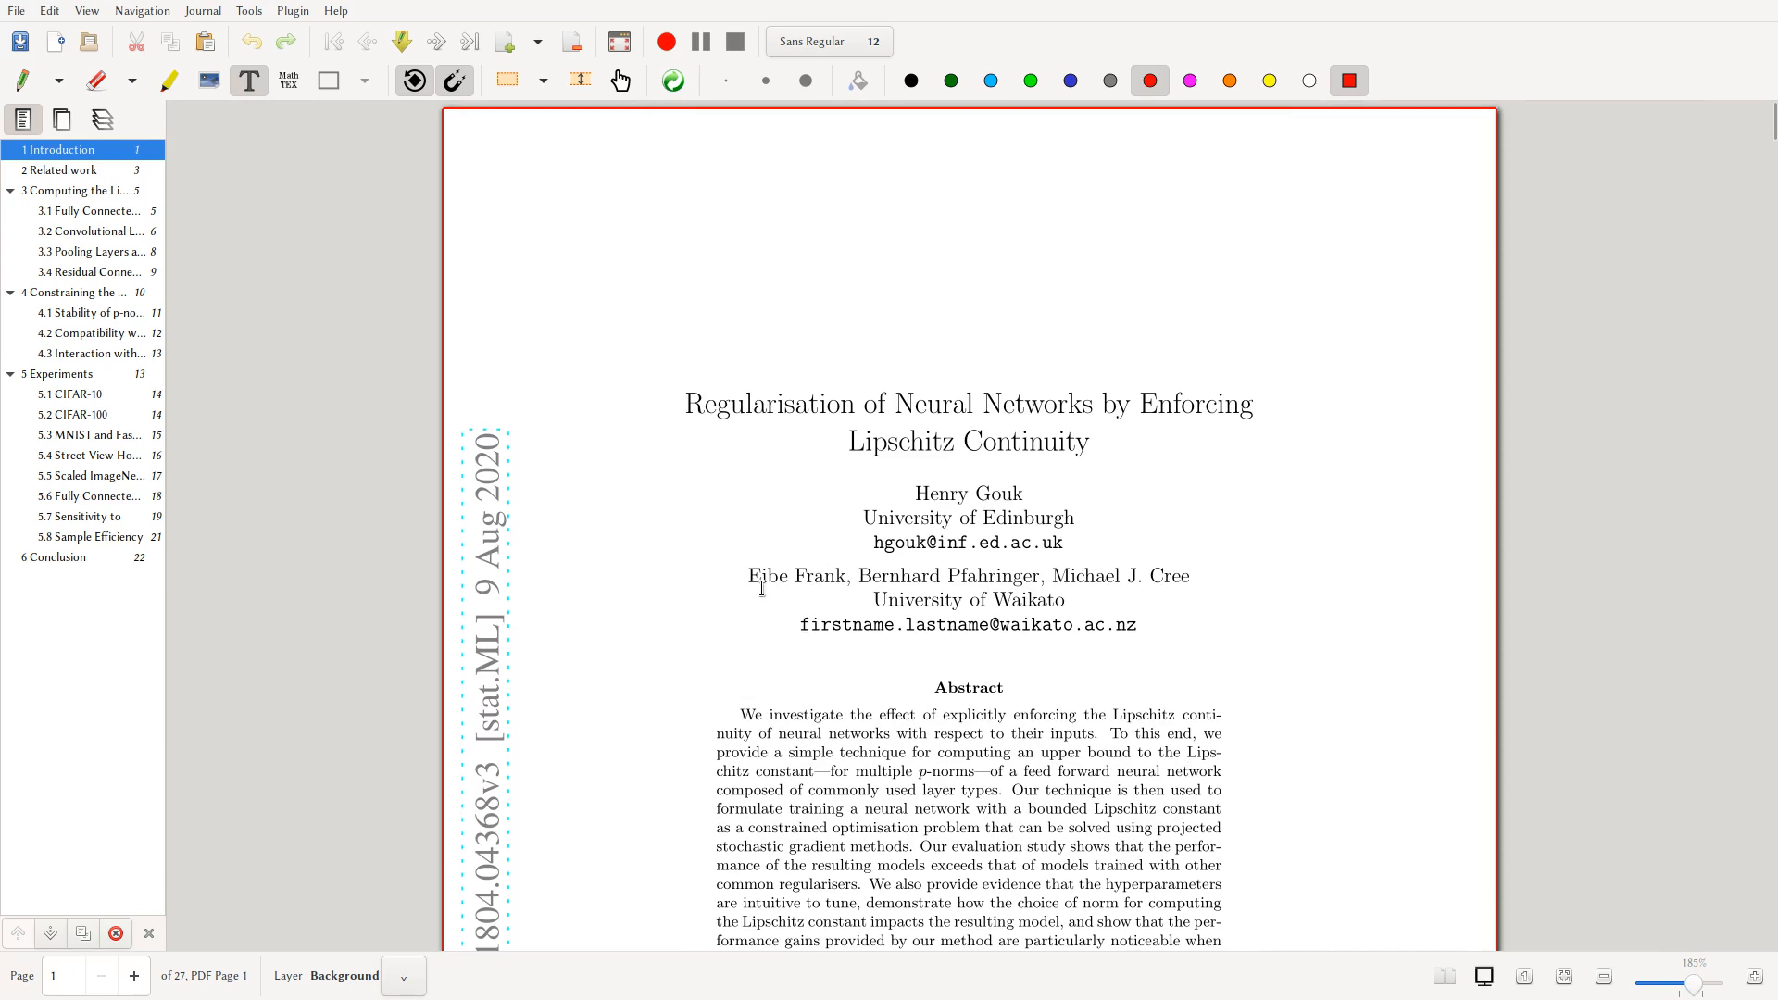
mouse_move(977, 599)
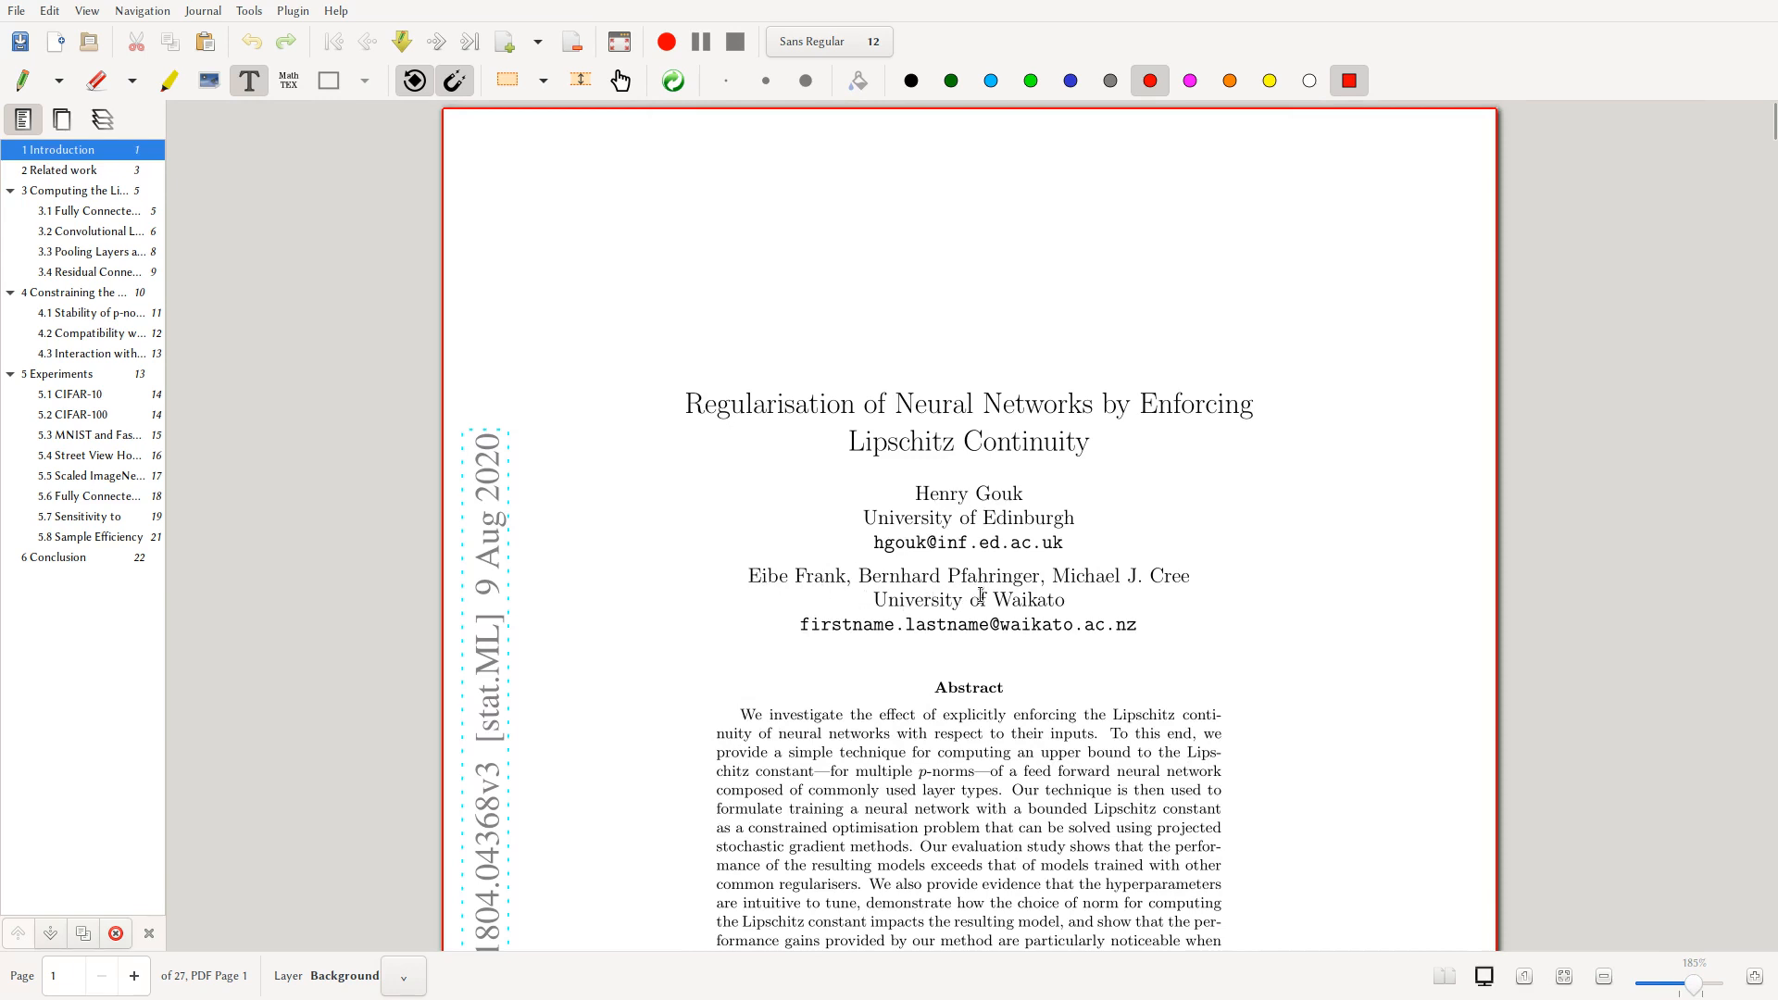
mouse_move(1170, 589)
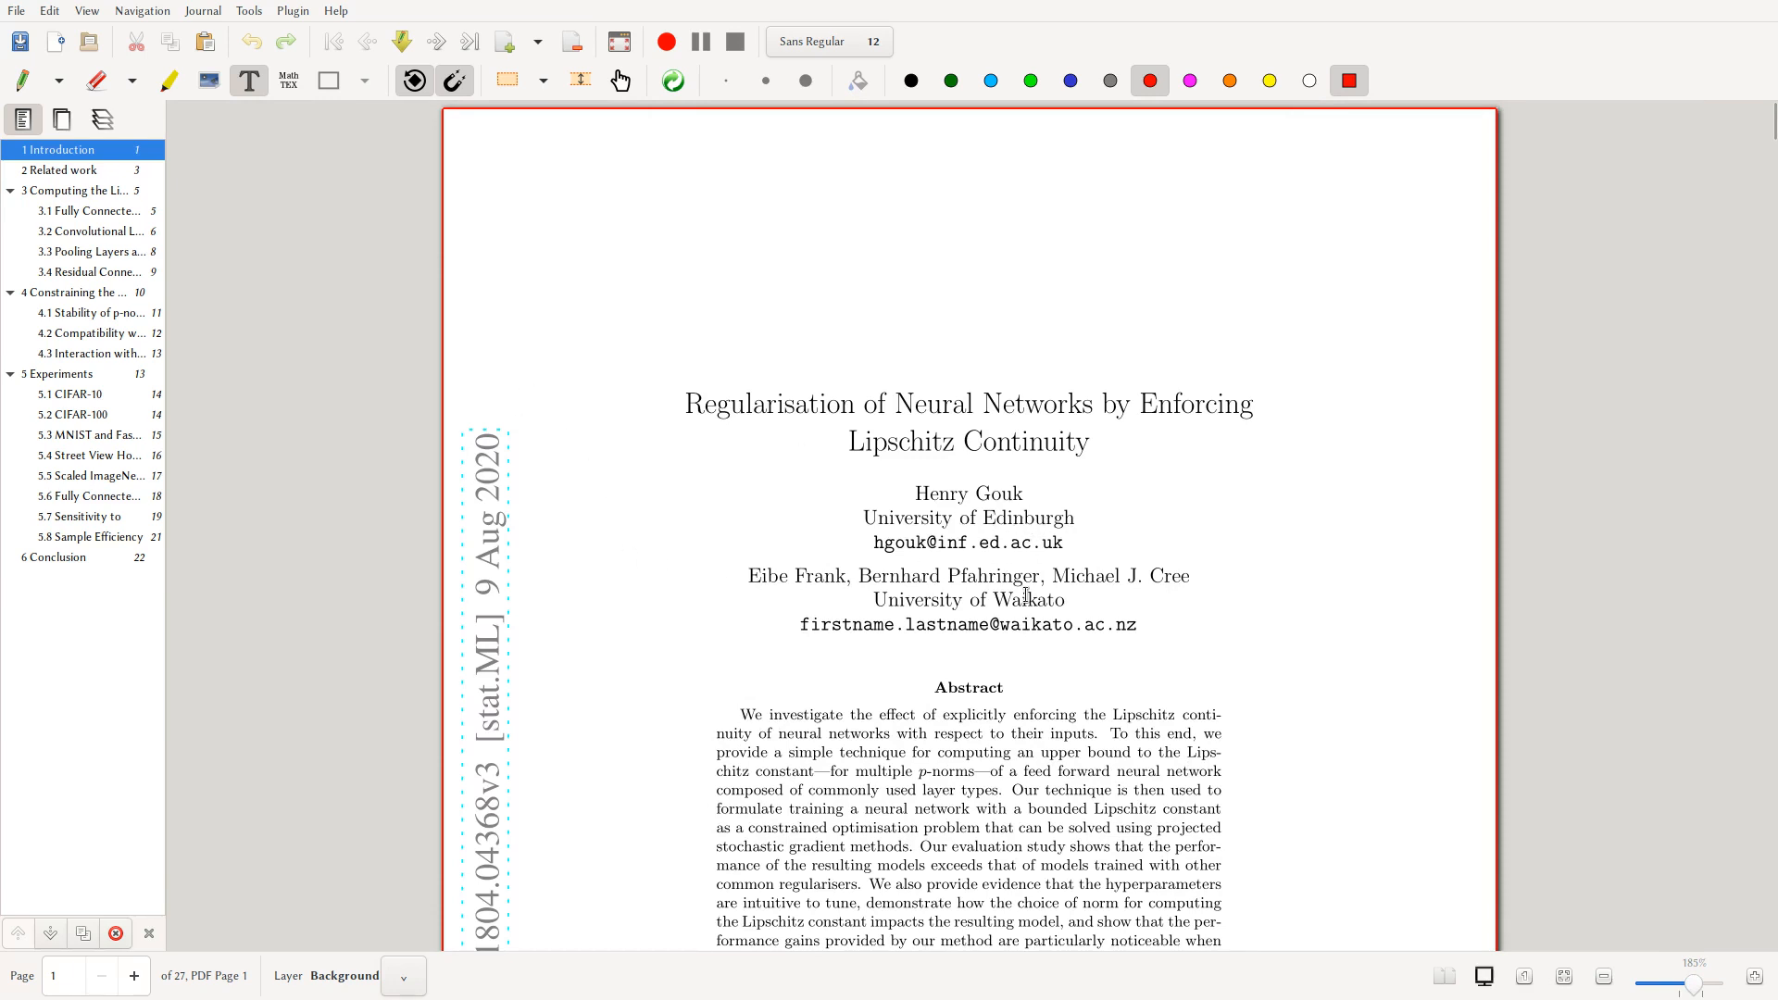
mouse_move(220, 372)
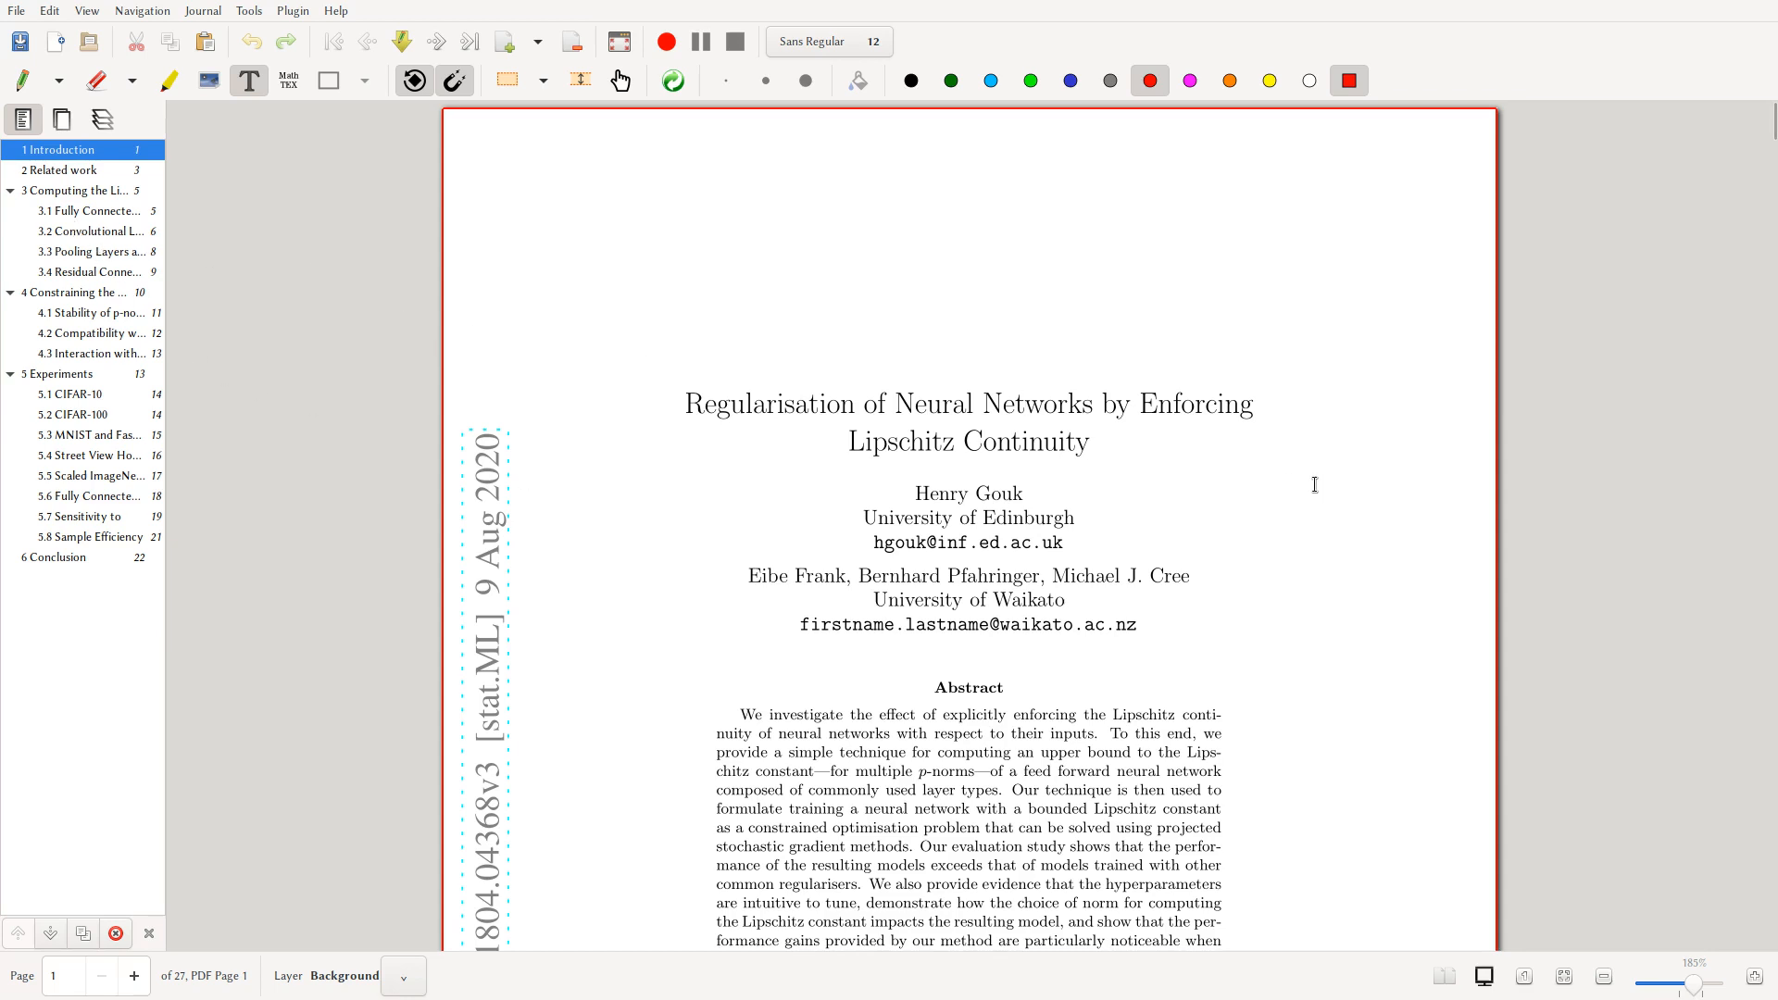
- Scroll around the title page and abstract while settling on a readable zoom level
scroll(down, 3)
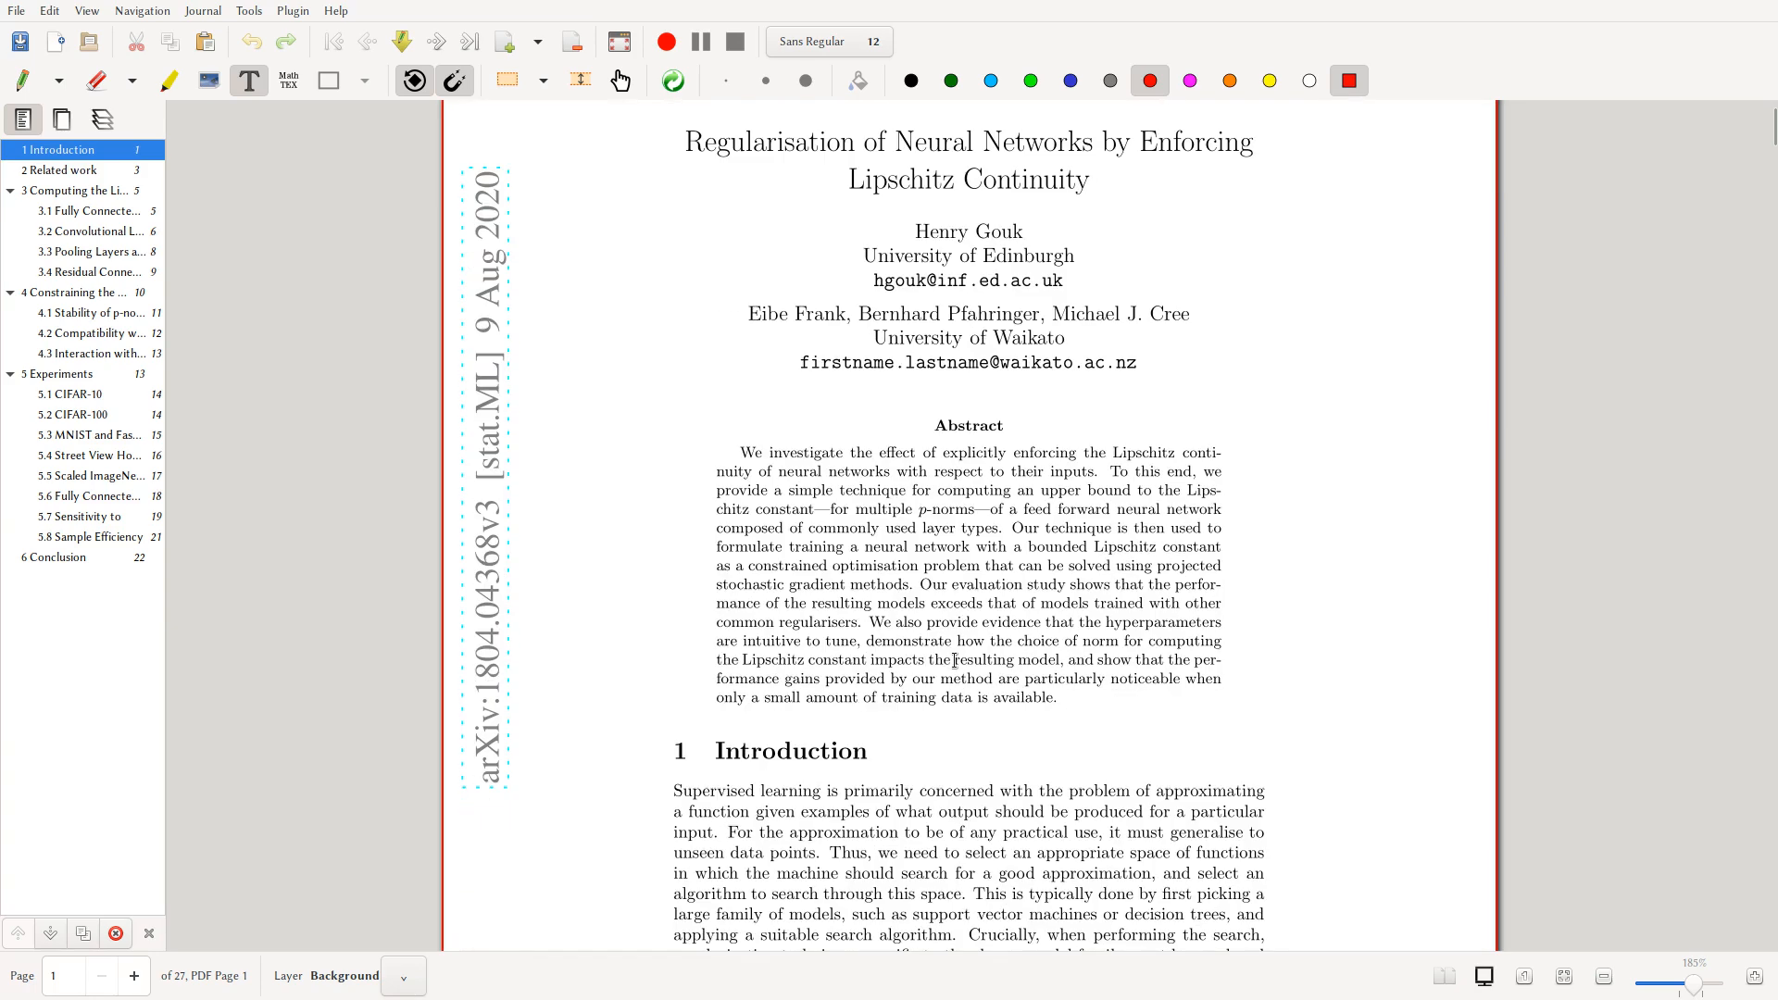
scroll(up, 3)
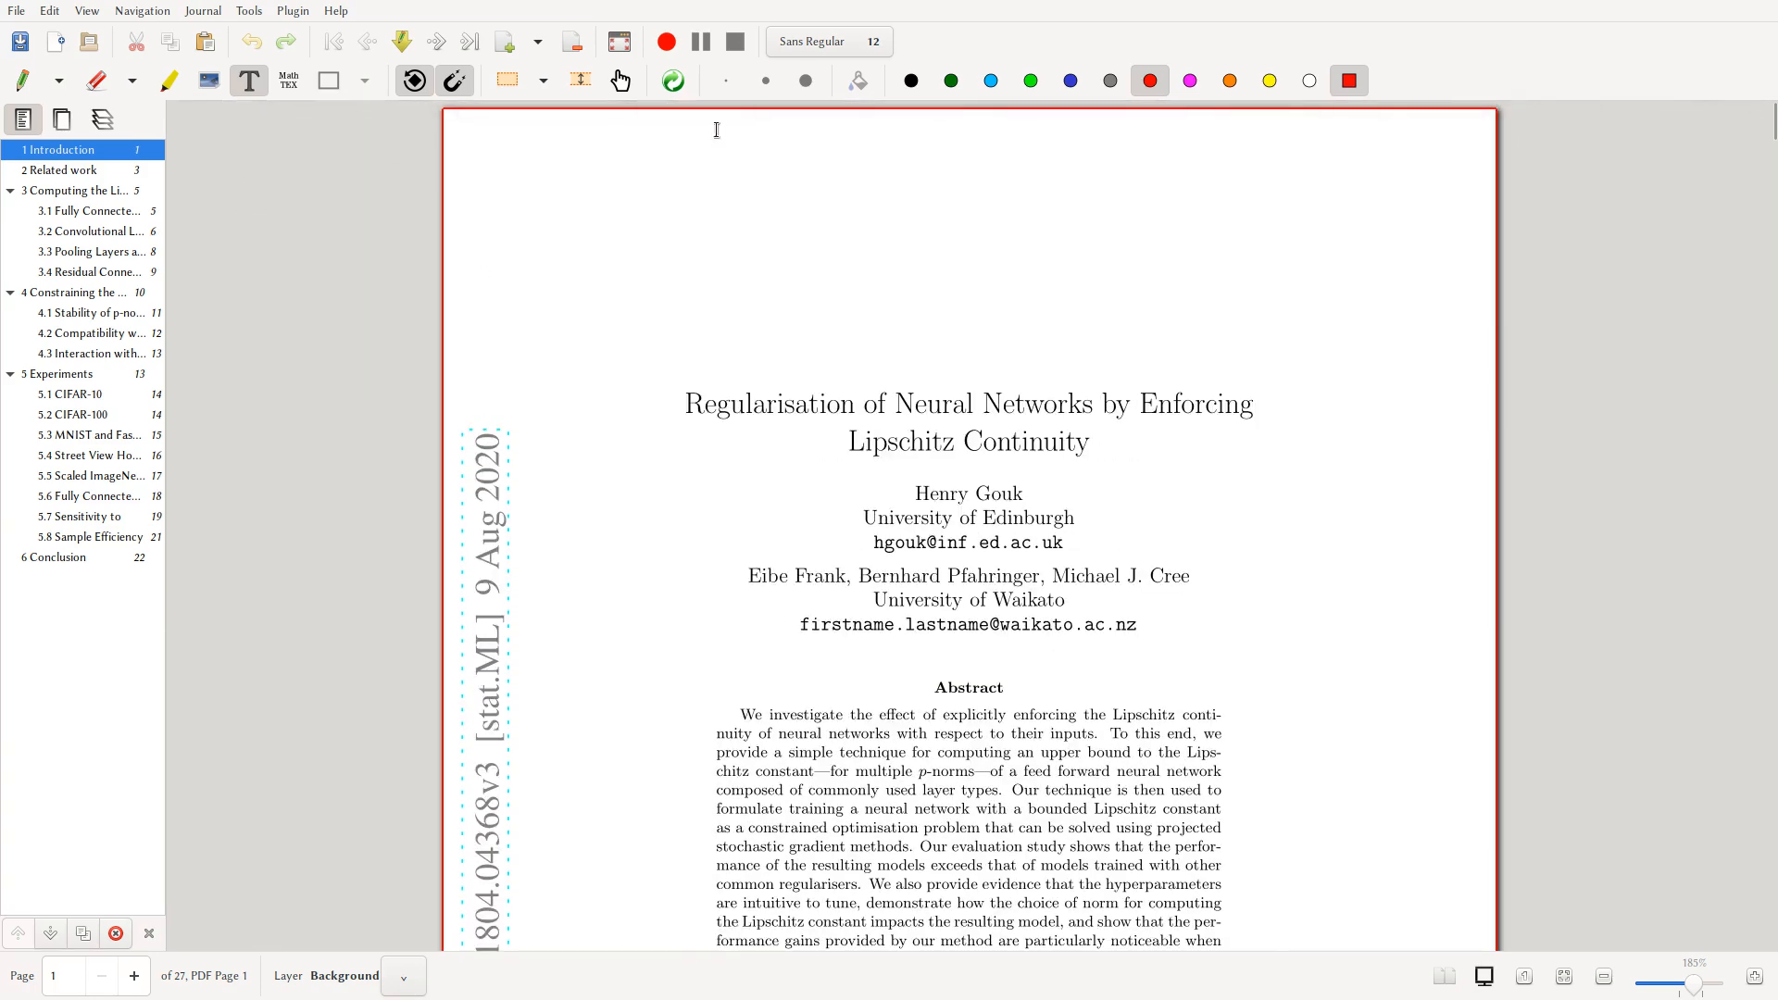
mouse_move(832, 333)
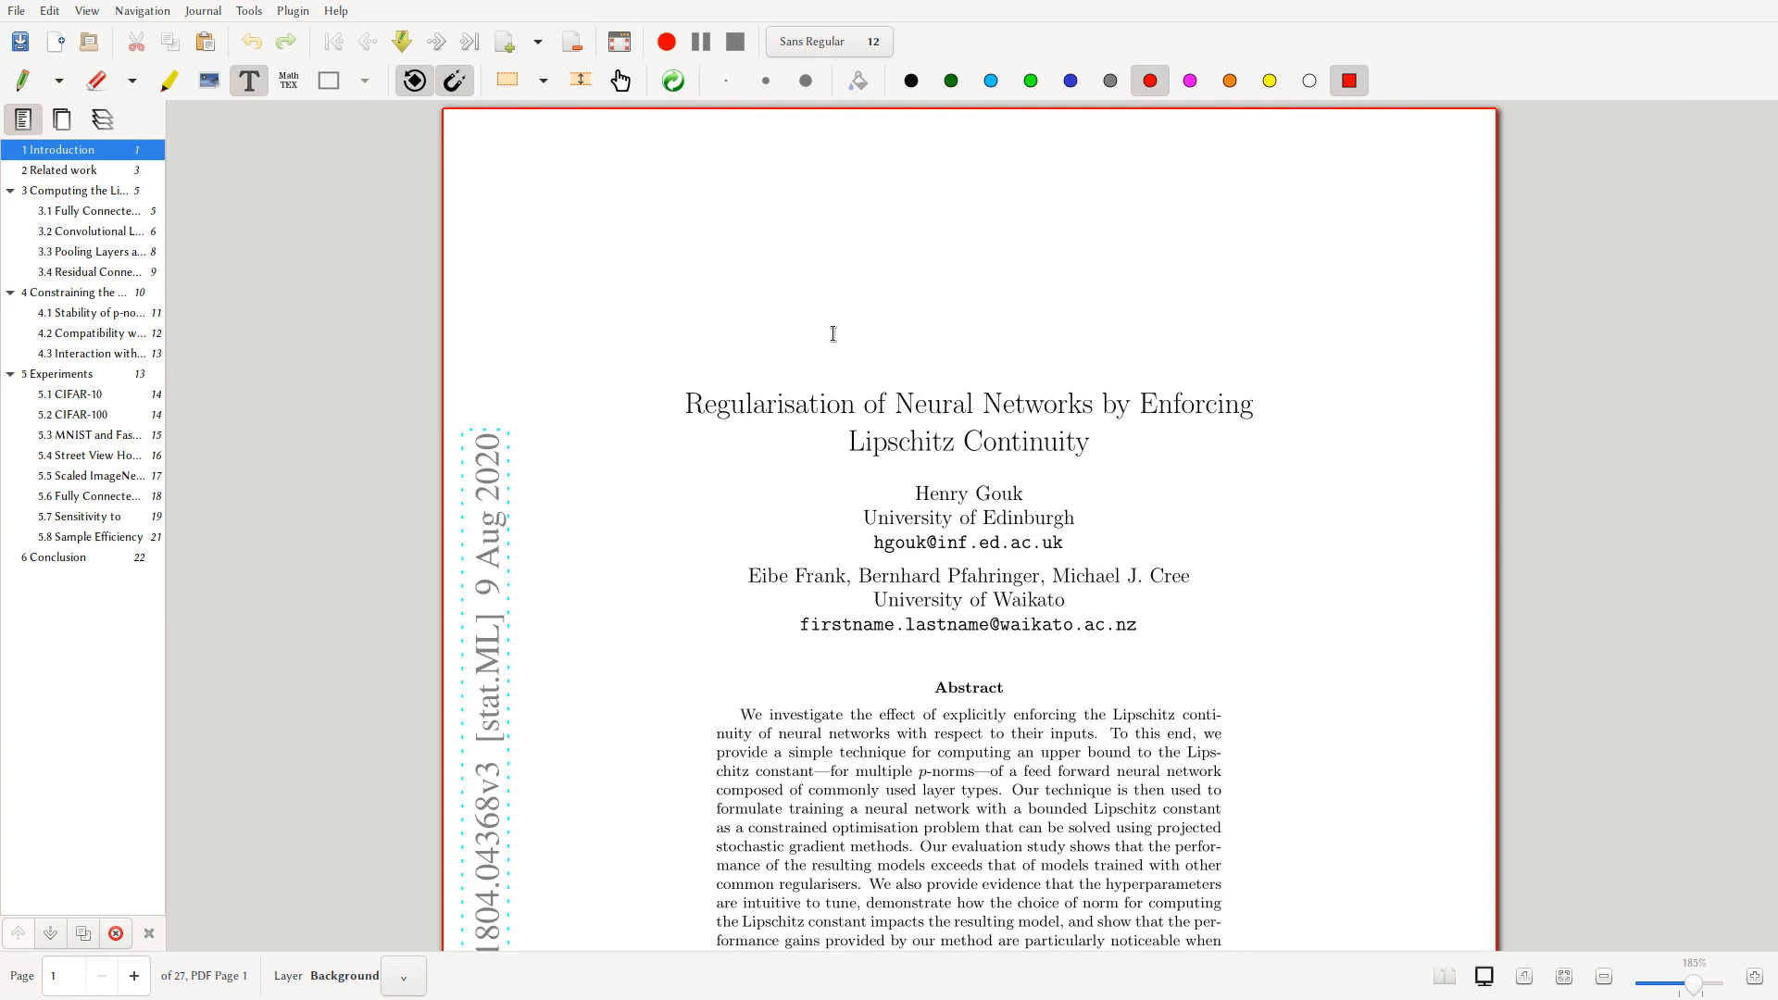
scroll(down, 3)
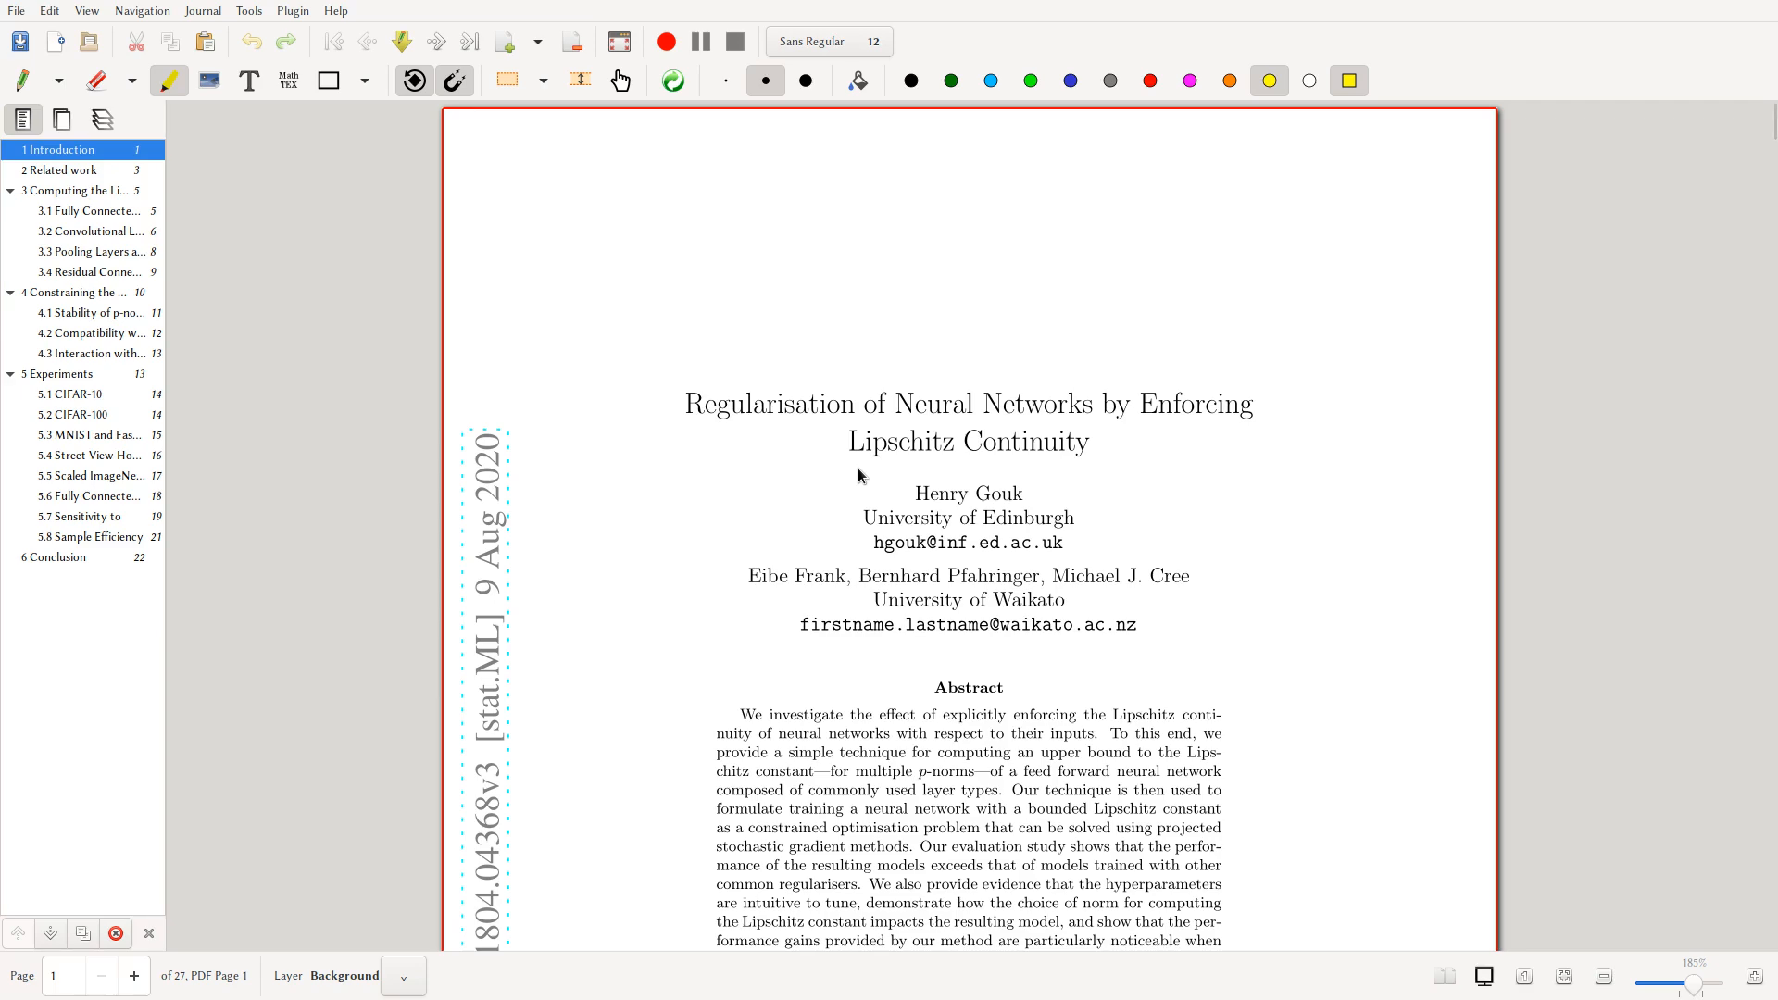
mouse_move(1098, 531)
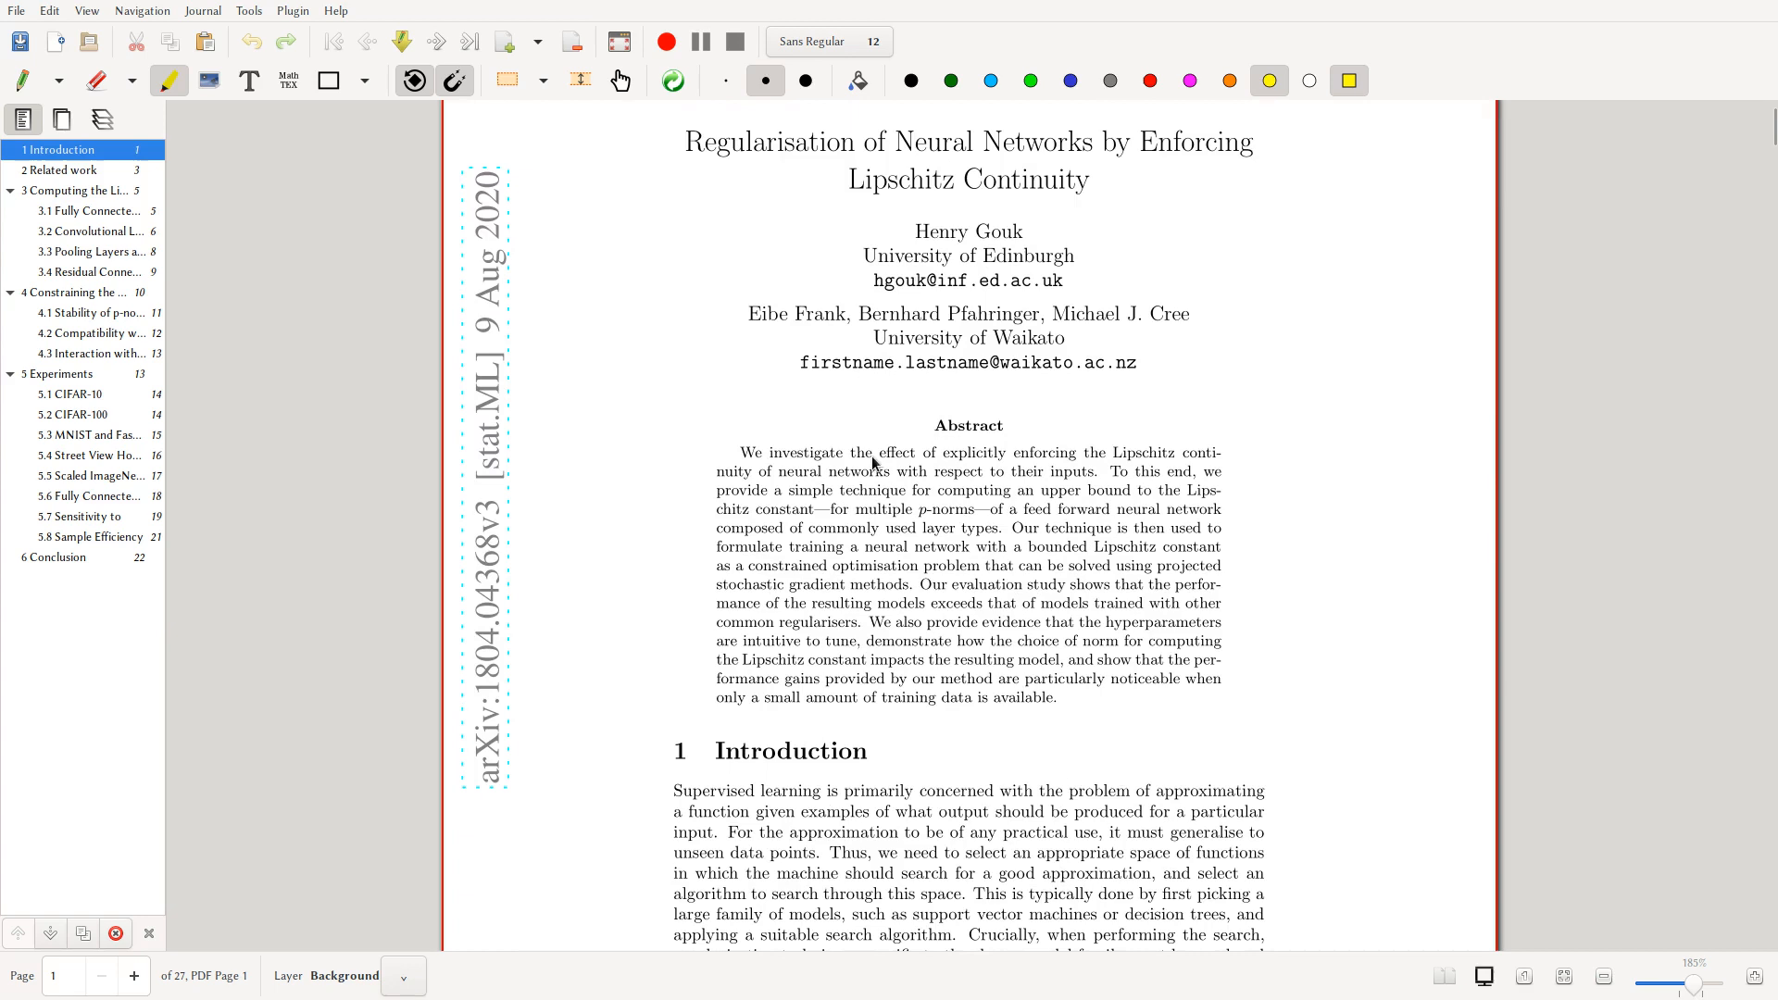
mouse_move(1015, 462)
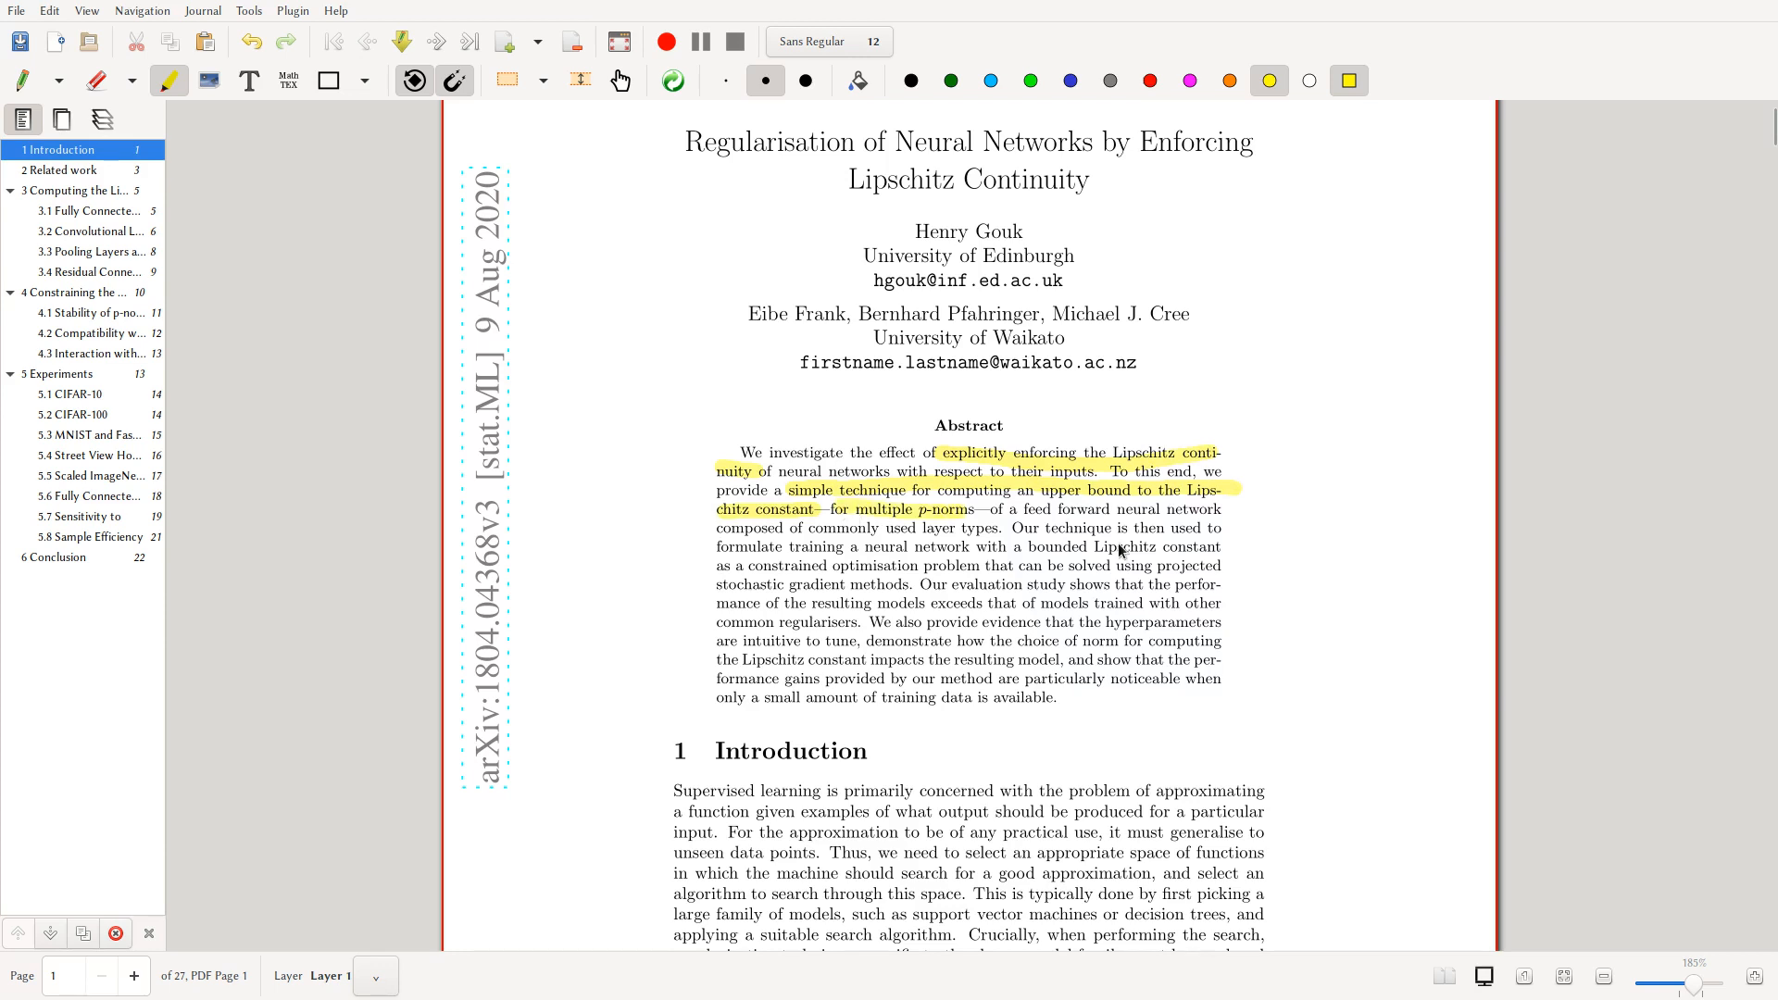
mouse_move(882, 537)
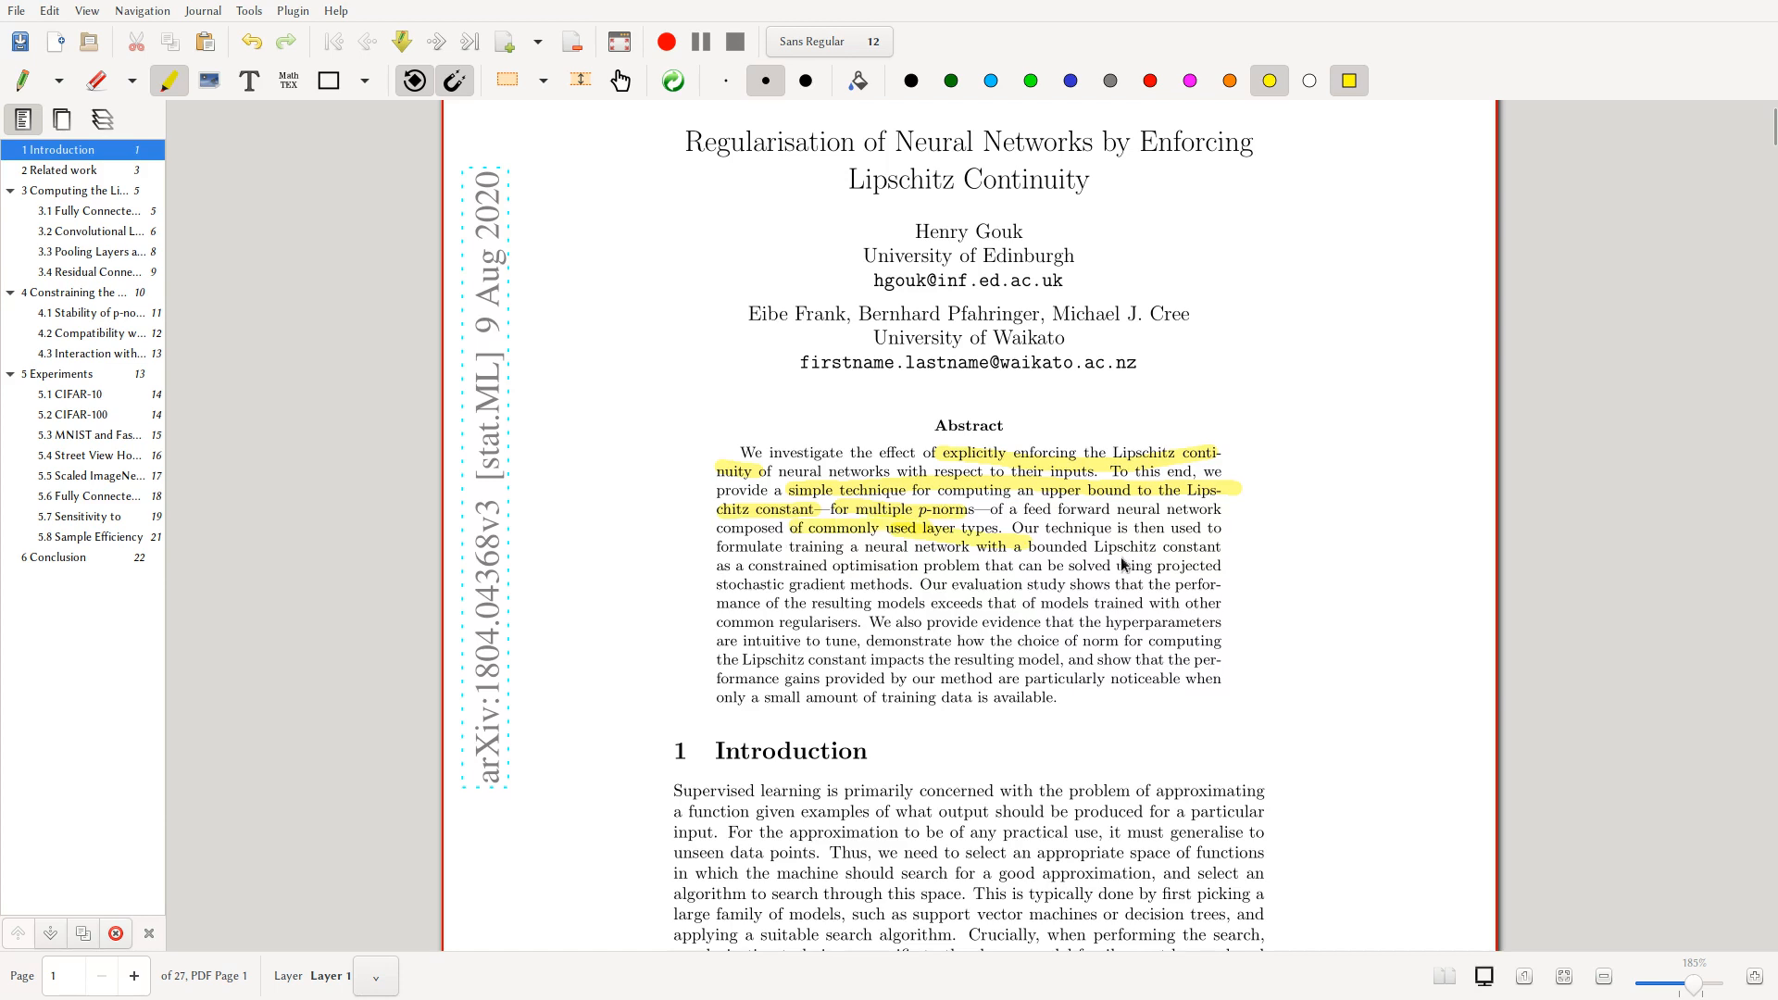
mouse_move(907, 565)
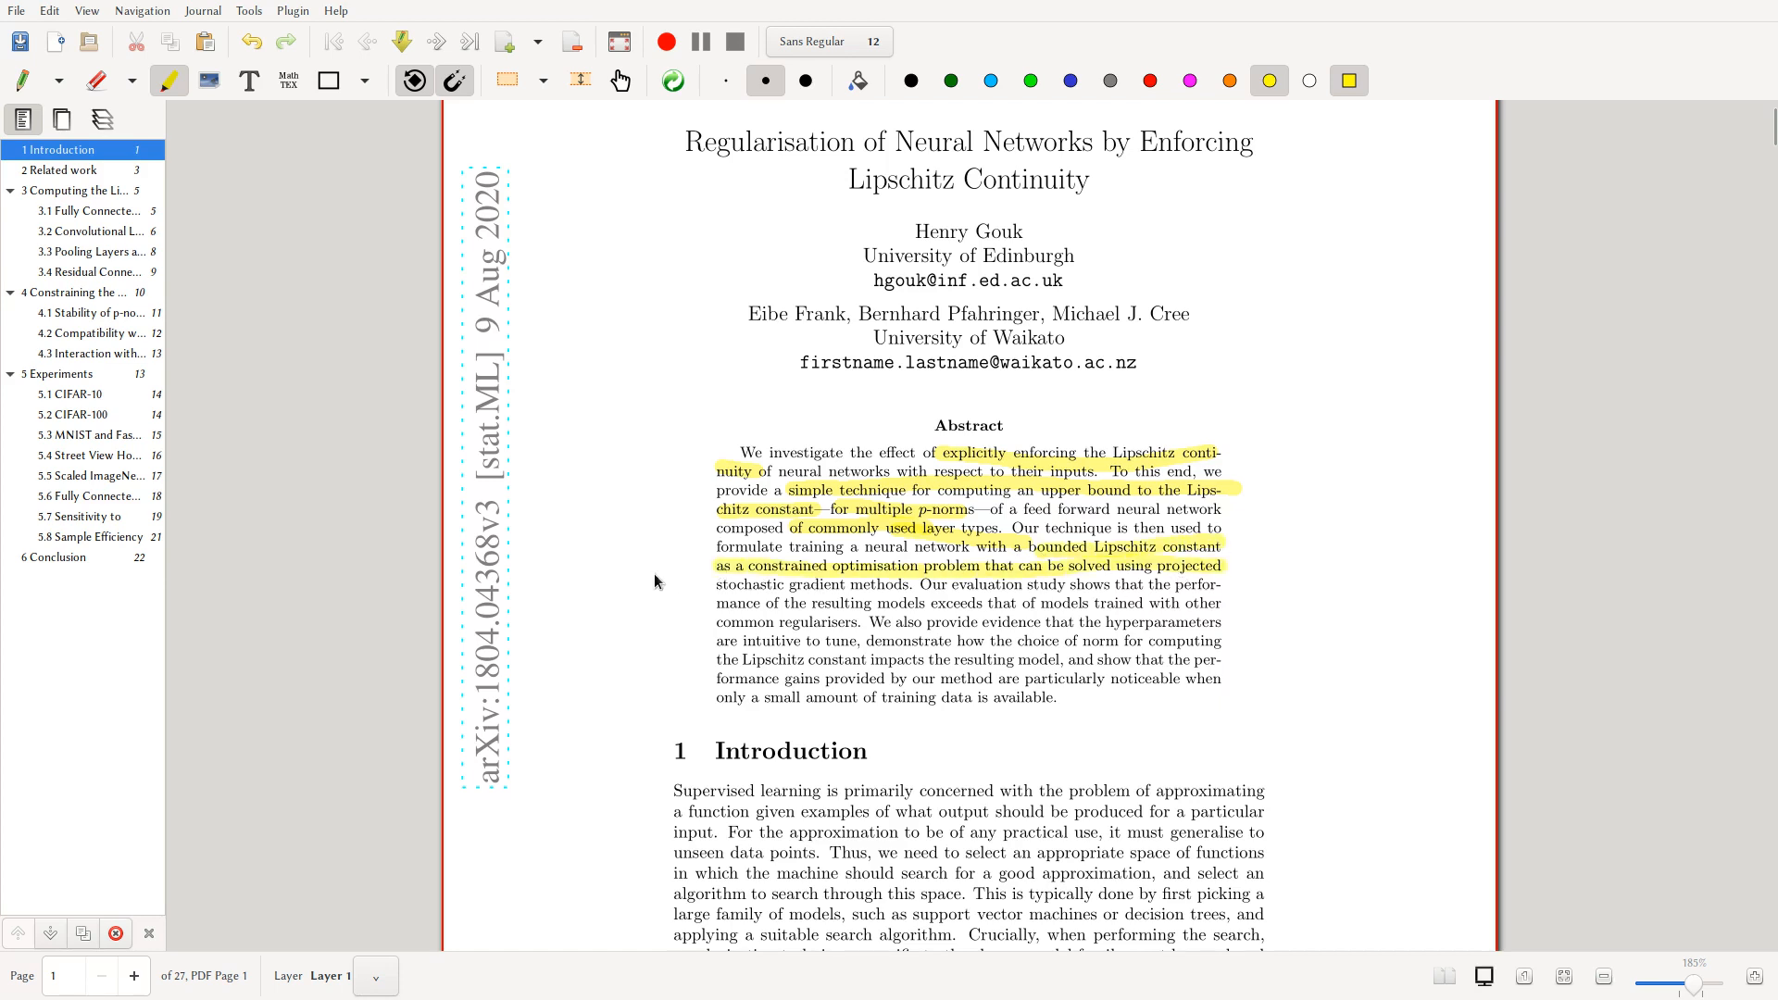
- Scroll down the abstract after highlighting the Lipschitz continuity phrases in yellow
scroll(down, 3)
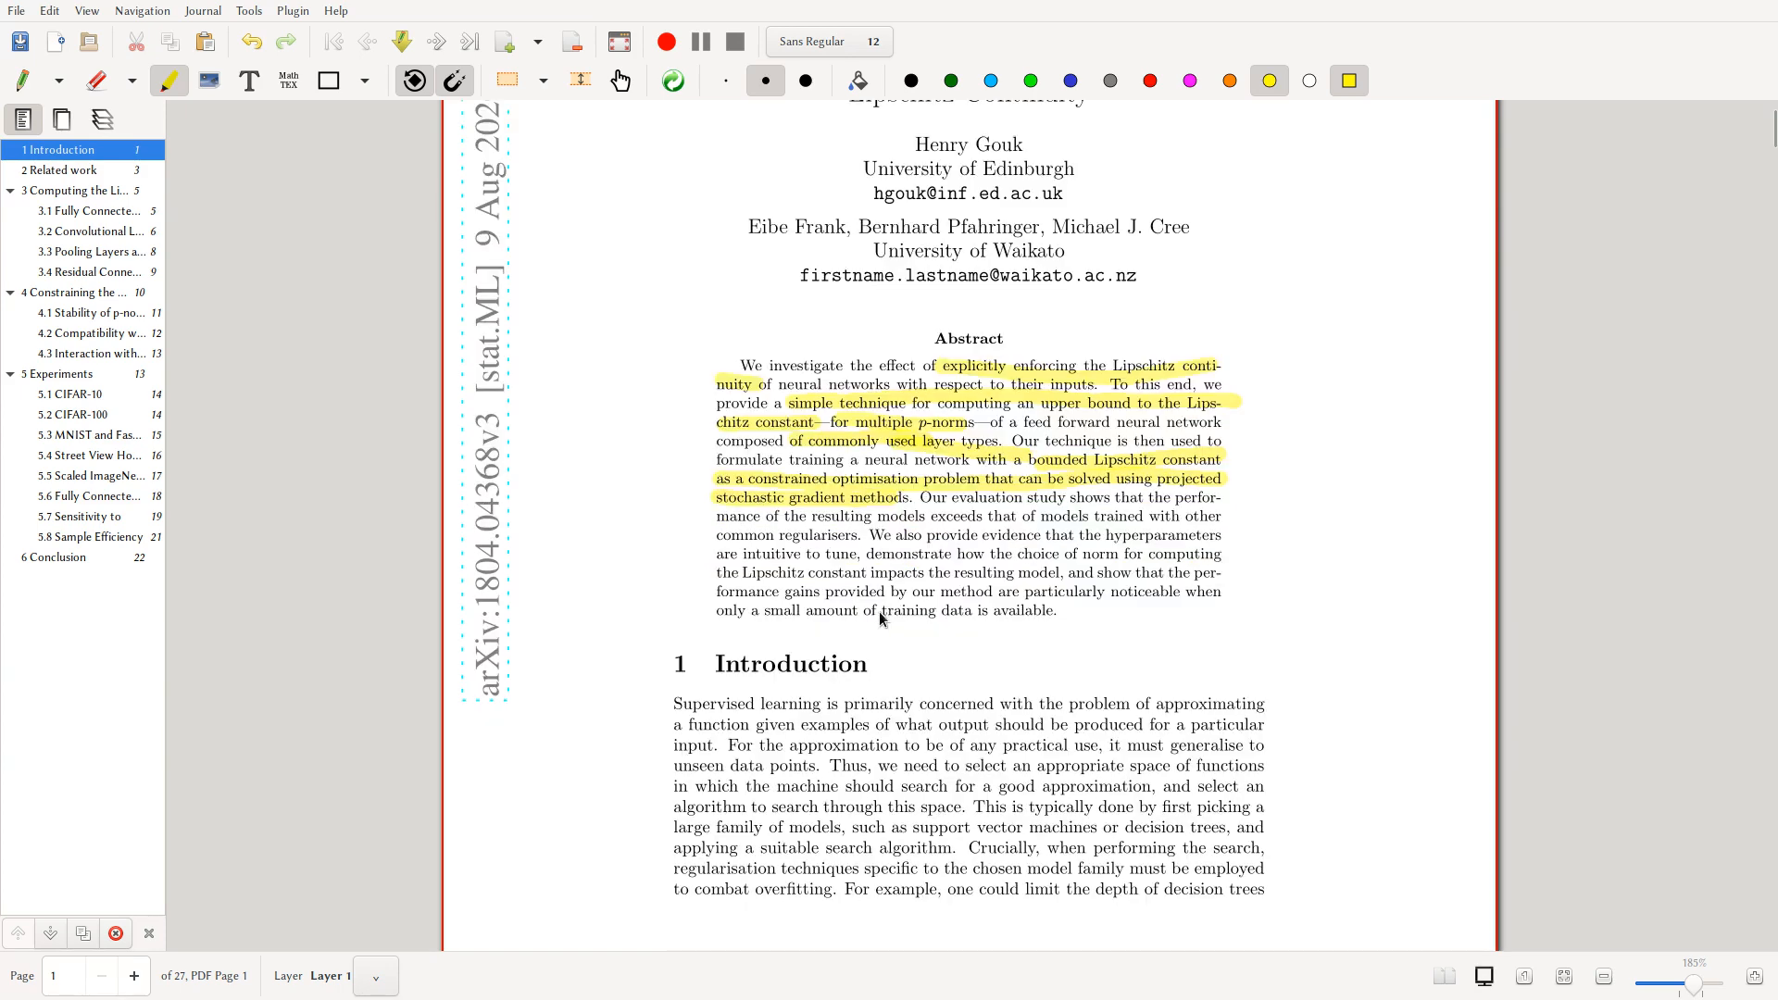
mouse_move(1179, 609)
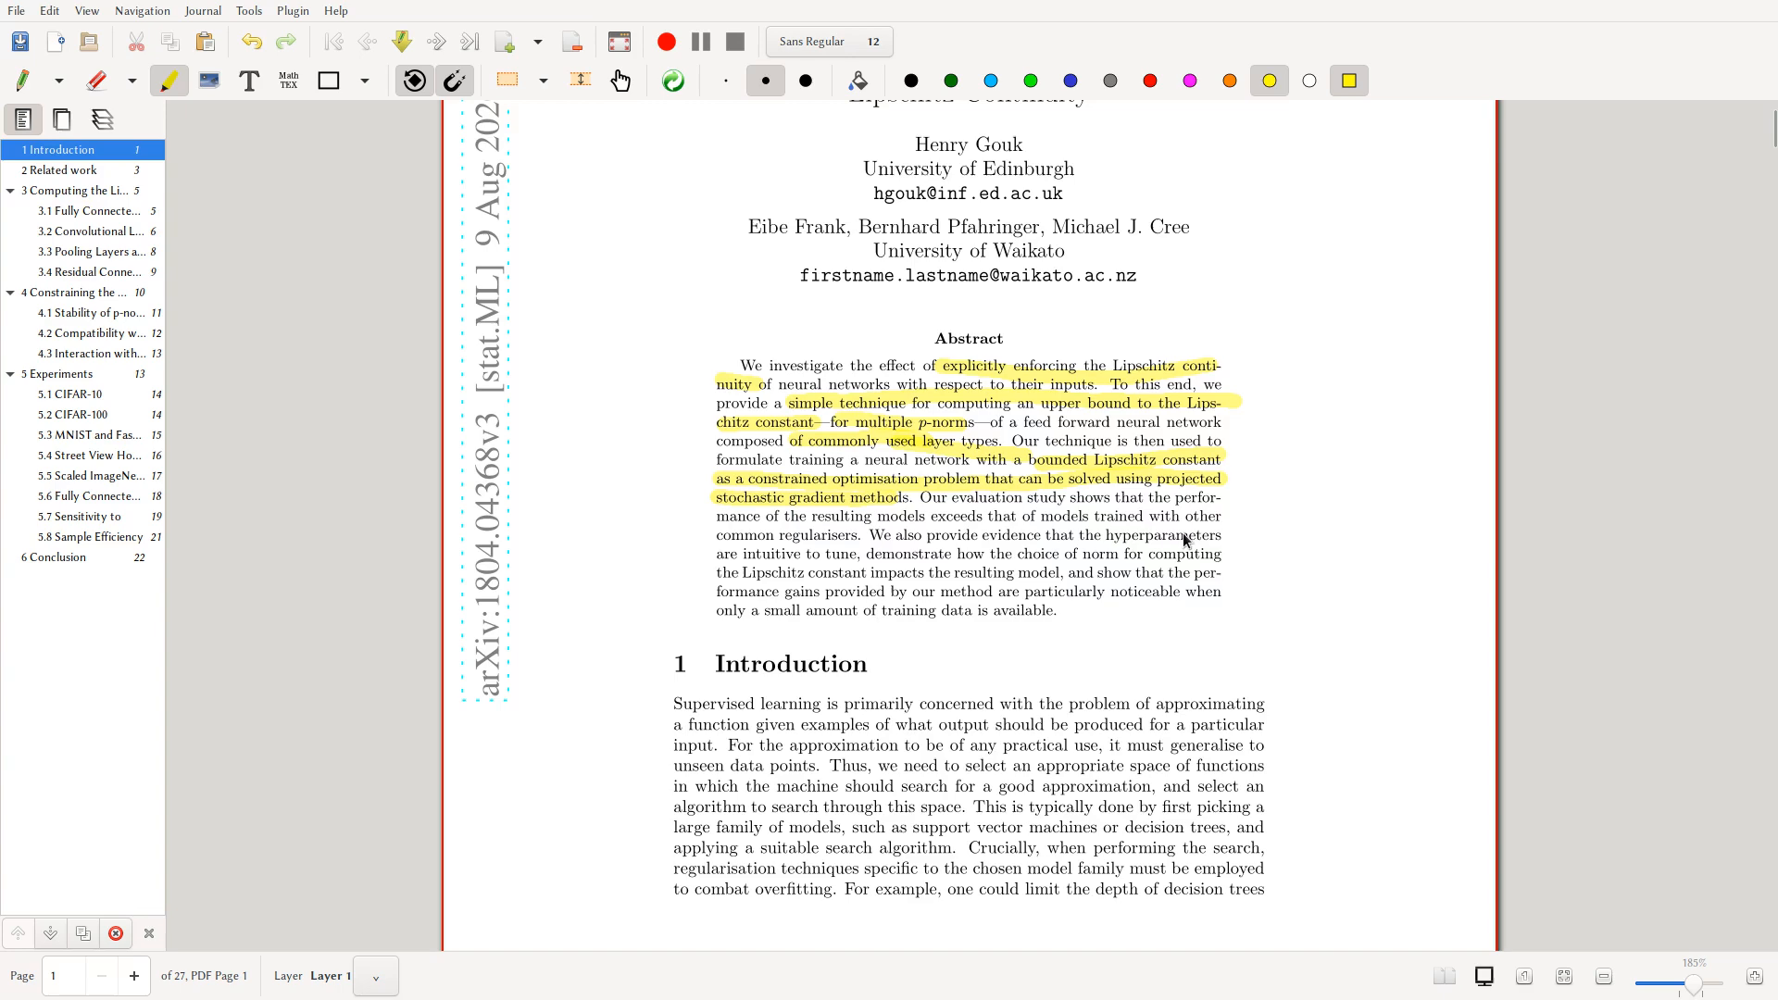
mouse_move(1142, 545)
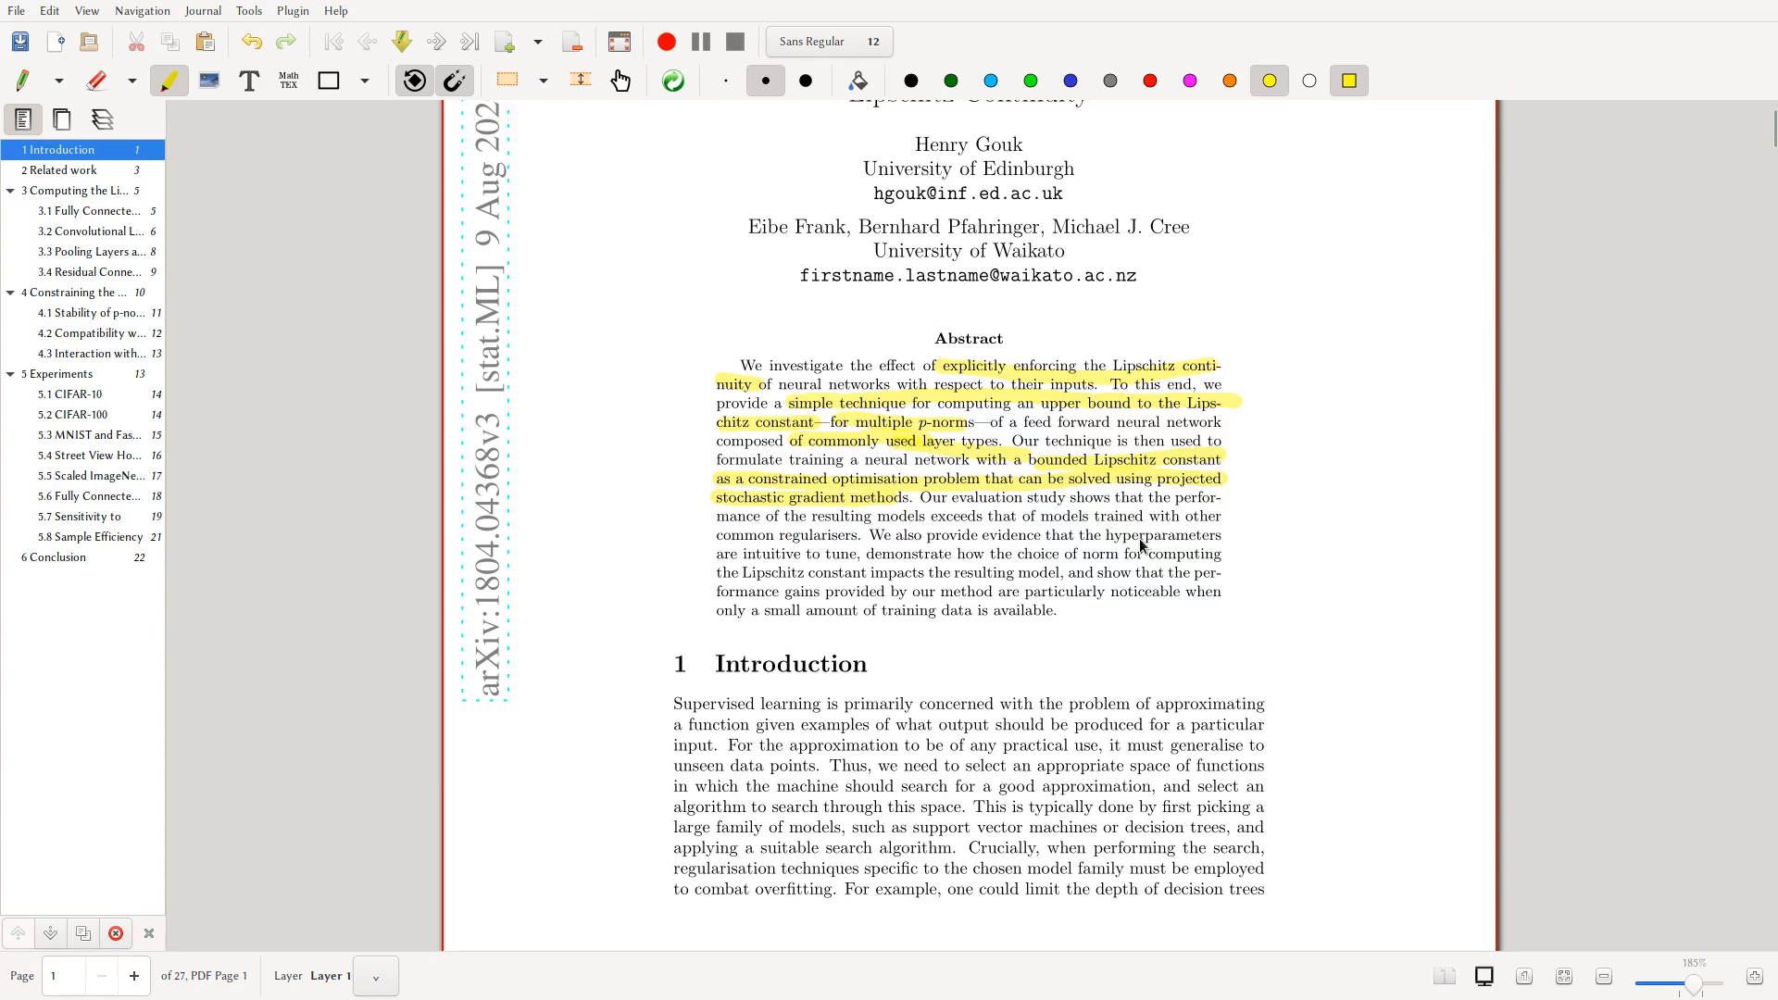
mouse_move(711, 615)
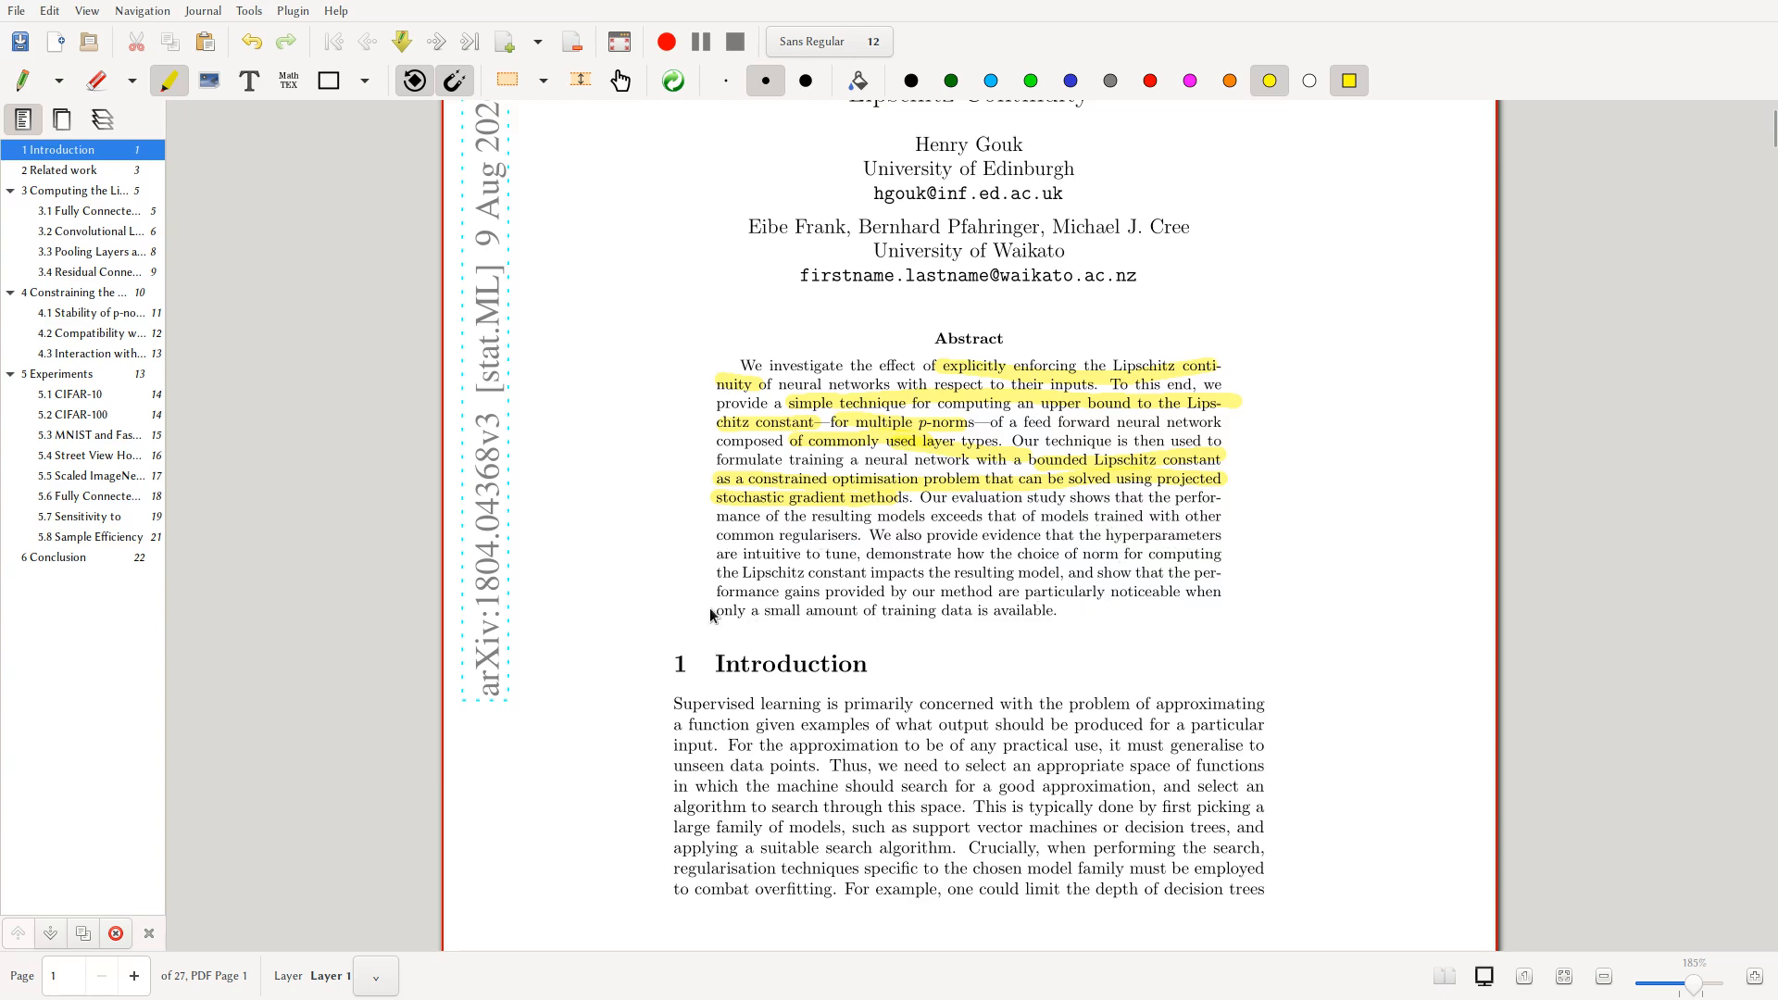
- Scroll past Related work down to Section 3, Computing the Lipschitz Constant
scroll(down, 3)
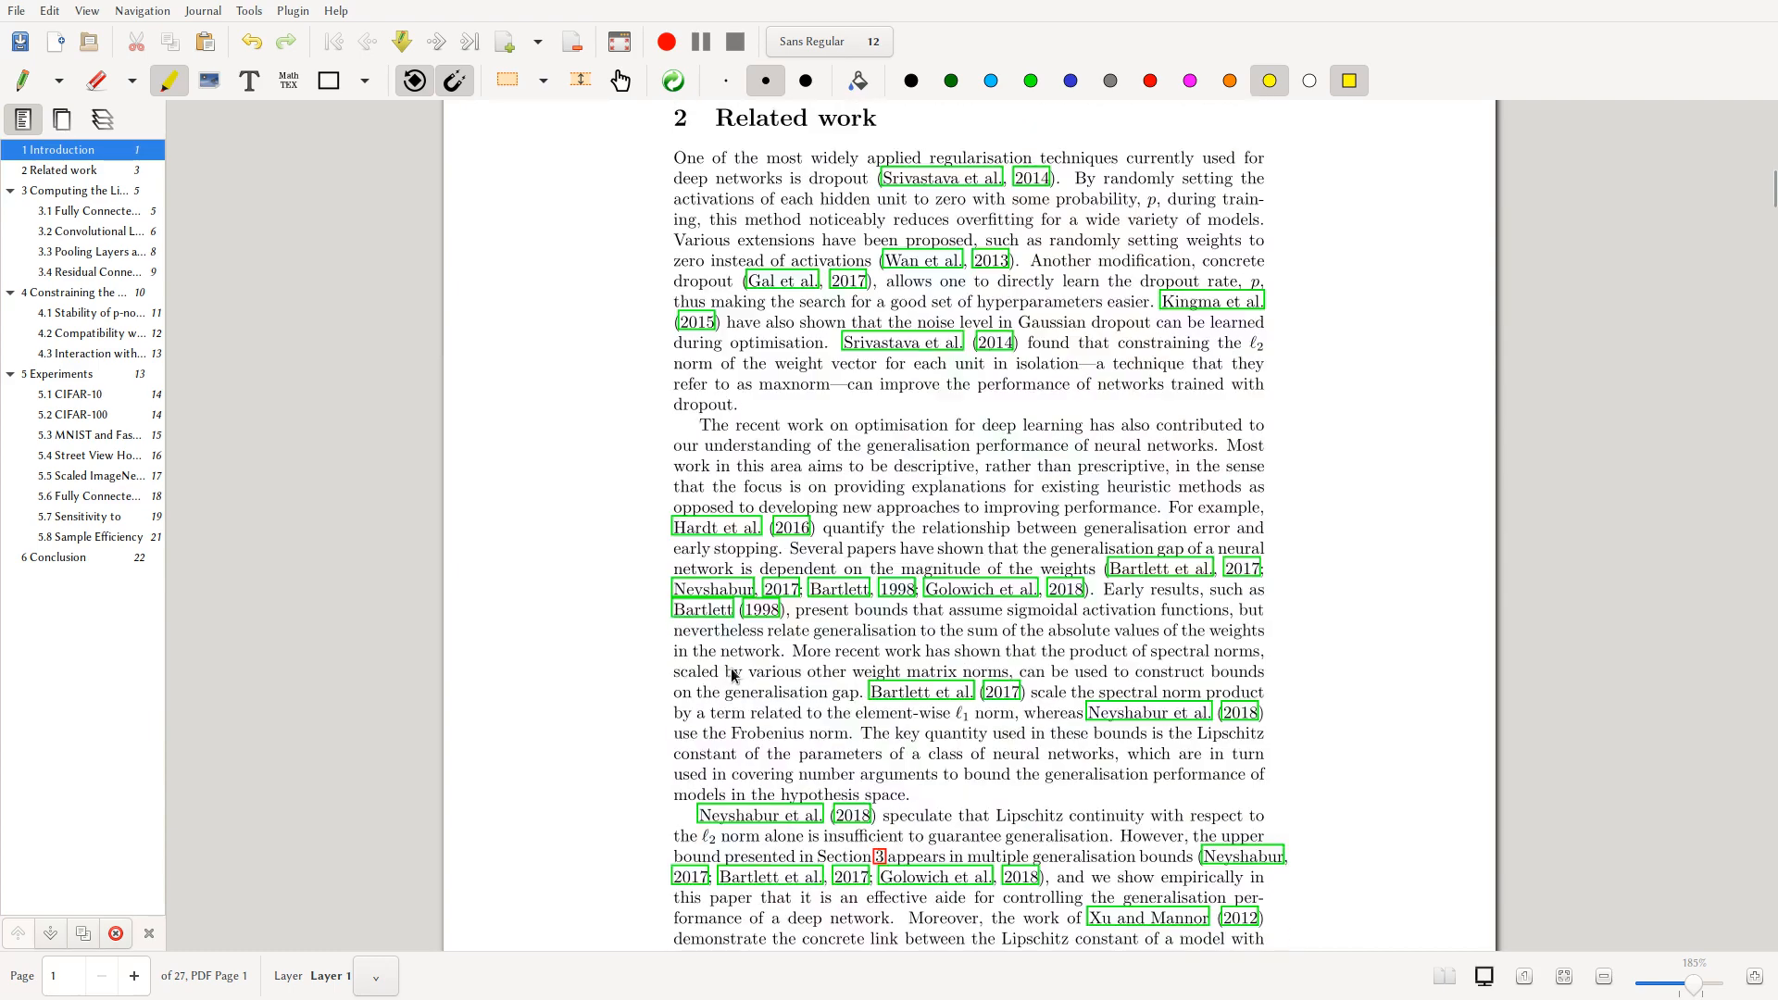
scroll(down, 3)
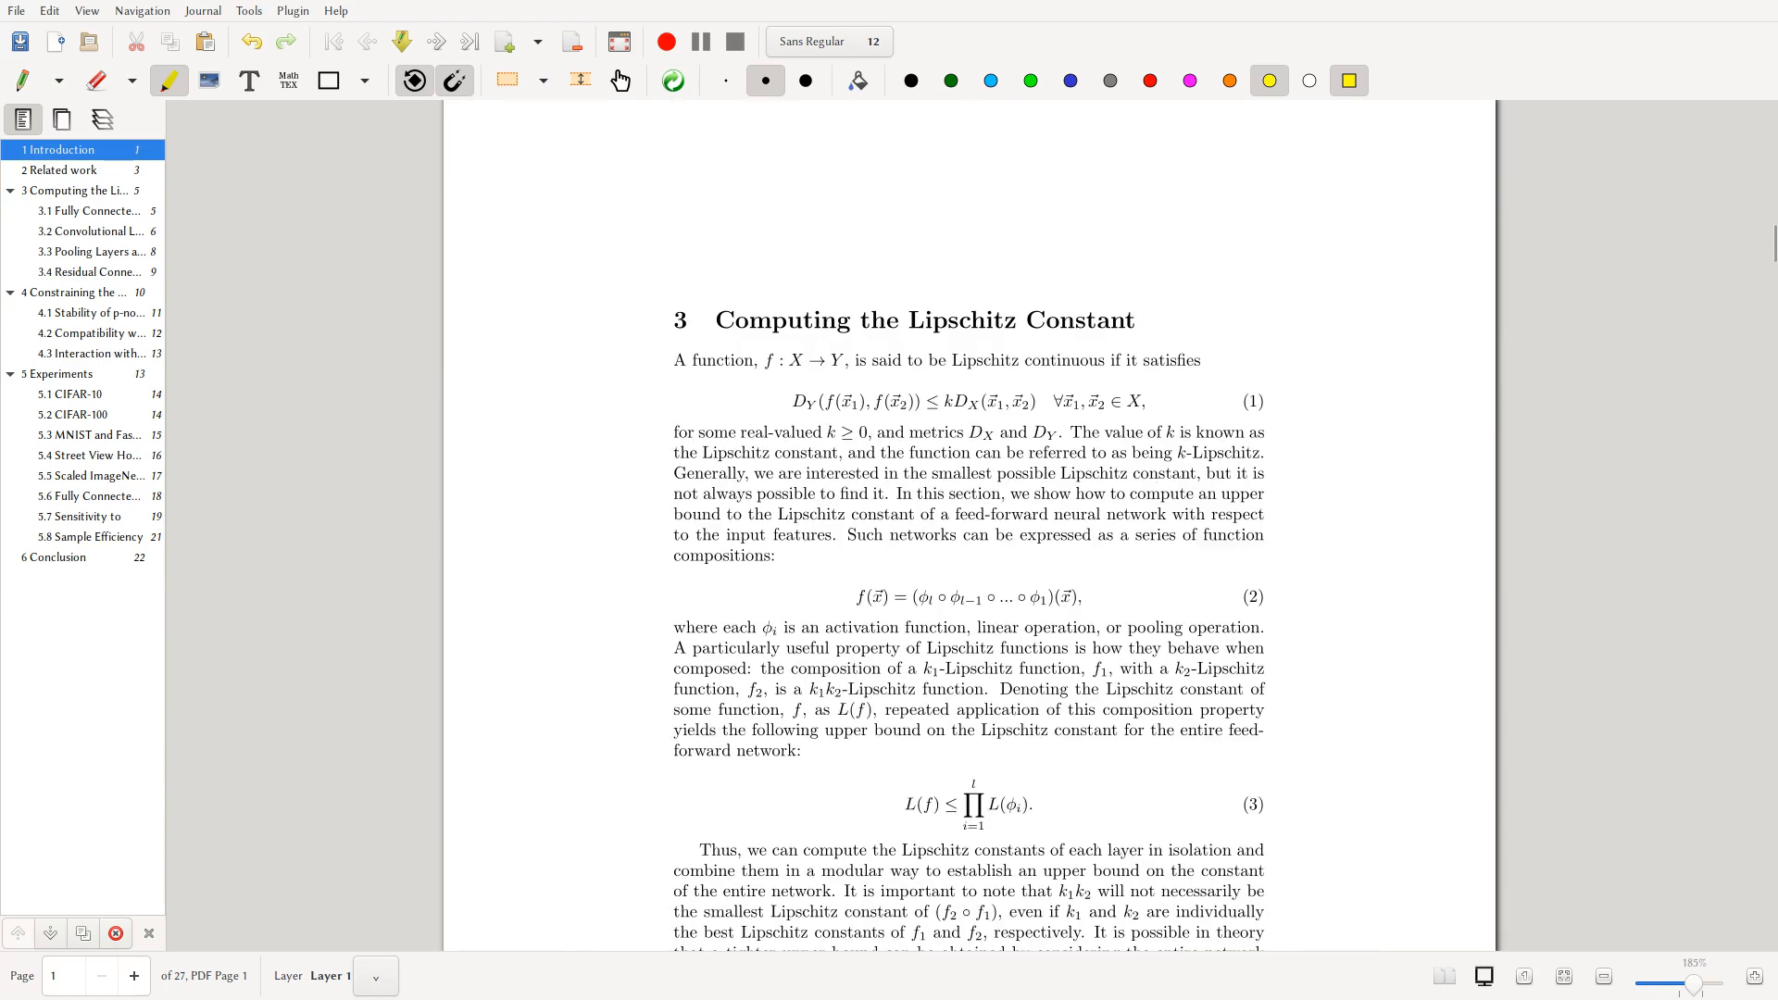
mouse_move(1261, 441)
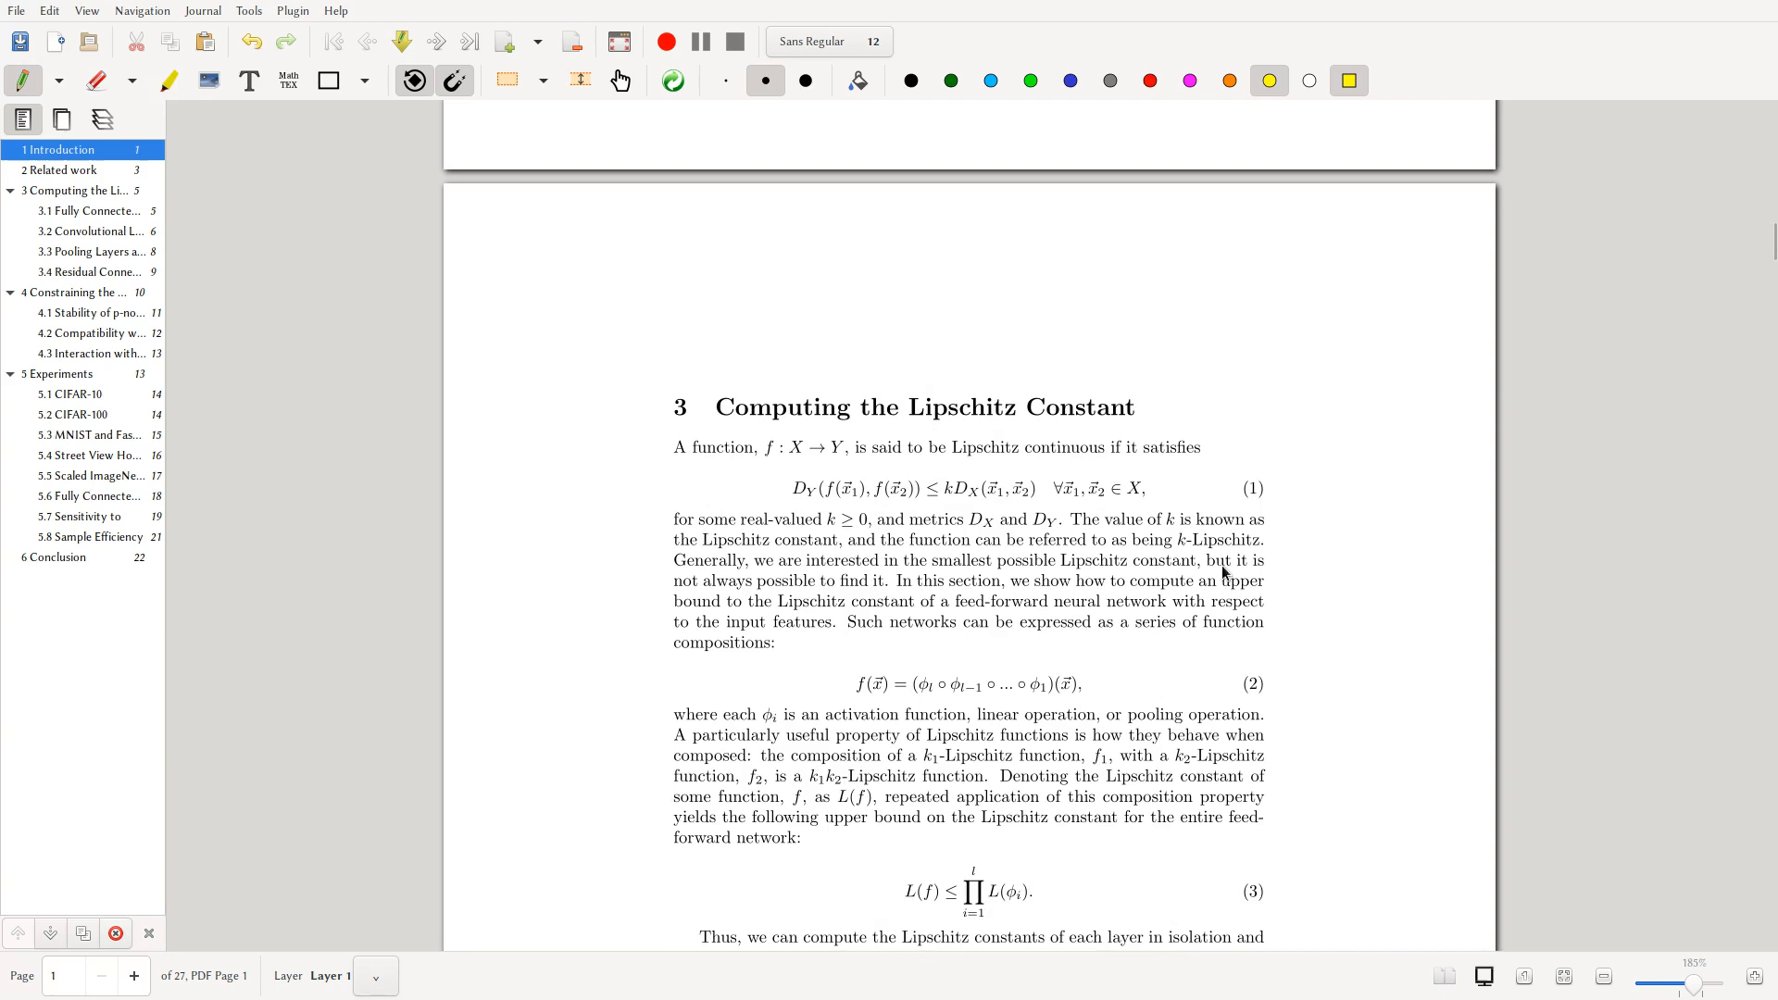
scroll(down, 3)
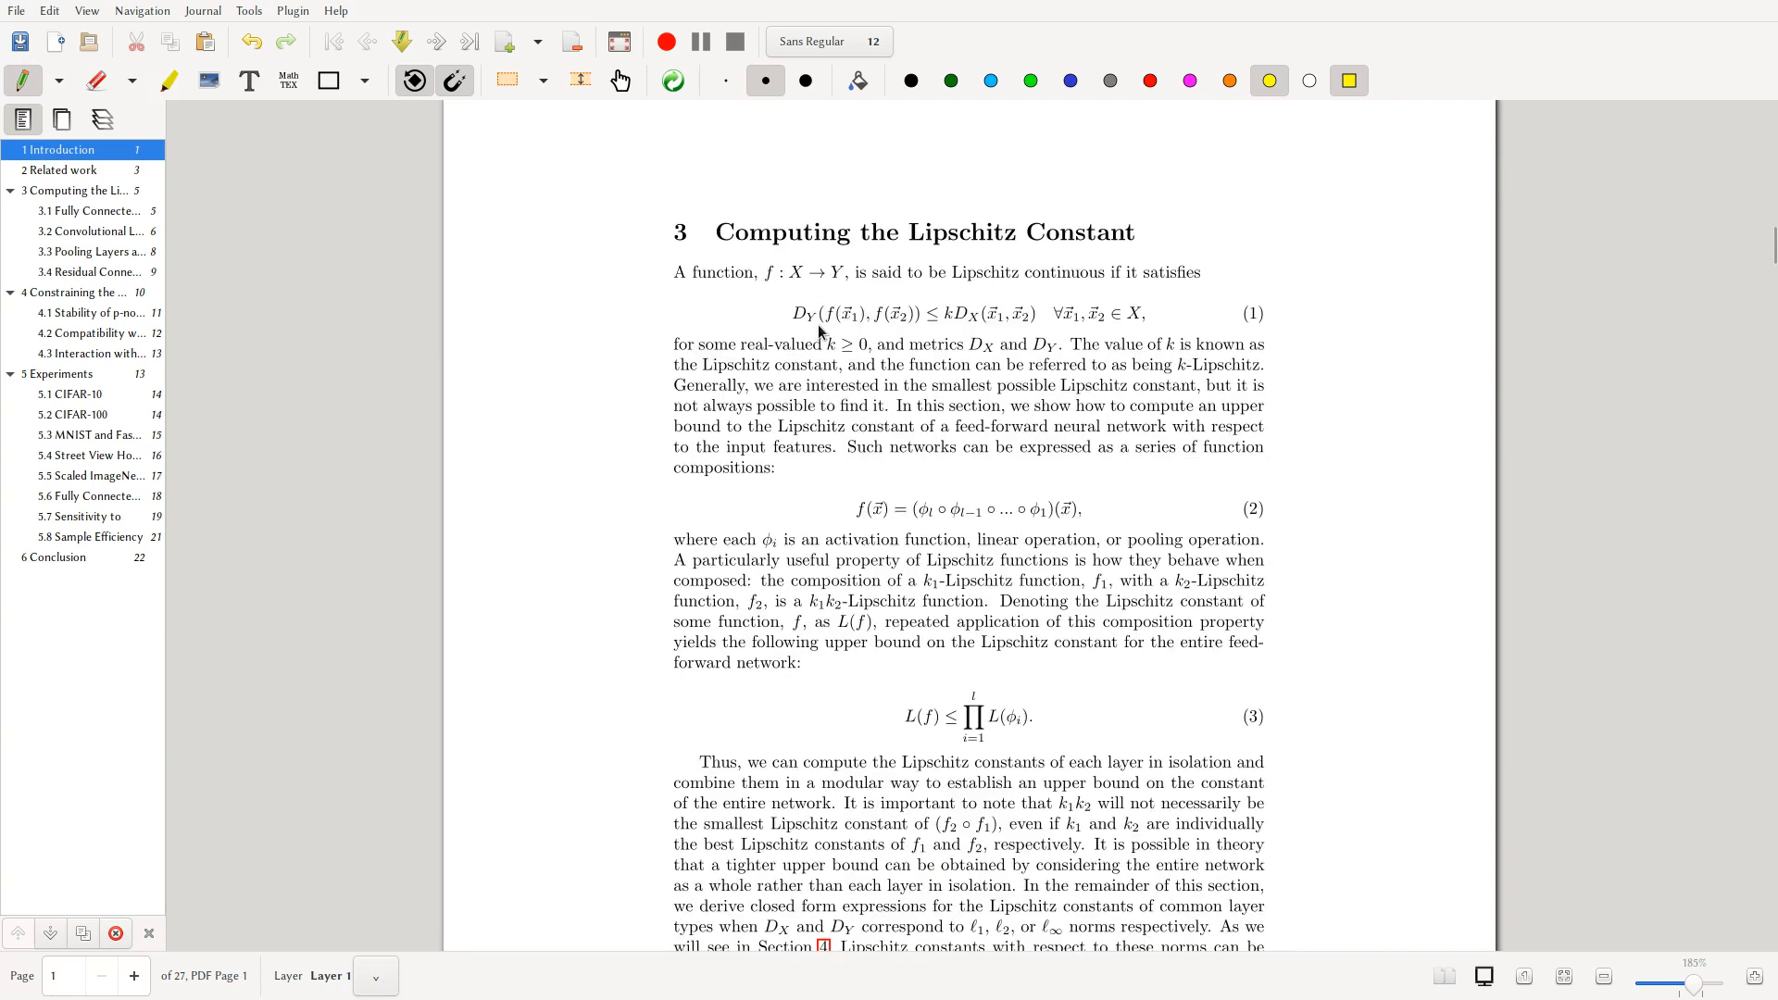
mouse_move(815, 326)
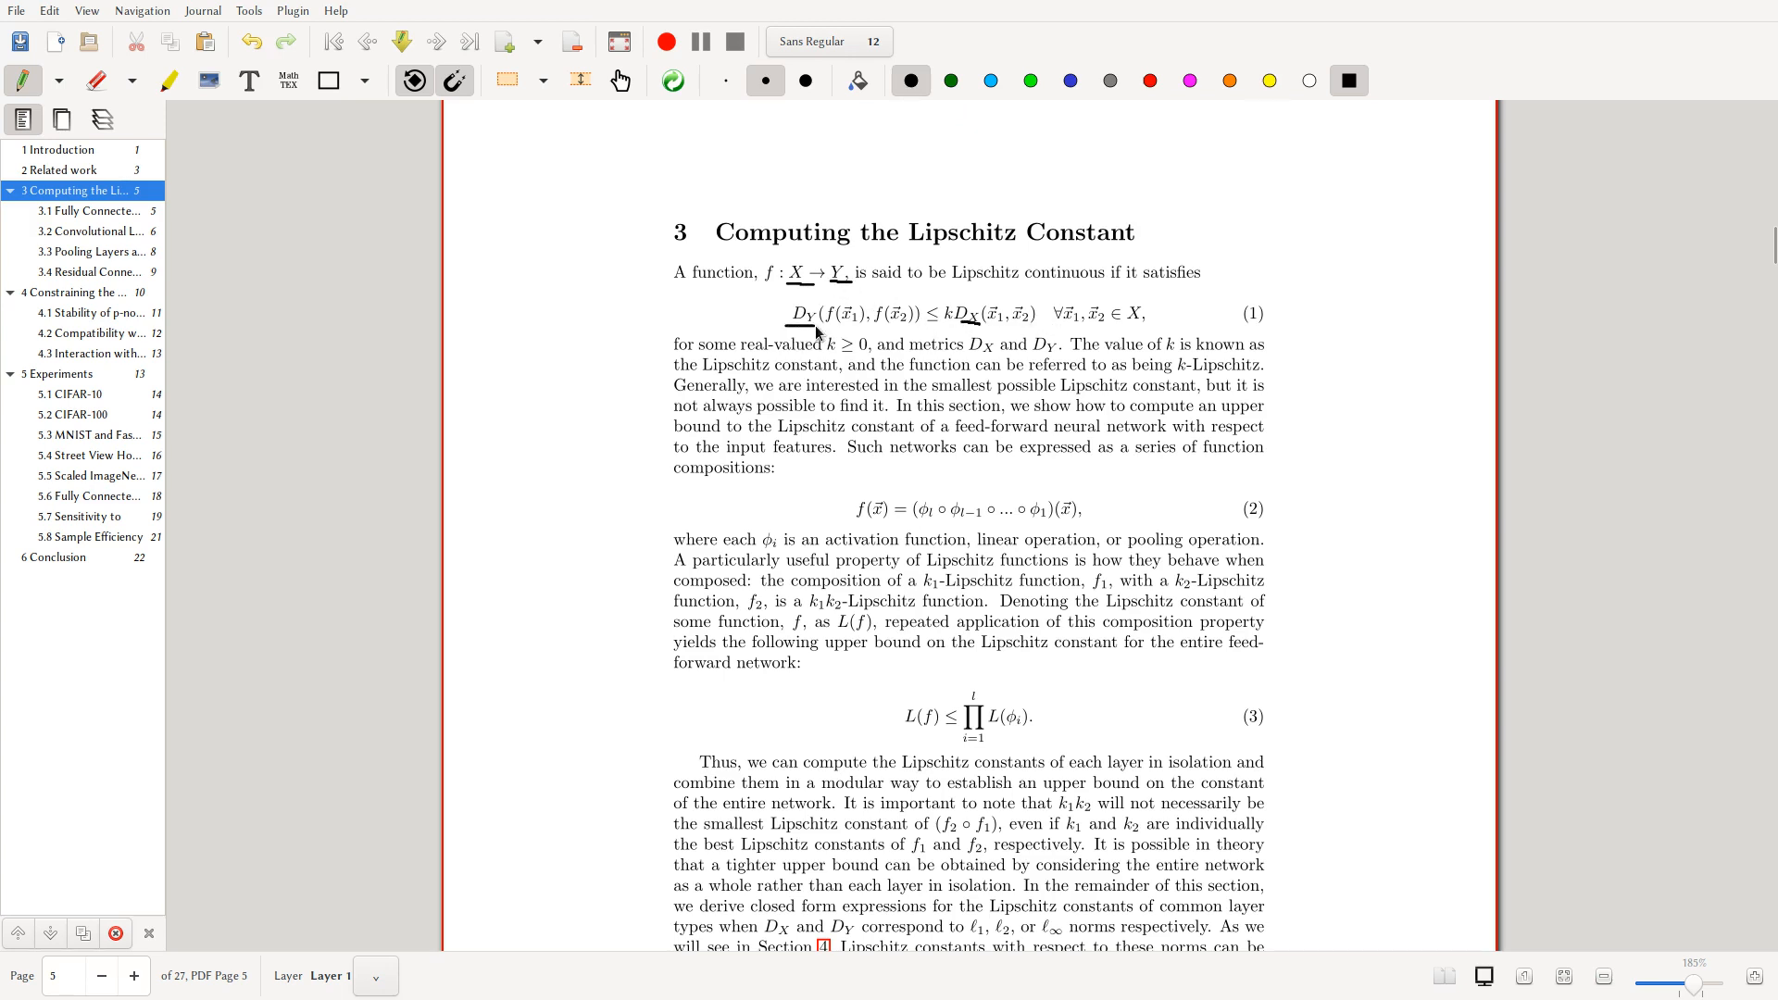
mouse_move(898, 309)
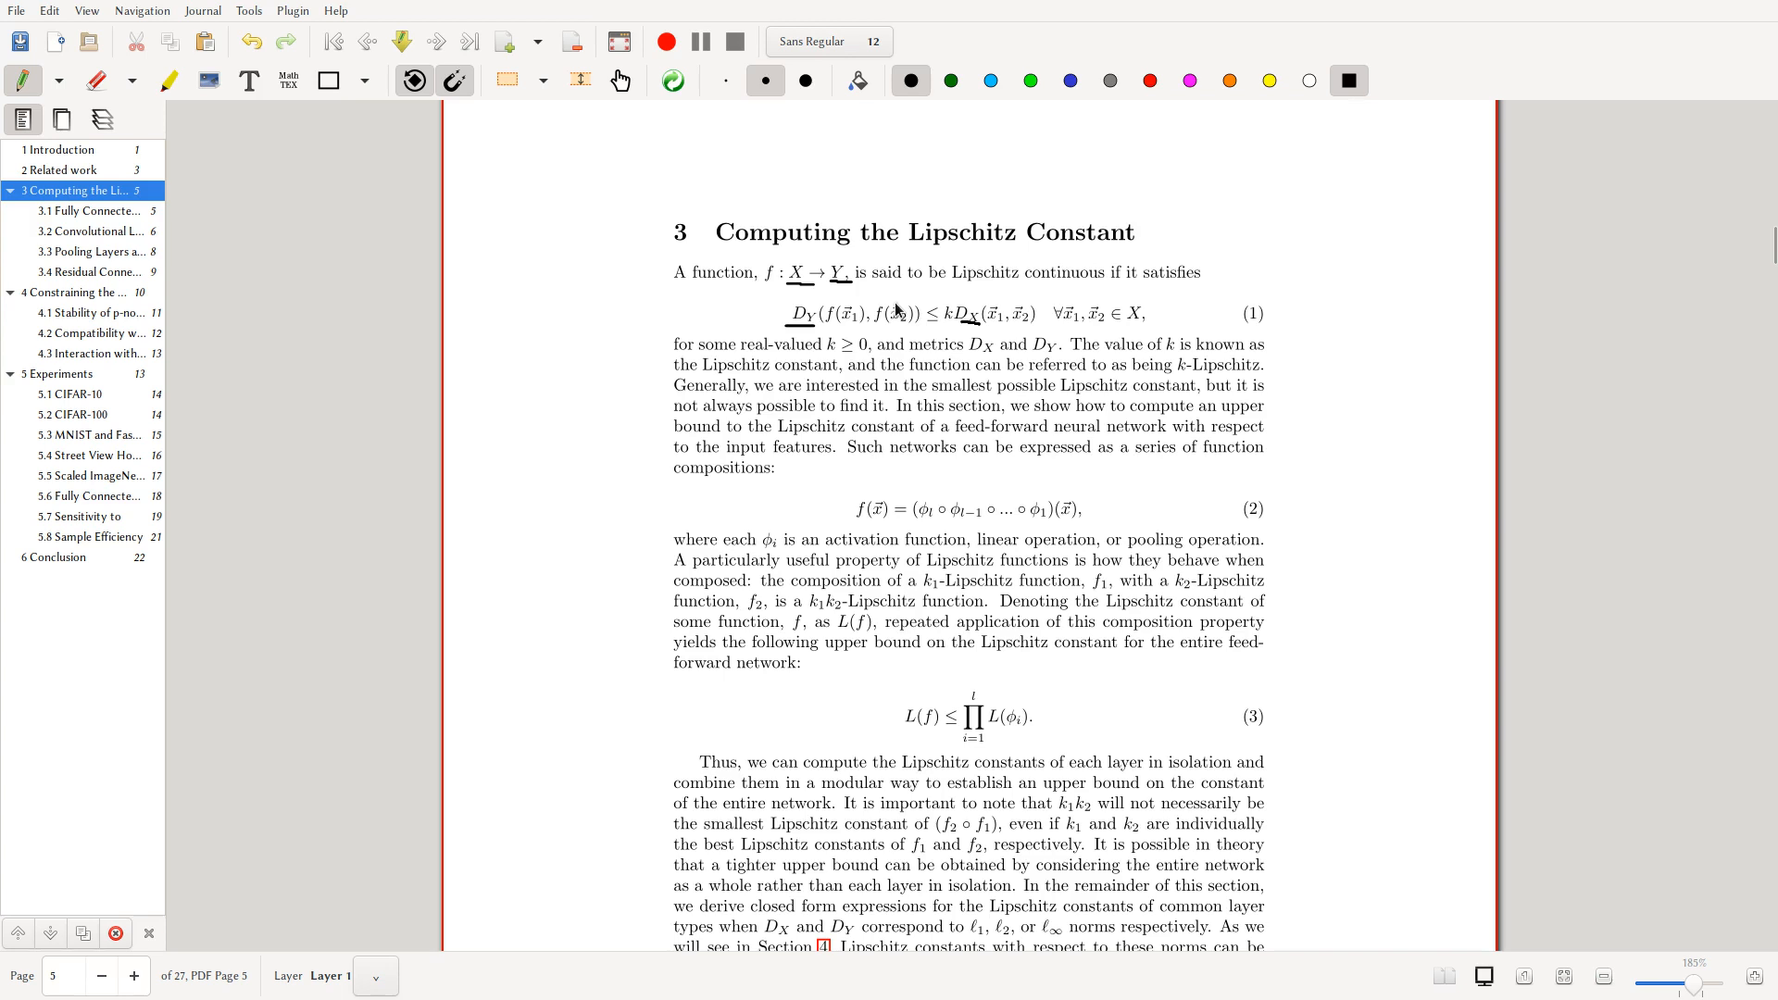
mouse_move(950, 317)
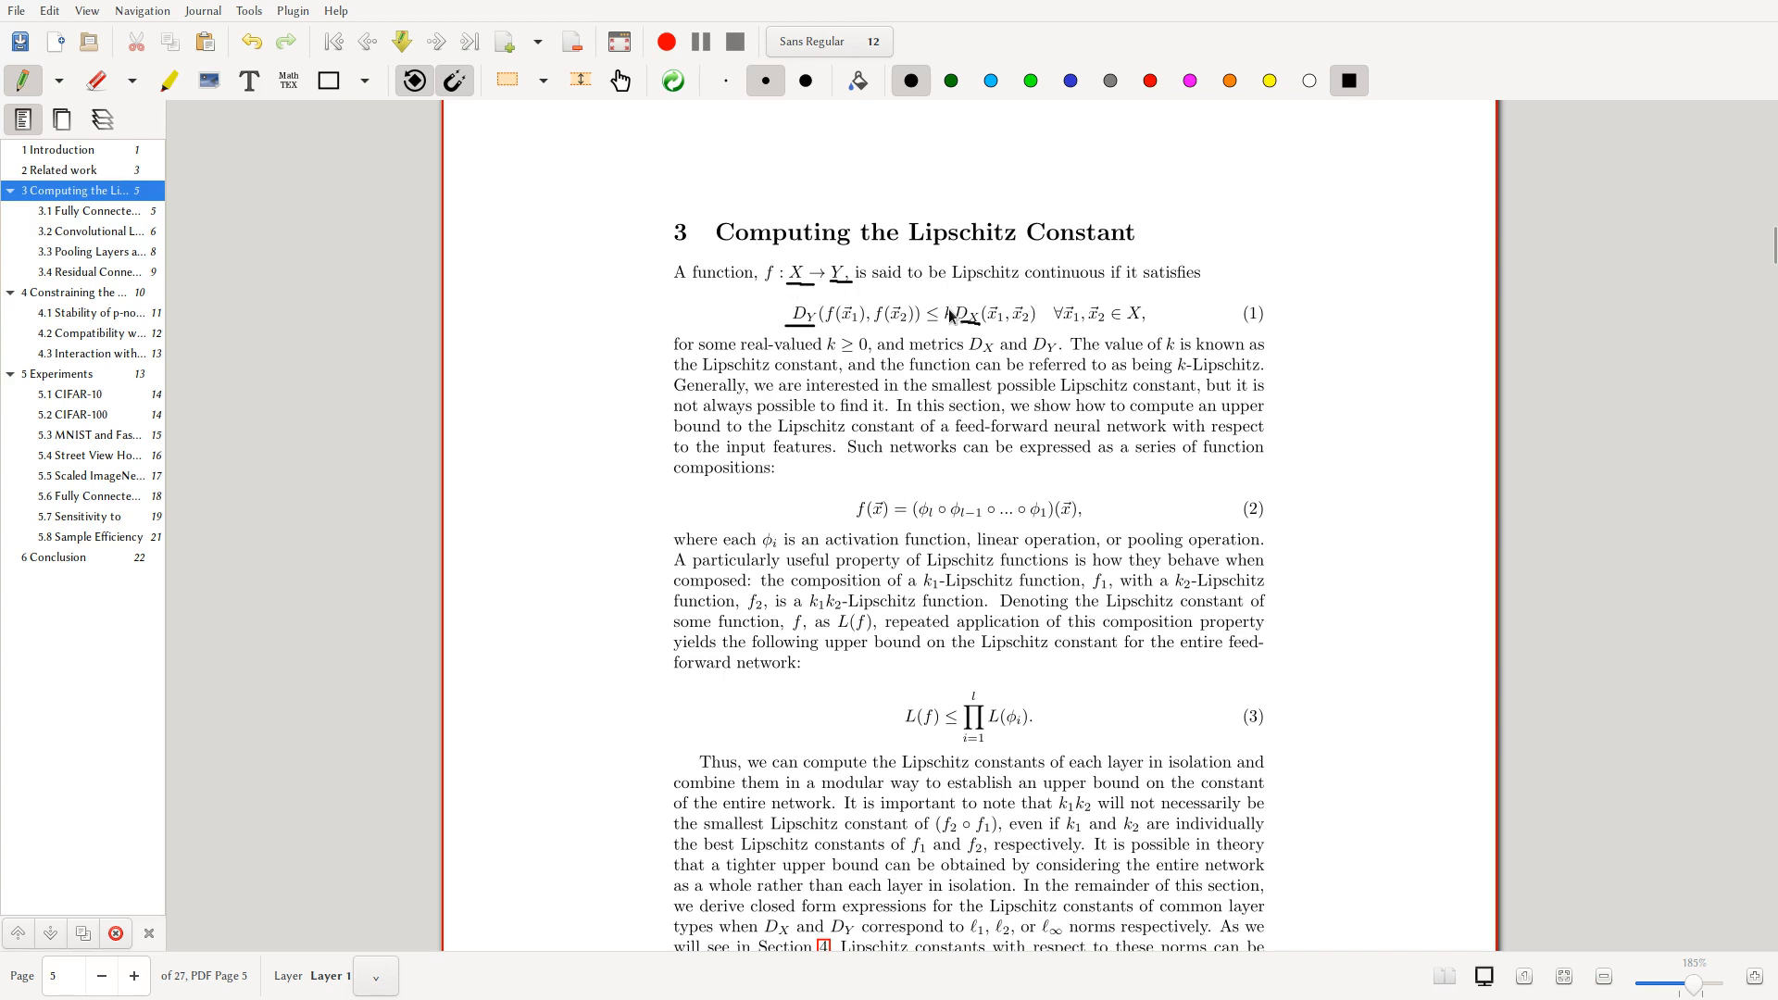
mouse_move(972, 346)
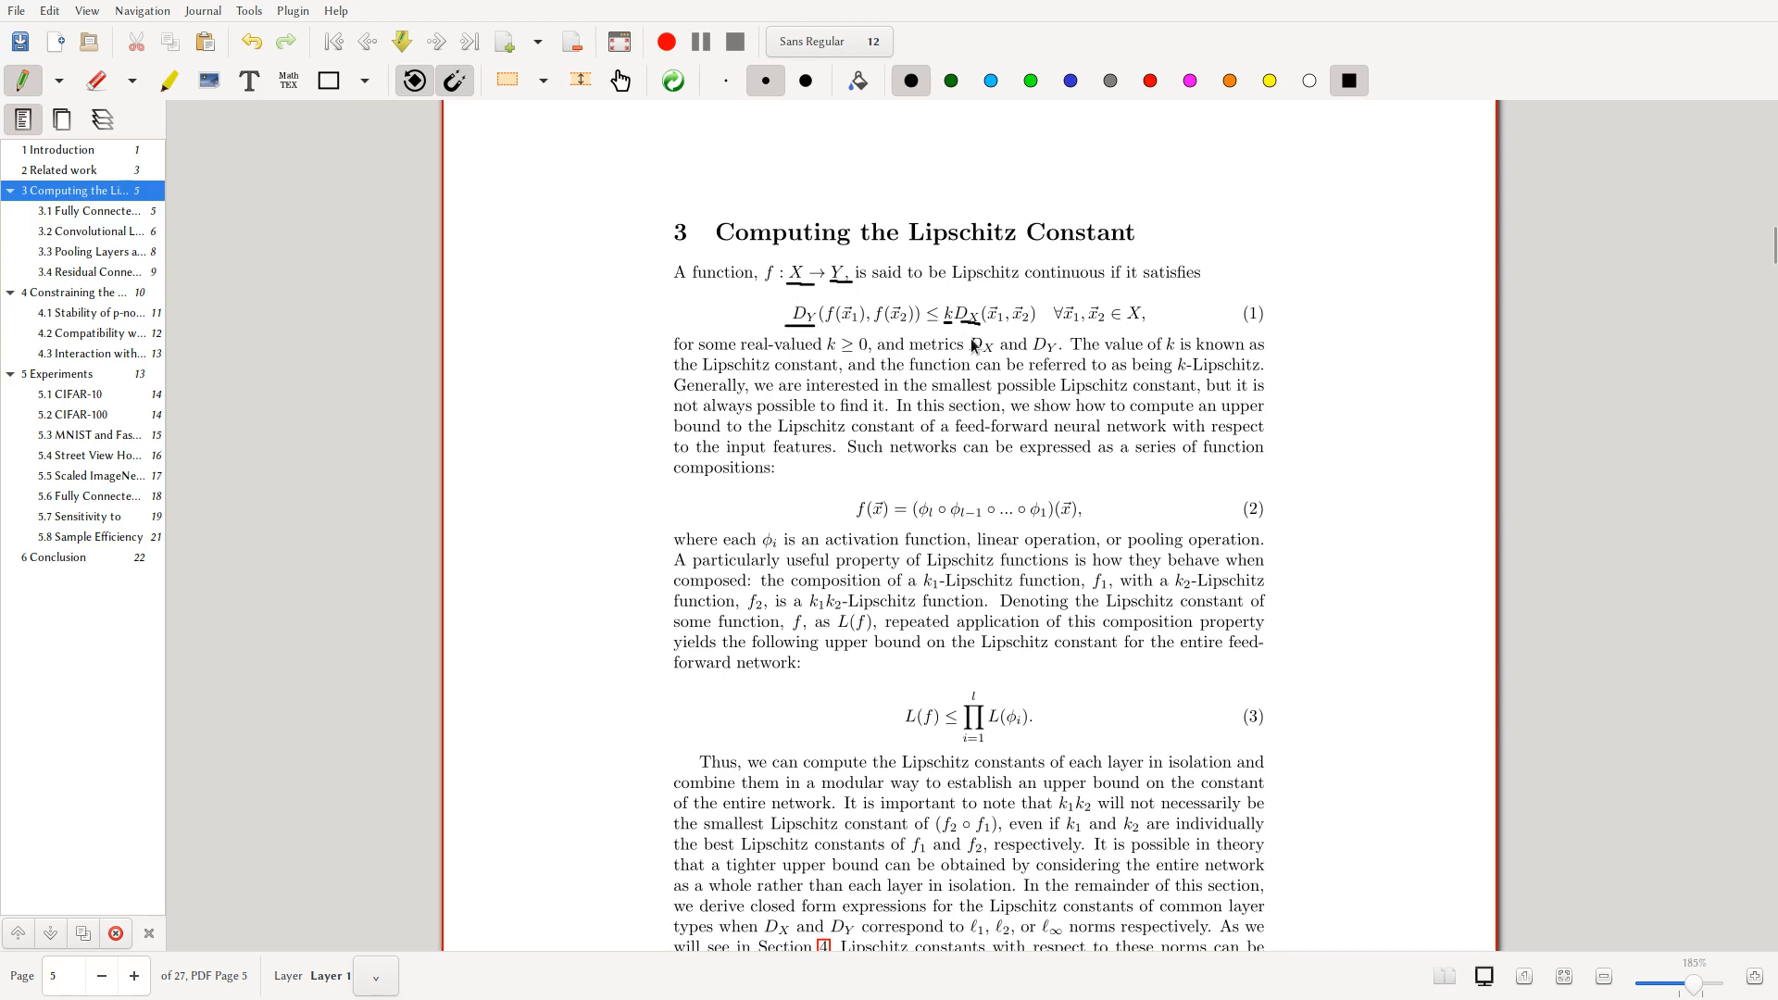
- Handwrite the ratio D_Y(f(x1),f(x2)) over D_X(x1,x2) ≤ k above the Section 3 heading
scroll(down, 3)
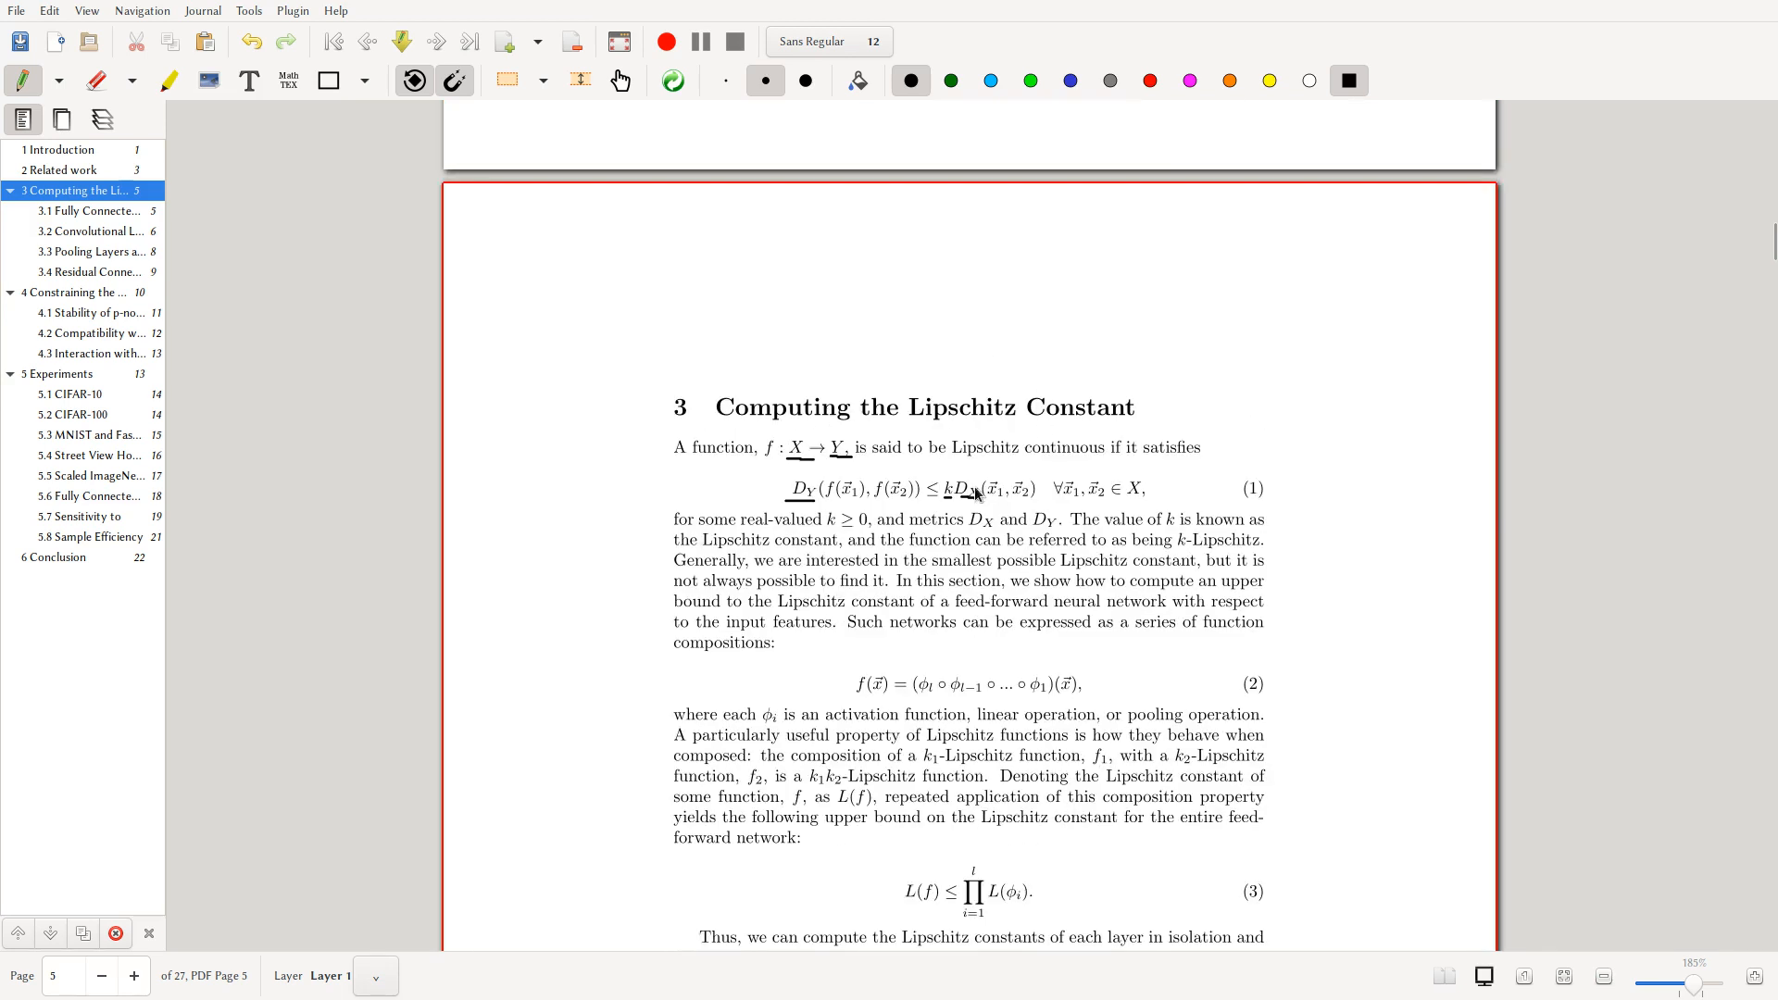
mouse_move(549, 215)
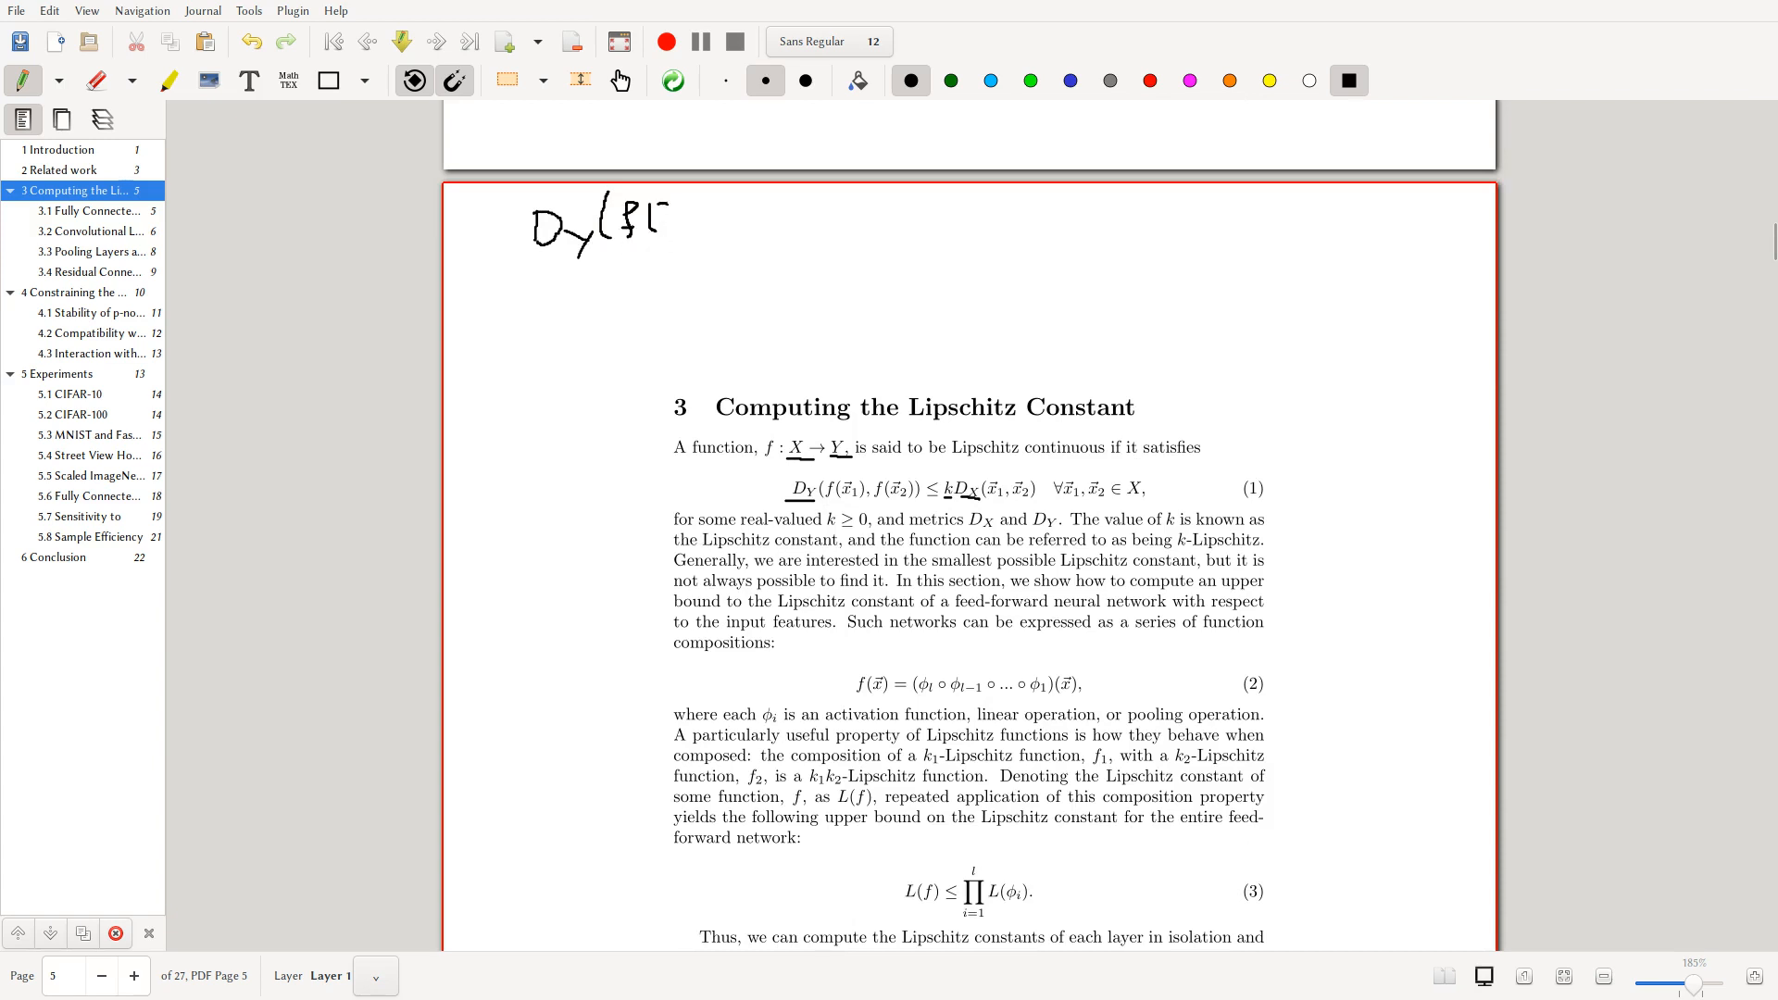
drag(655, 226, 726, 220)
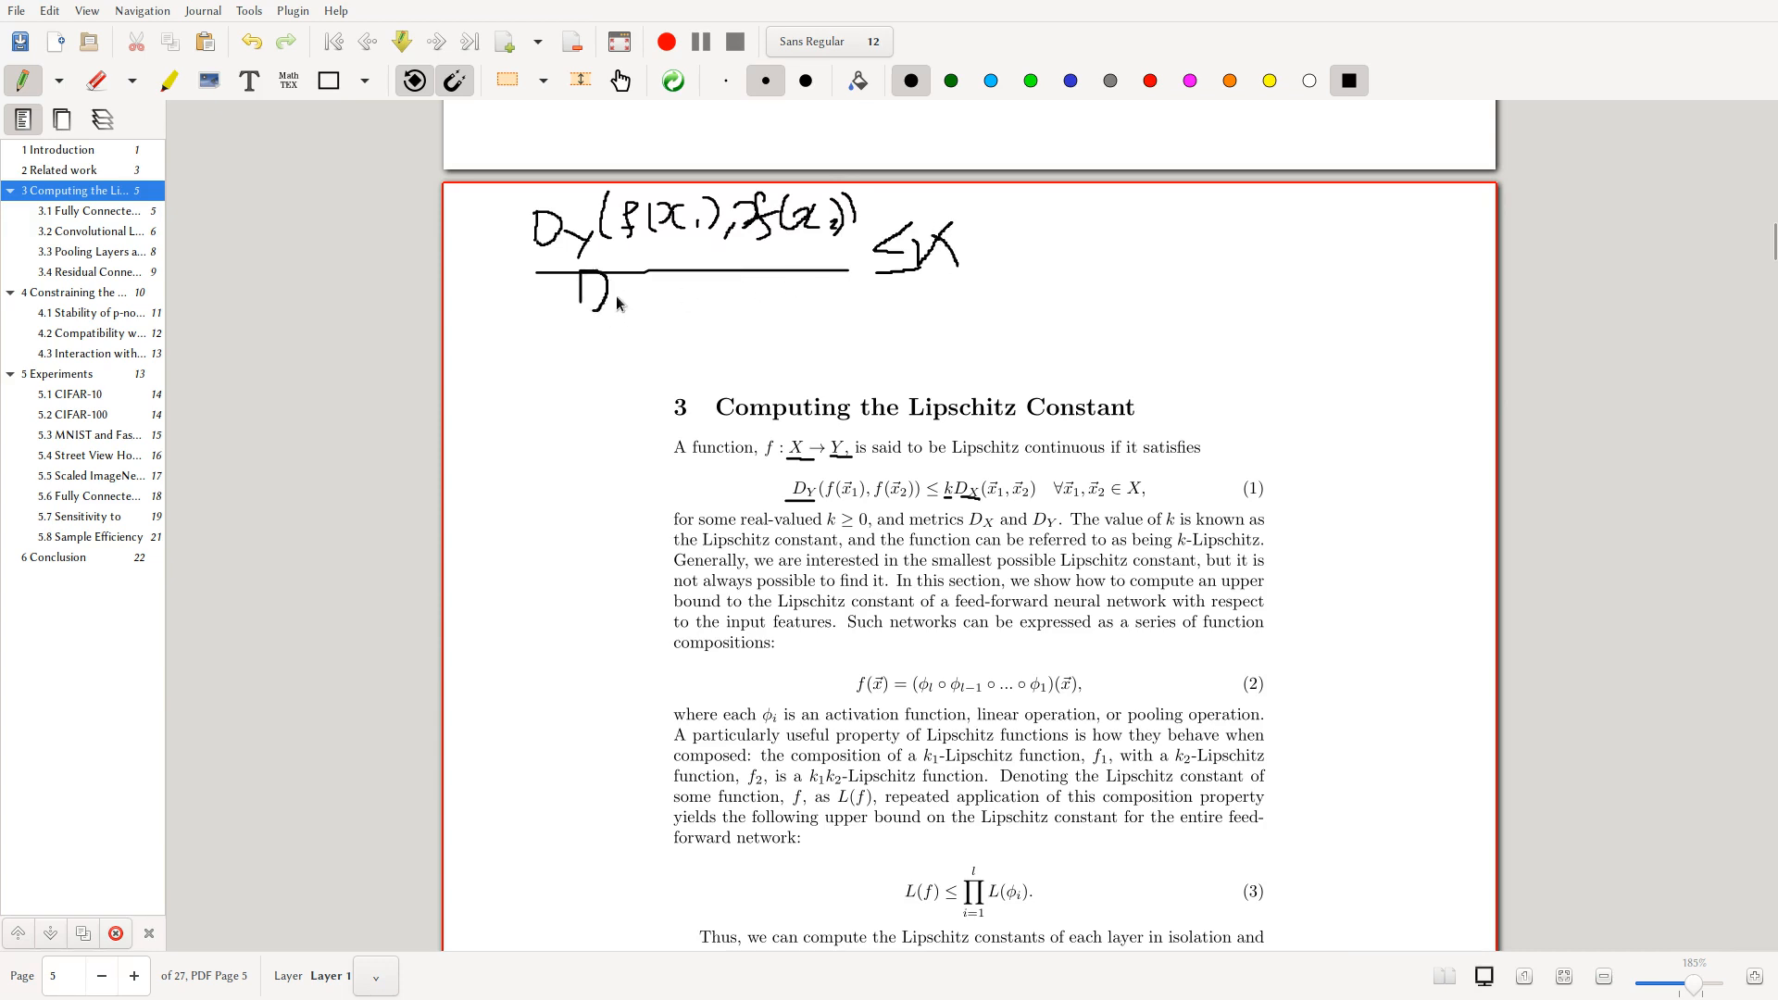
drag(613, 300, 698, 300)
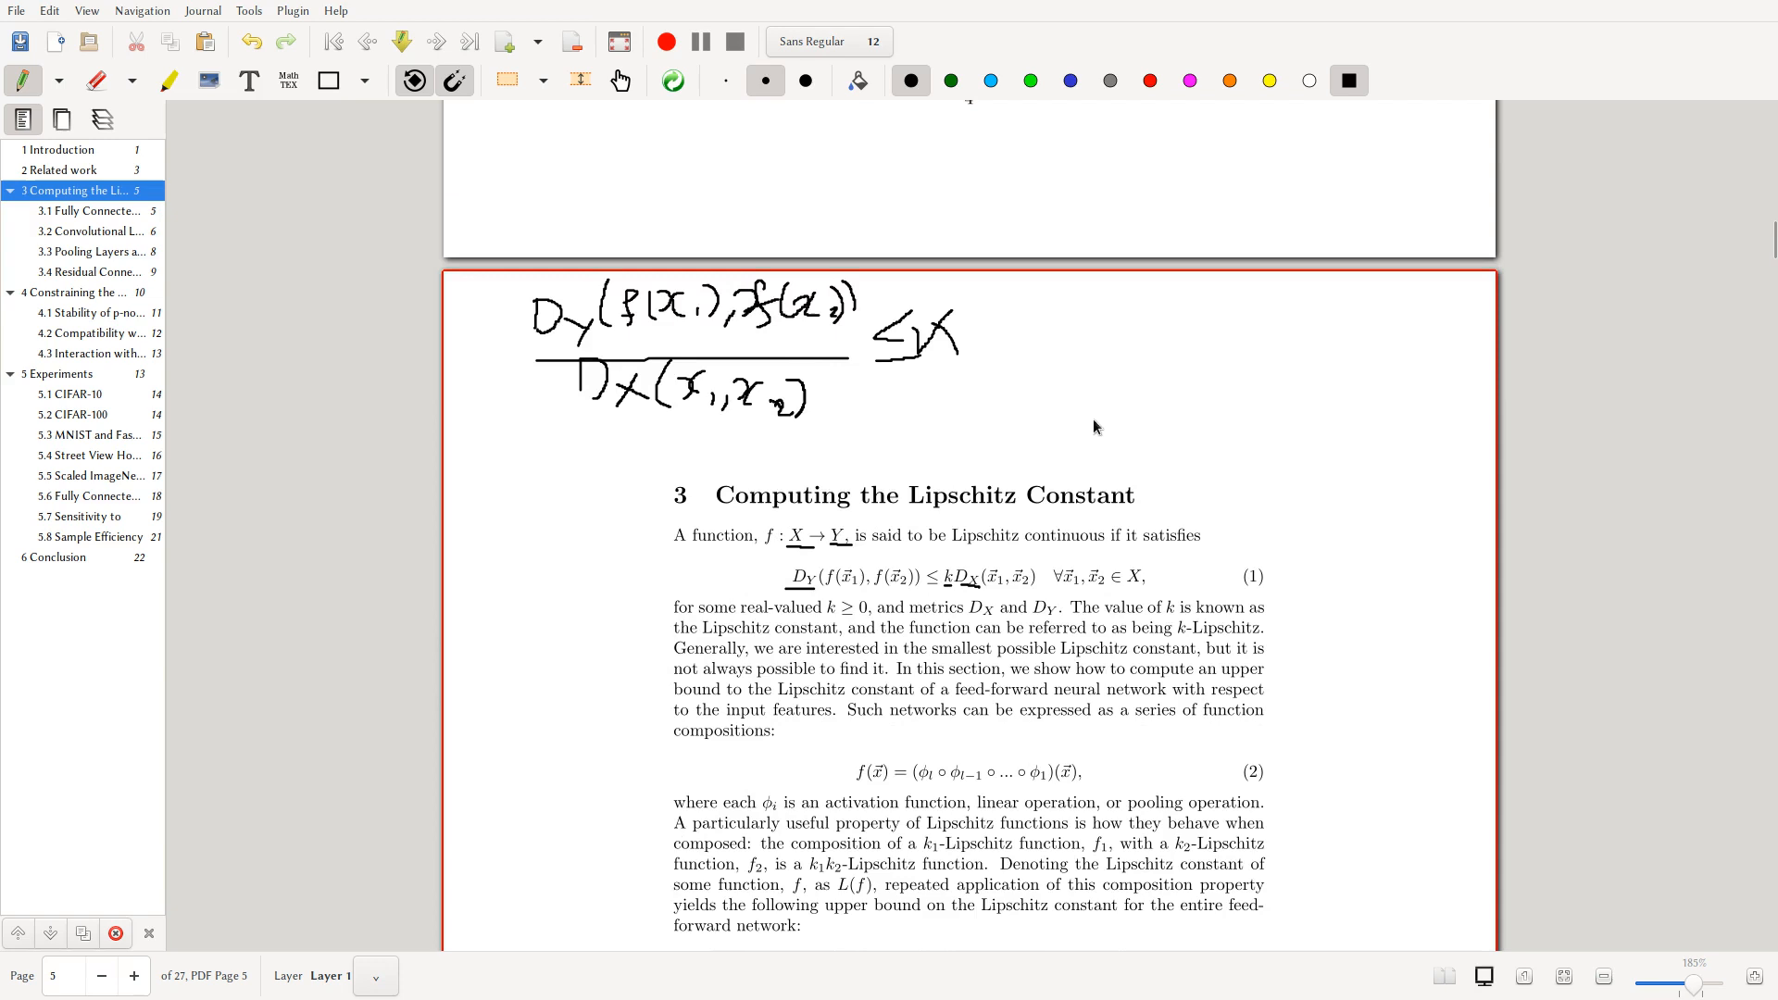
mouse_move(1064, 317)
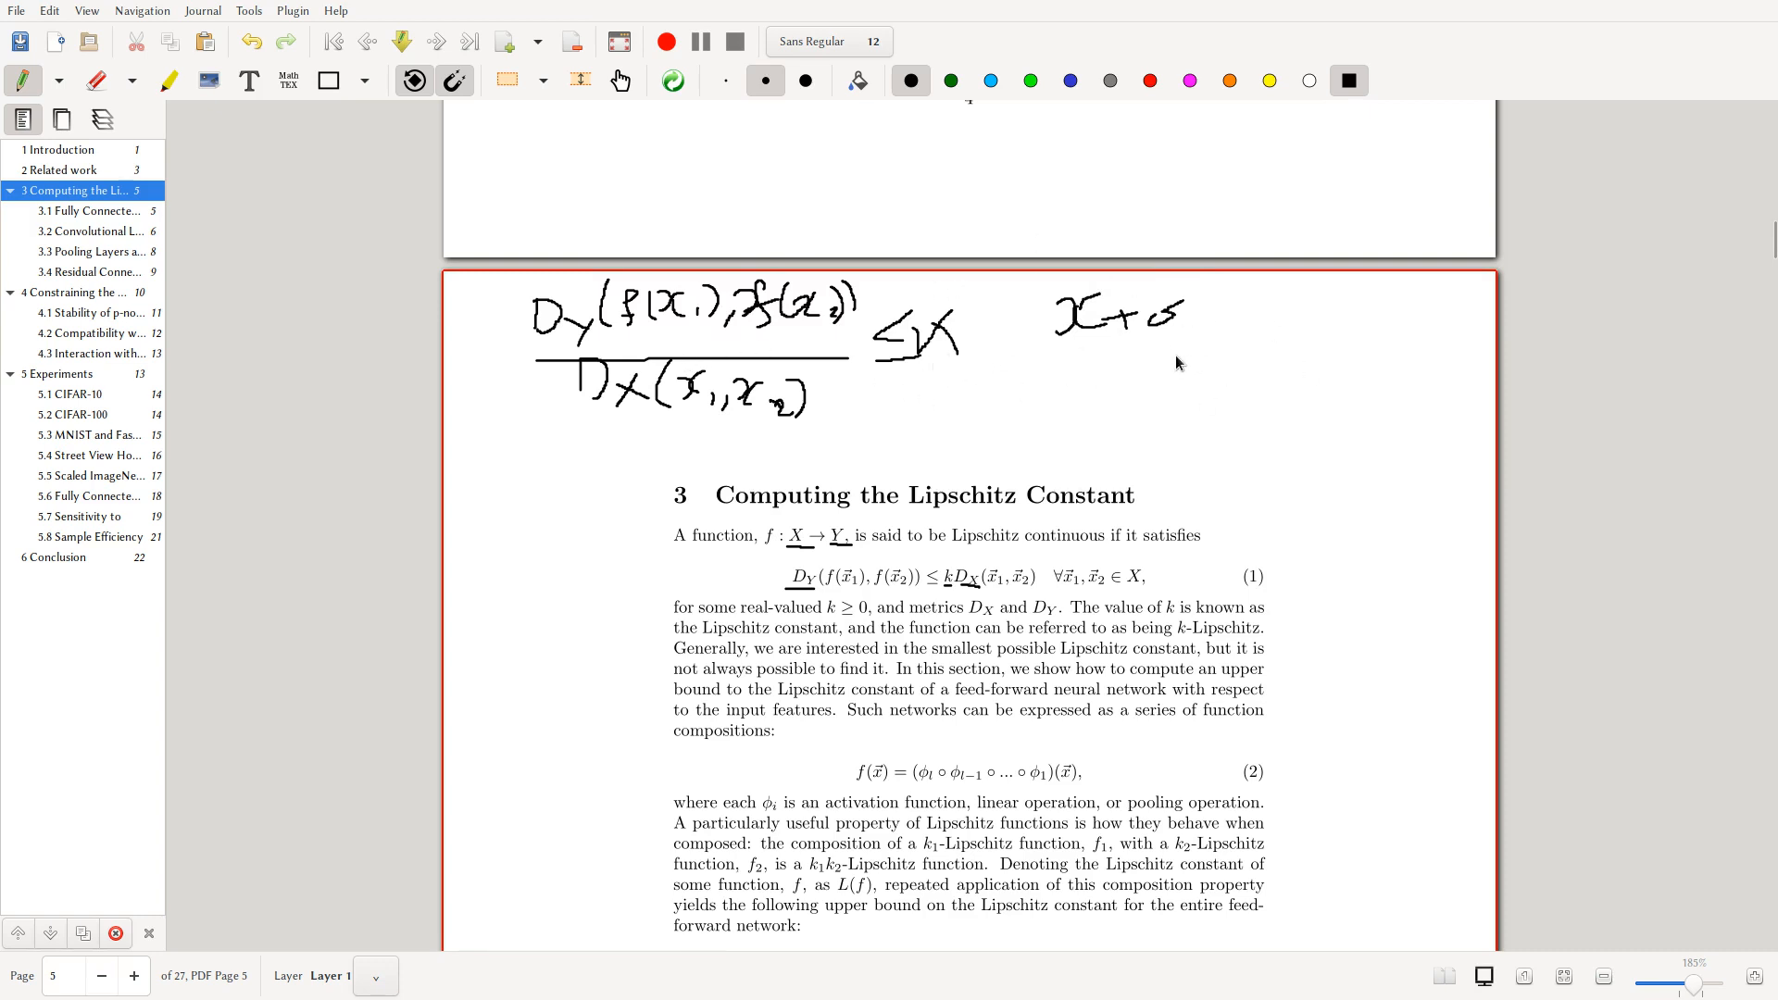
mouse_move(1063, 434)
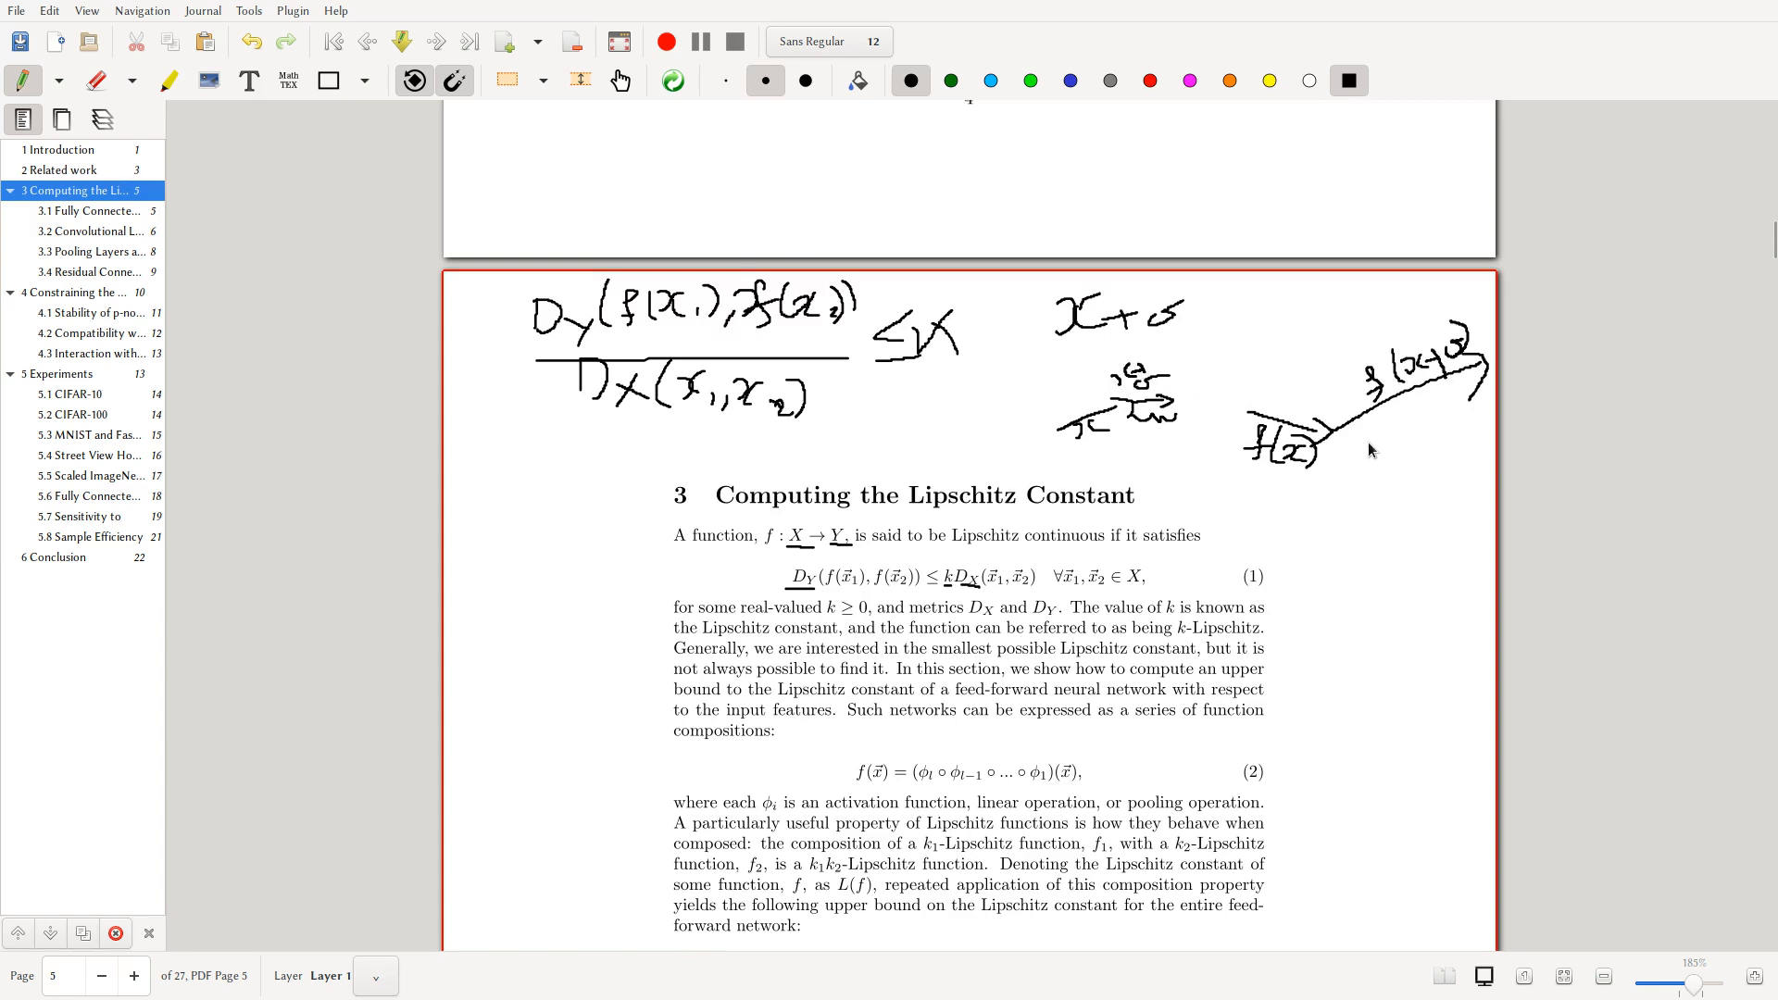
scroll(down, 3)
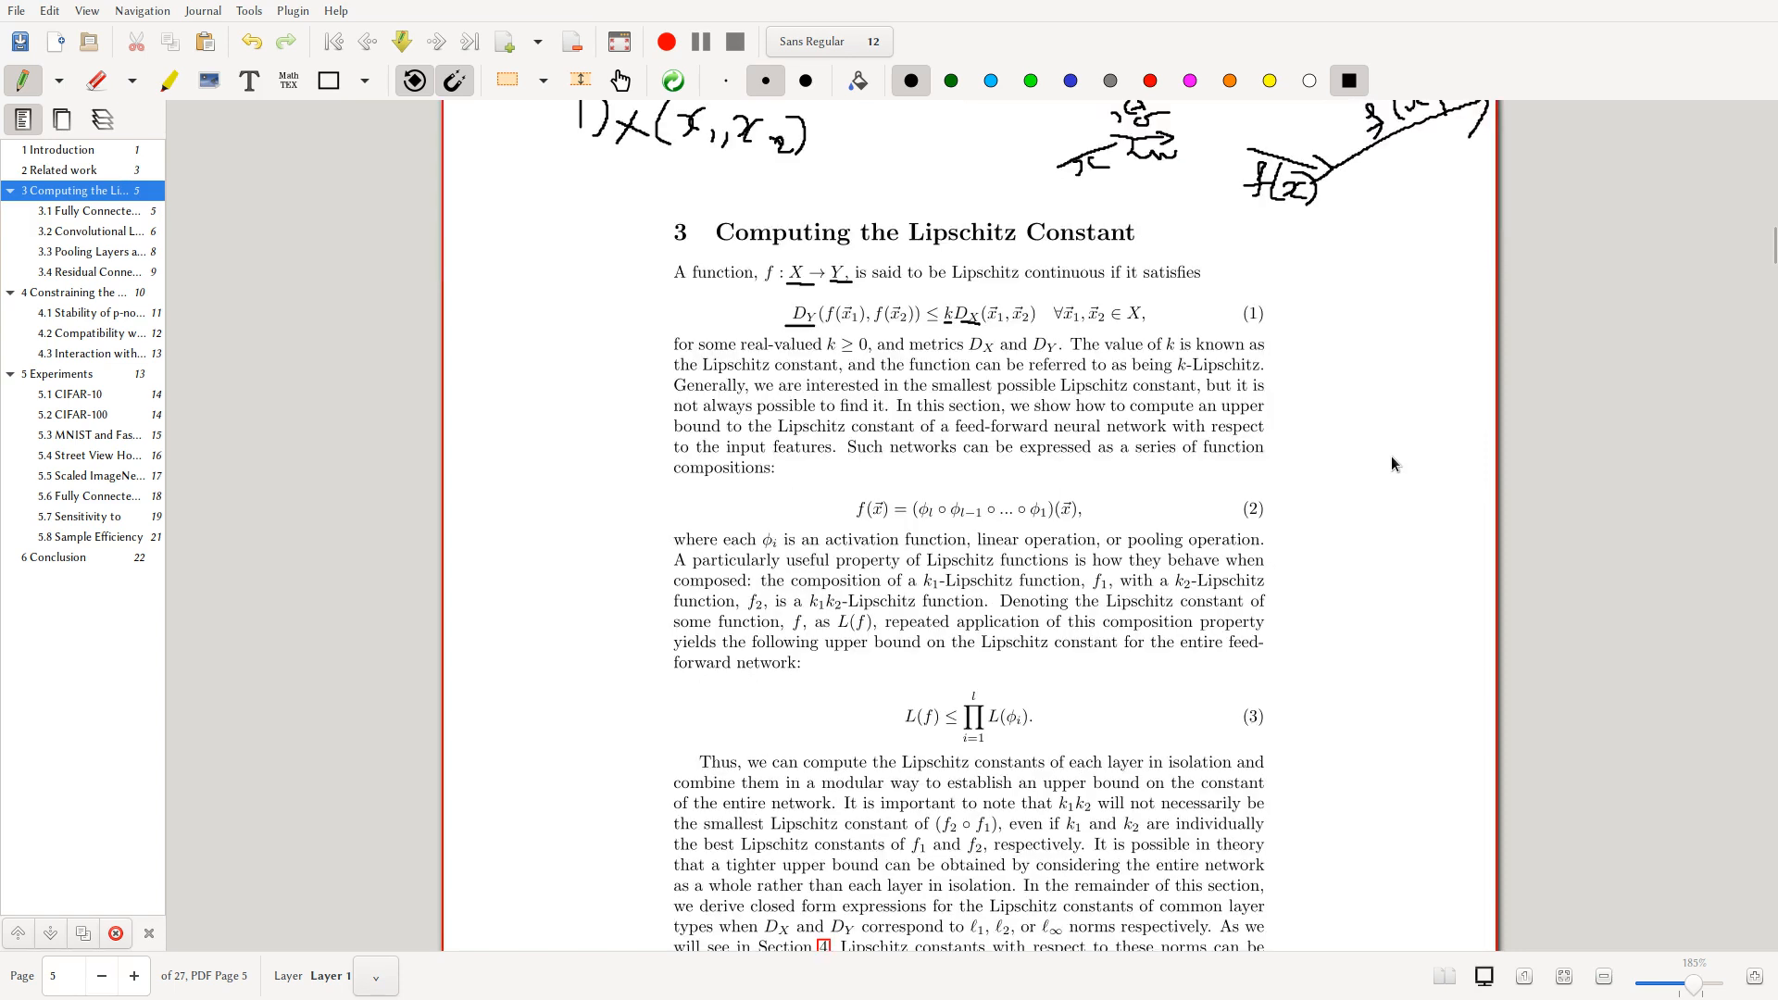
mouse_move(952, 557)
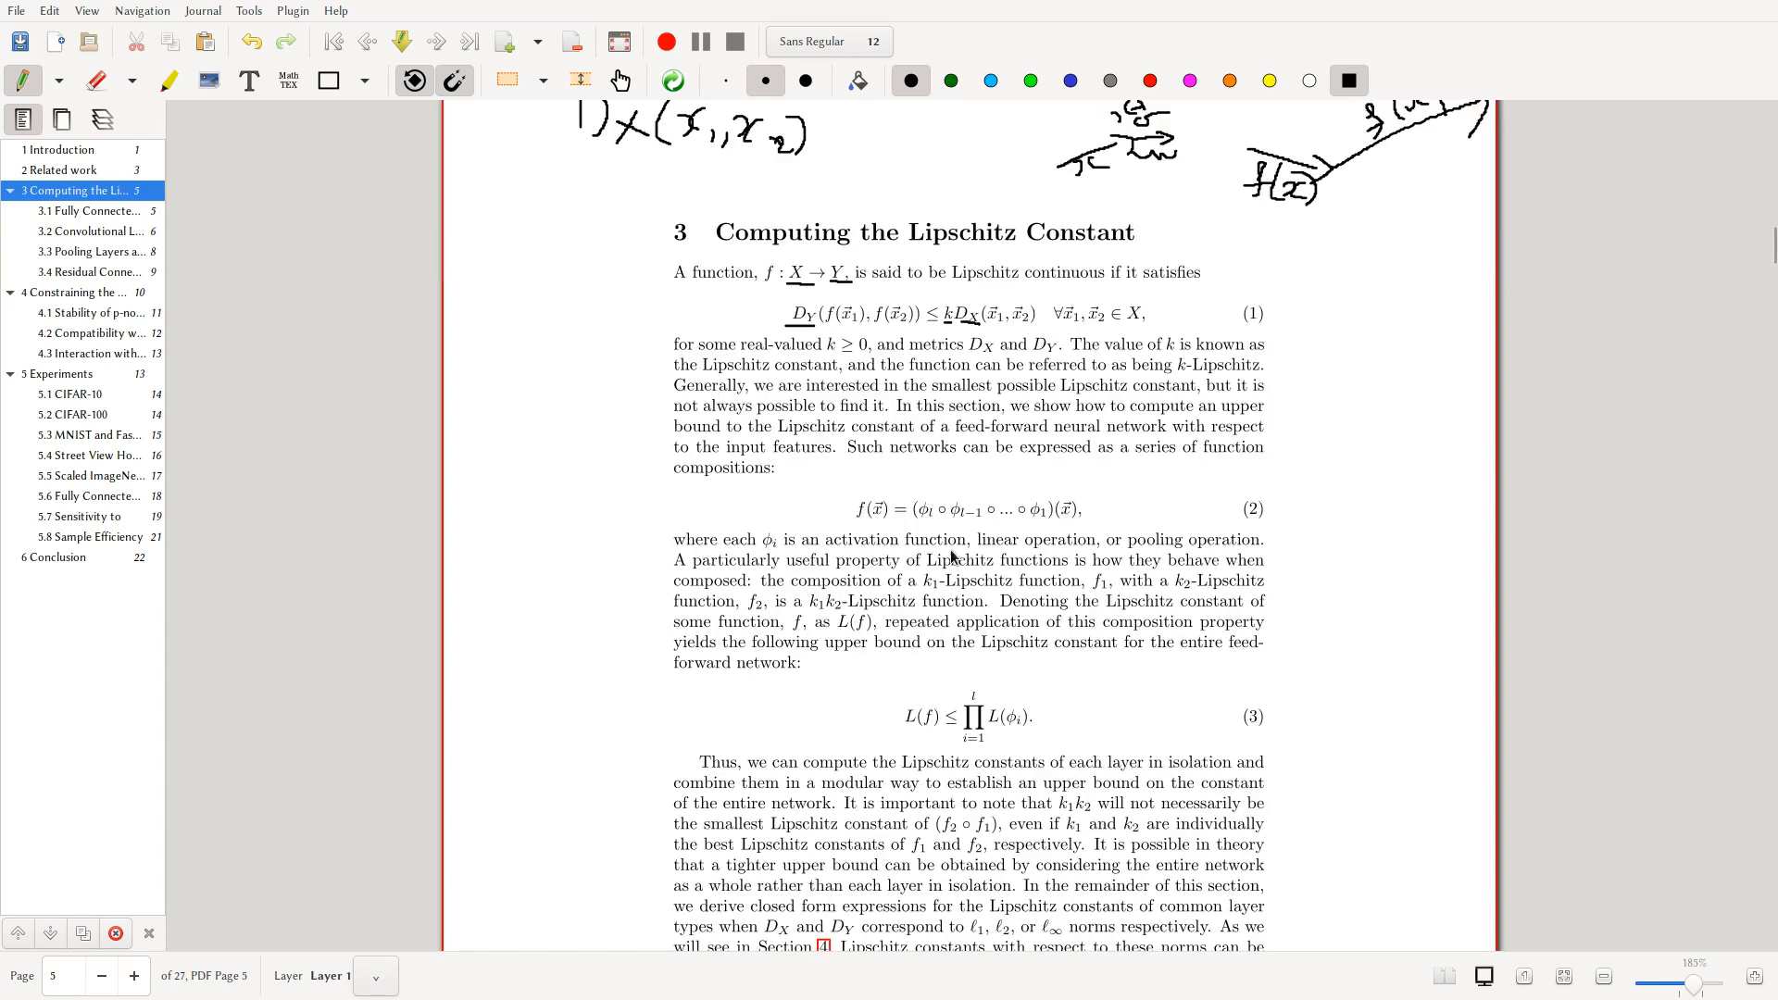
- Sketch vertical layer strokes labelled φ1, φ2, φ3 beside equation (1) and note k1 above equation (2)
click(1268, 79)
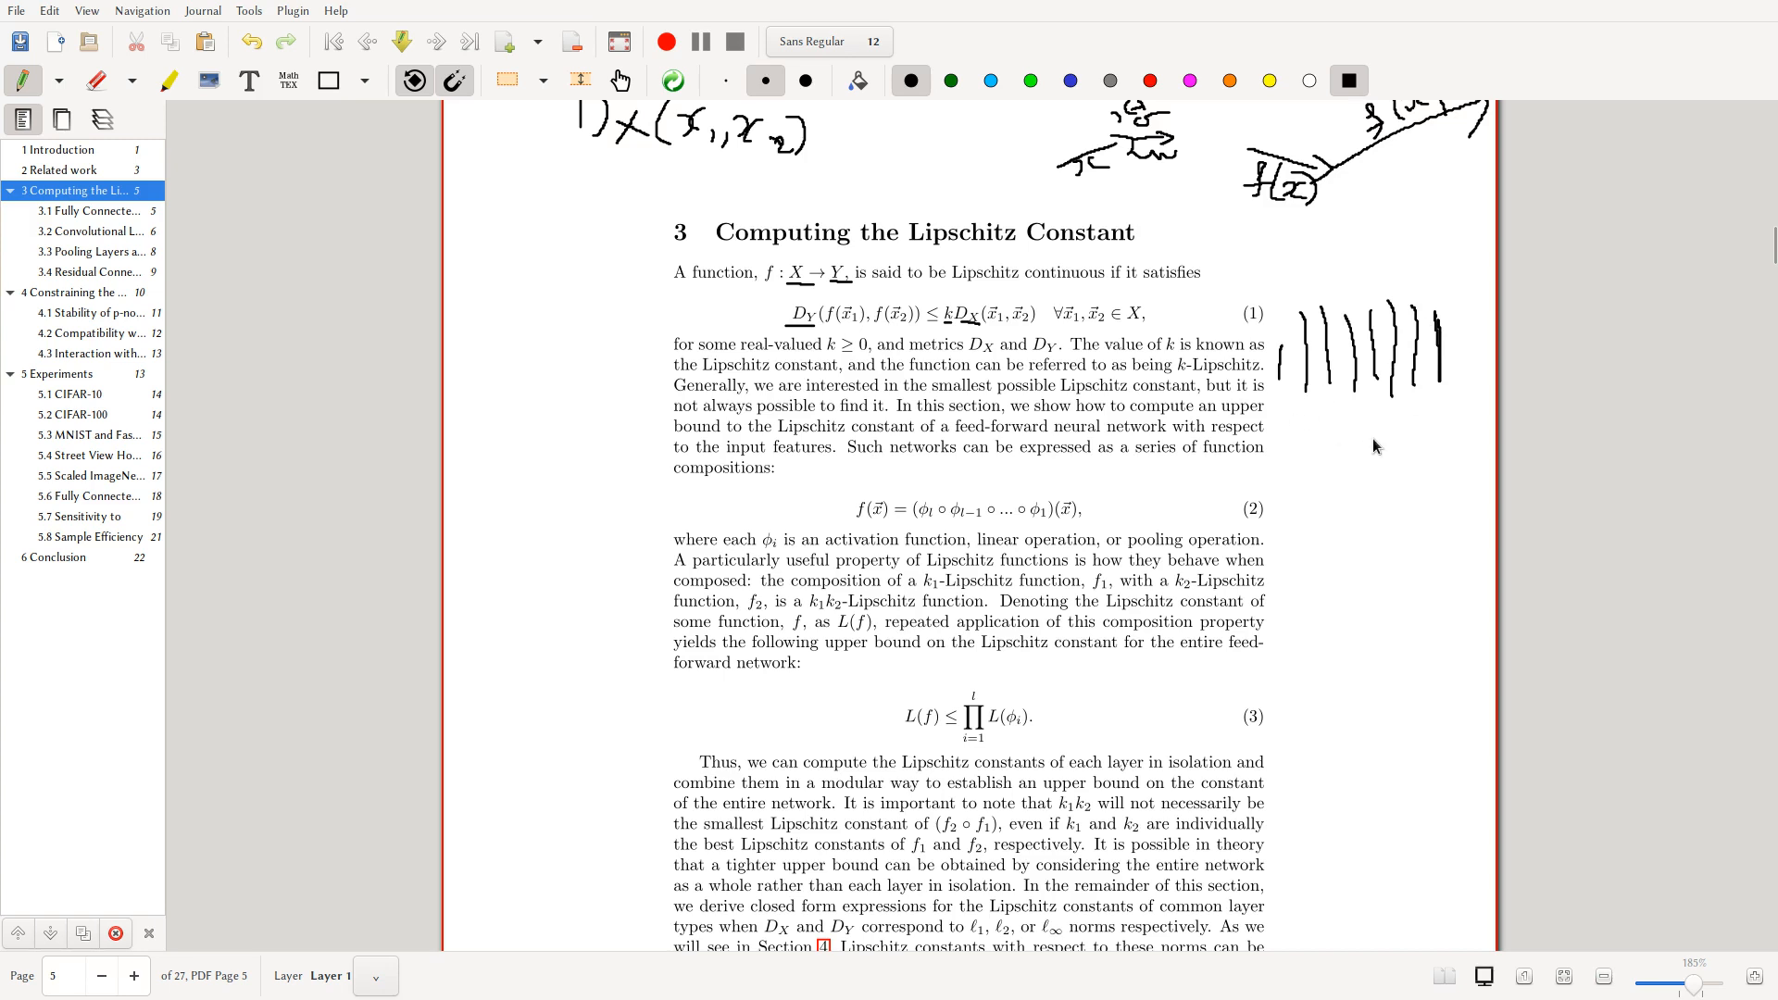
mouse_move(1300, 426)
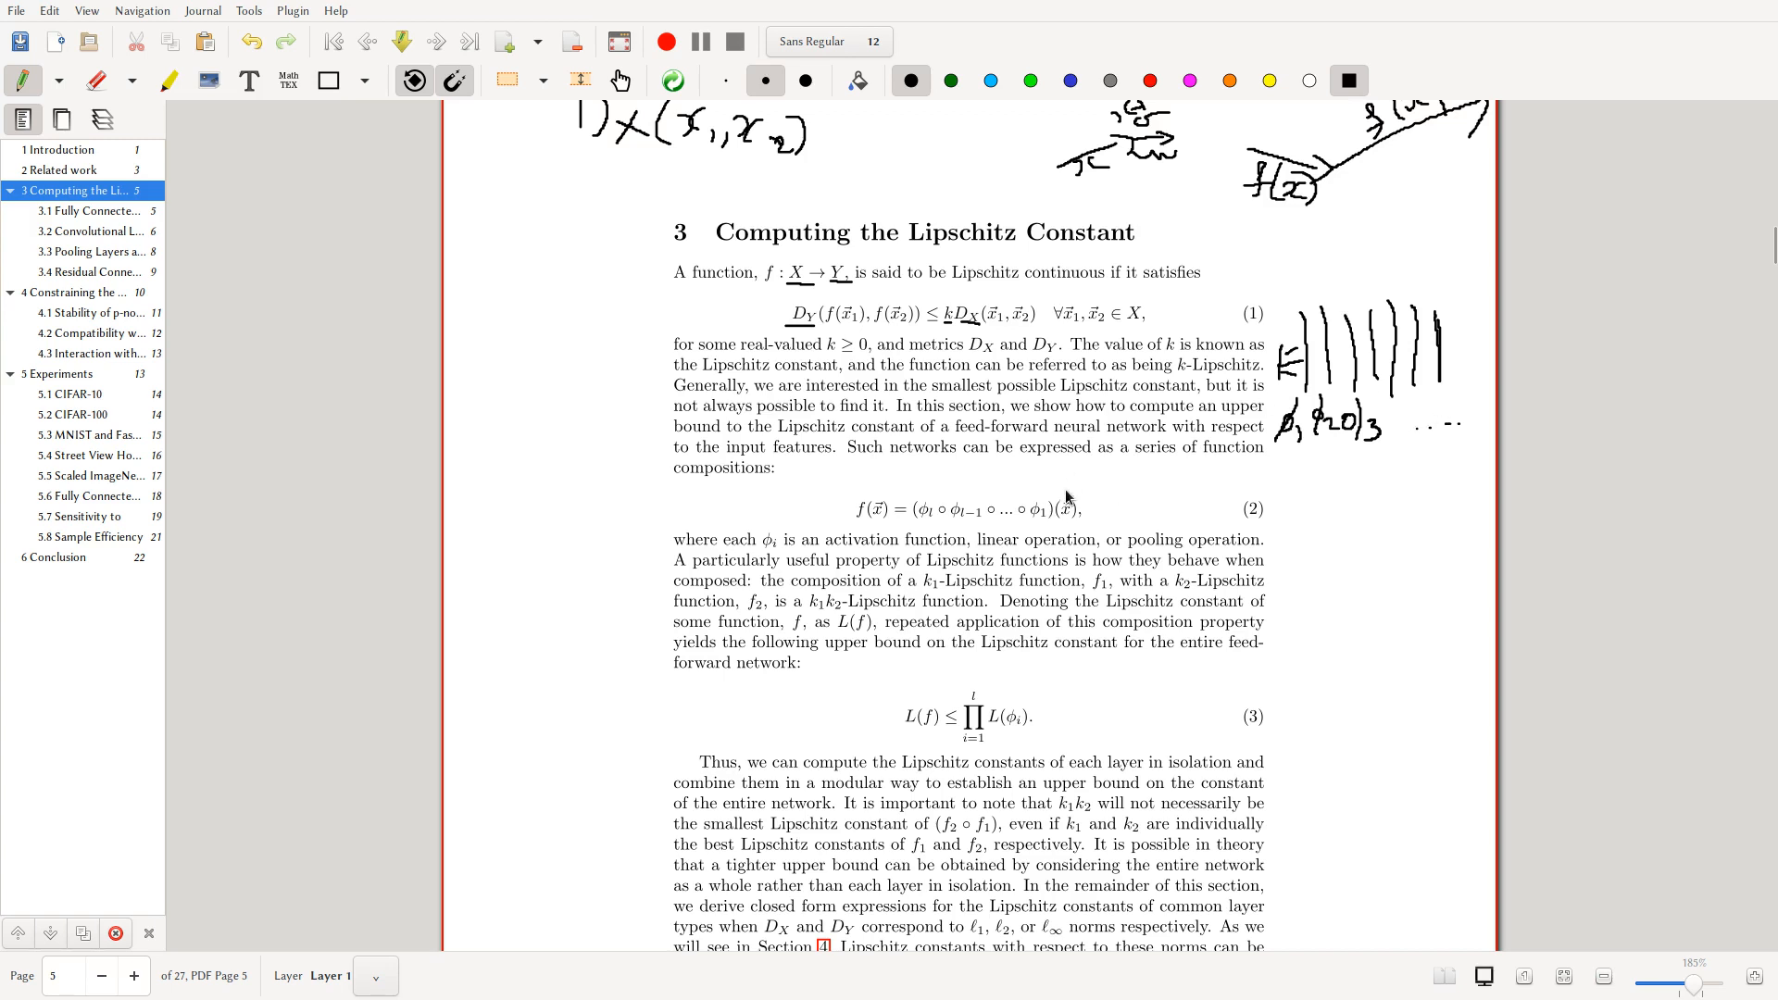
mouse_move(1052, 484)
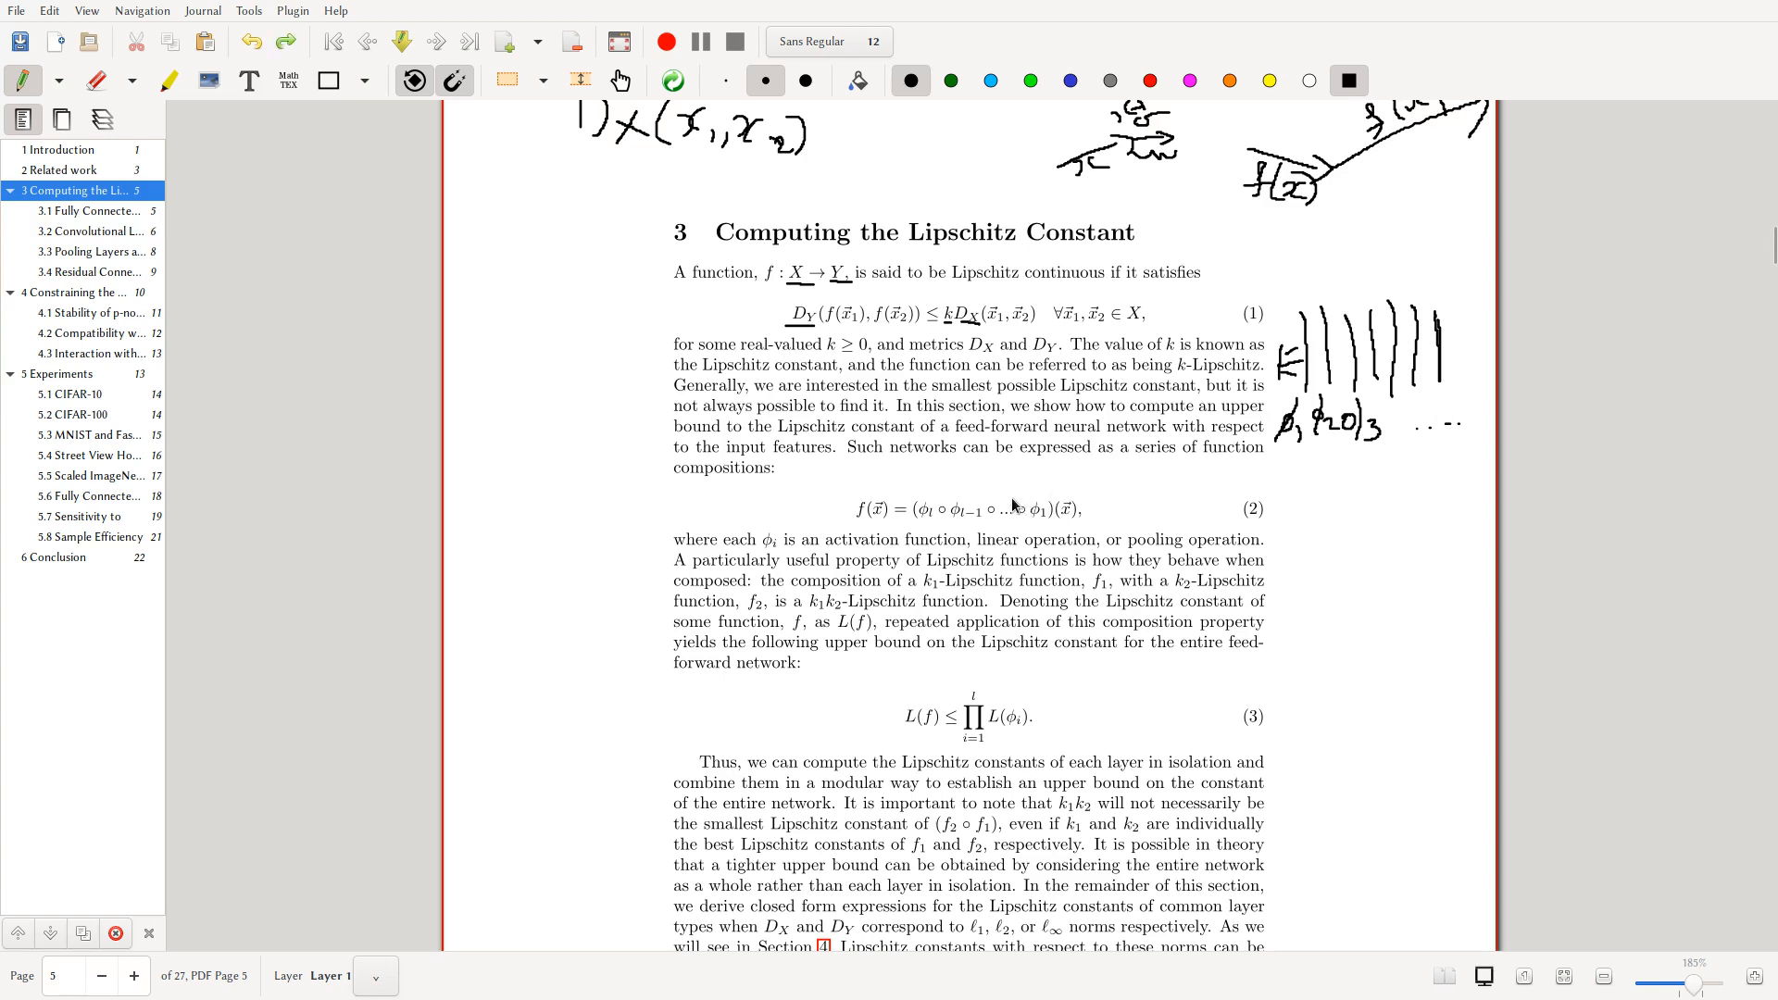
mouse_move(1013, 515)
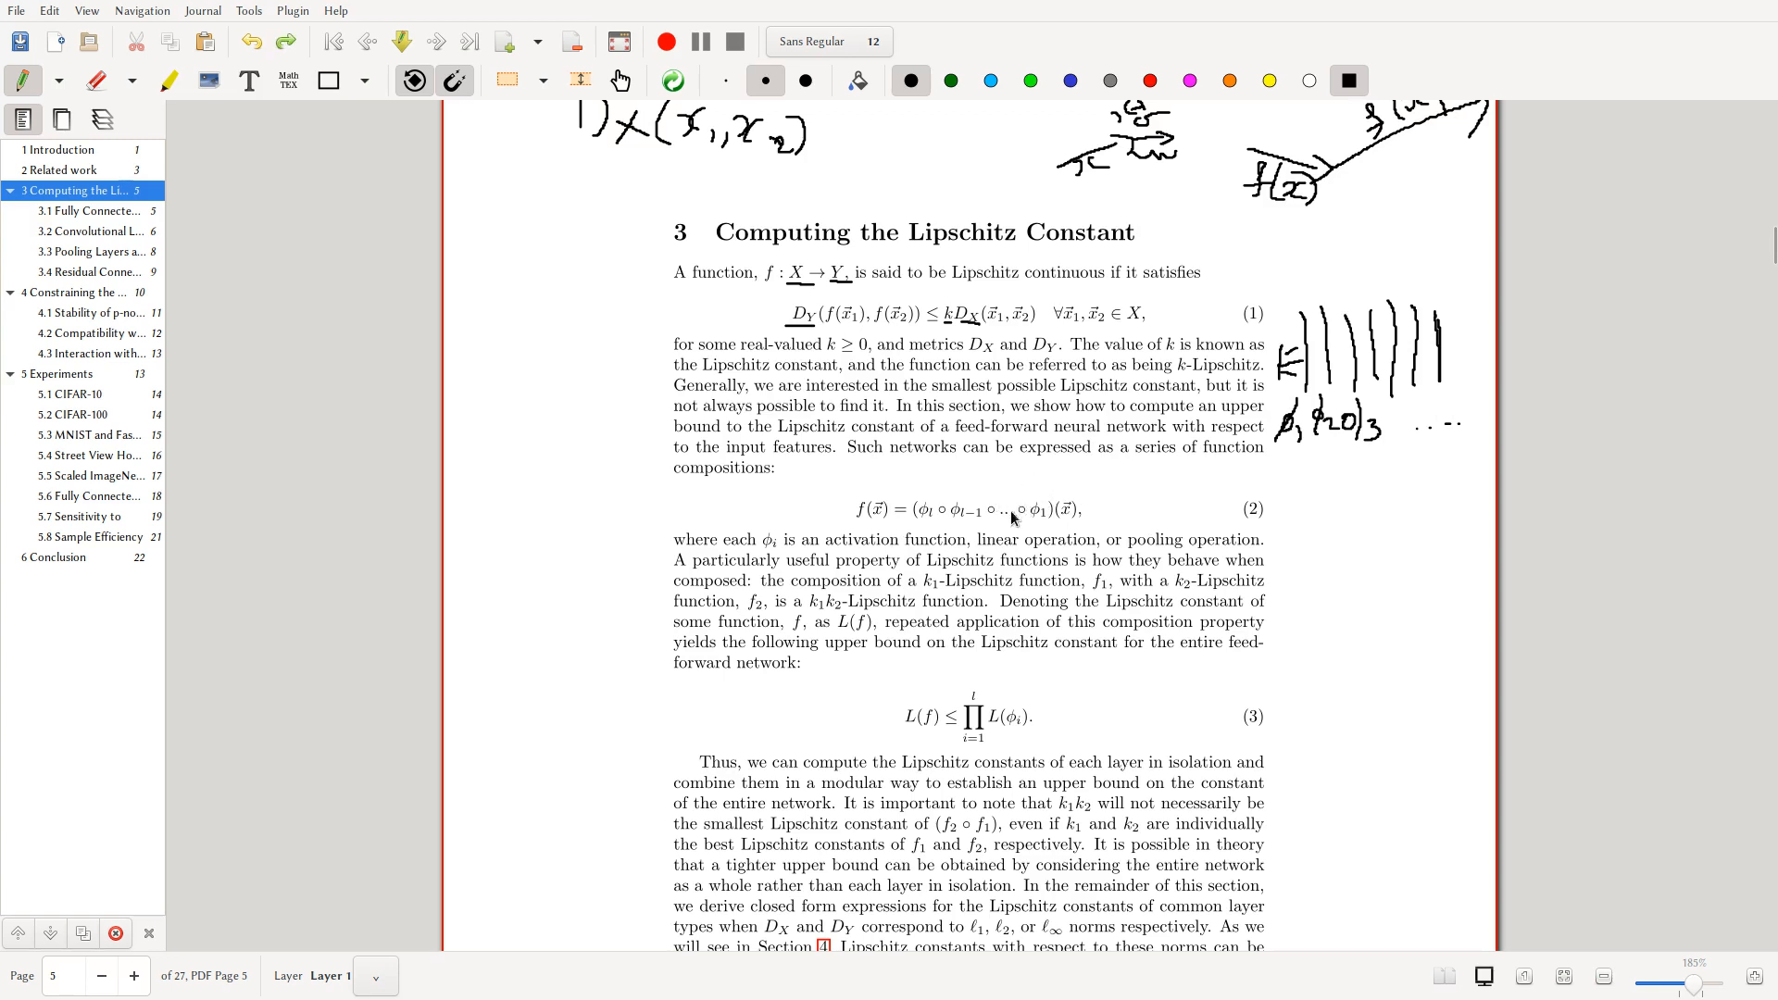
mouse_move(1324, 611)
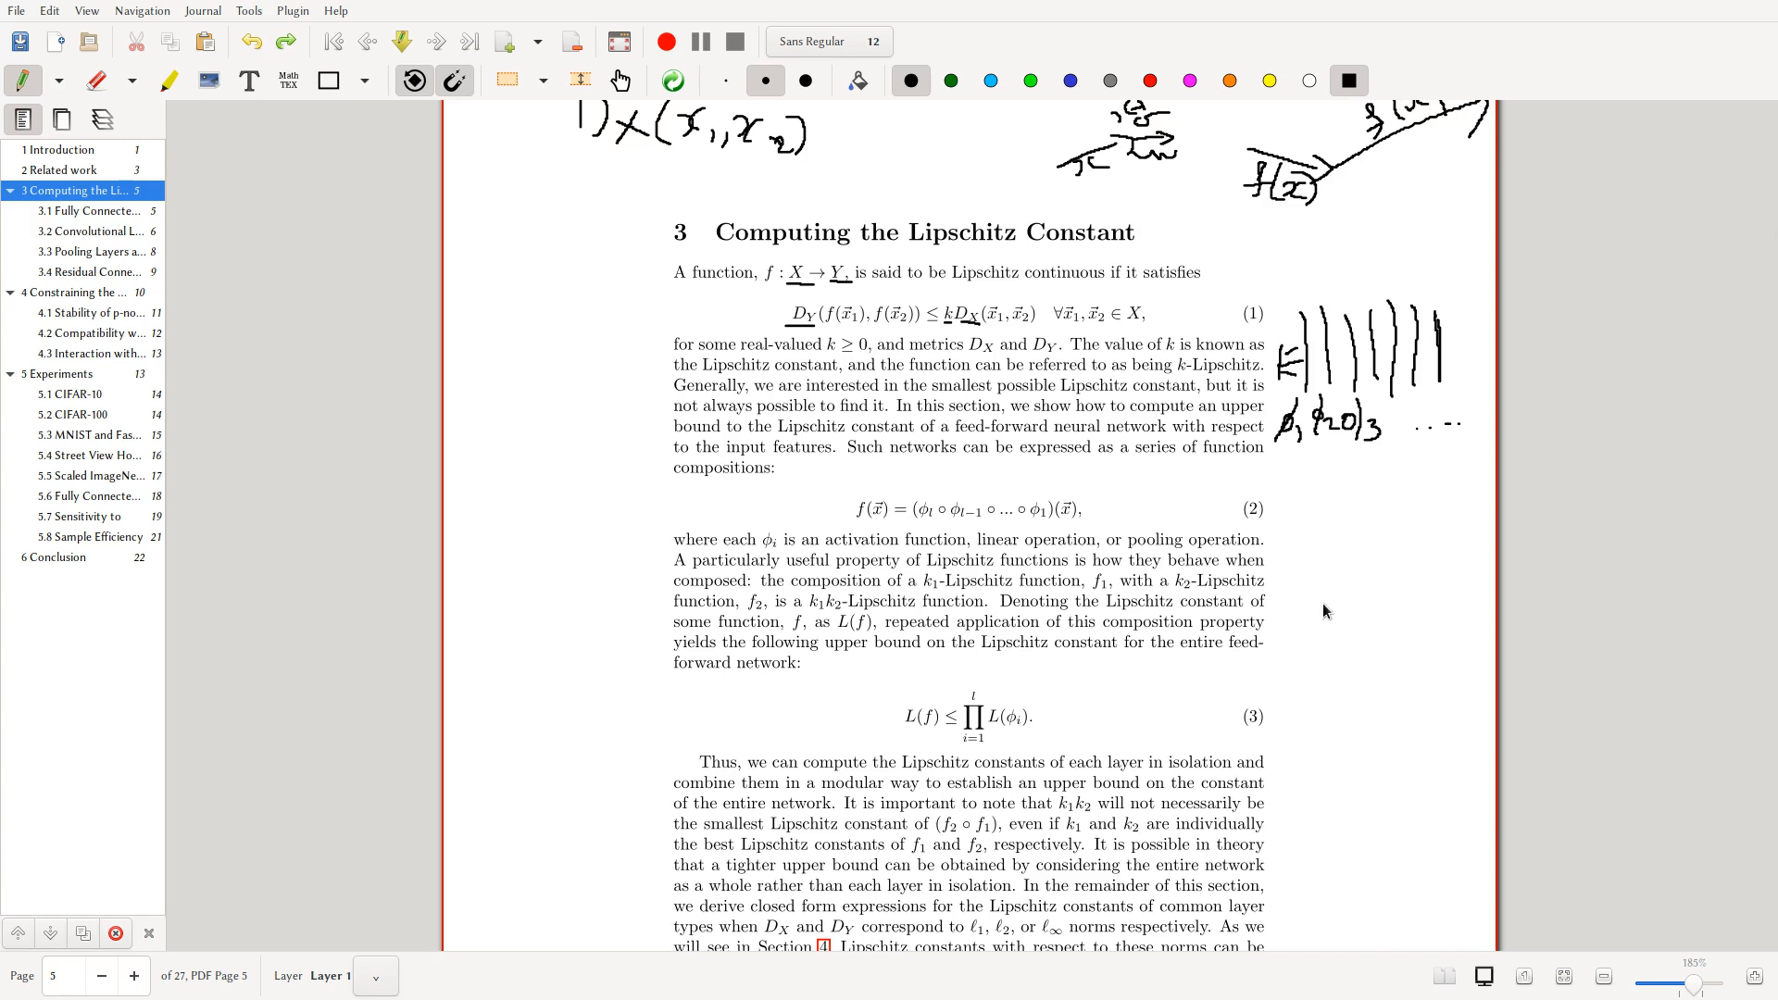
mouse_move(995, 533)
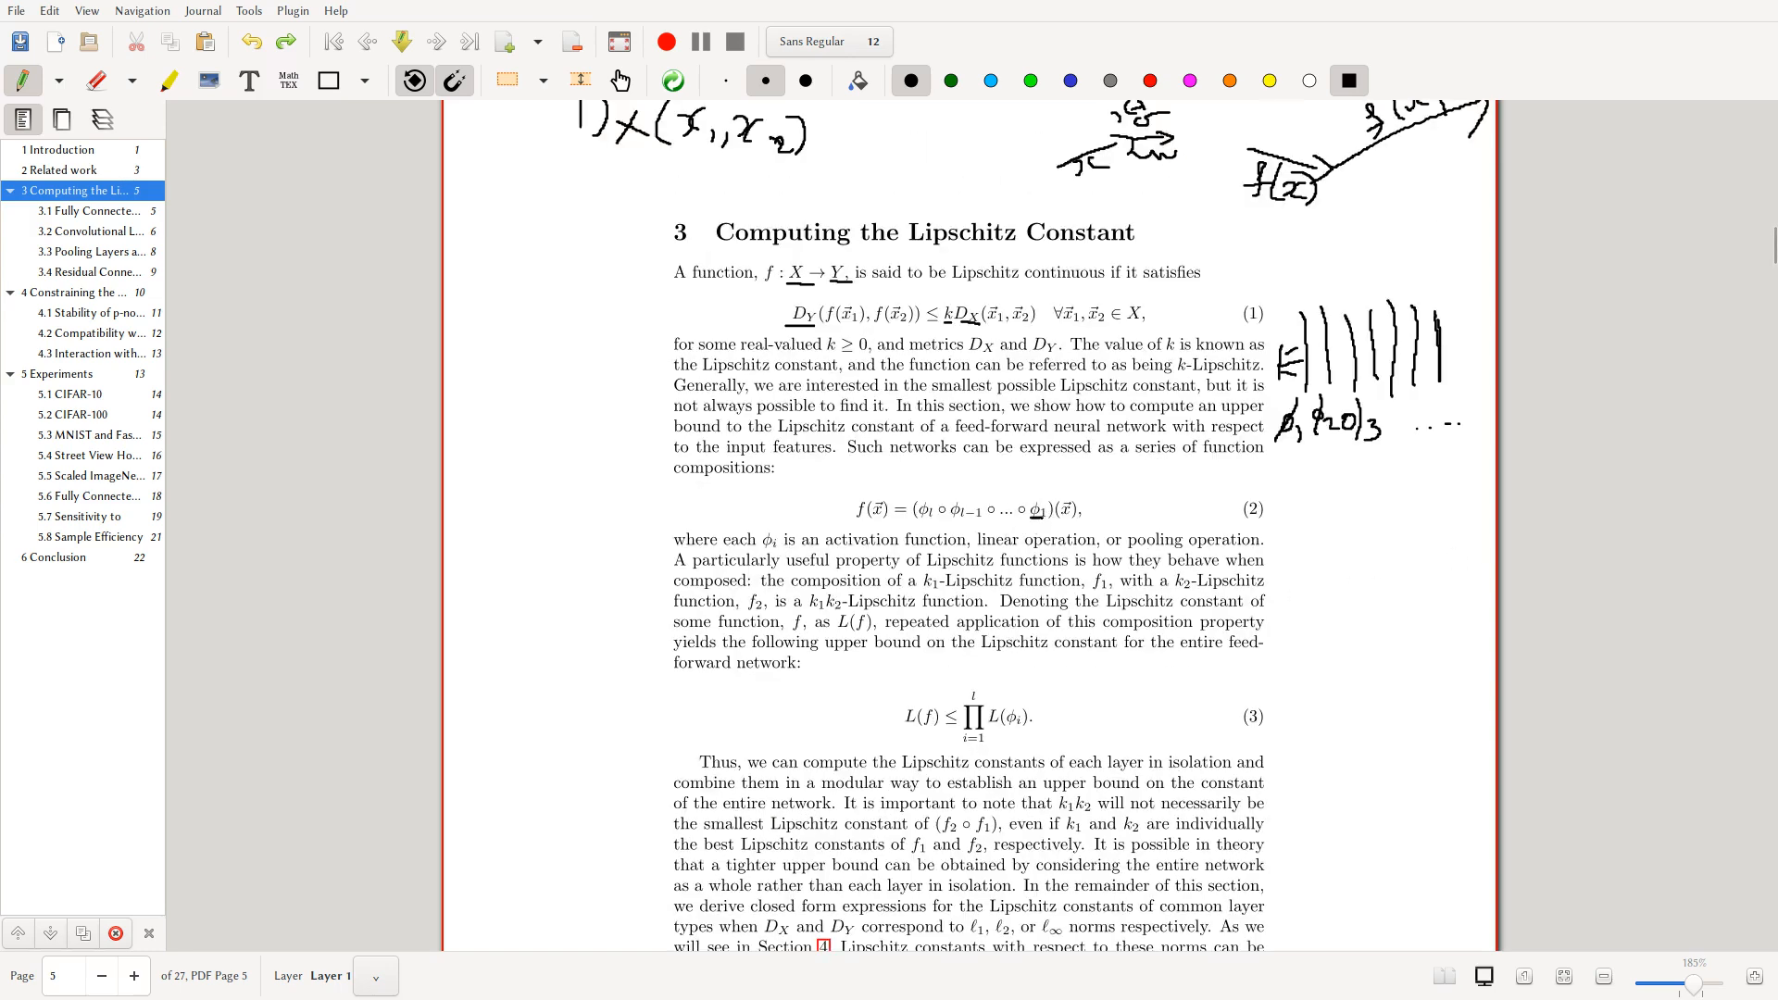
click(1027, 485)
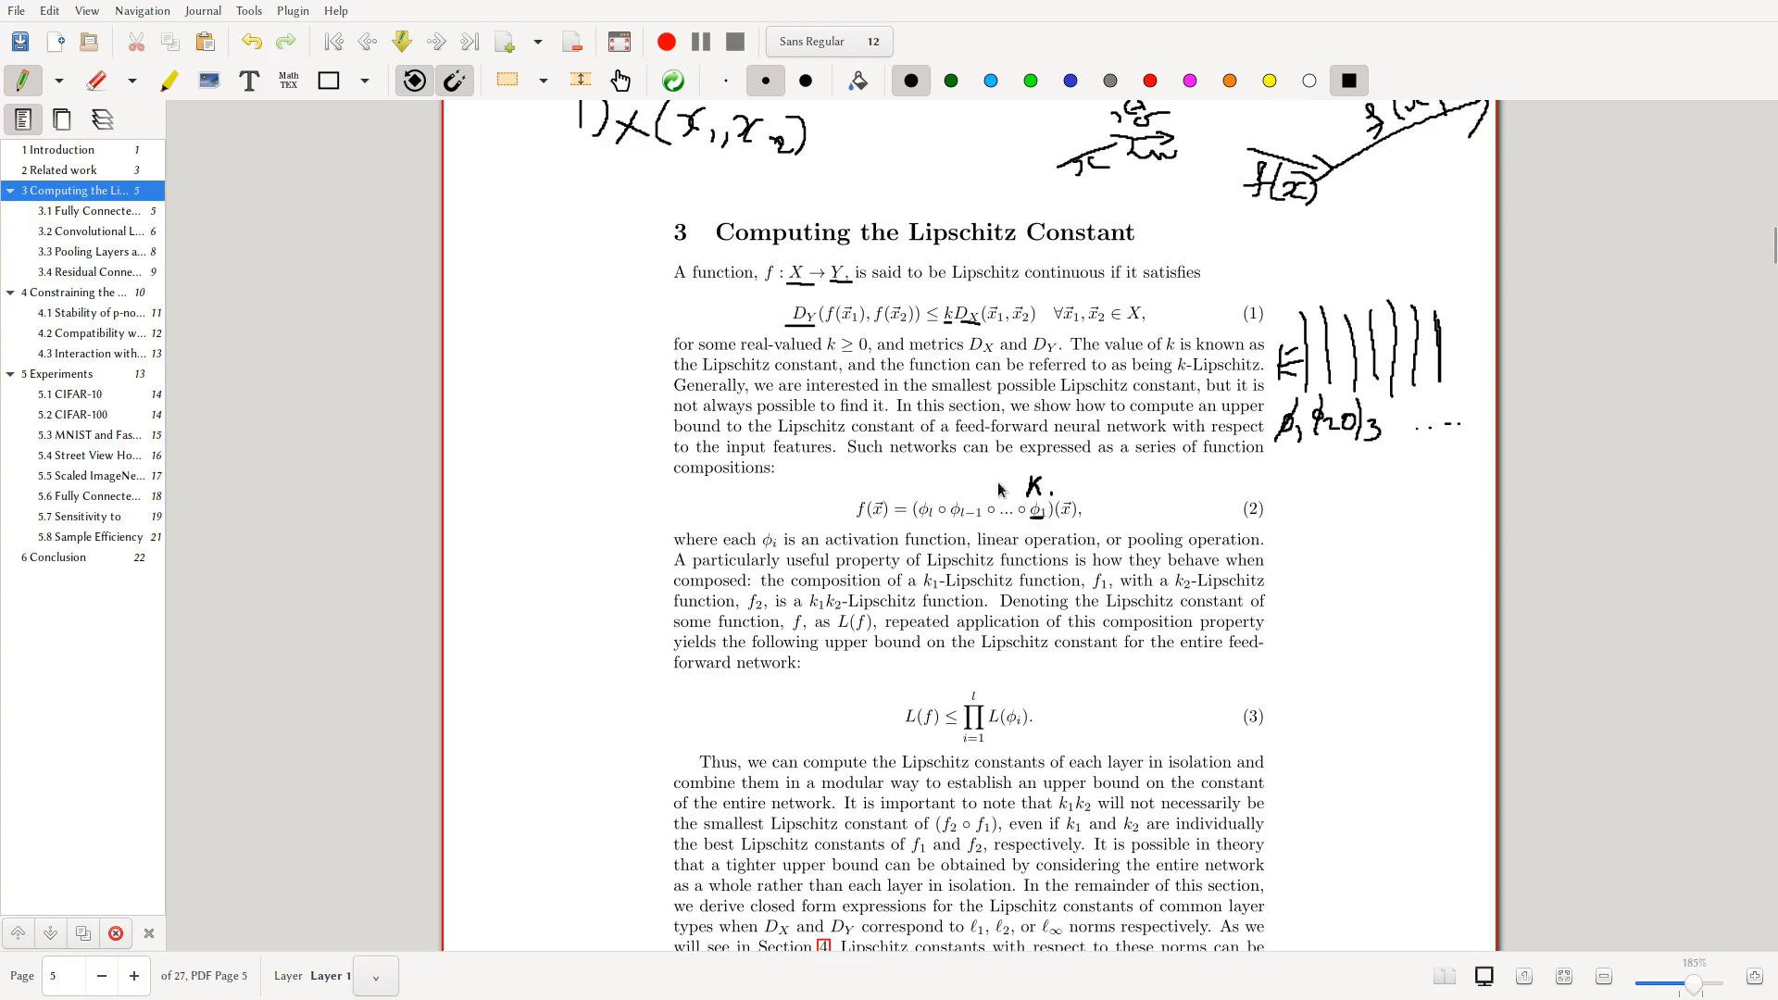
mouse_move(930, 491)
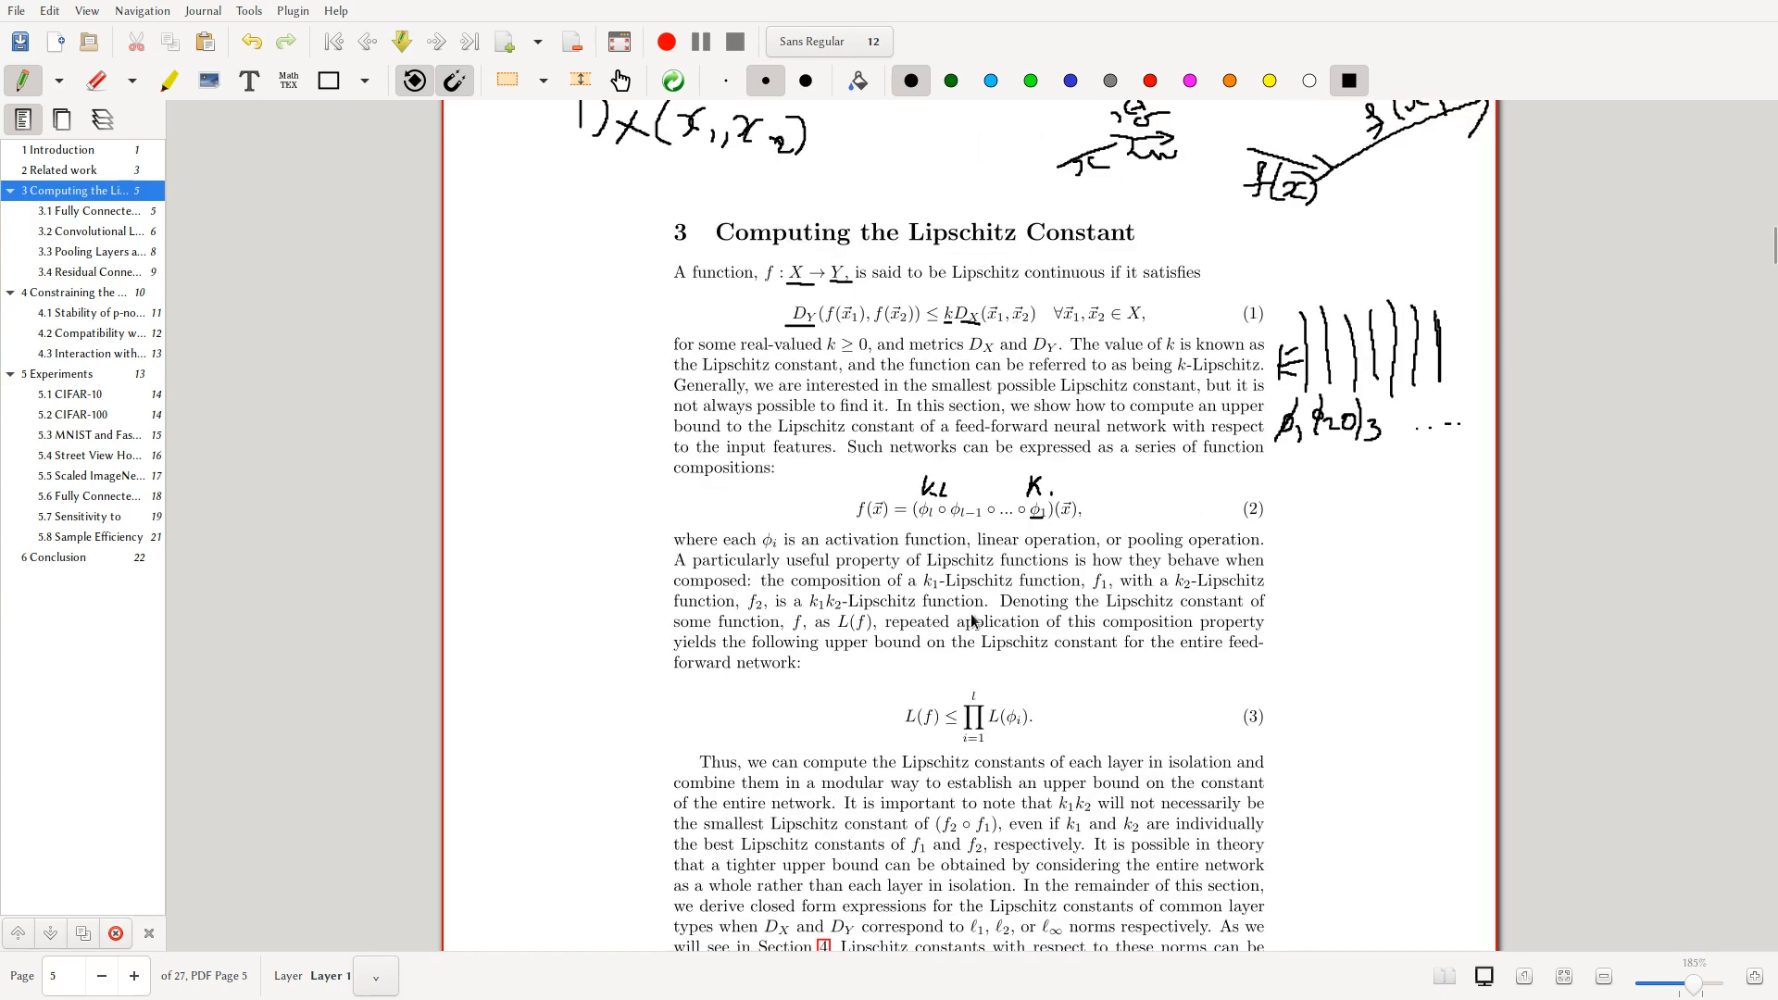
mouse_move(864, 509)
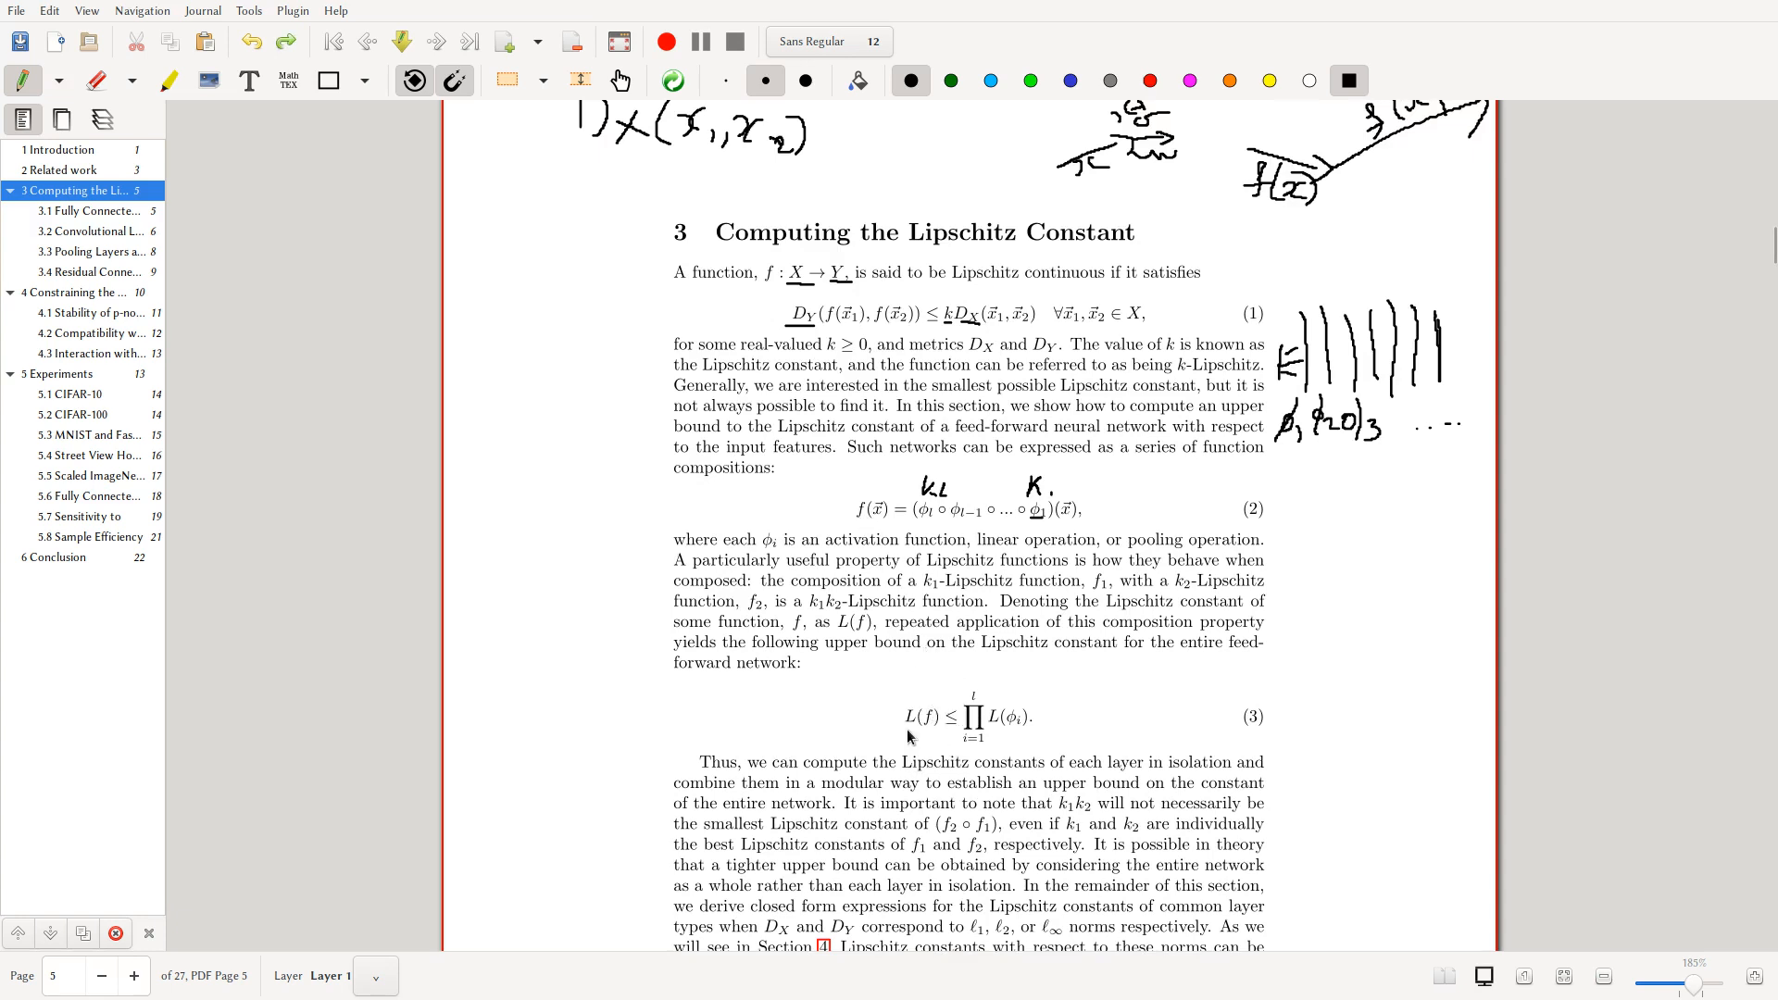
mouse_move(941, 680)
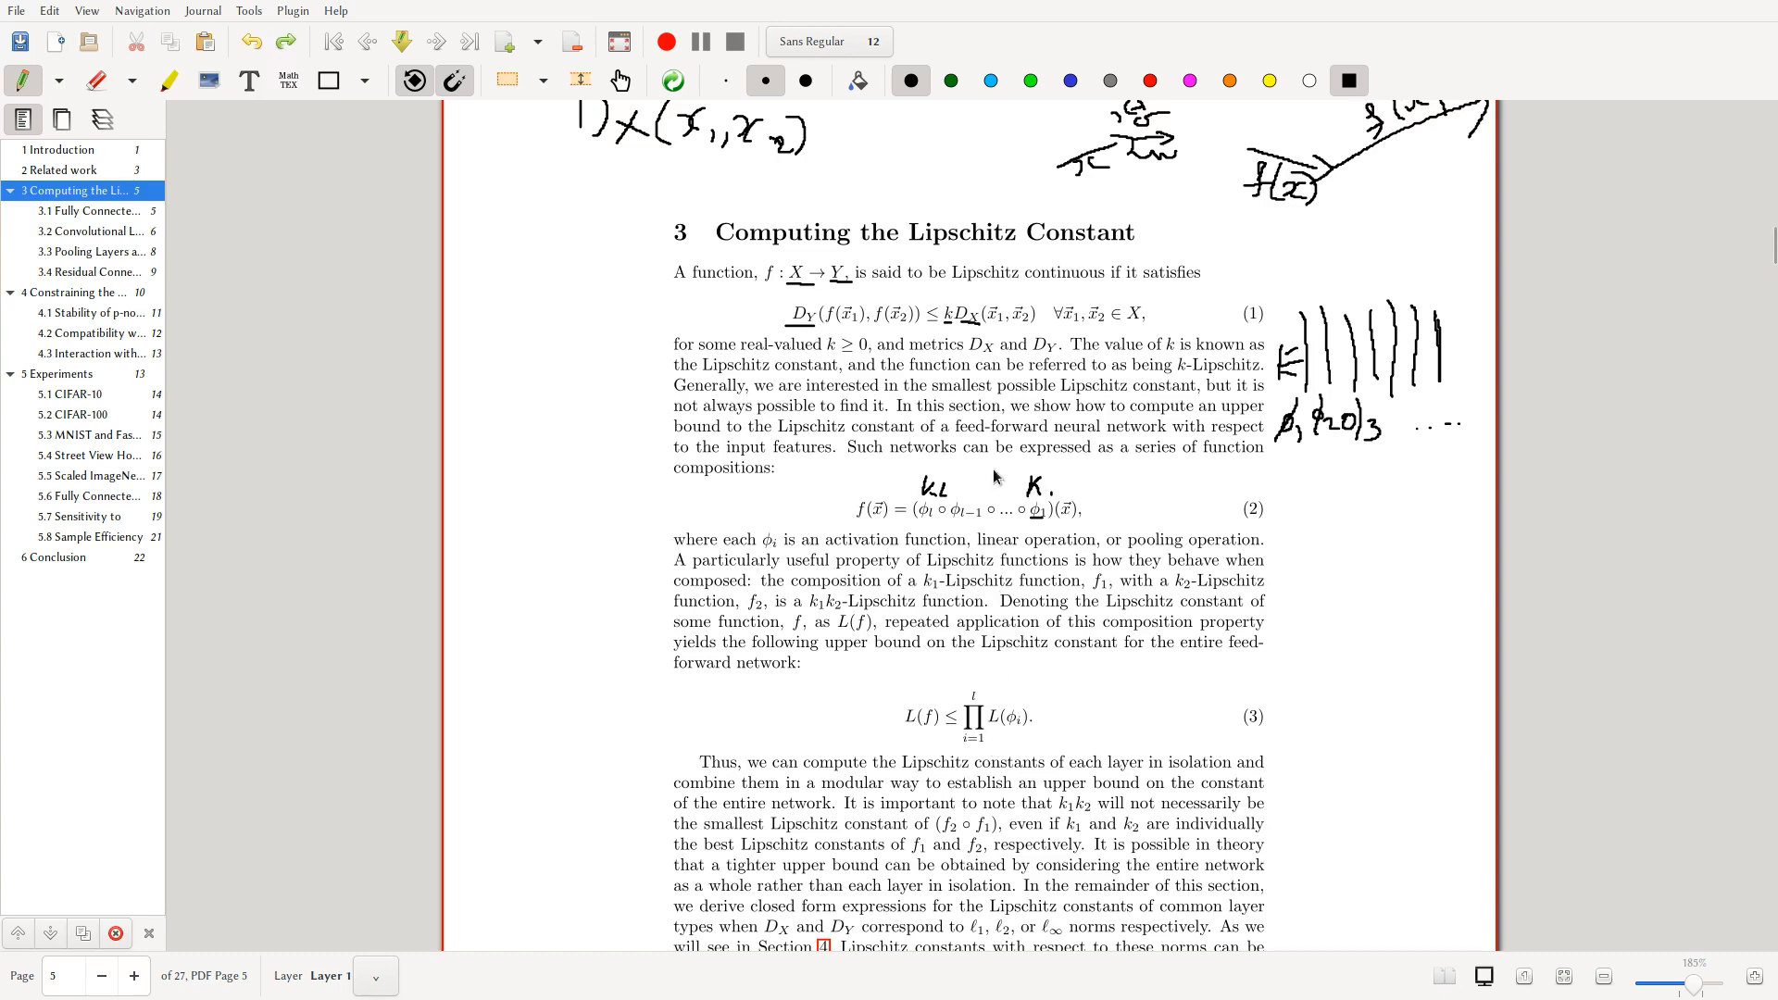
mouse_move(670, 120)
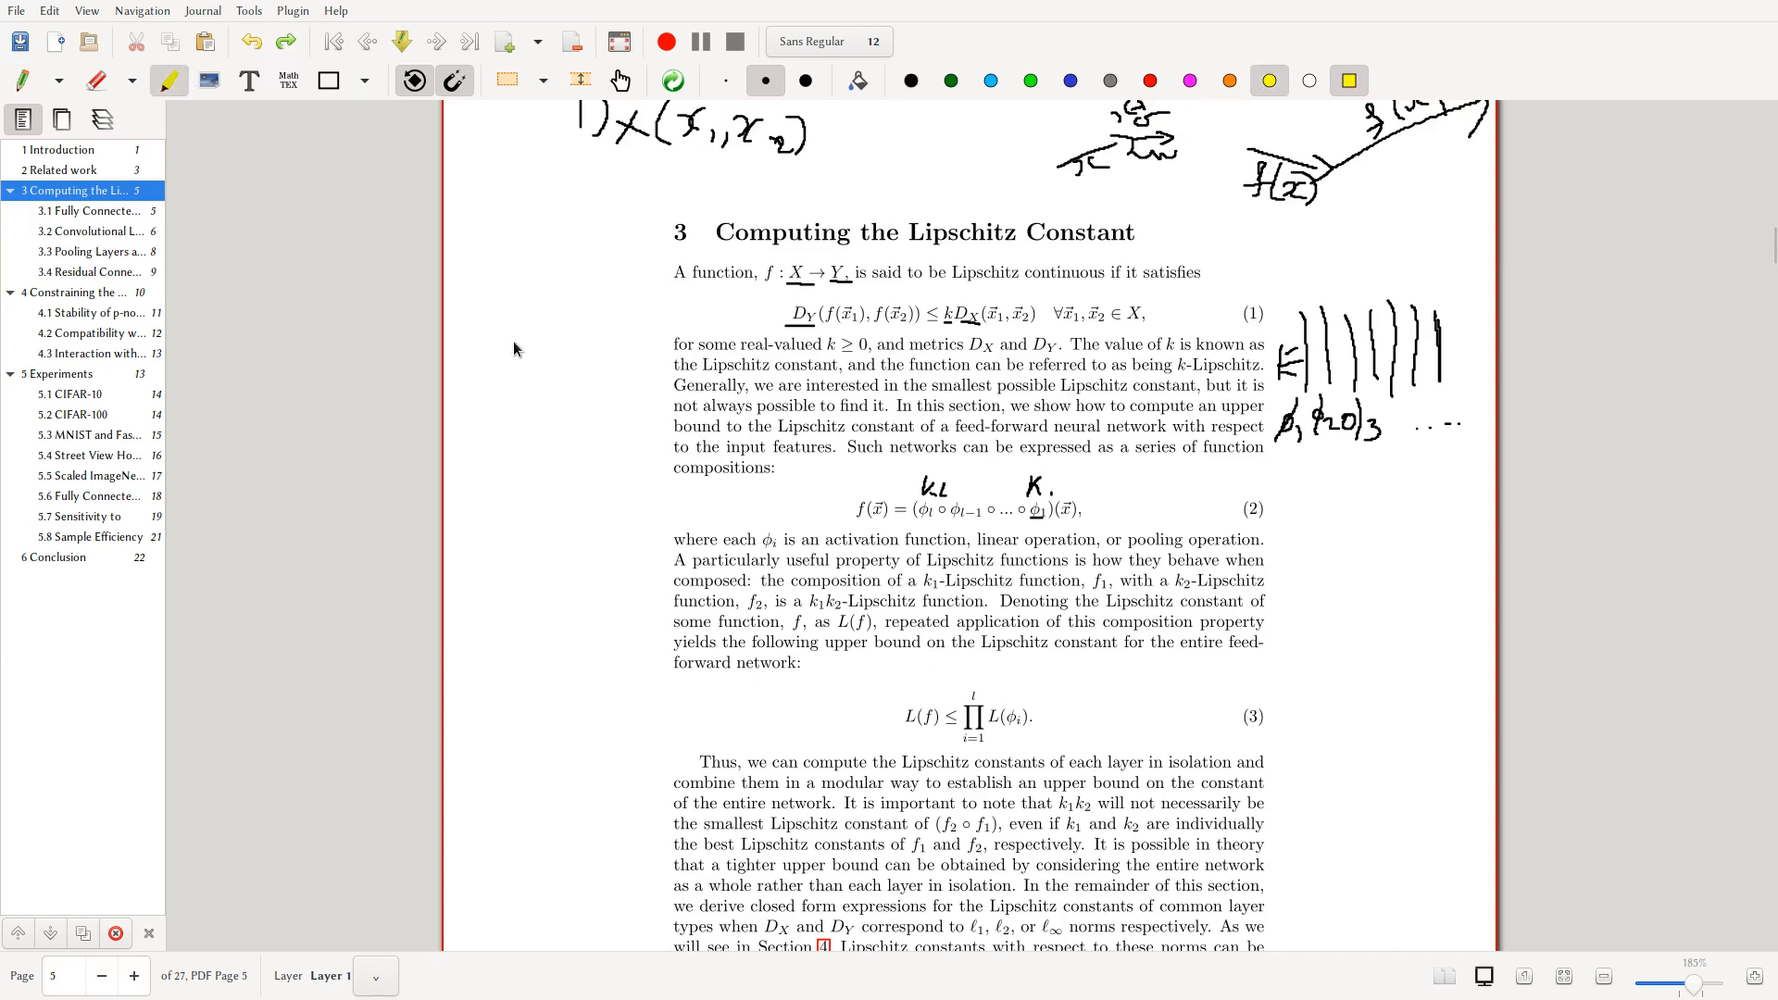
mouse_move(865, 493)
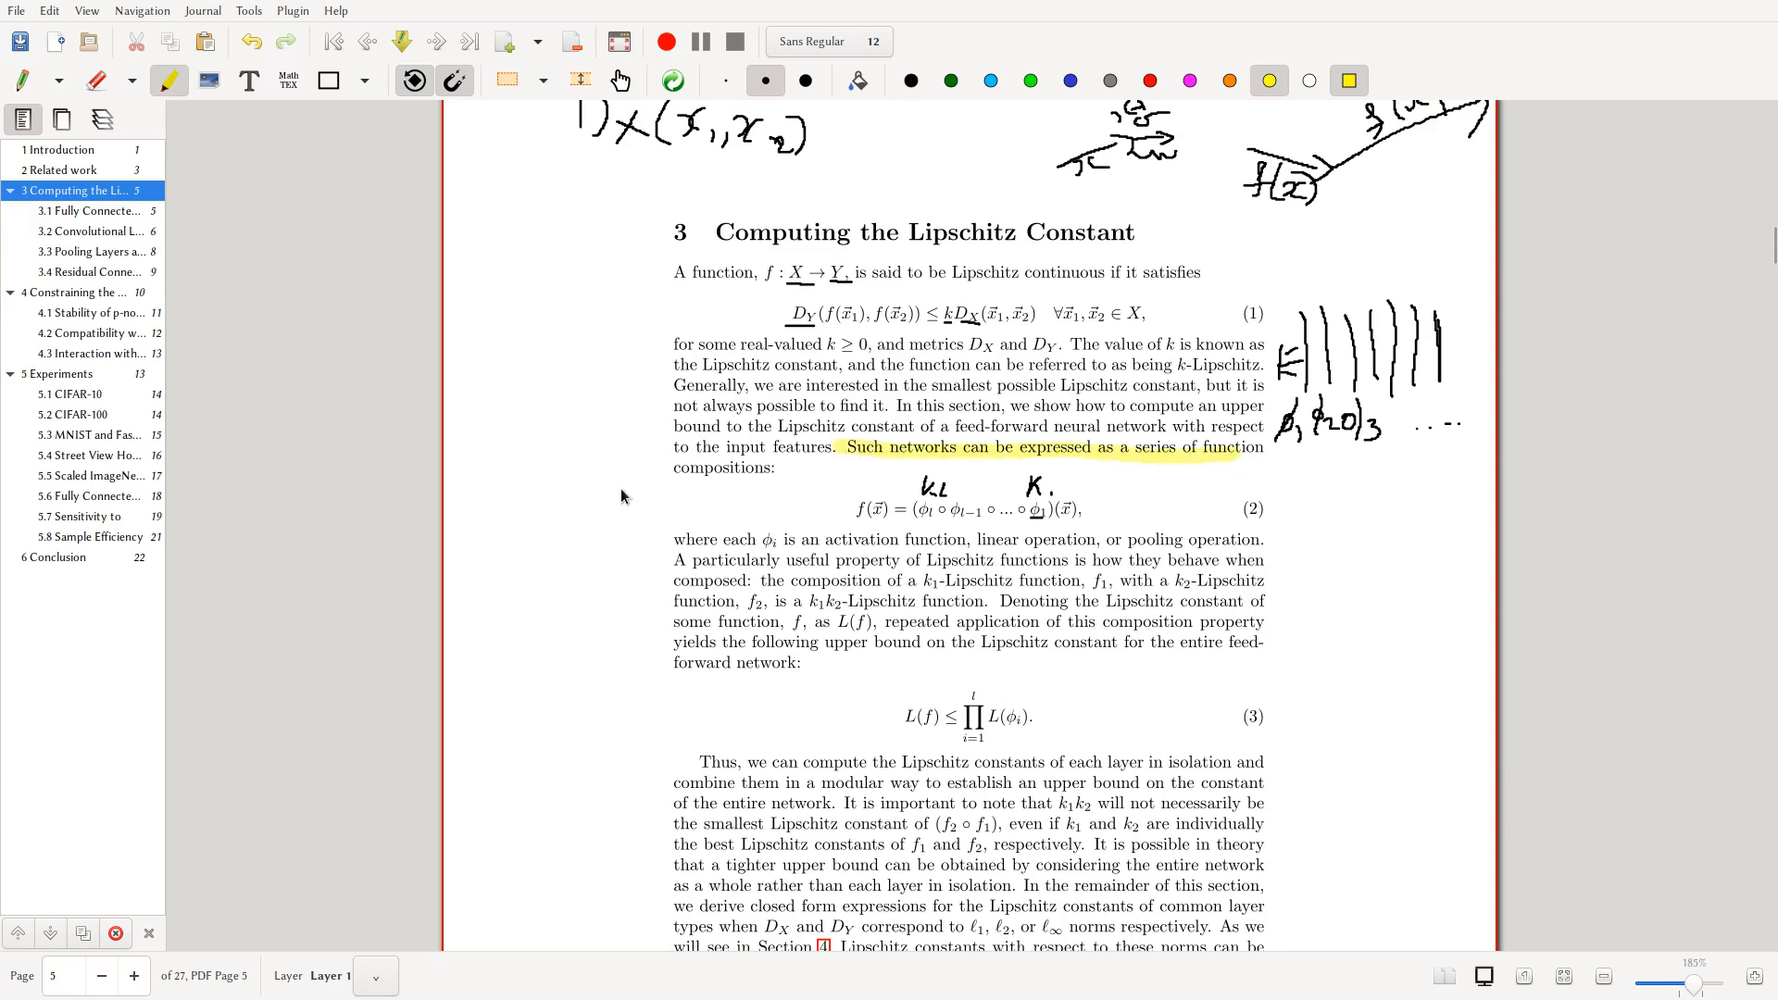
- Scroll through the composition paragraph while highlighting φi, the k1k2-Lipschitz statement and equation (3)
scroll(up, 3)
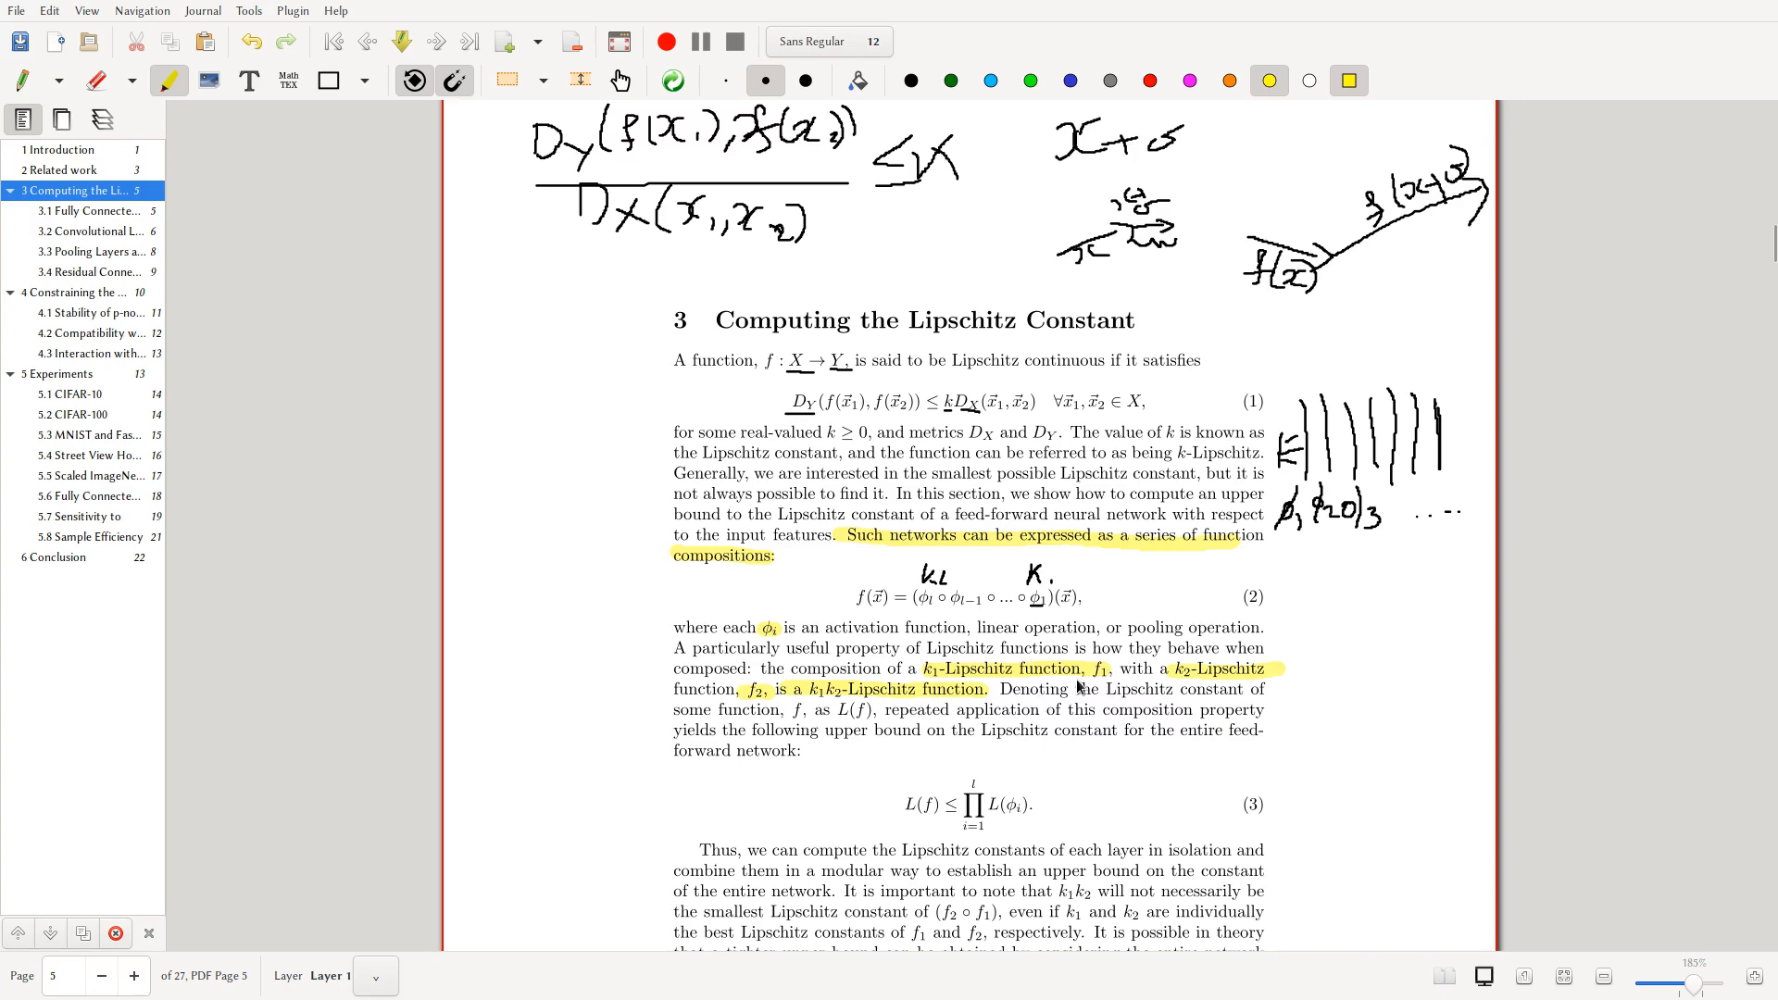
scroll(up, 3)
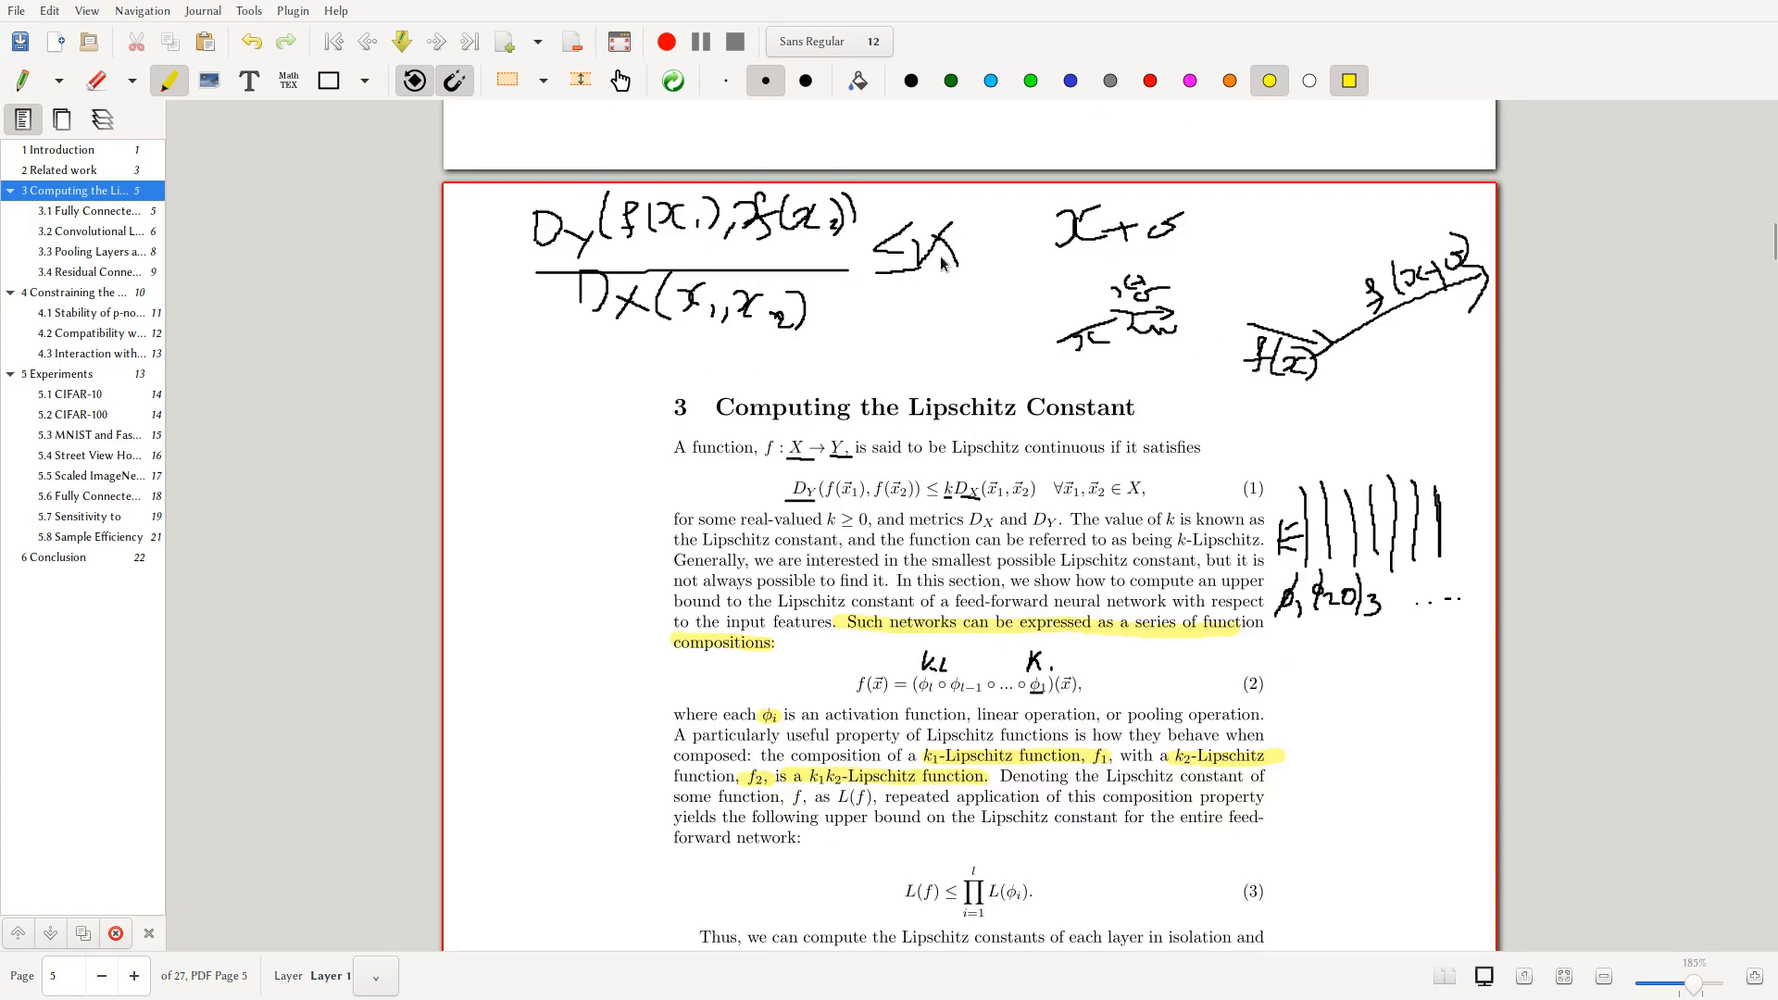
scroll(down, 3)
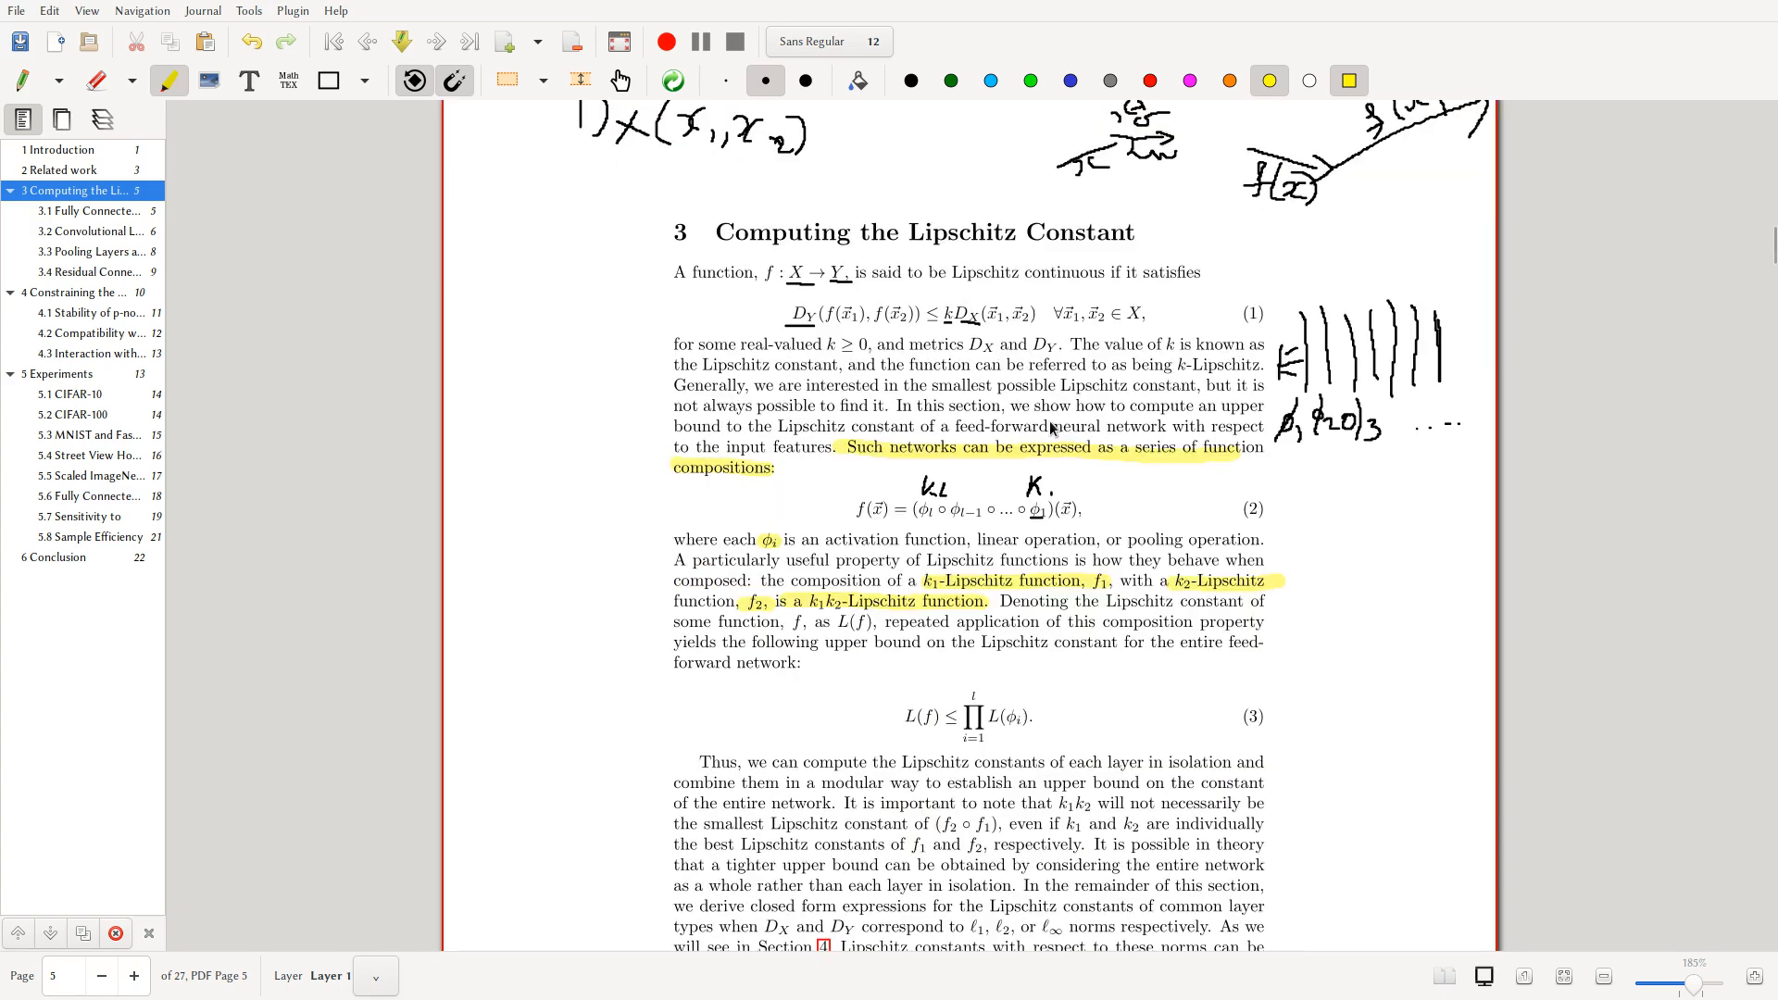
scroll(down, 3)
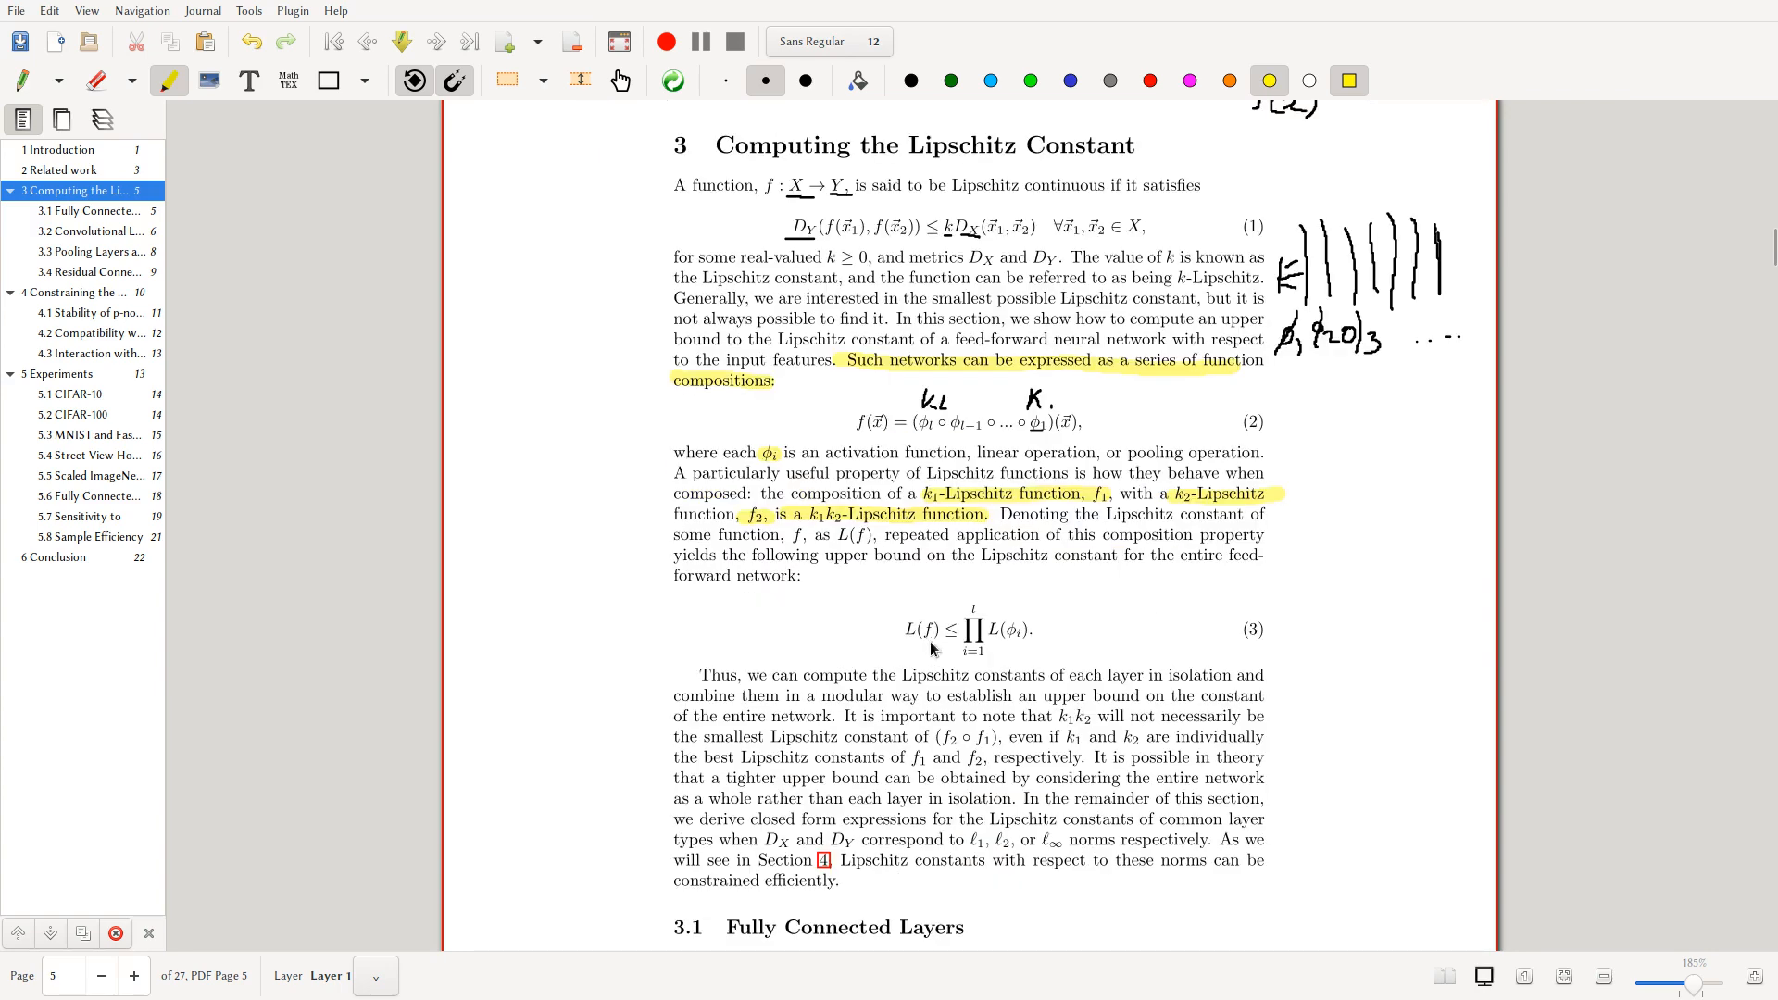
scroll(down, 3)
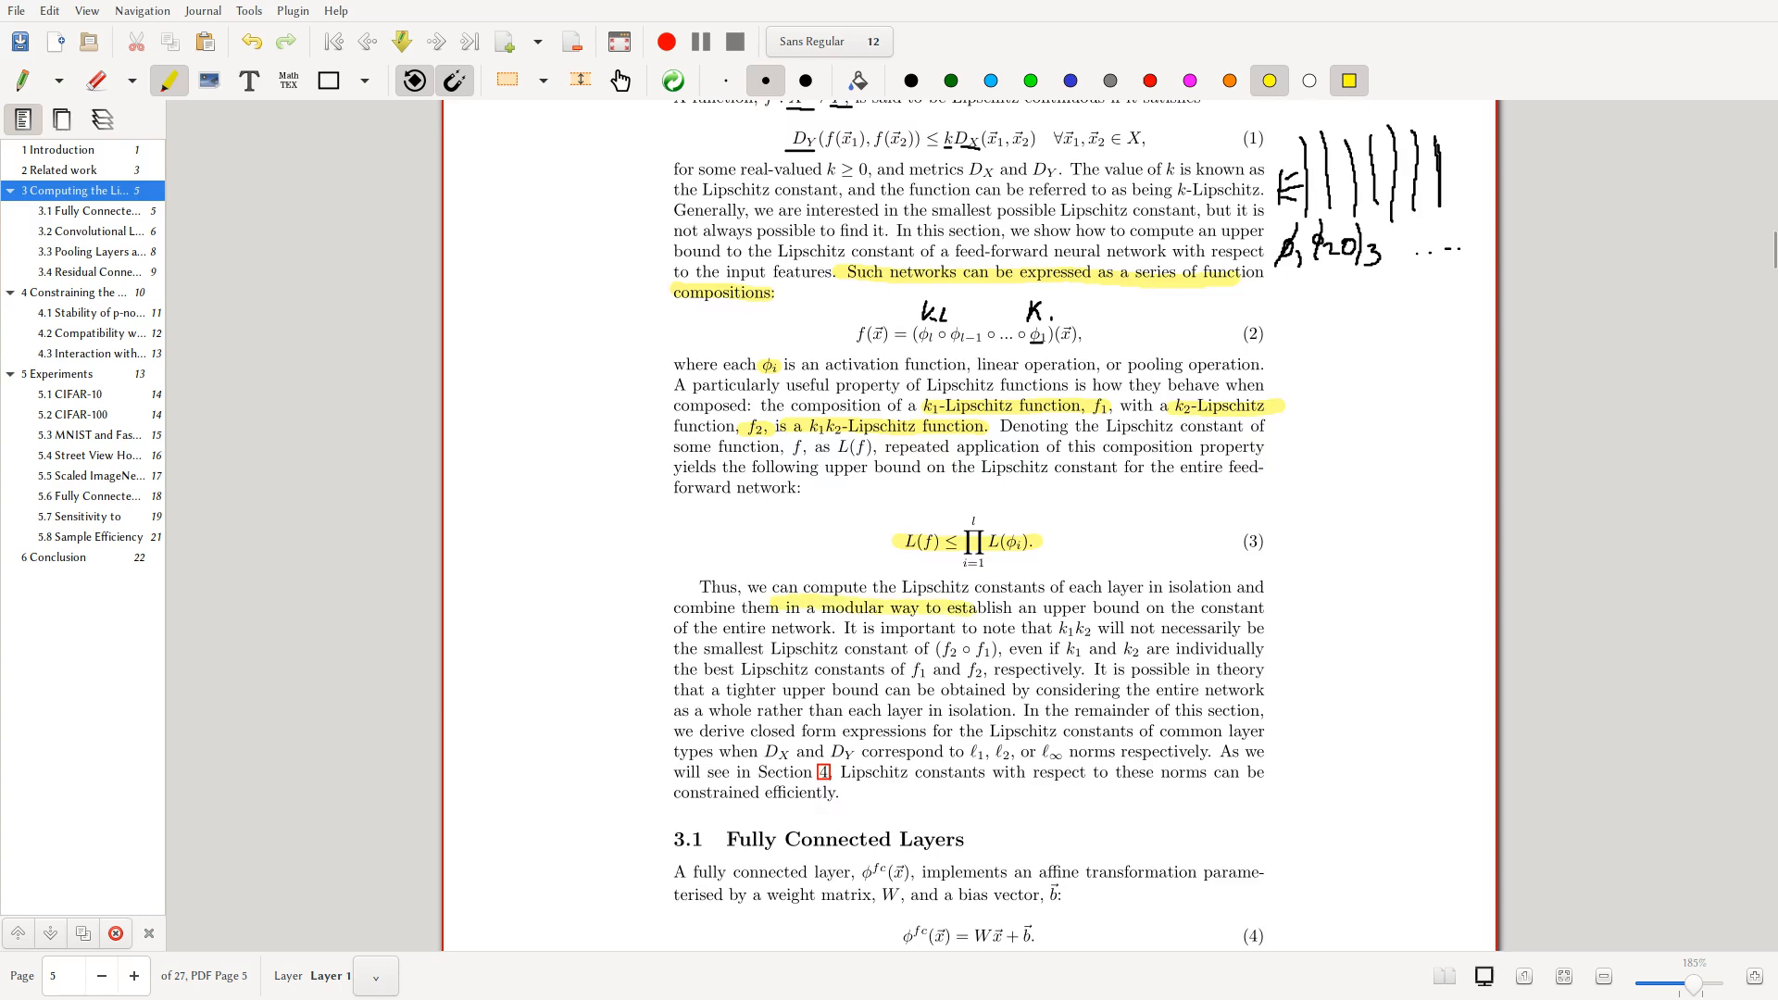
scroll(down, 3)
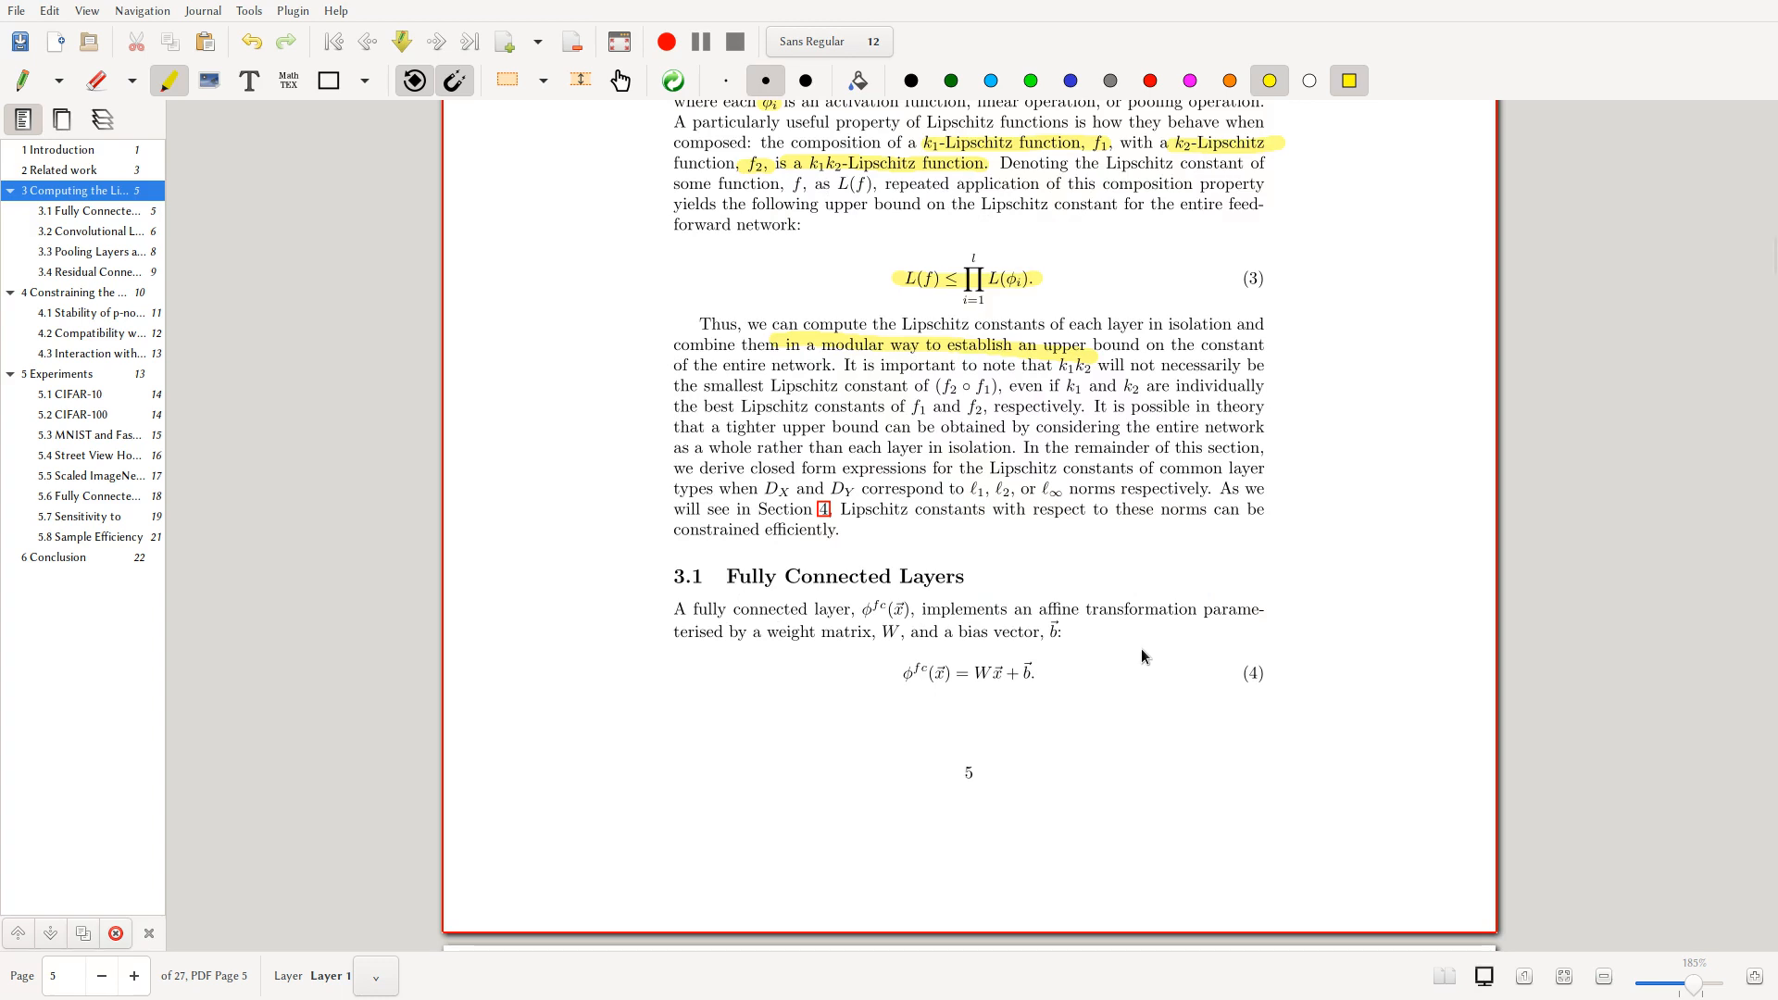
scroll(down, 3)
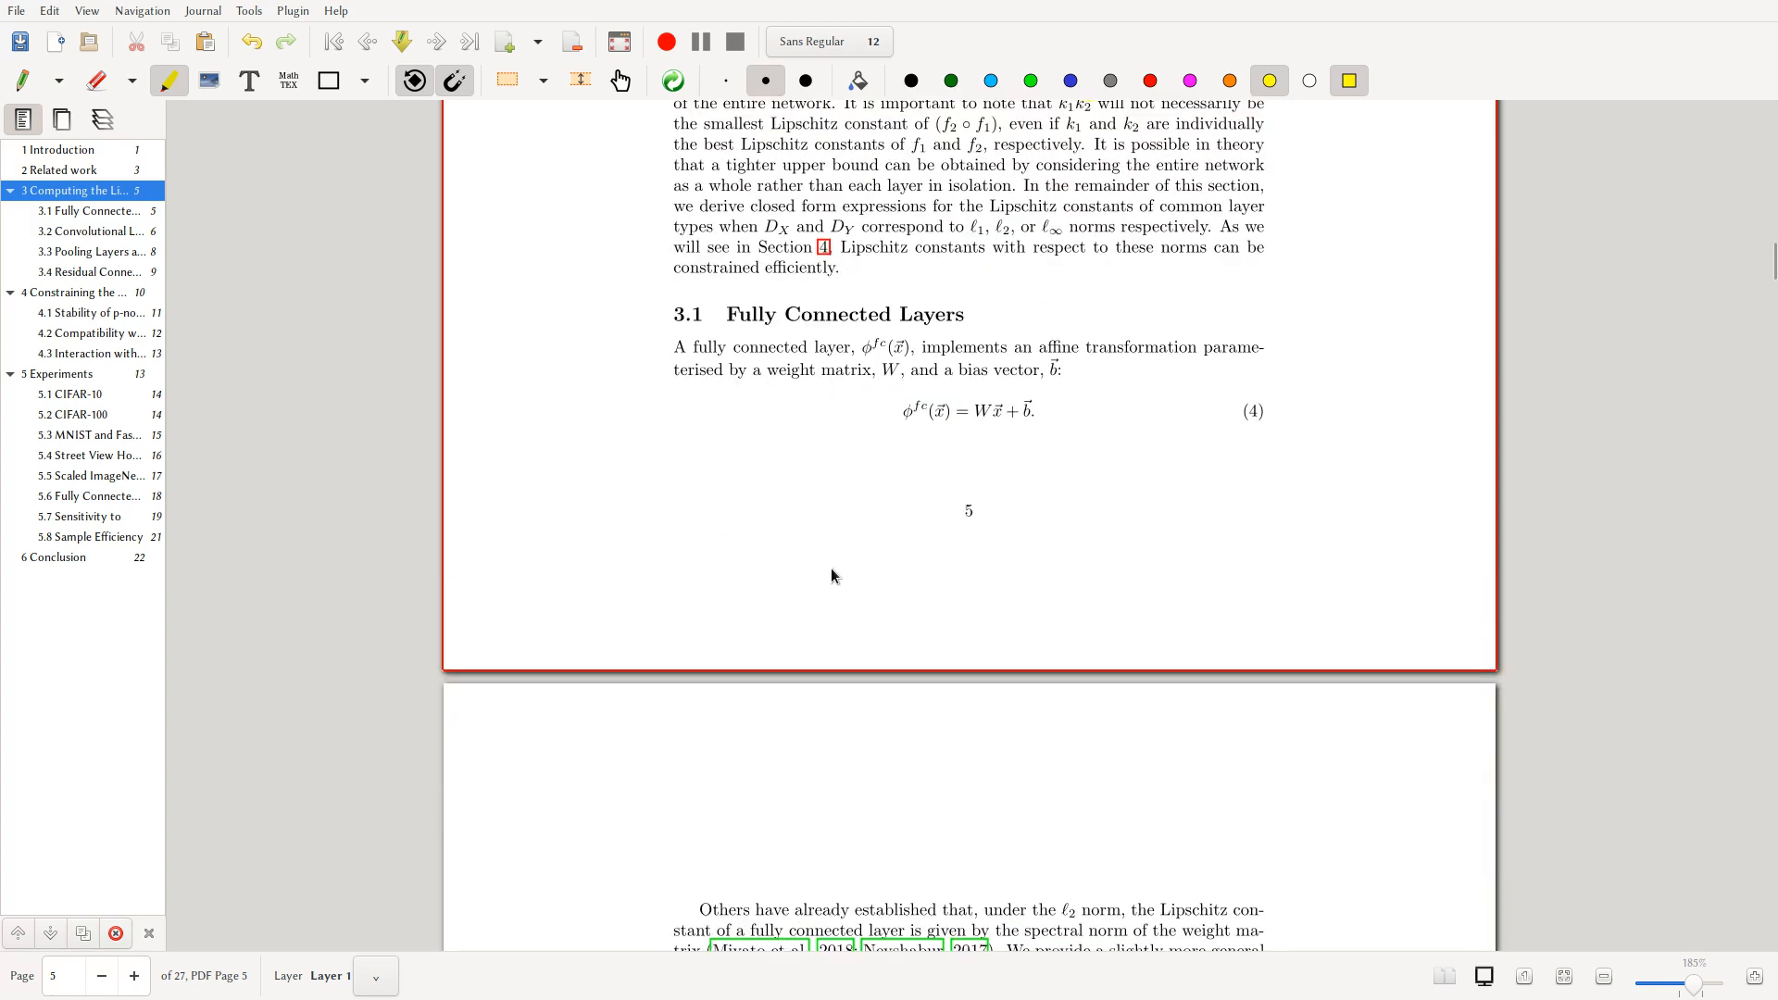
mouse_move(844, 582)
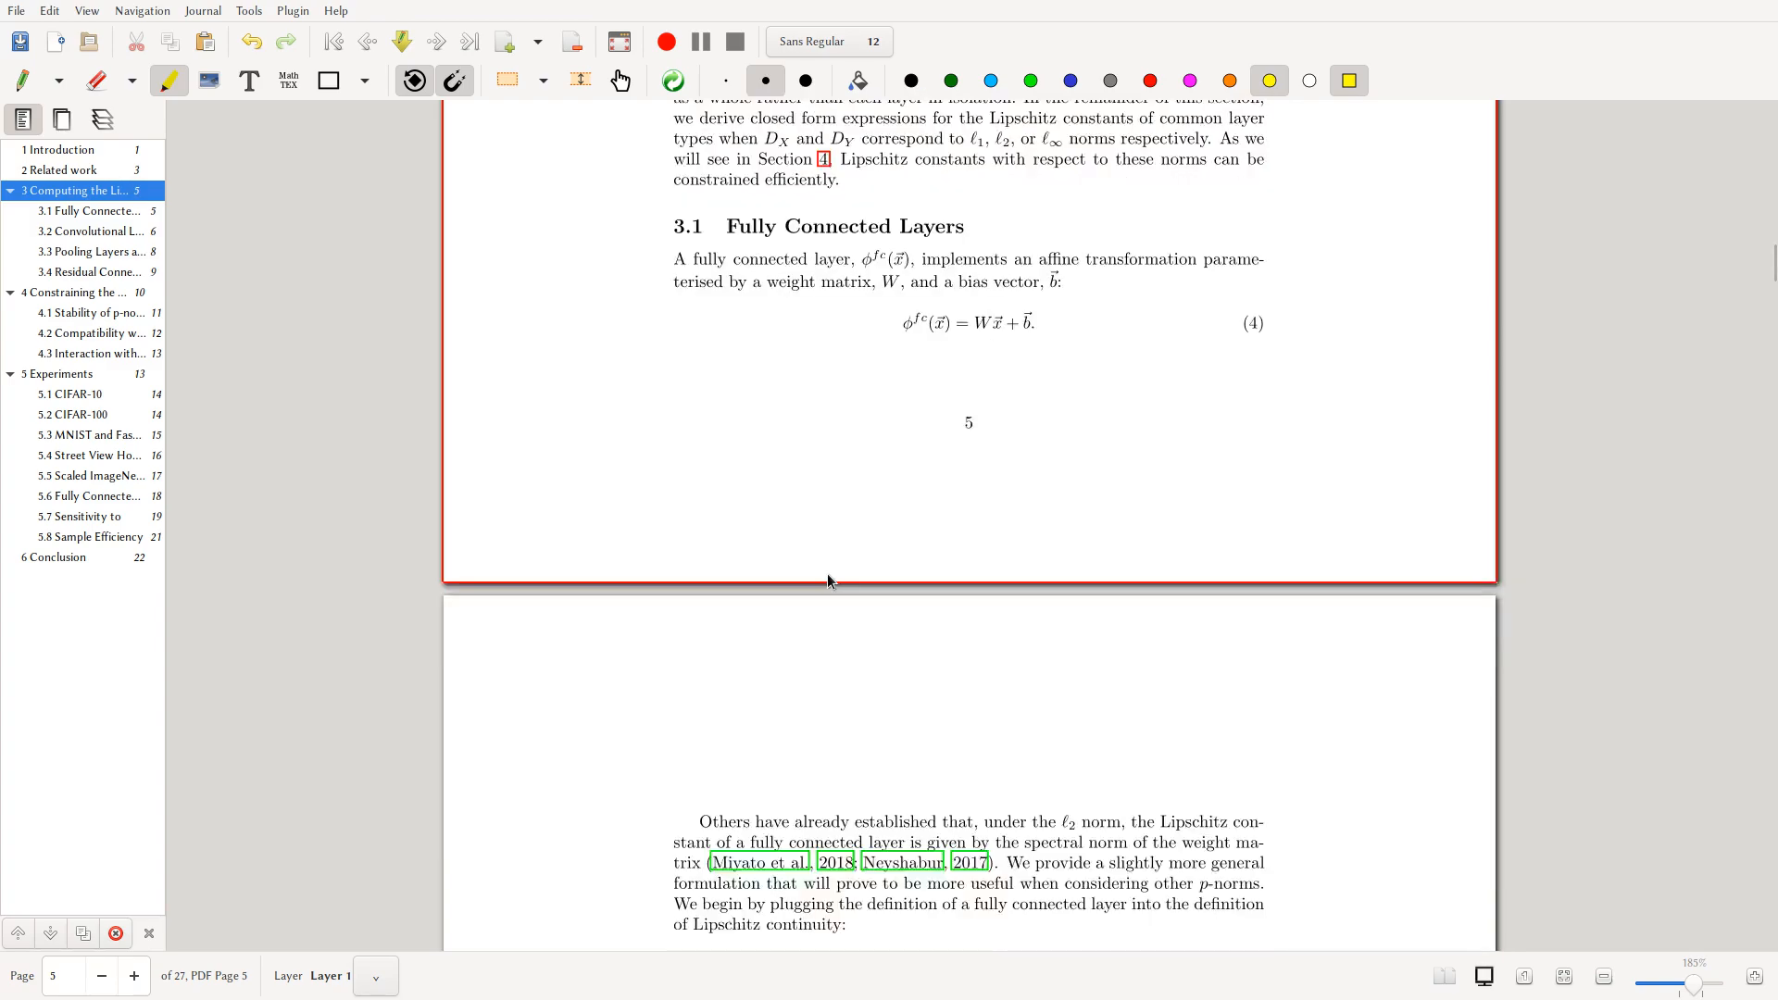
- Scroll Section 3.1 into view to highlight φ^fc(x) and 'affine transformation' in yellow
scroll(down, 3)
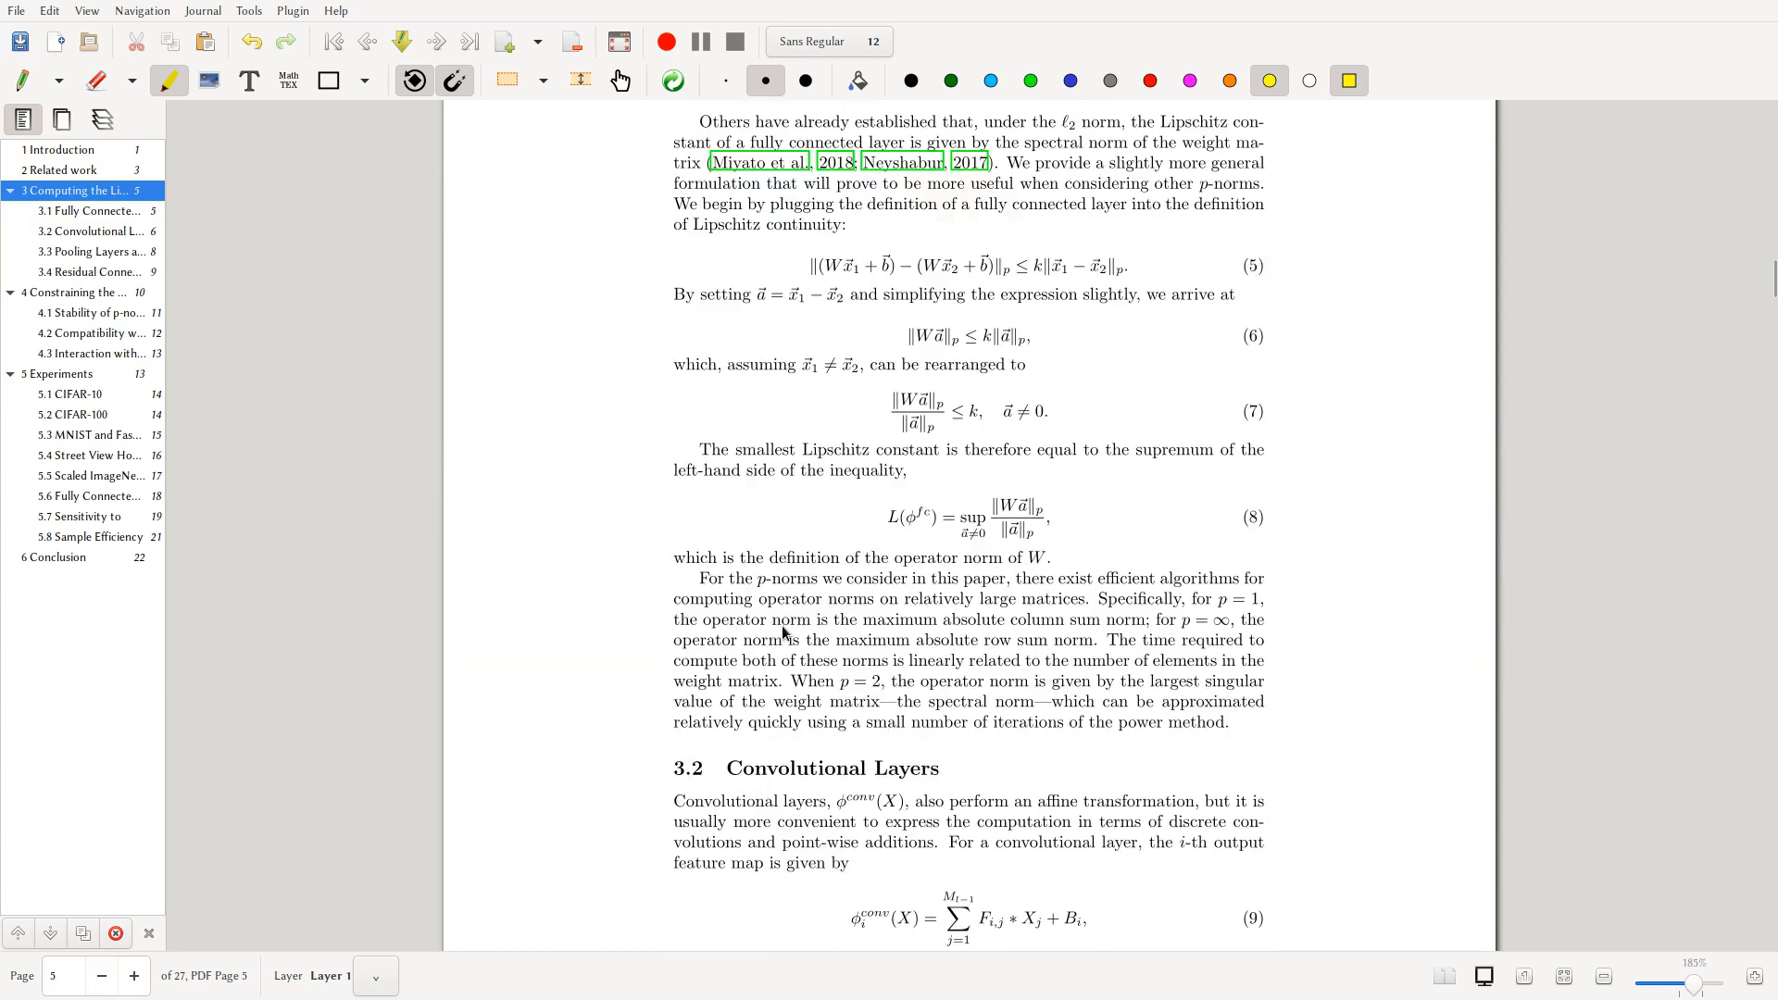
scroll(up, 3)
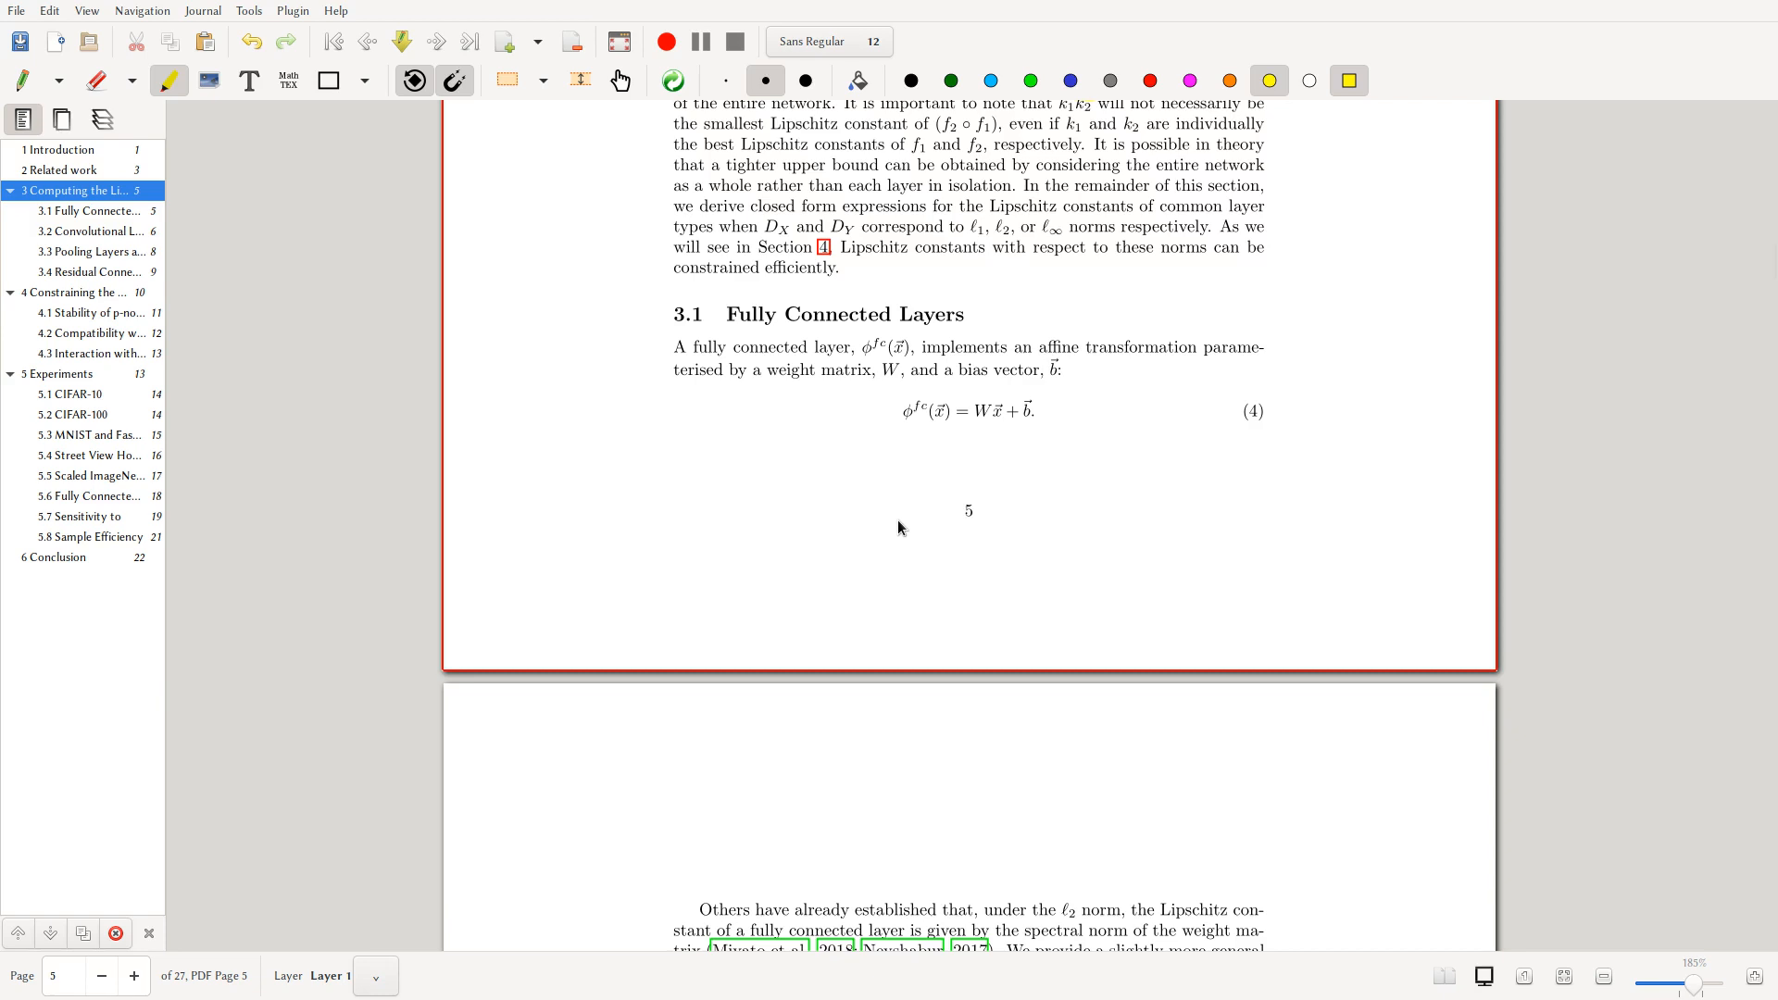
mouse_move(741, 361)
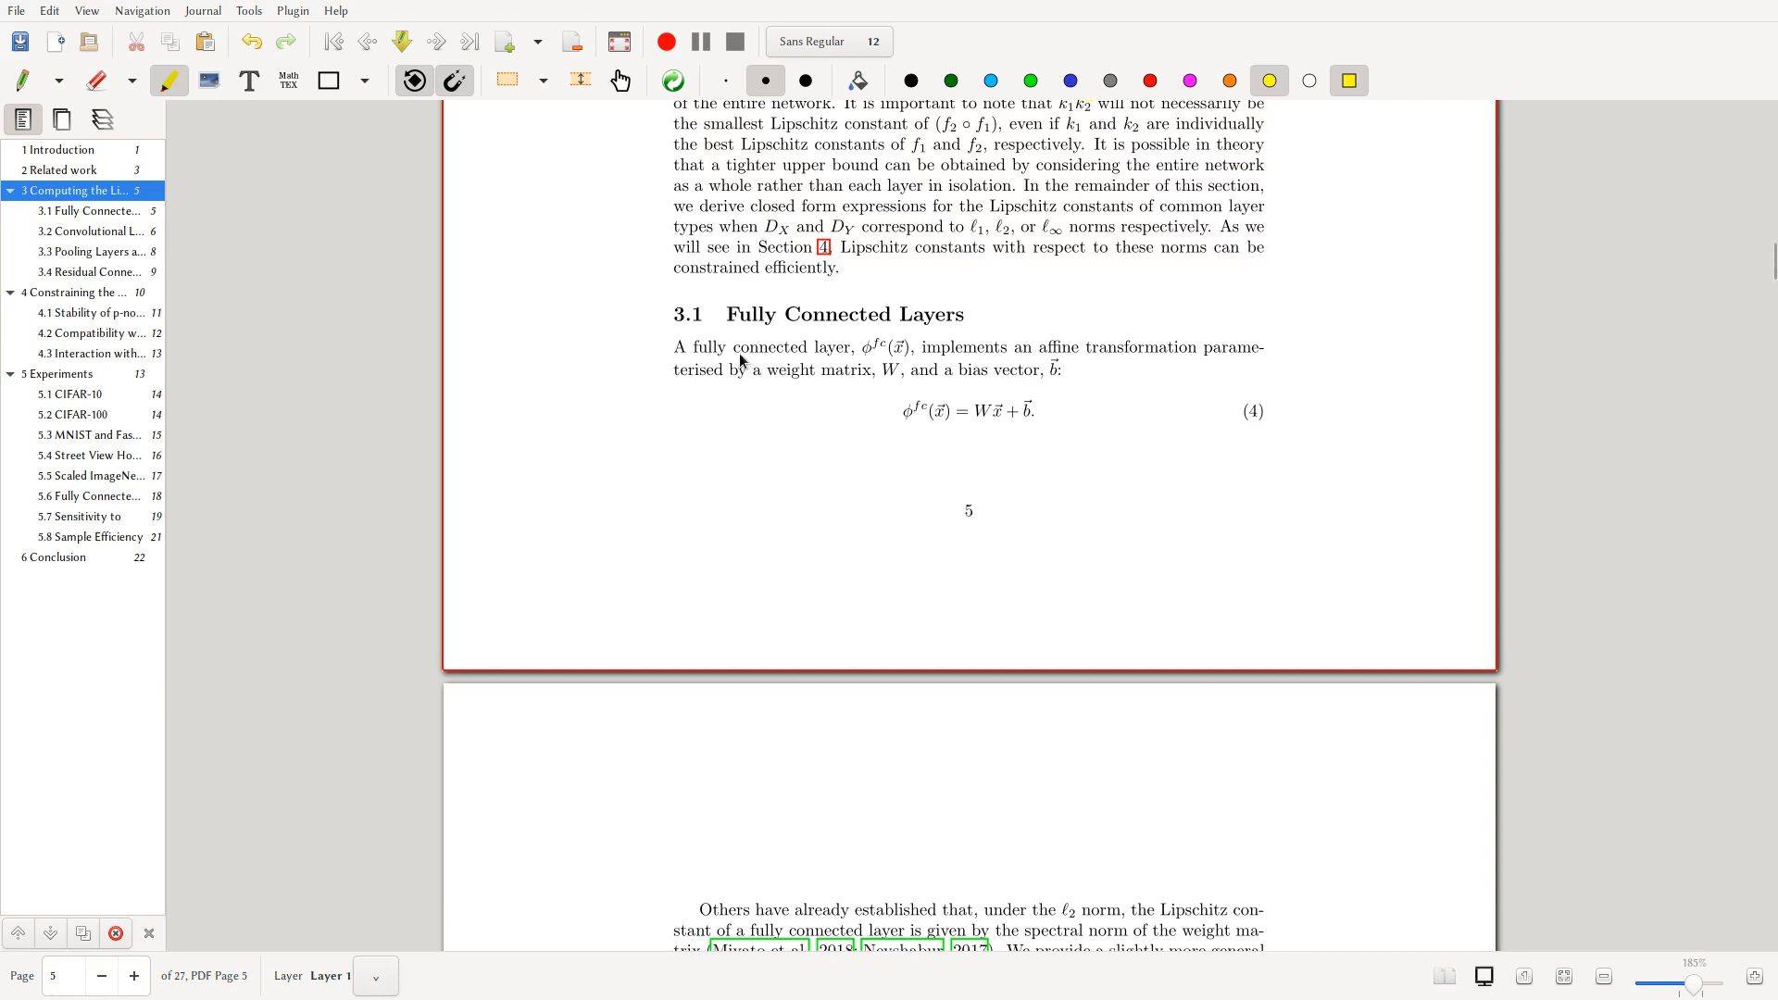
scroll(up, 3)
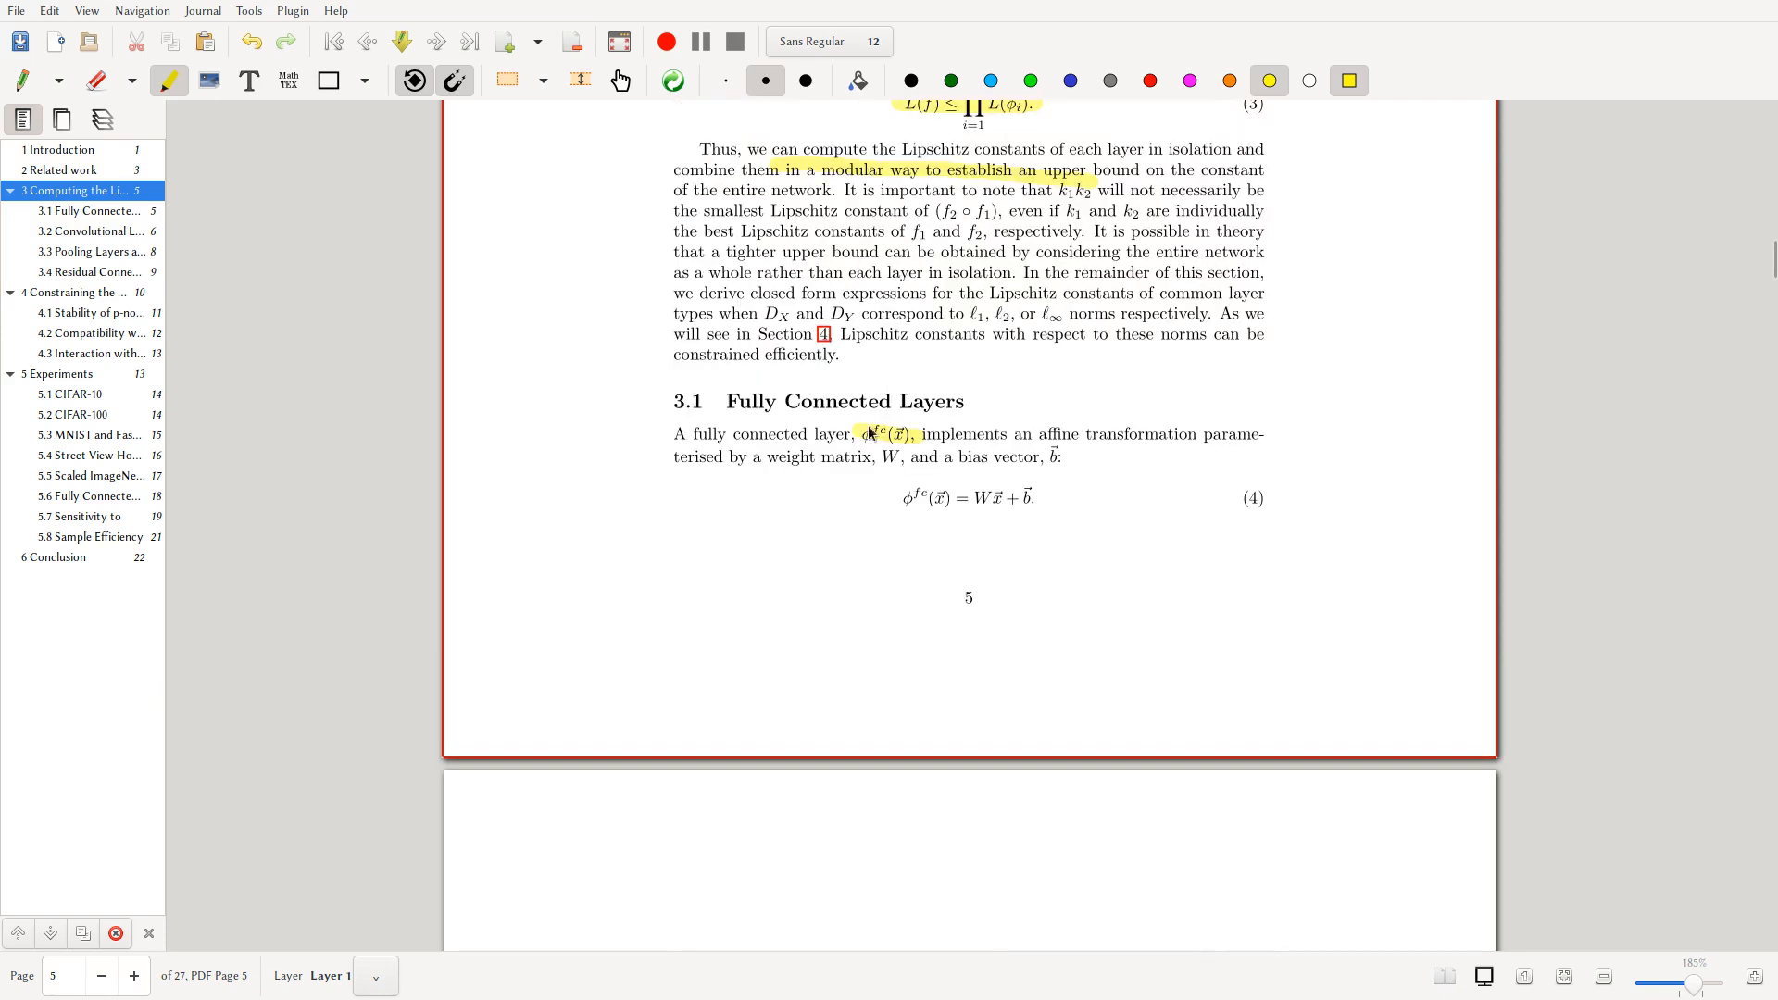
mouse_move(966, 474)
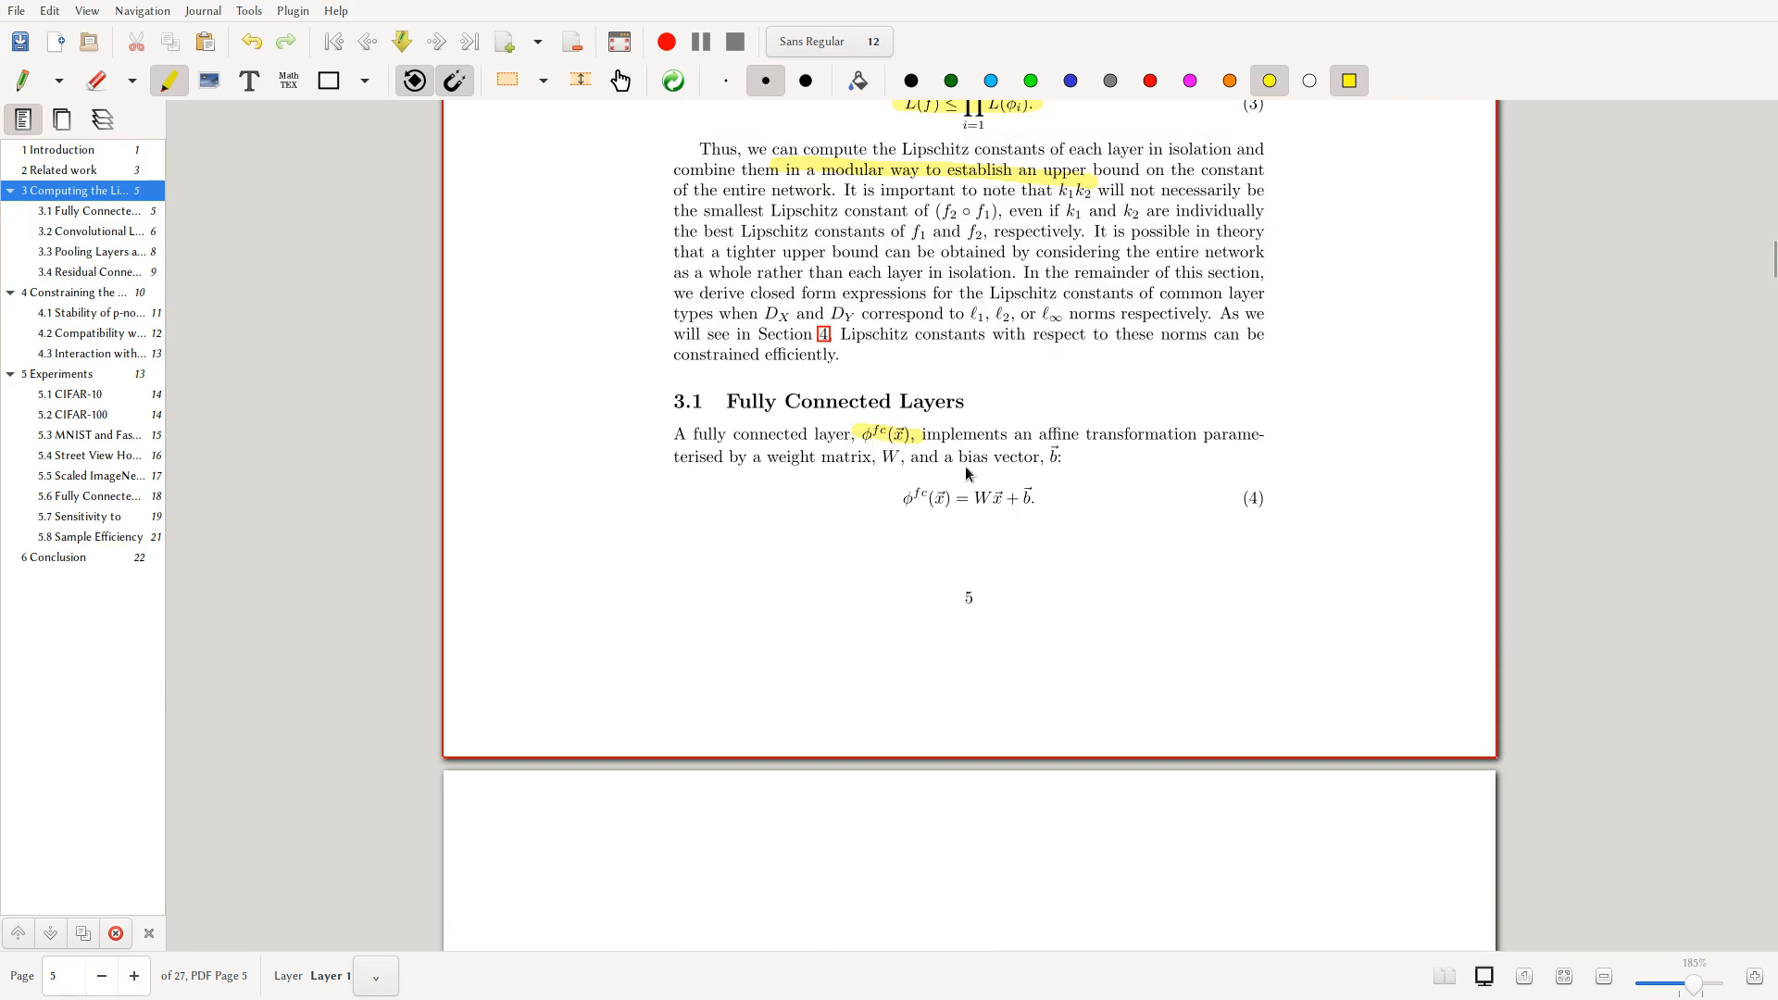
mouse_move(885, 440)
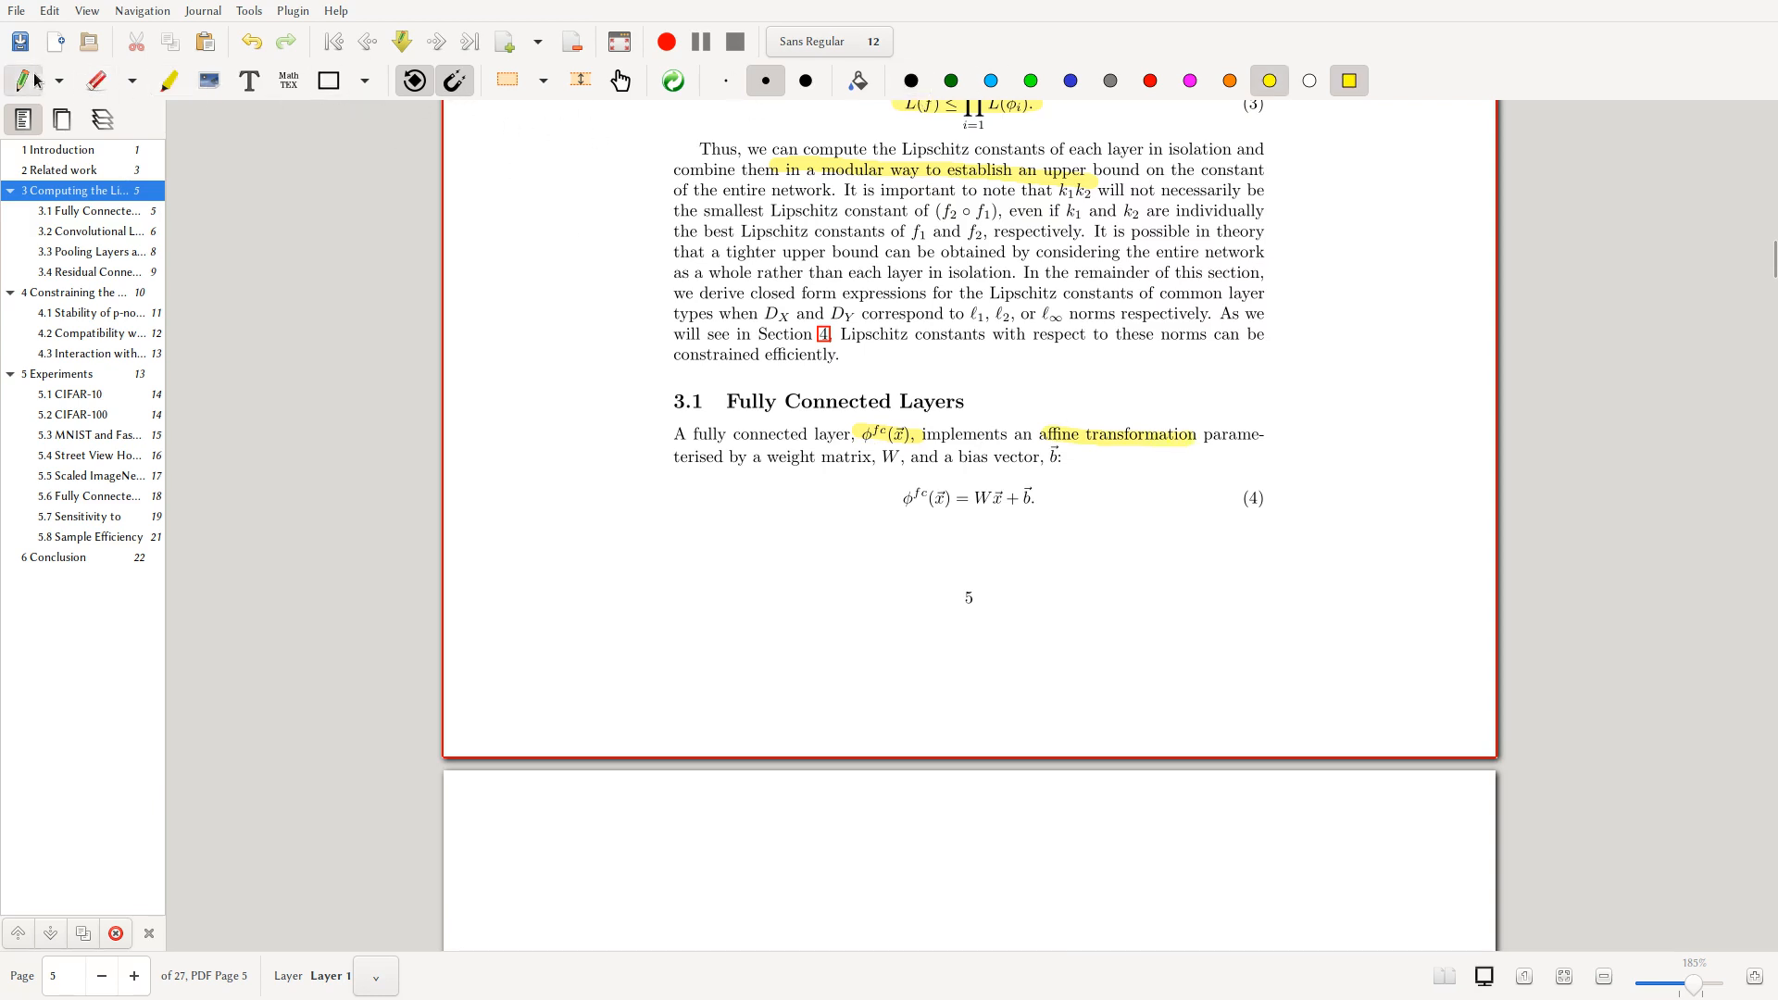
mouse_move(1270, 419)
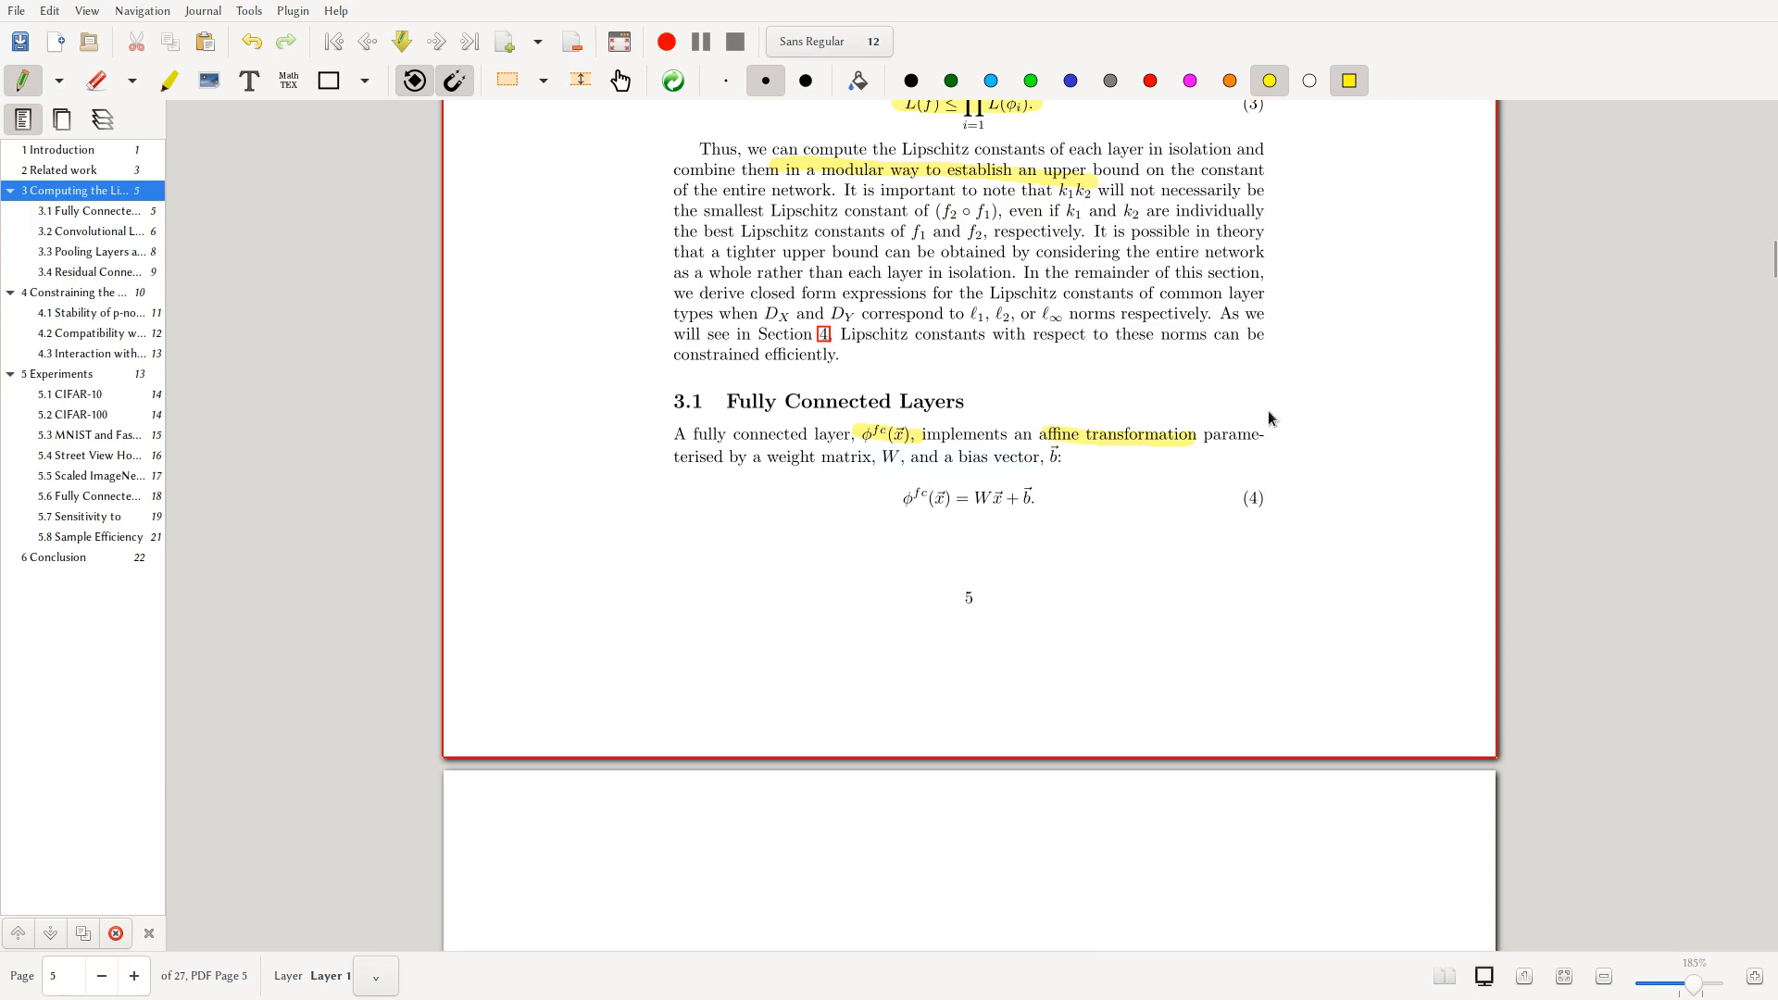
- Switch to the black pen, clear the stray mark by +b in equation (4), and move to the spectral-norm paragraph
click(950, 79)
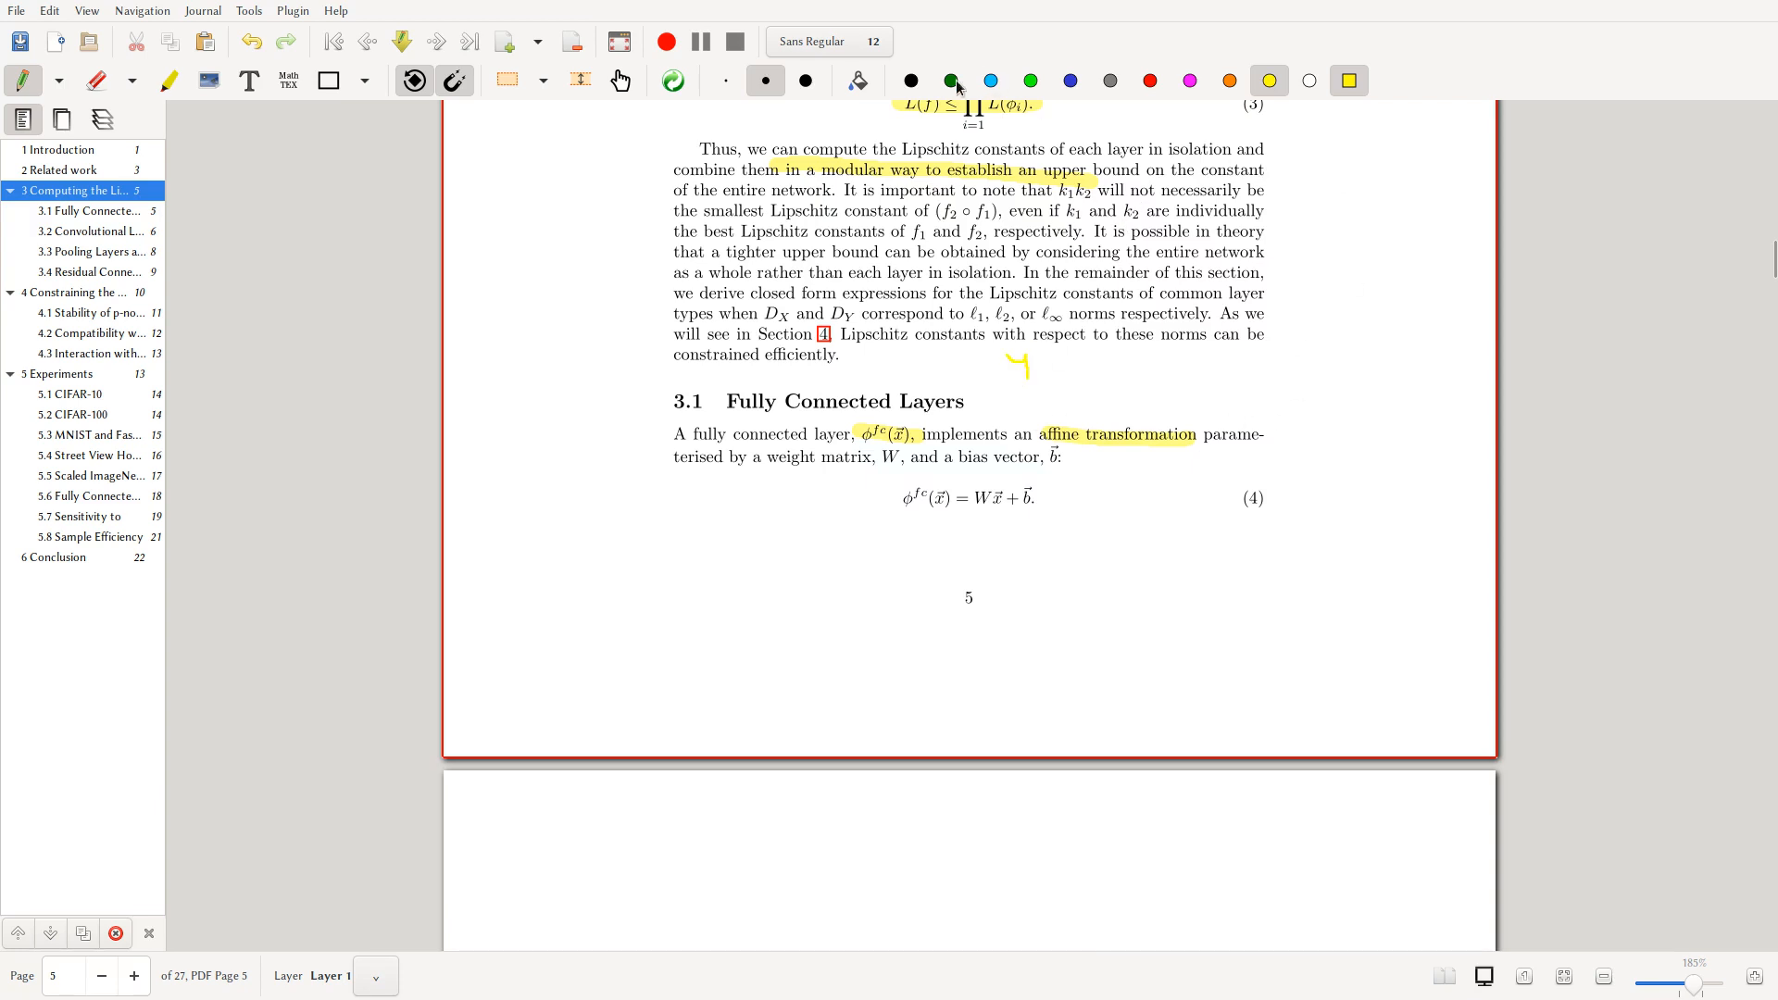
click(911, 80)
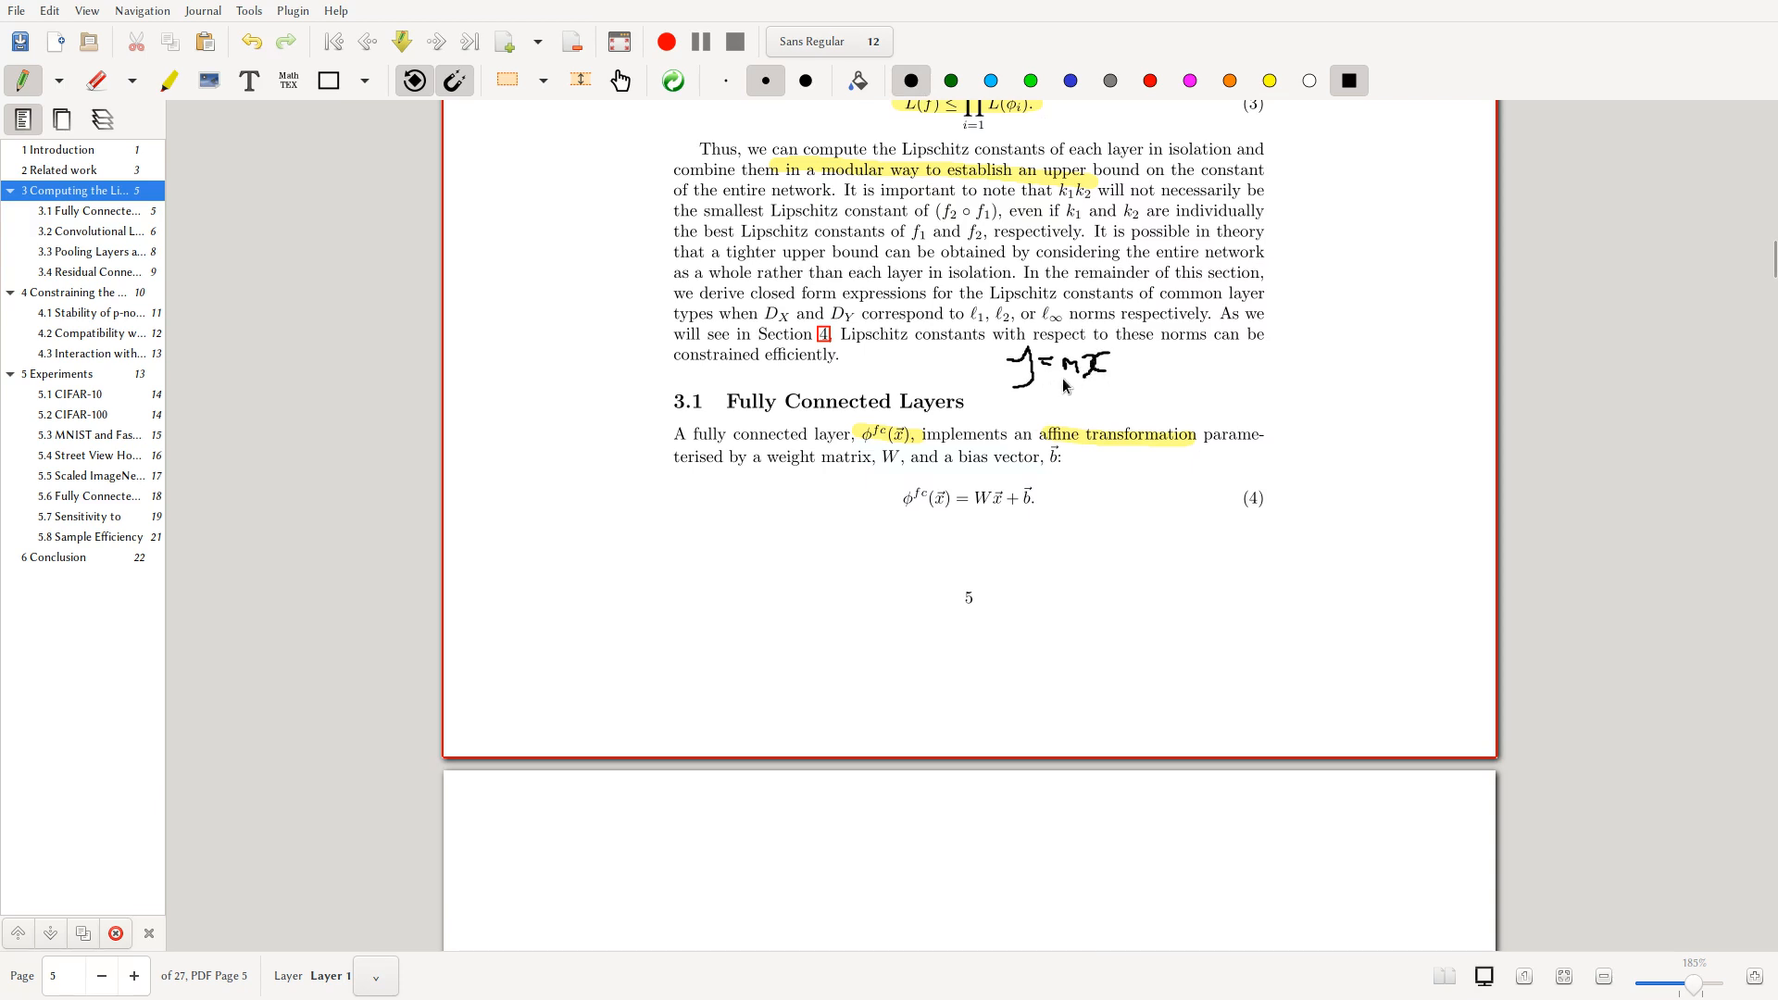
mouse_move(1122, 376)
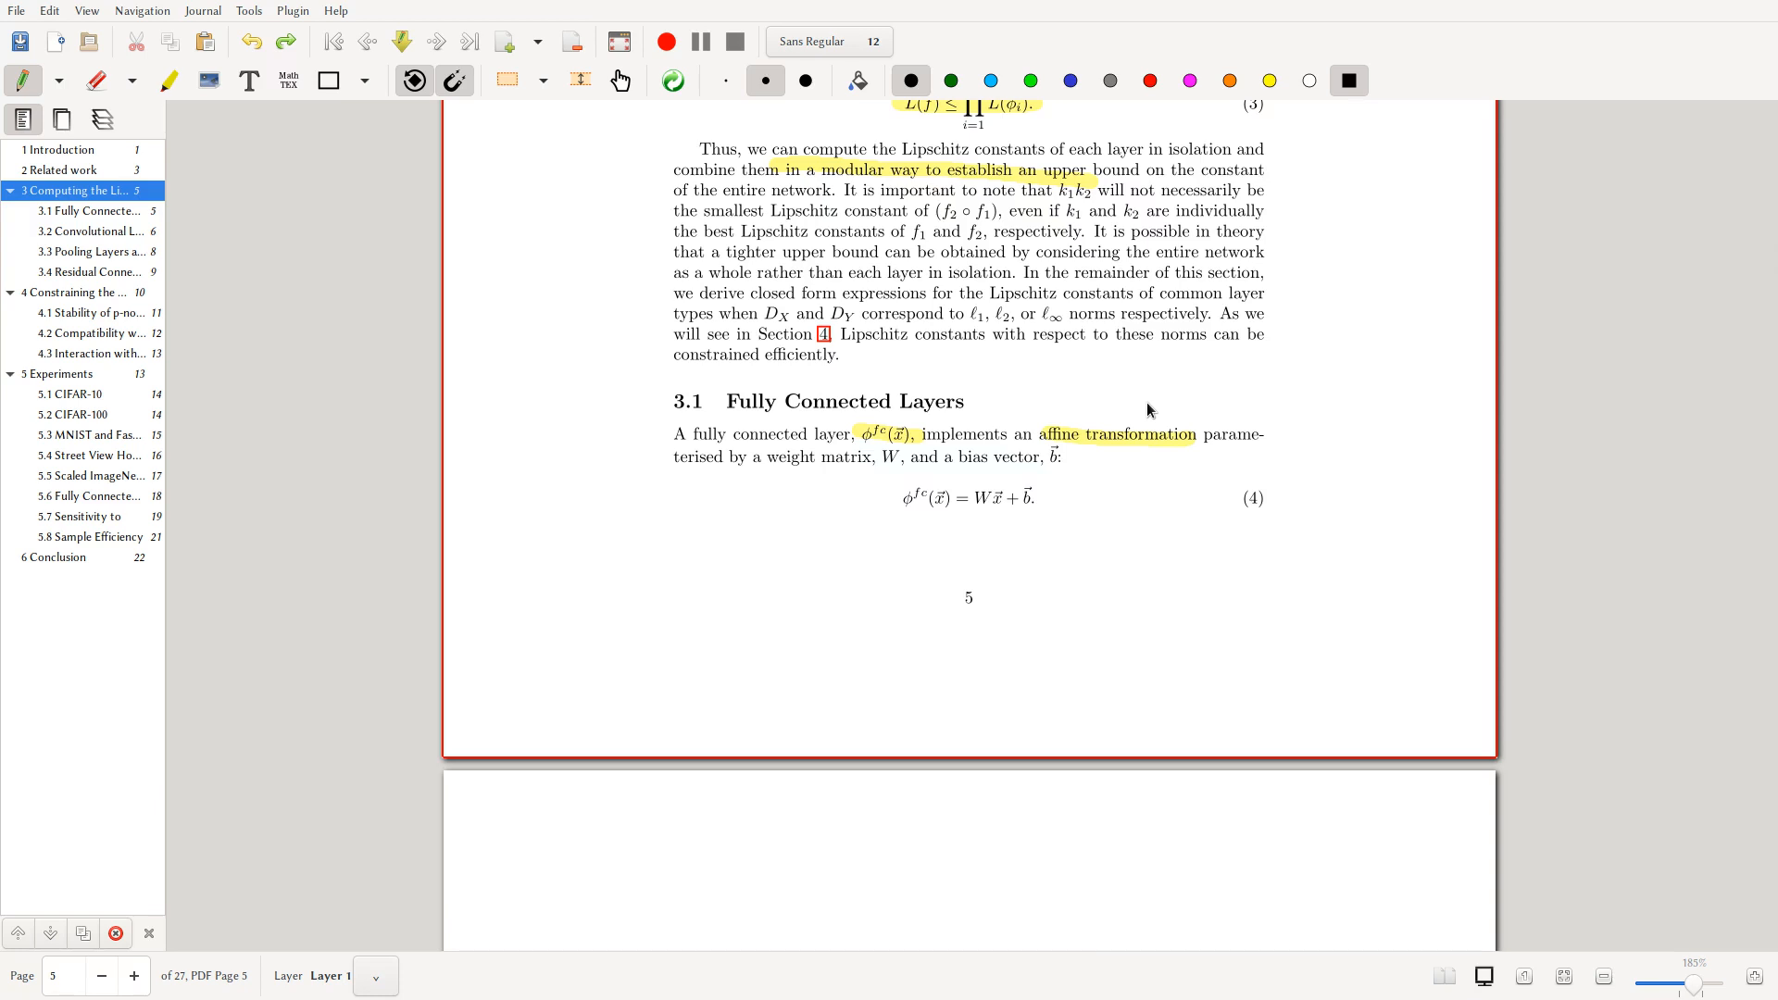
mouse_move(1035, 444)
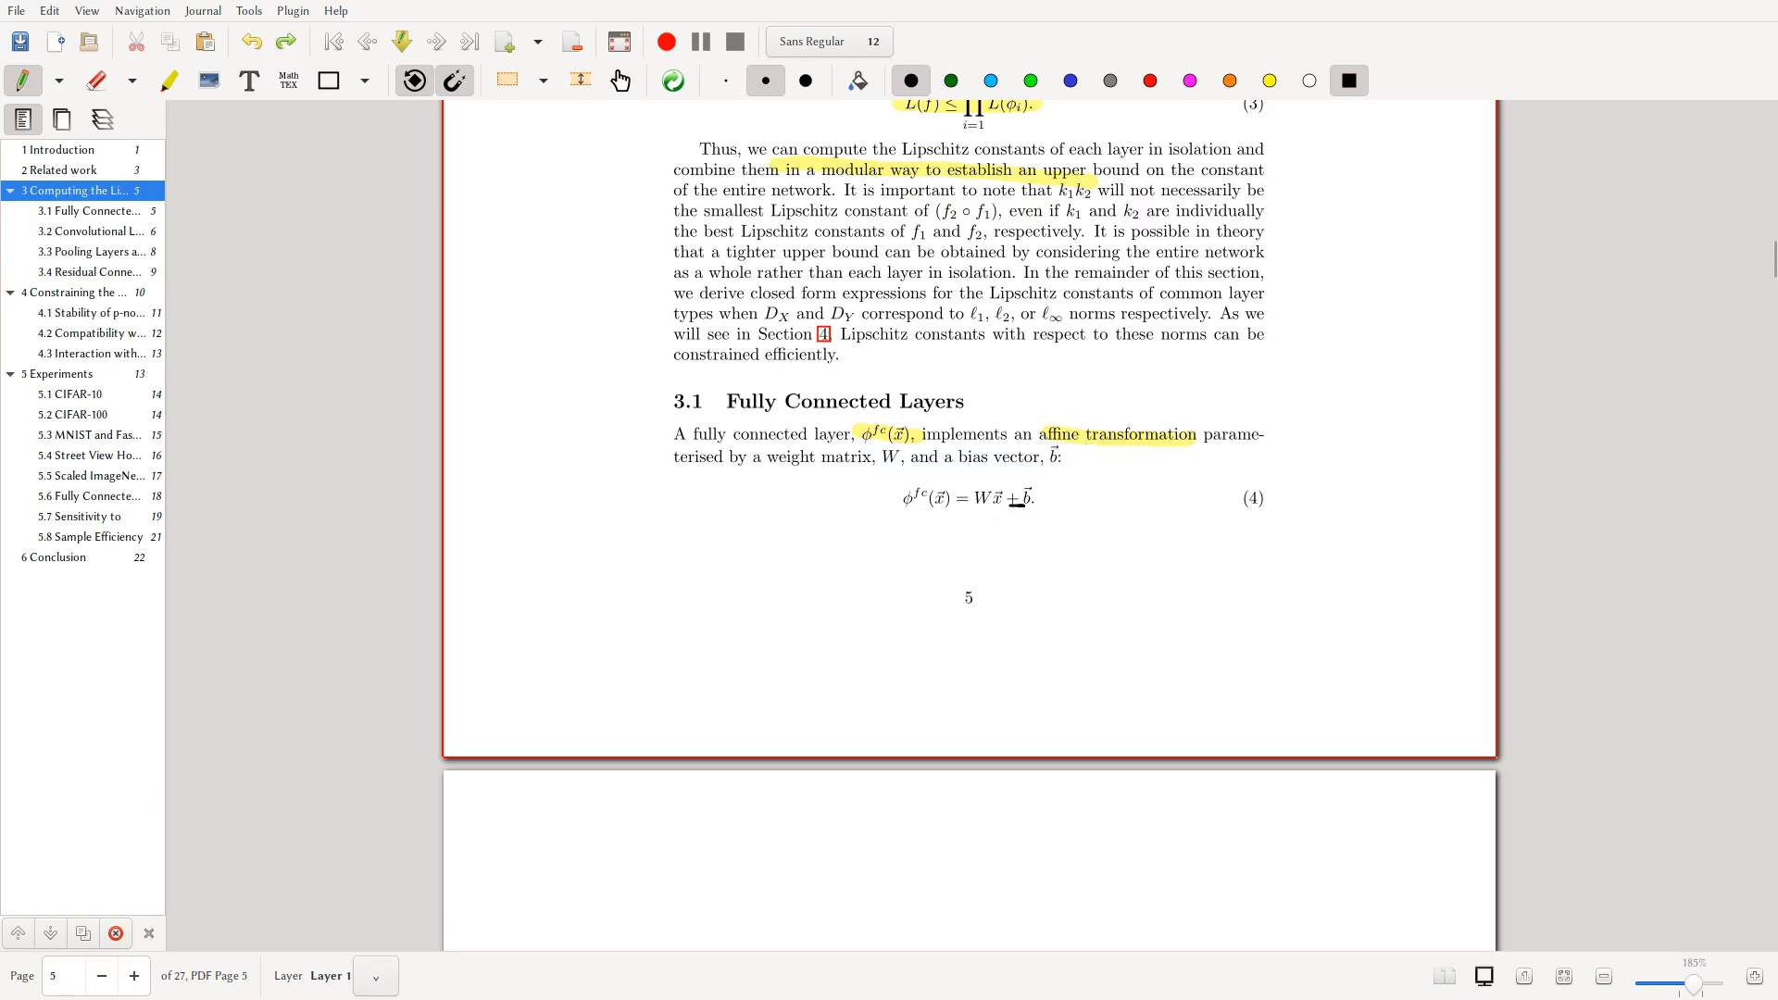
mouse_move(1067, 478)
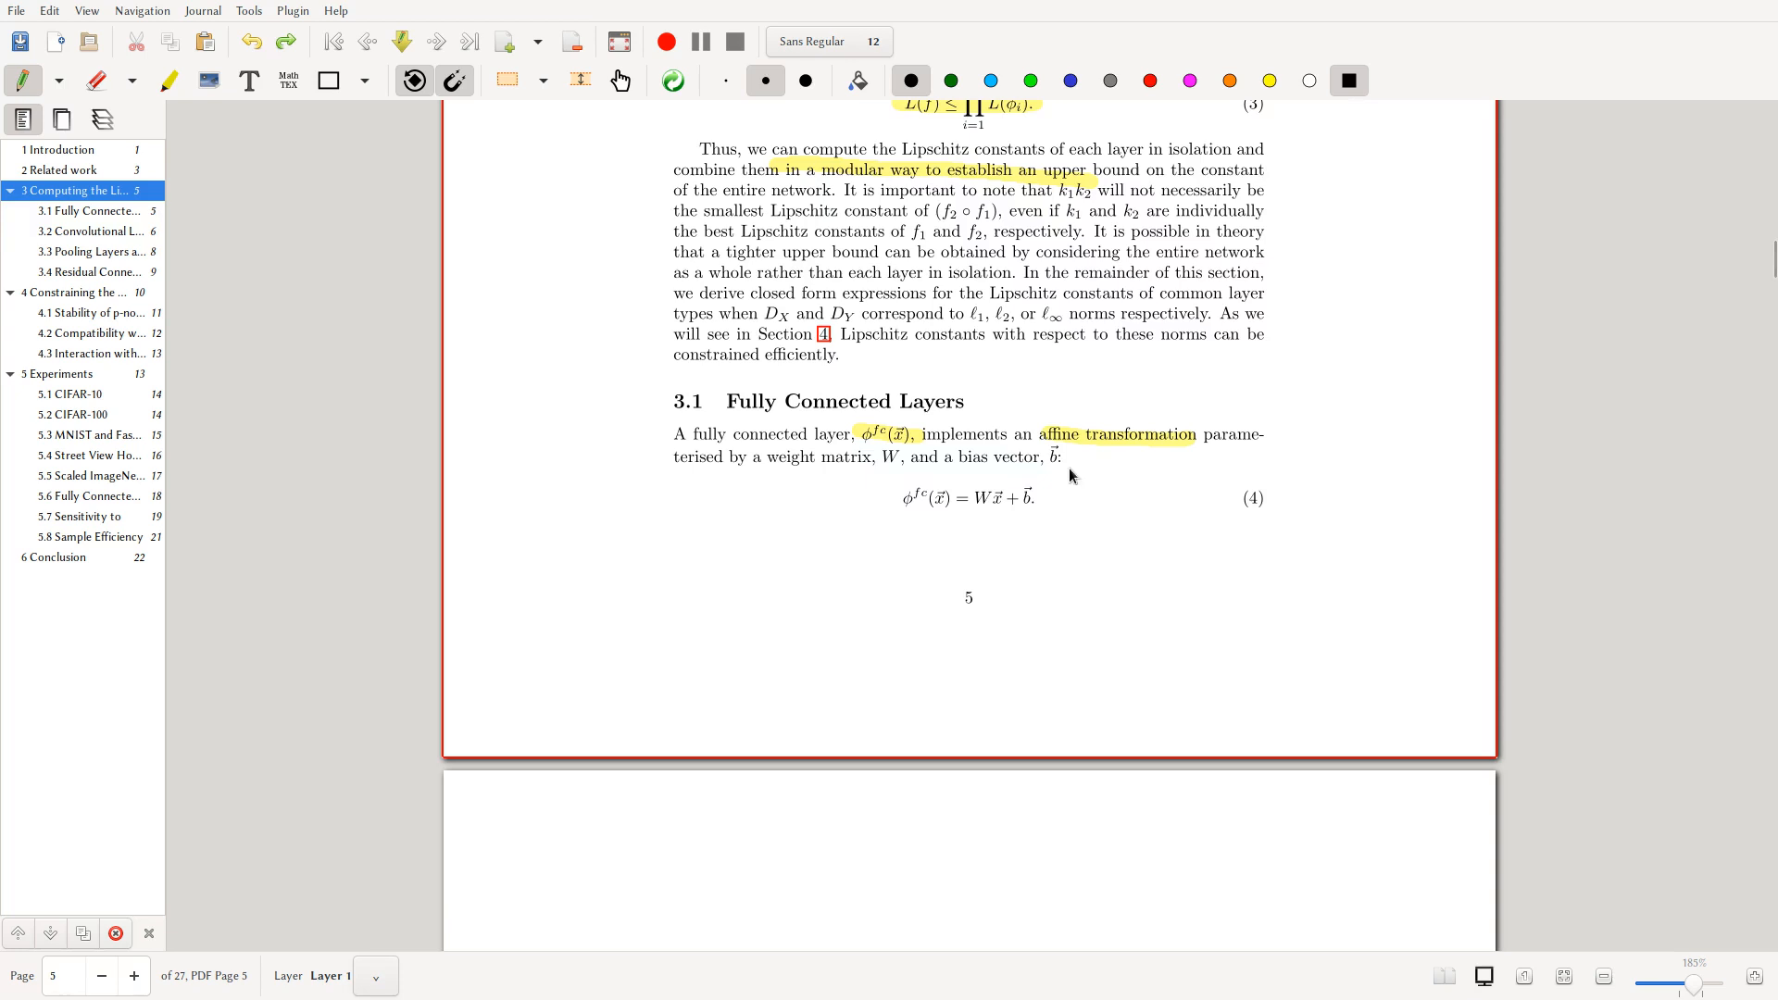
mouse_move(1094, 534)
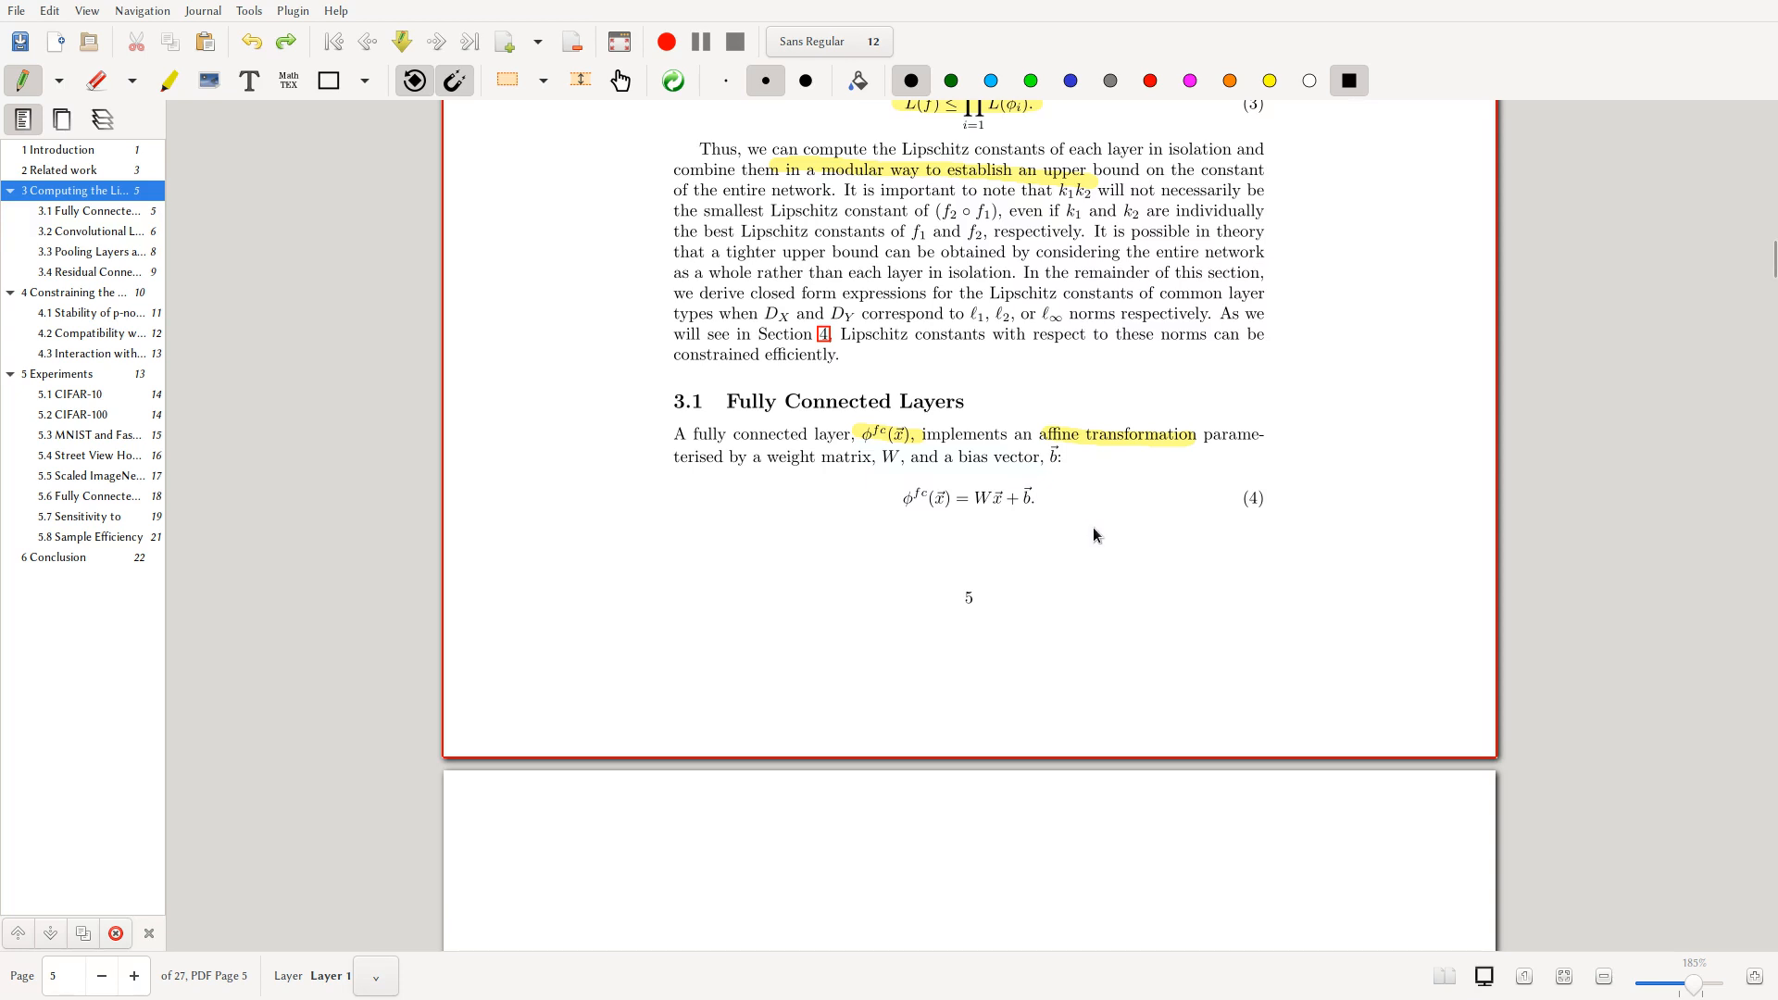
scroll(down, 3)
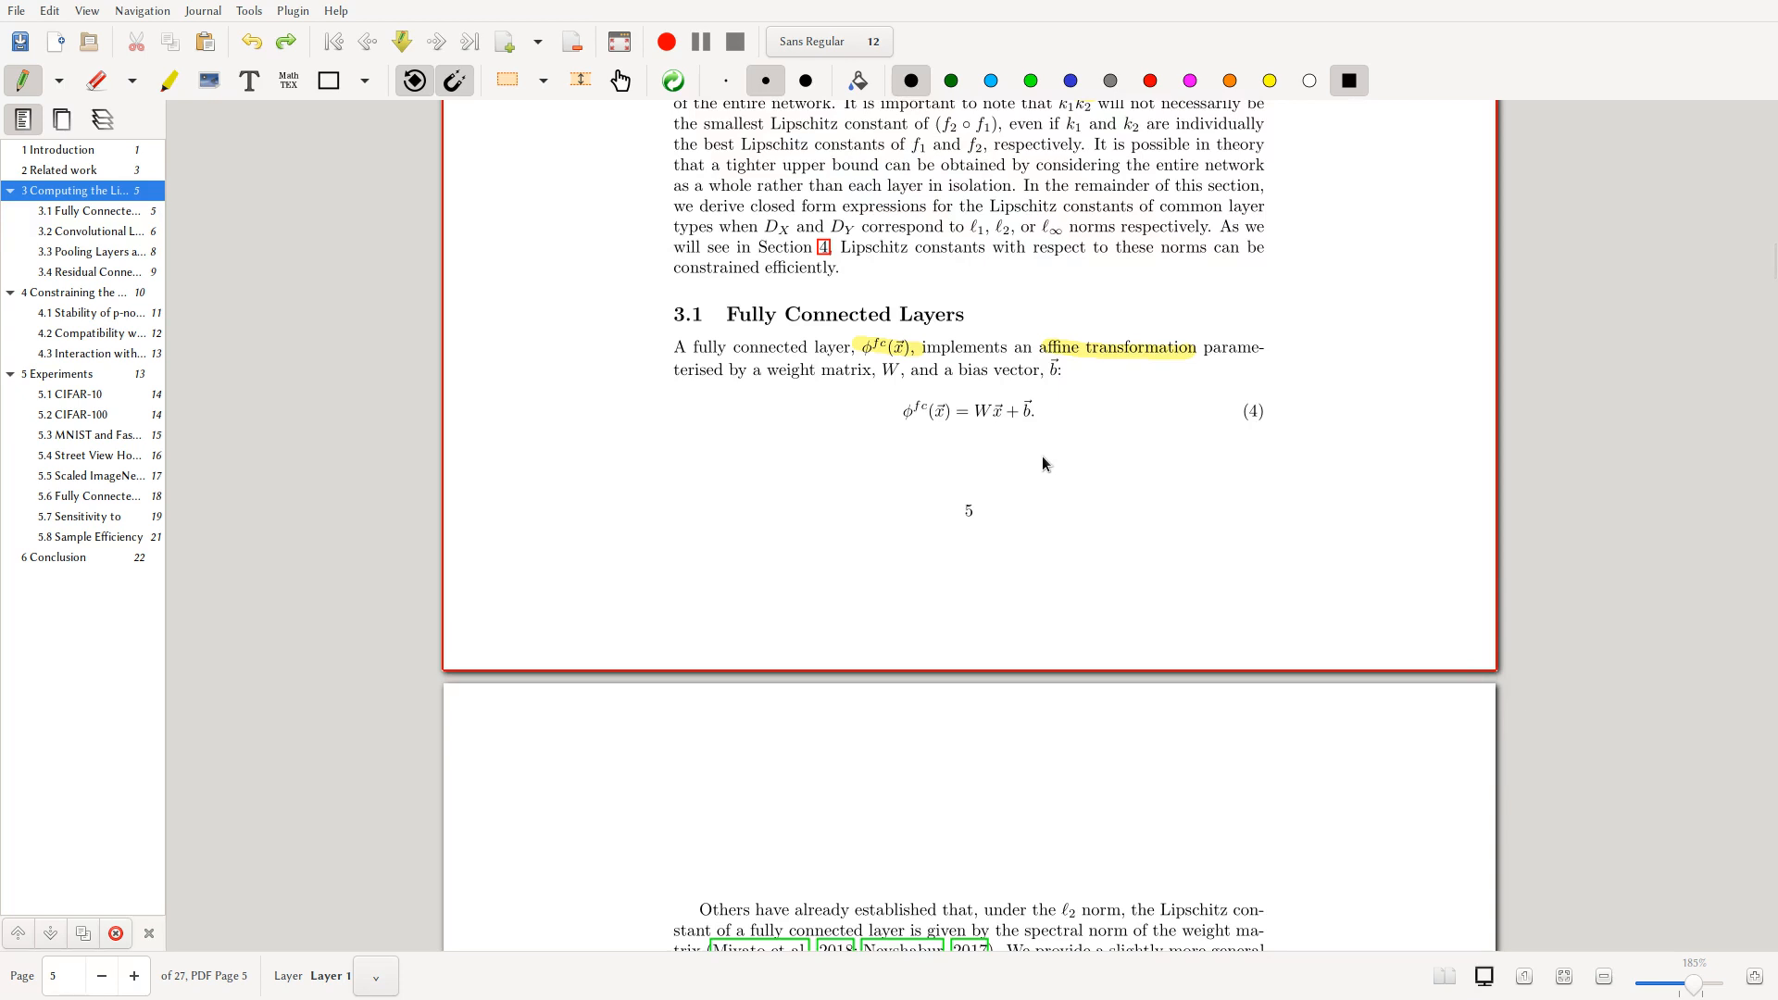
scroll(down, 3)
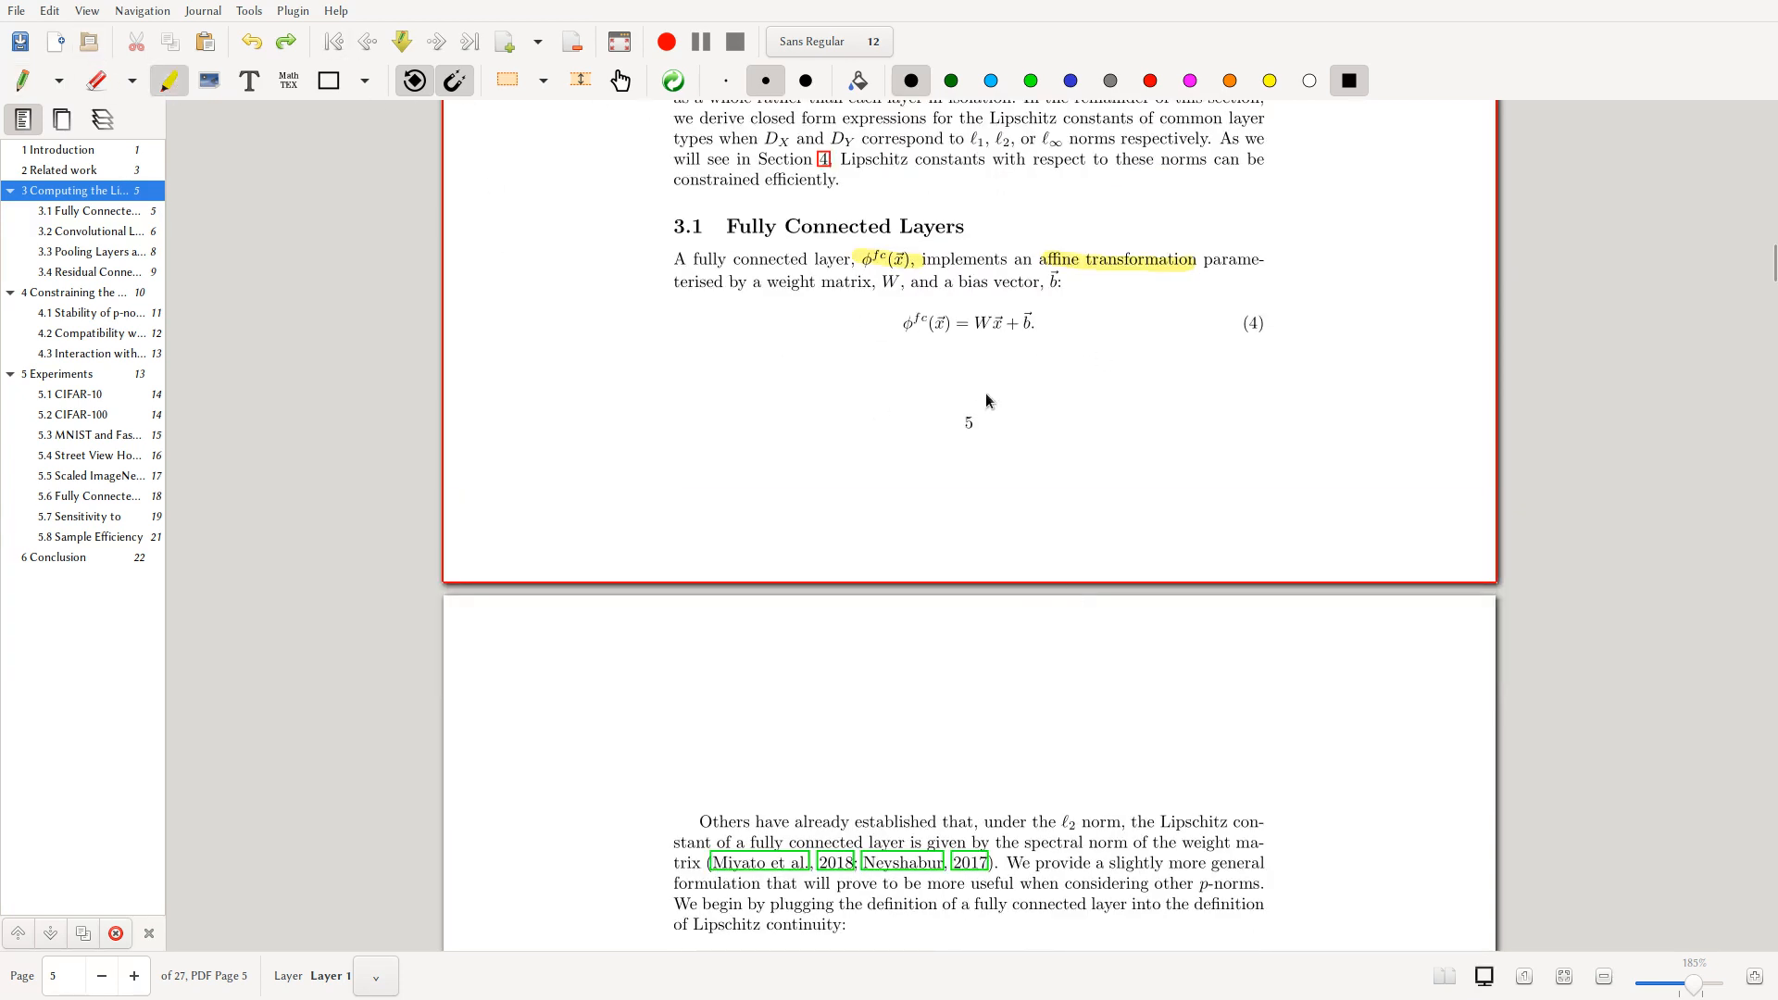
mouse_move(908, 339)
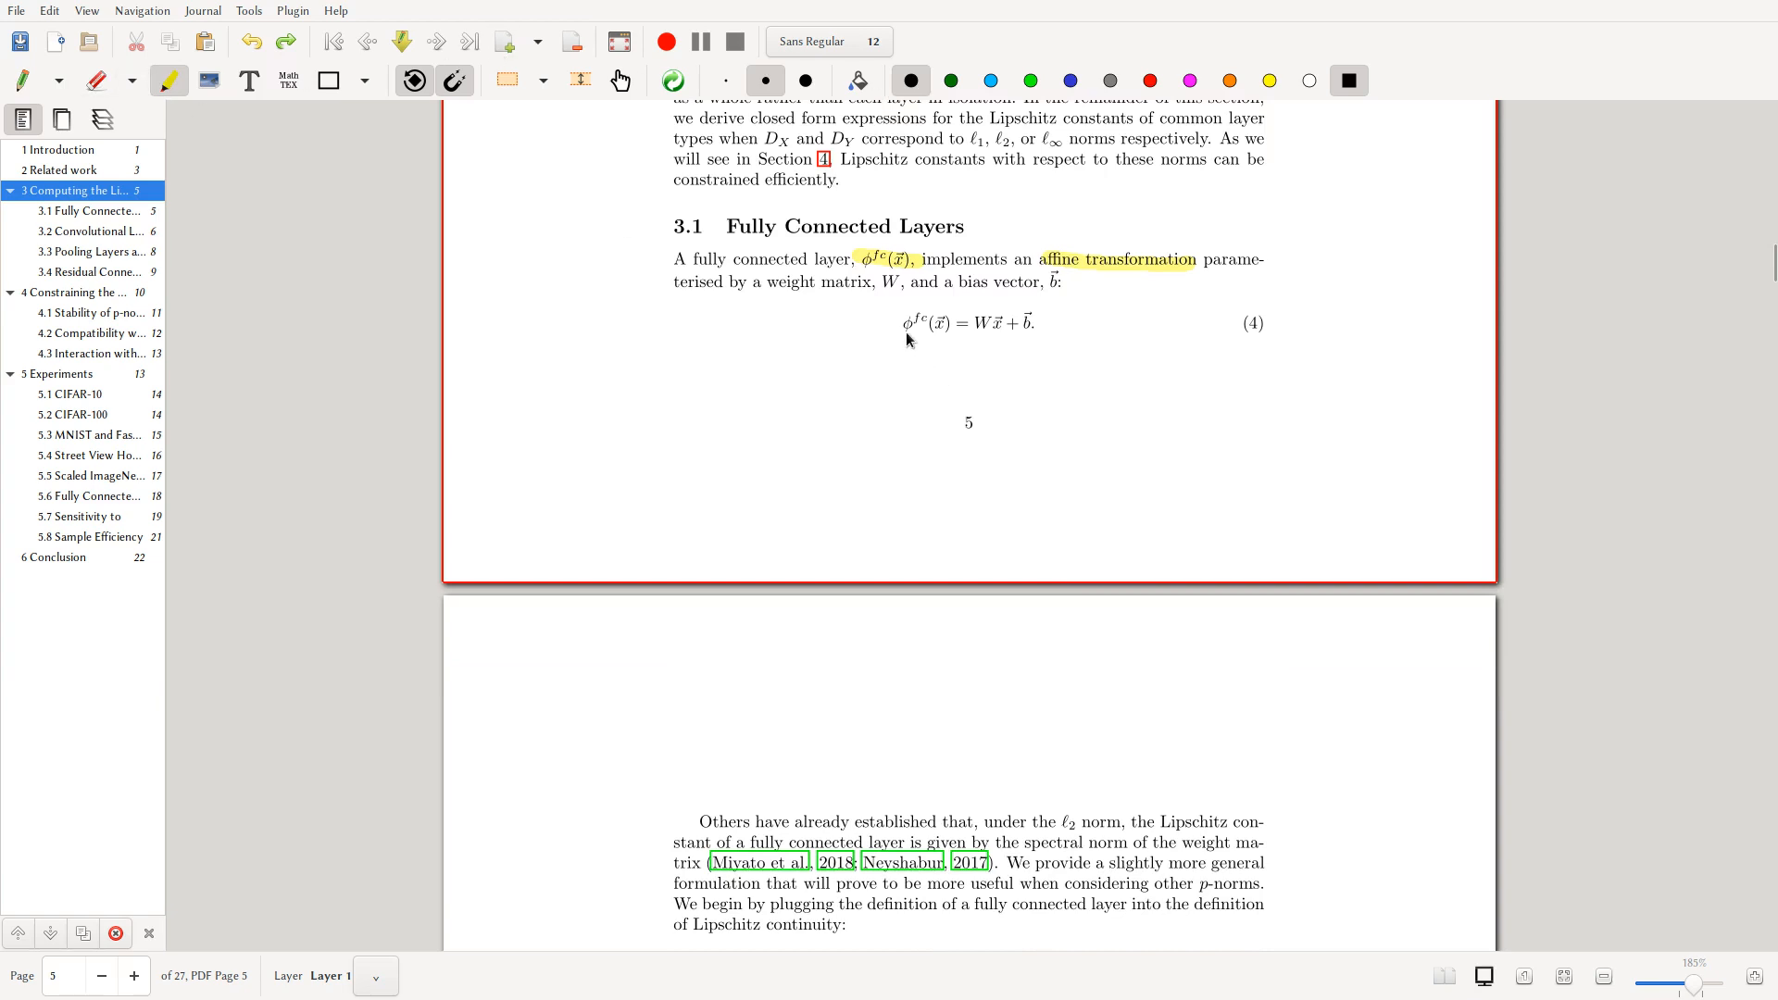
- Highlight equation (4) and the page-6 spectral-norm sentences with the yellow highlighter
click(1267, 79)
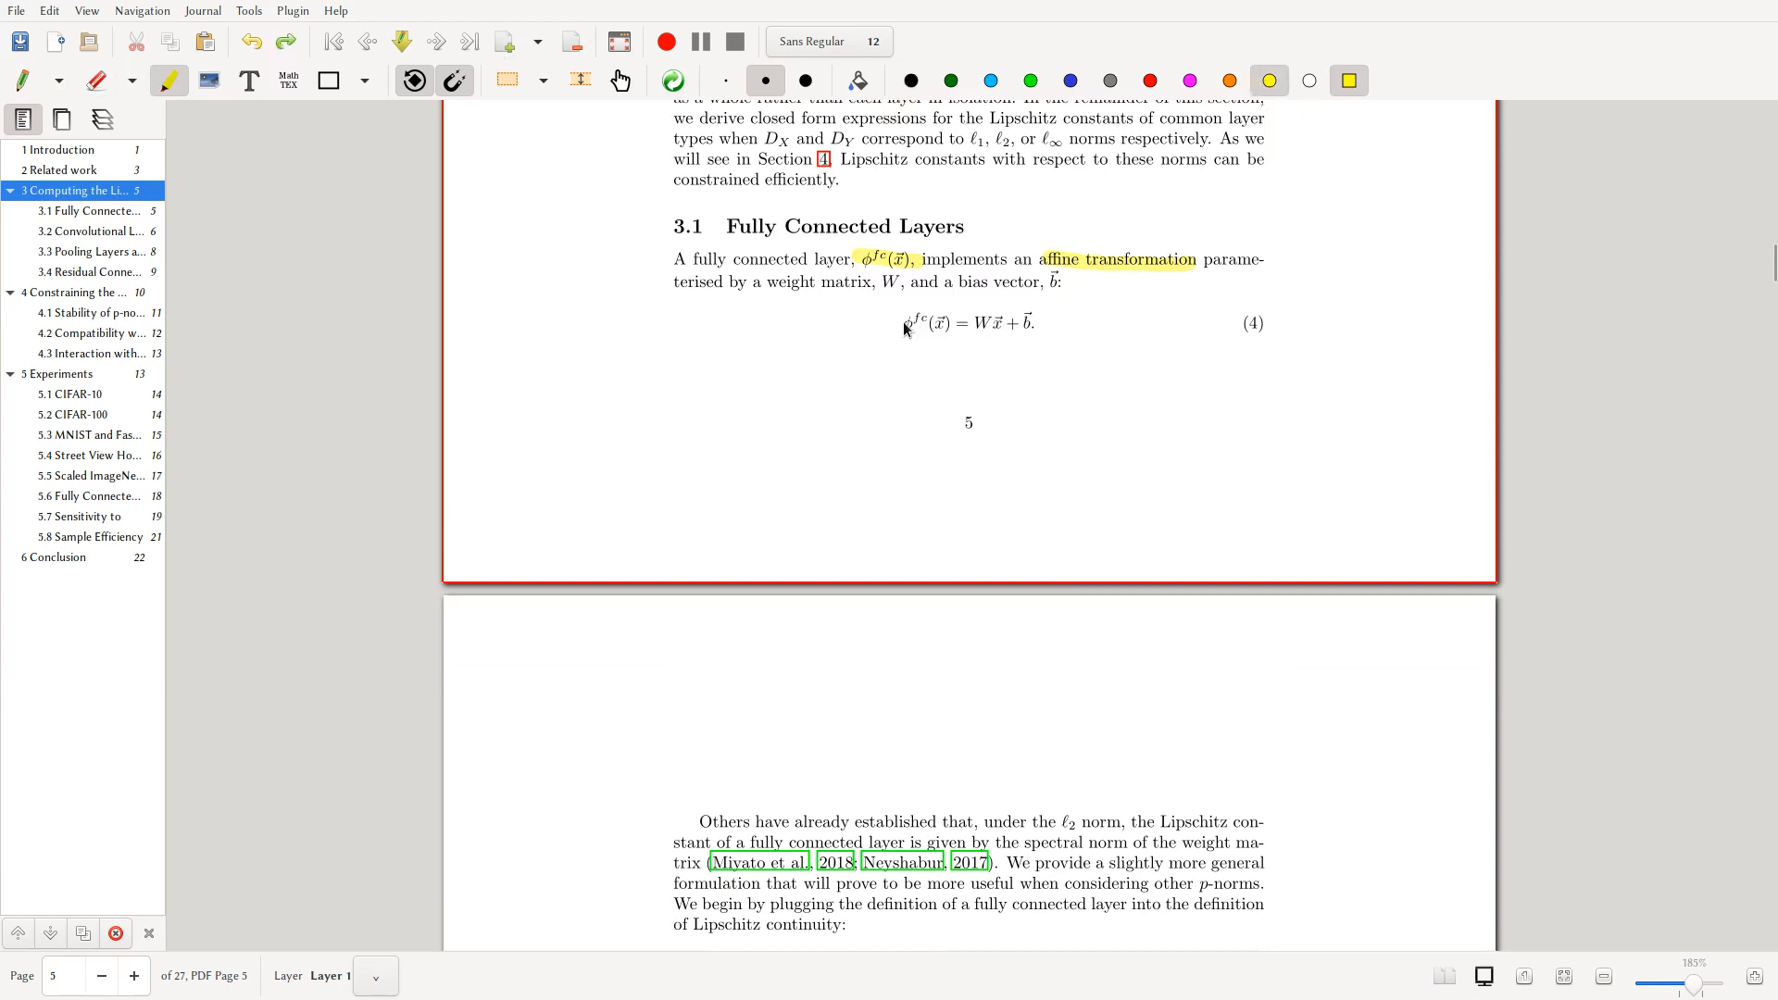
scroll(down, 3)
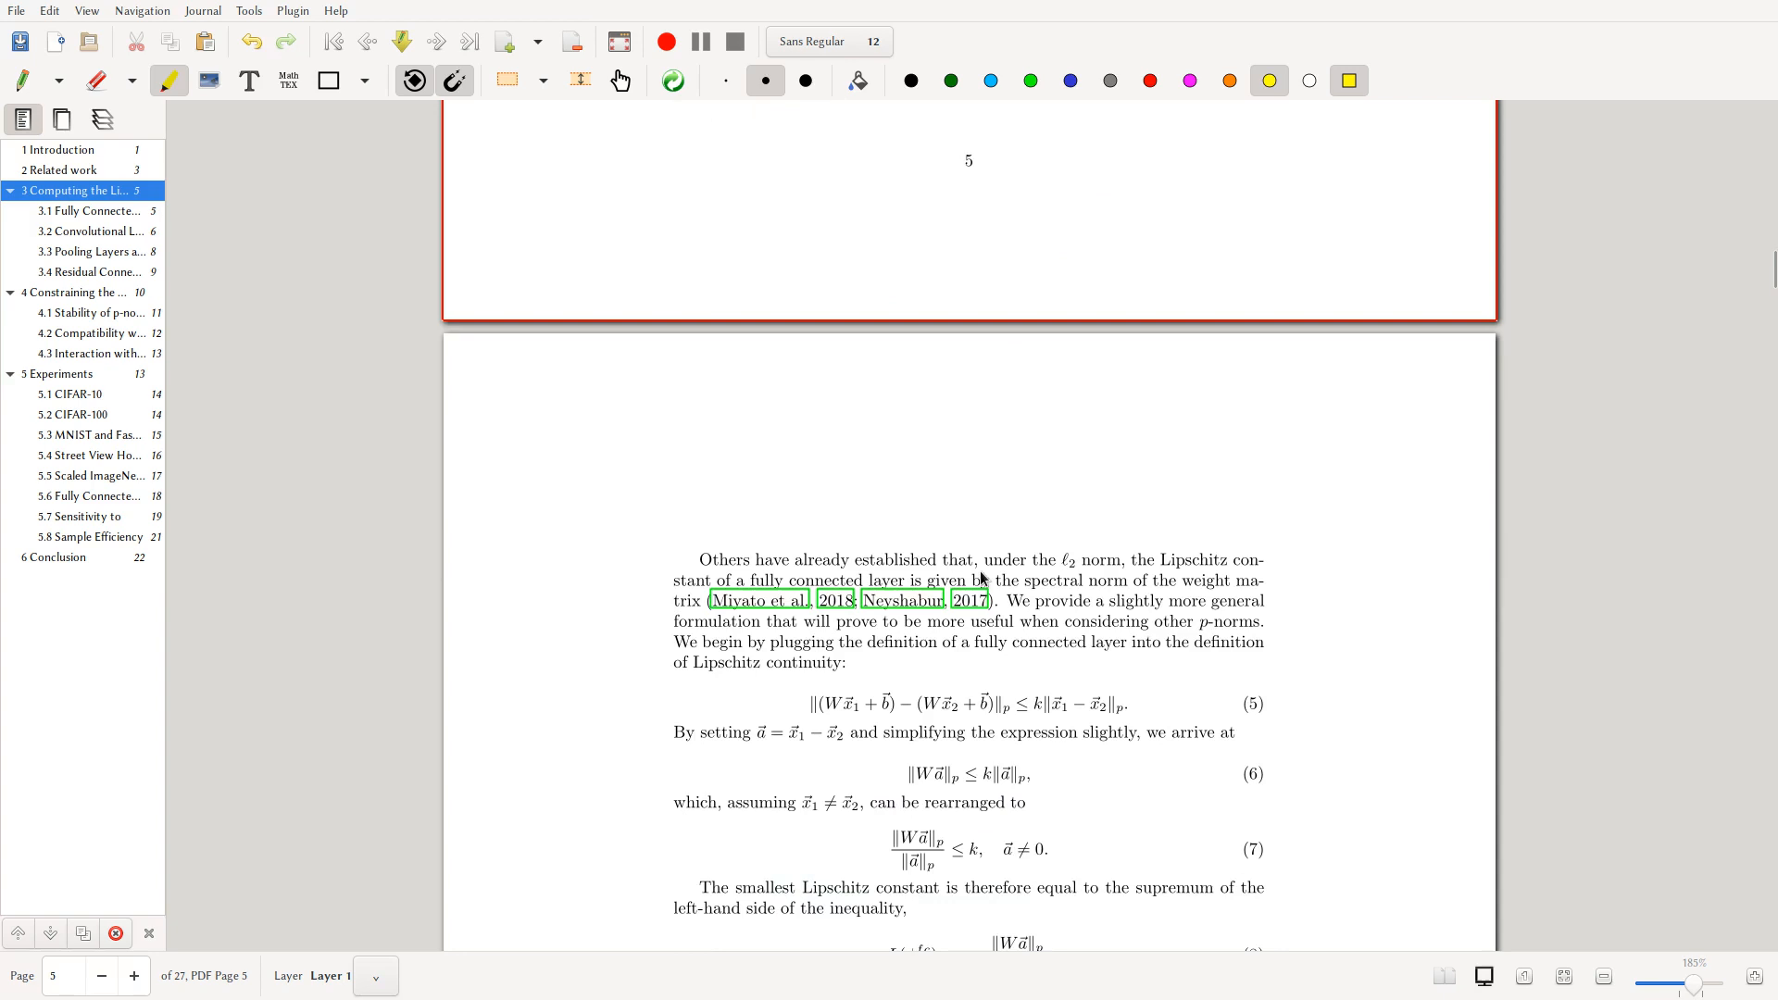
scroll(up, 3)
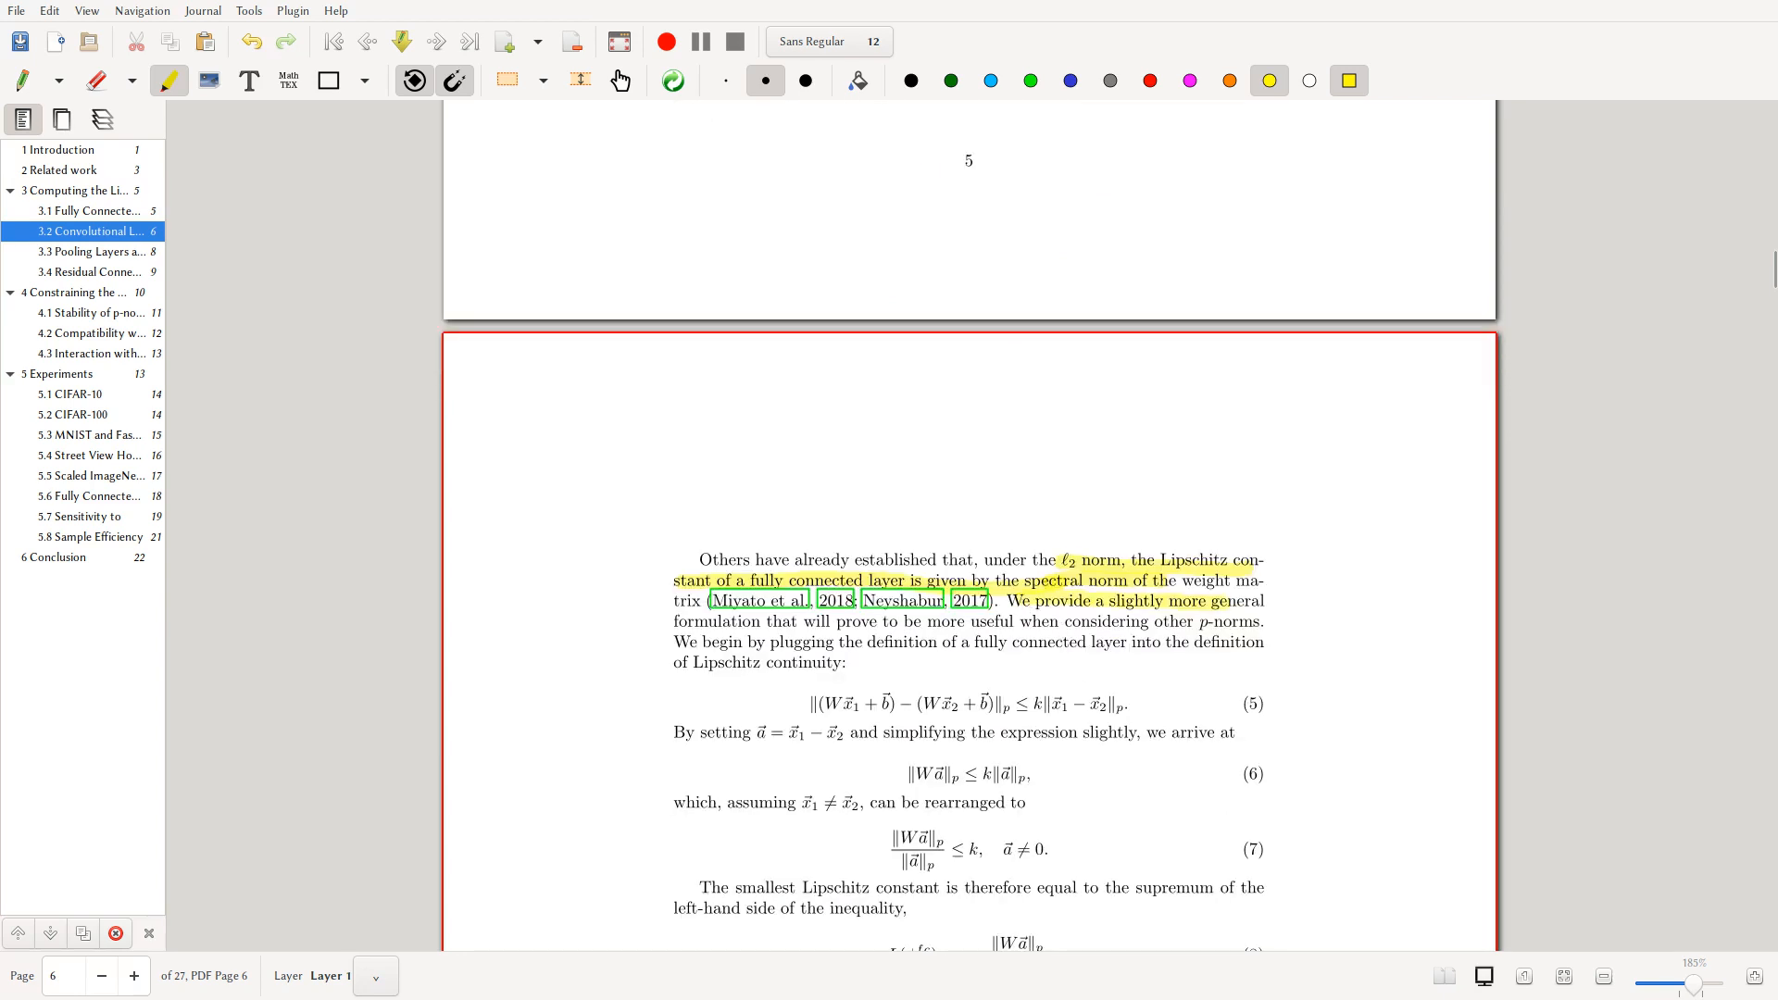
scroll(down, 3)
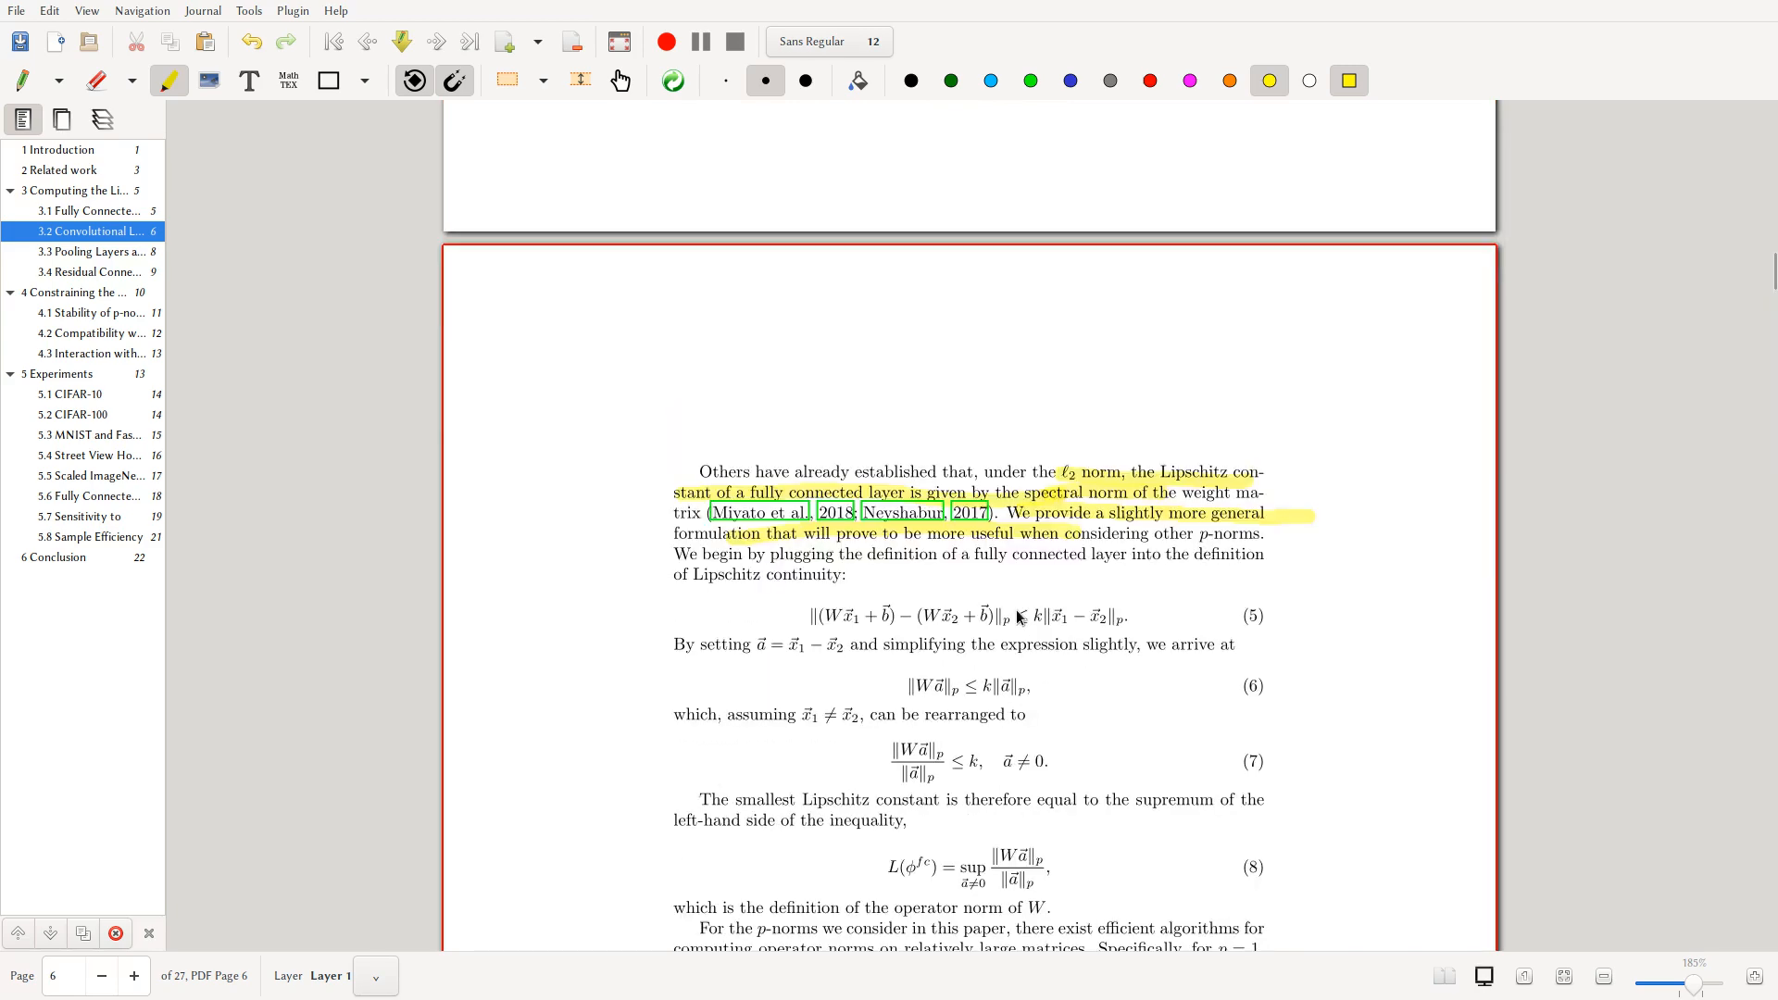
scroll(up, 3)
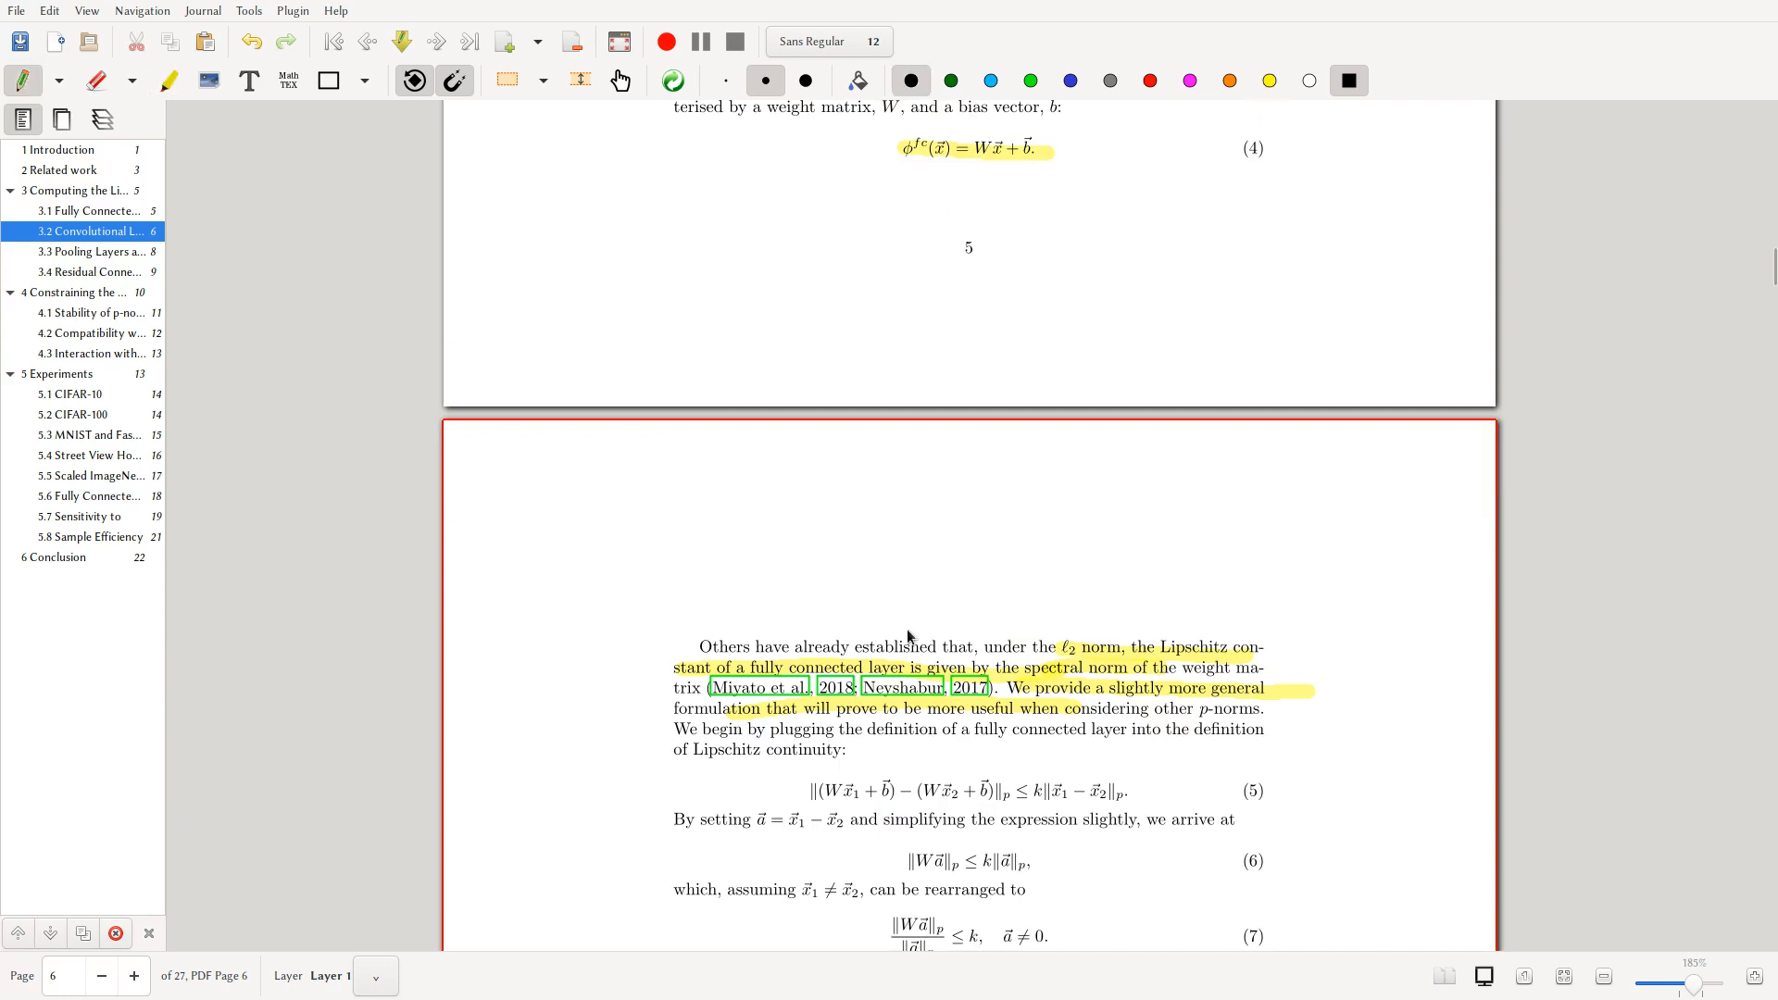
mouse_move(947, 407)
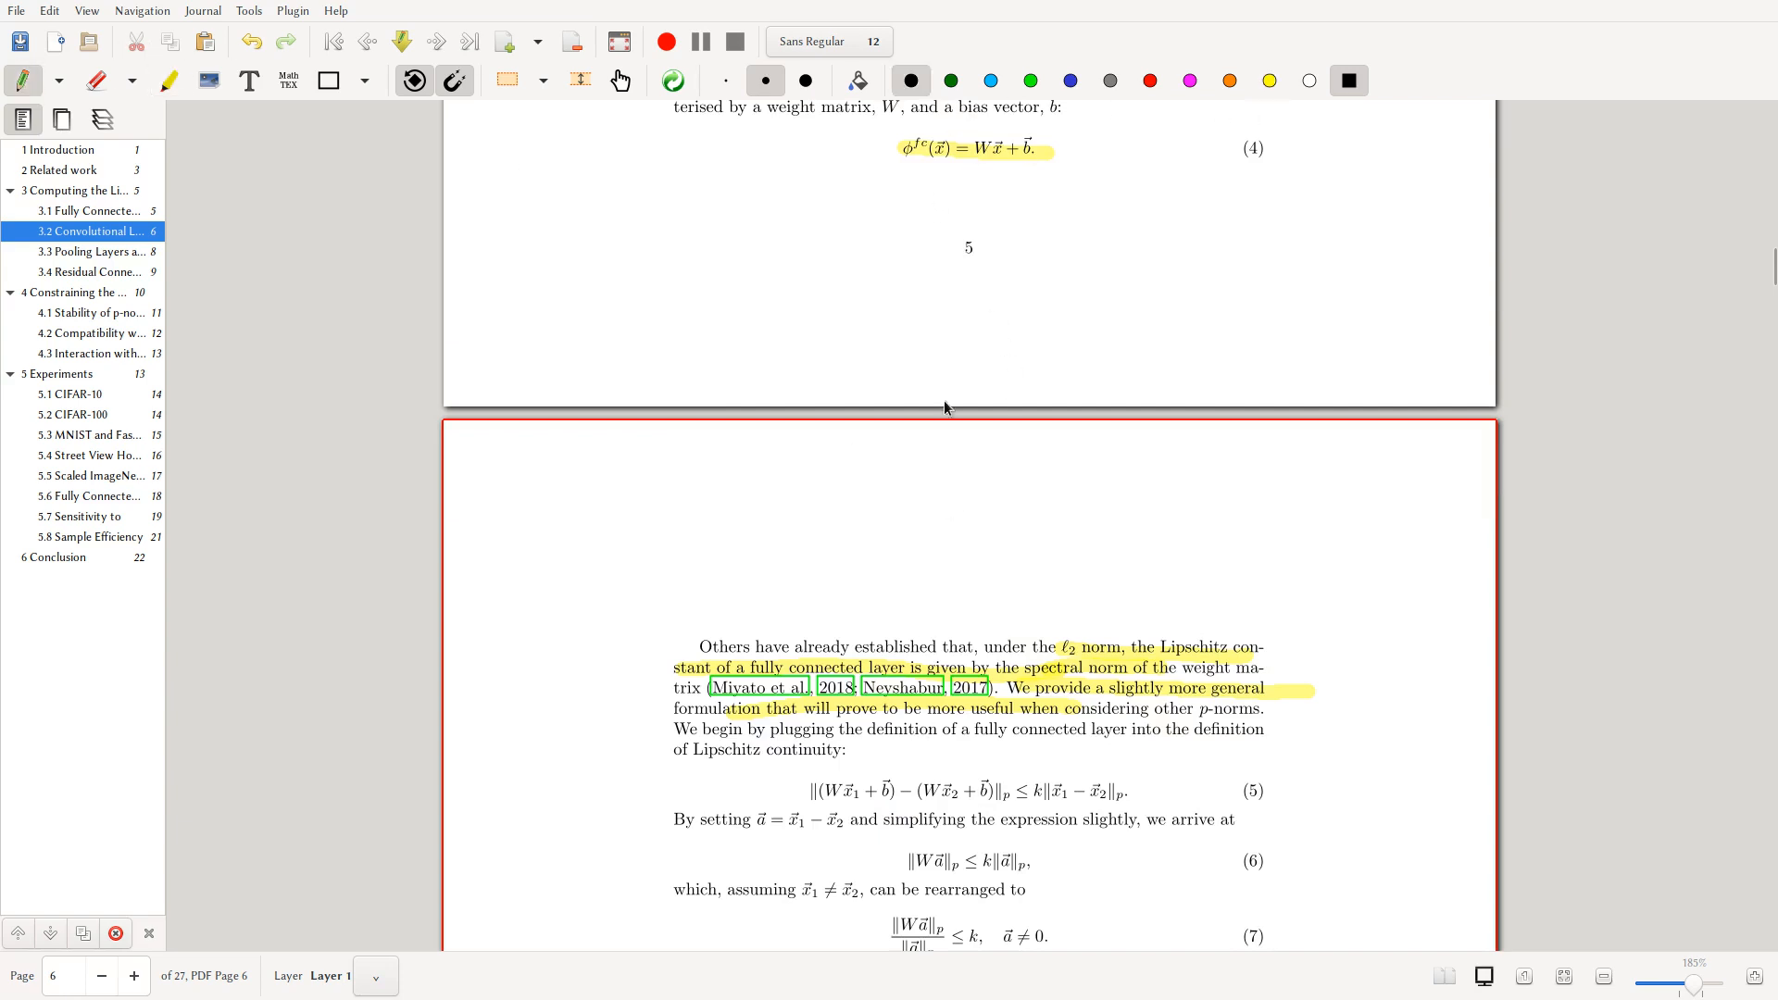
scroll(up, 3)
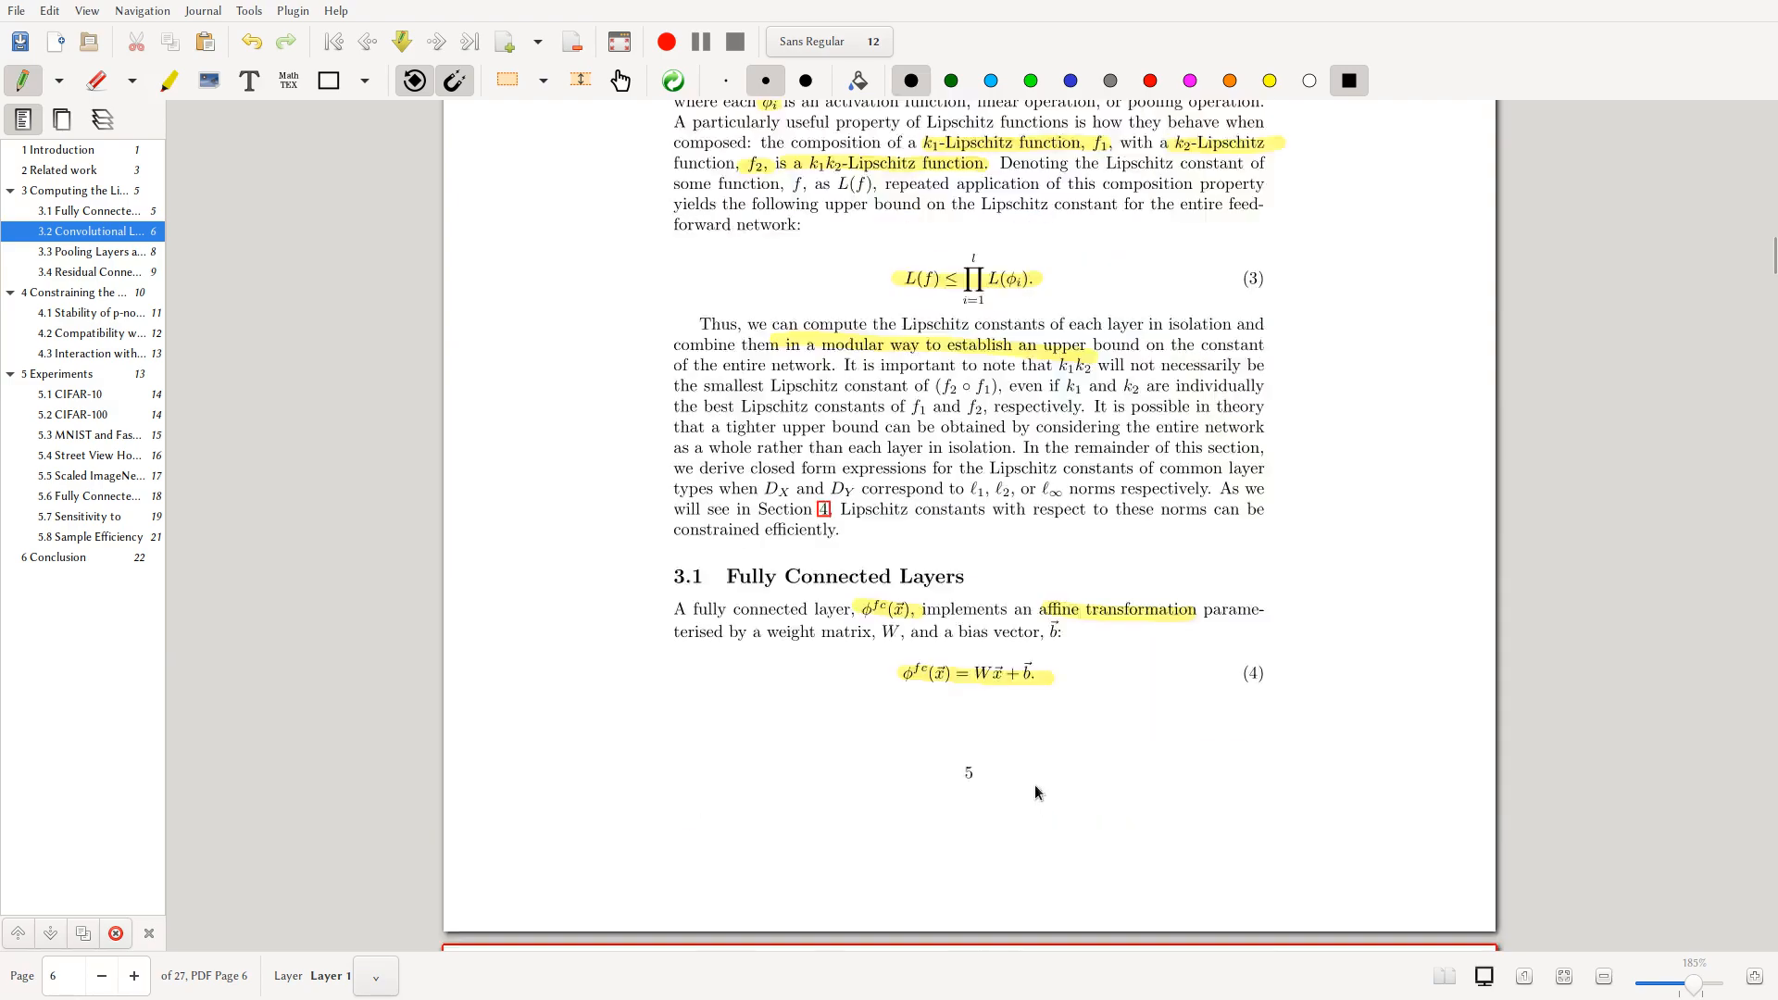
scroll(up, 3)
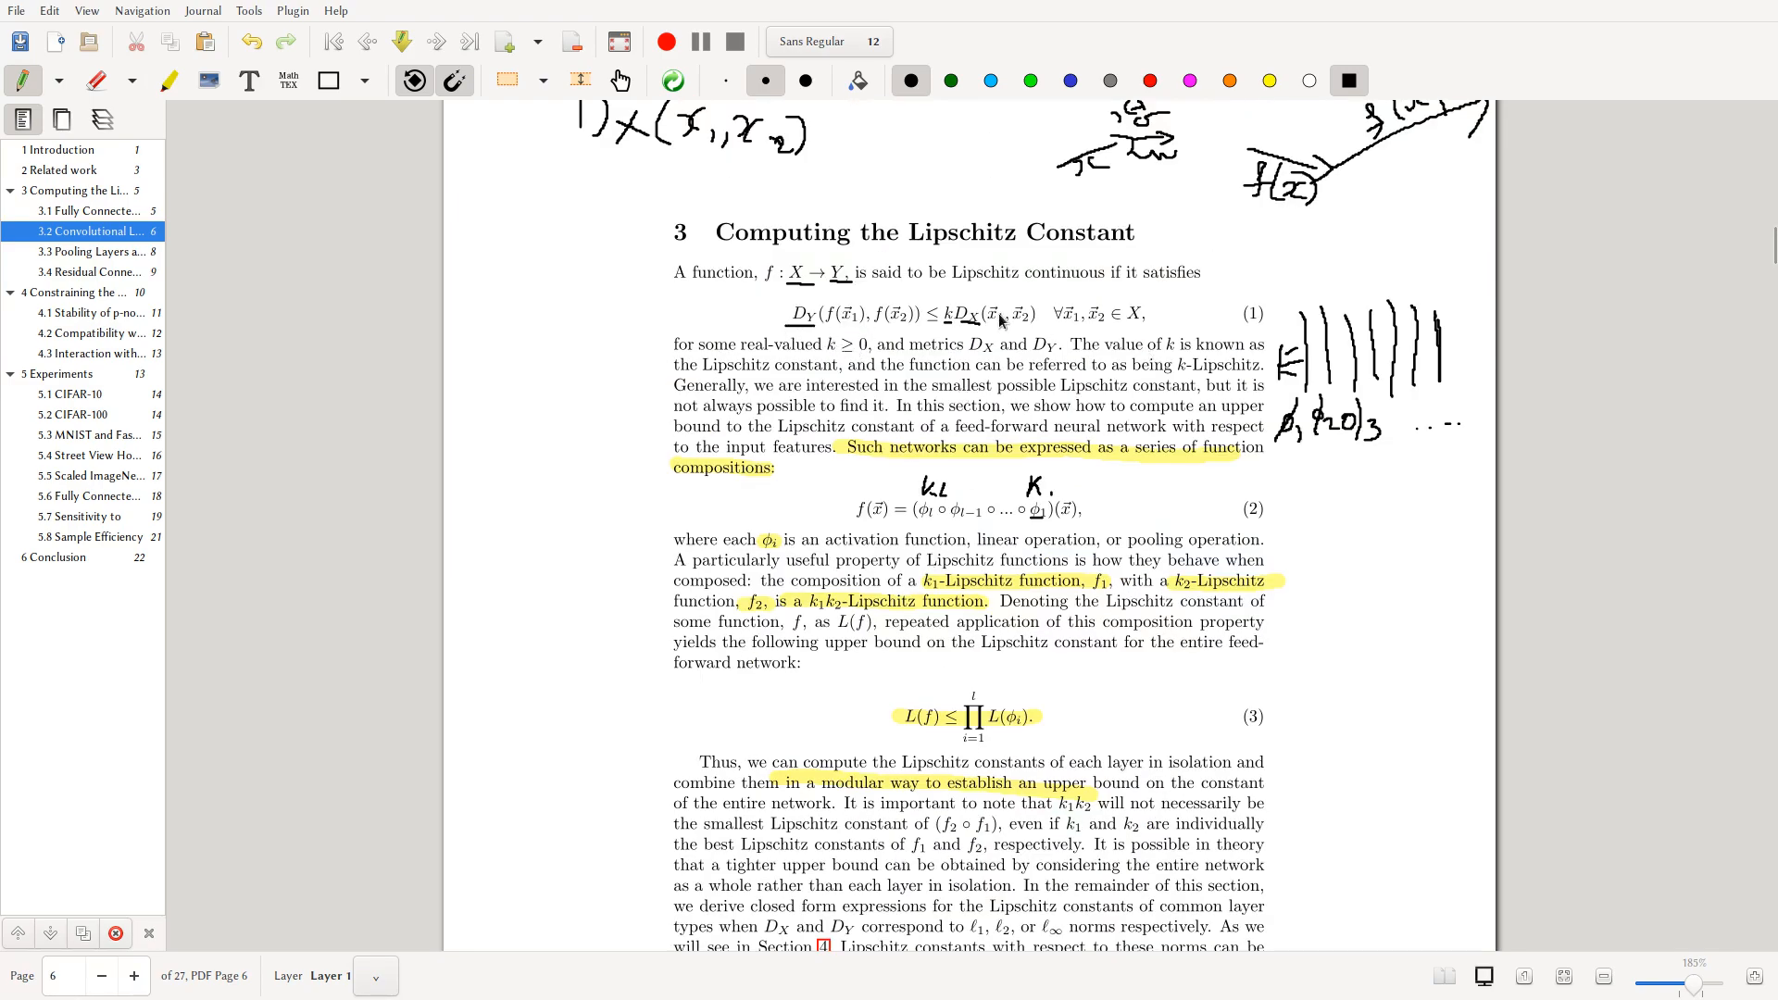
scroll(up, 3)
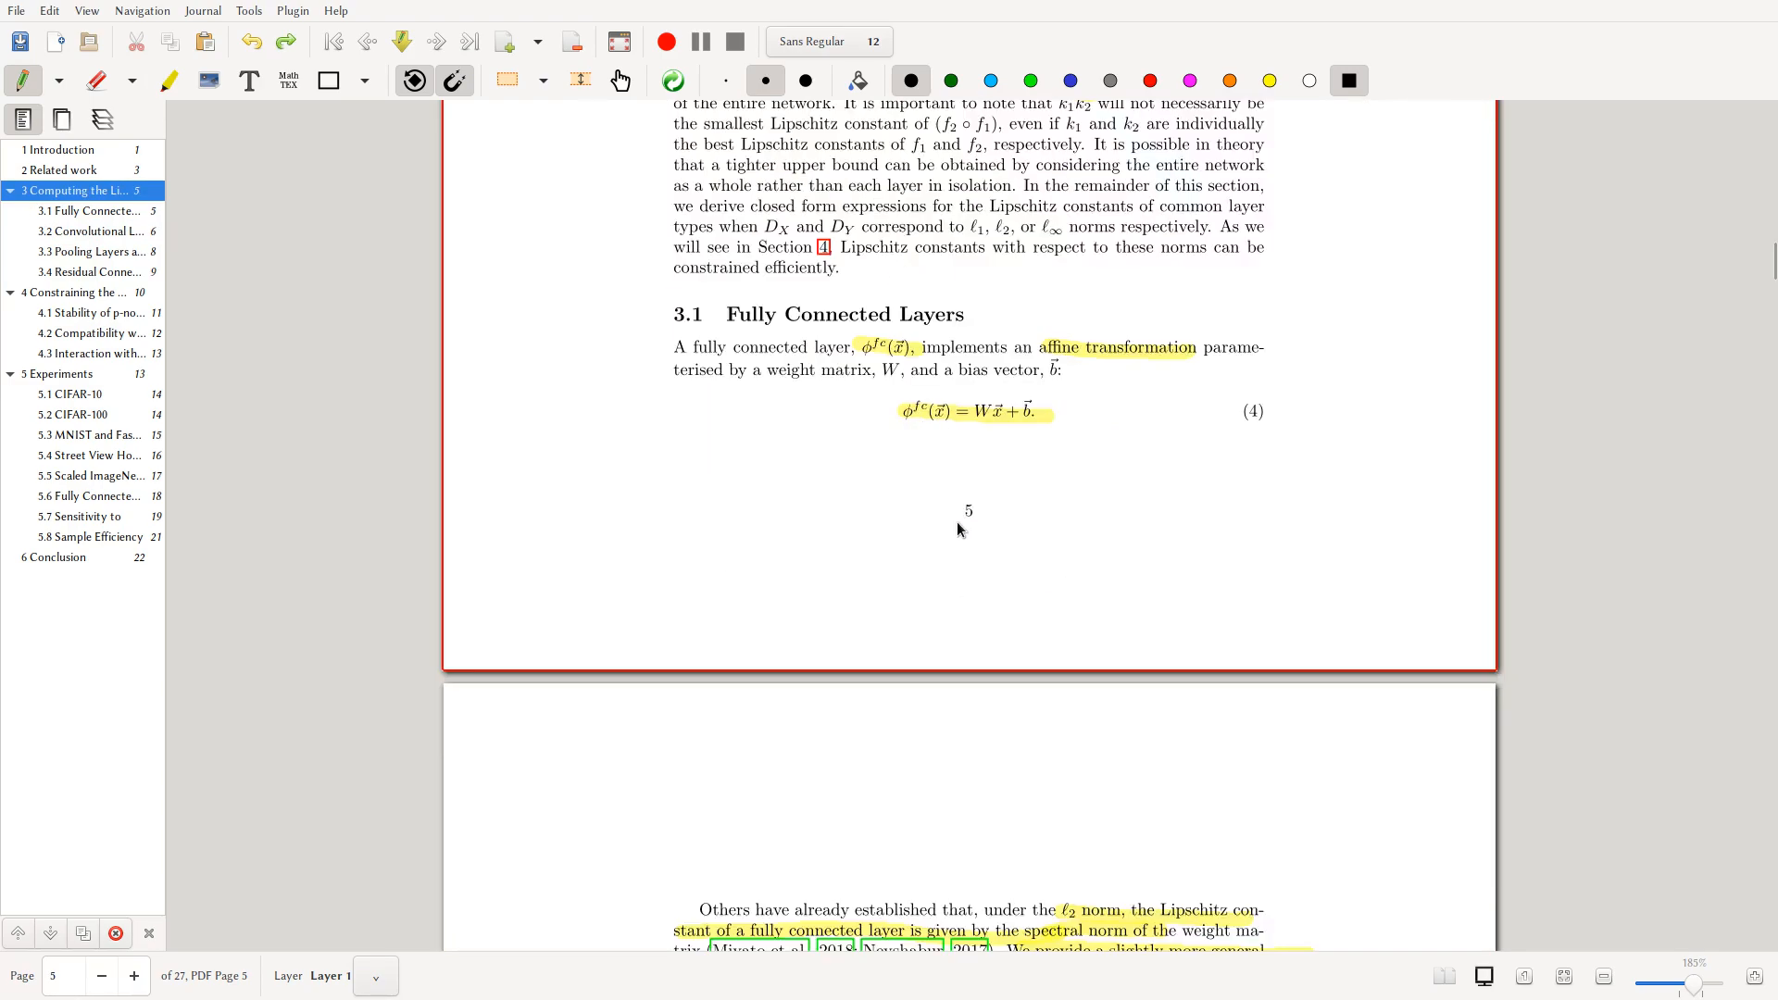
scroll(down, 3)
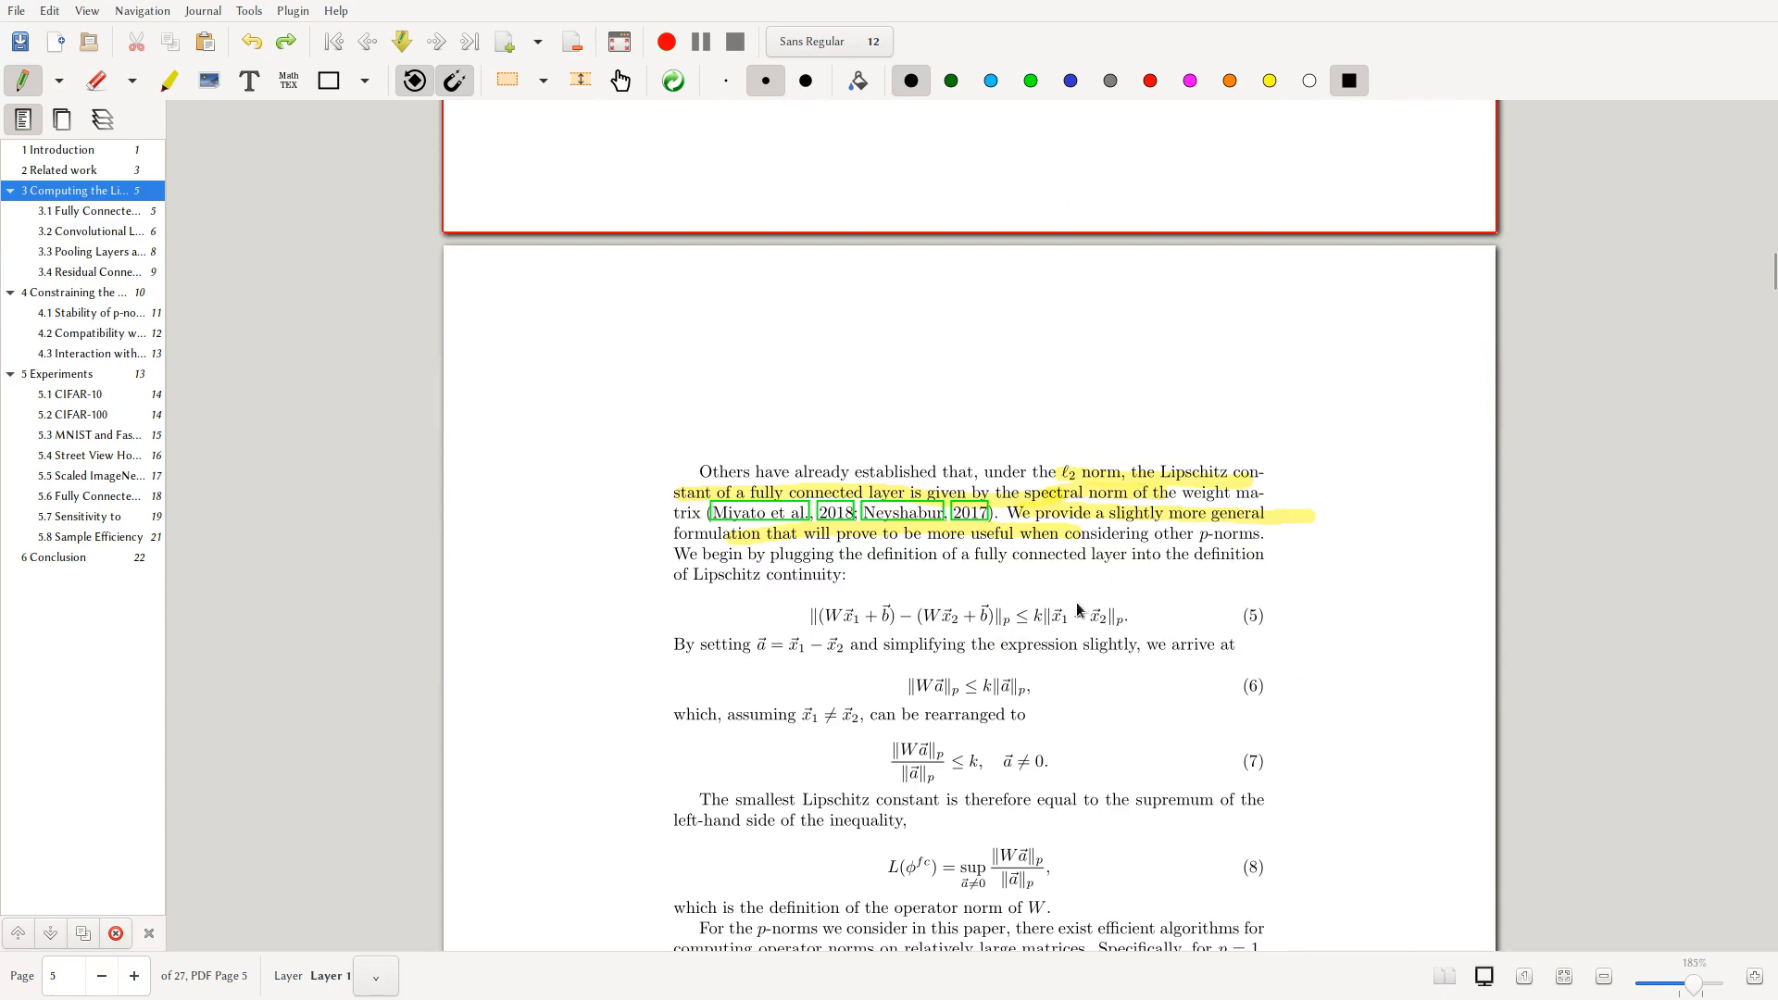
mouse_move(774, 526)
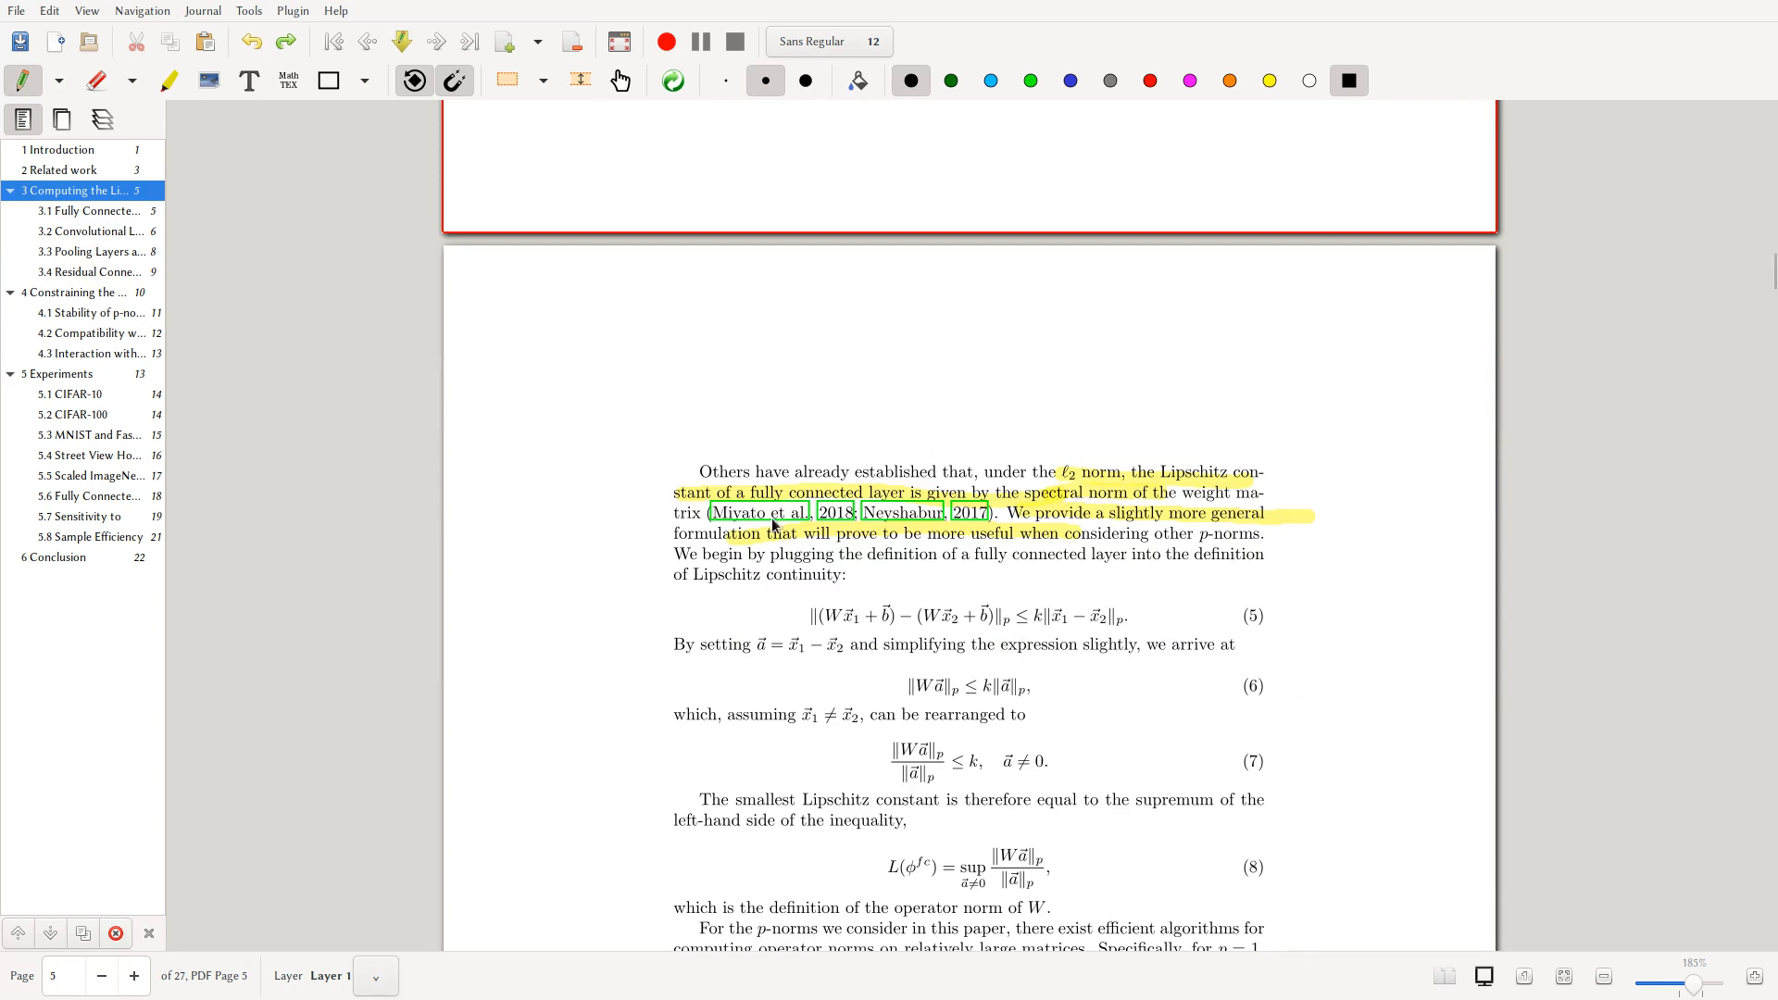
mouse_move(796, 663)
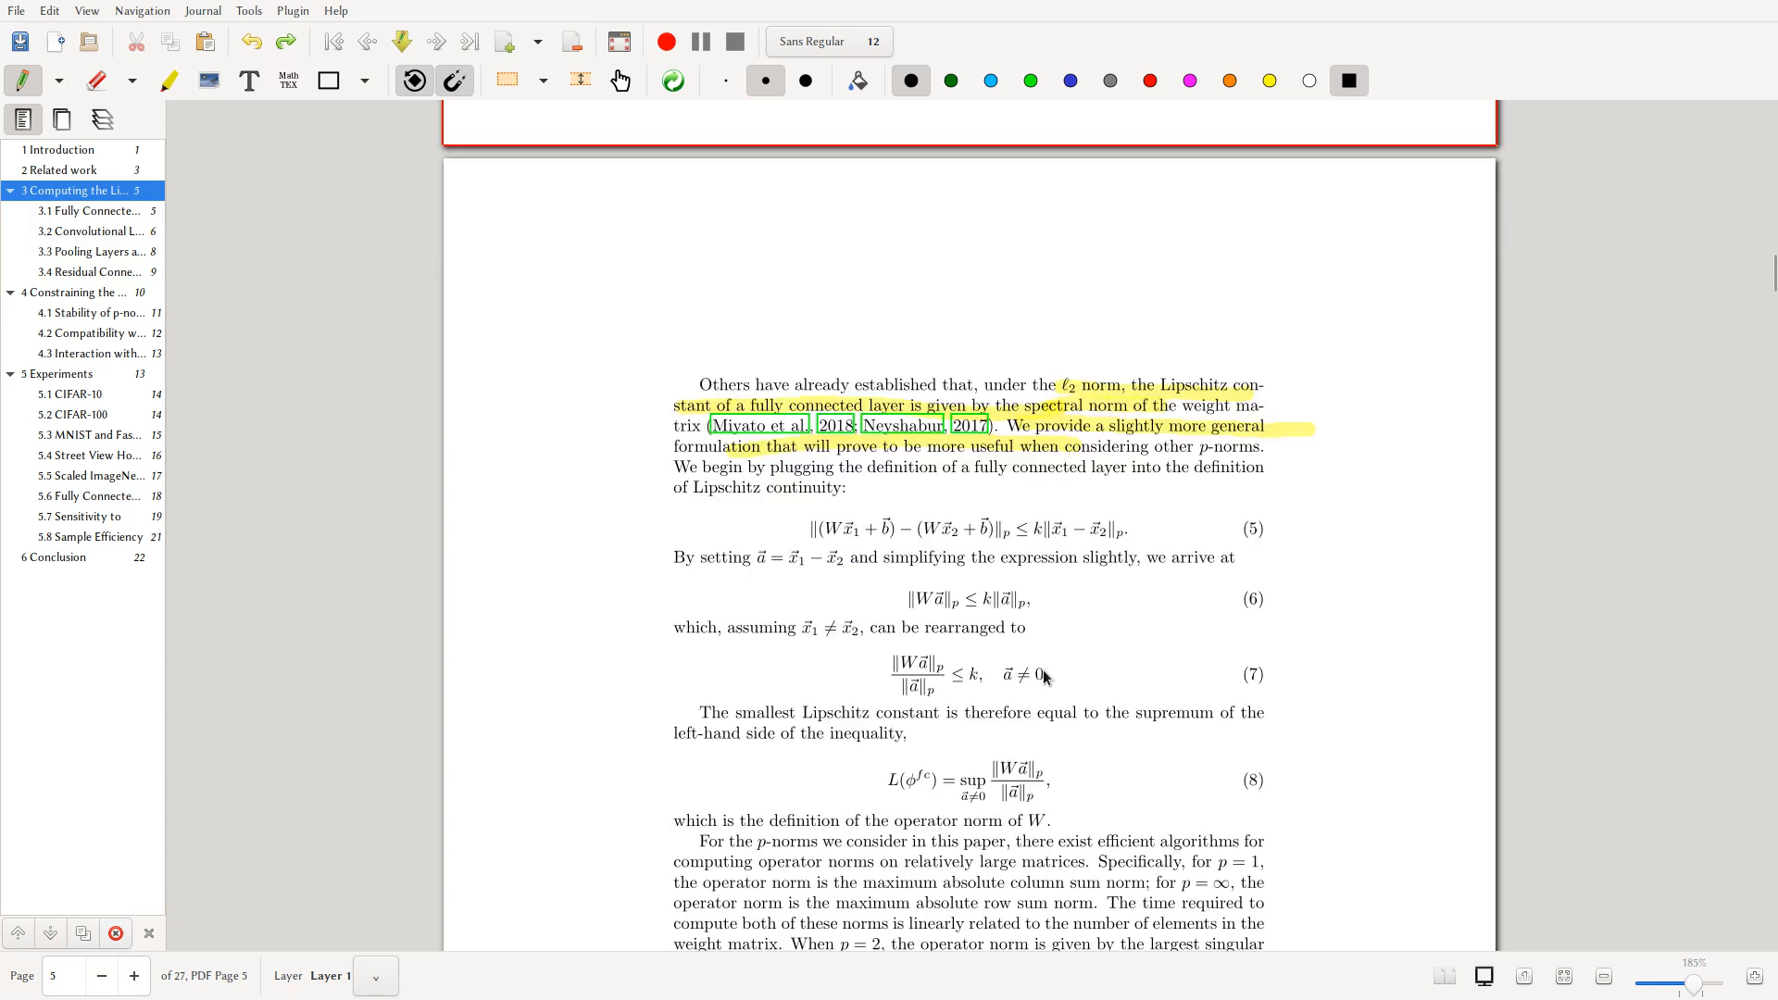
mouse_move(1009, 624)
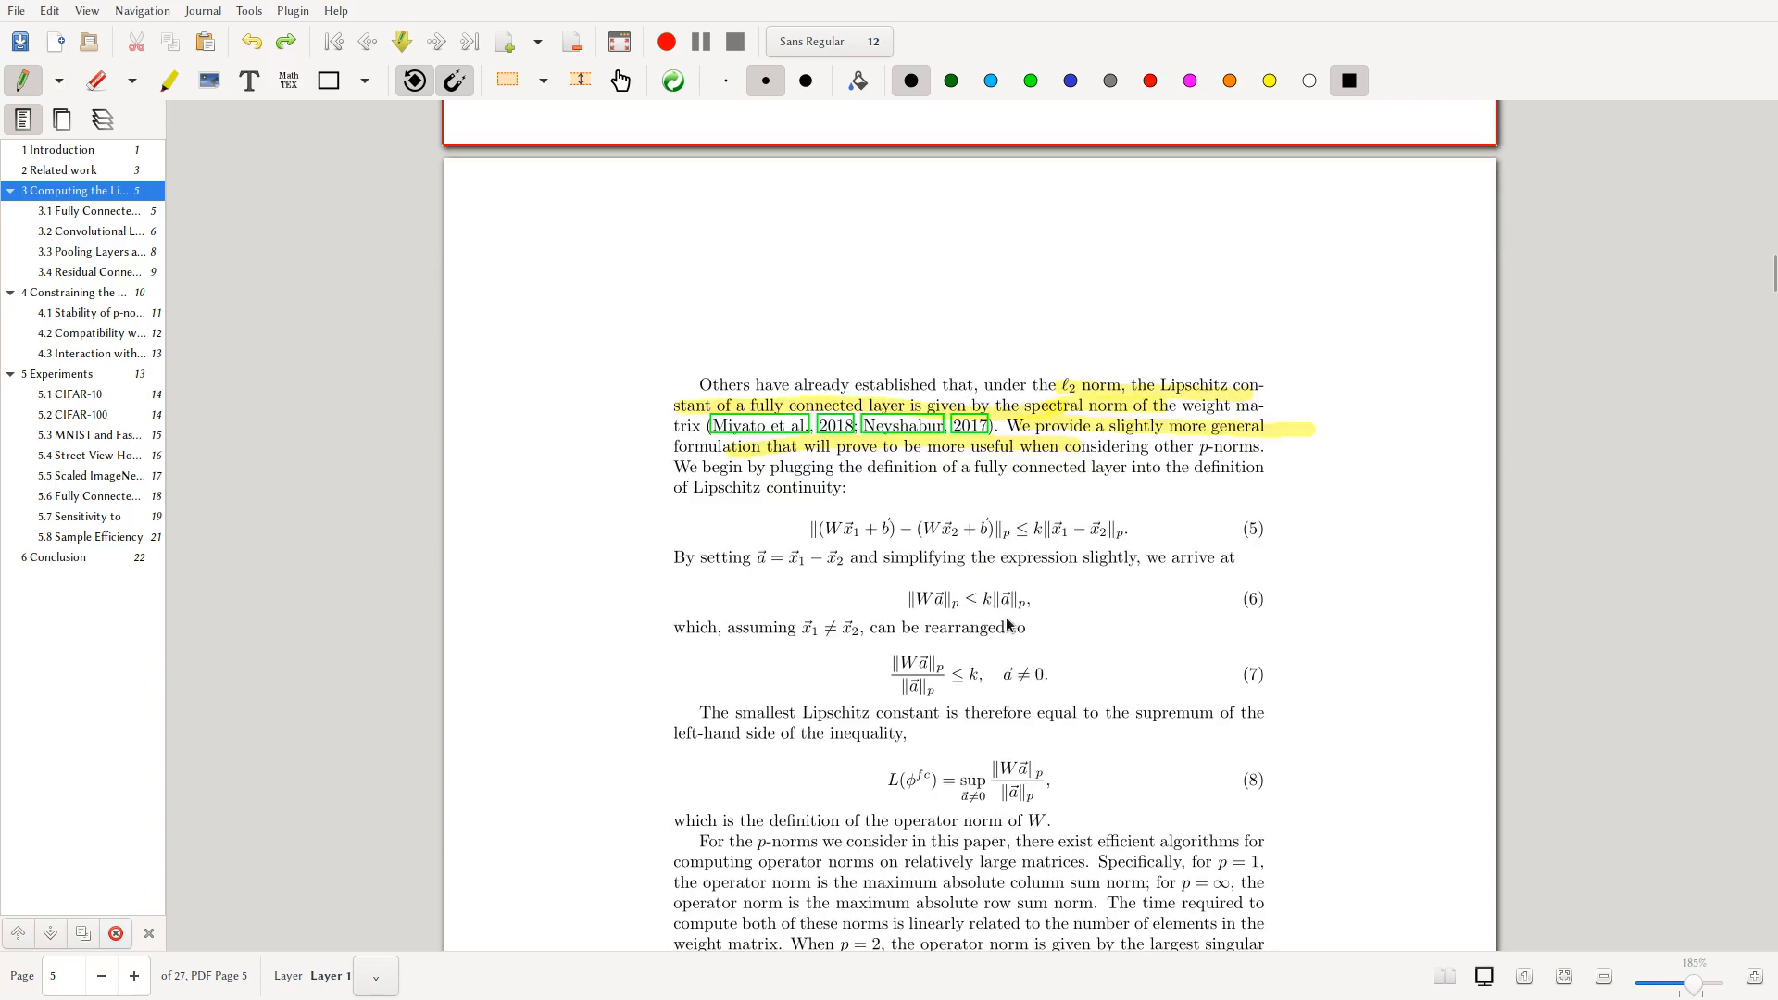
mouse_move(809, 662)
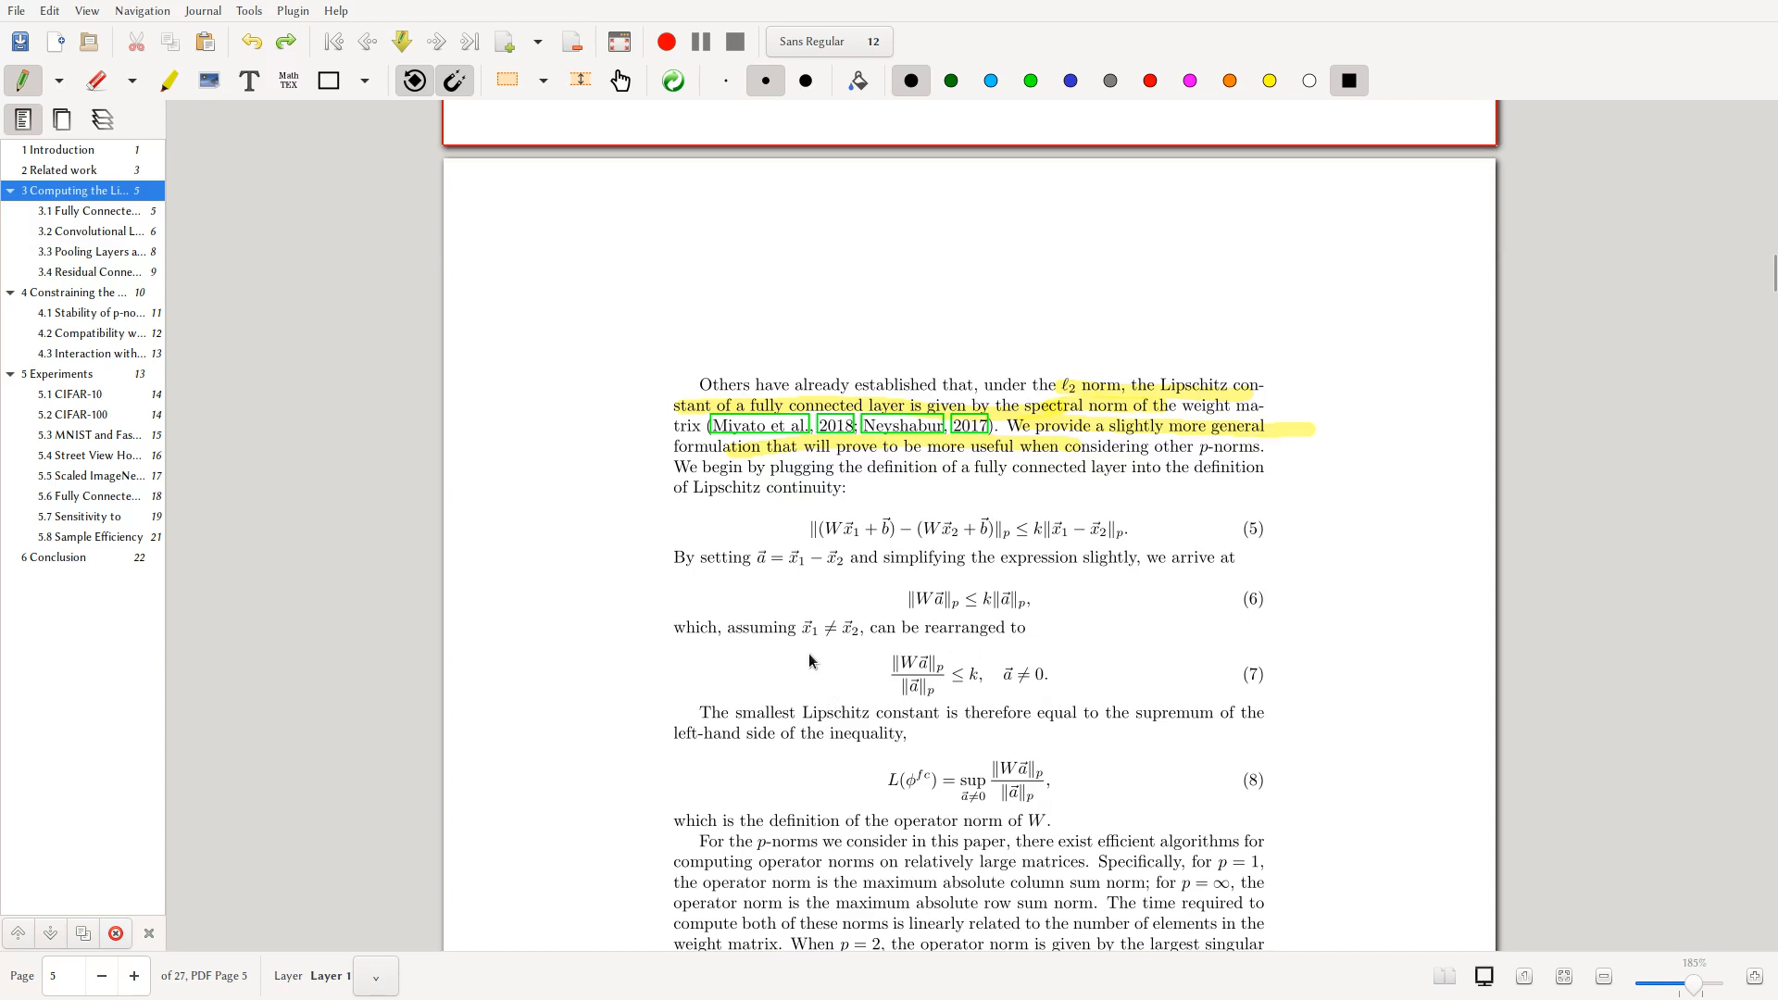
scroll(down, 3)
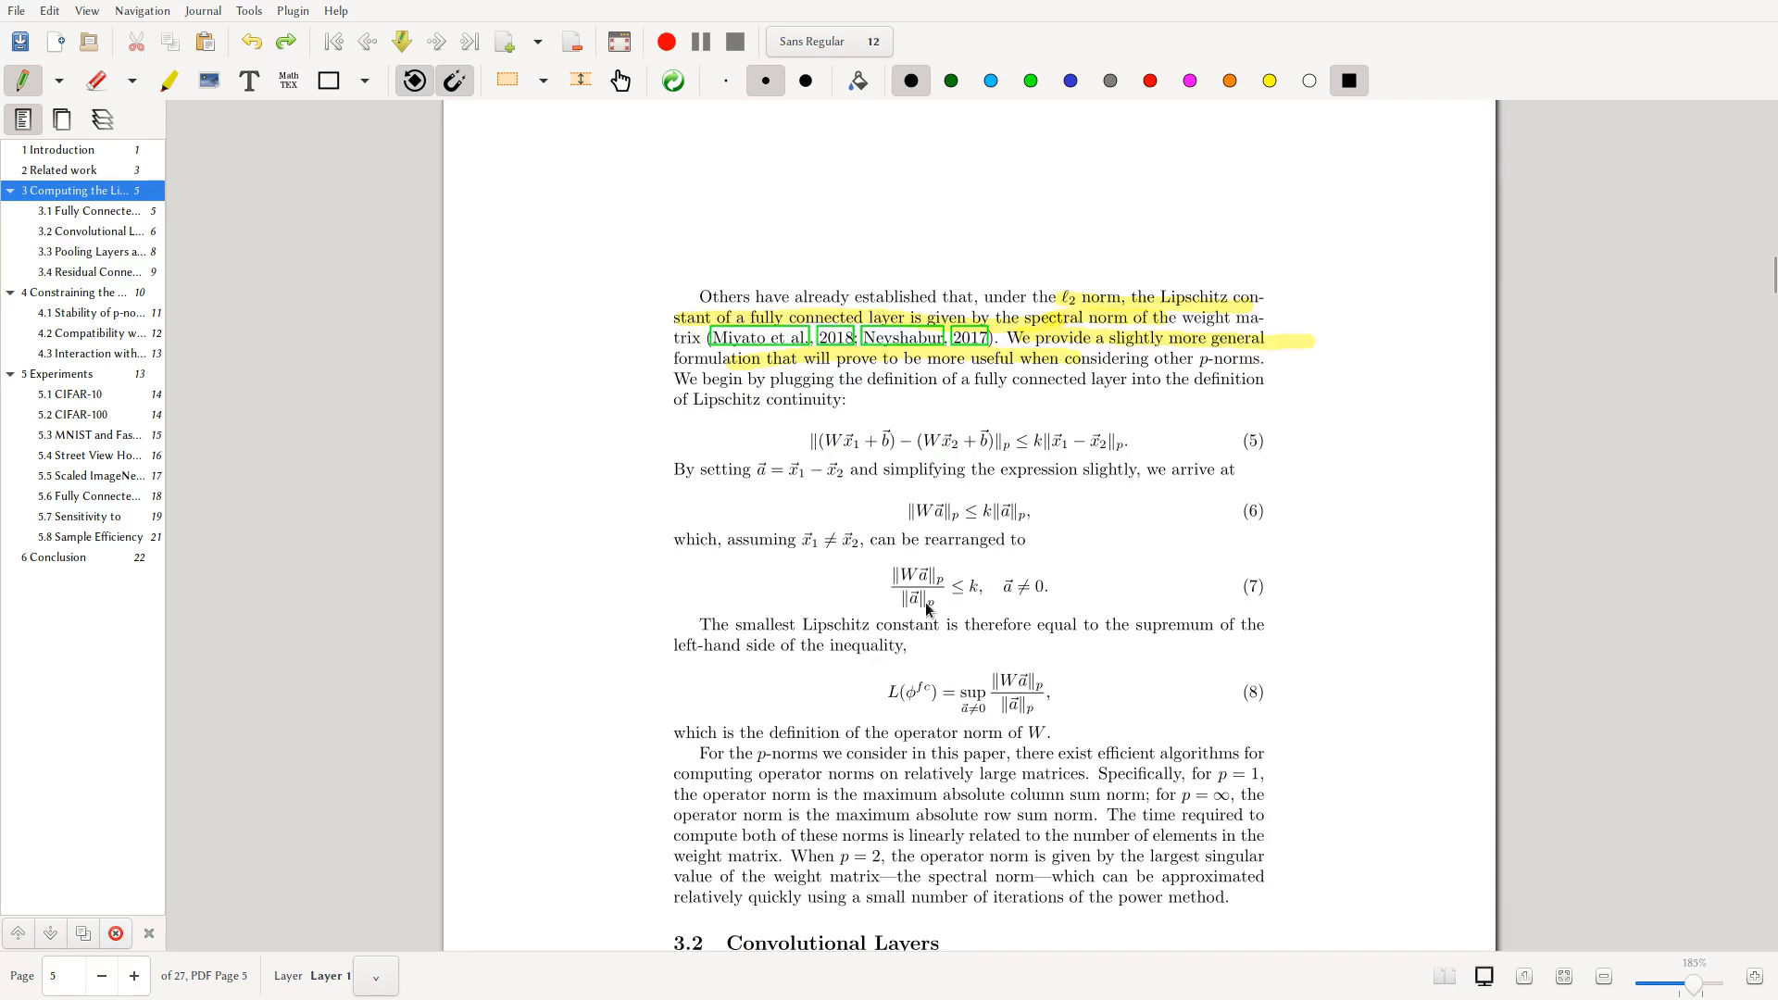
mouse_move(994, 595)
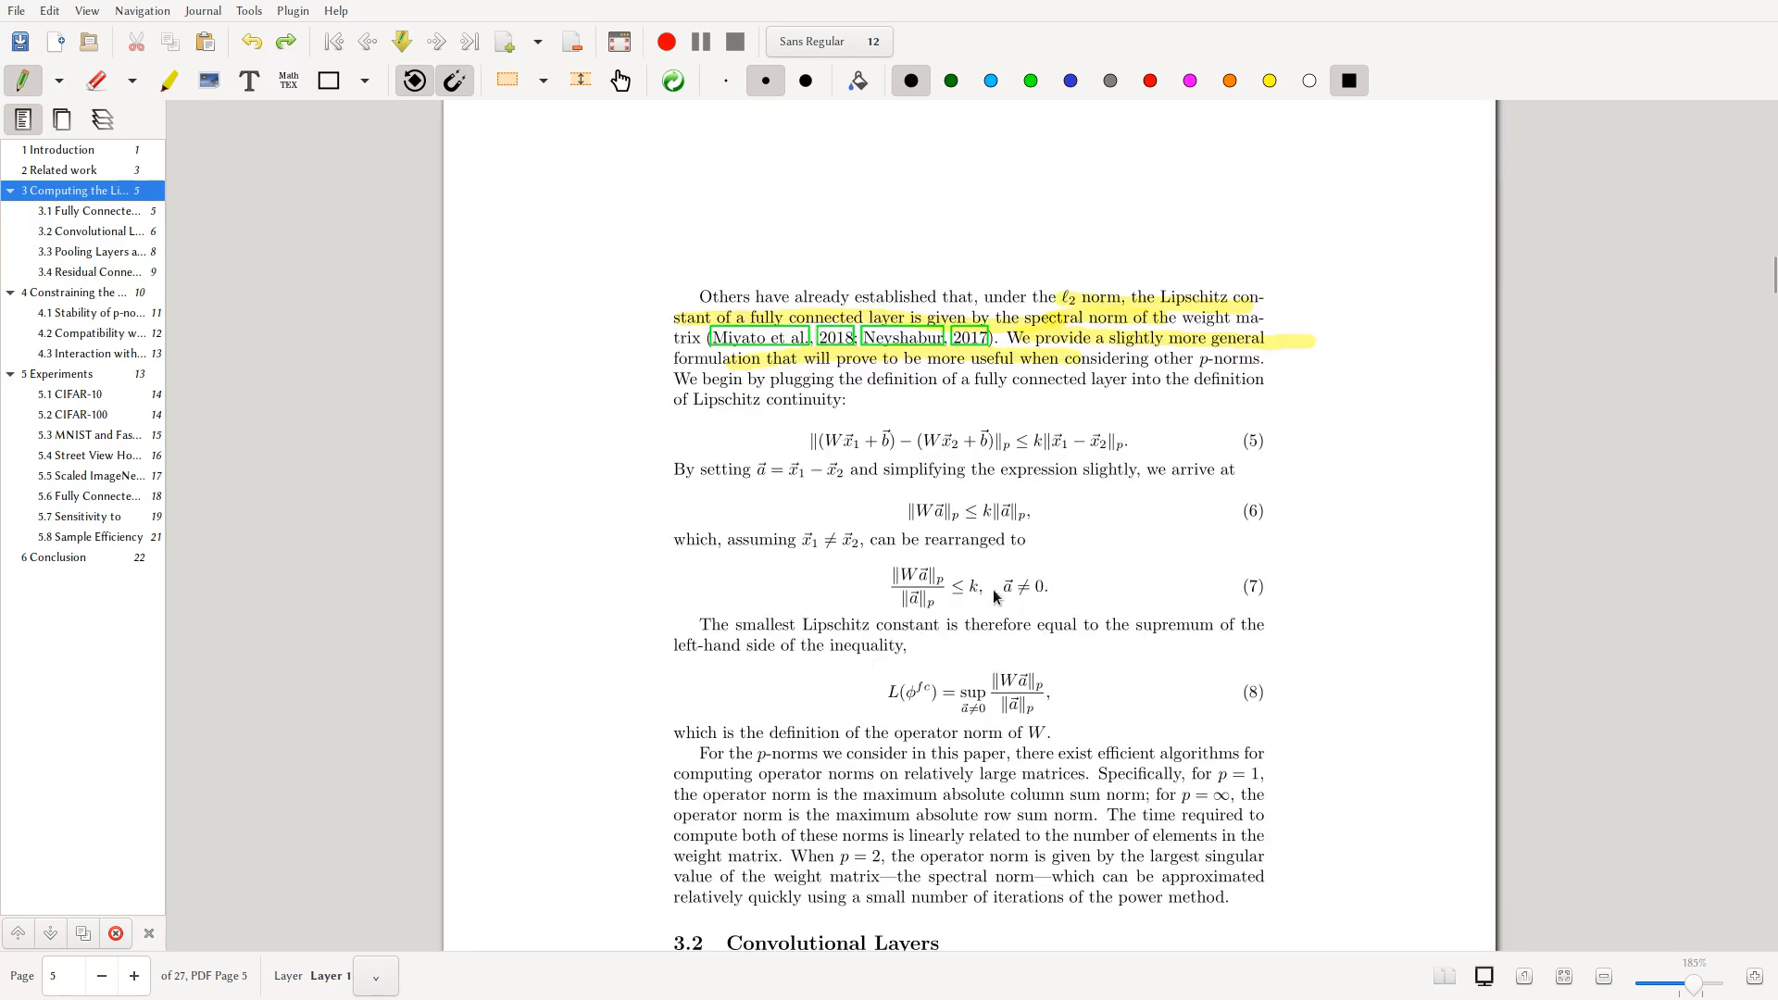
scroll(down, 3)
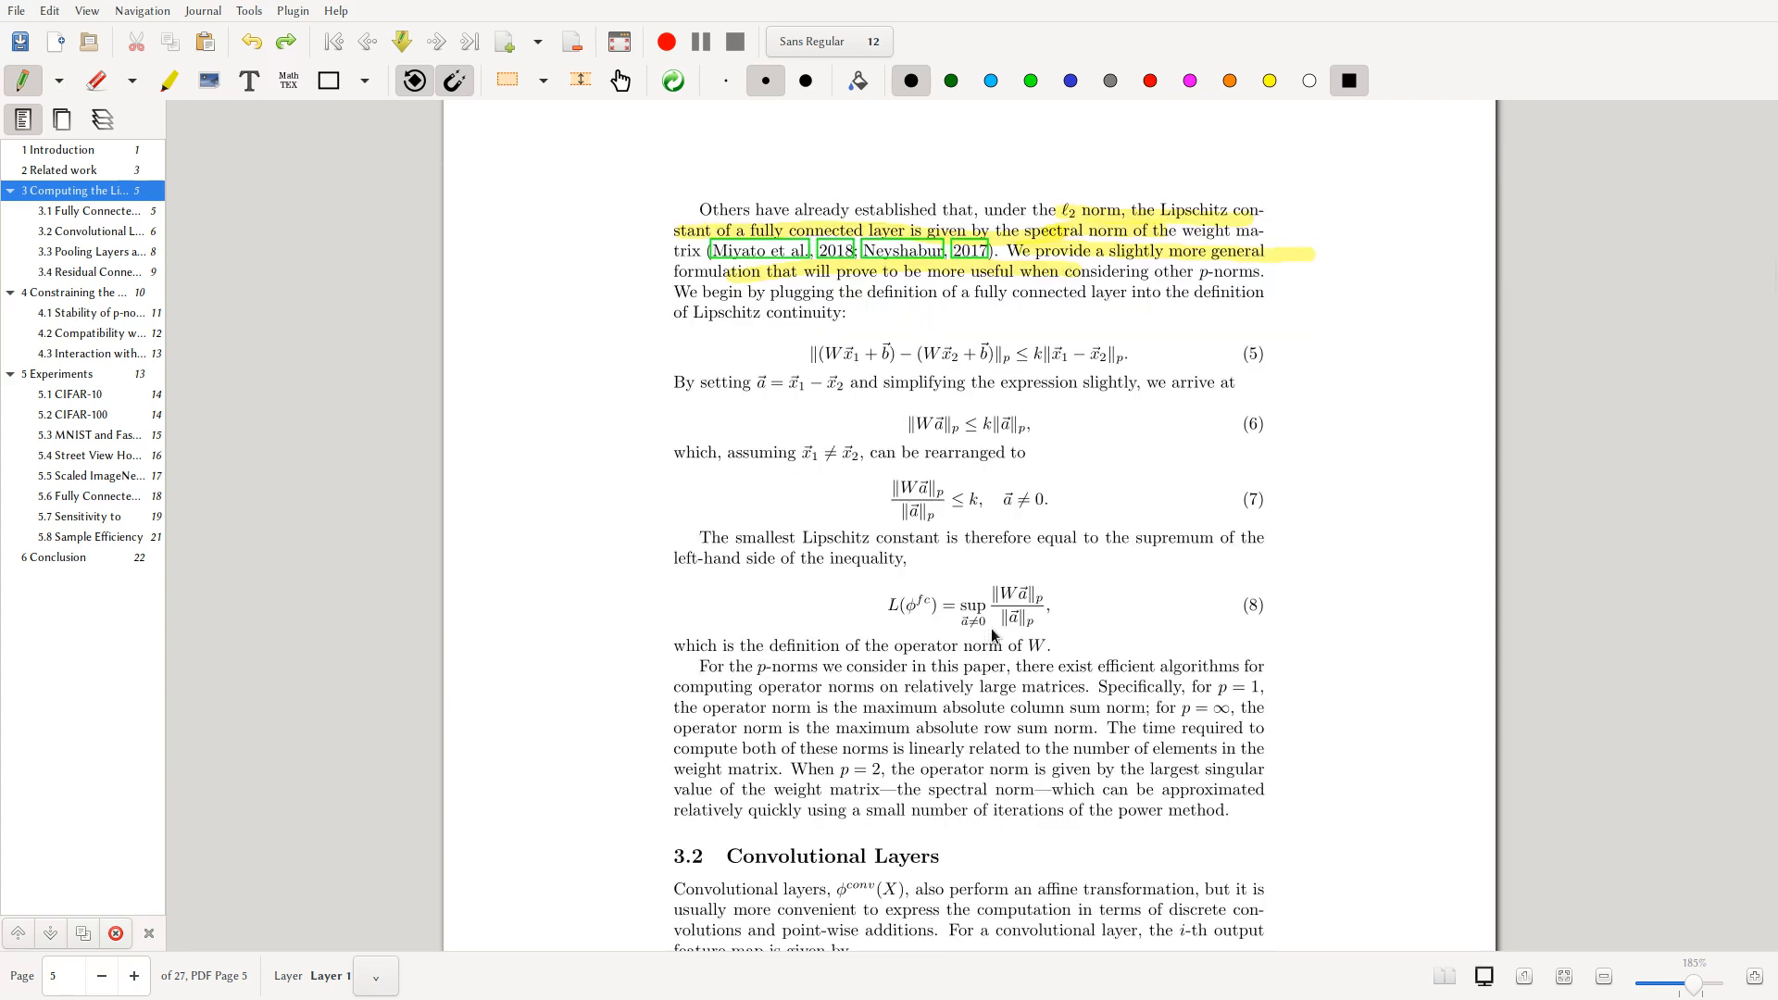
mouse_move(930, 537)
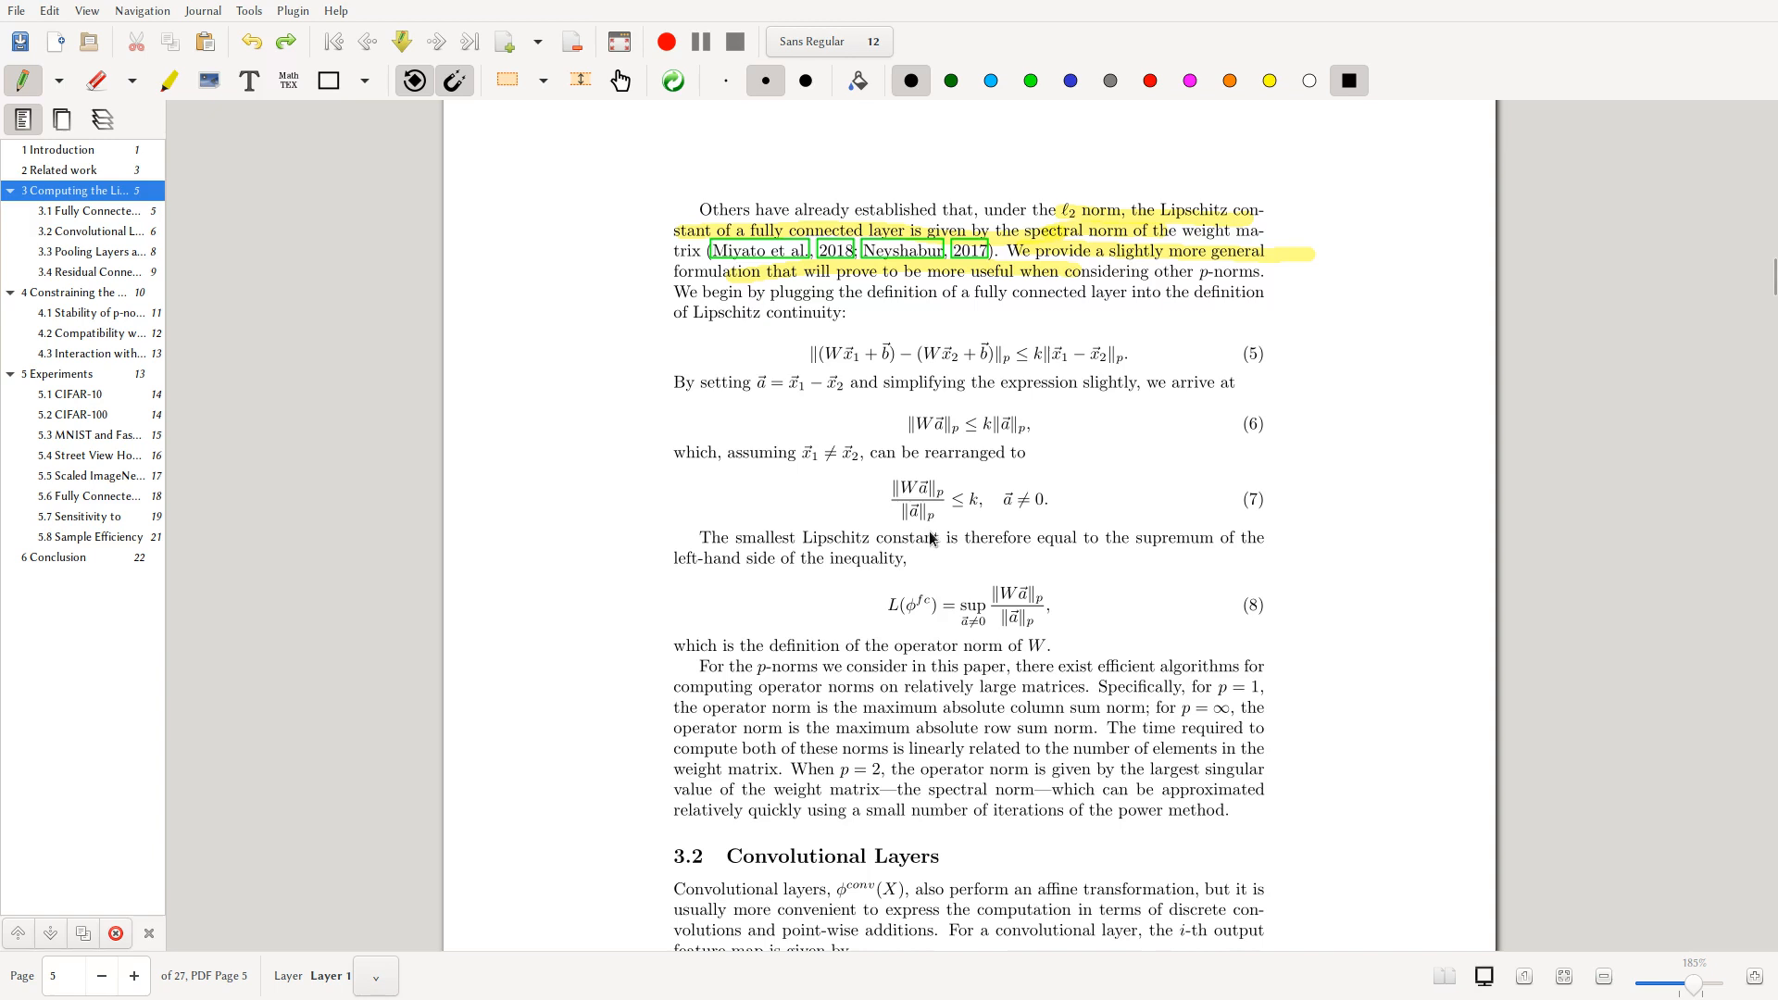
- Underline the fraction and k in inequality (7) in black, bringing equation (9) into view
click(86, 231)
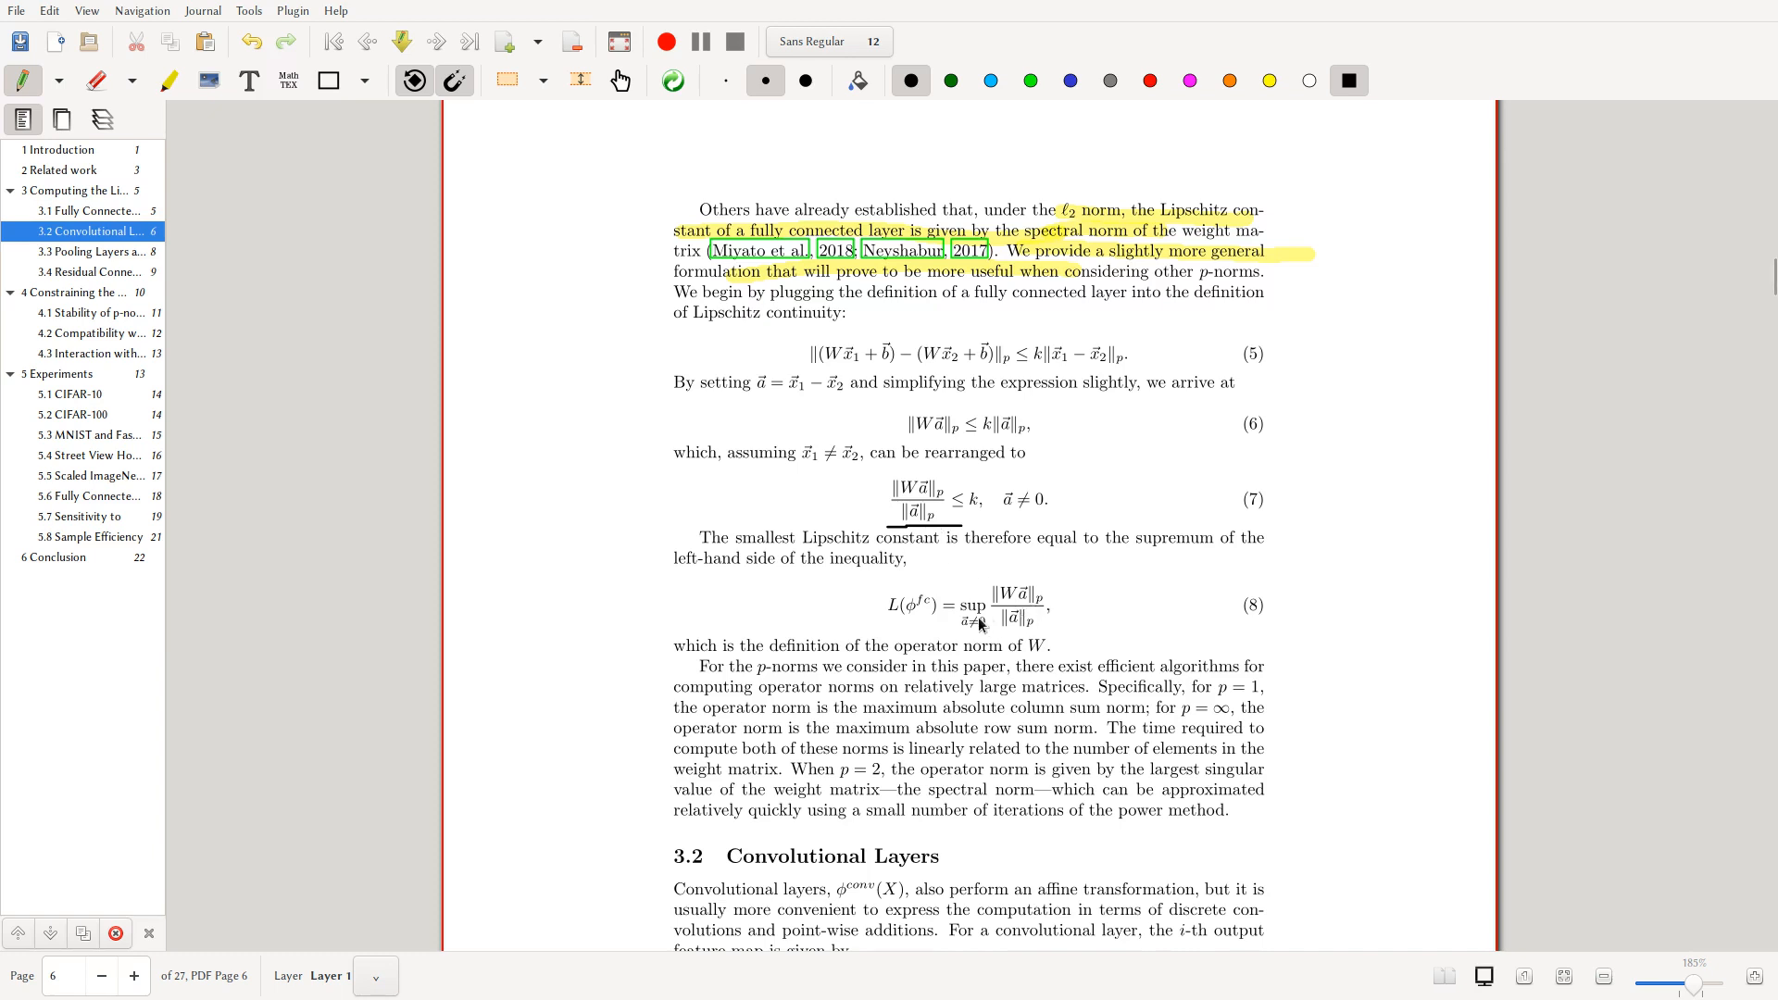
mouse_move(924, 561)
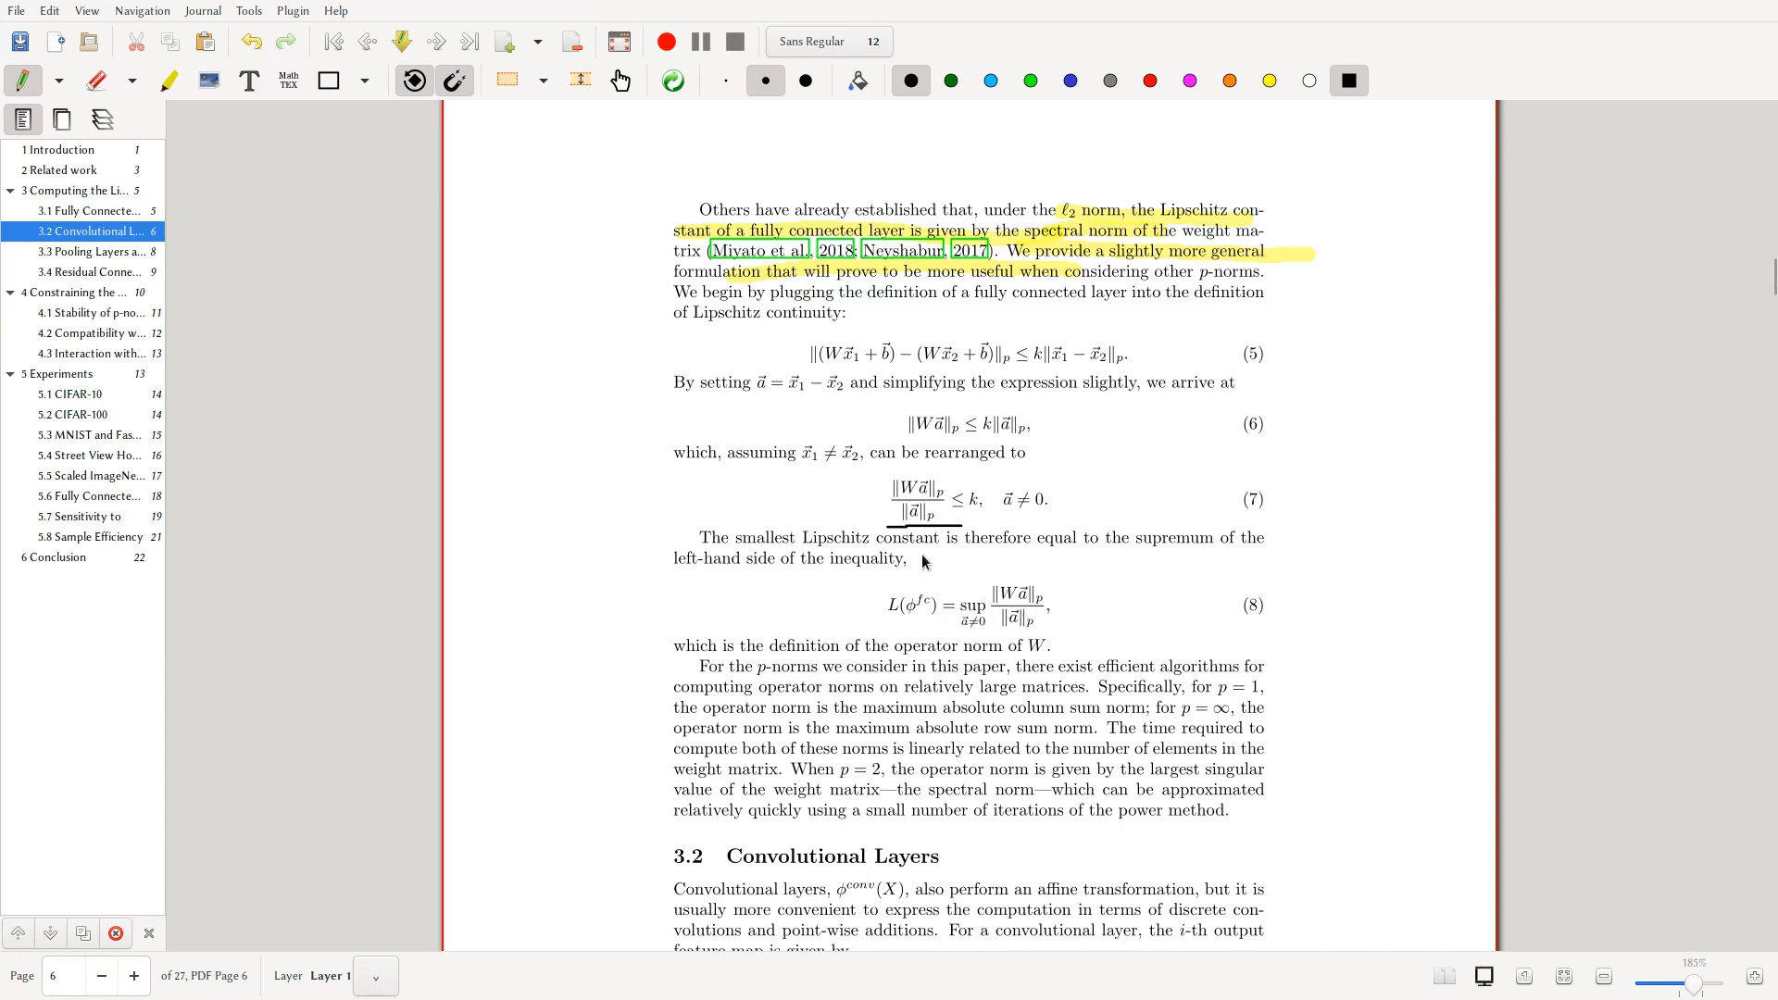
mouse_move(1152, 565)
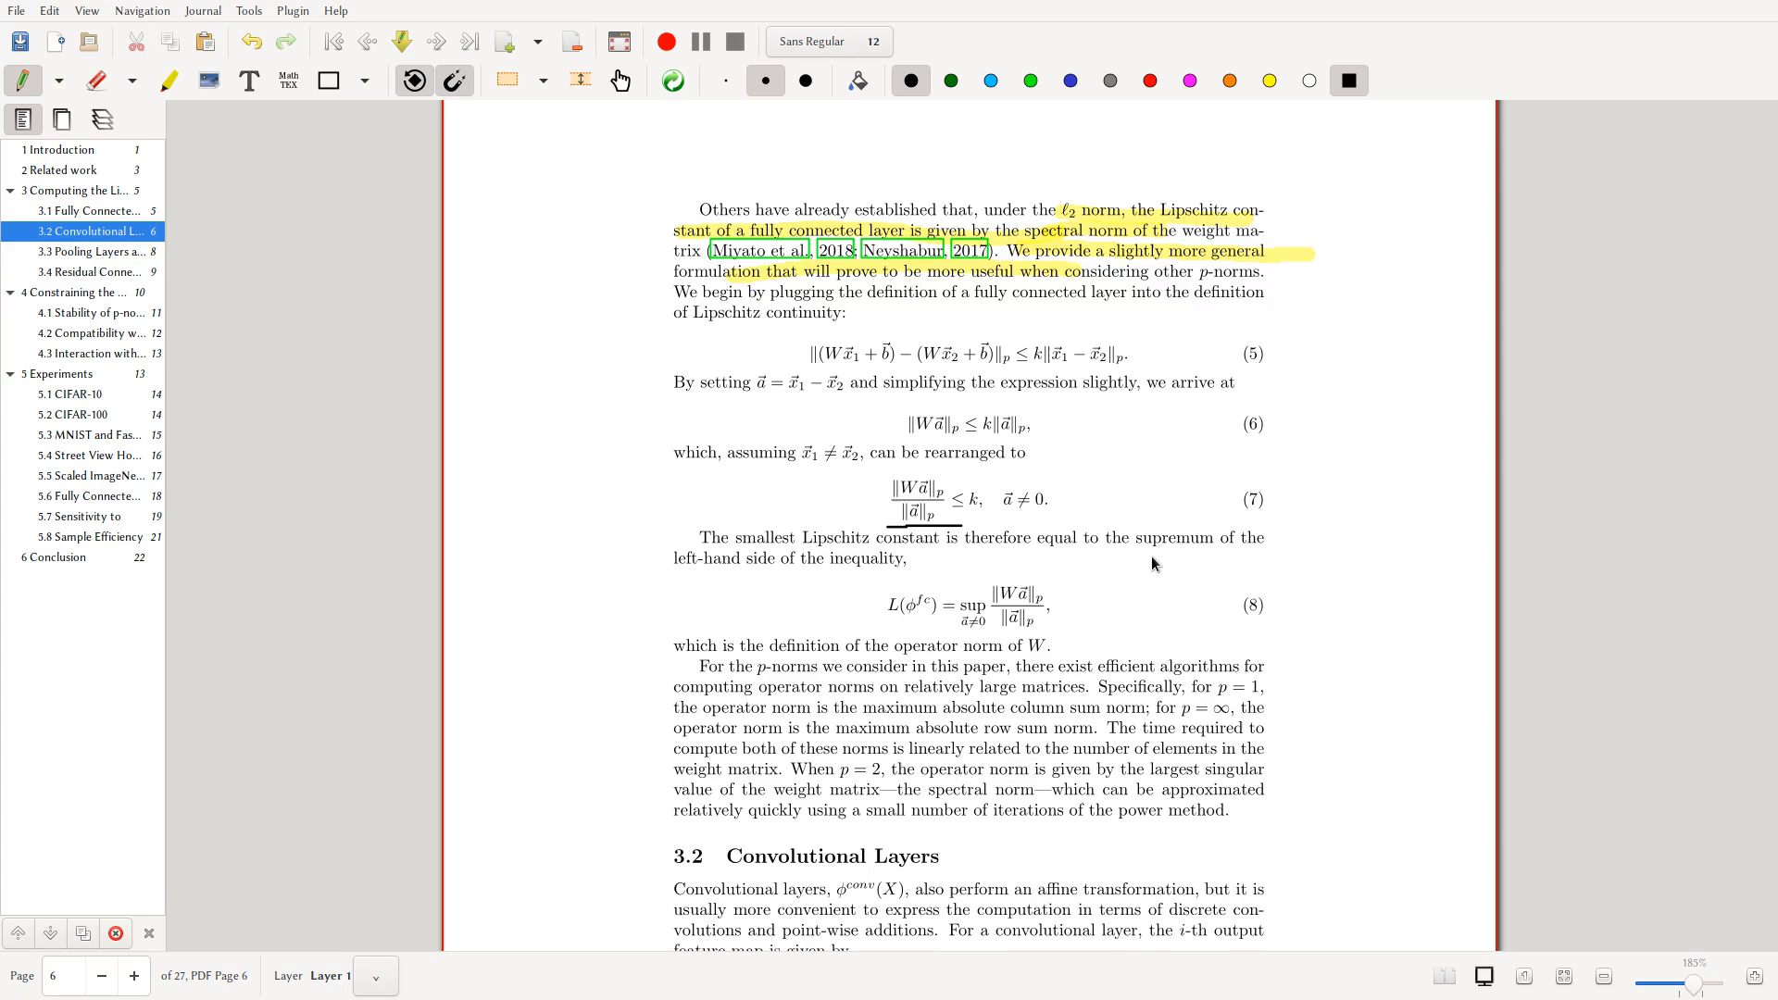
scroll(up, 3)
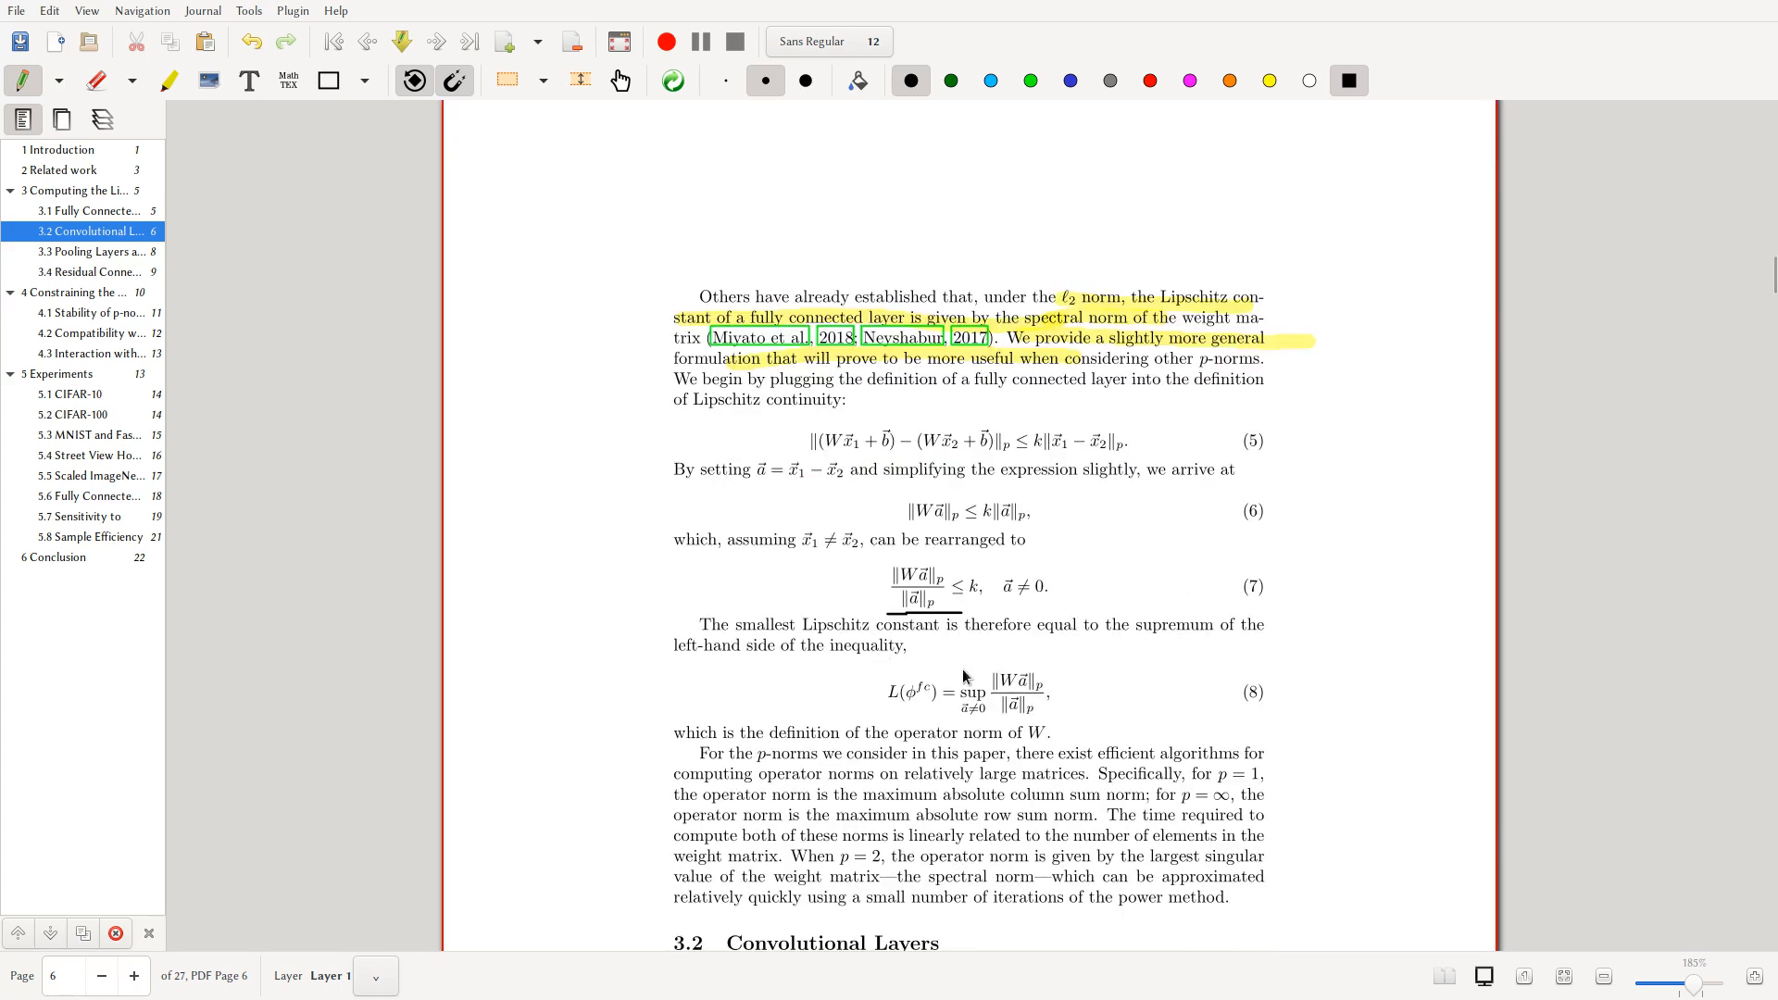
mouse_move(963, 603)
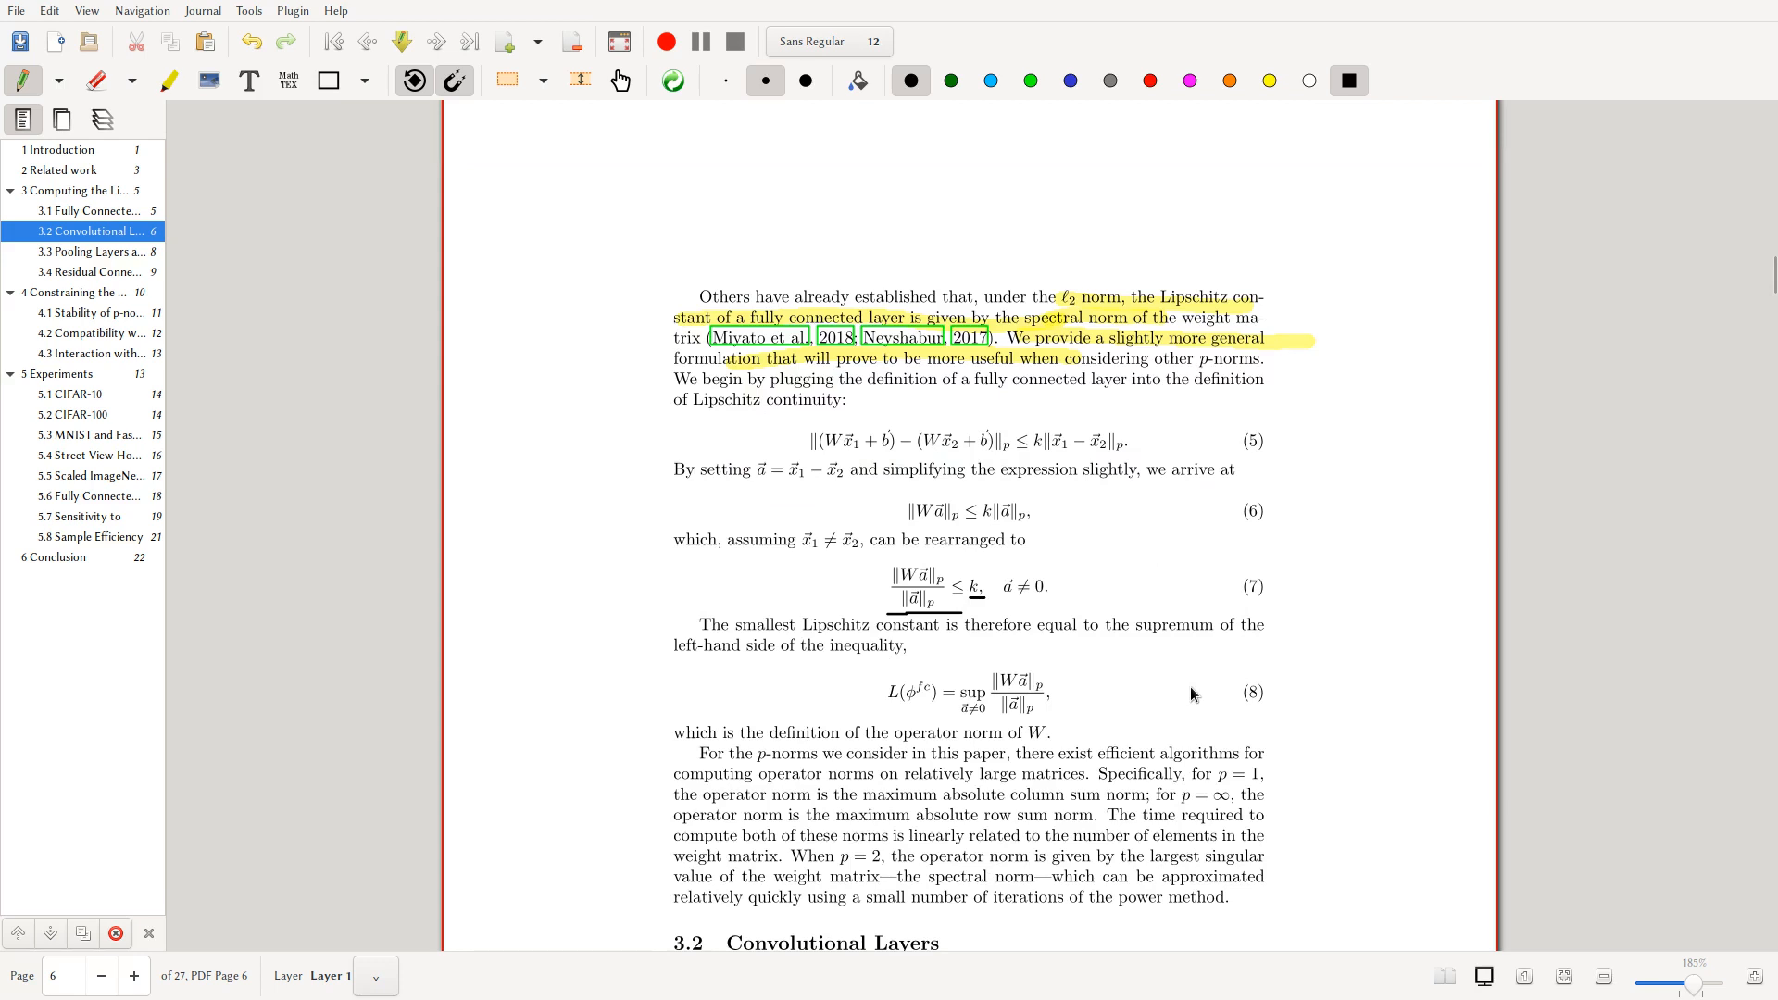
scroll(down, 3)
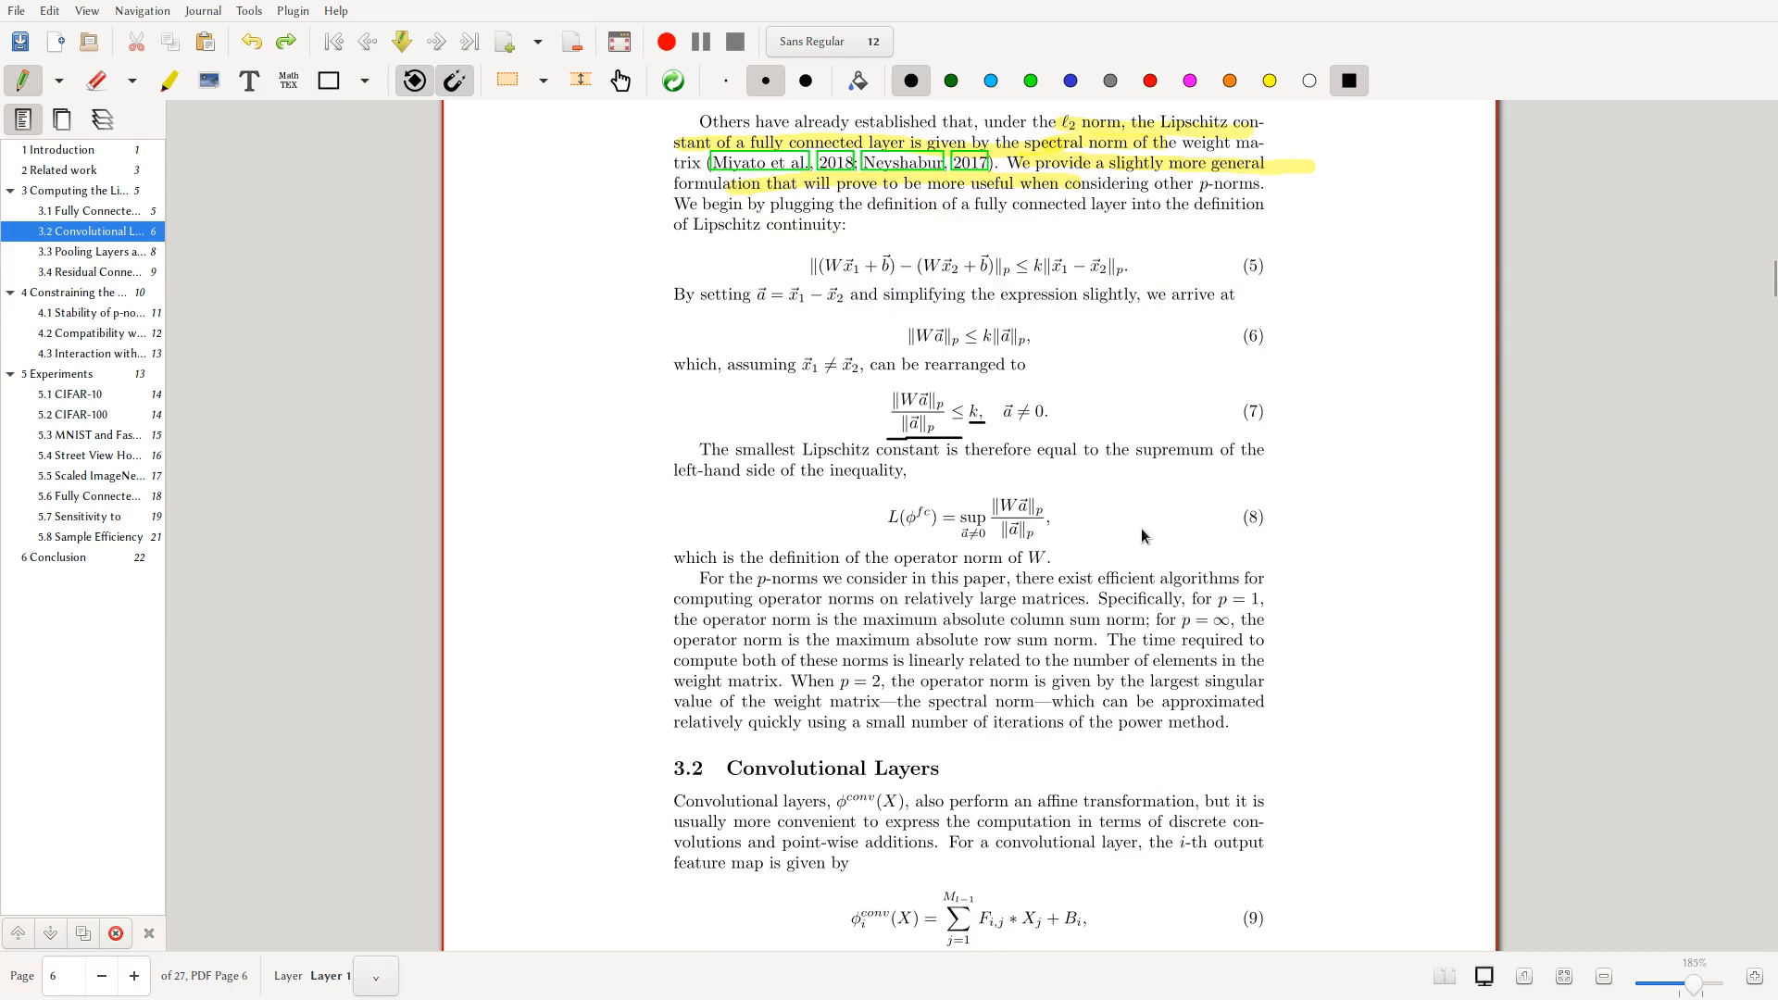
mouse_move(1113, 504)
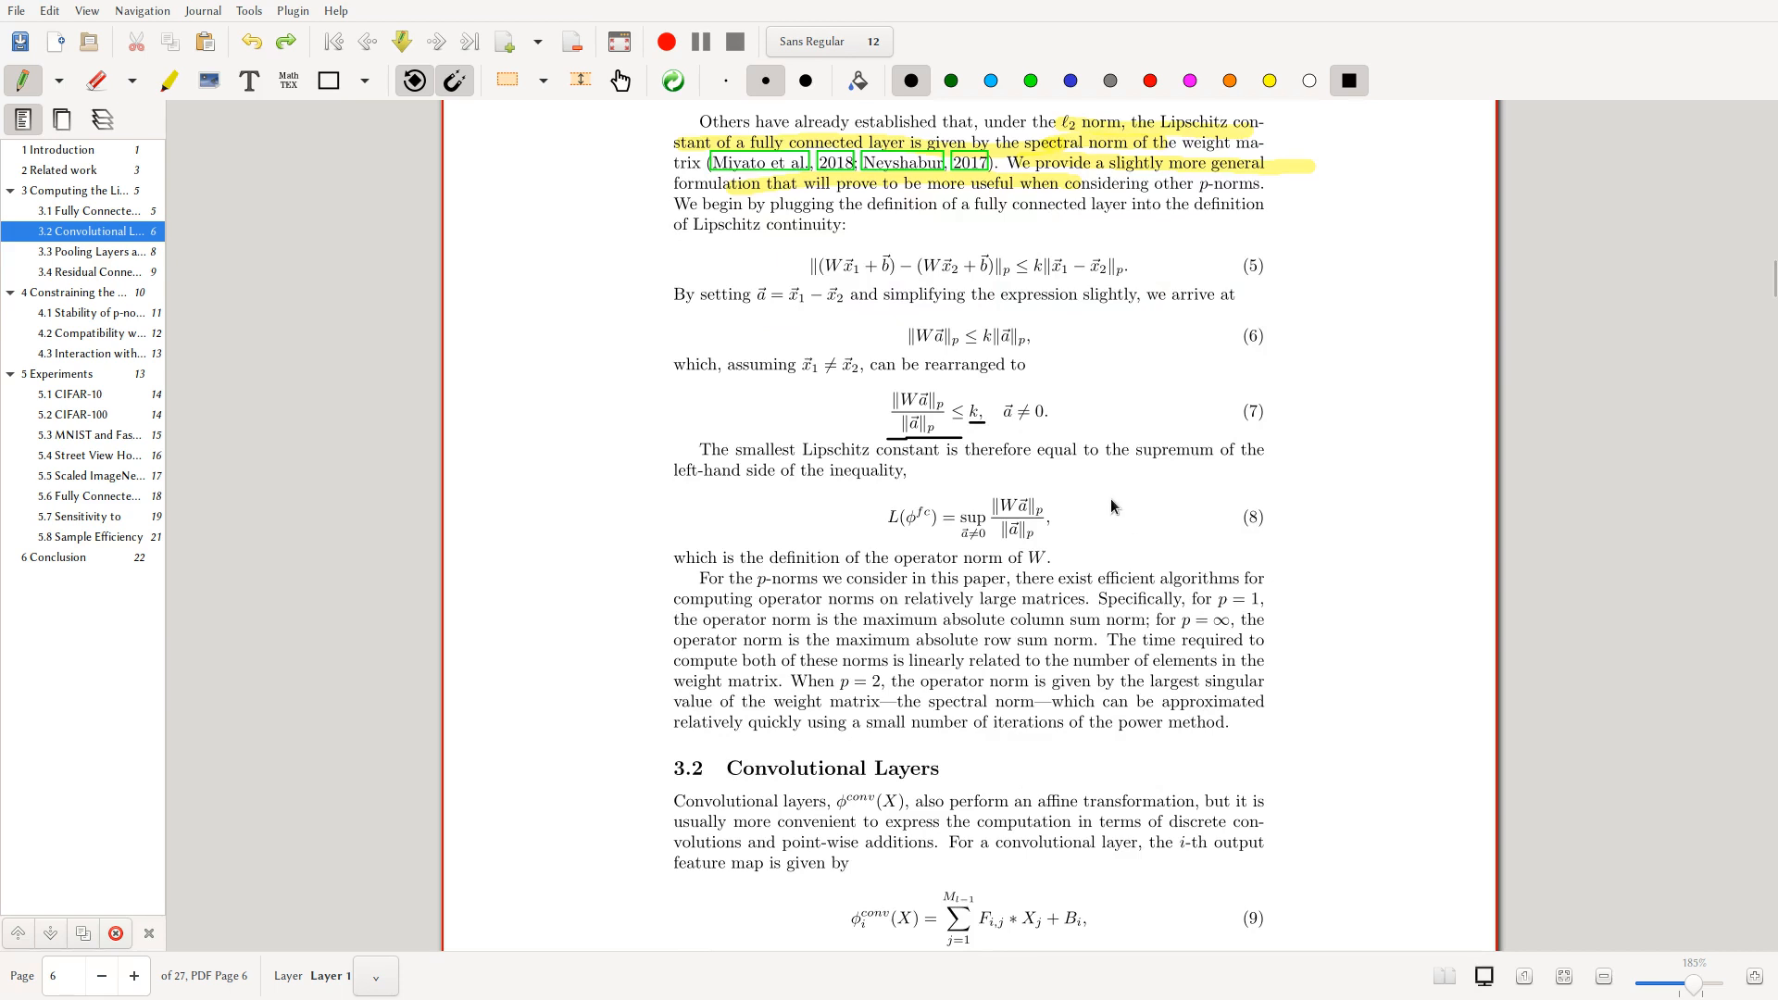
mouse_move(948, 443)
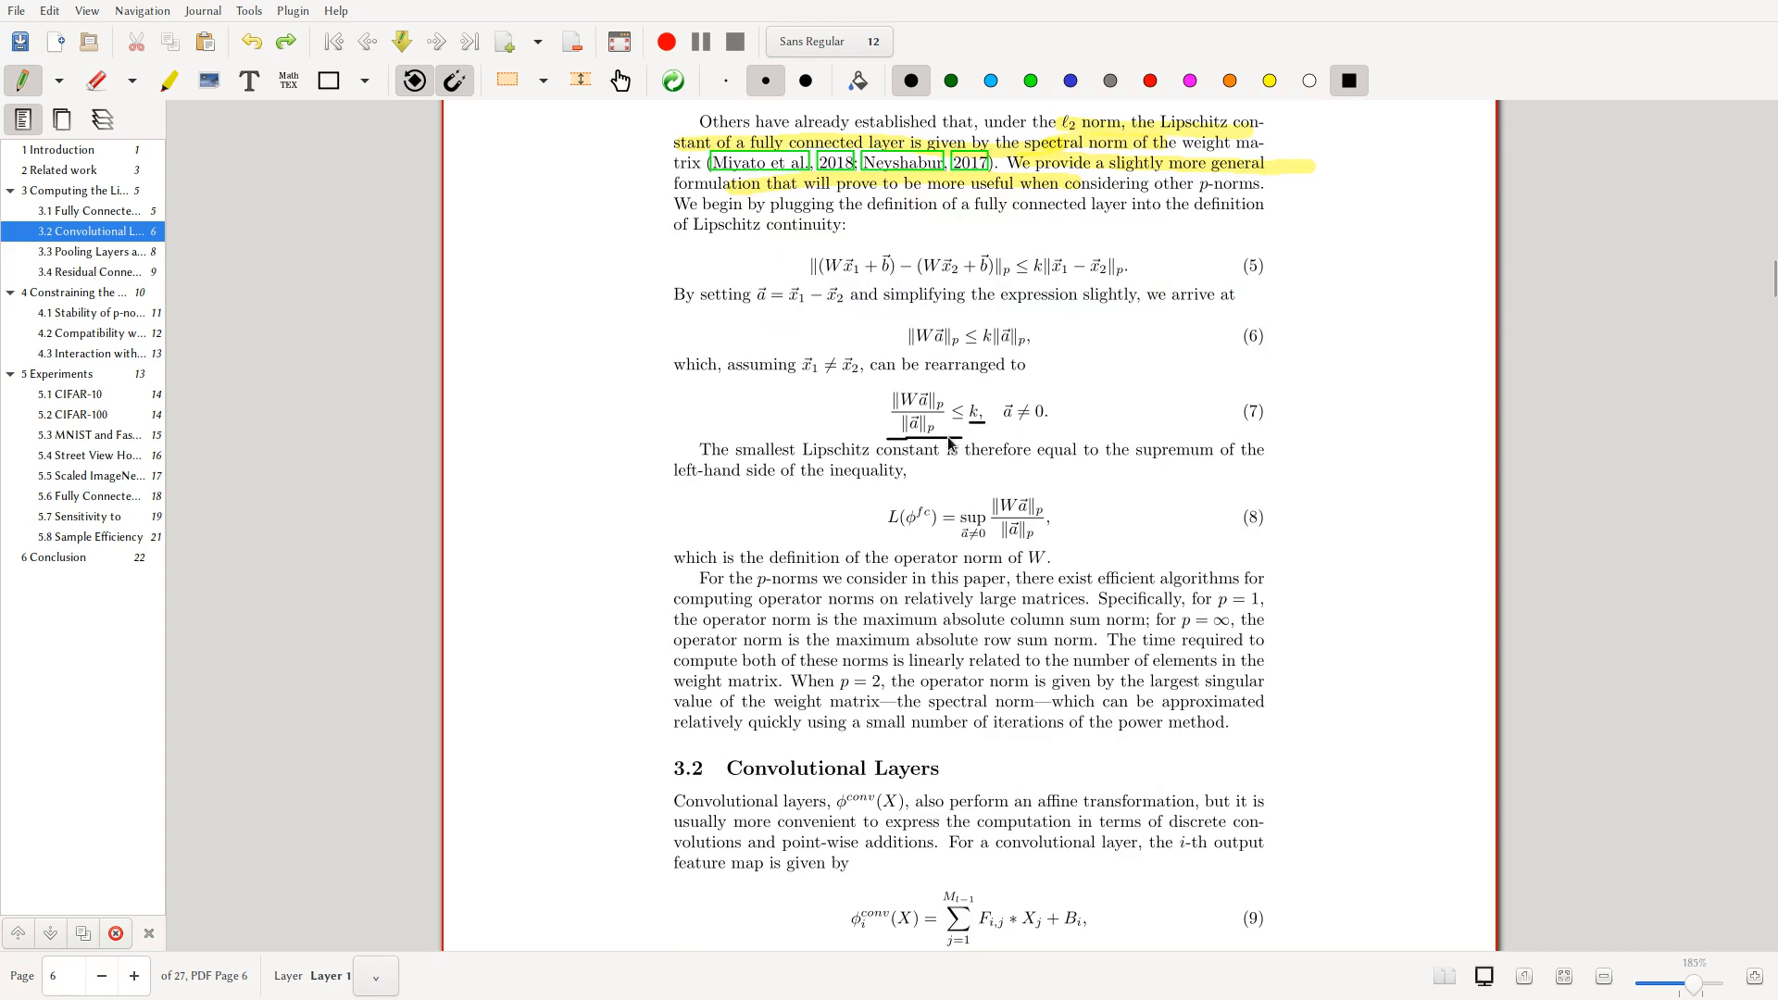
- Write ||Wa||/||a|| ≤ k in the margin beside the equations and pick the yellow highlighter
scroll(up, 3)
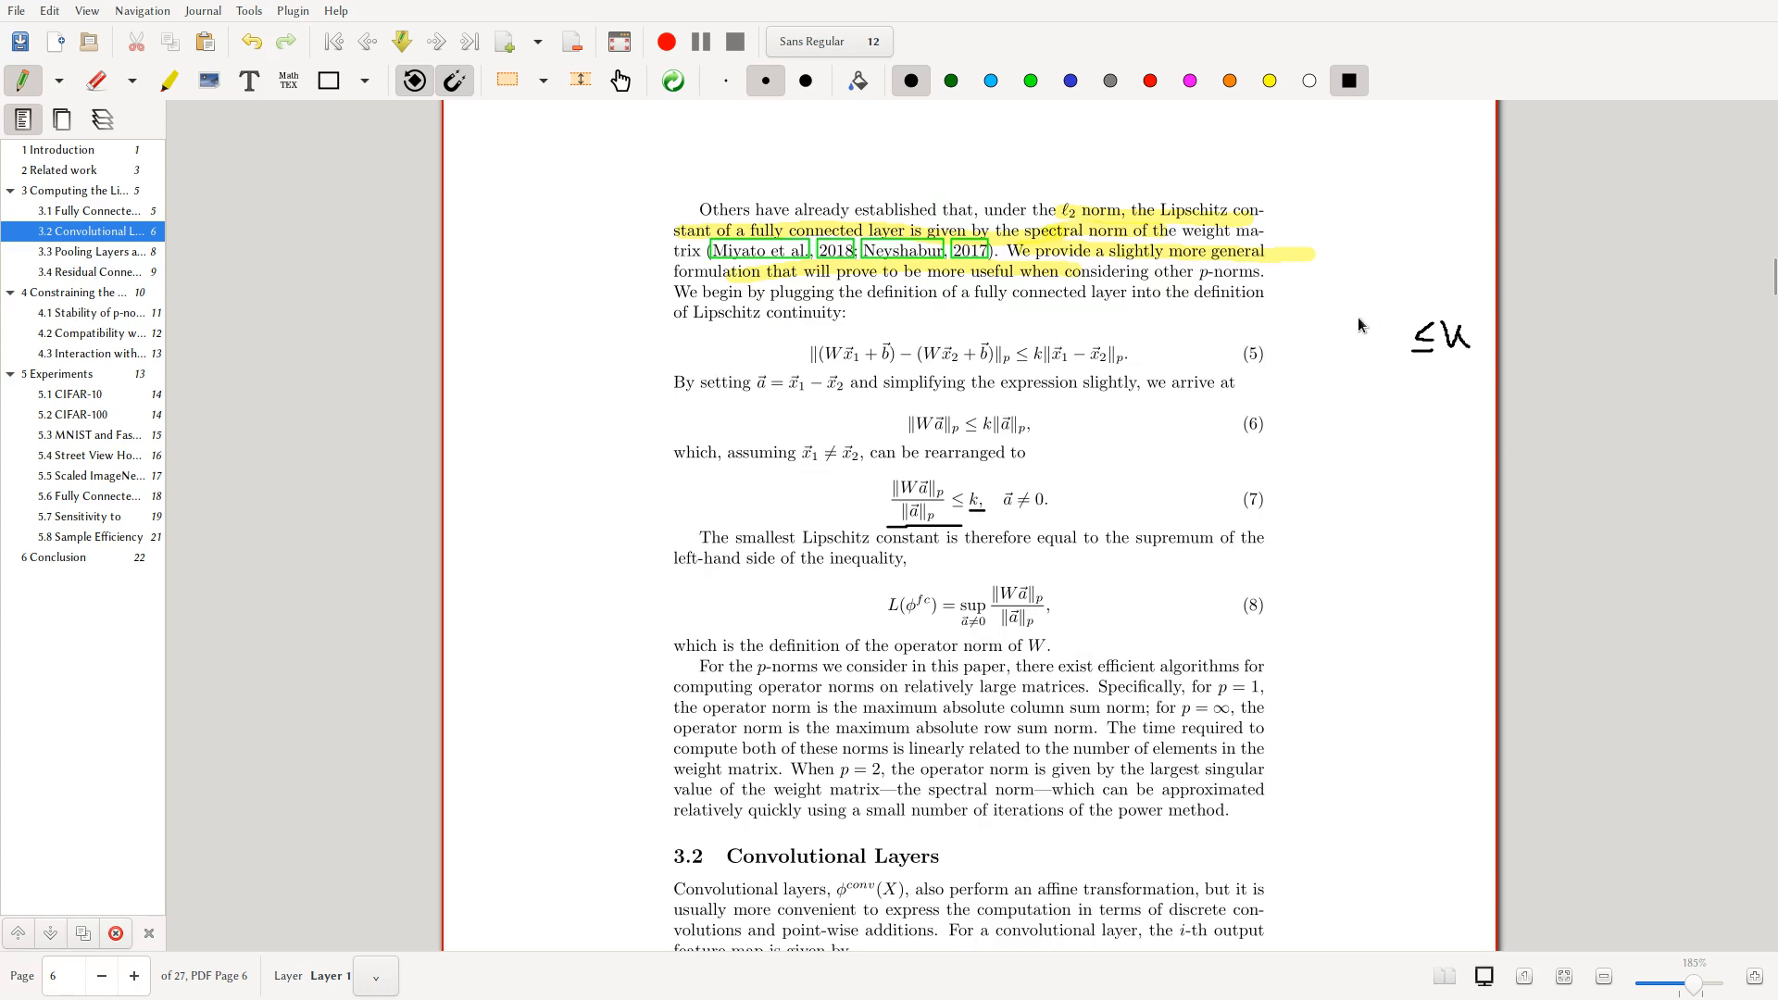
mouse_move(1307, 322)
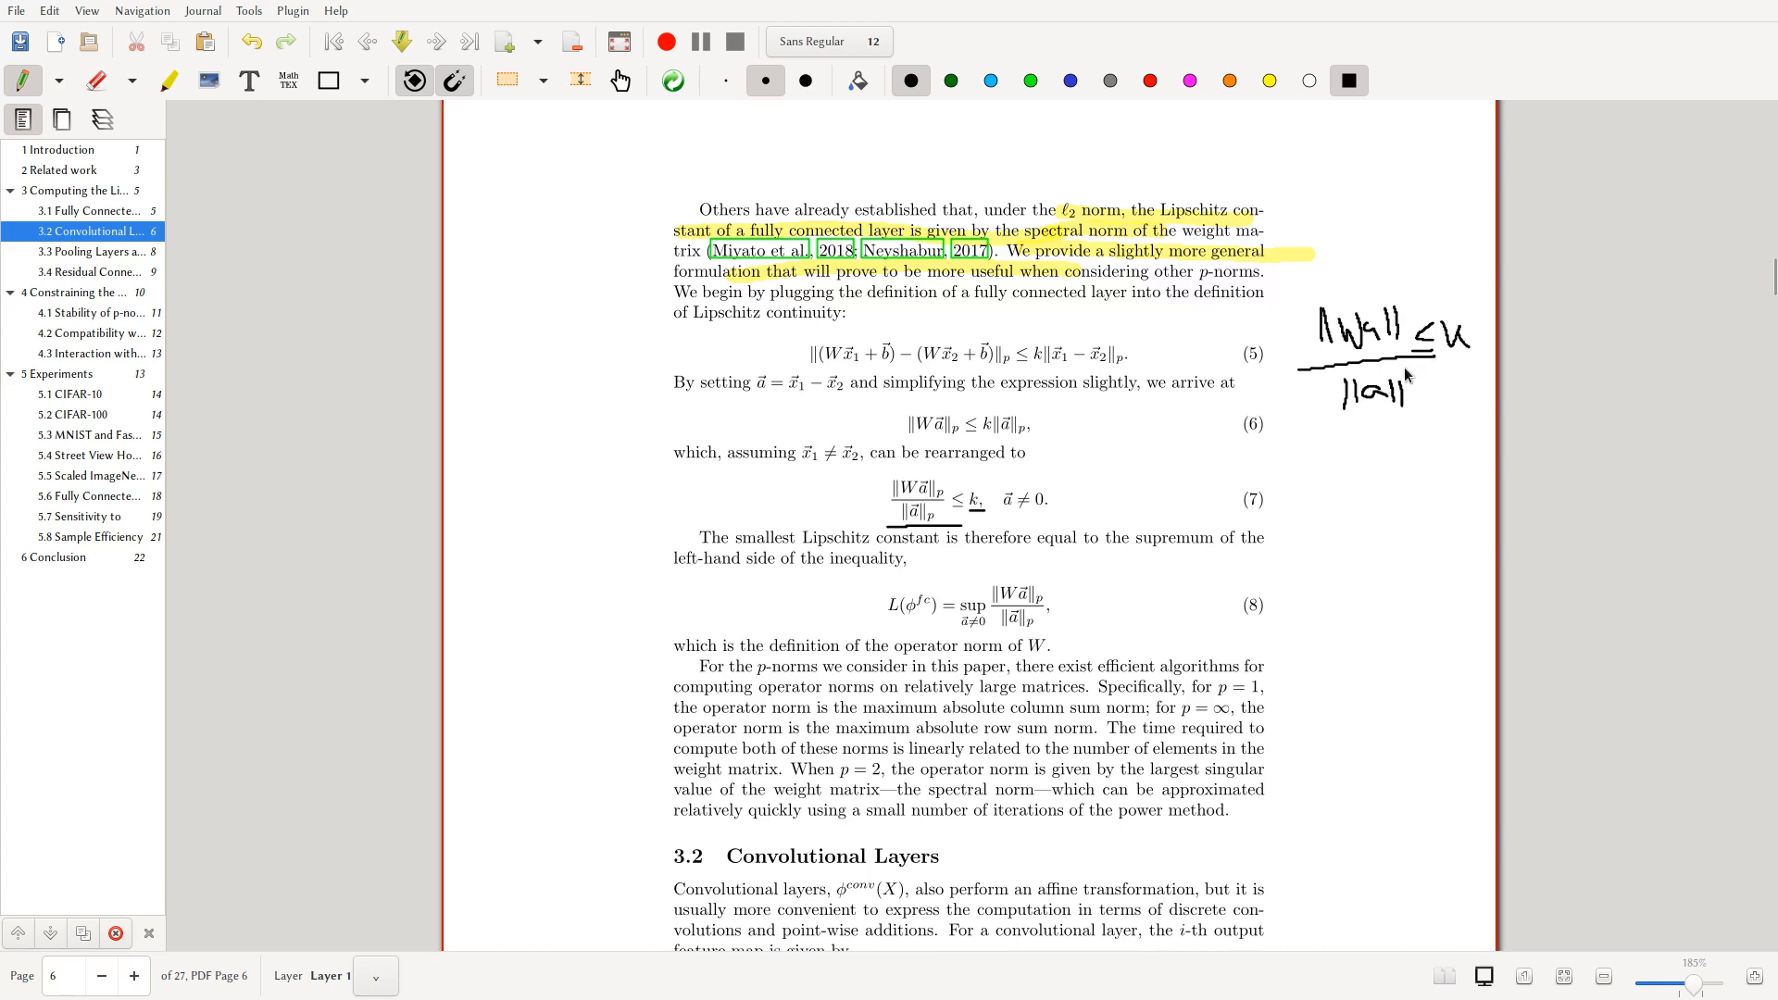
mouse_move(1233, 485)
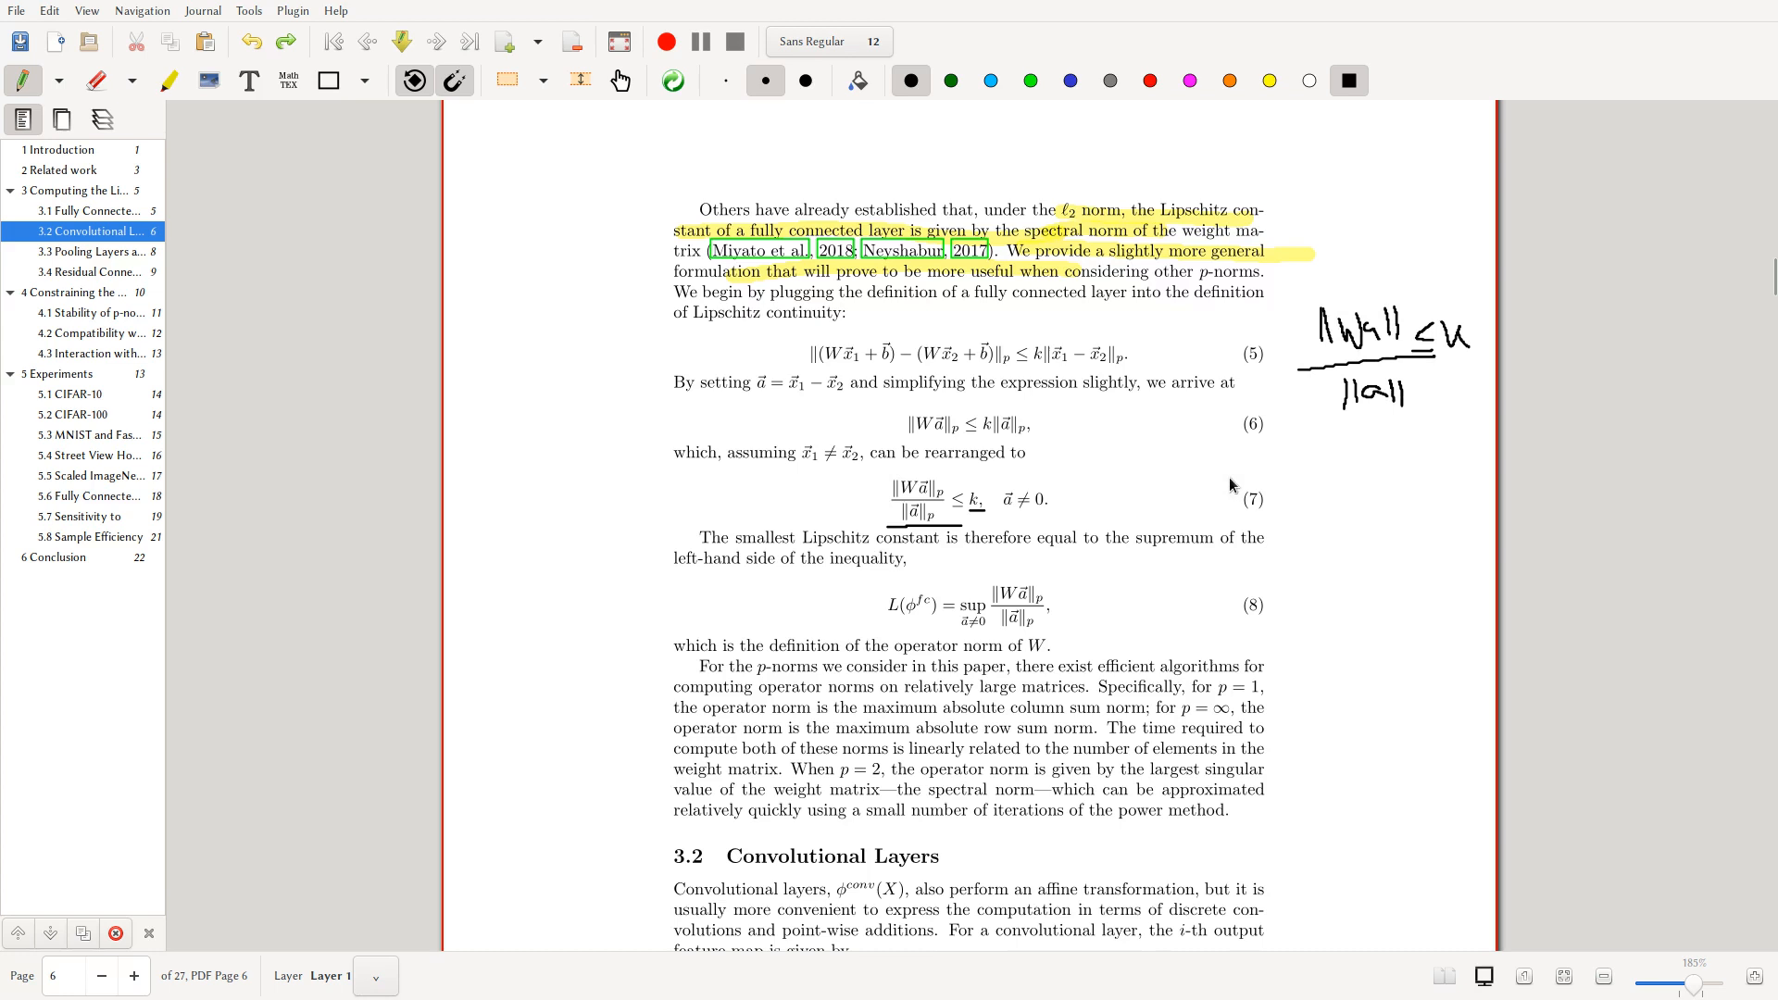
mouse_move(1426, 350)
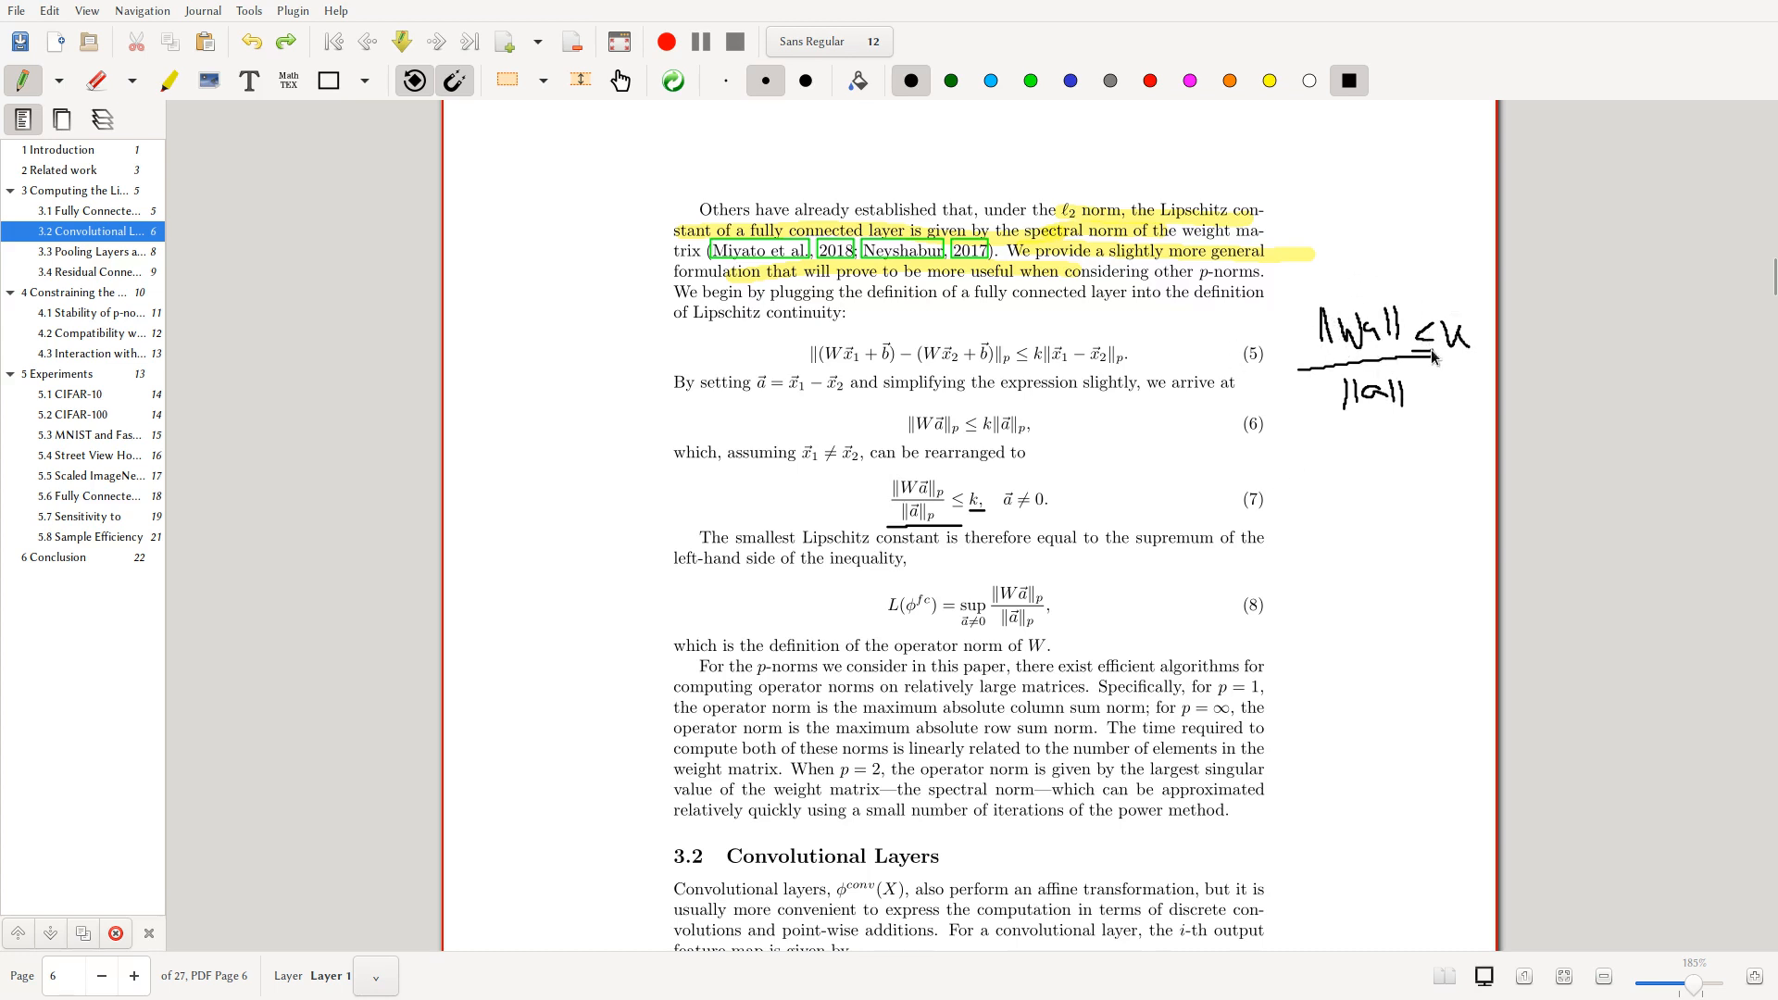
mouse_move(1154, 355)
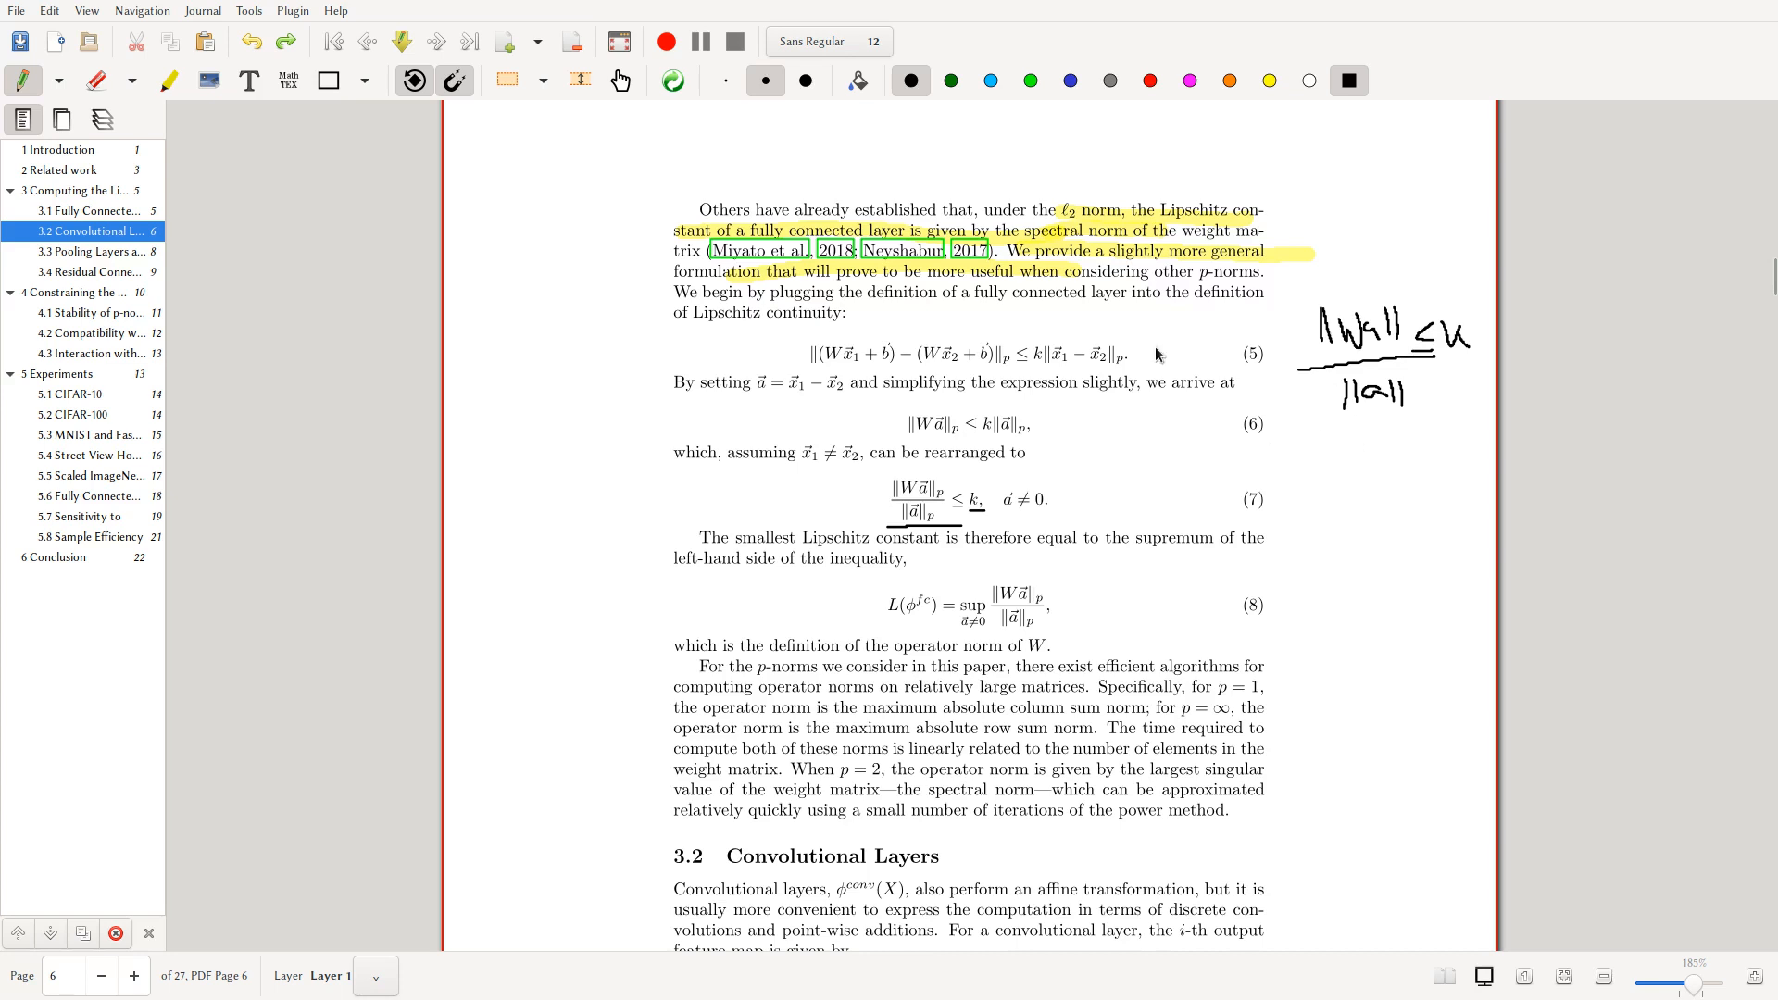
mouse_move(1367, 365)
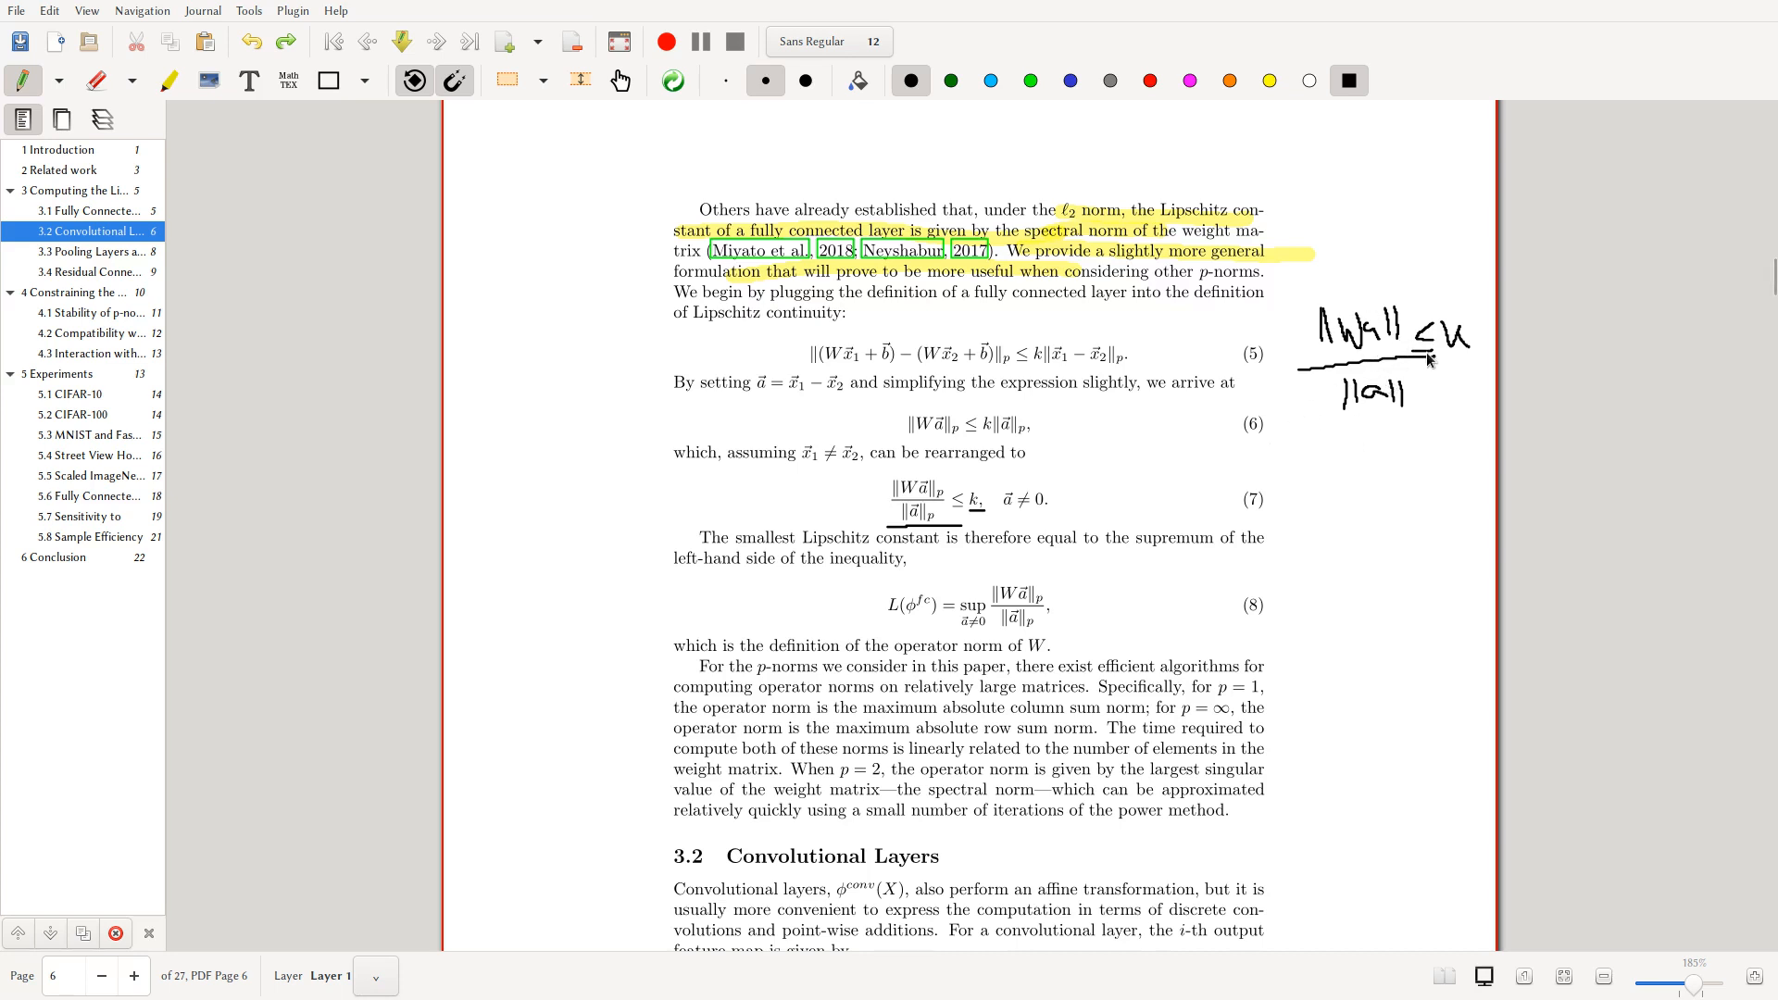
mouse_move(1169, 532)
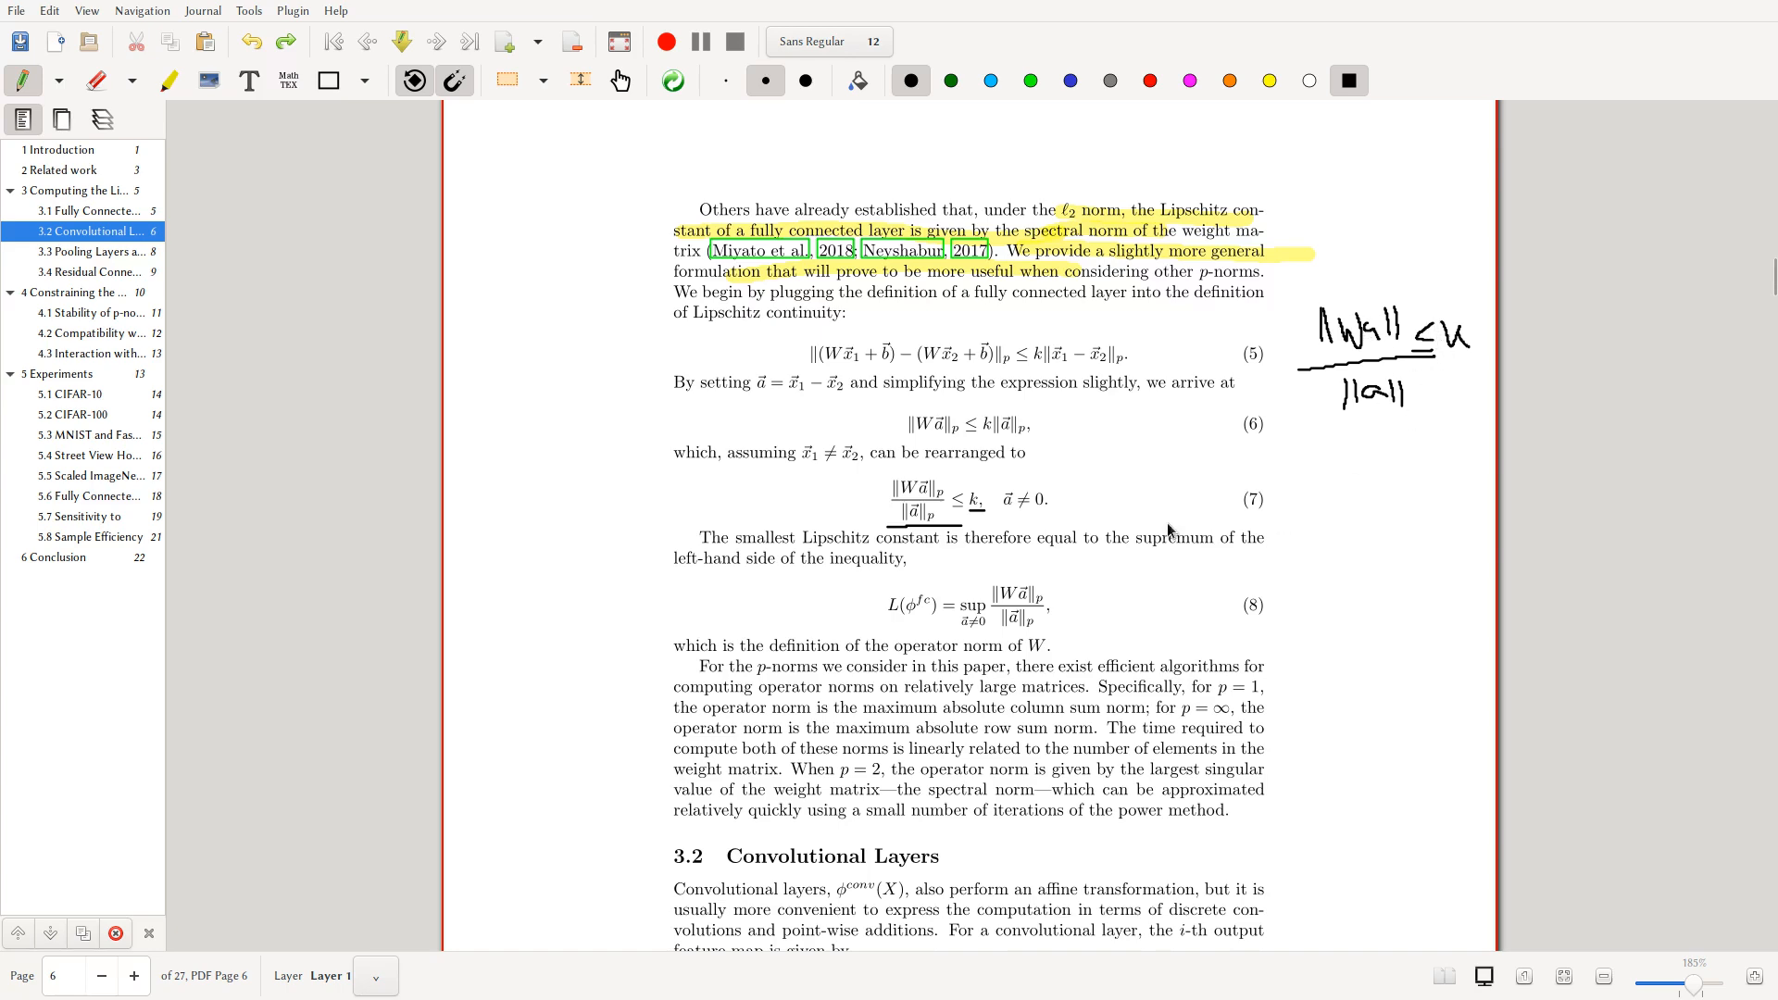
scroll(up, 3)
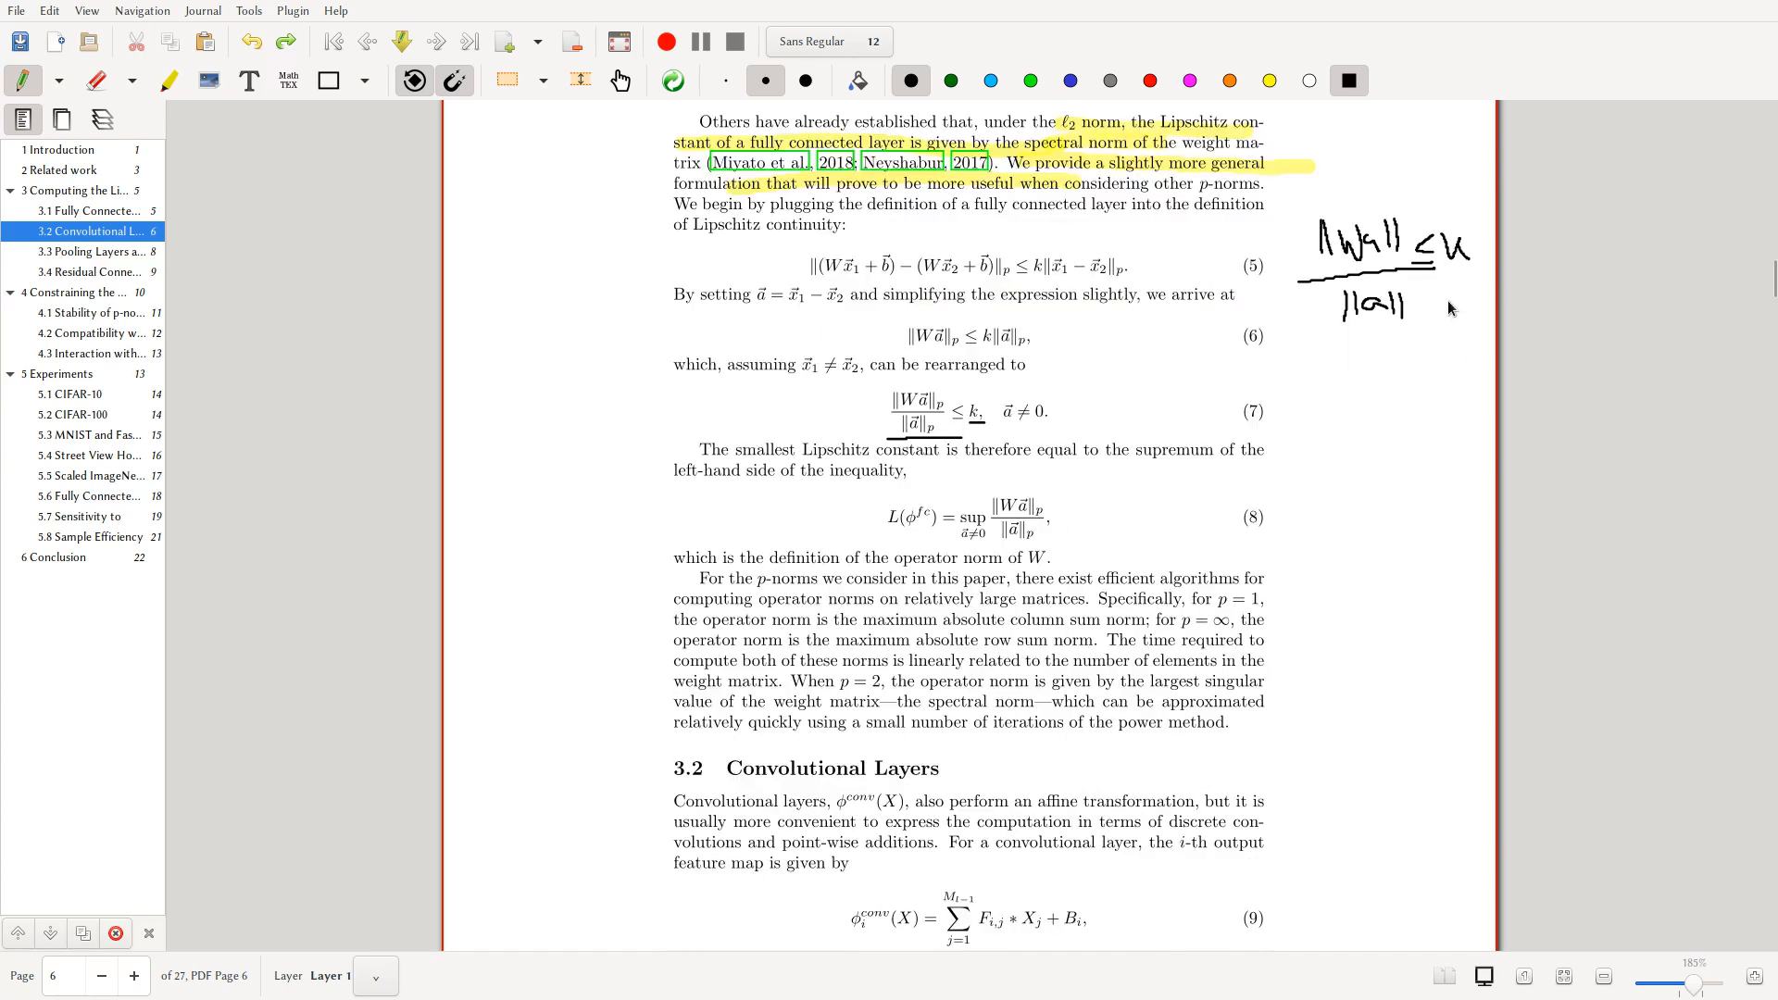
scroll(down, 3)
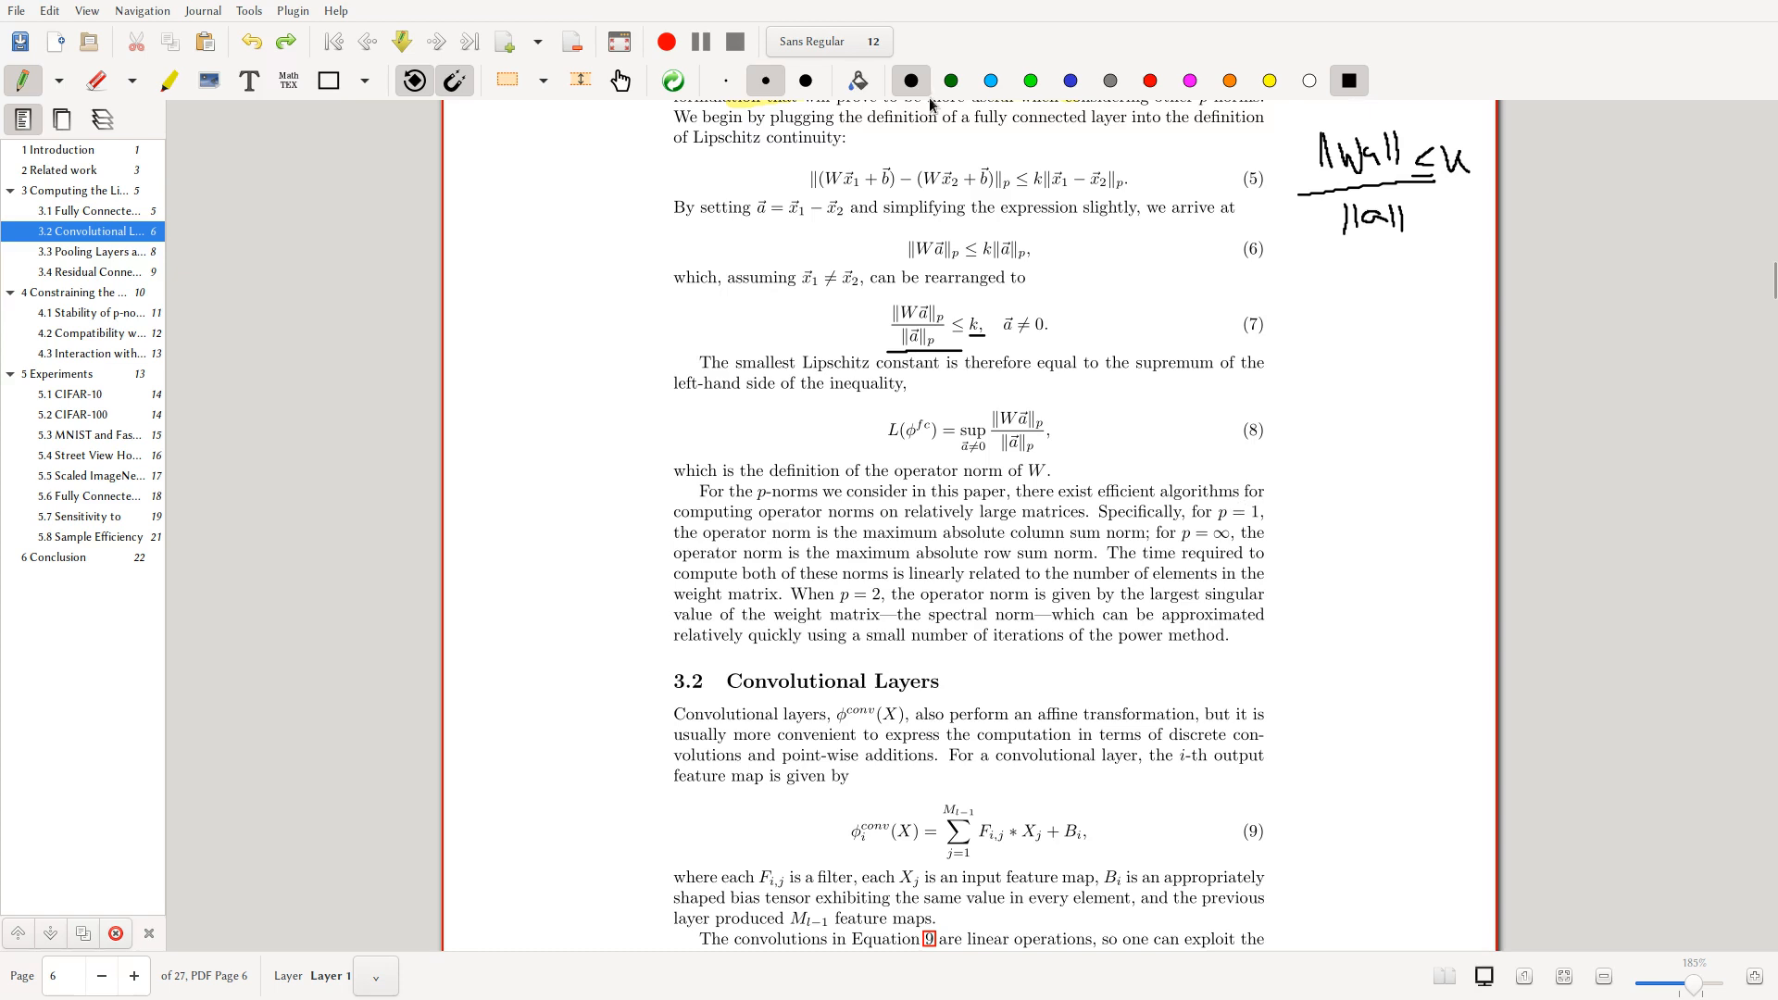
click(1268, 80)
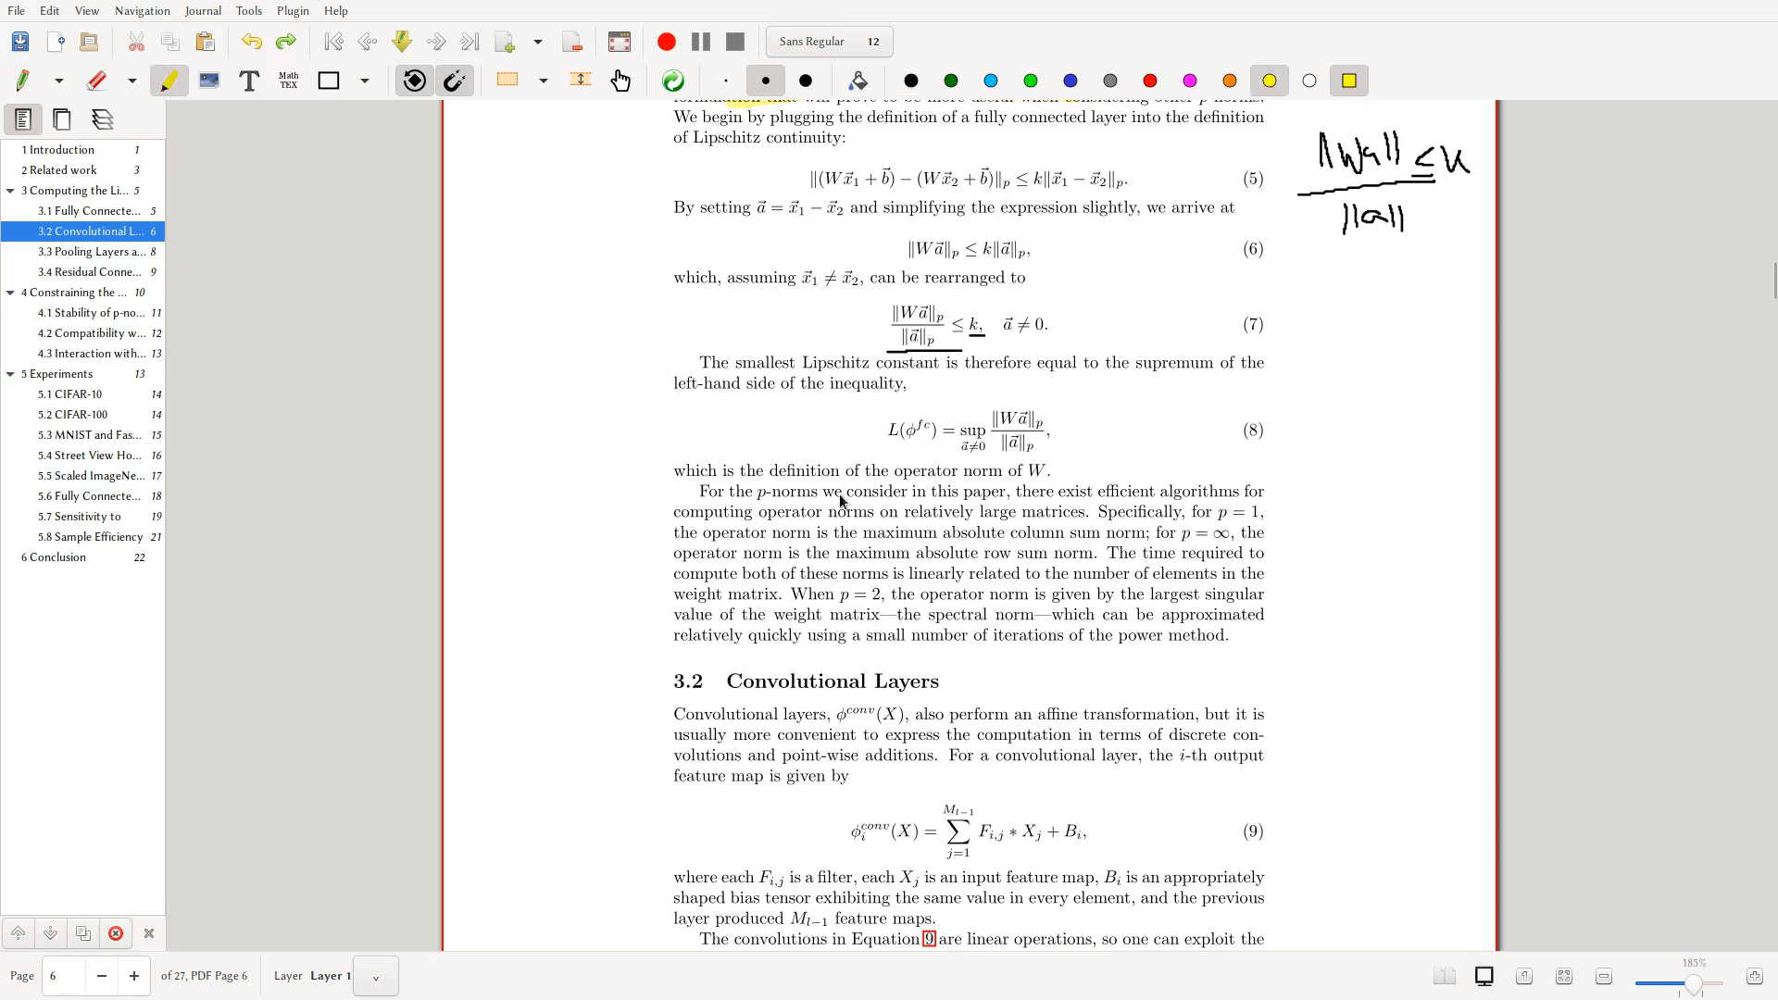
mouse_move(1159, 502)
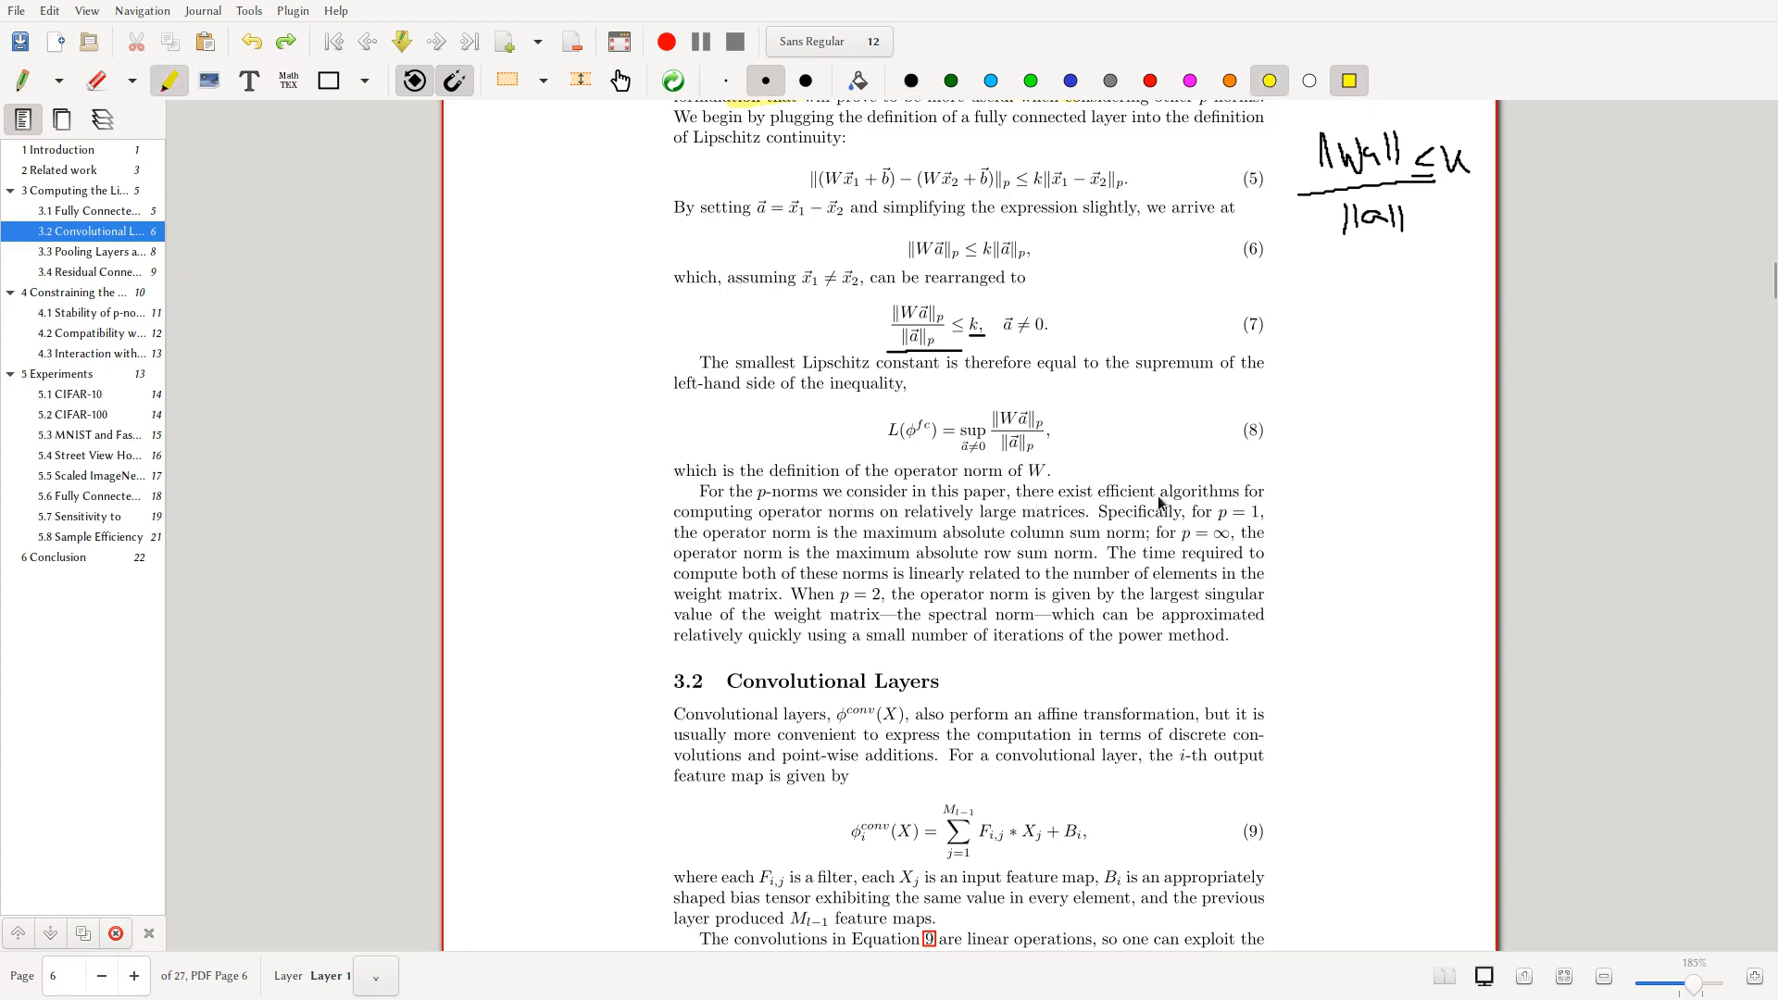
mouse_move(947, 522)
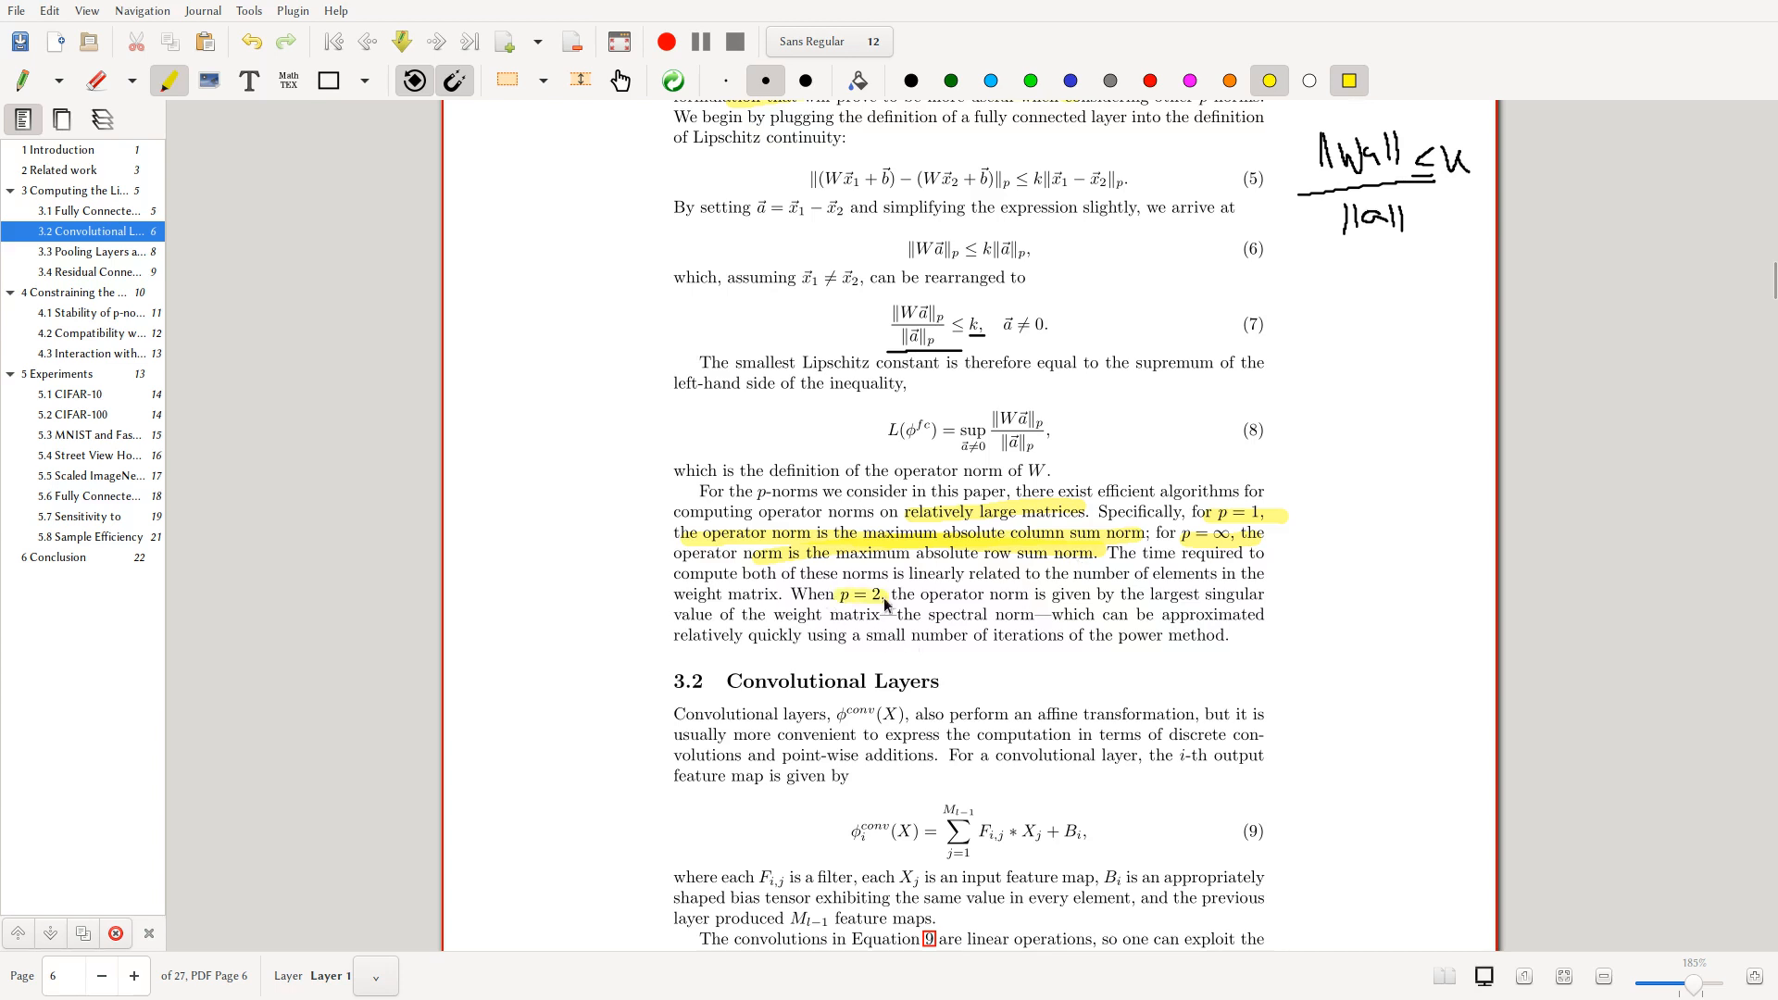
mouse_move(1056, 682)
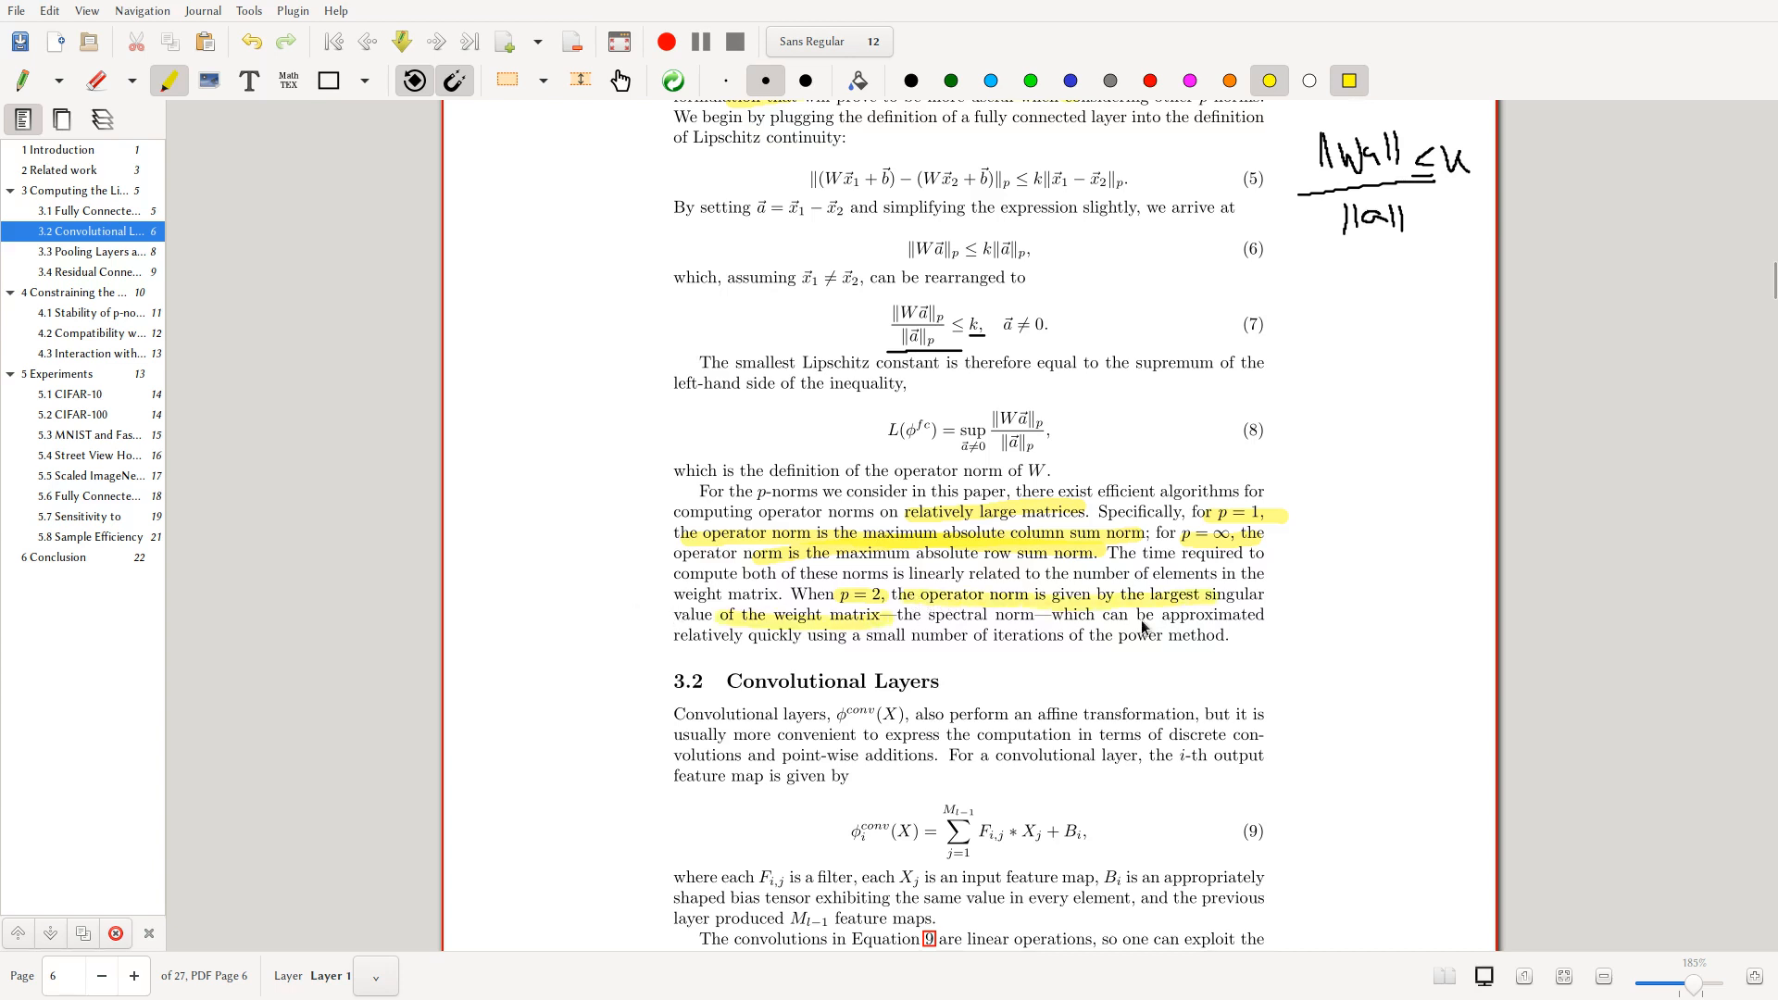
mouse_move(1309, 634)
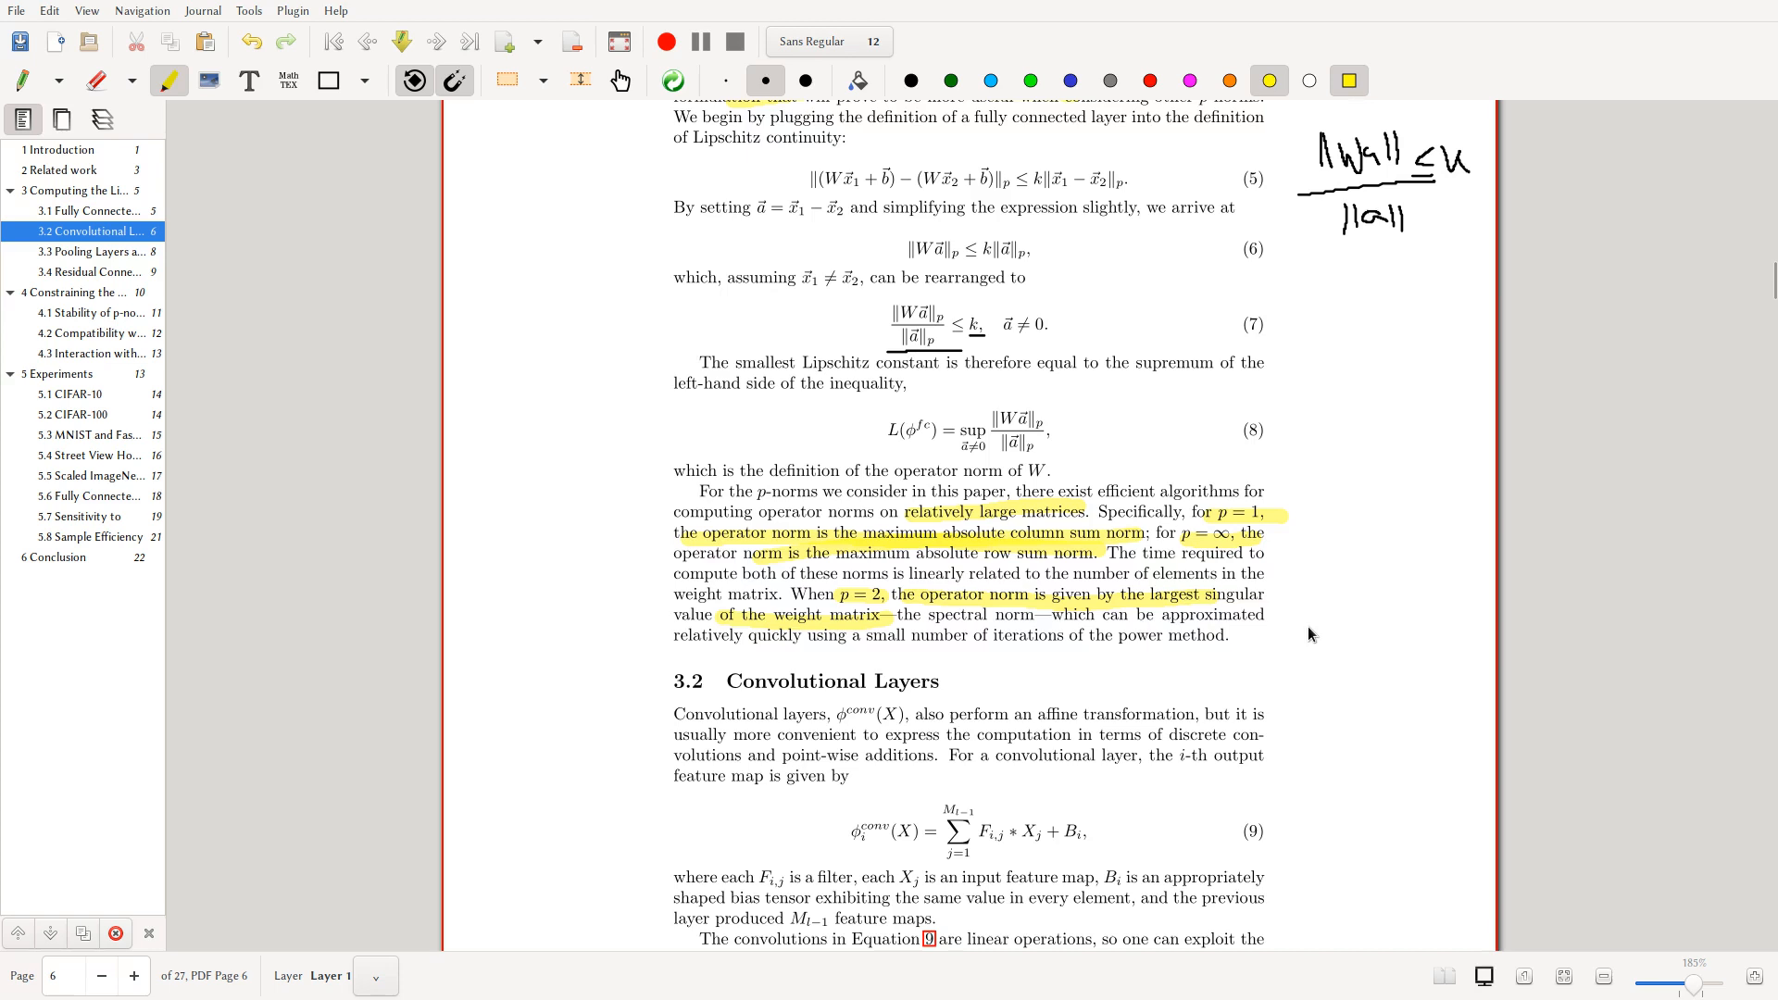
- Highlight the operator-norm sentences for the p = 1, p = ∞ and p = 2 cases
scroll(down, 3)
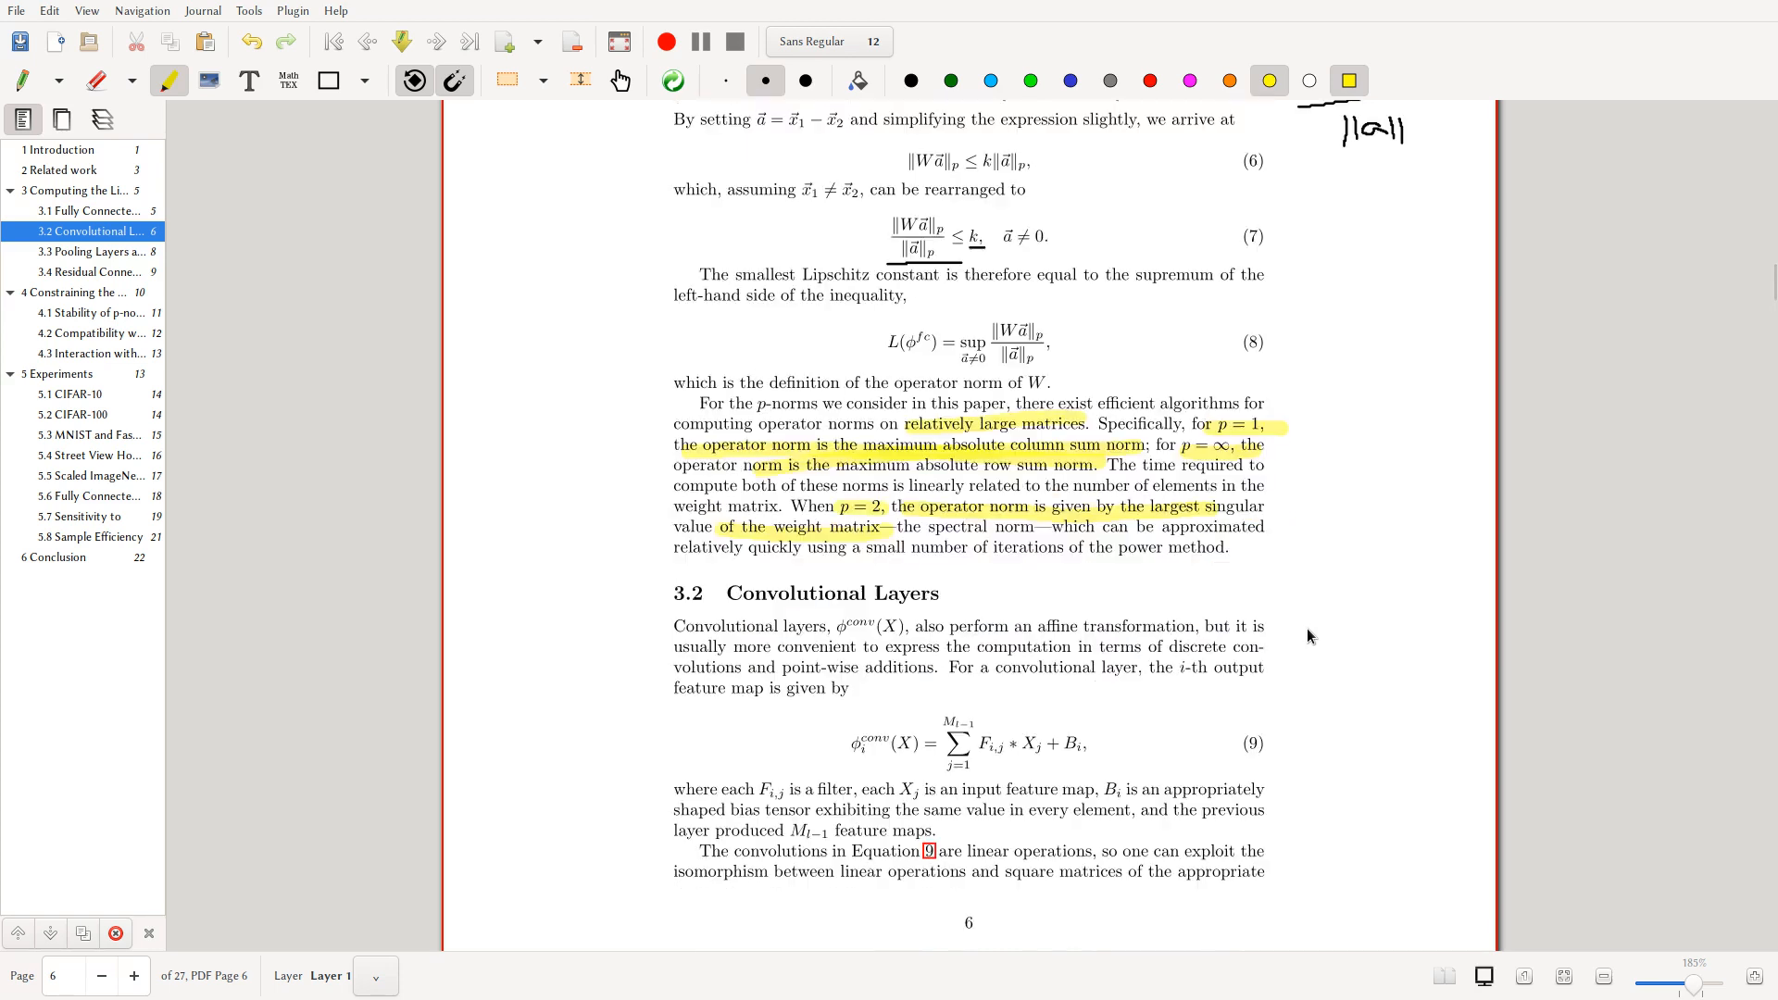
mouse_move(1072, 534)
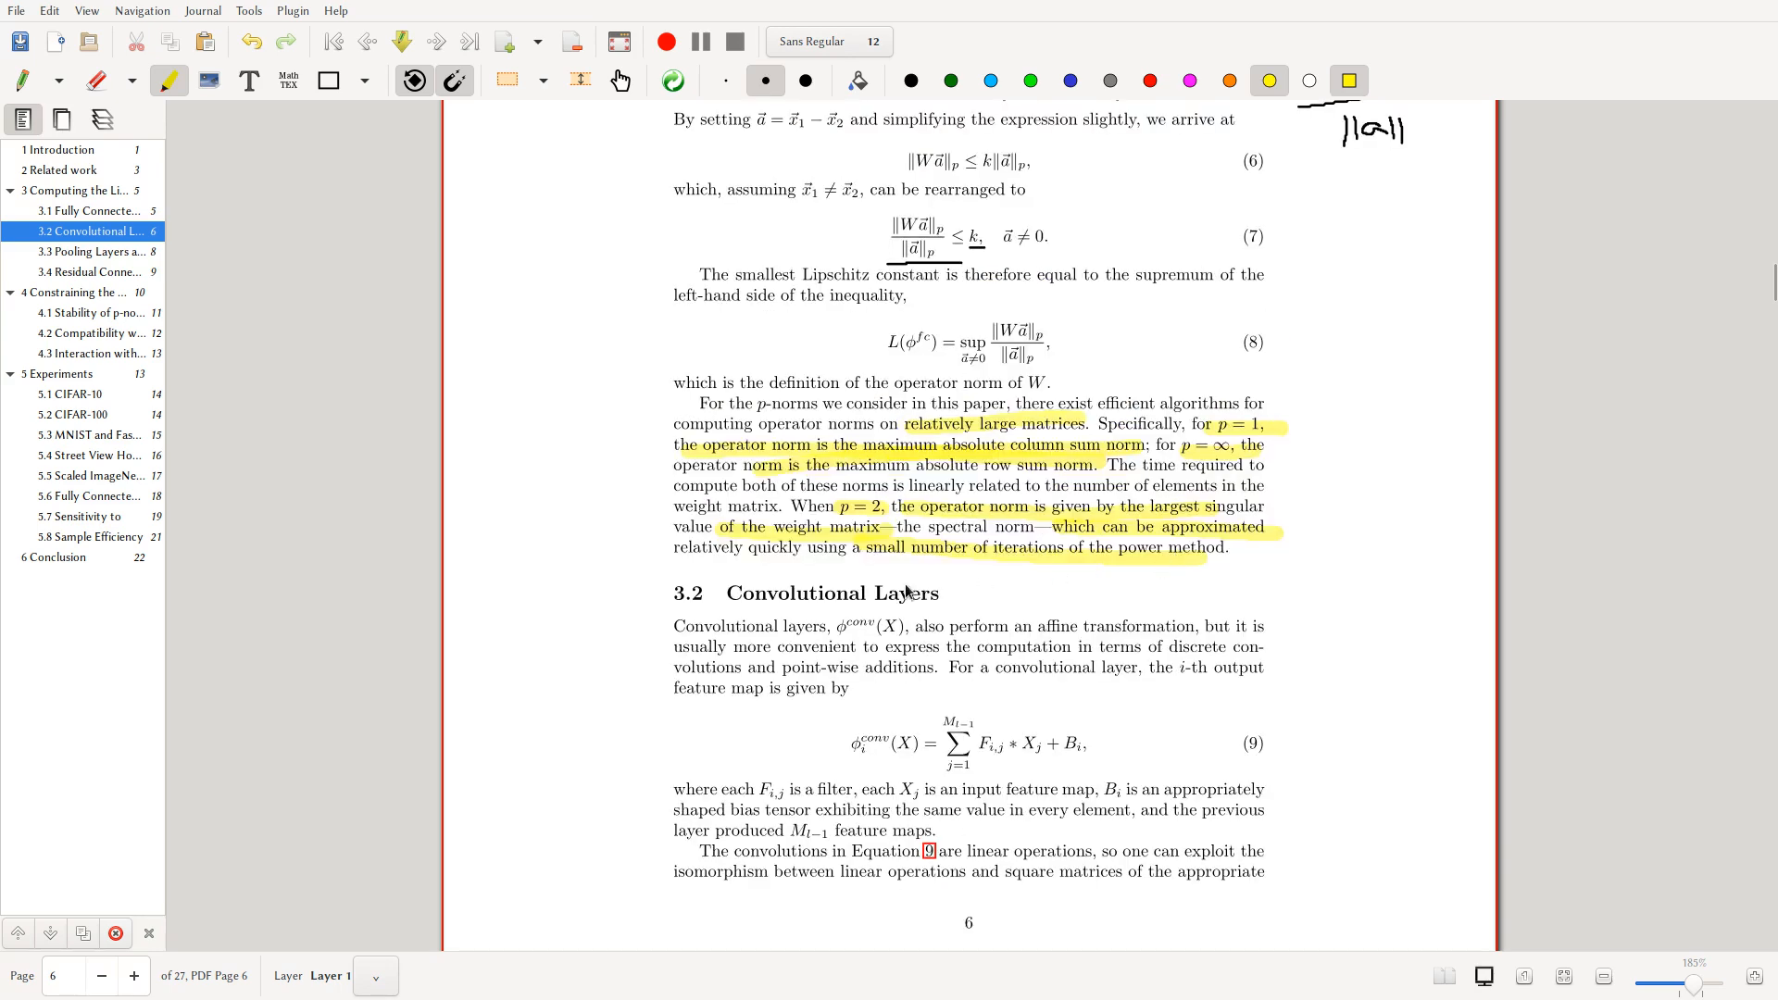
scroll(up, 3)
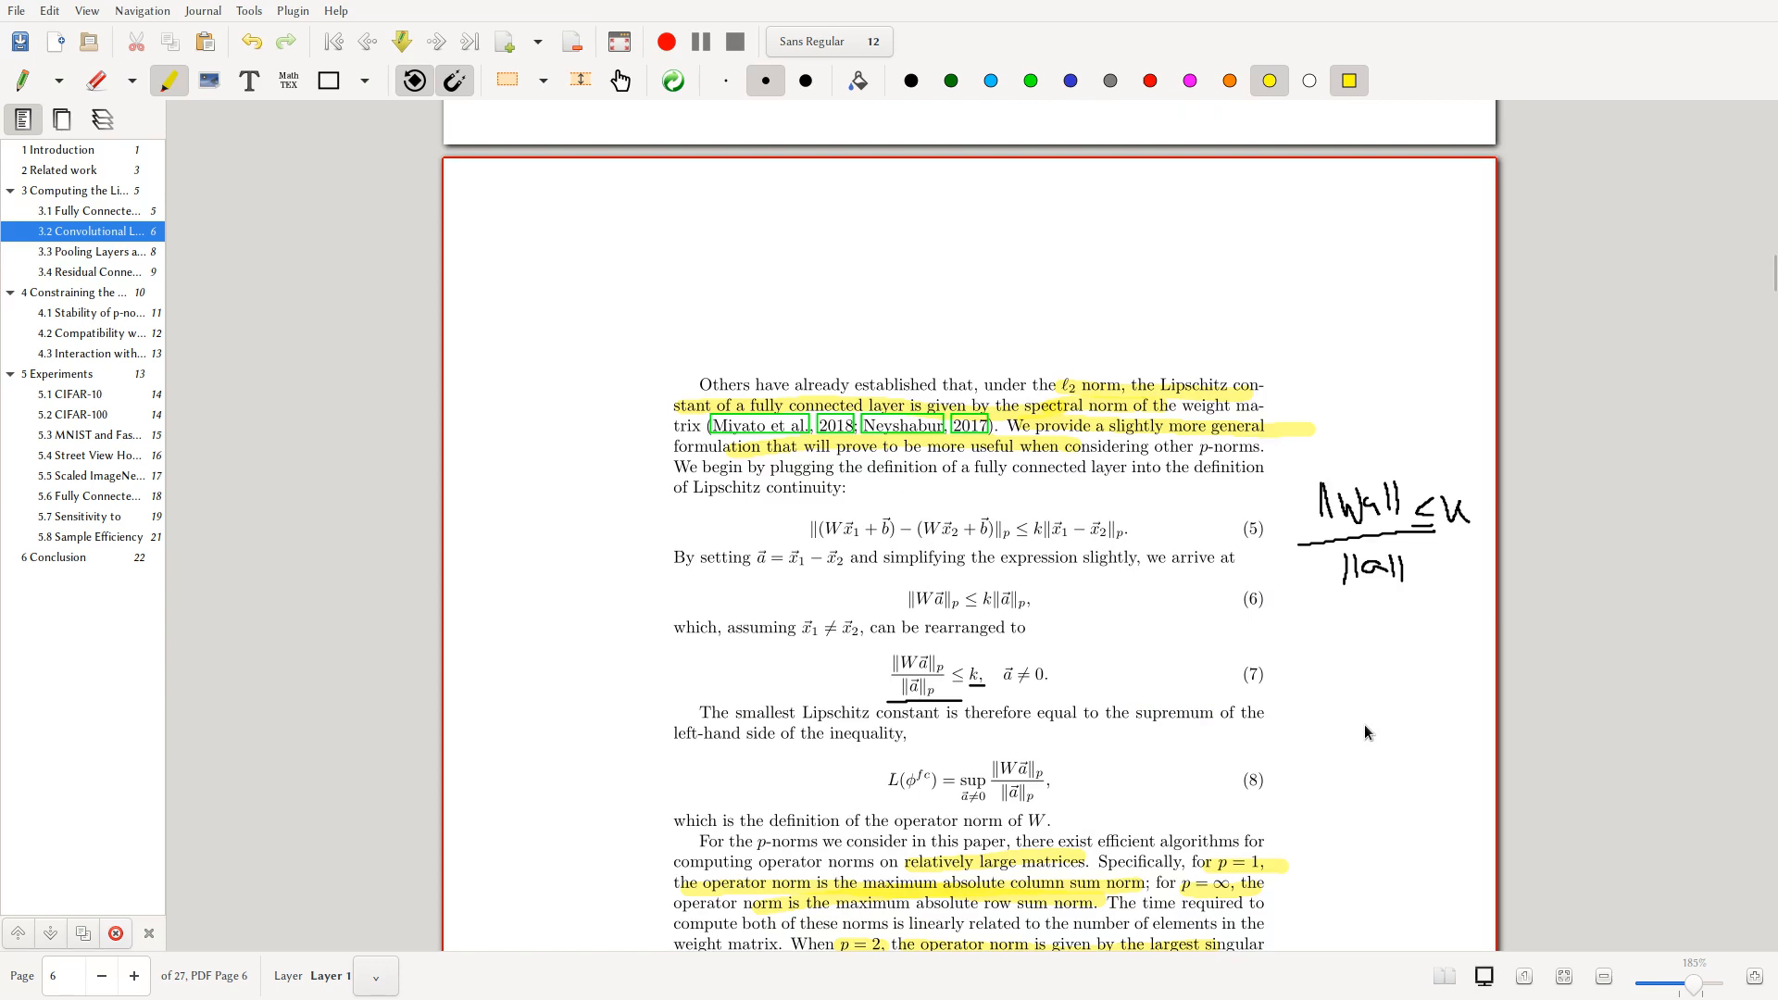
mouse_move(1385, 778)
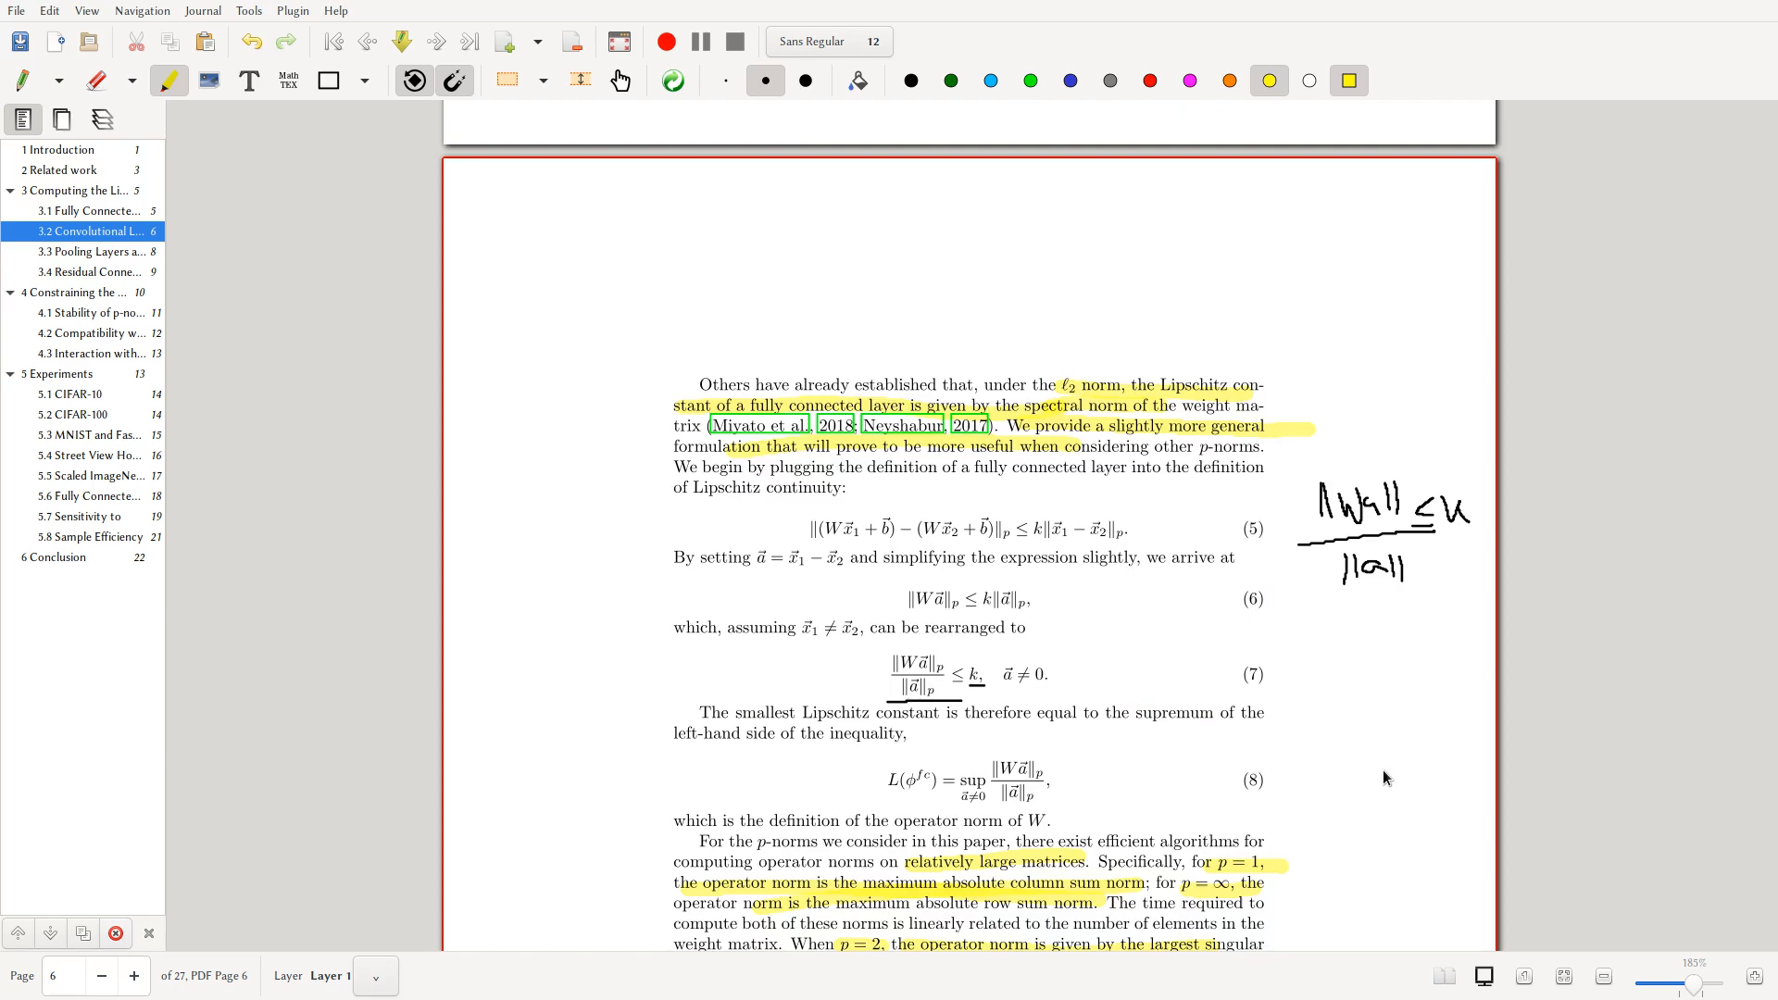
mouse_move(1038, 476)
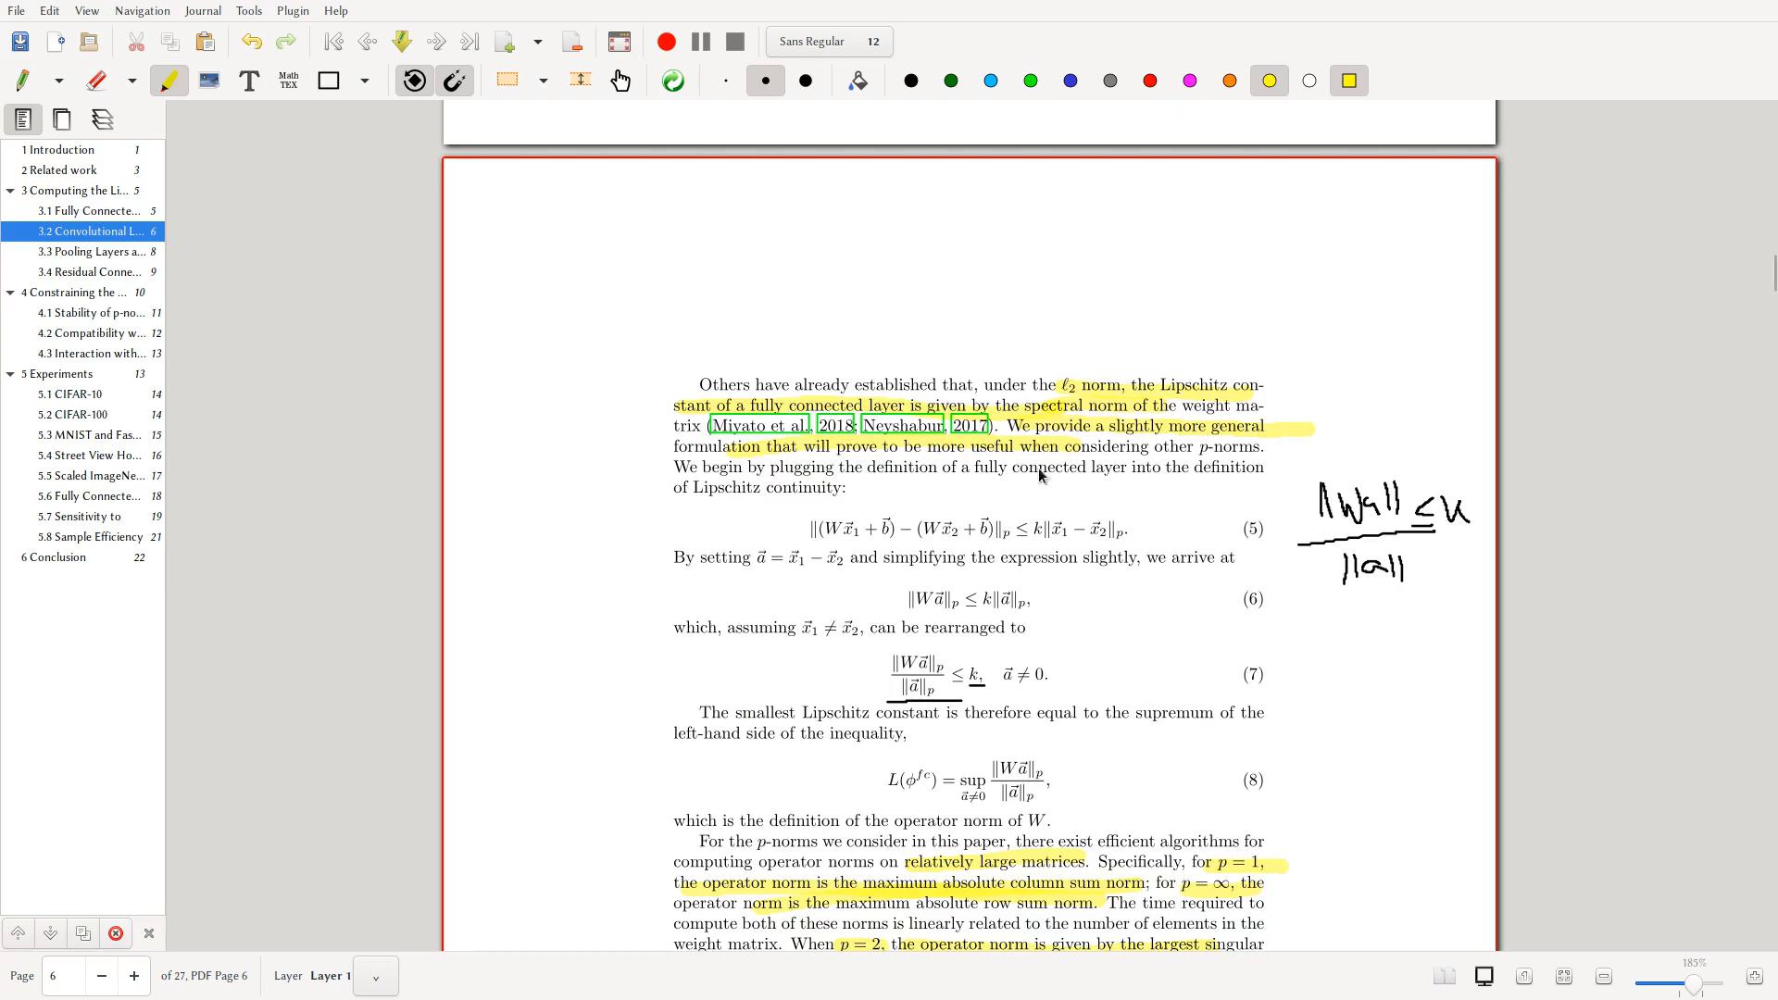
mouse_move(1098, 580)
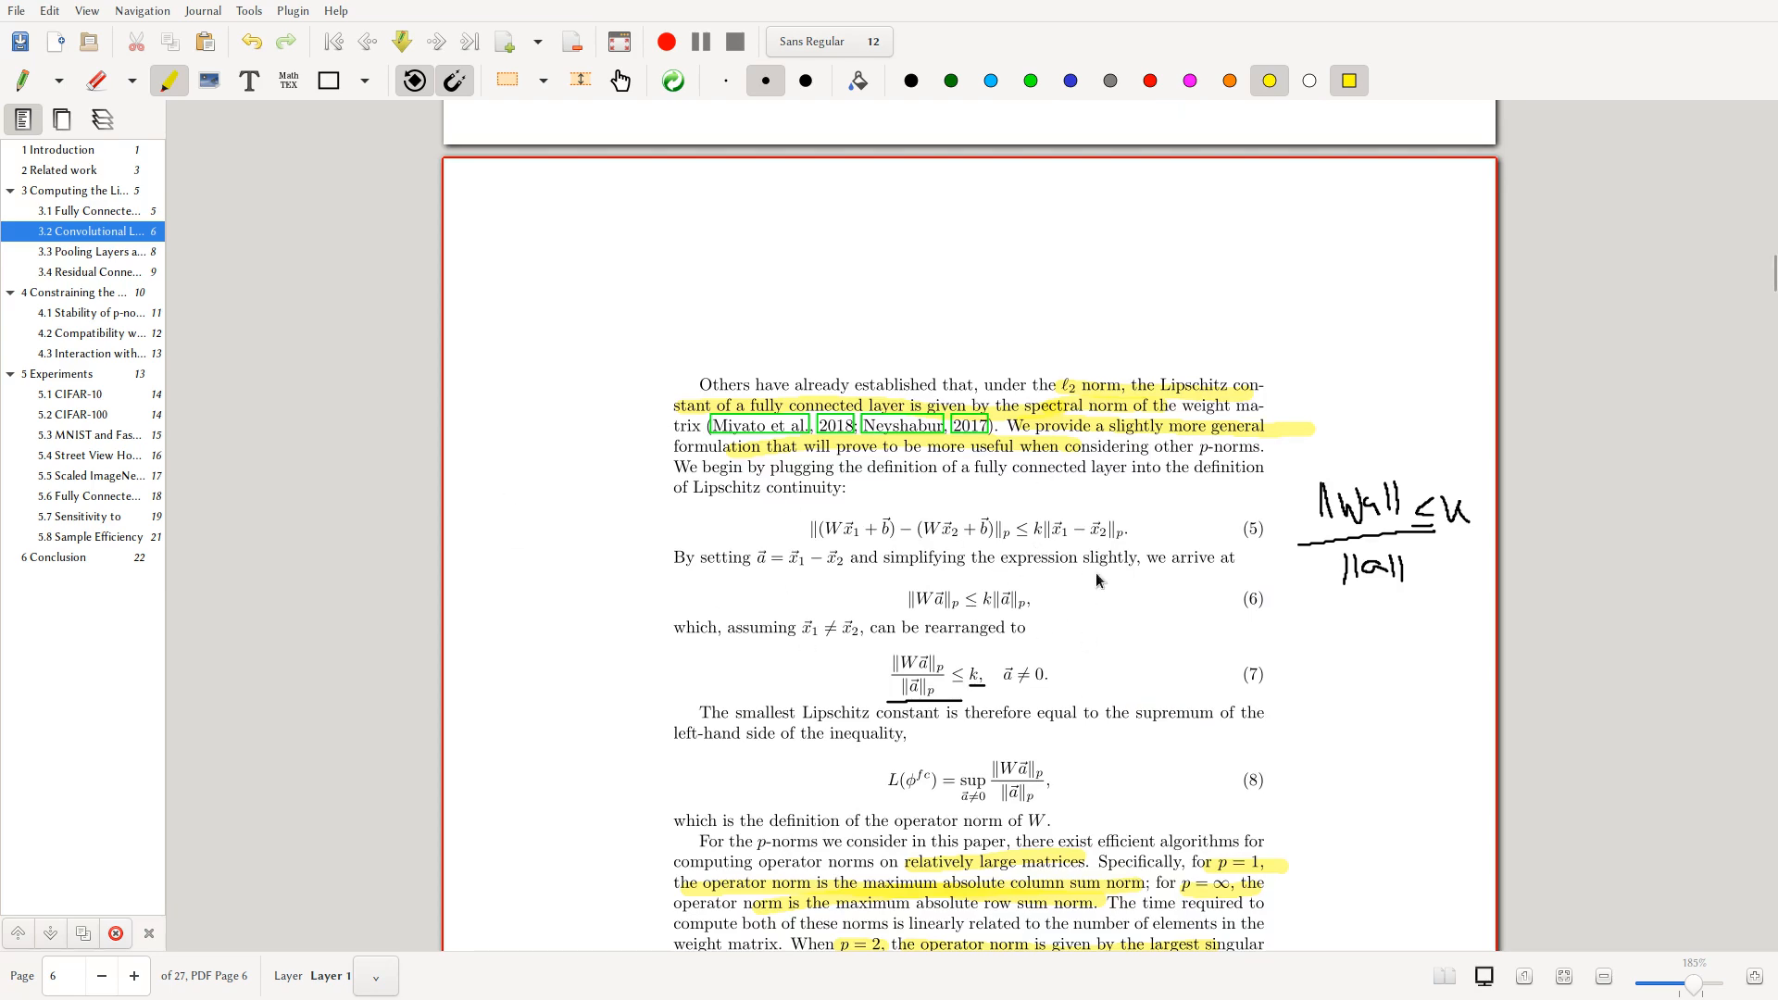
- Highlight the Section 3.3 Pooling Layers heading and its 1-Lipschitz sentence
scroll(down, 3)
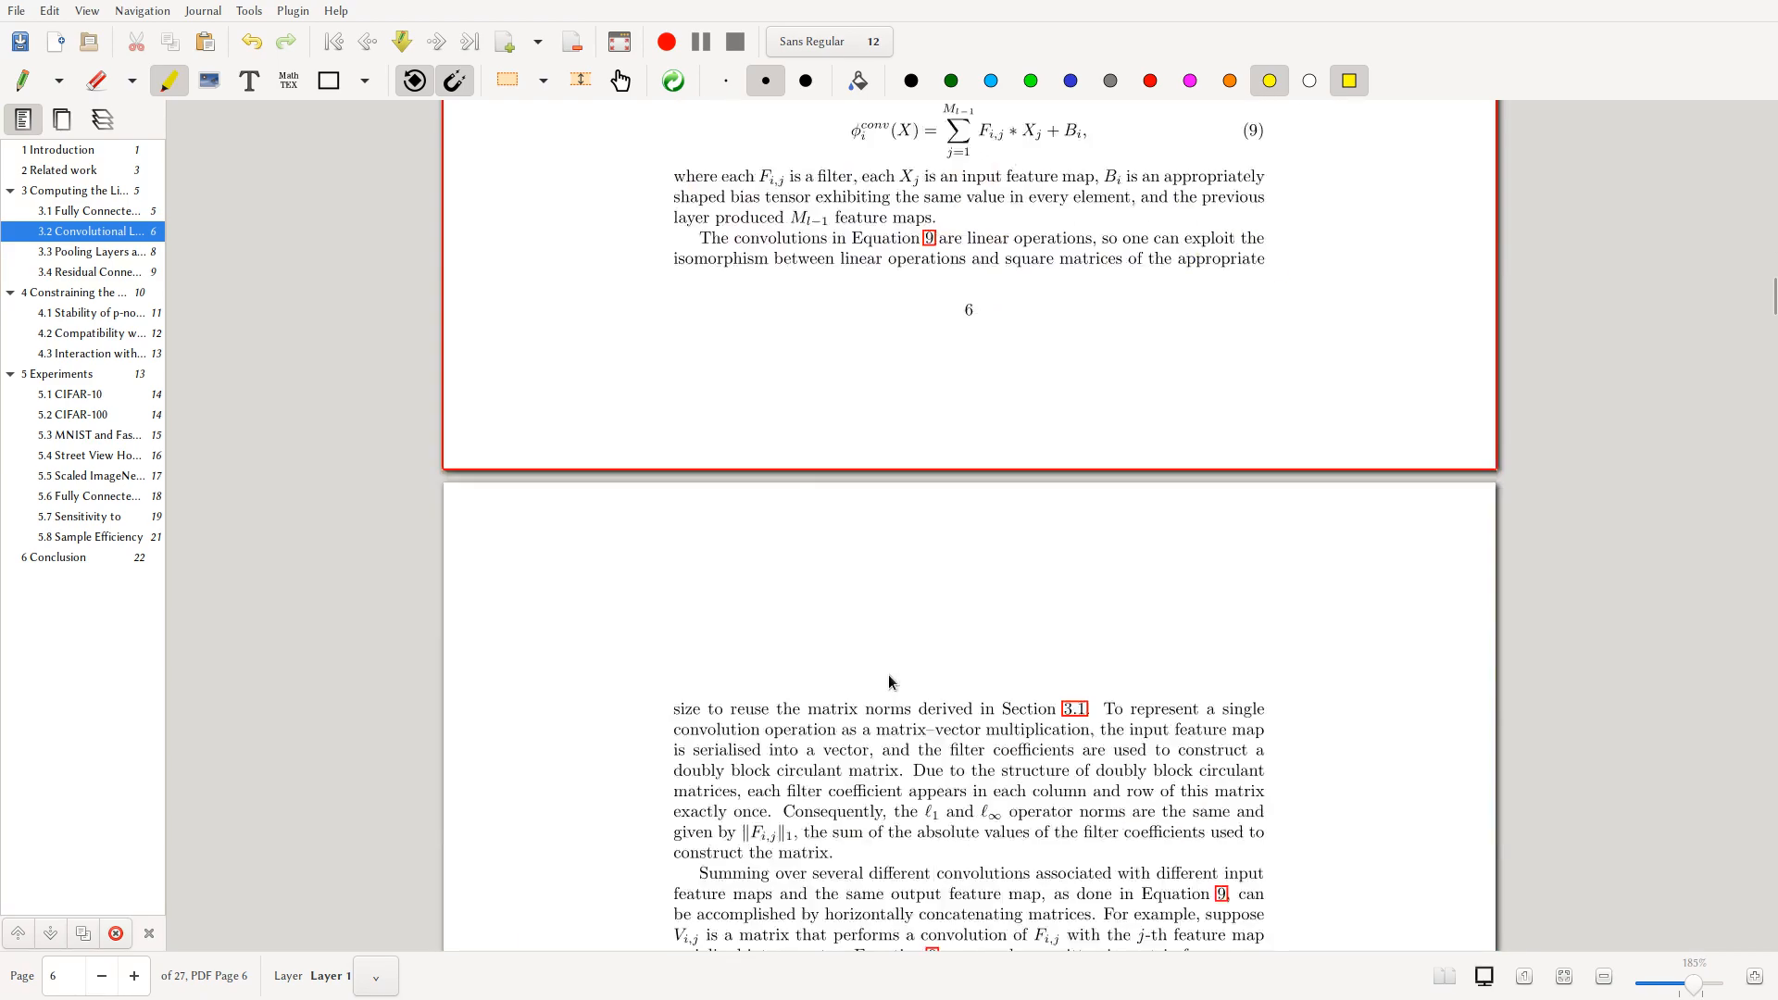
scroll(down, 3)
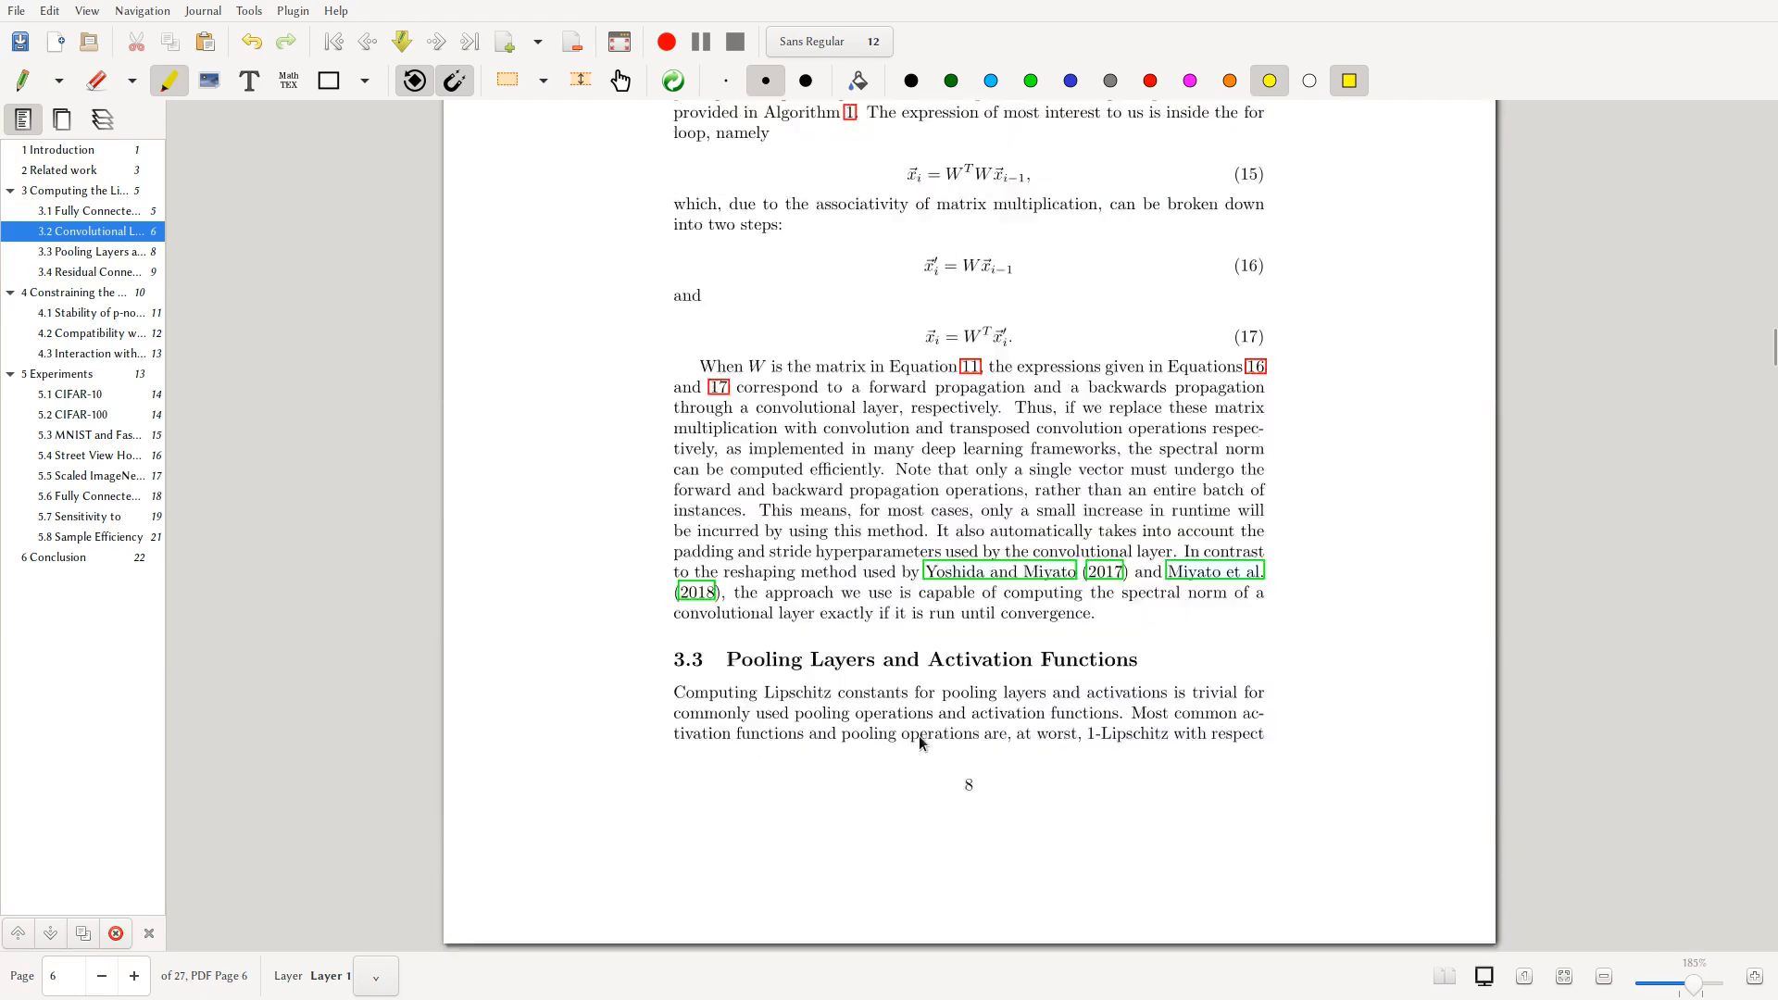
scroll(down, 3)
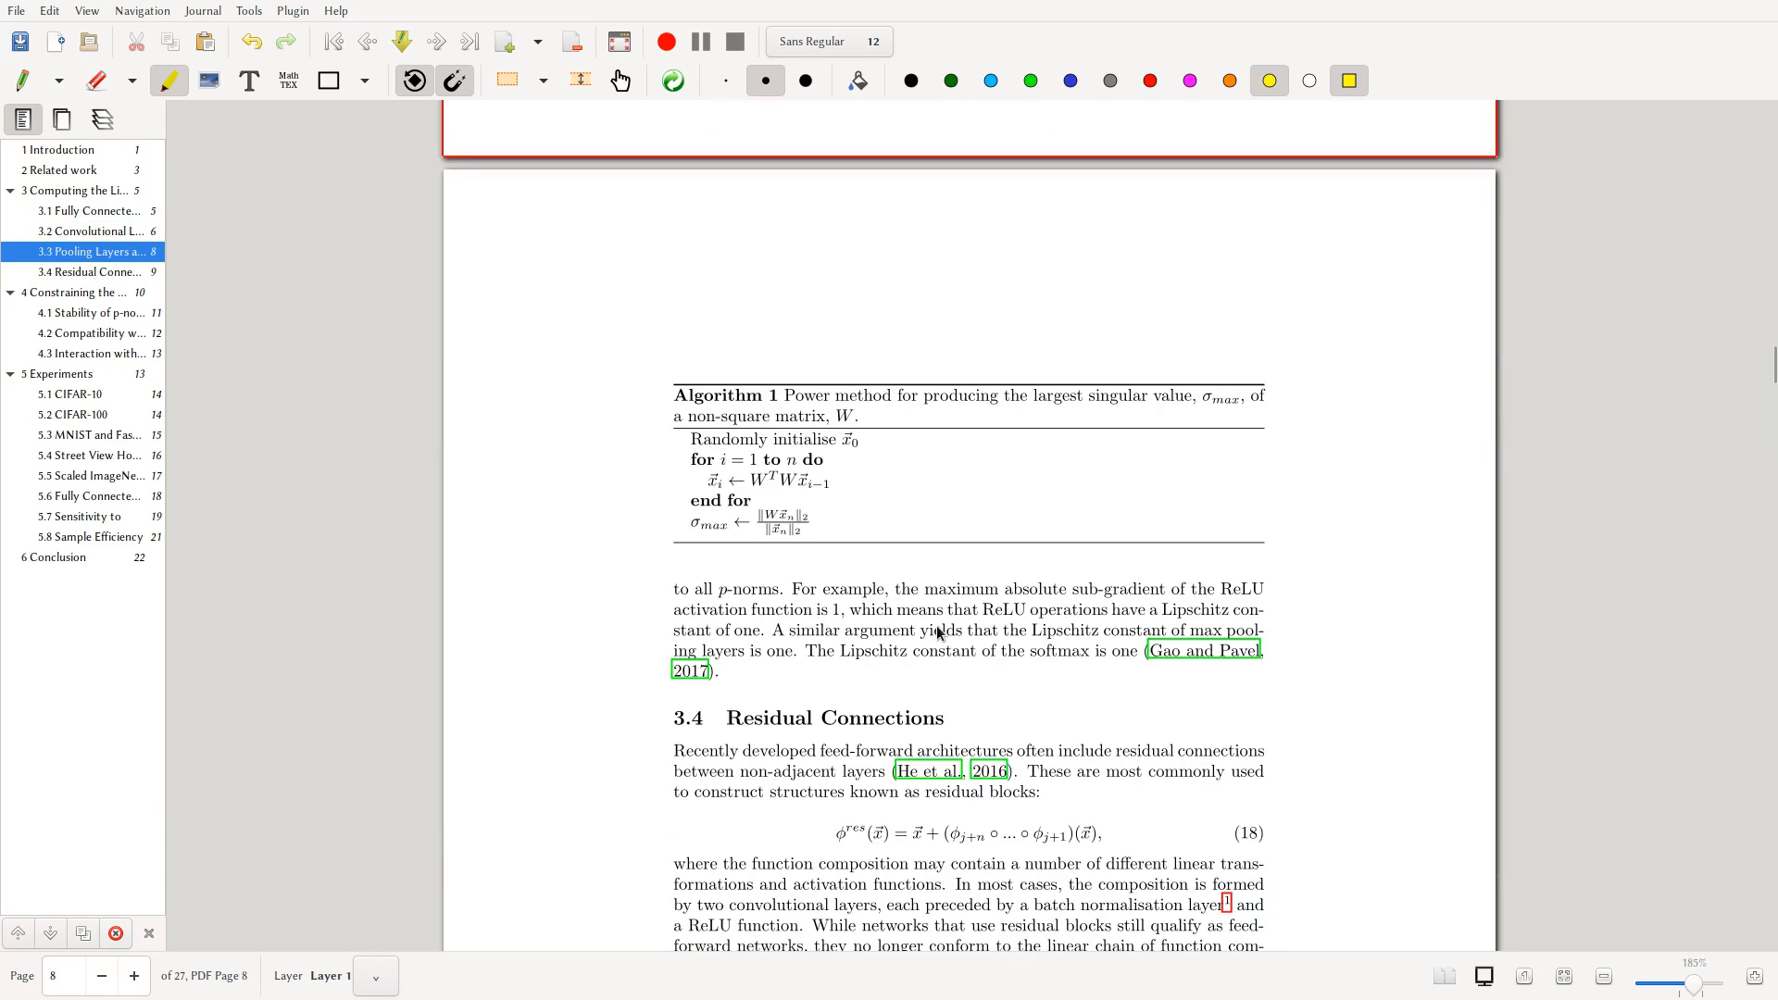
scroll(up, 3)
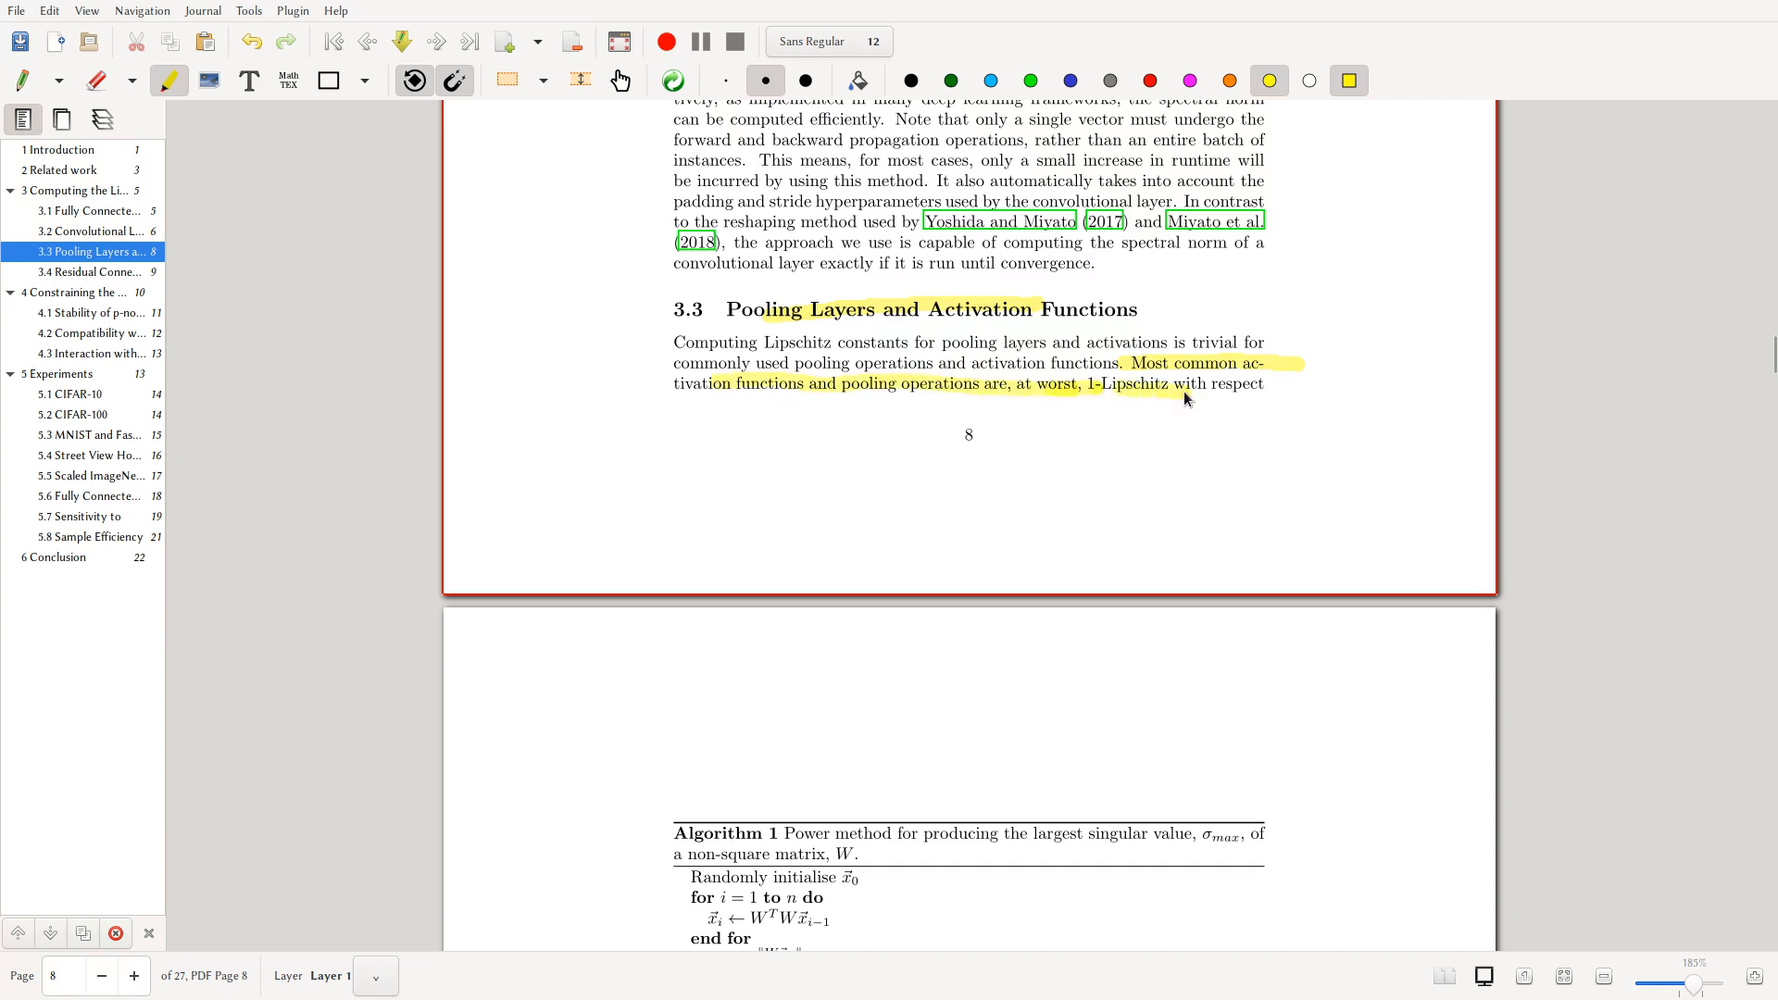
- Highlight the Section 4 heading and its opening sentence on generalisation
scroll(down, 3)
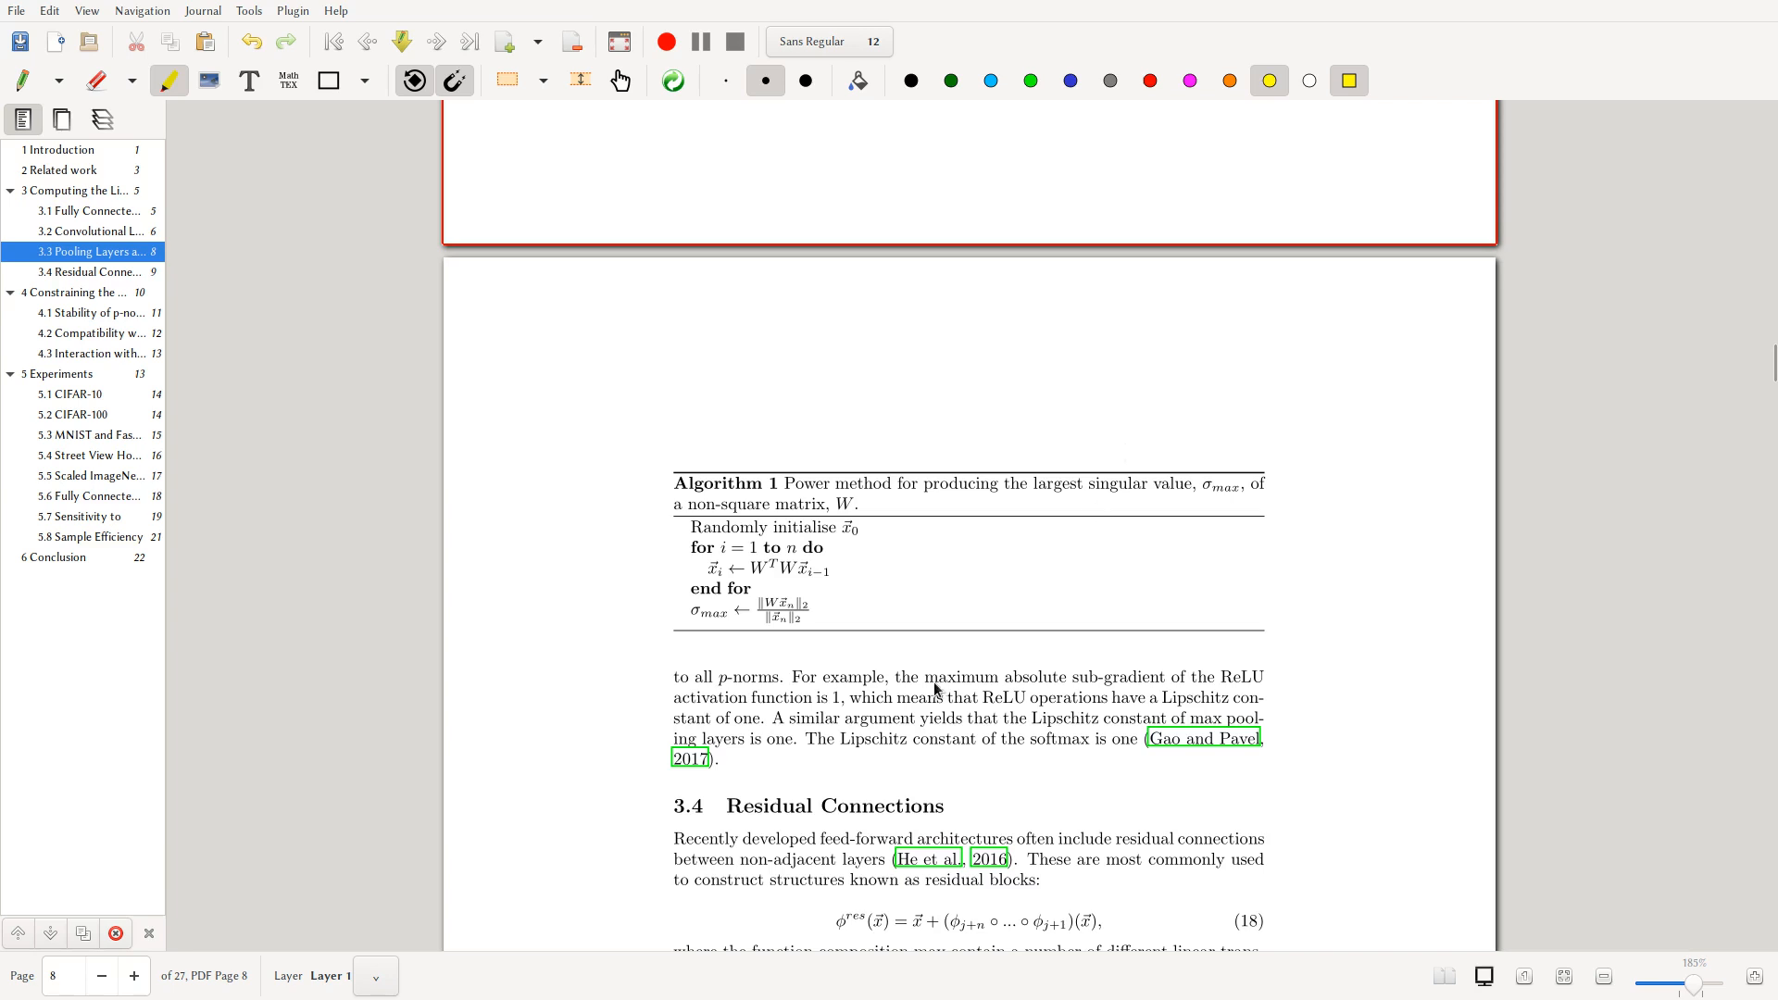
mouse_move(978, 663)
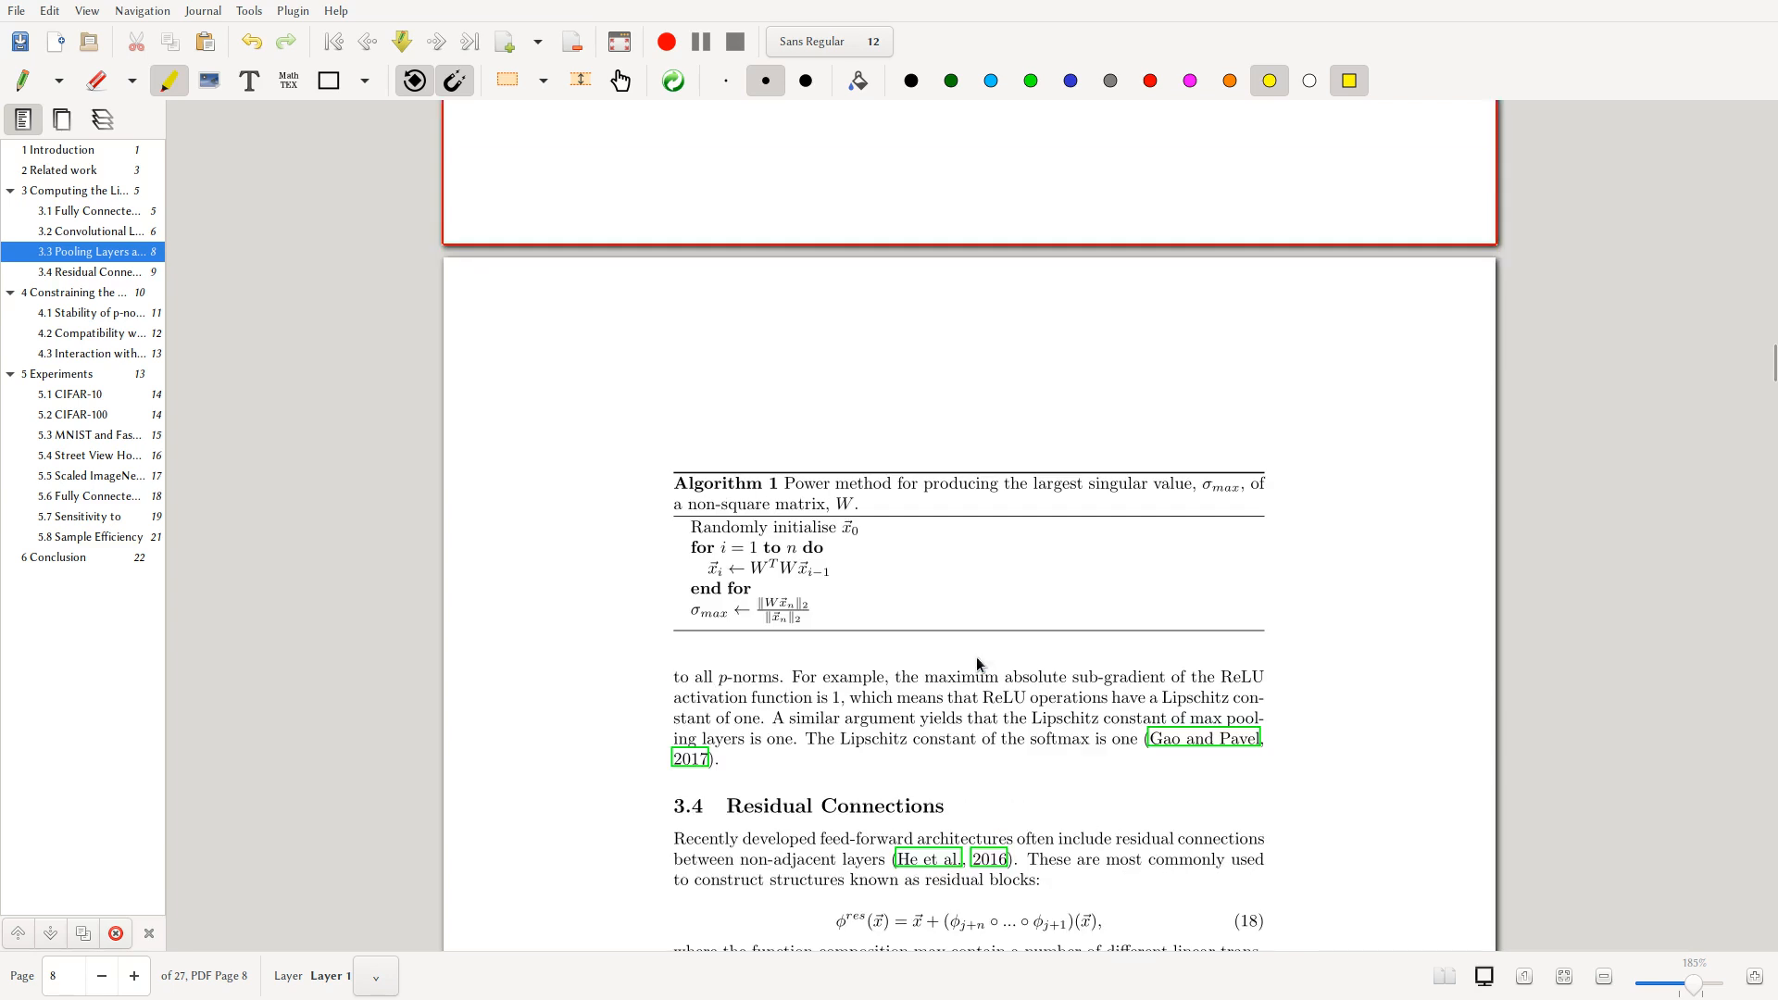
mouse_move(1221, 517)
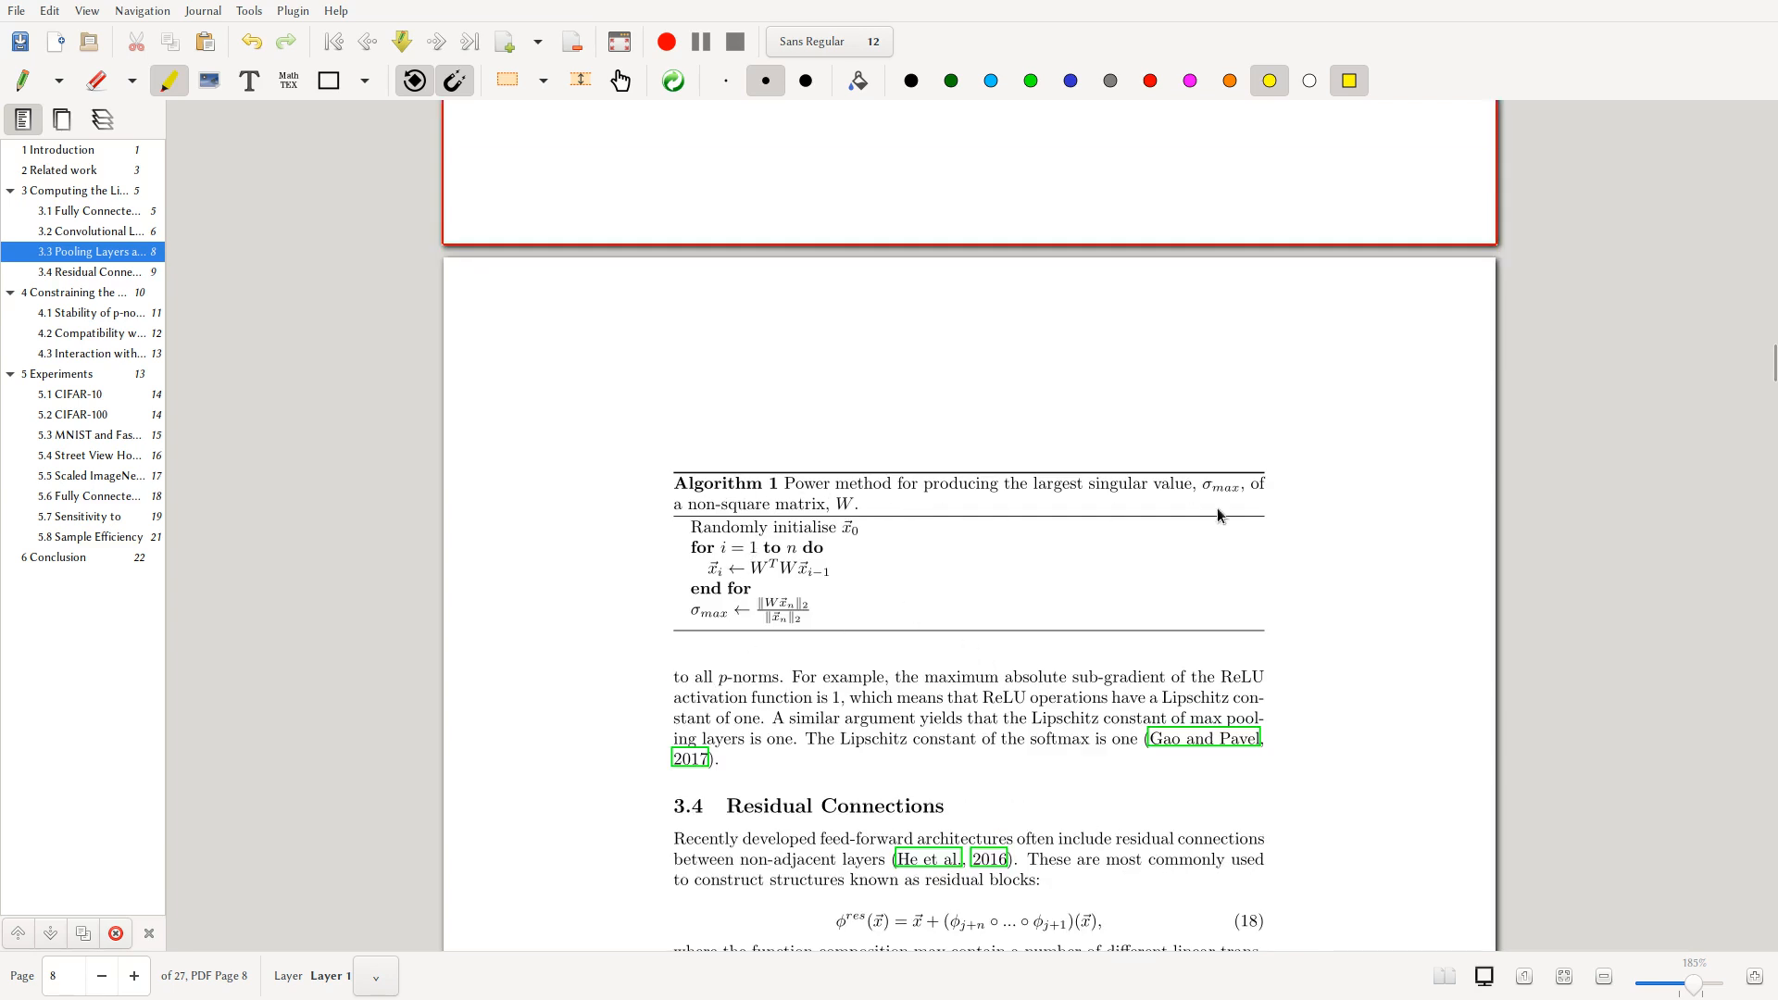
scroll(down, 3)
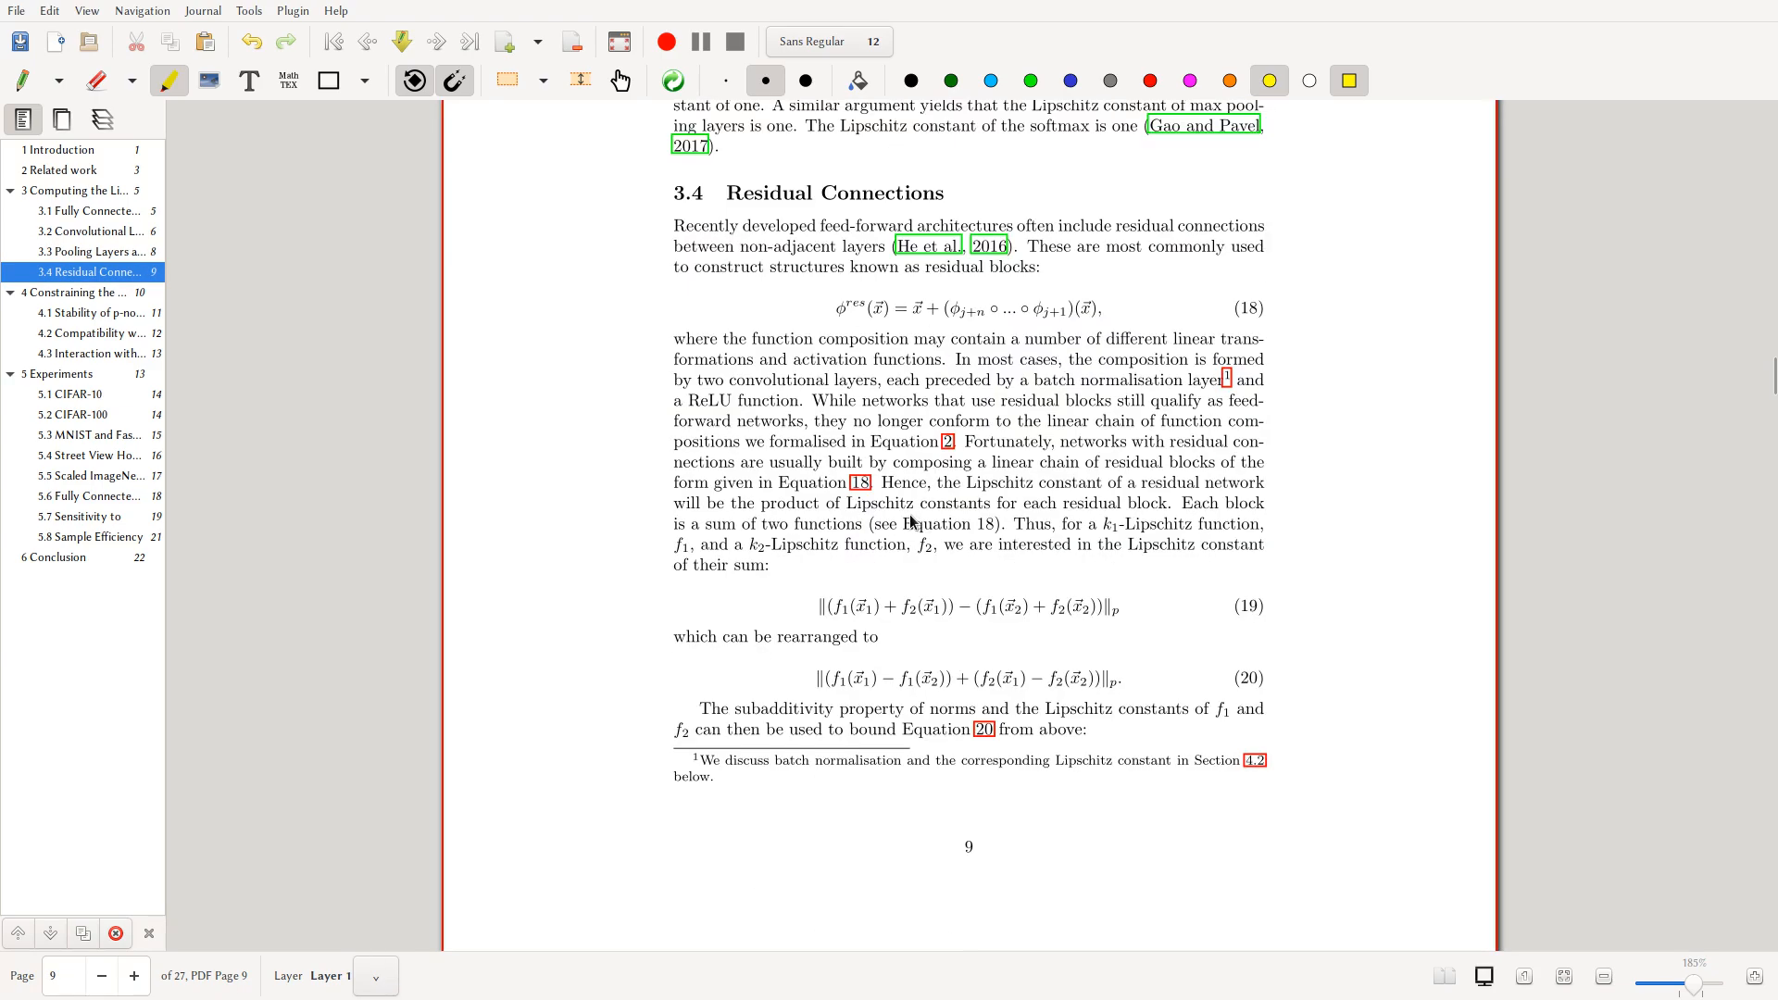
scroll(down, 3)
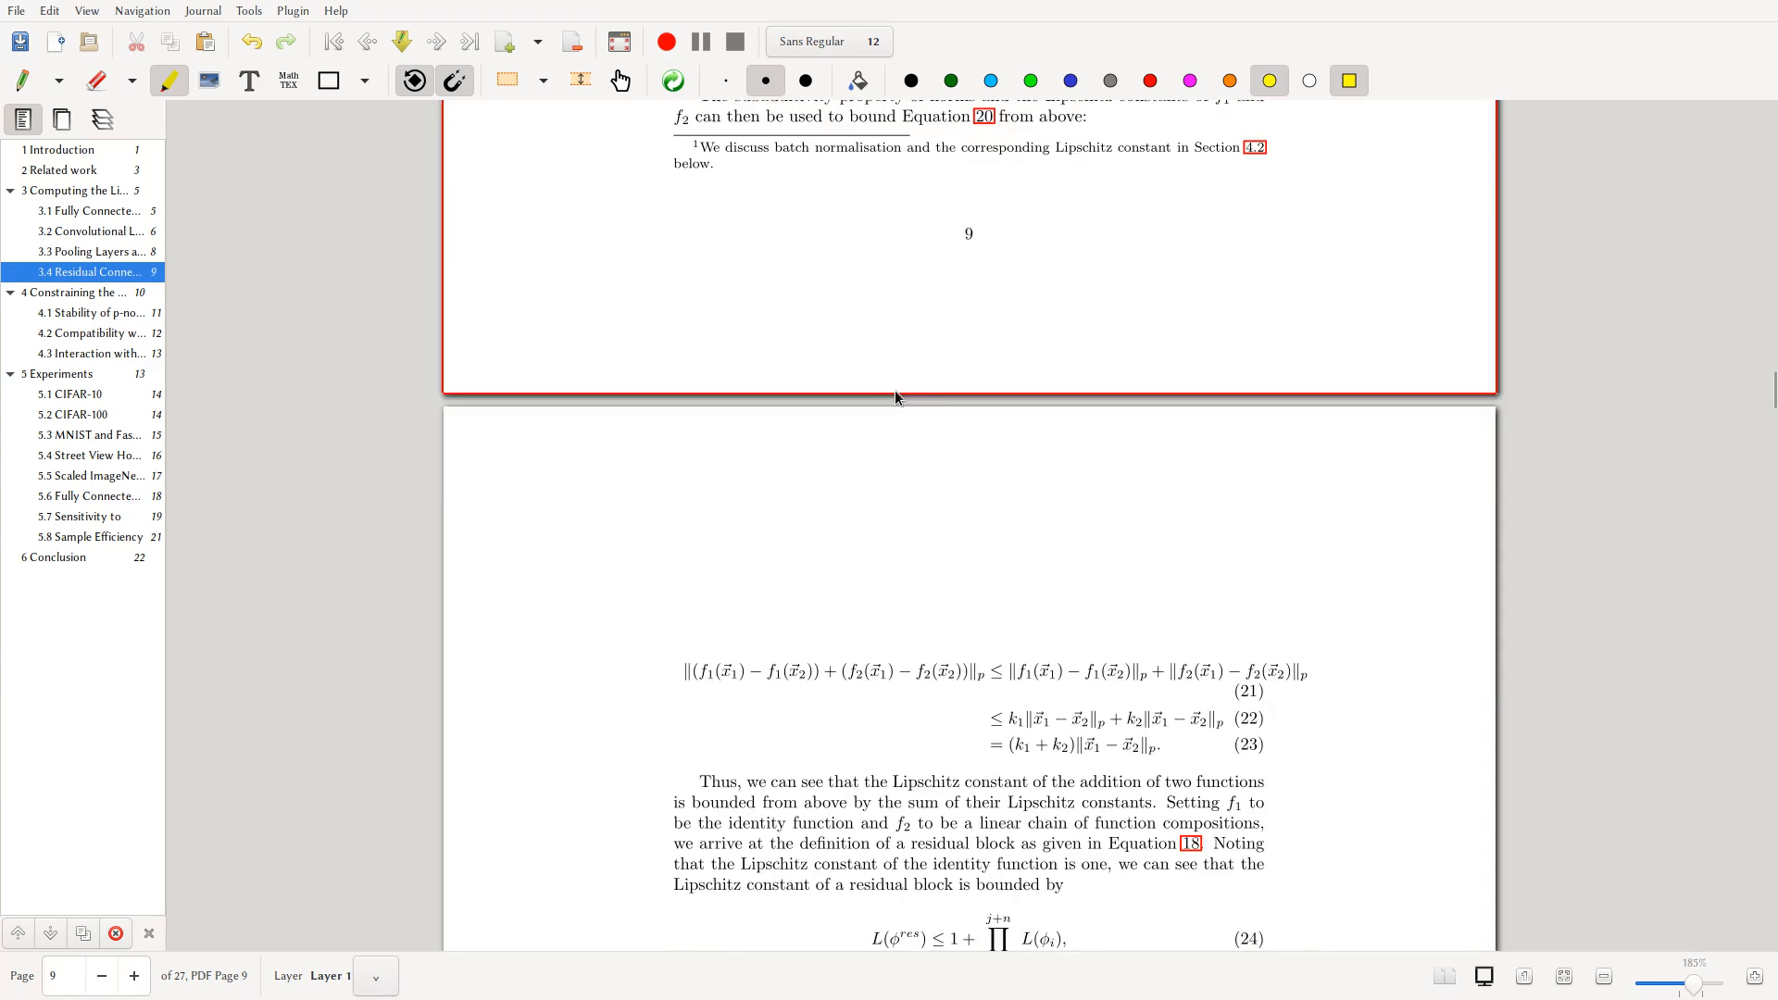
scroll(down, 3)
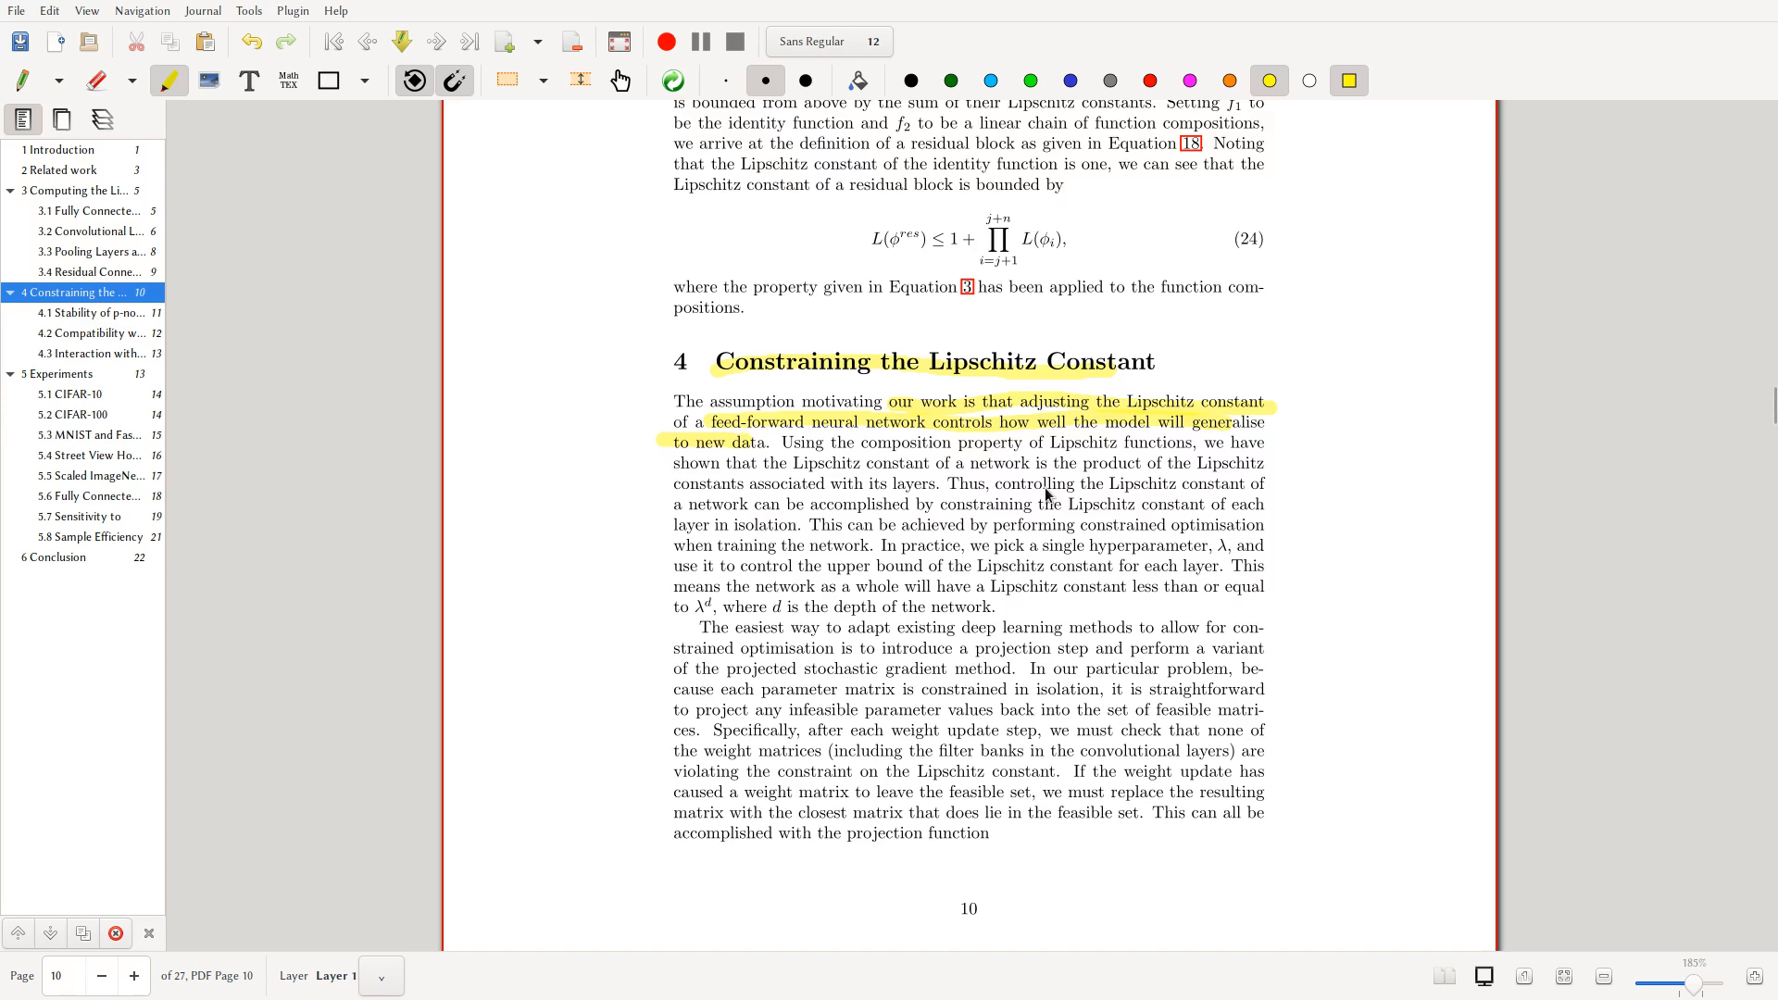
- Highlight the Section 4 lines about the single hyperparameter λ and the λ^d depth bound
scroll(up, 3)
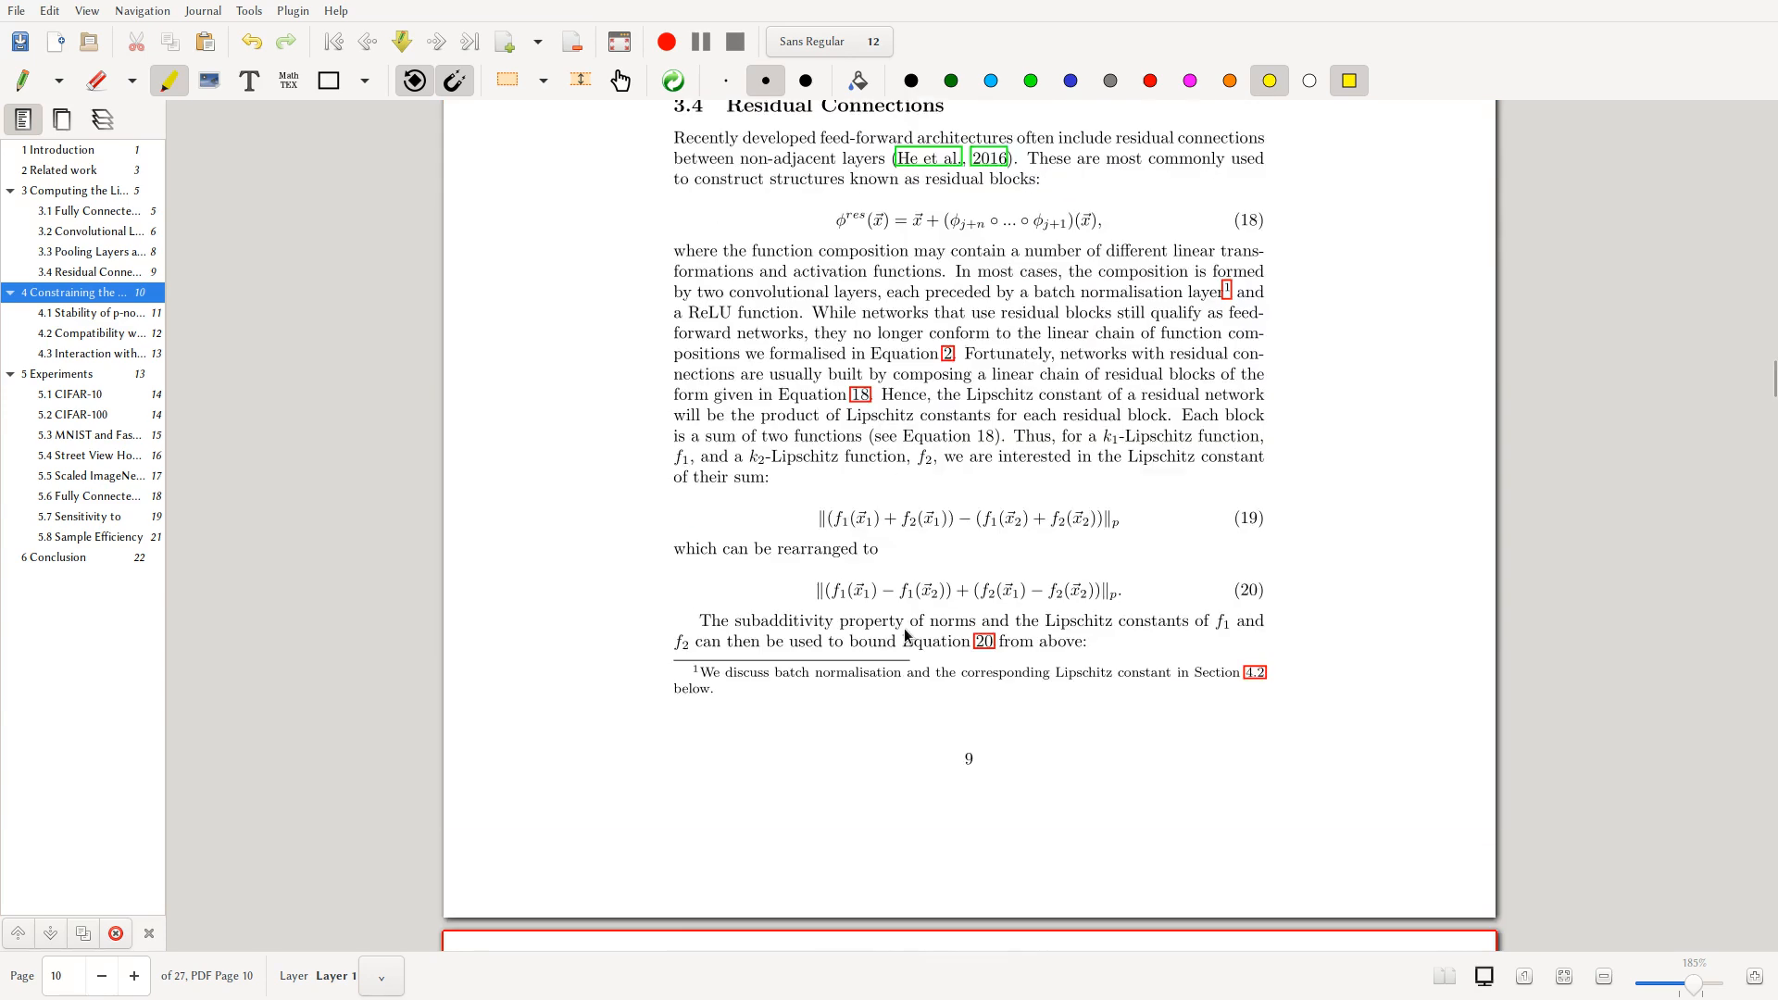
scroll(down, 3)
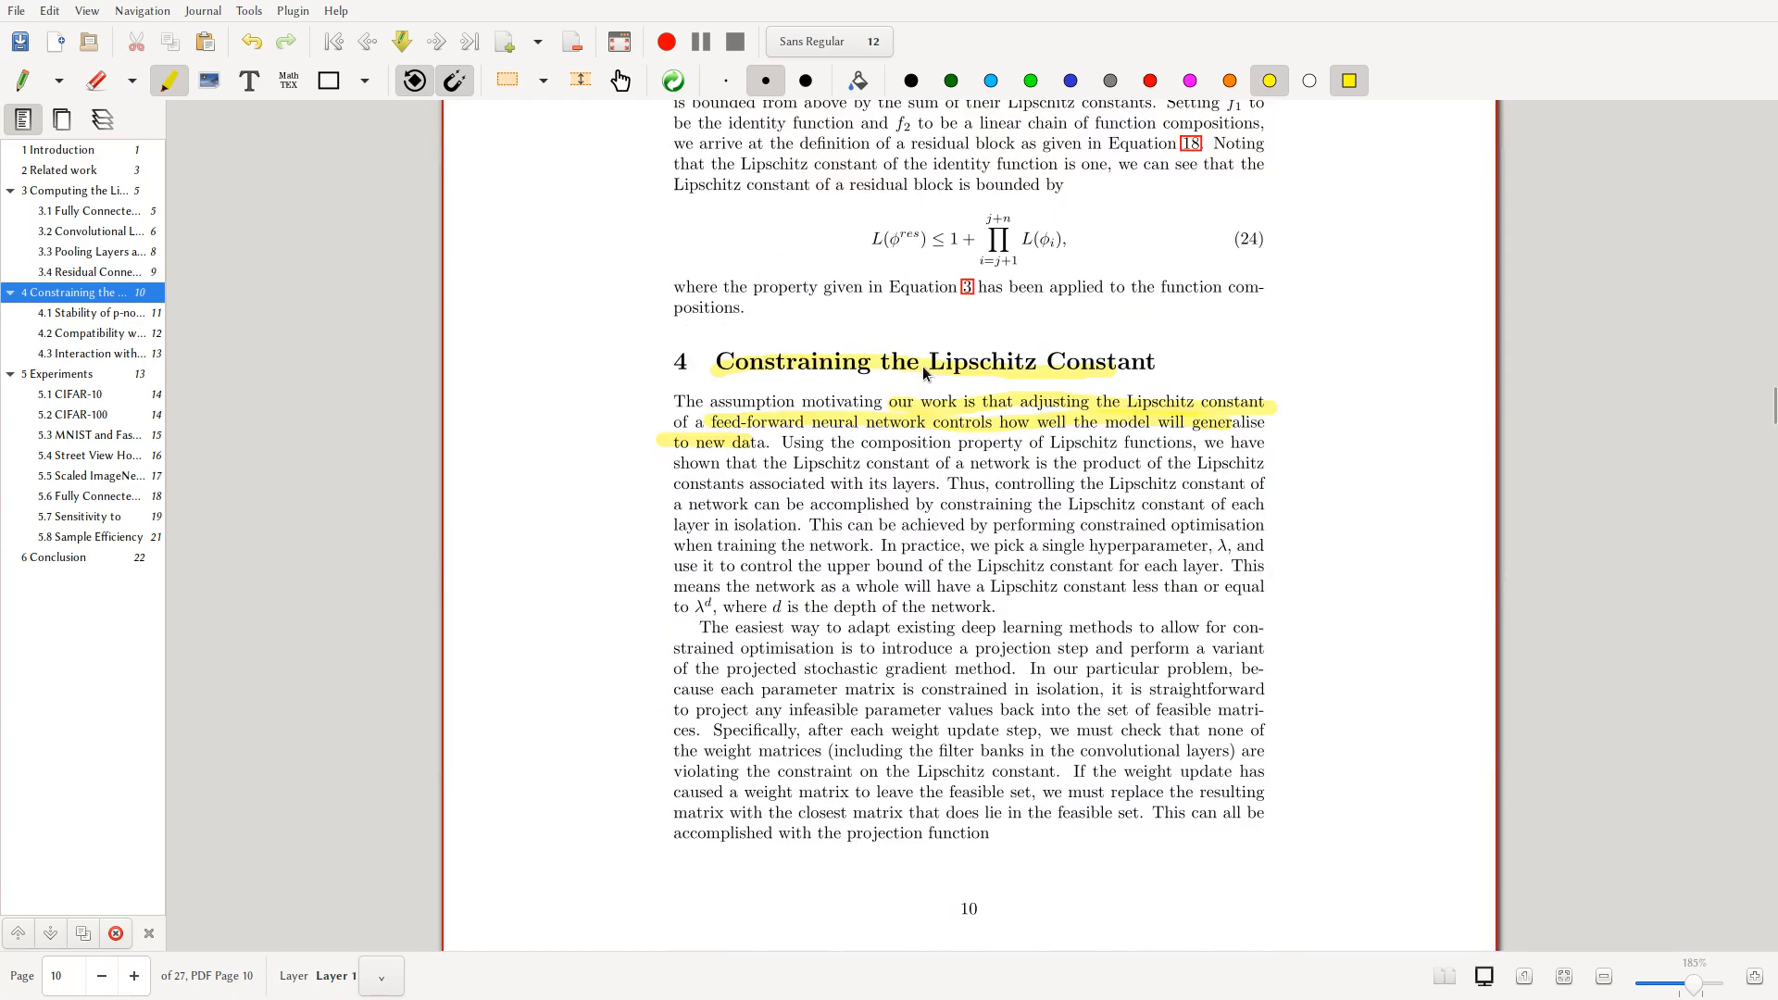
mouse_move(1245, 487)
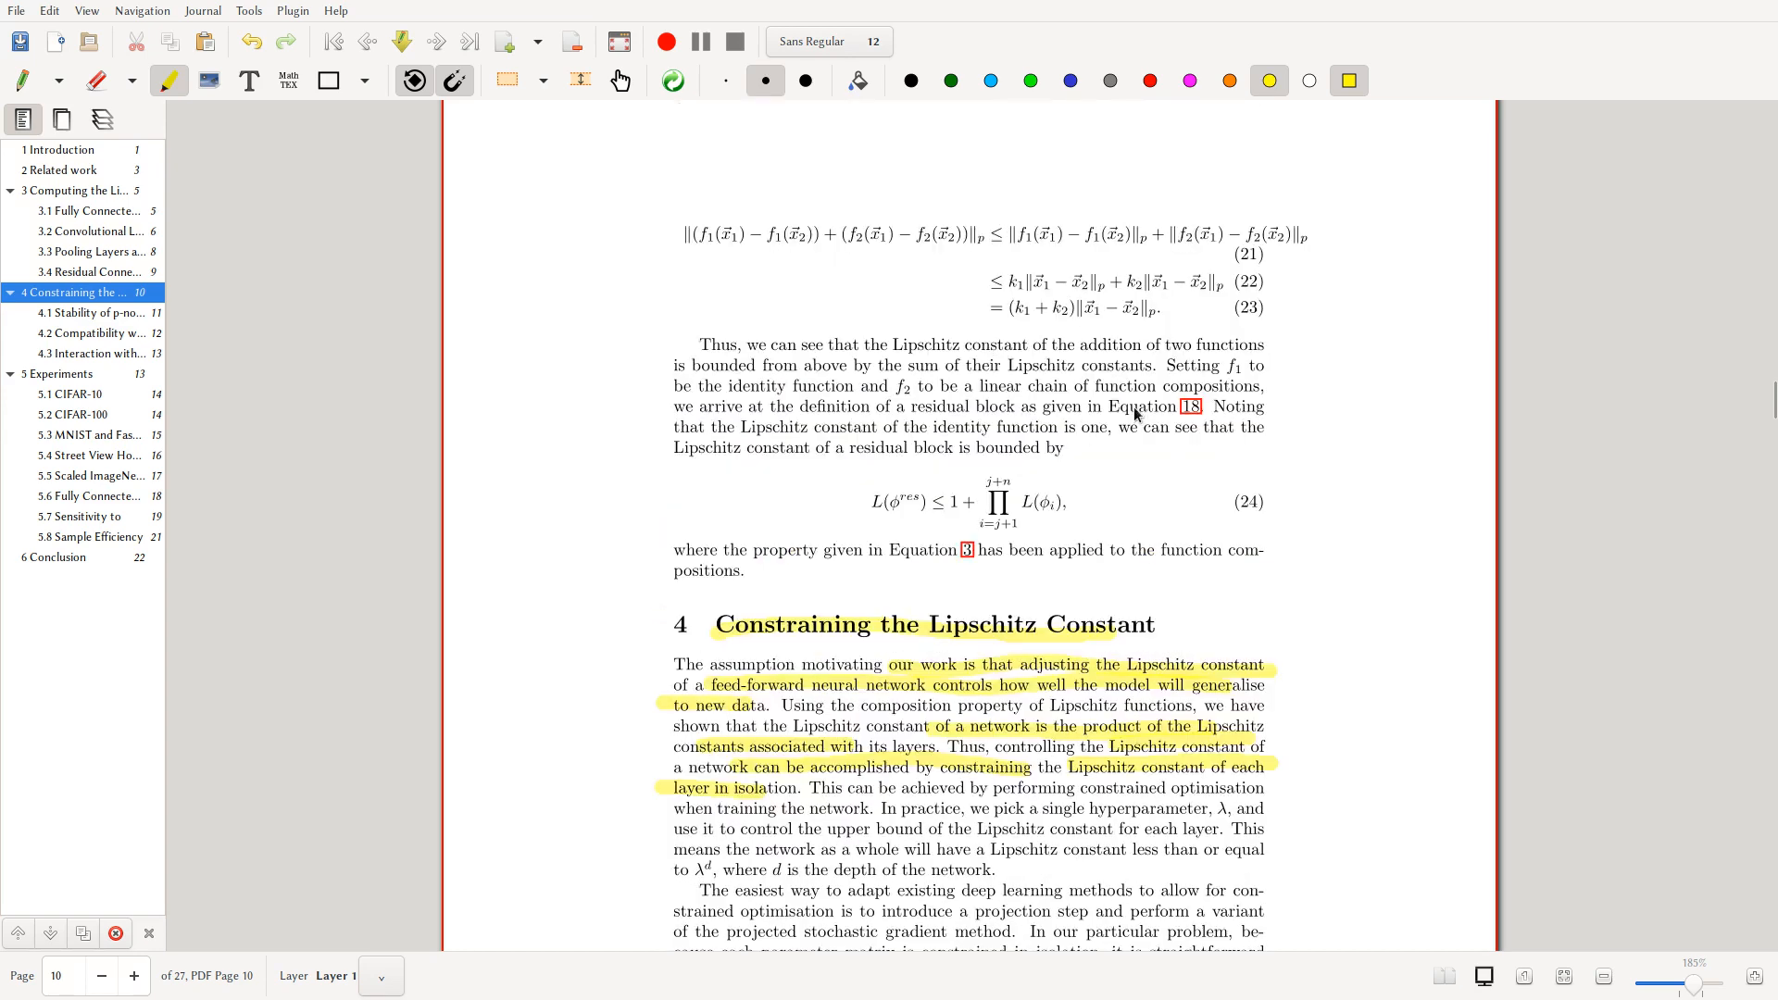
scroll(down, 3)
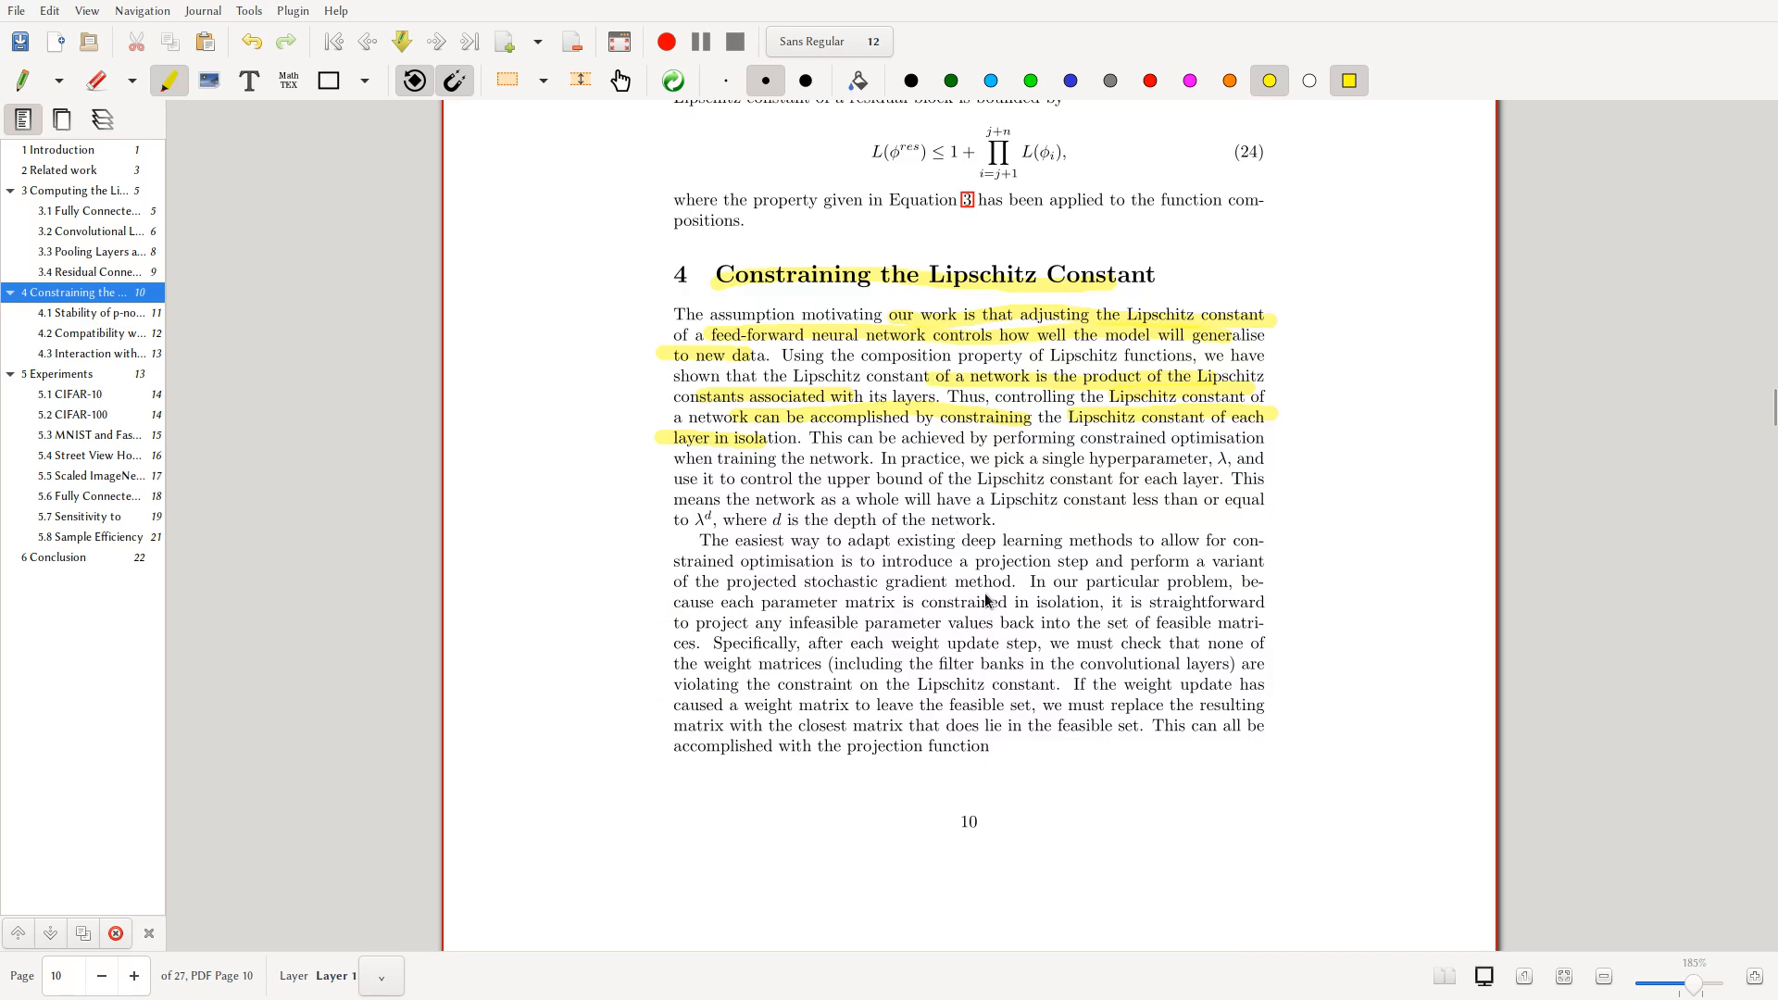
mouse_move(1211, 493)
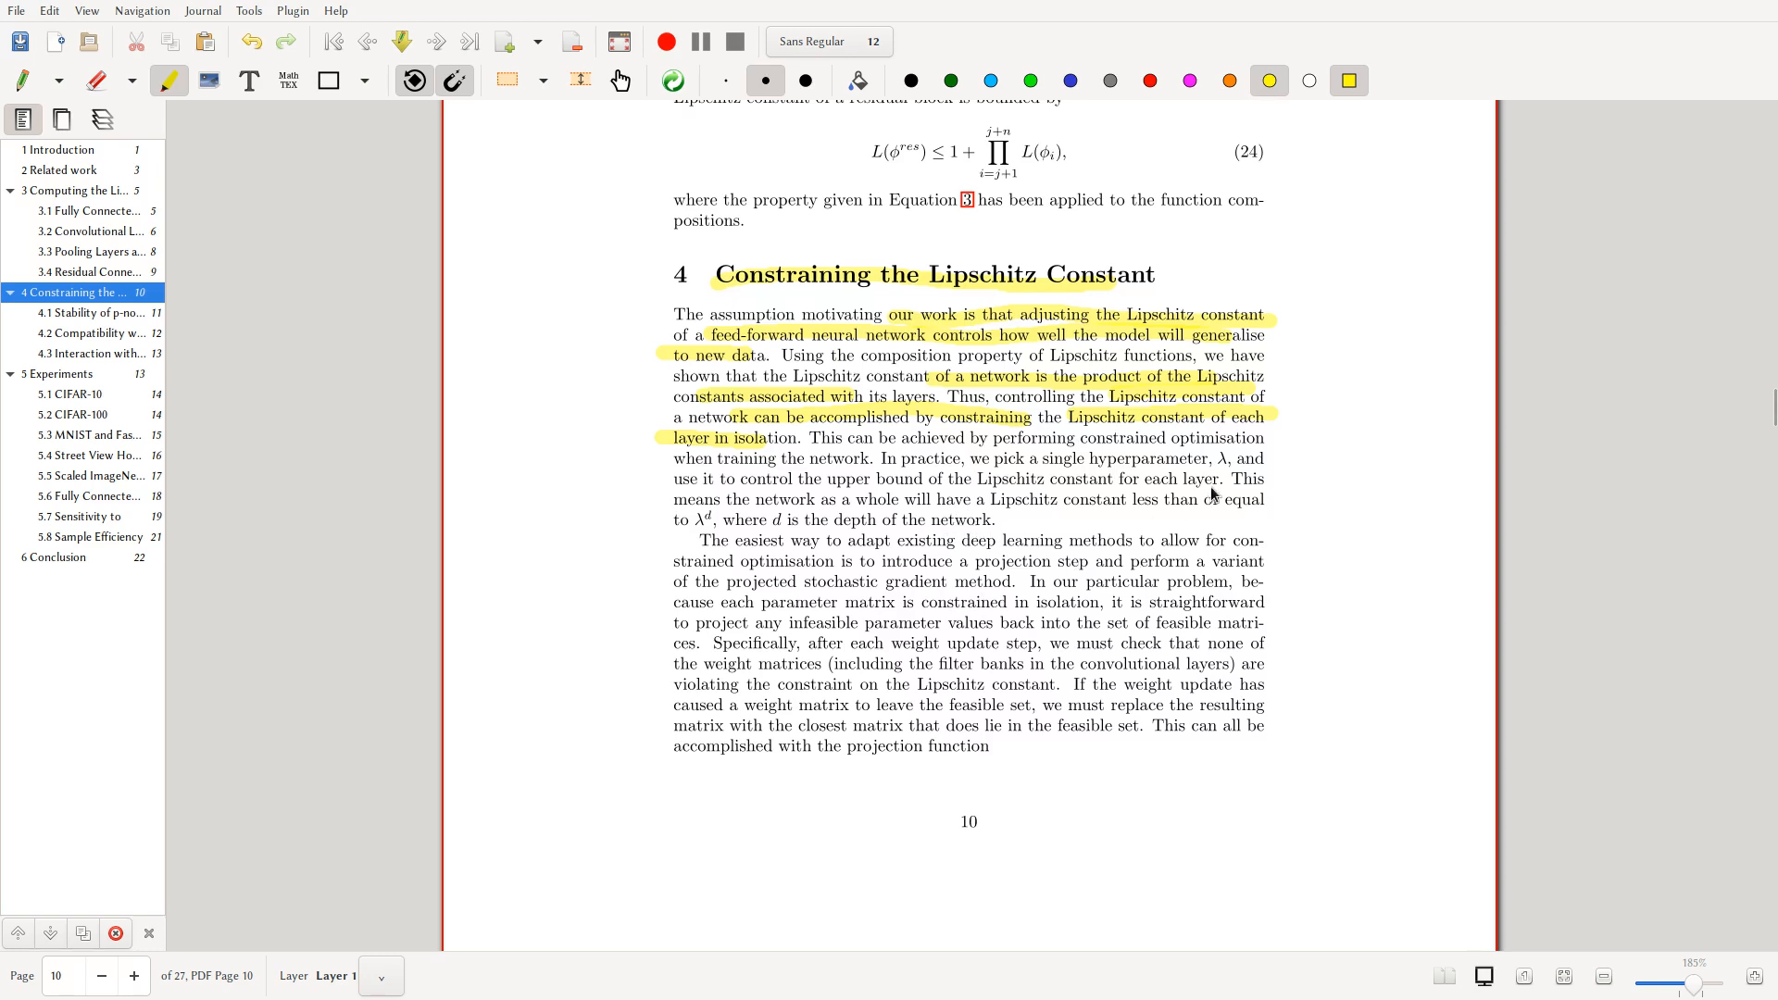
mouse_move(941, 447)
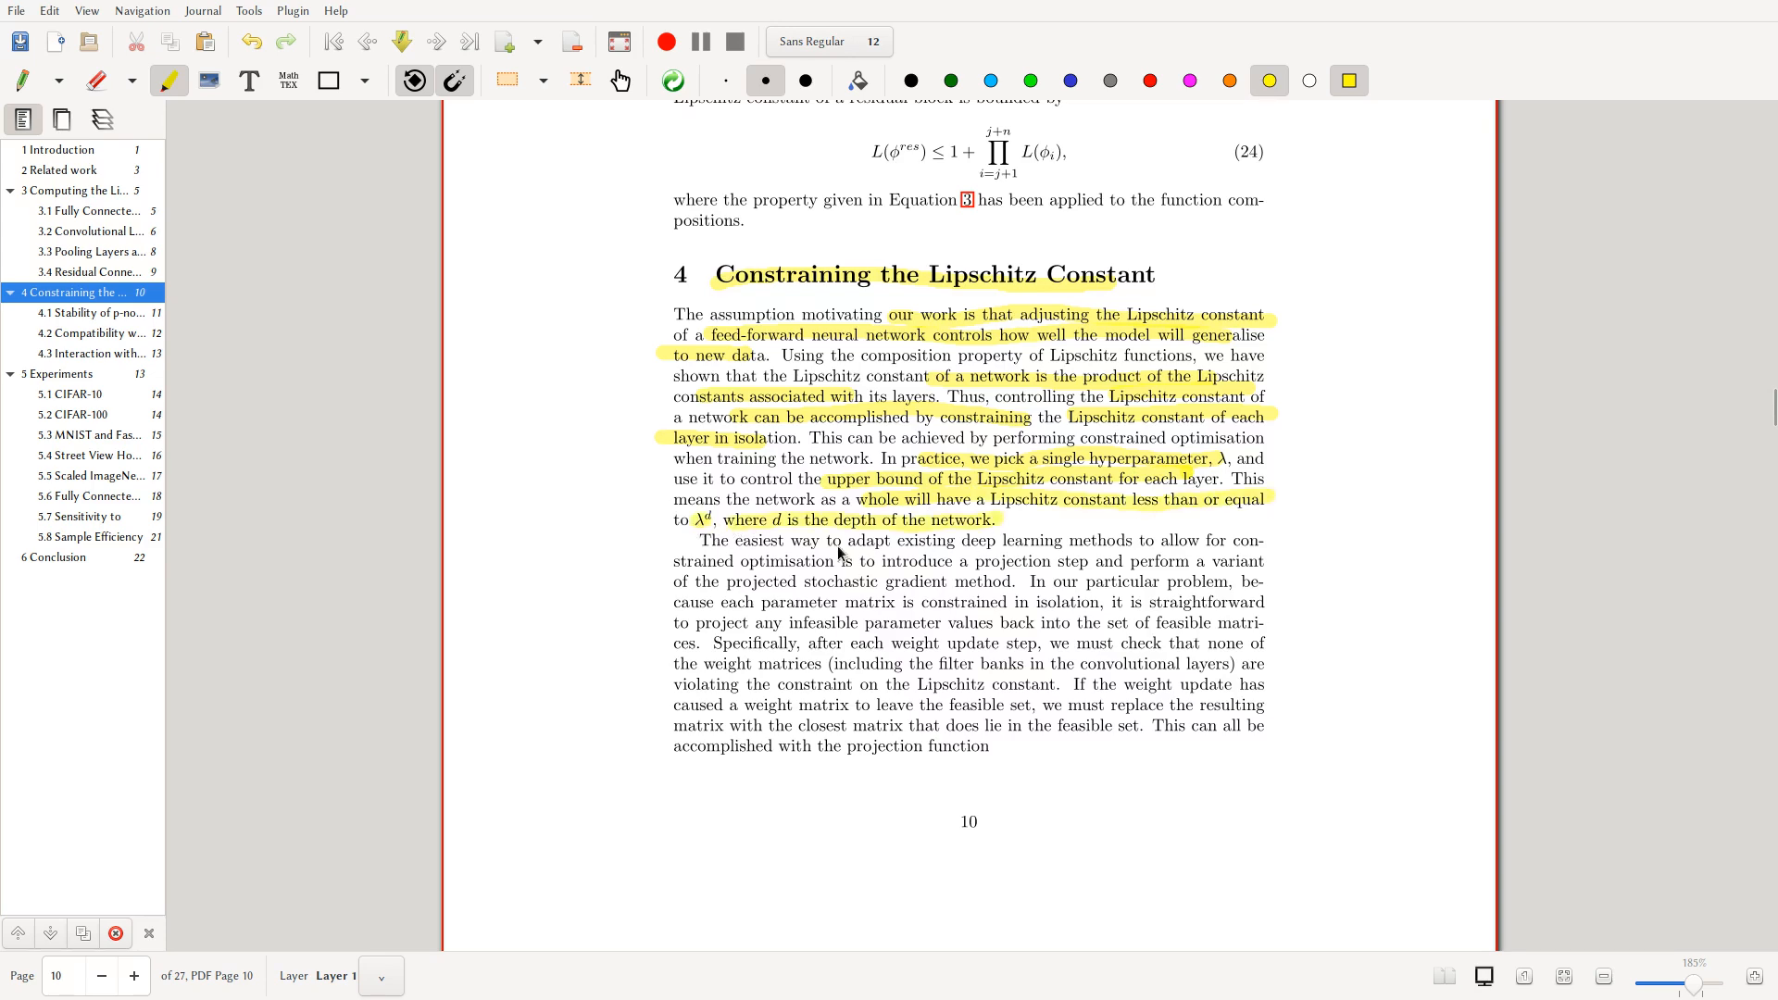
- Highlight the Algorithm 2 caption phrase on the Lipschitz Constant Constraint, circling equation 25 then undoing it
scroll(down, 3)
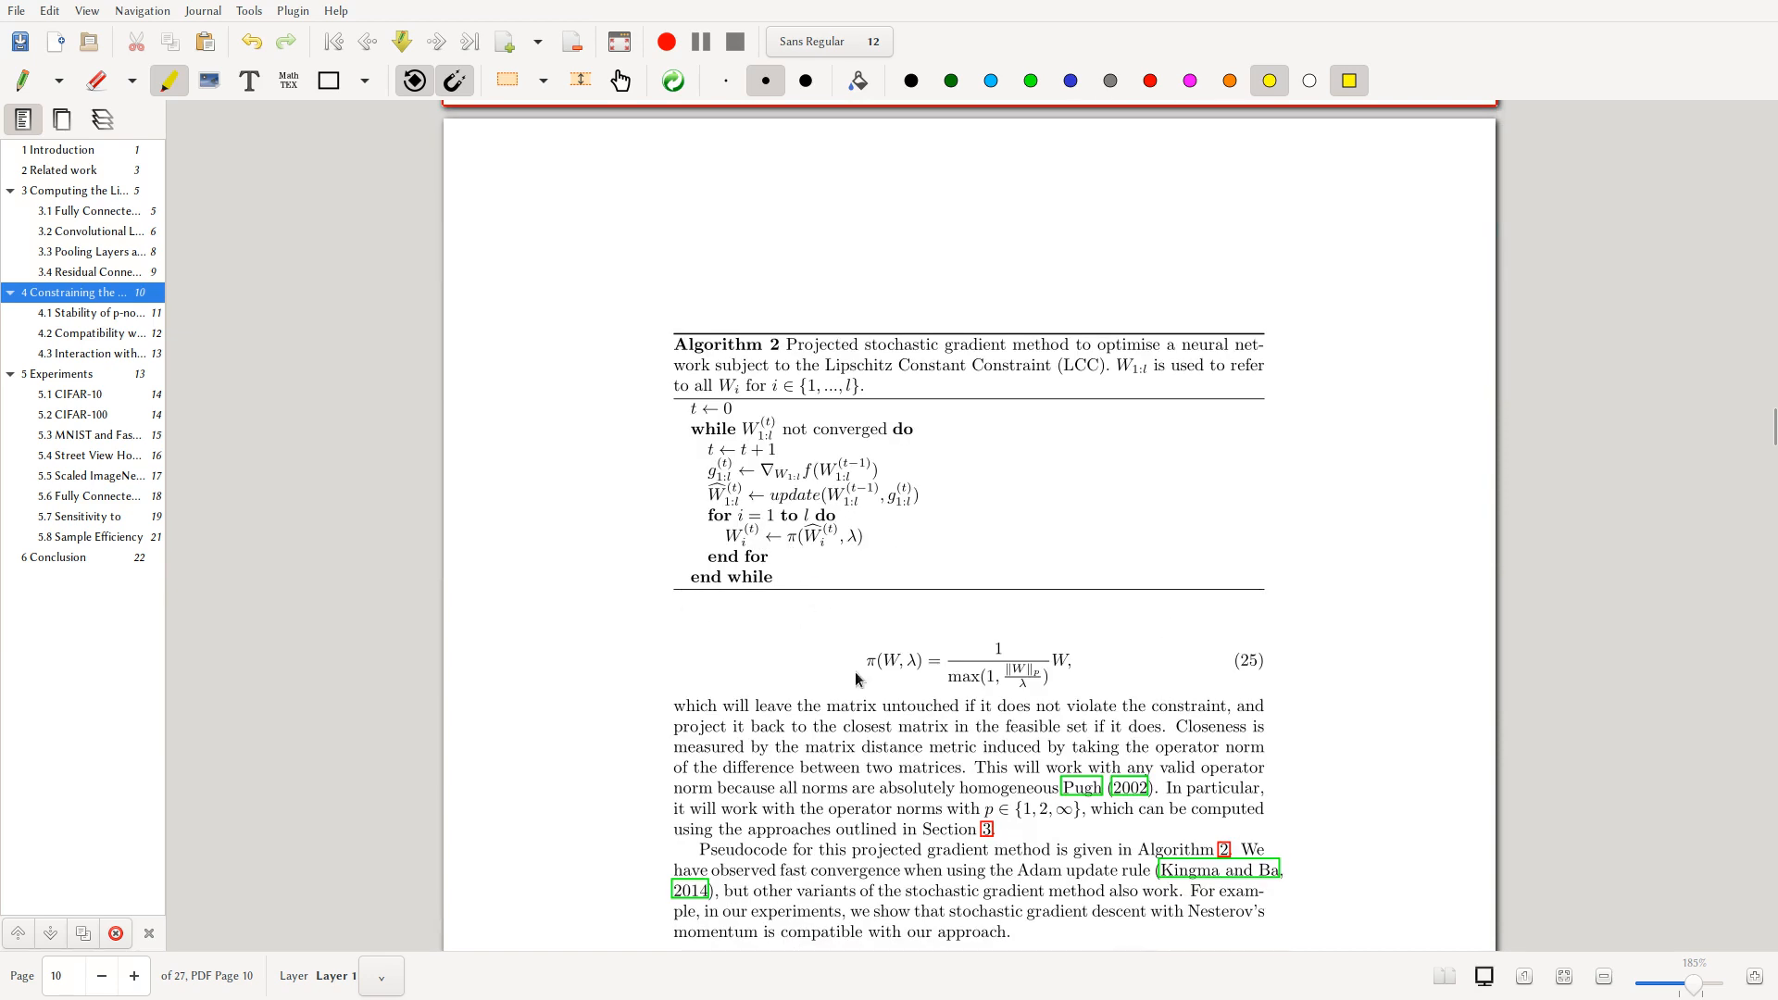
mouse_move(956, 428)
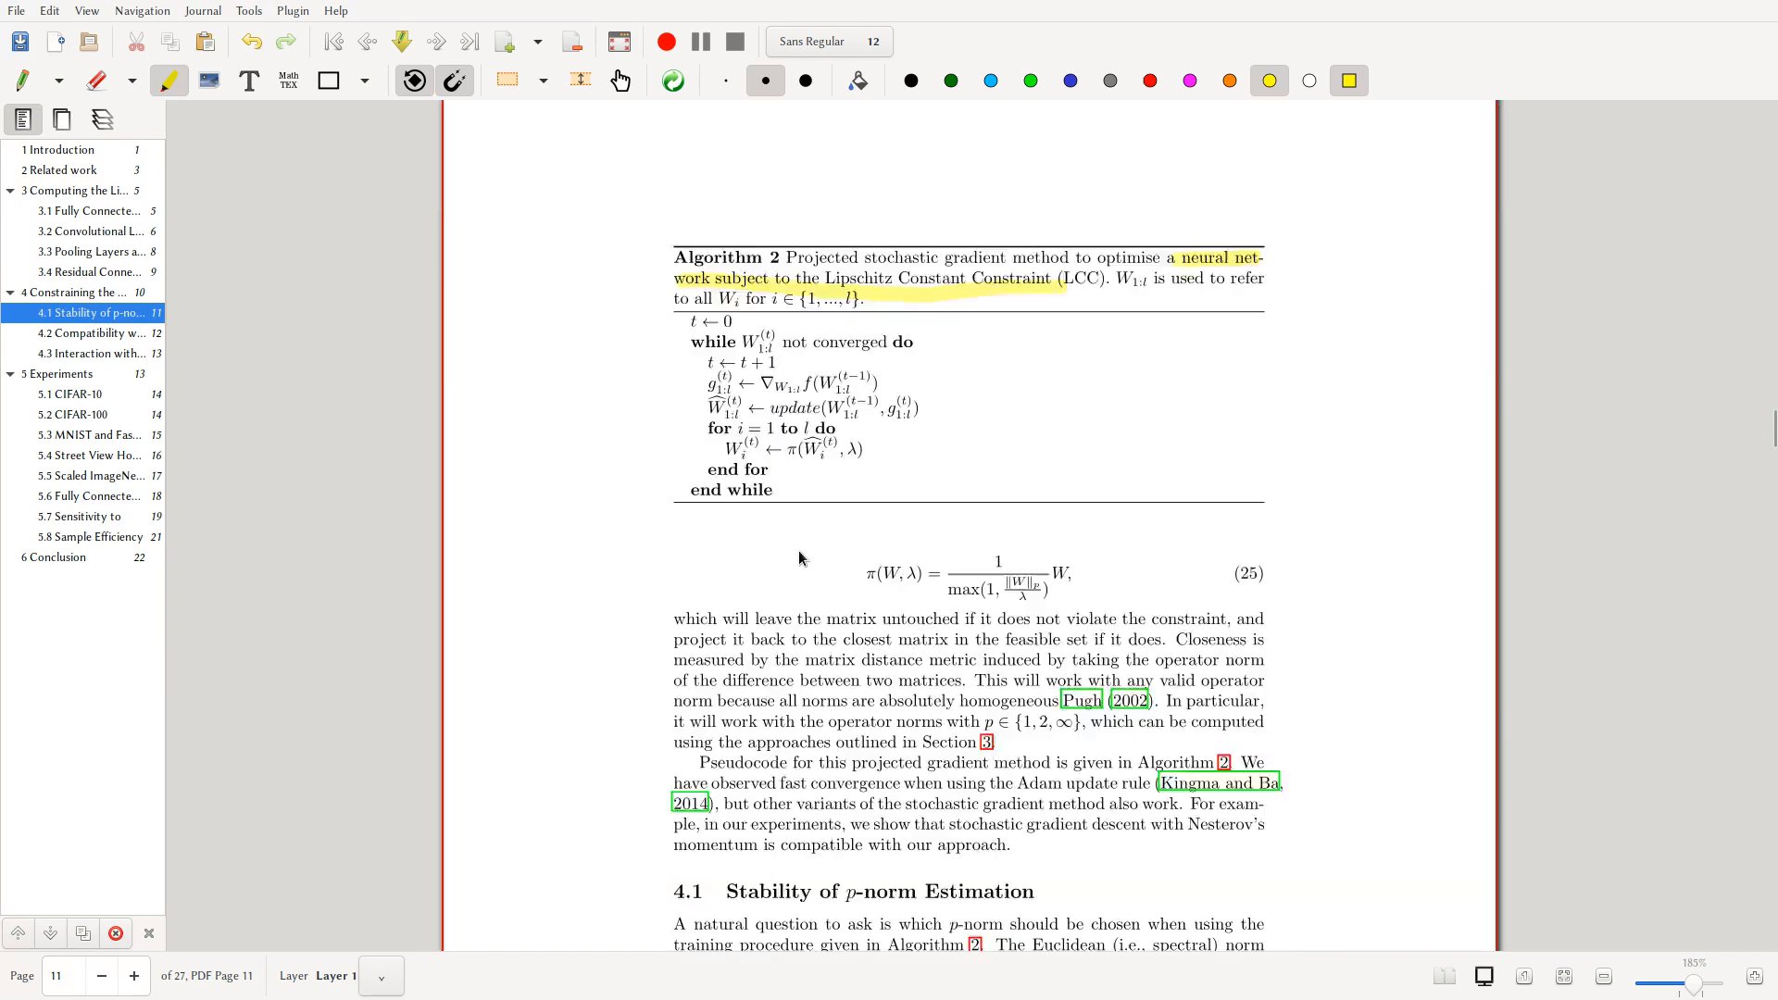
scroll(up, 3)
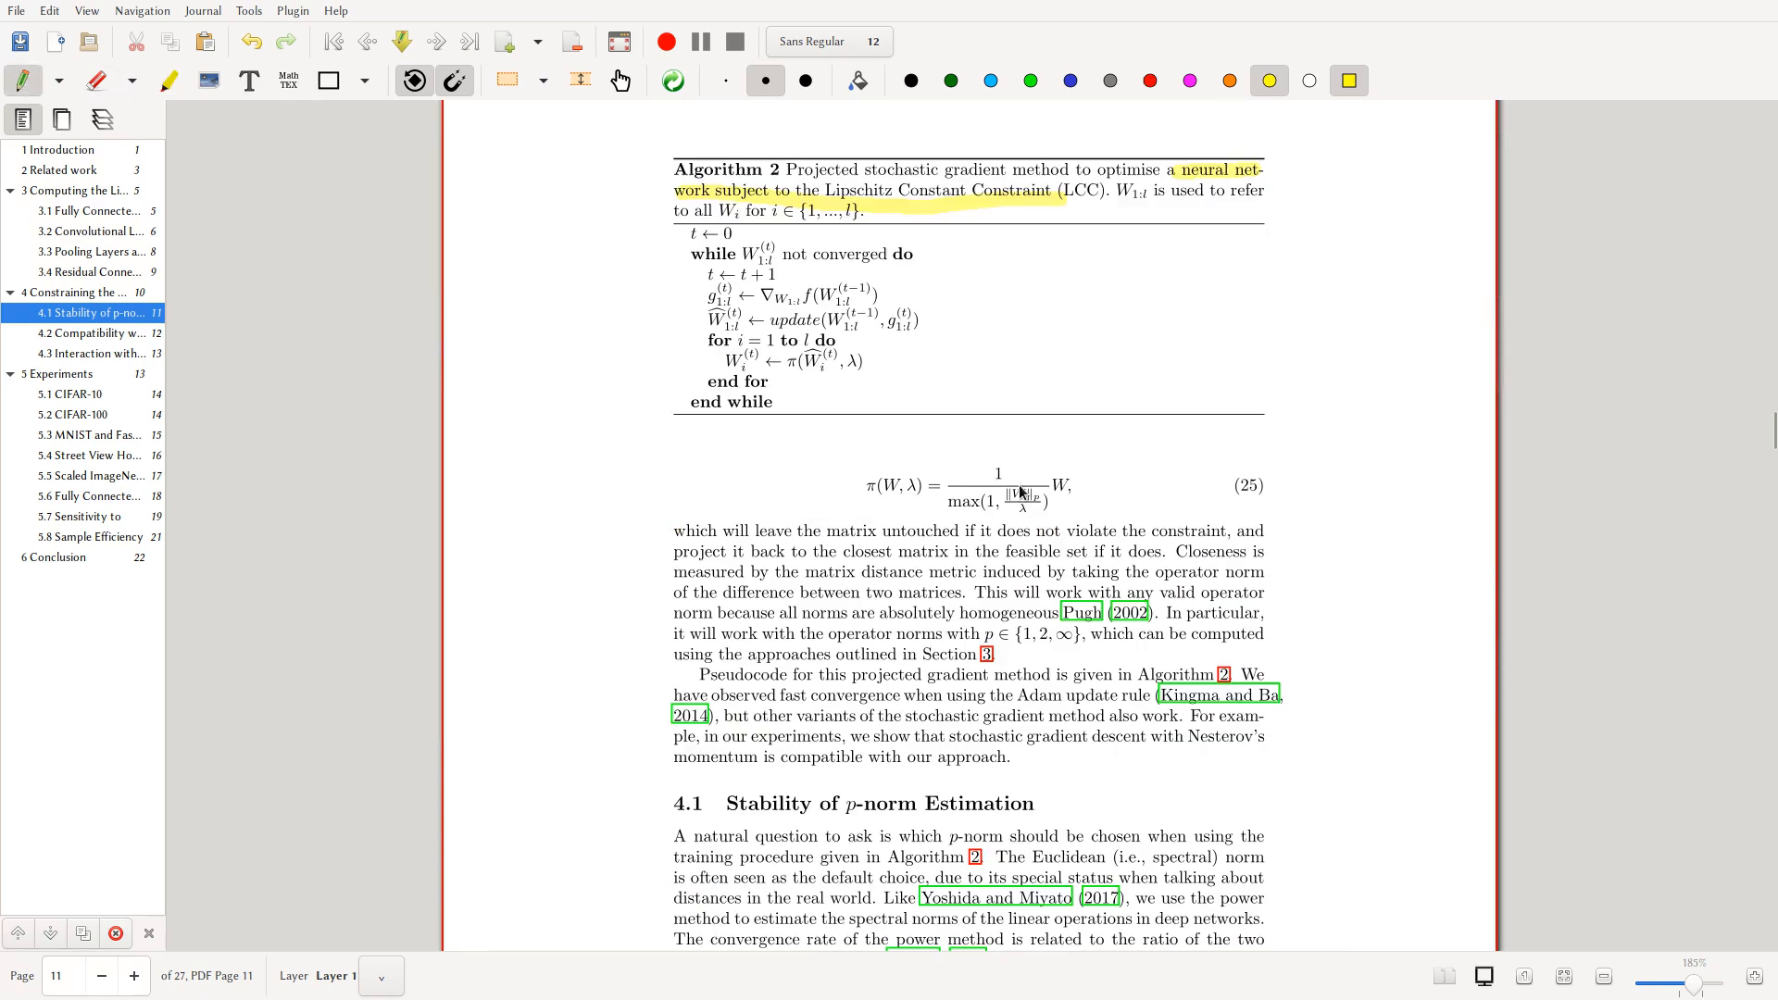
scroll(down, 3)
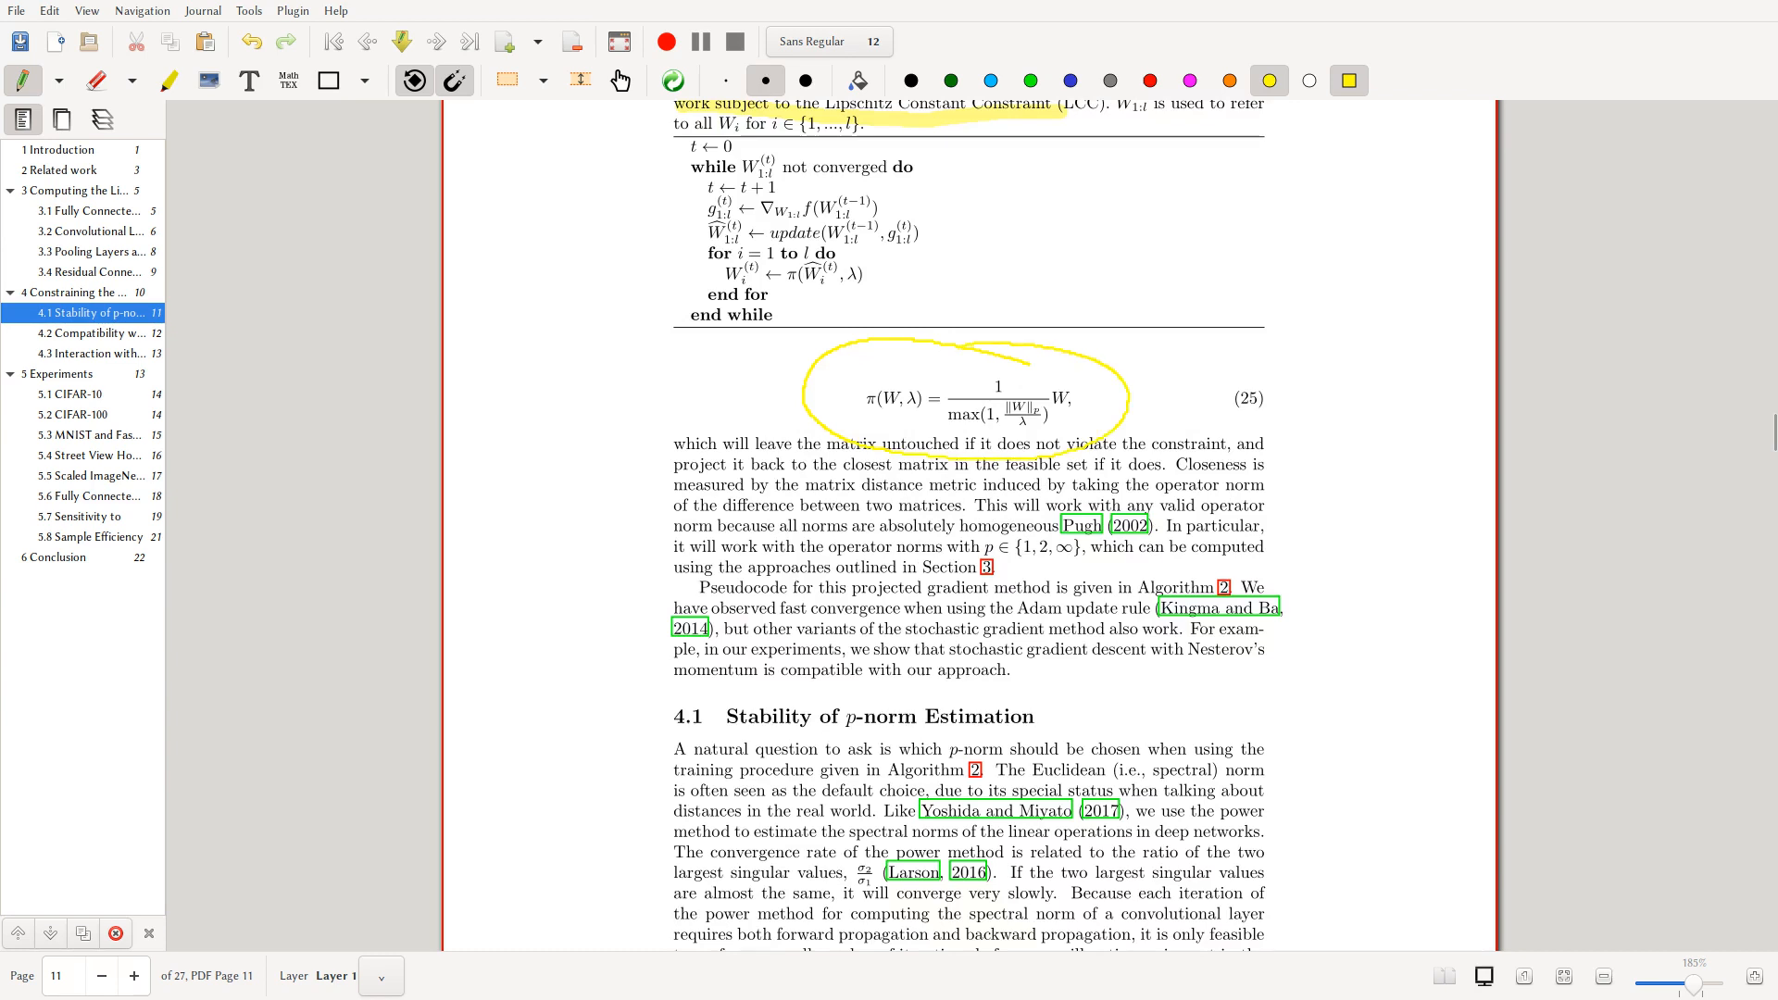
scroll(up, 3)
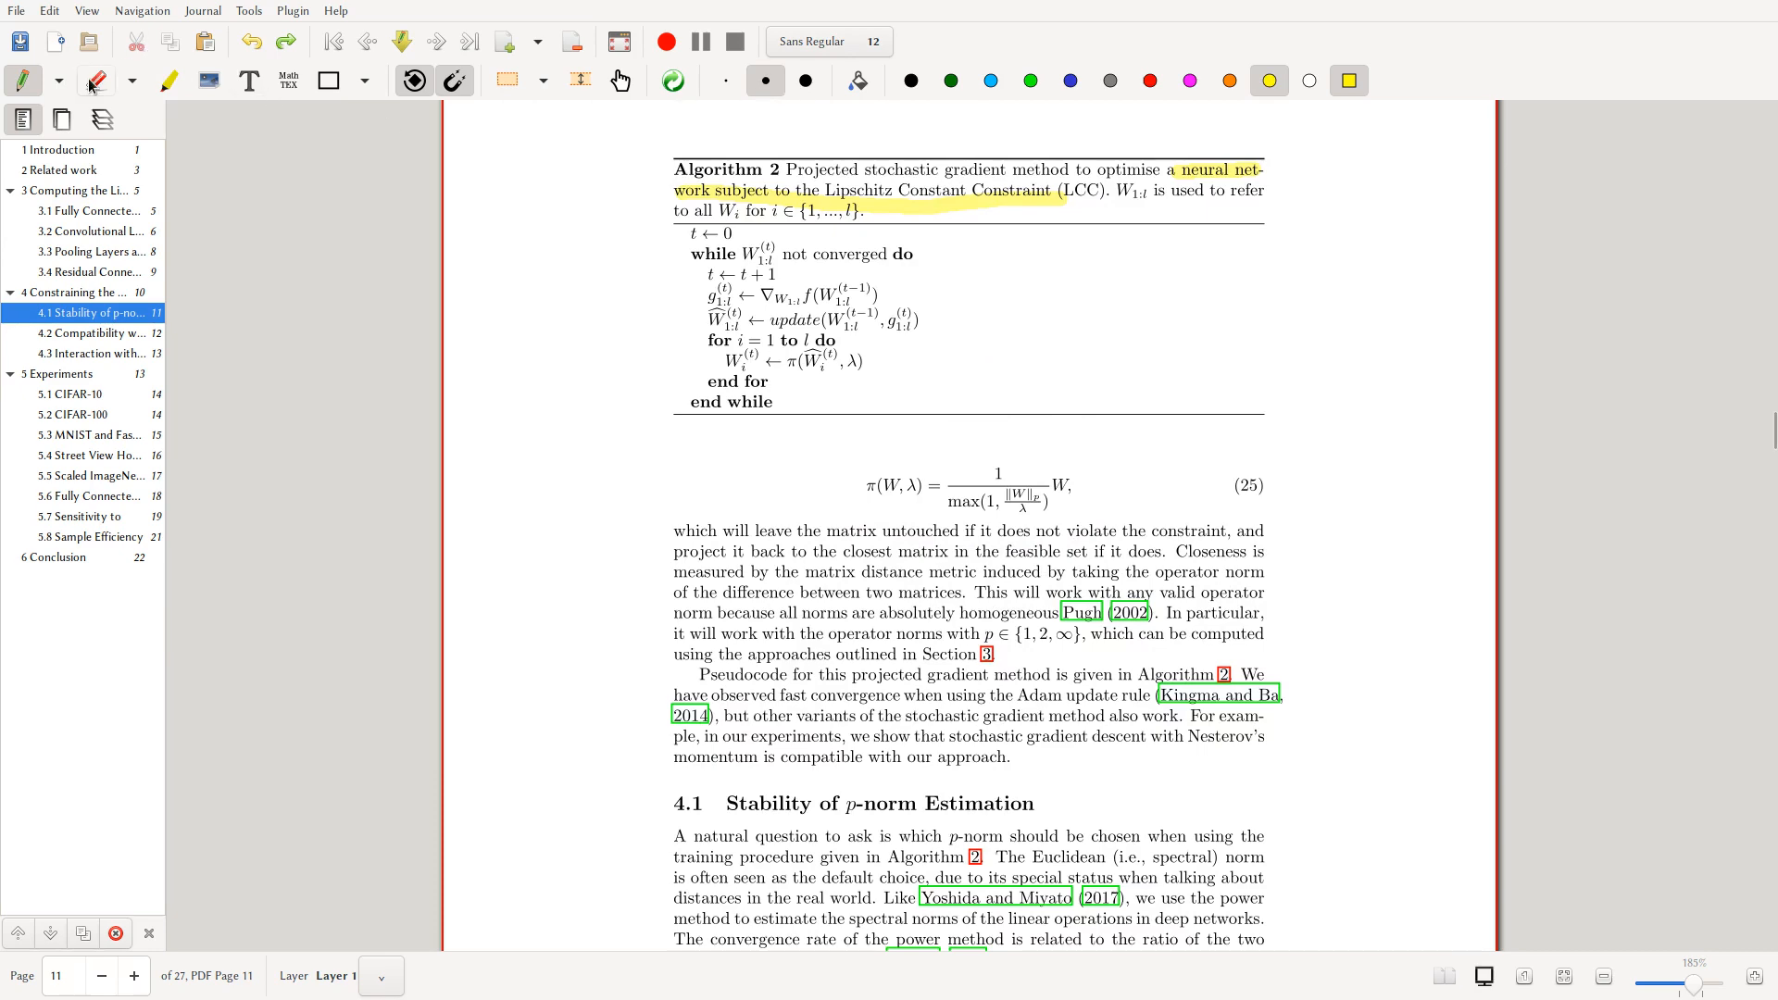
scroll(up, 3)
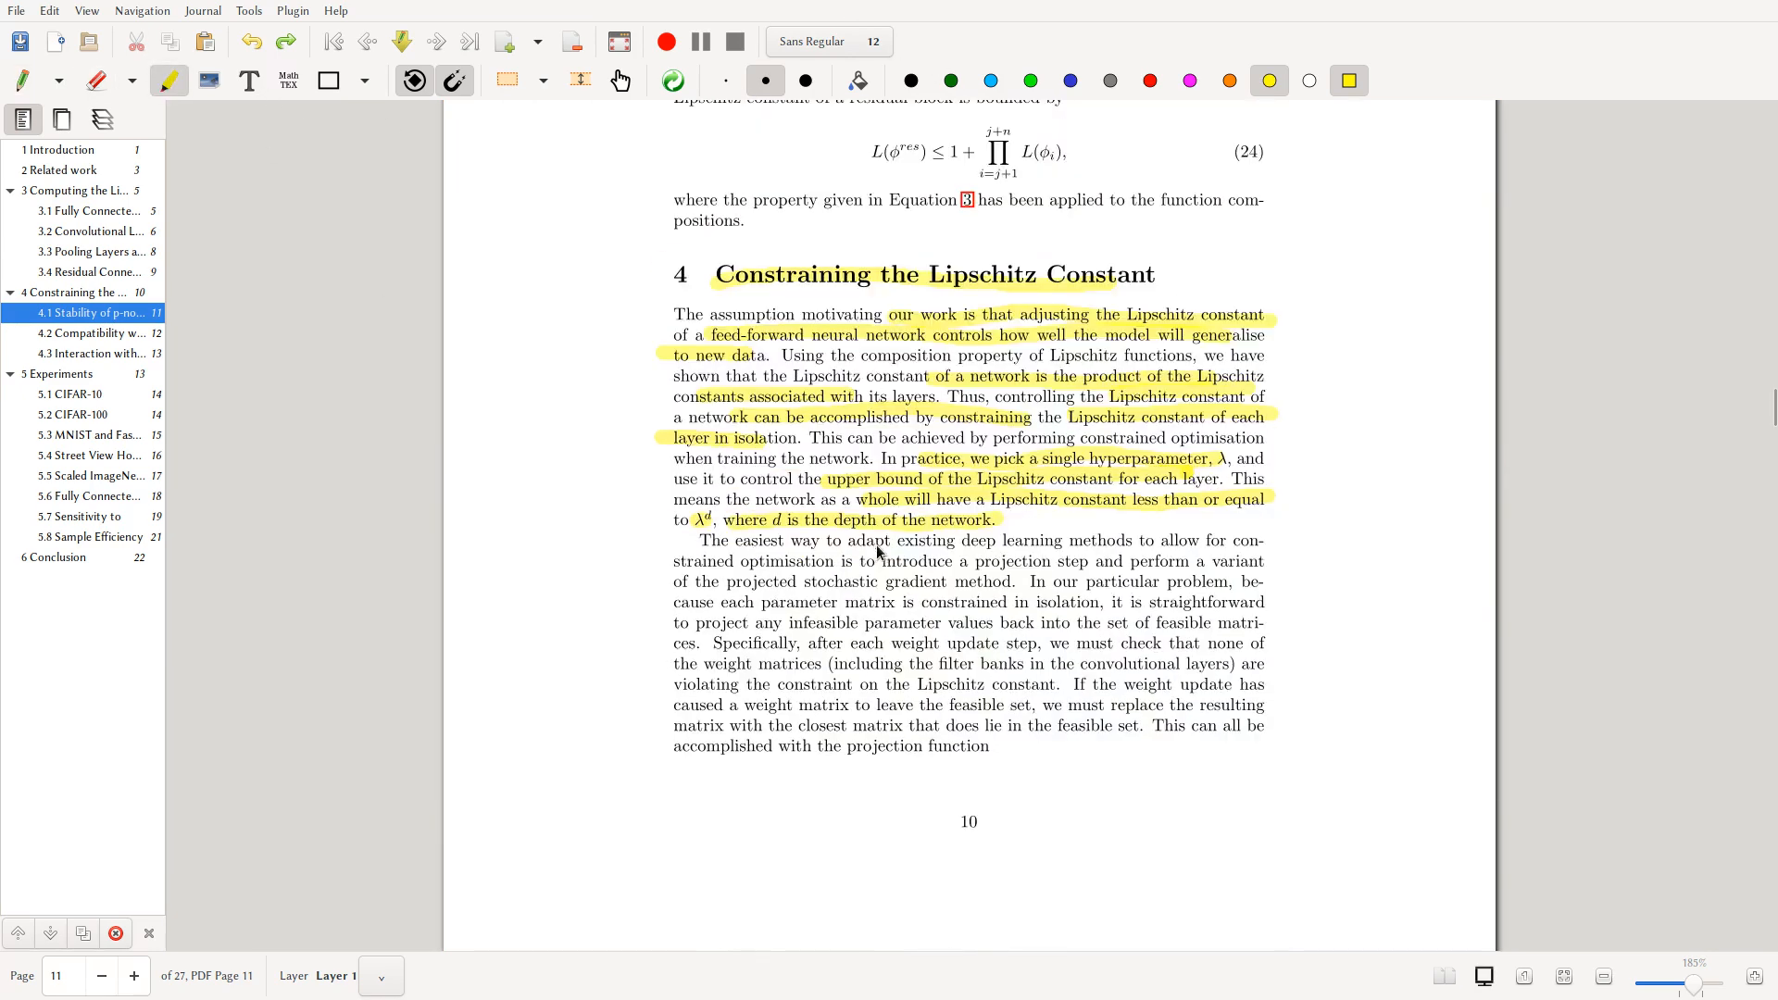
mouse_move(841, 542)
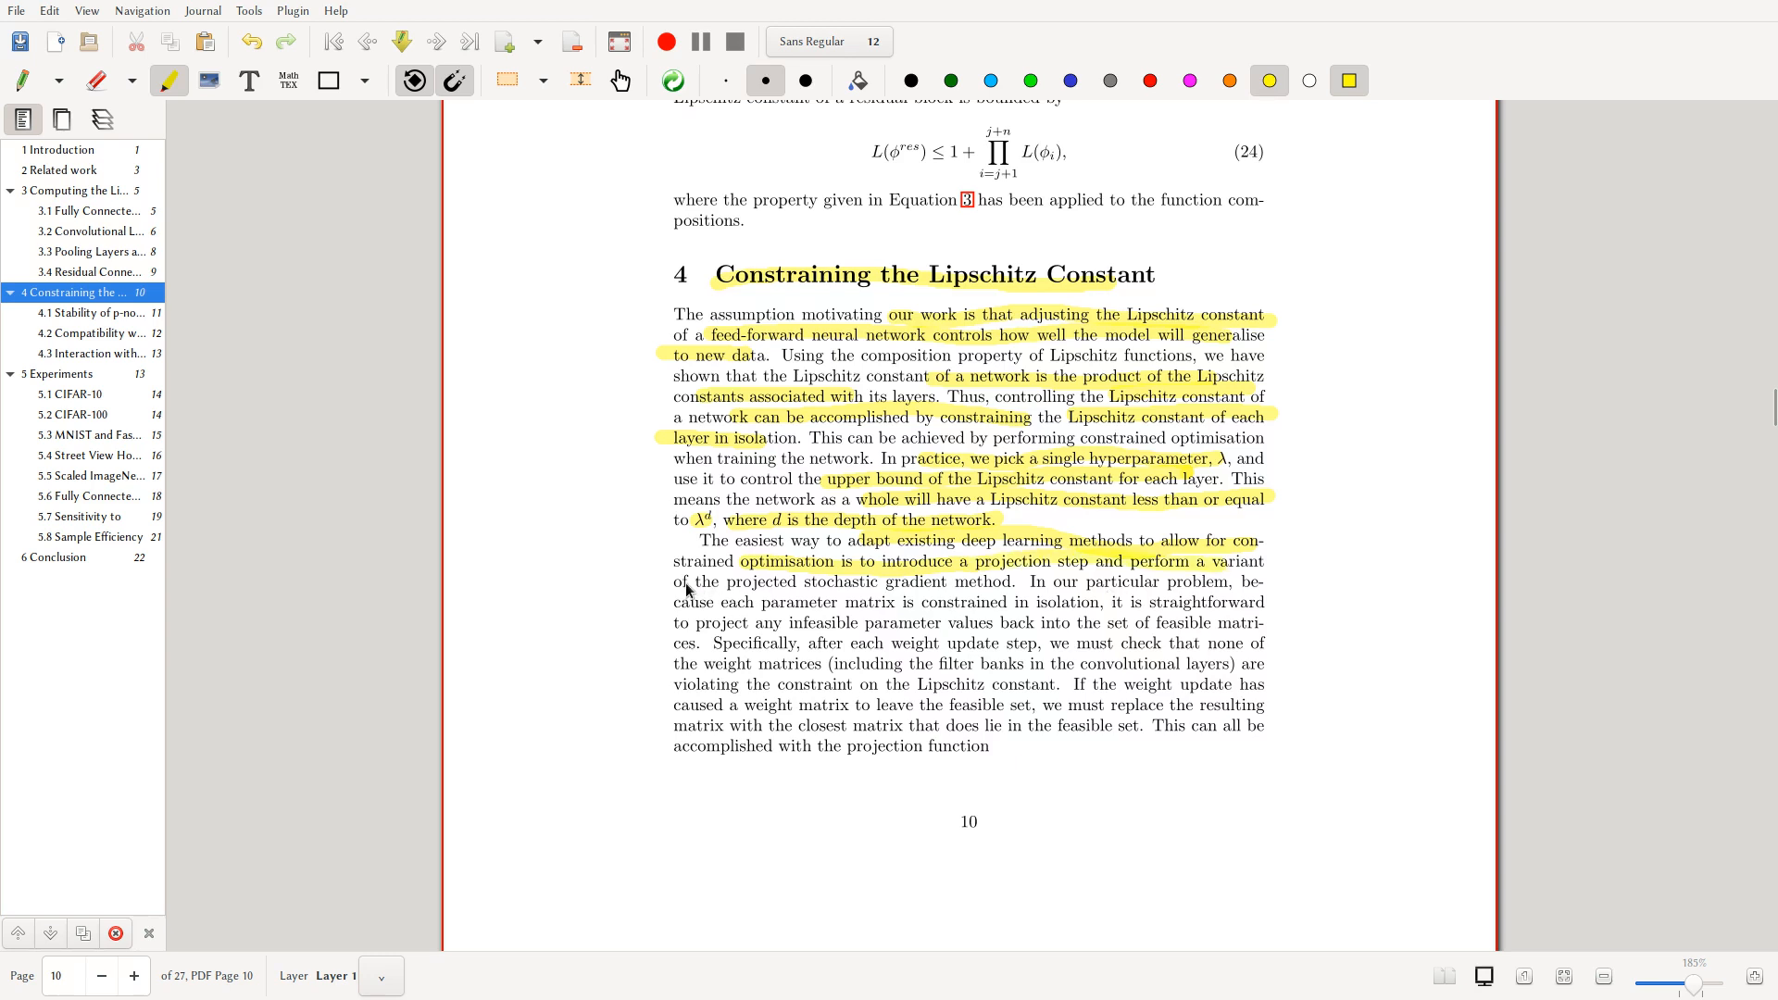
- Highlight the page 10 paragraph on the projection step and feasible matrices
scroll(down, 3)
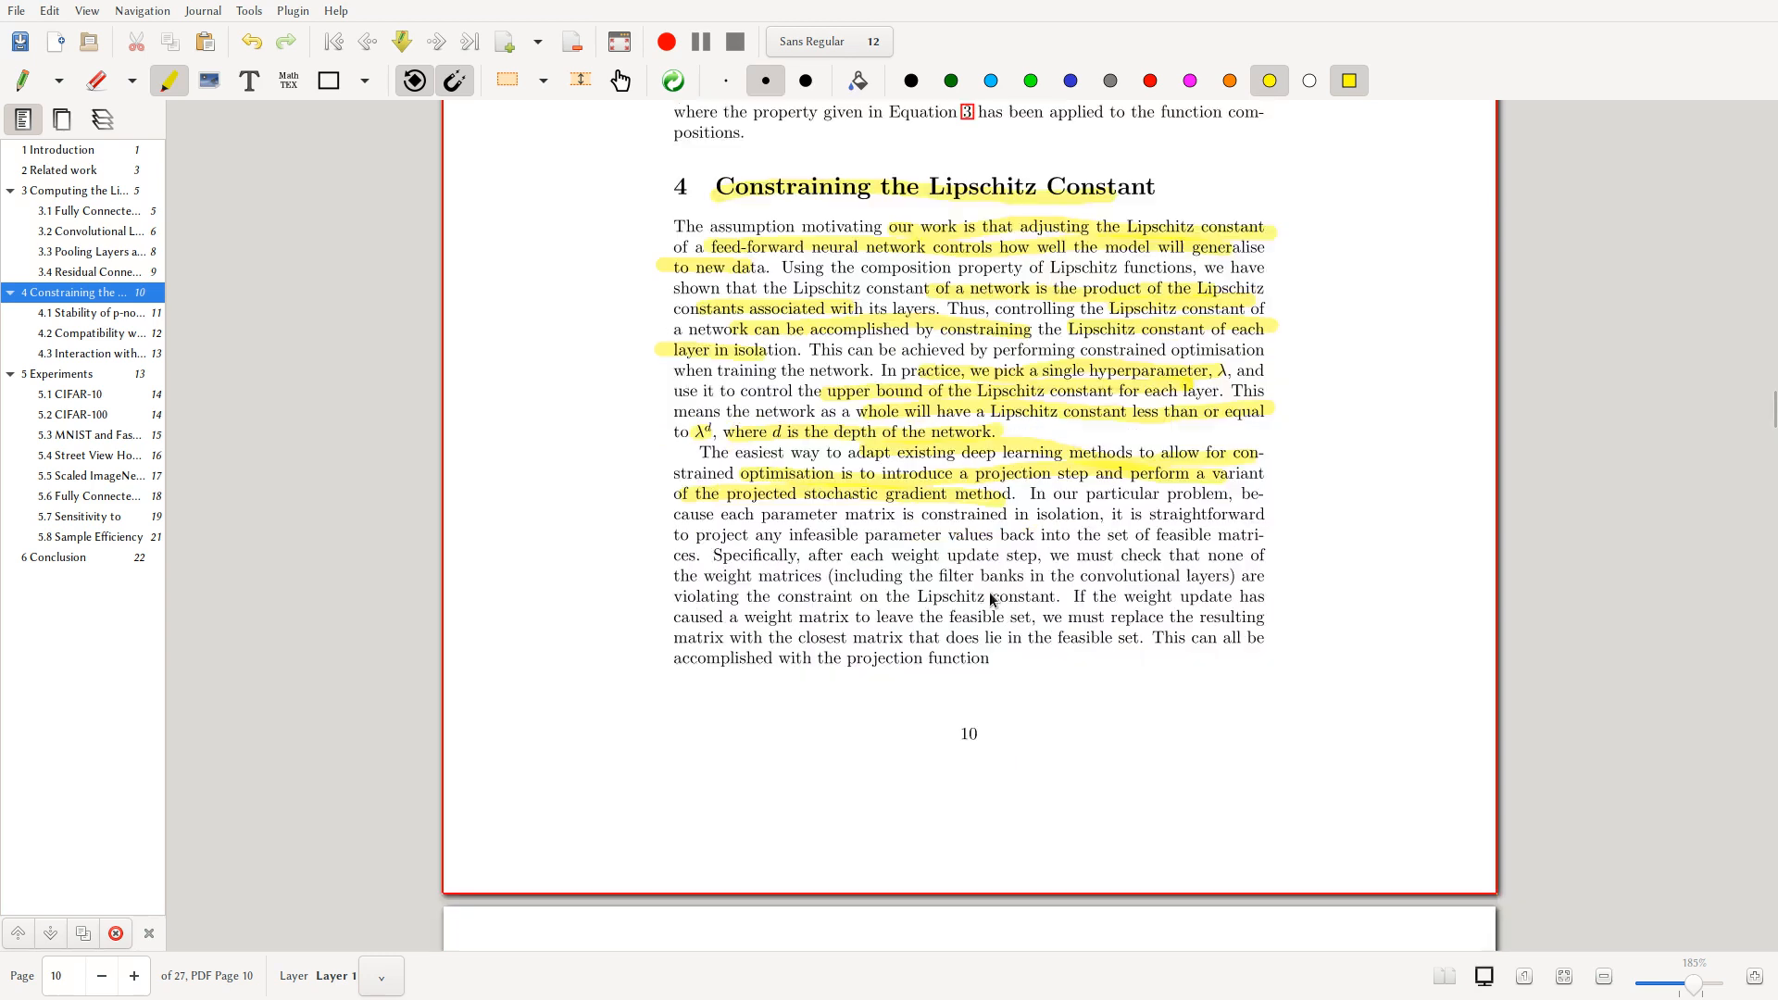
mouse_move(963, 556)
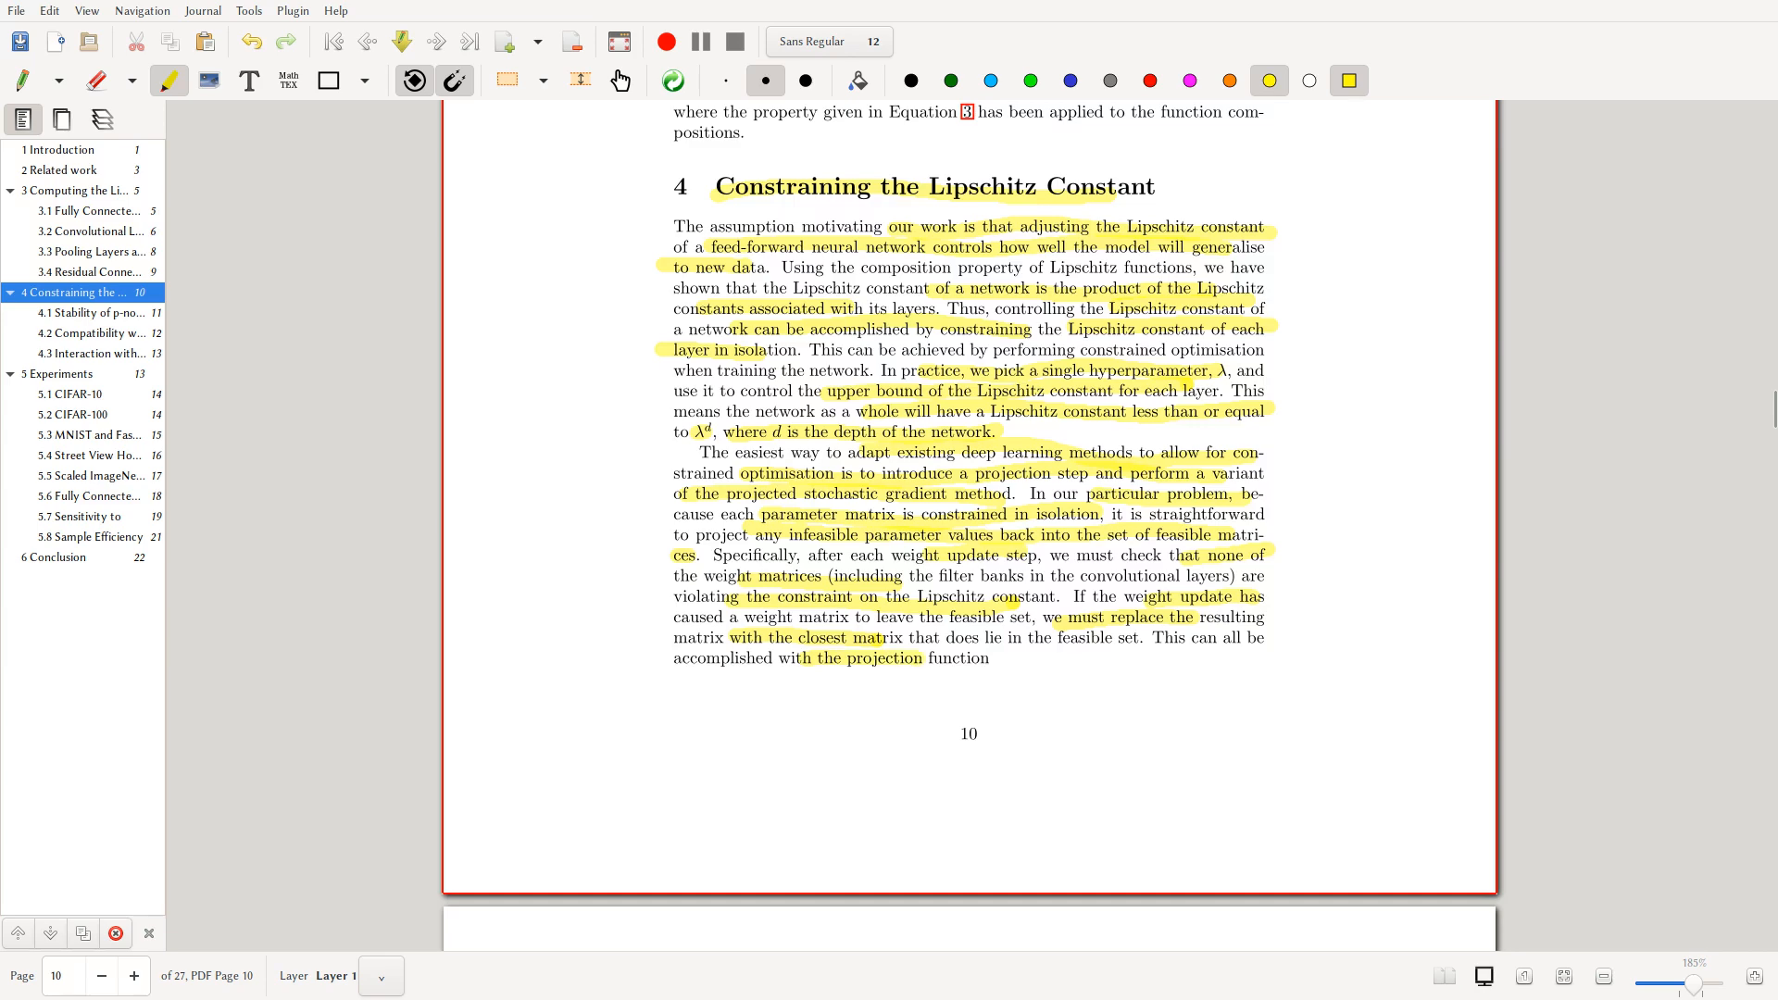
scroll(down, 3)
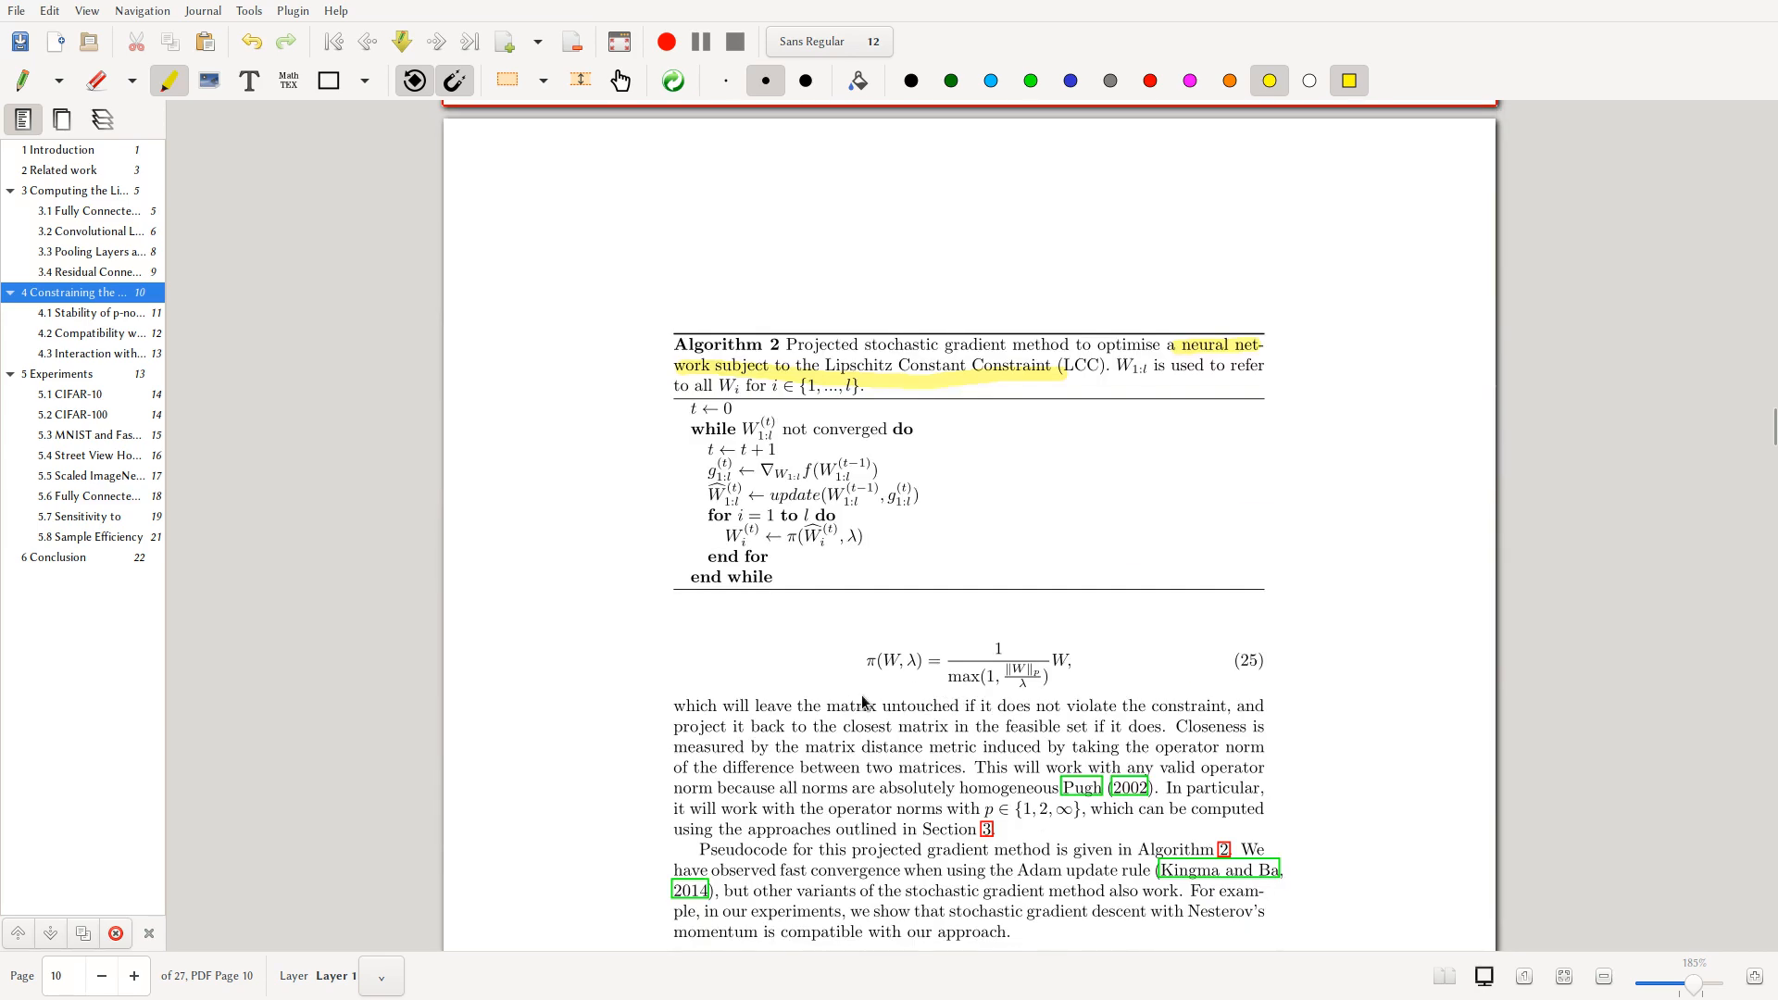
scroll(up, 3)
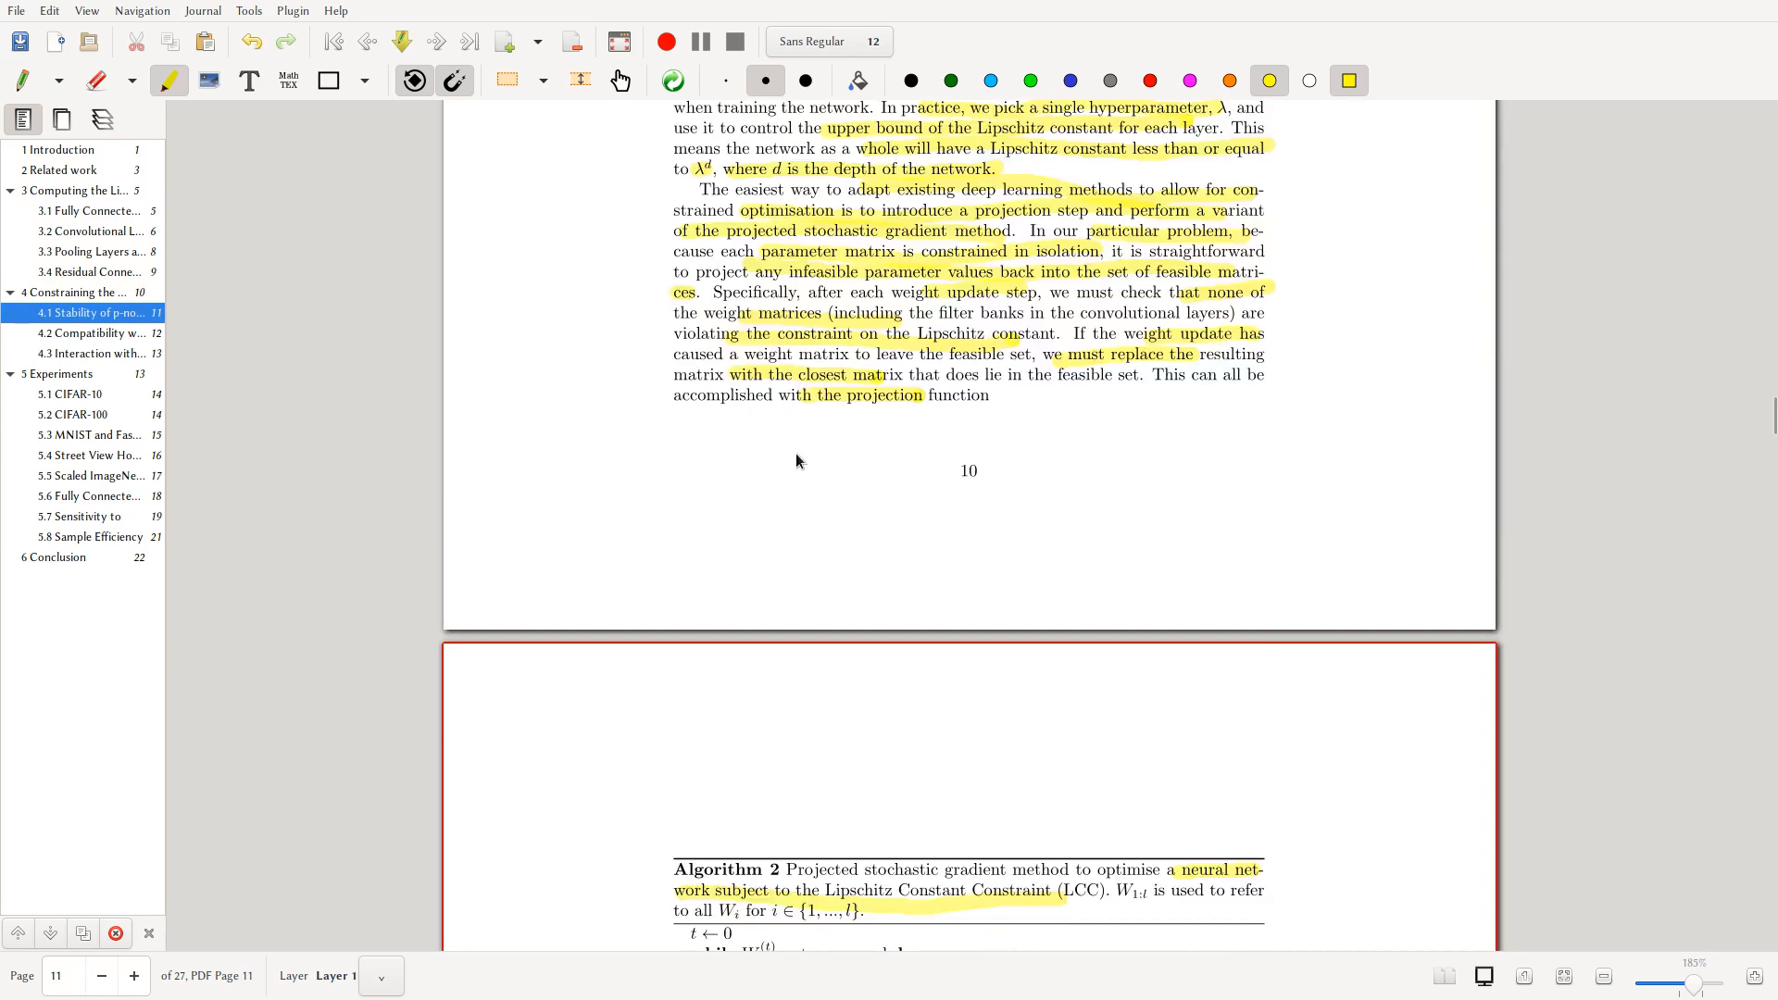
scroll(down, 3)
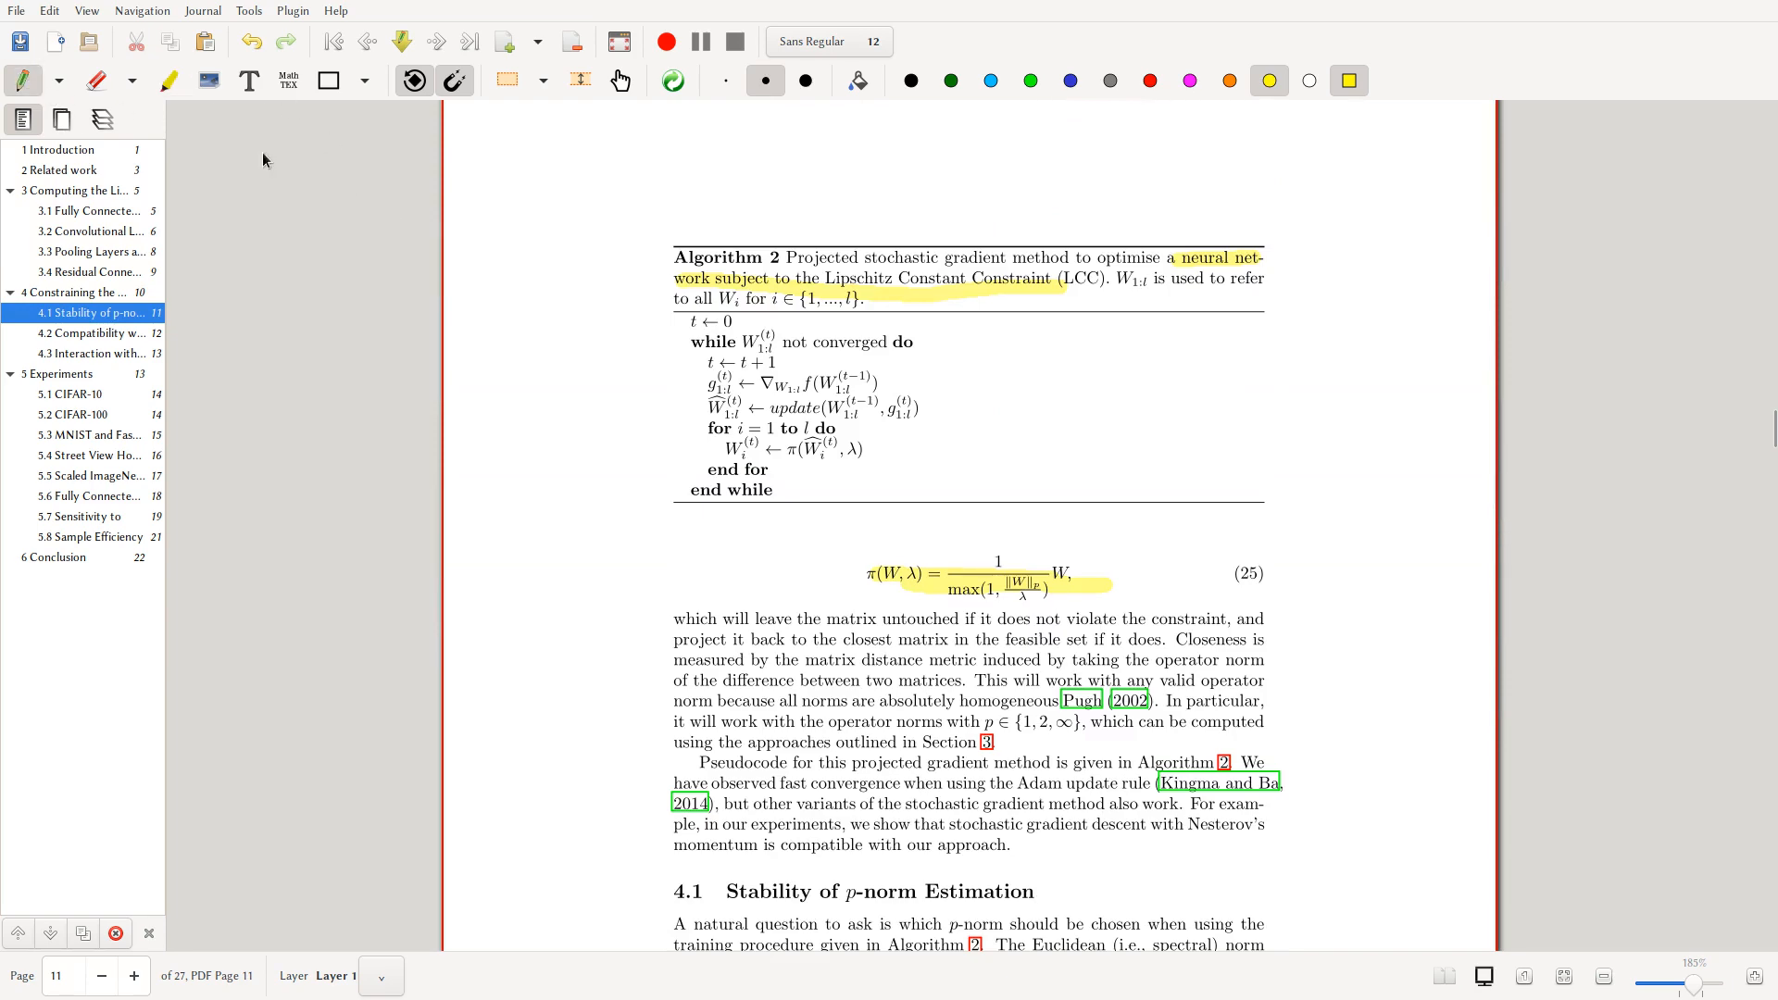
- Mark the line under equation 25 on page 11 in yellow
scroll(up, 3)
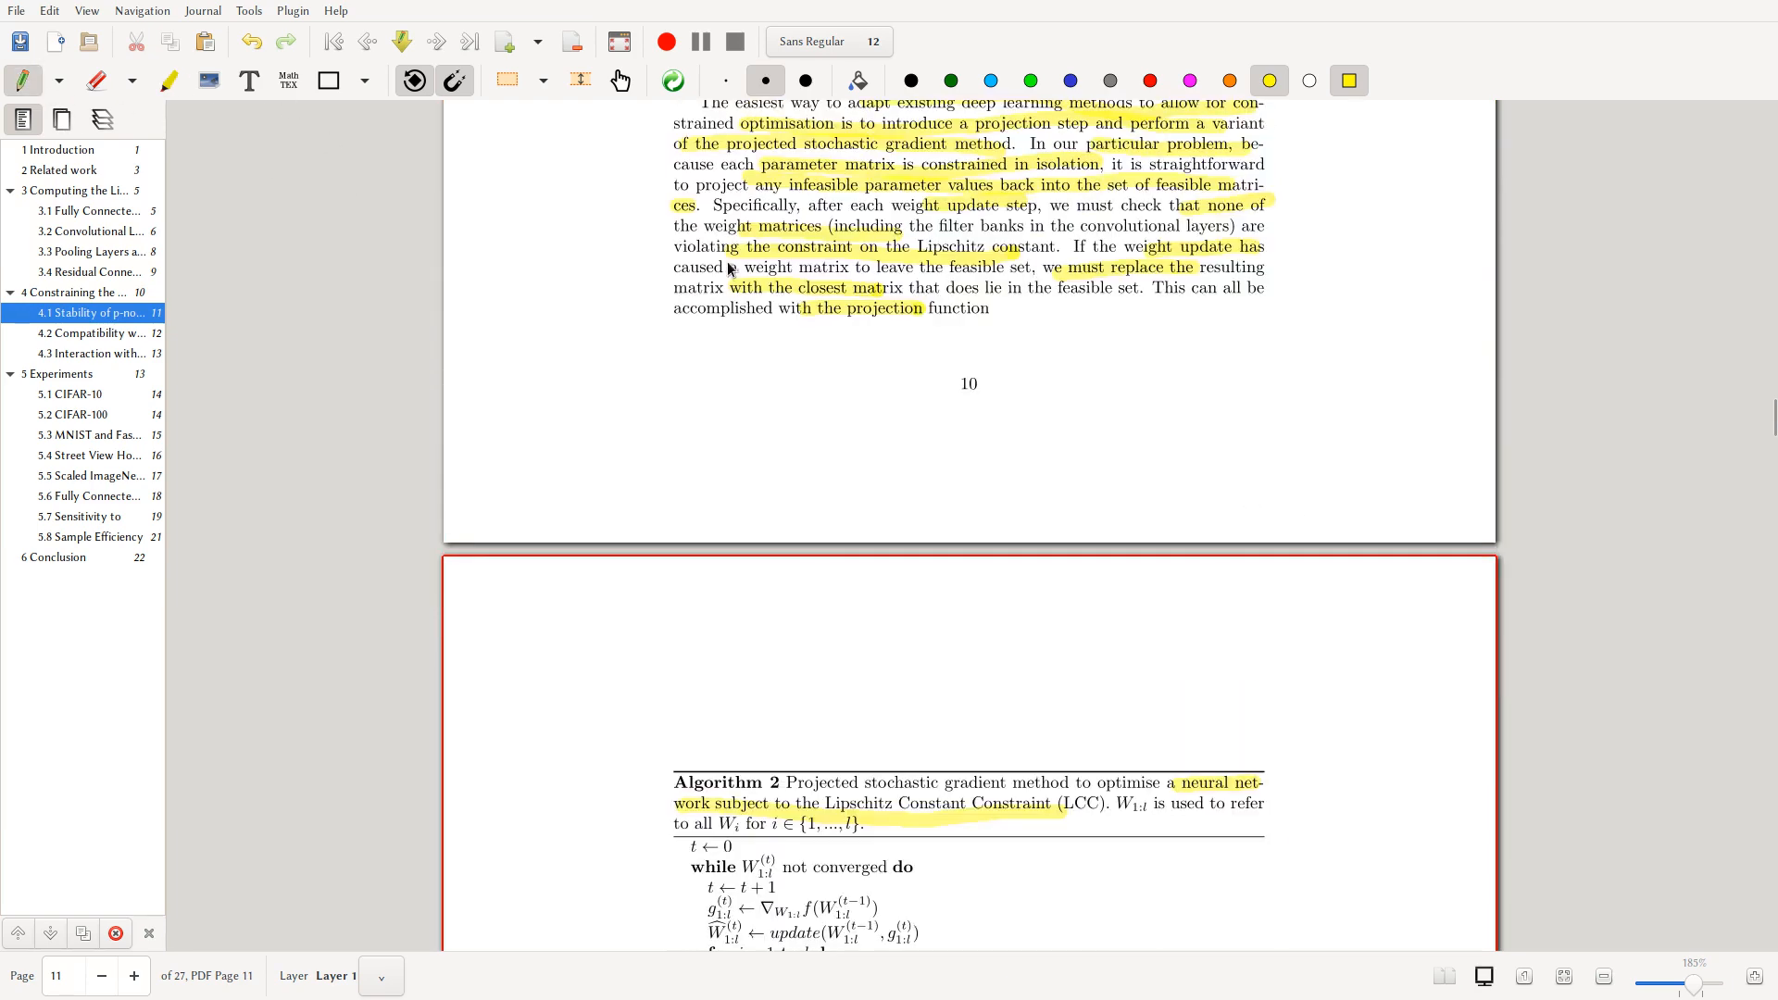
scroll(down, 3)
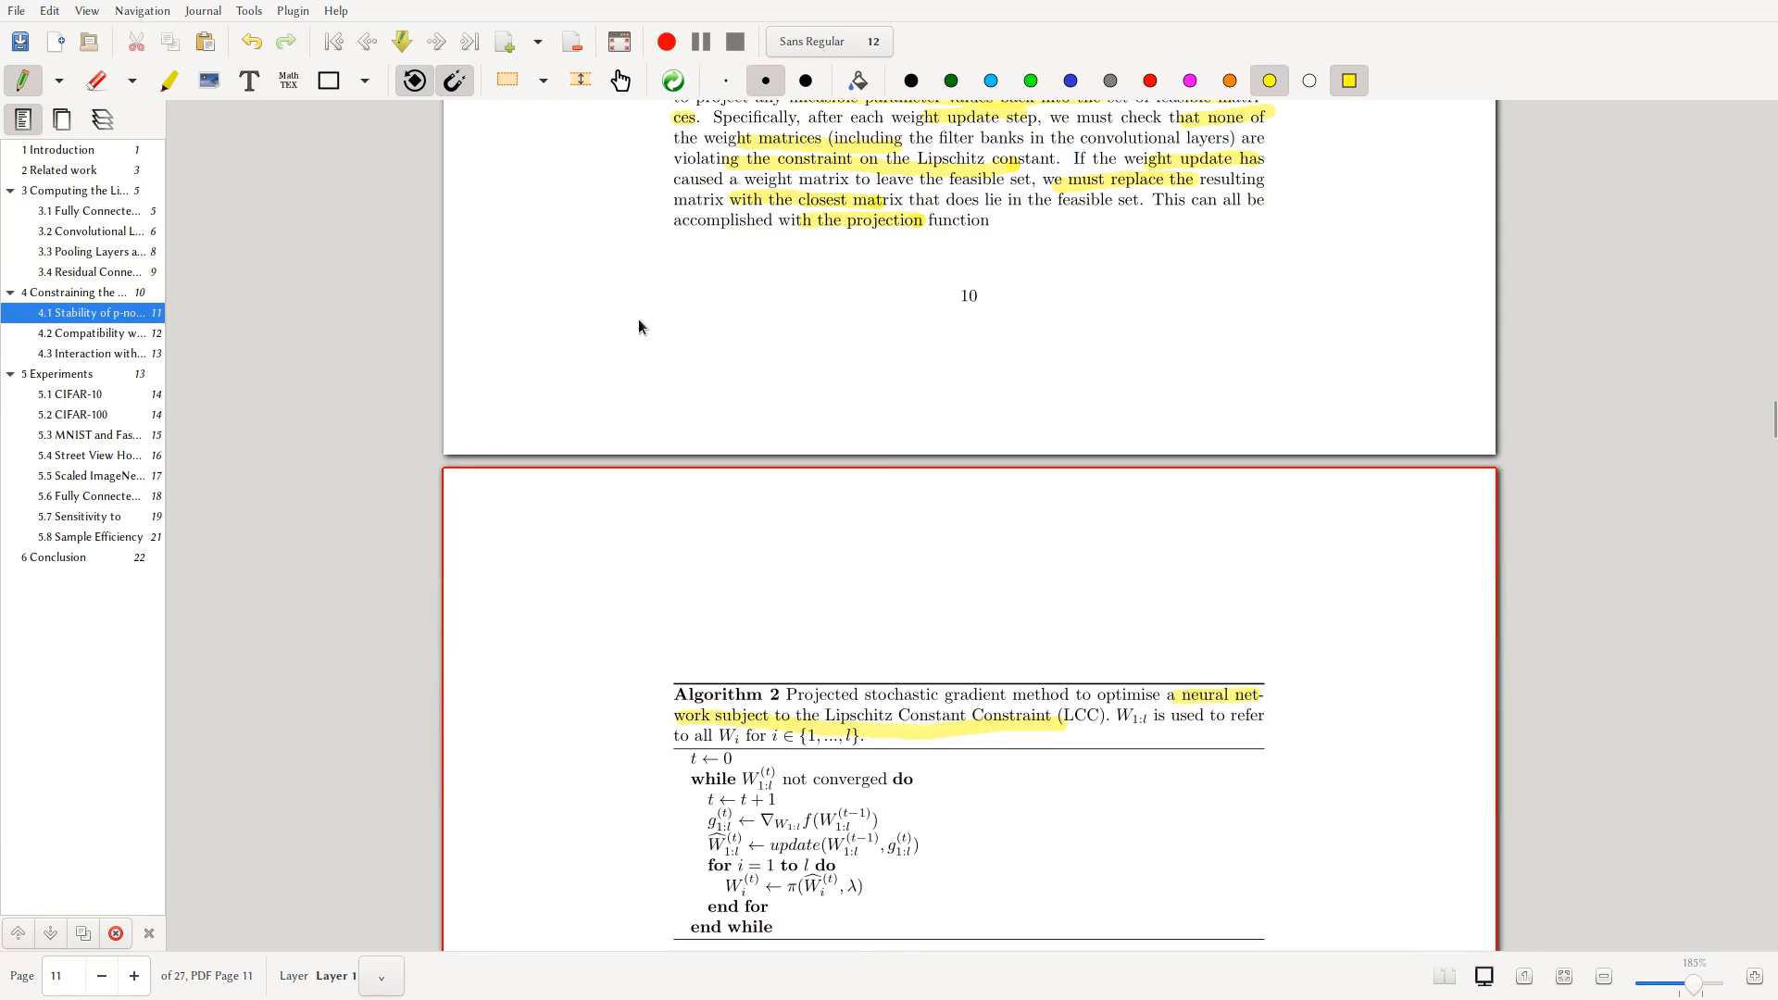
scroll(up, 3)
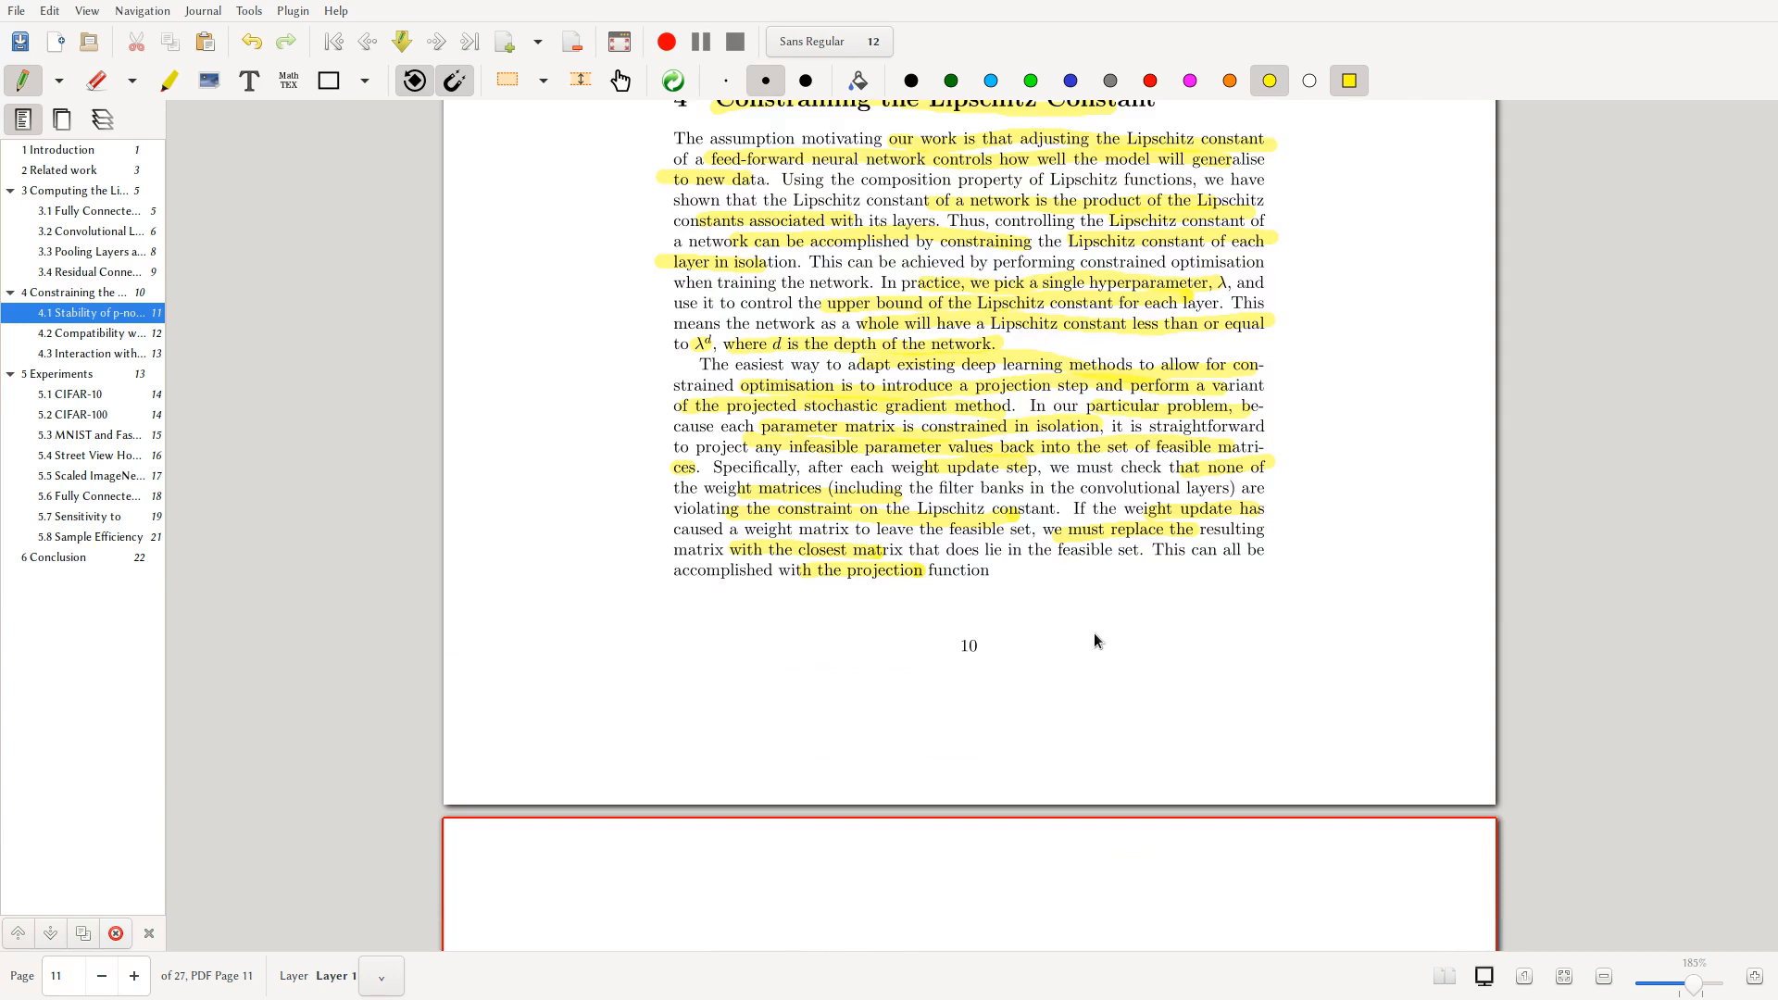
scroll(down, 3)
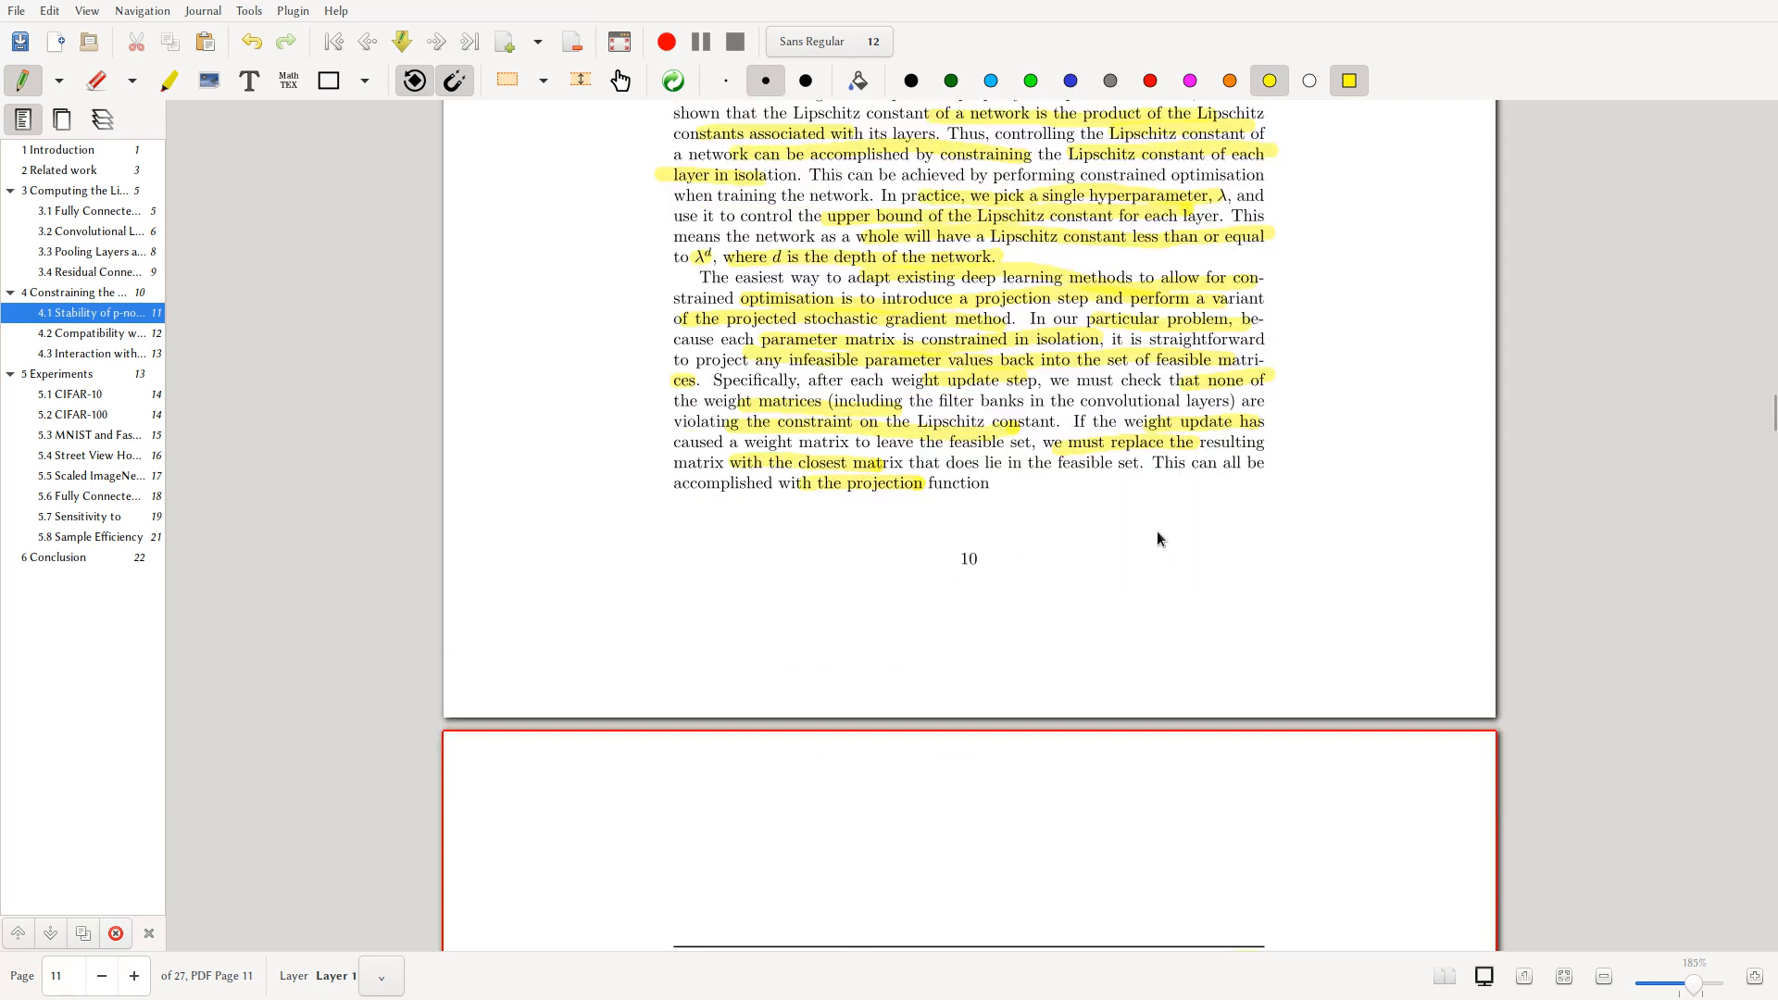
mouse_move(1145, 502)
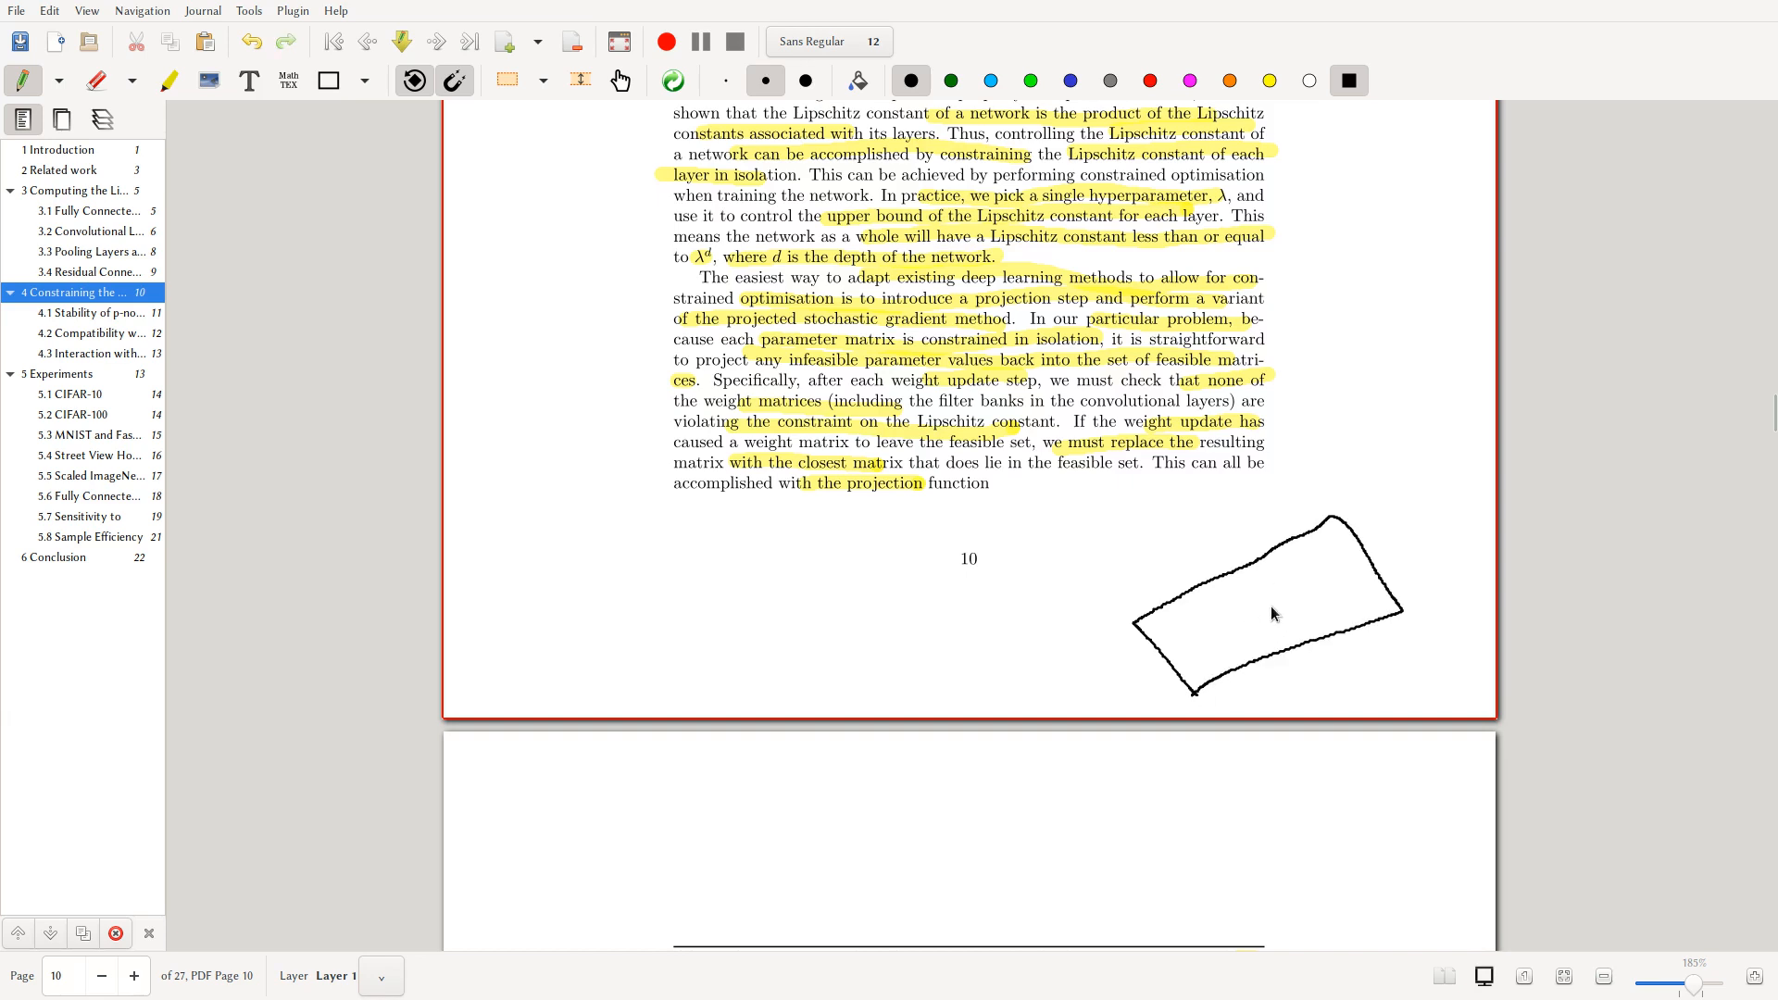
mouse_move(1191, 576)
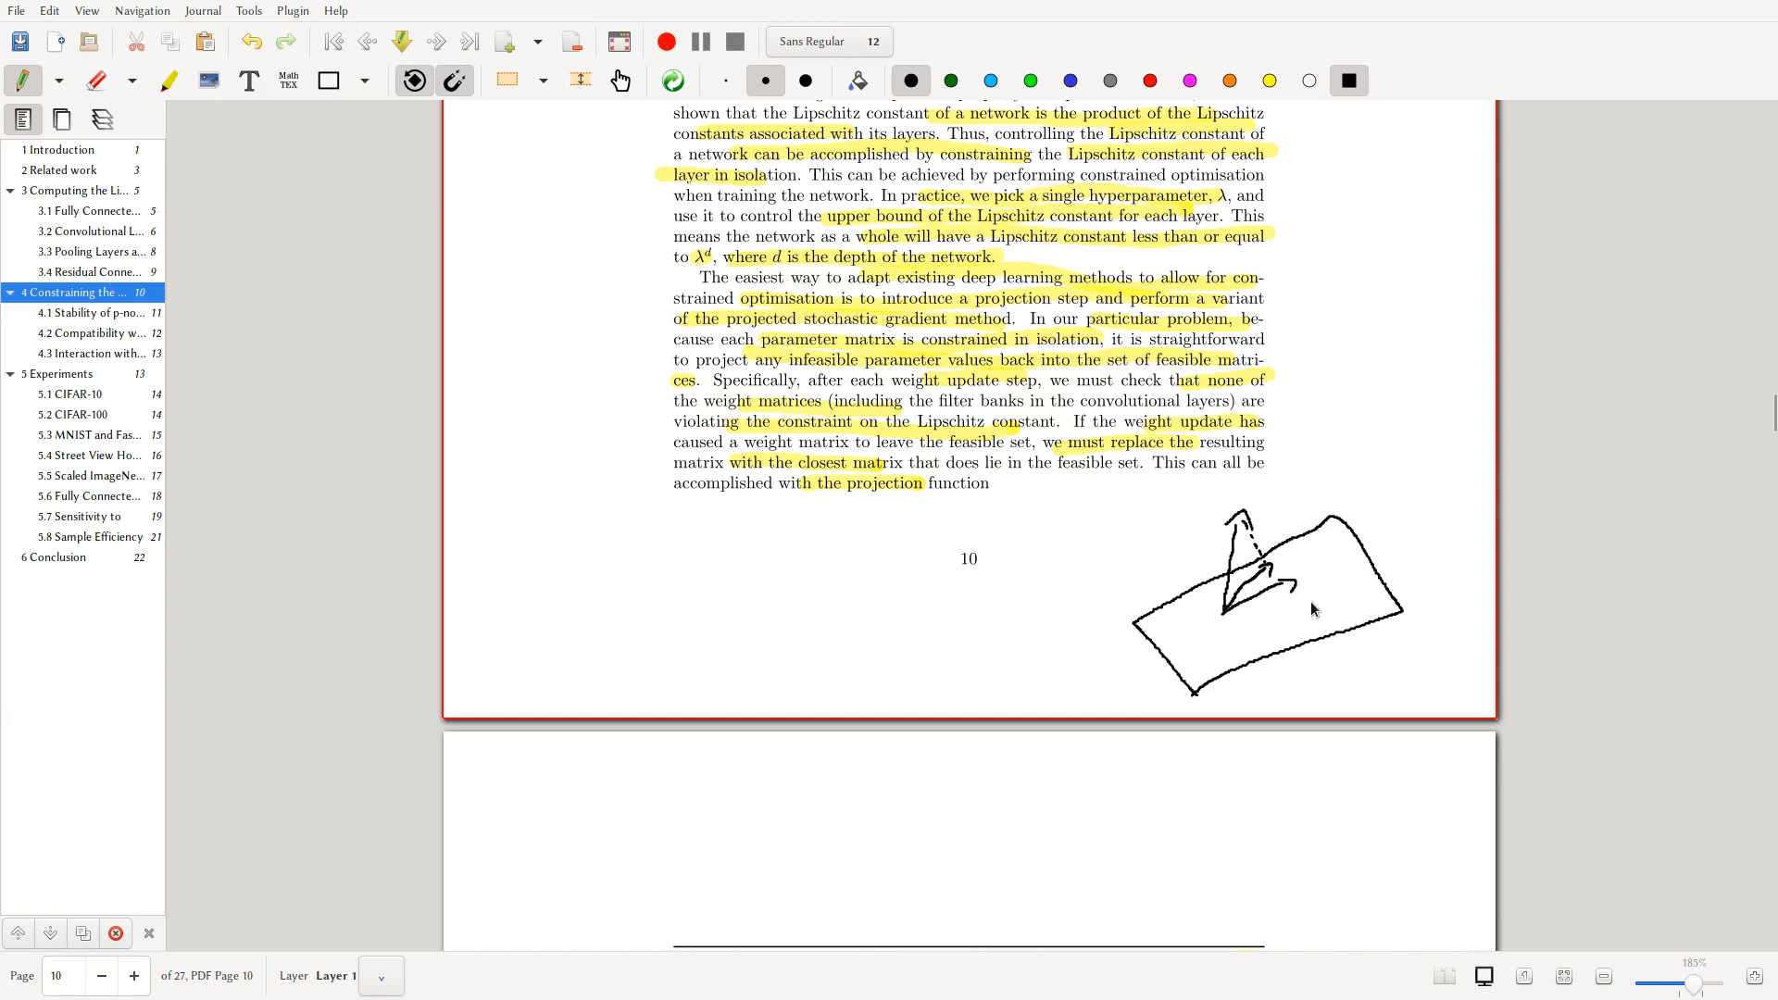
mouse_move(1388, 633)
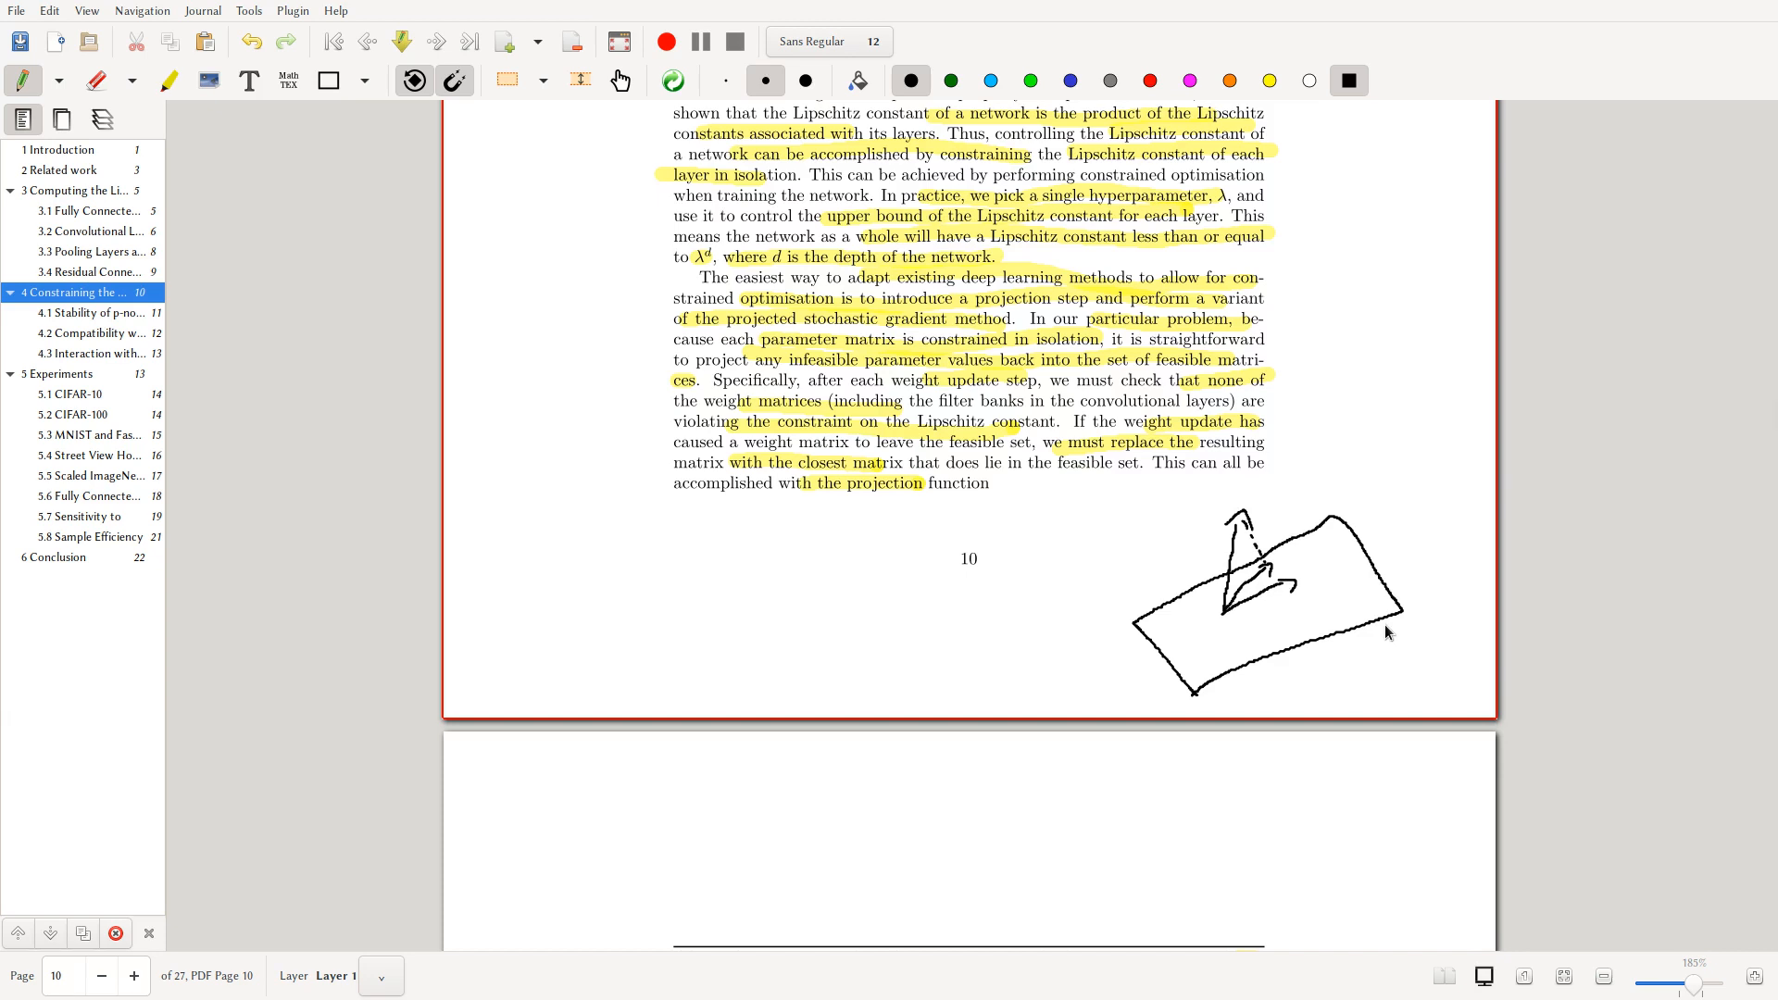
mouse_move(1187, 627)
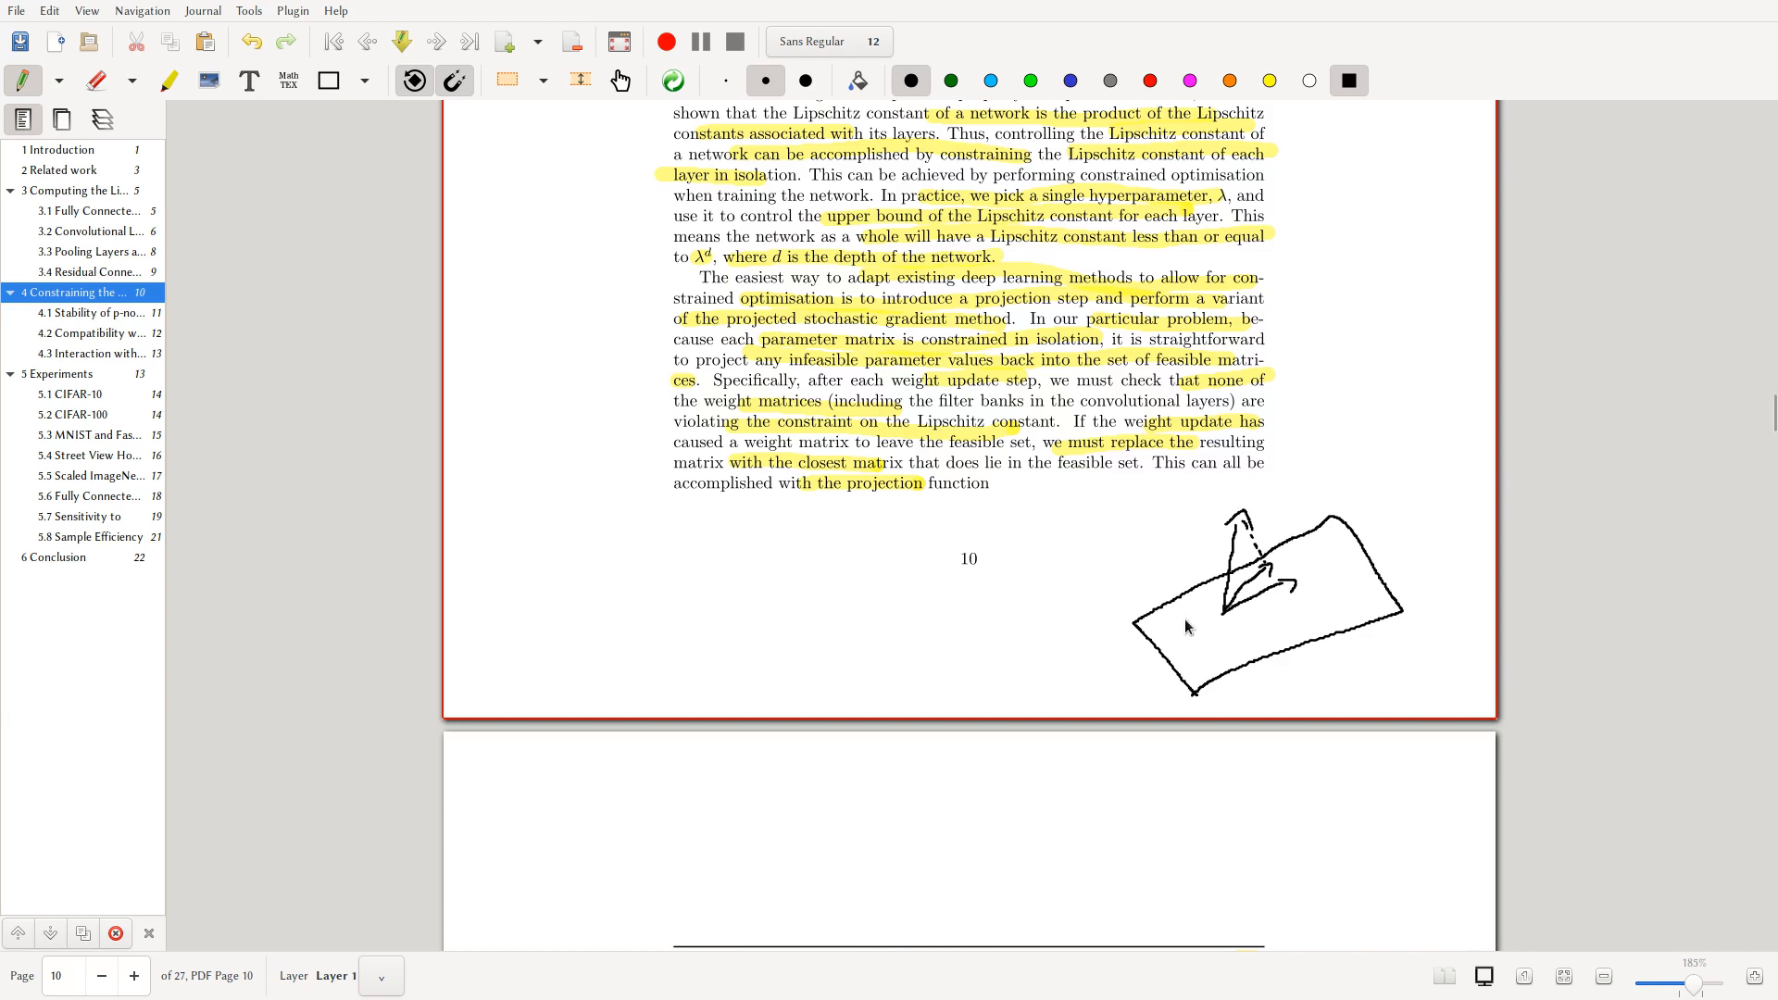
- Scroll down to the end of page 13 and the start of Section 5.1 CIFAR-10
scroll(down, 3)
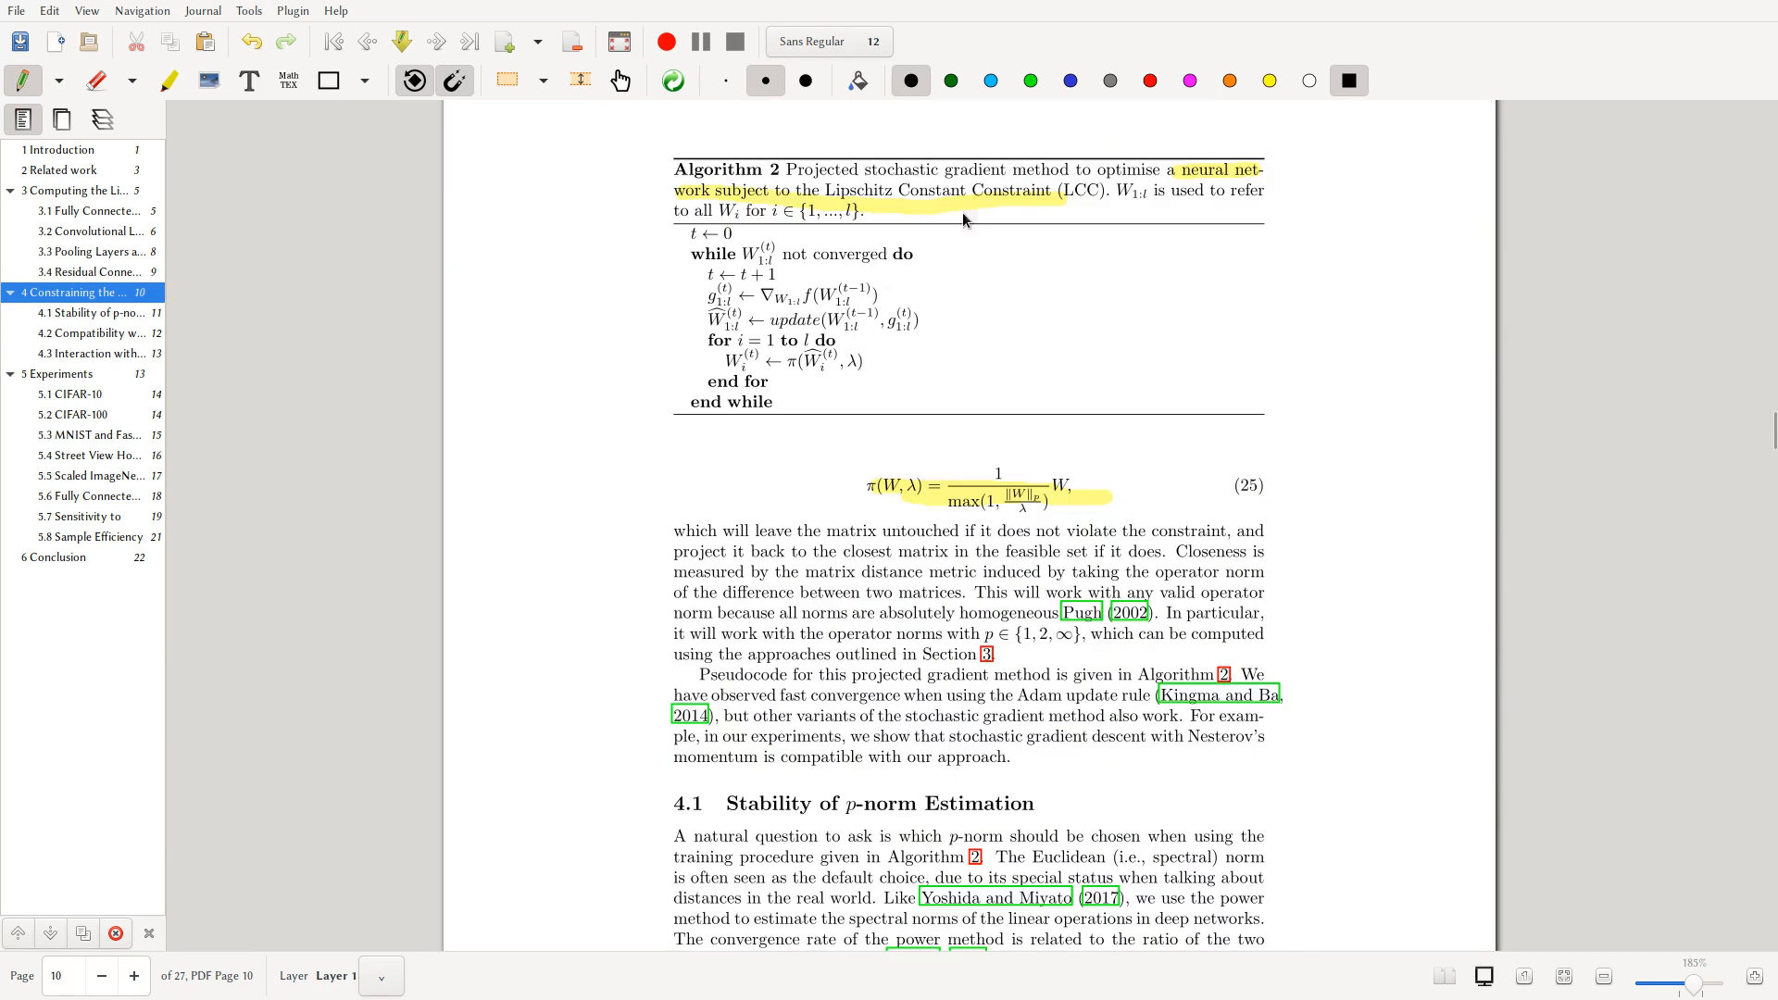
mouse_move(745, 365)
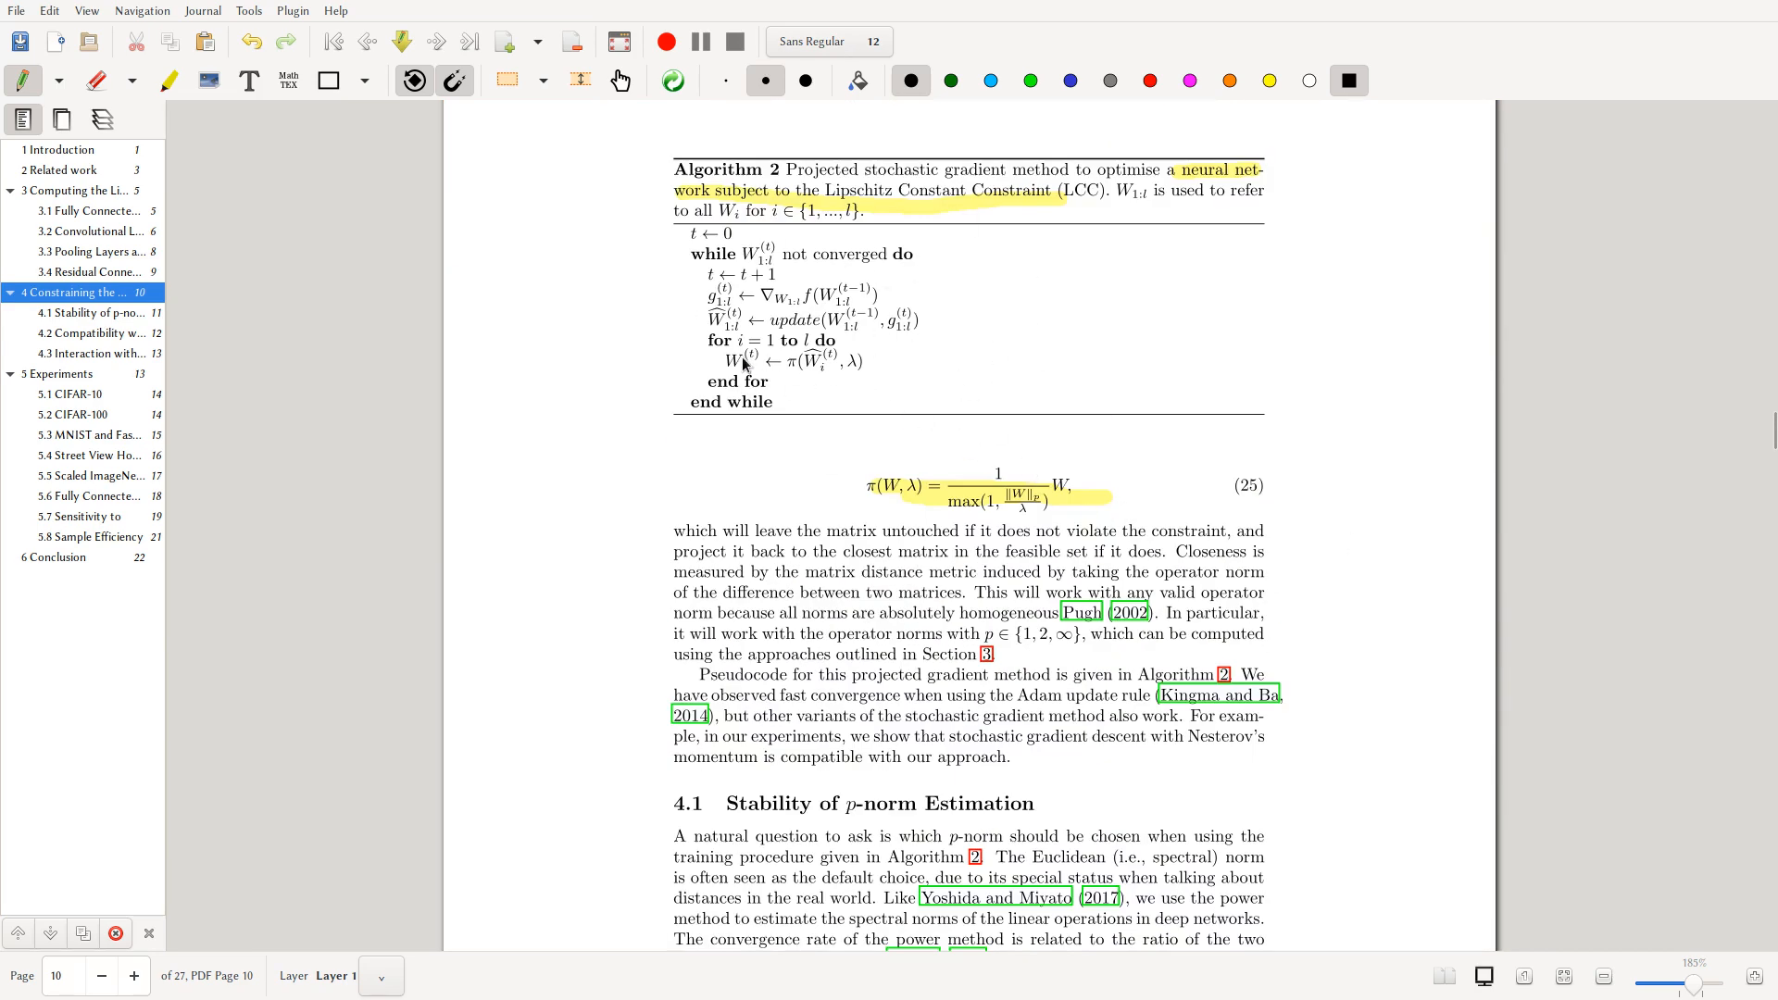
scroll(up, 3)
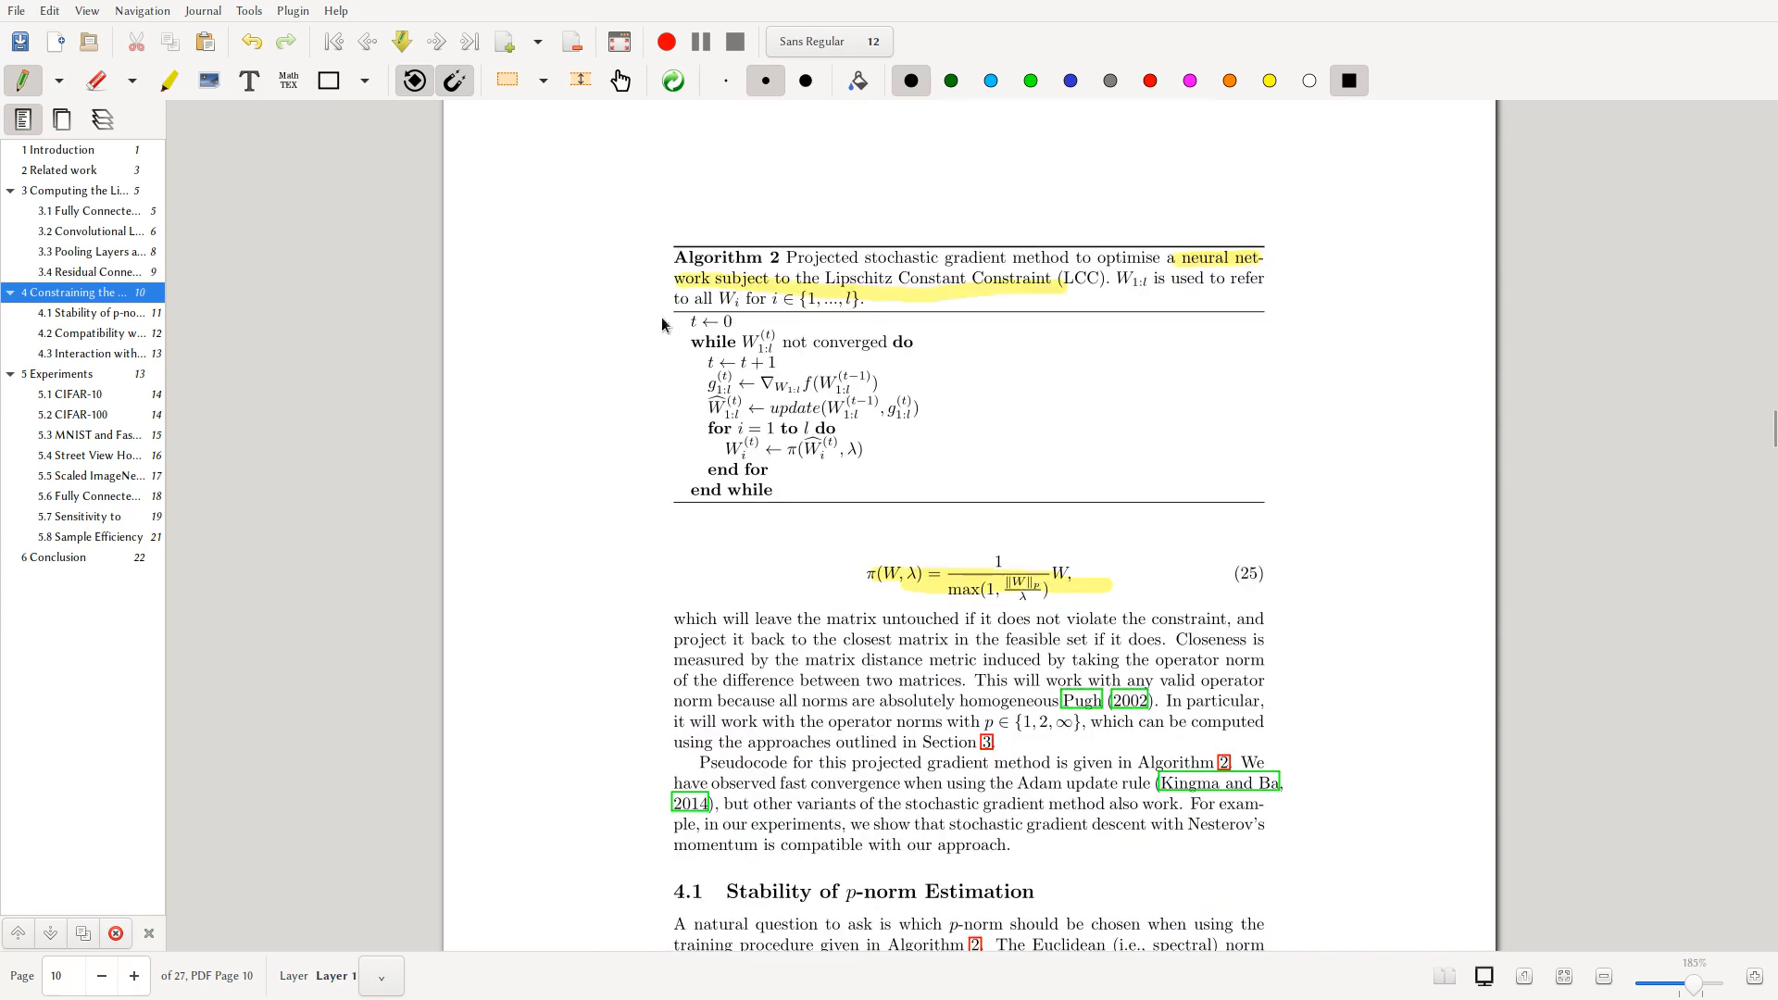
mouse_move(915, 427)
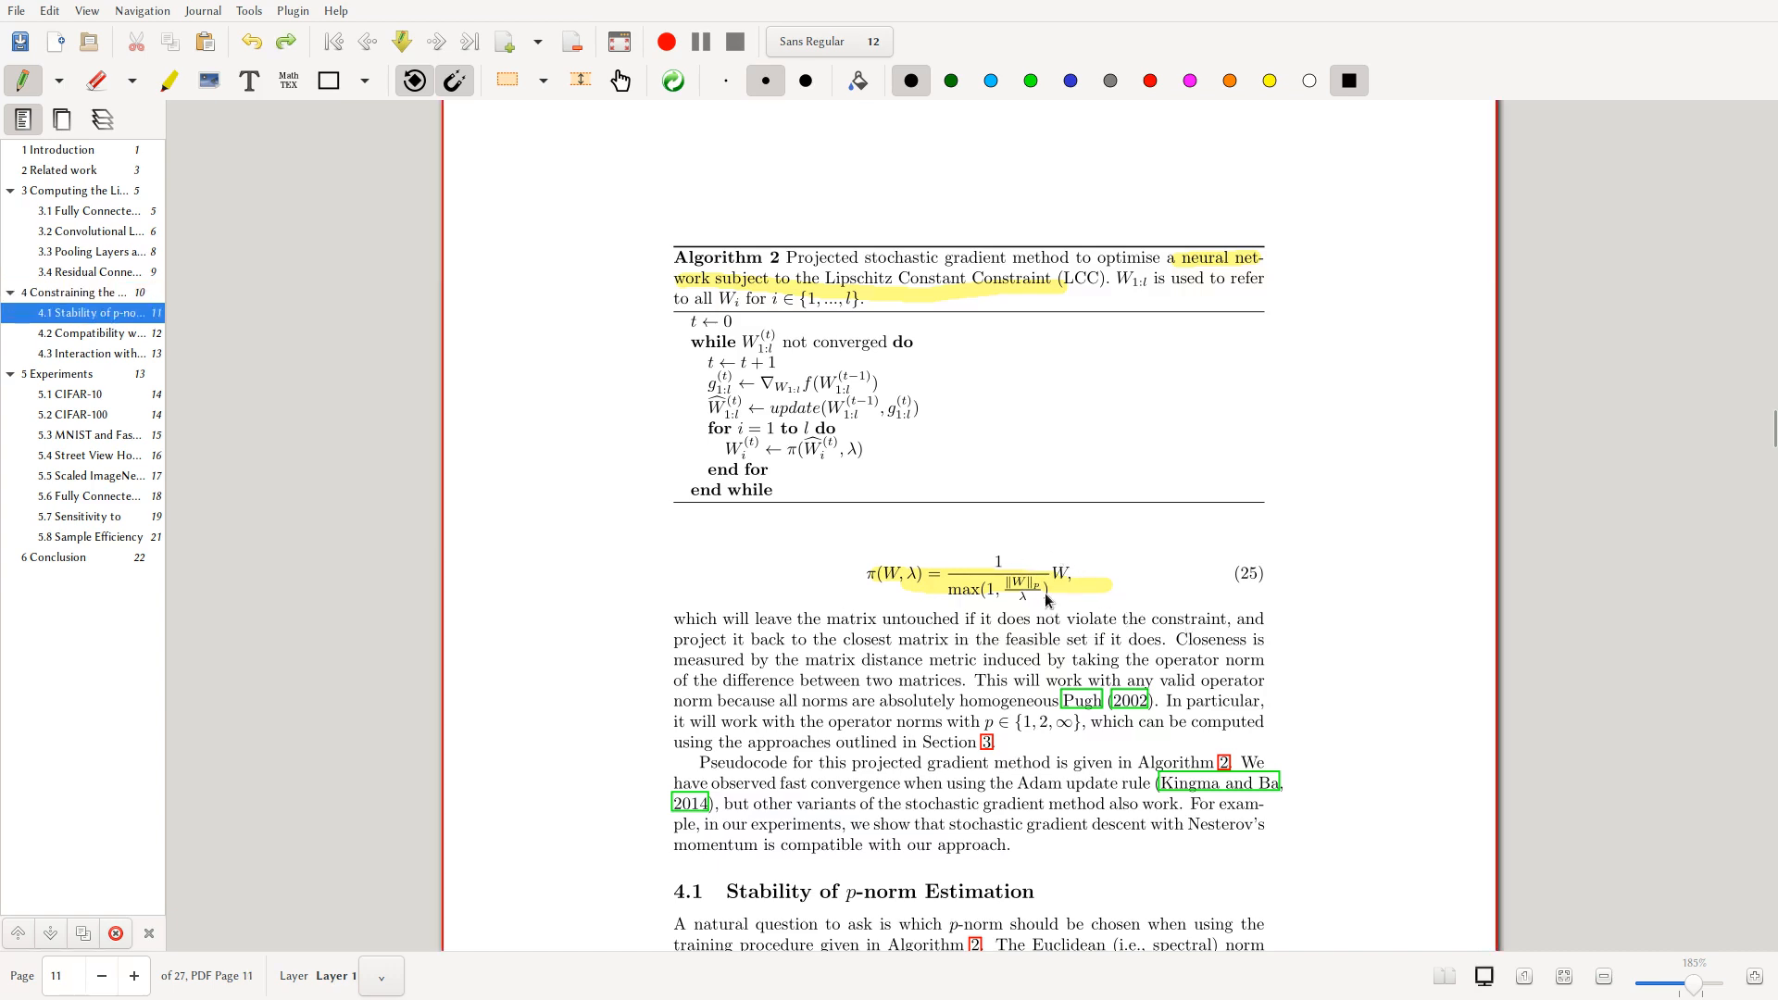
mouse_move(1179, 591)
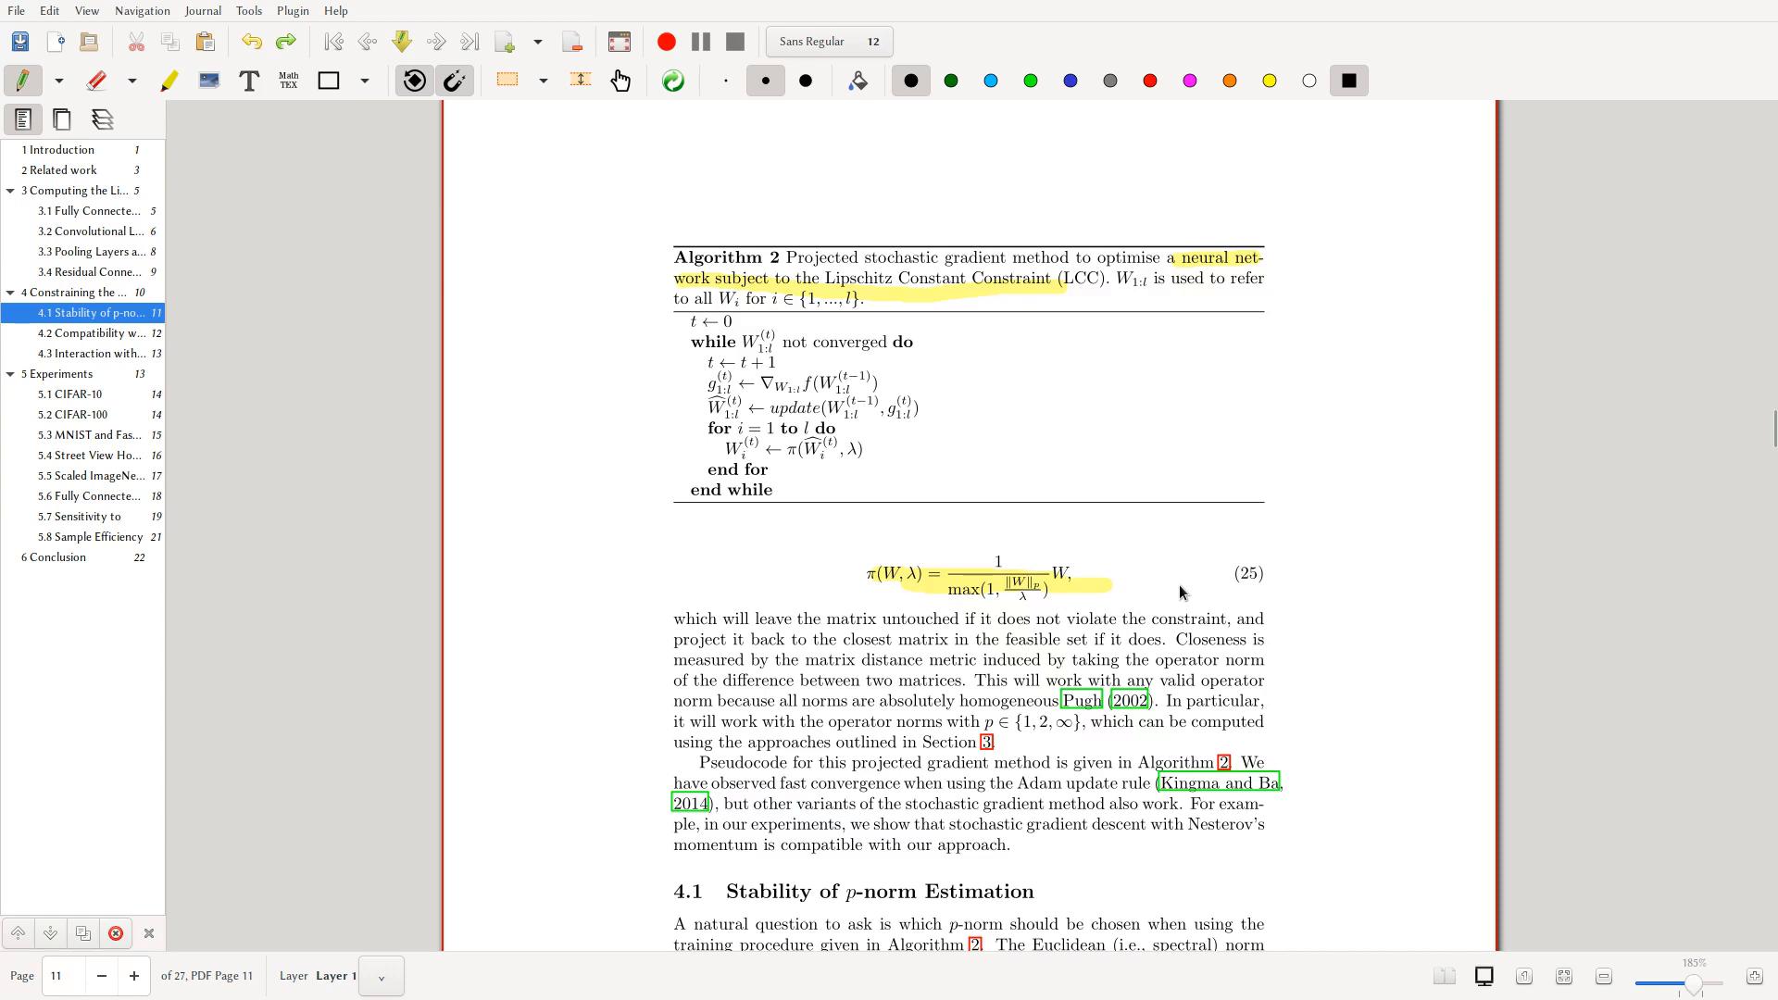
mouse_move(976, 608)
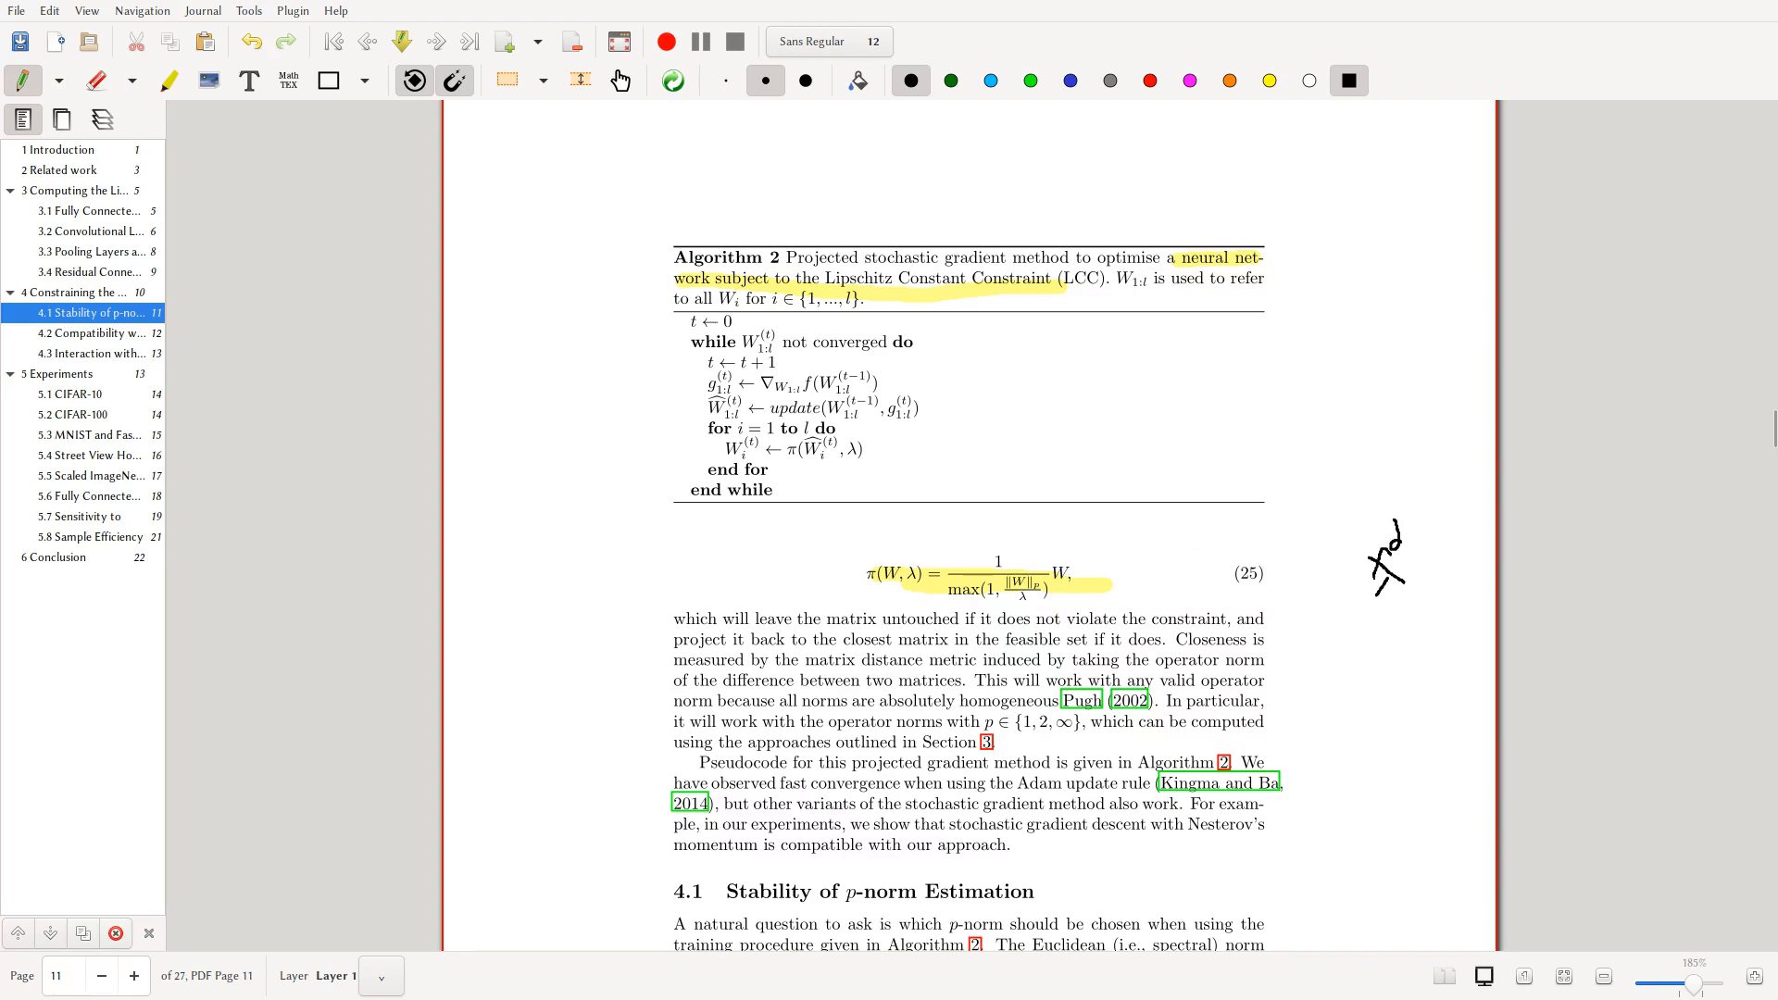
scroll(down, 3)
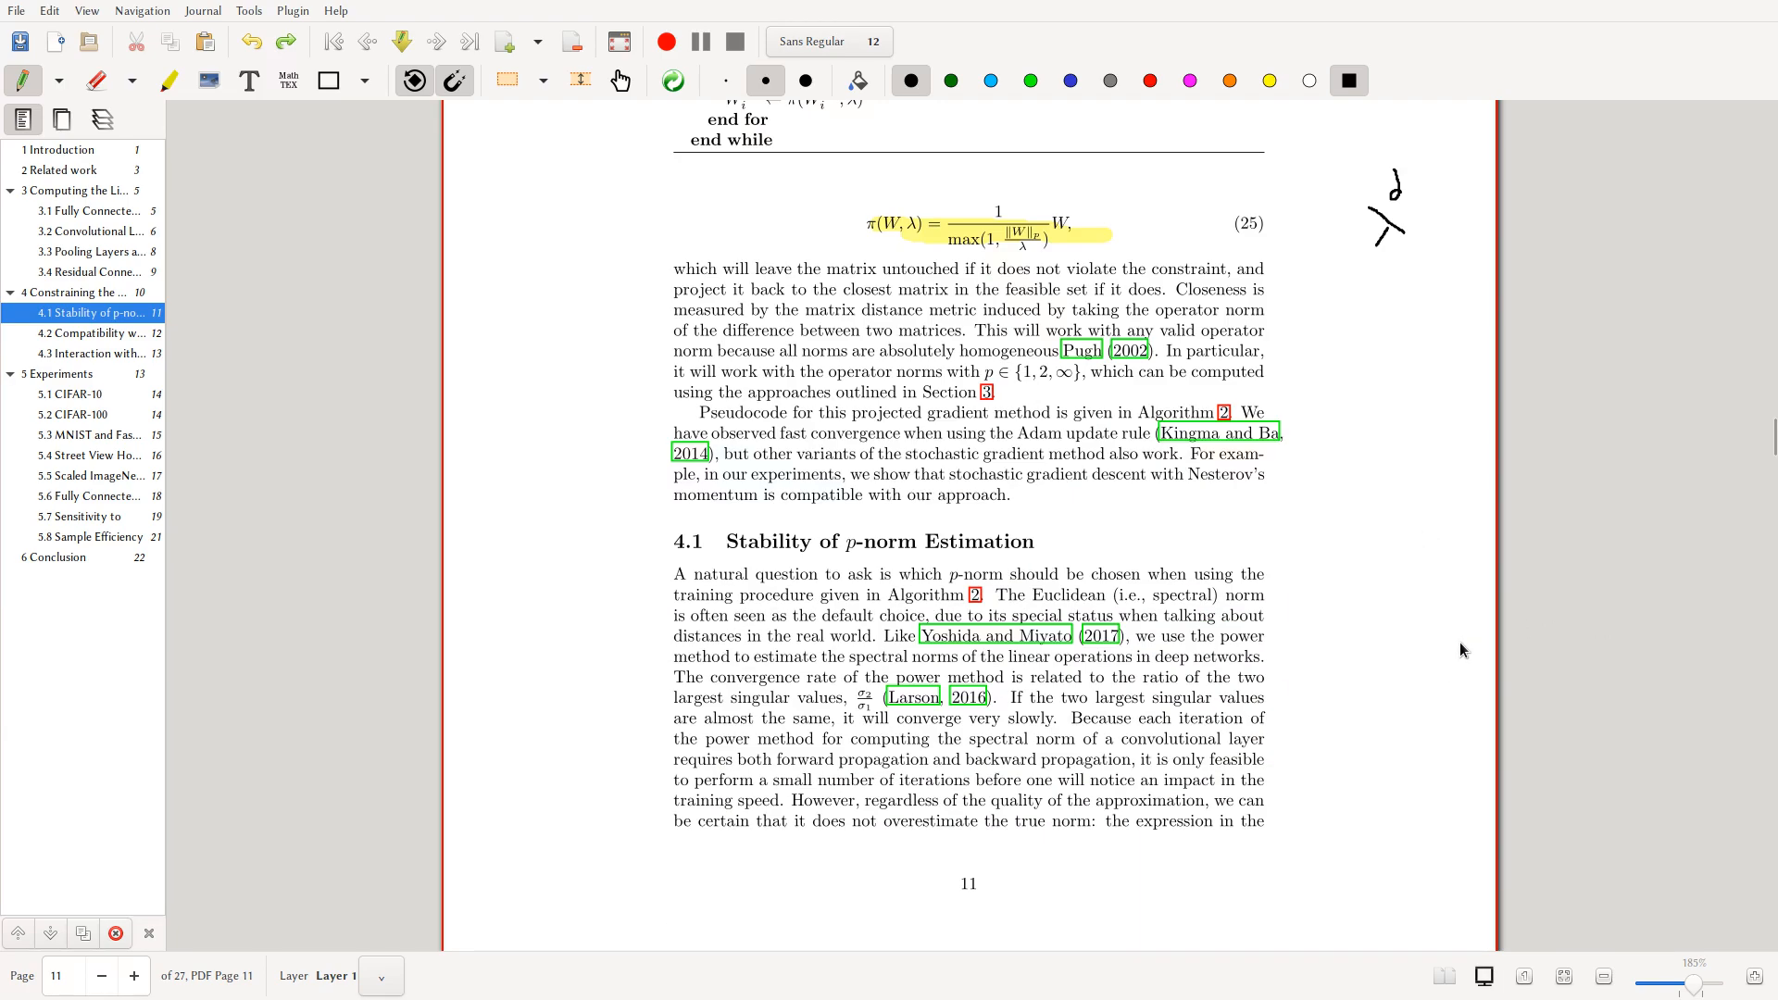
scroll(down, 3)
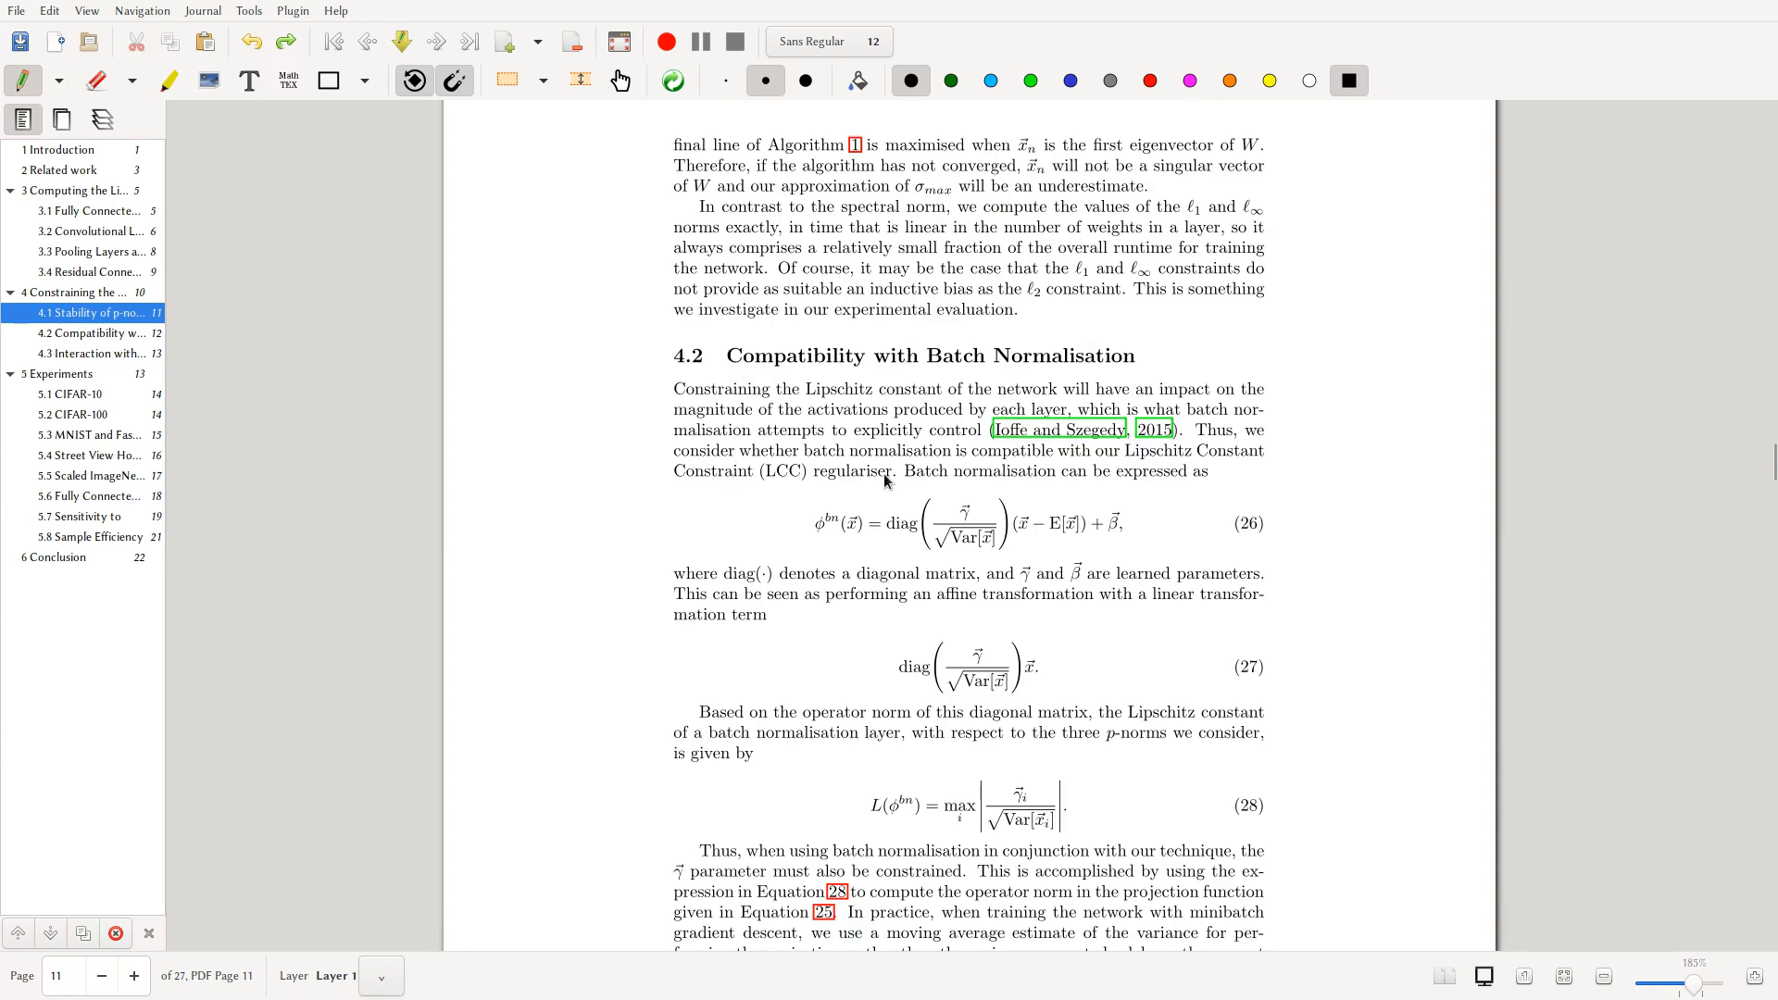
scroll(down, 3)
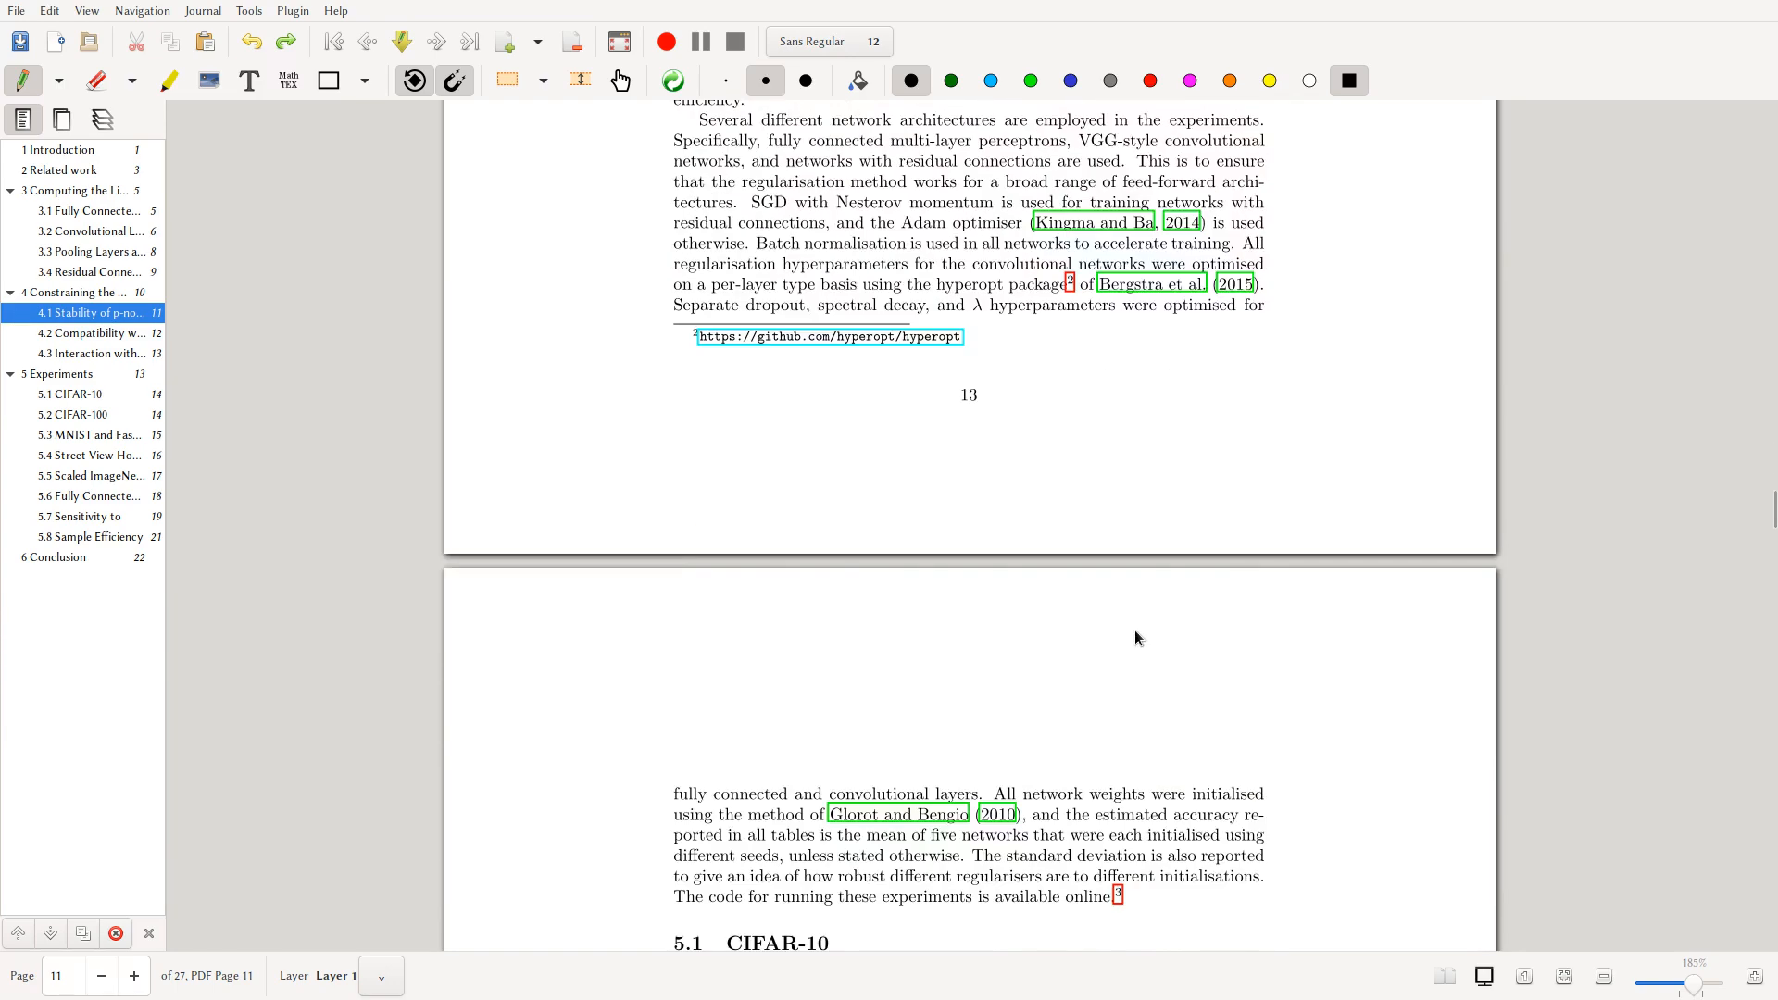
- Bring Table 1's CIFAR-10 results into view and pick the yellow highlighter for the LCC-ℓ∞ rows
scroll(down, 3)
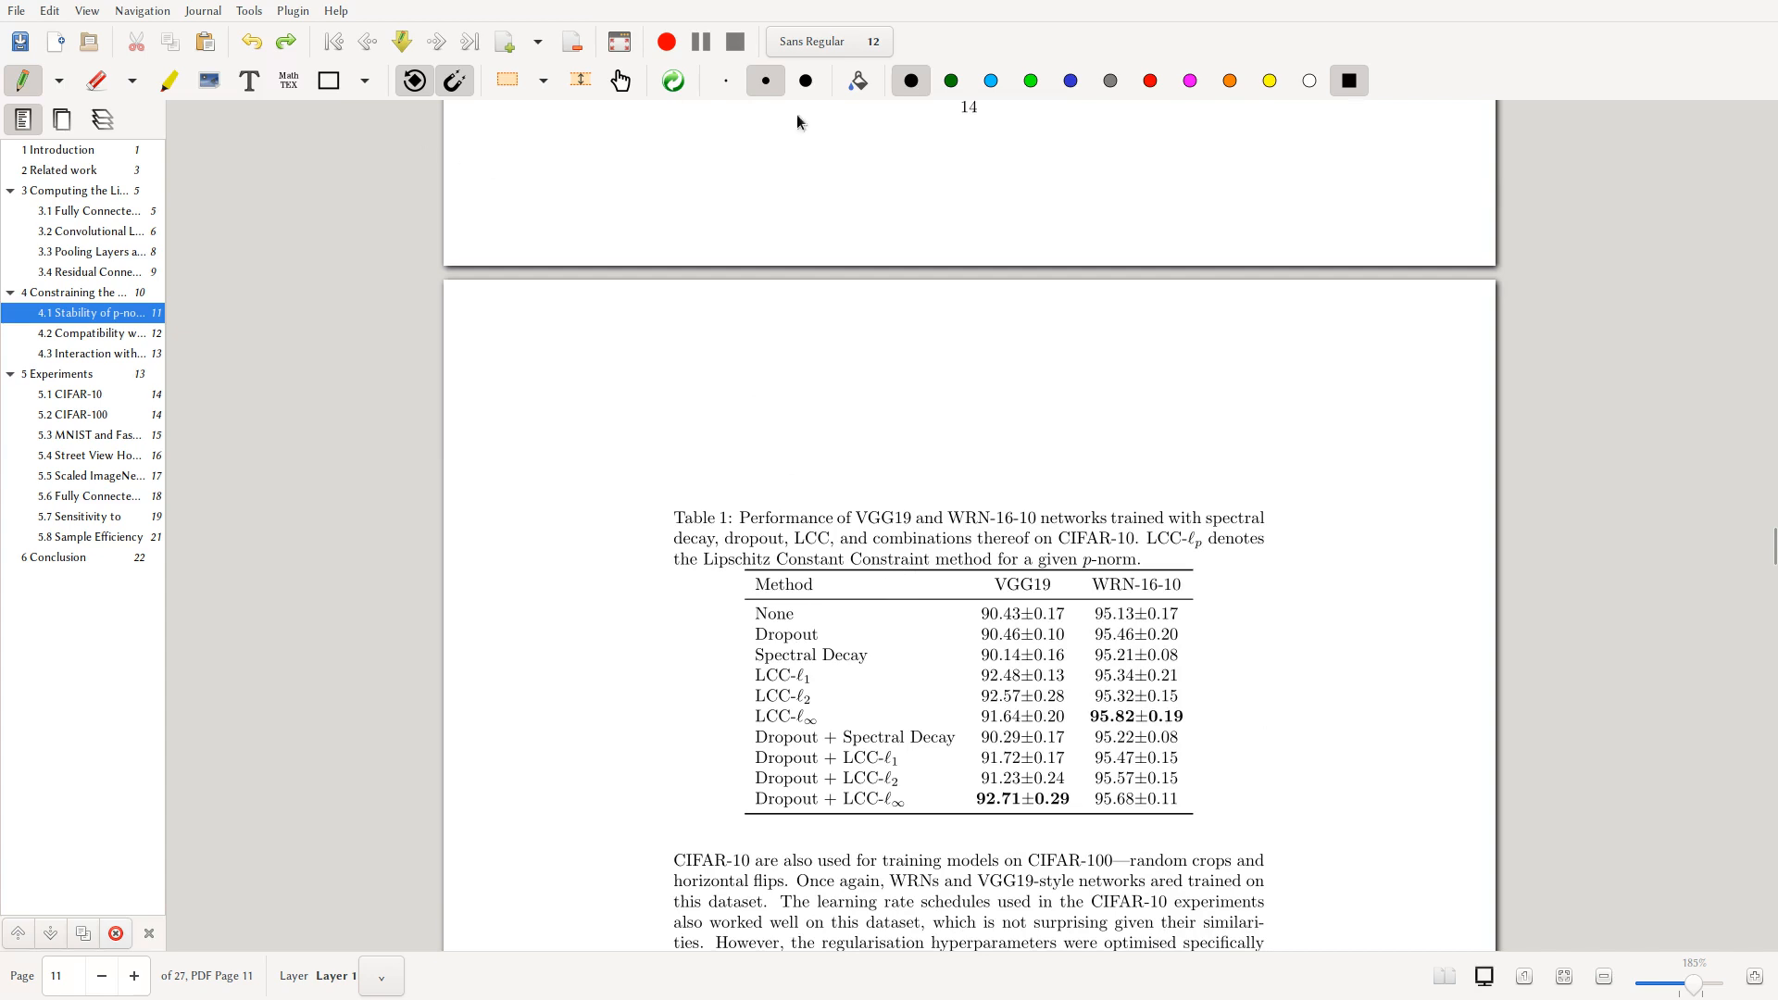
click(1266, 80)
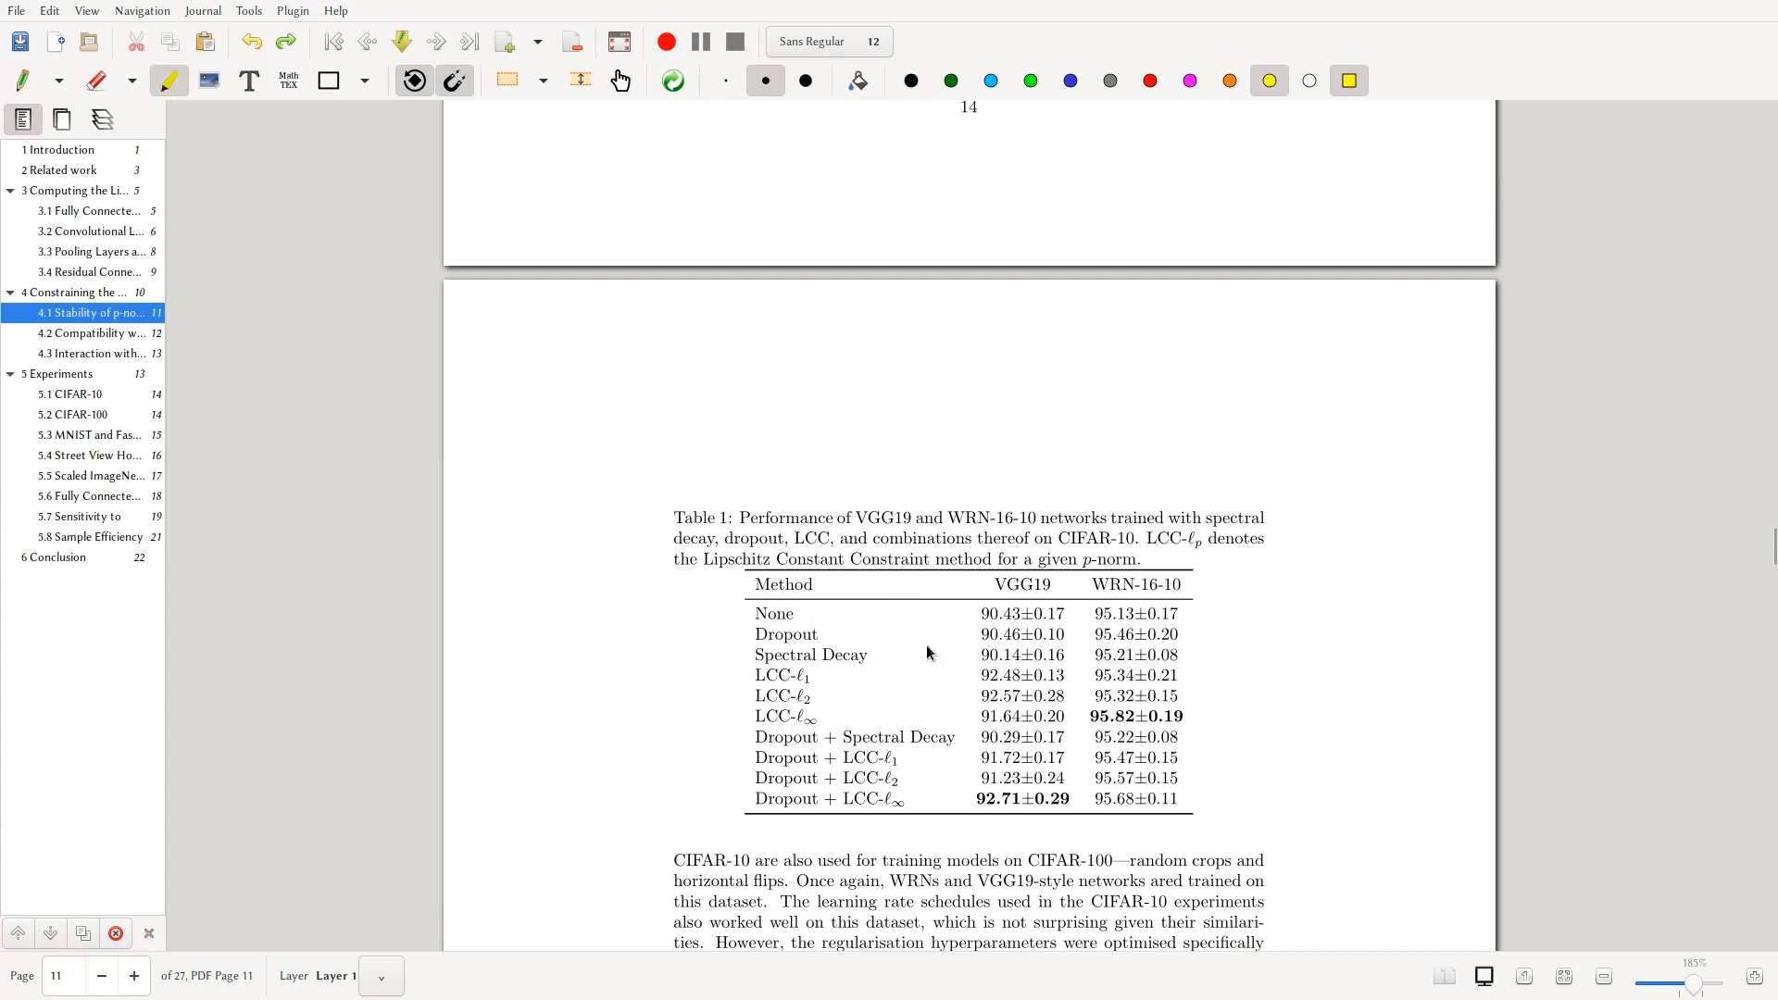
mouse_move(1108, 670)
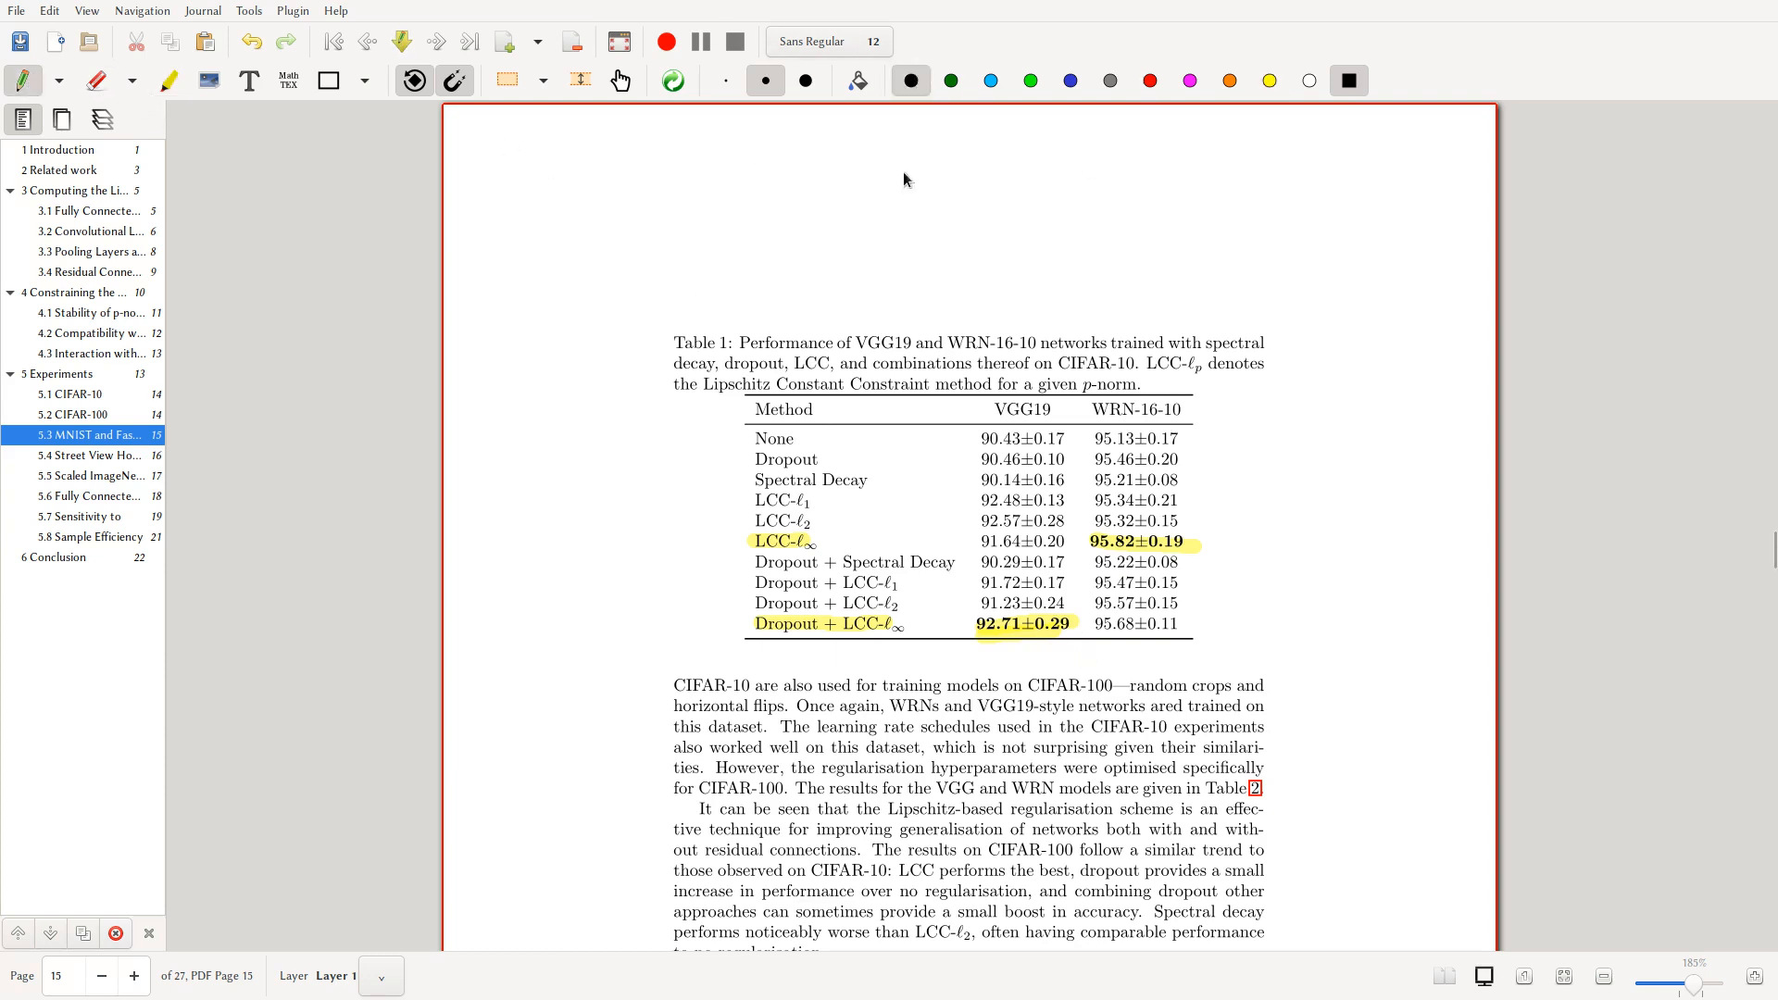
mouse_move(976, 511)
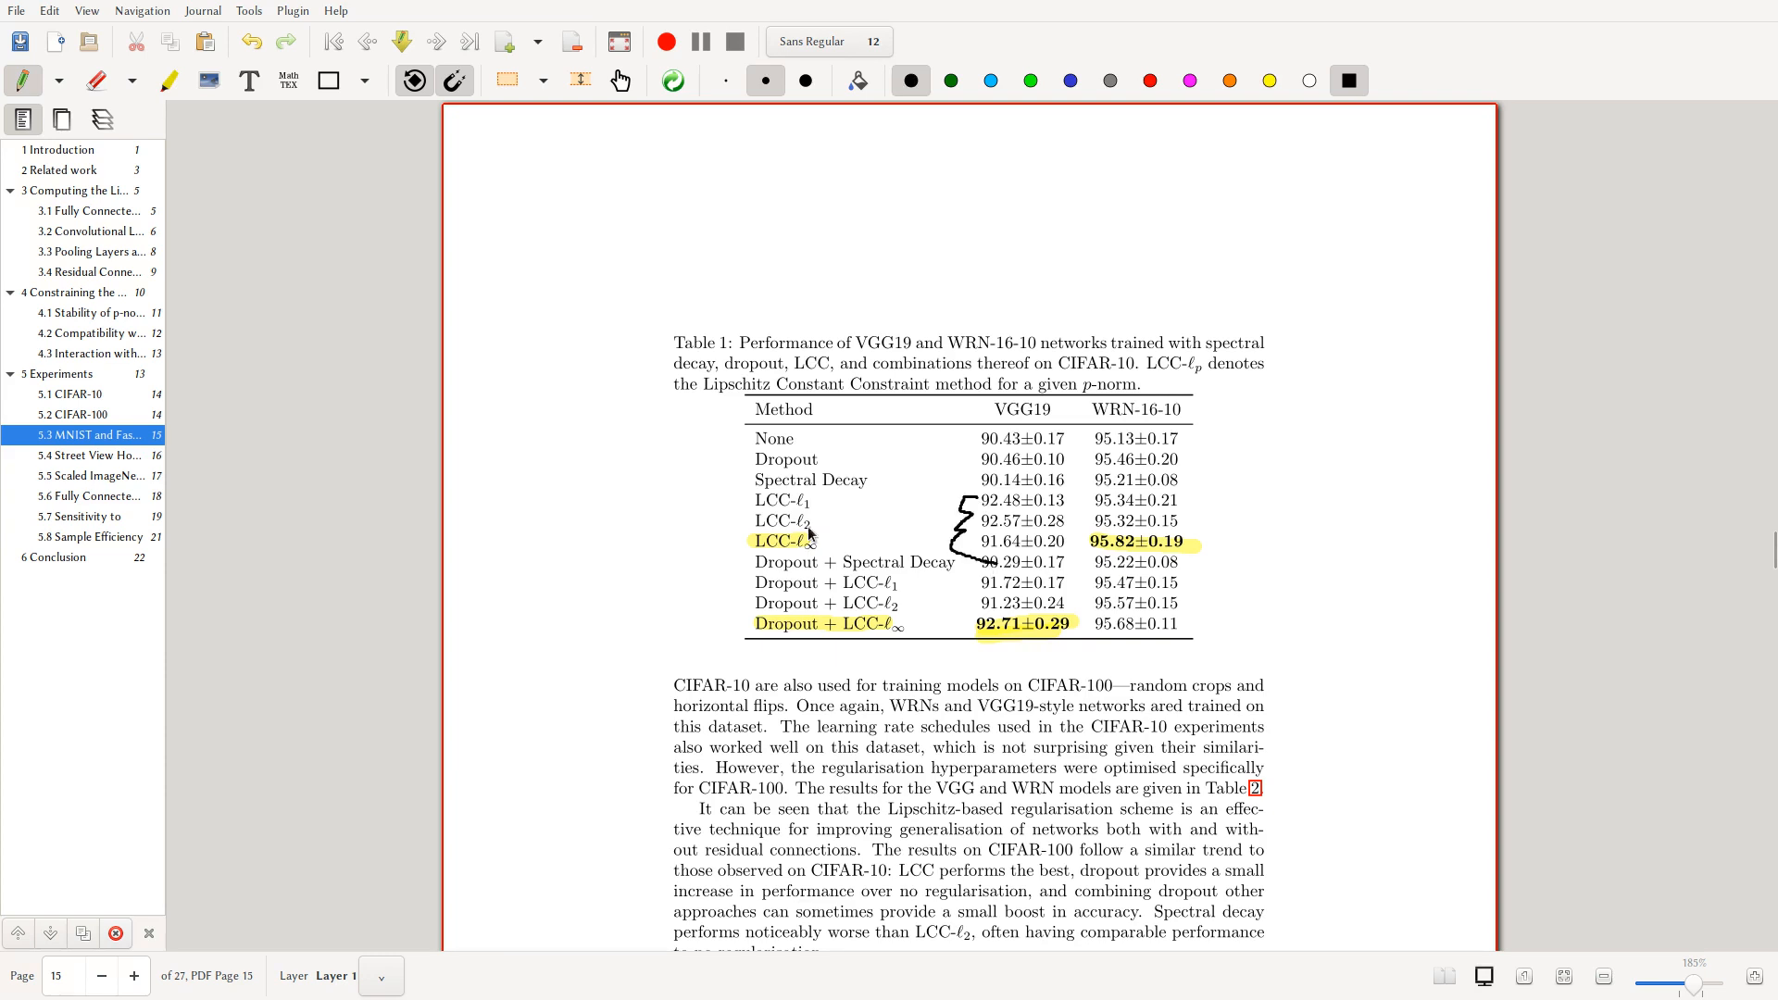
mouse_move(928, 520)
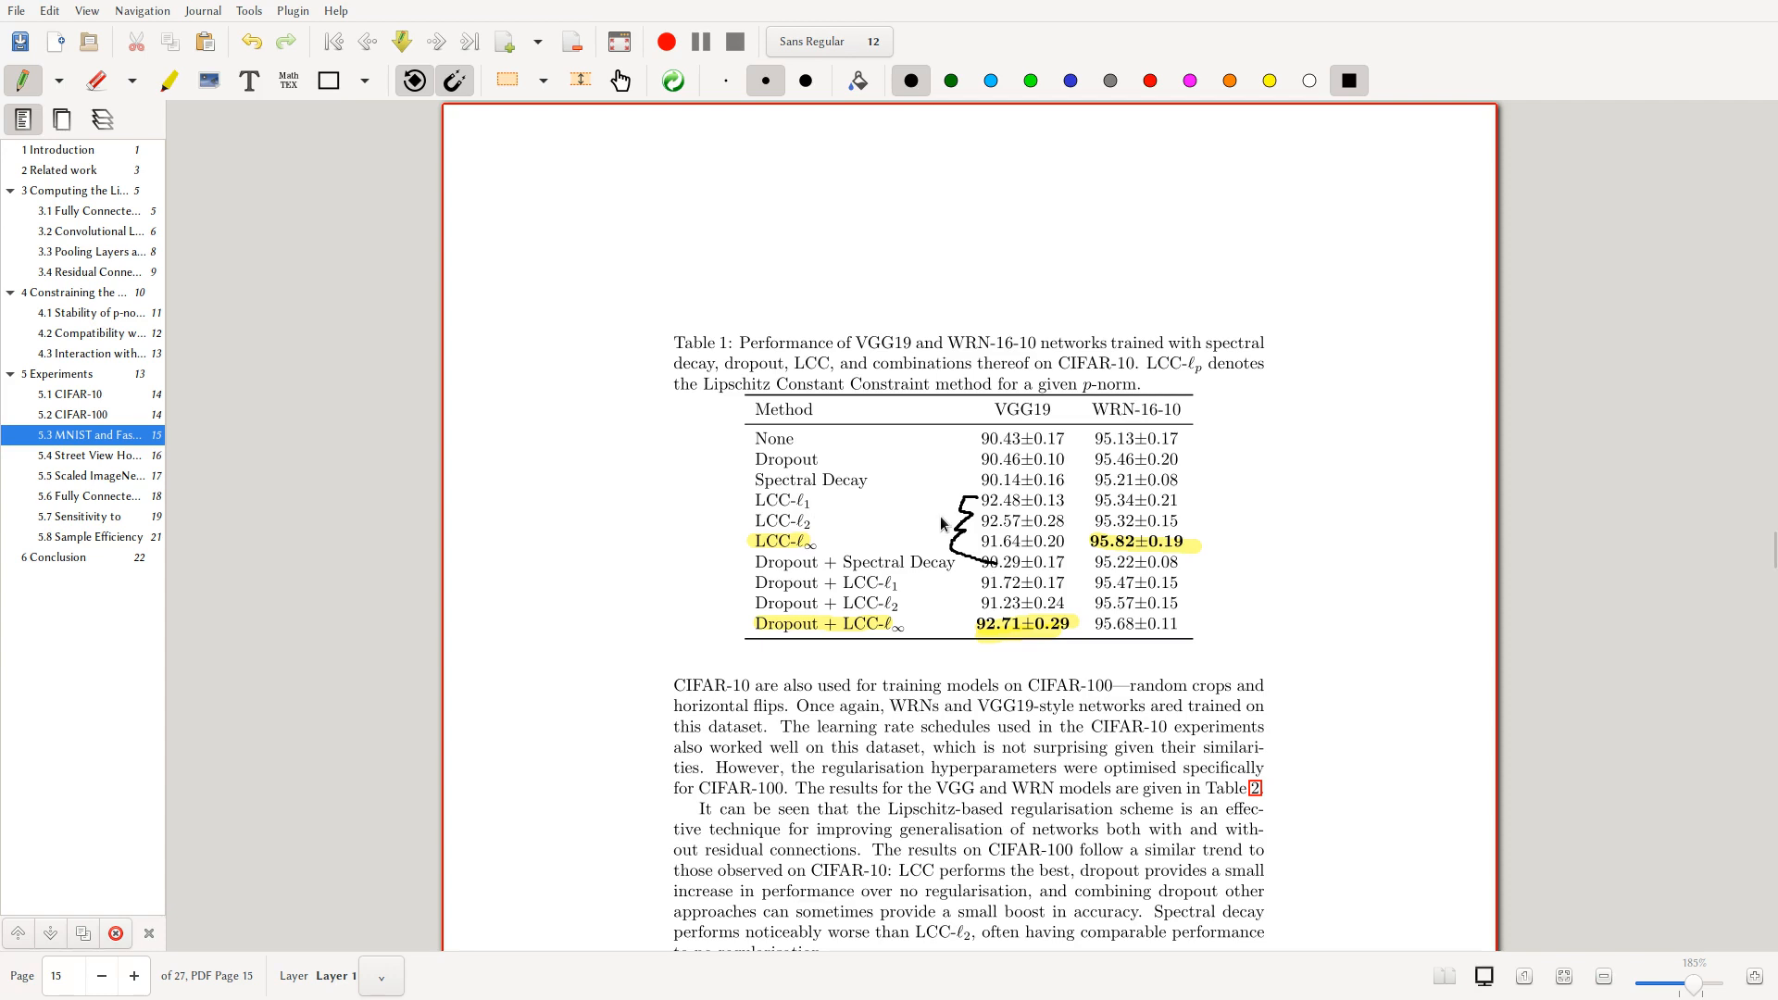
mouse_move(982, 552)
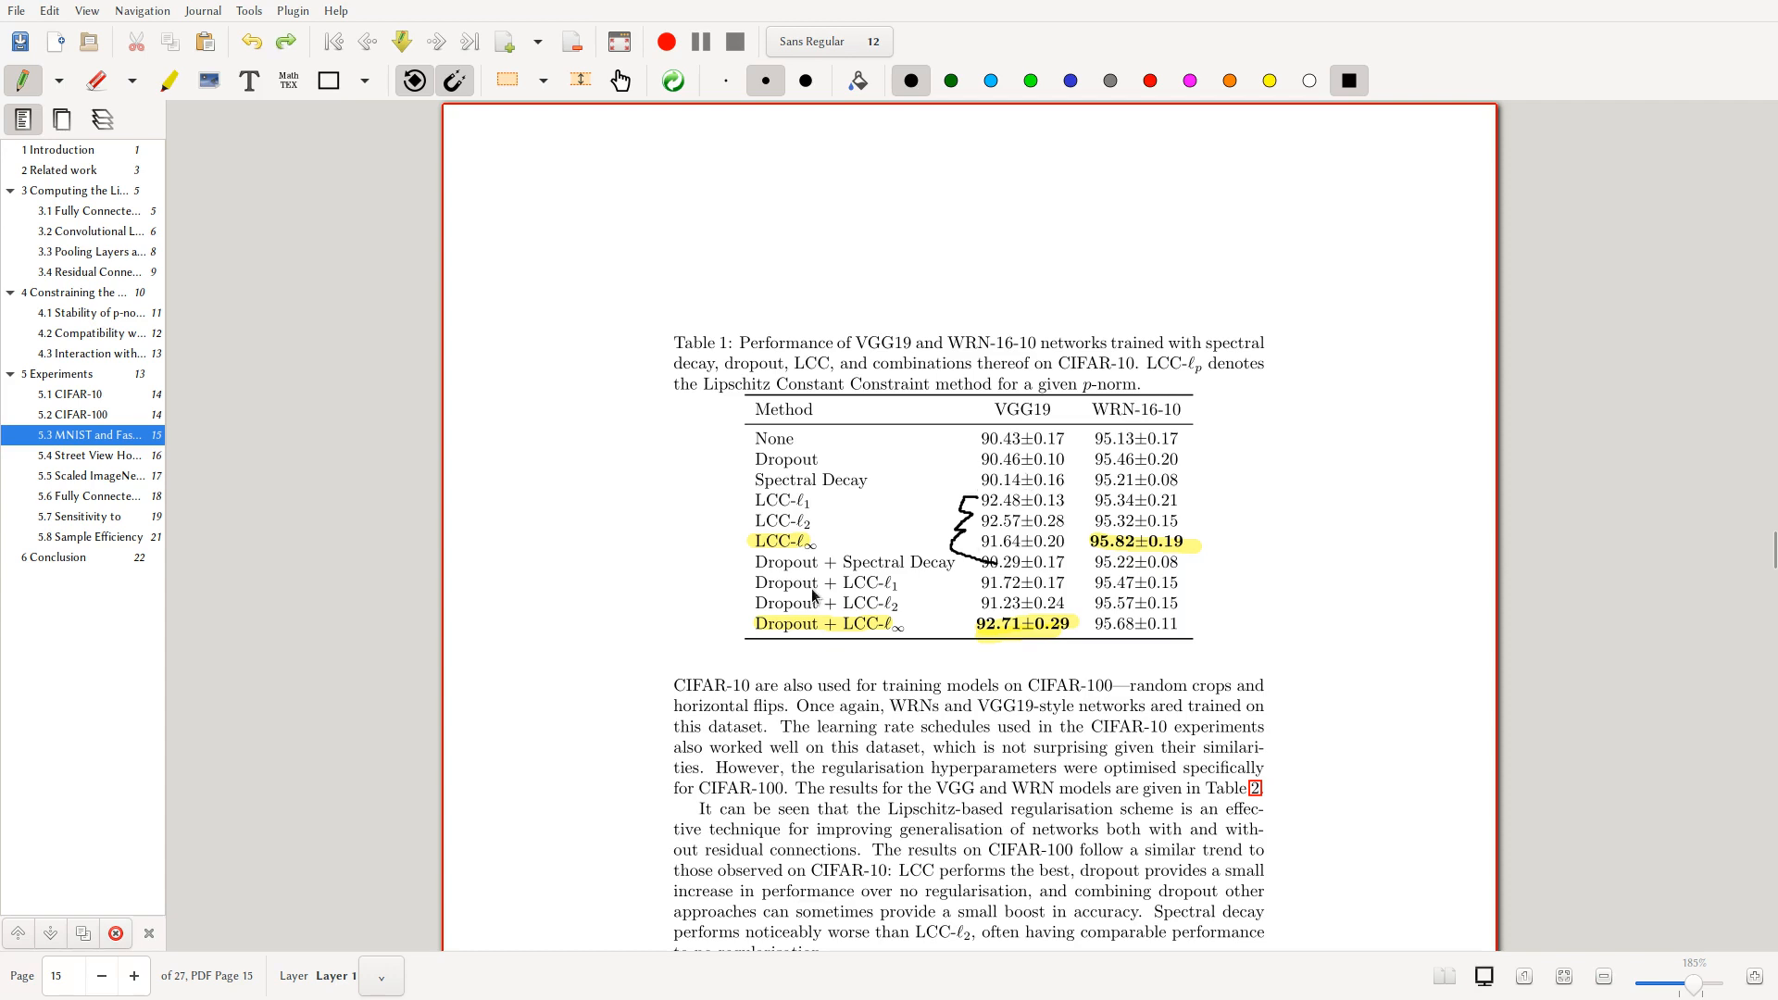
mouse_move(1144, 511)
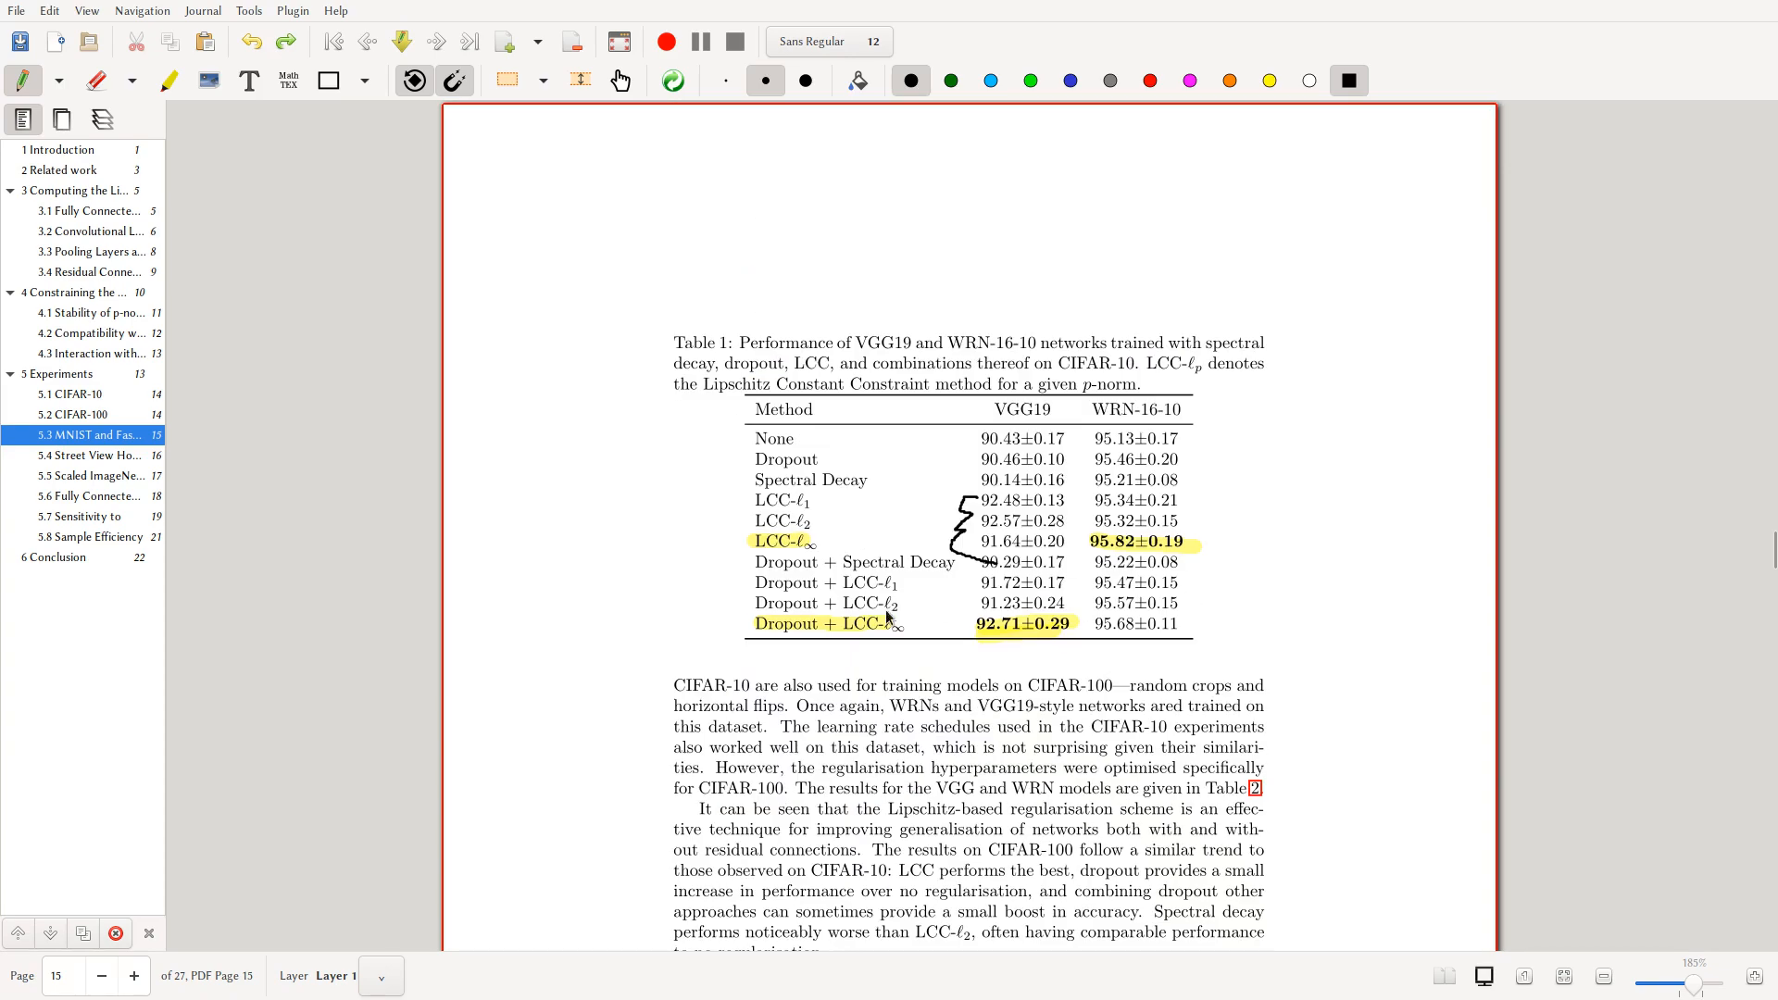
- Skim down through Tables 2–7 and Figure 4 of the experiments
scroll(down, 3)
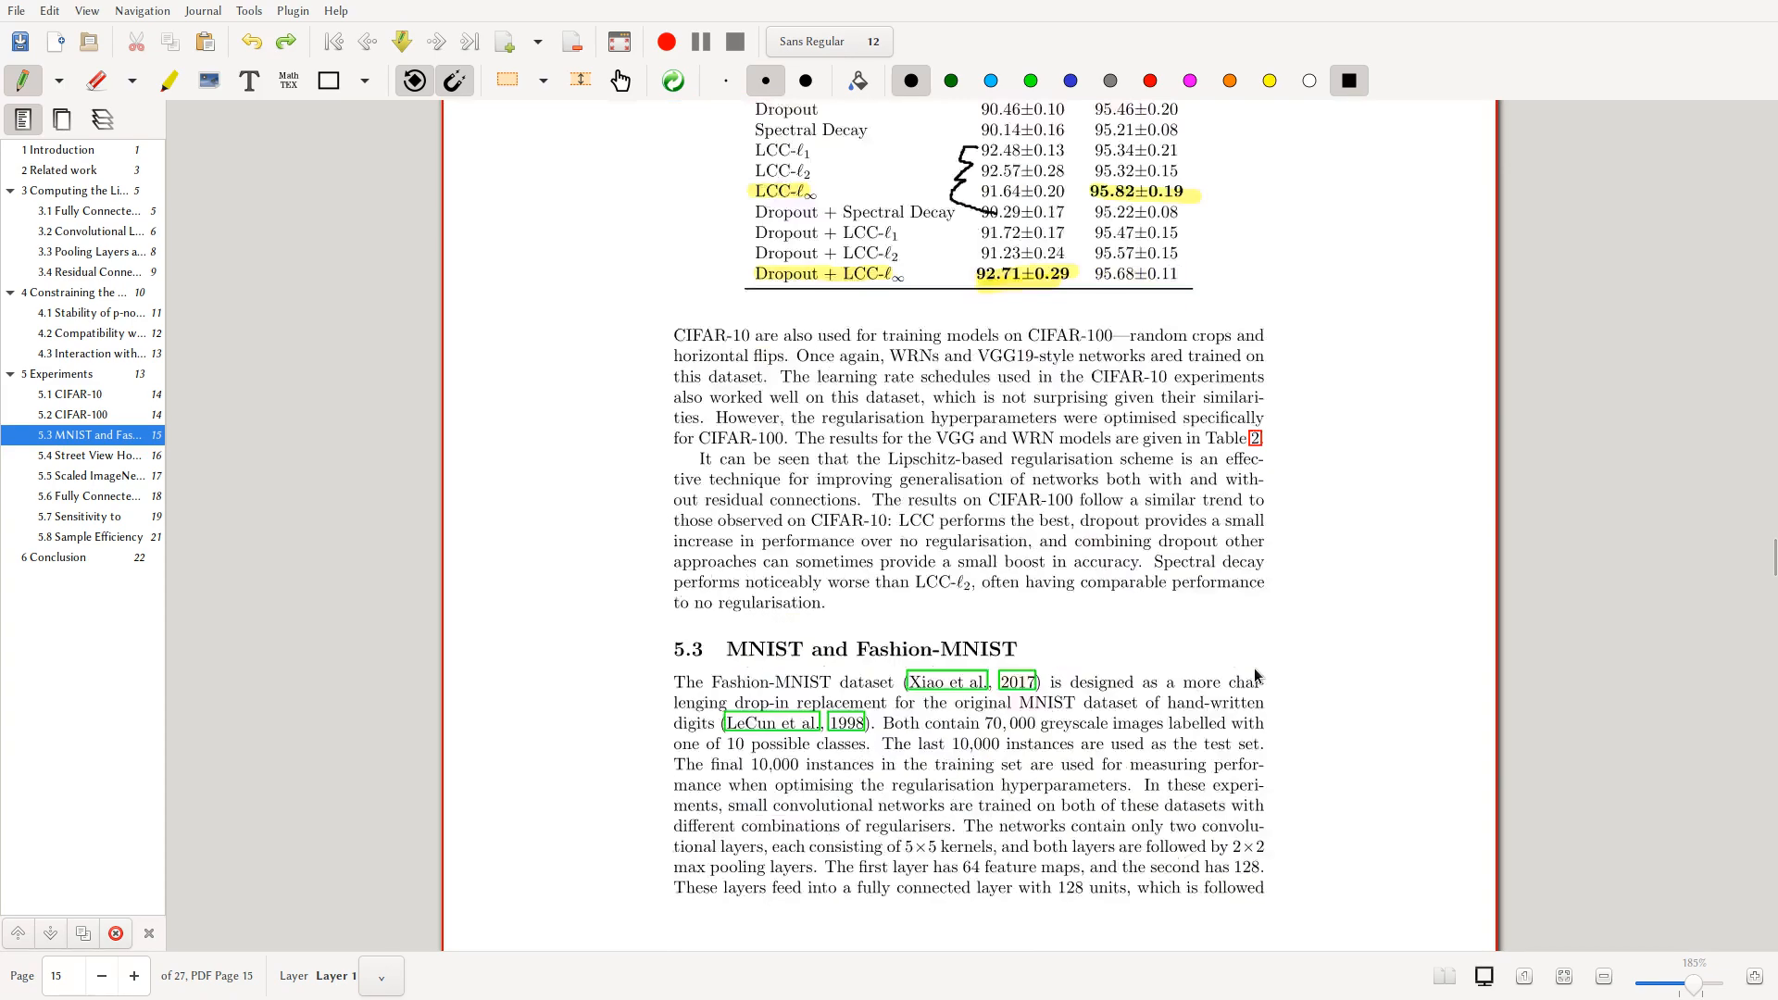
scroll(down, 3)
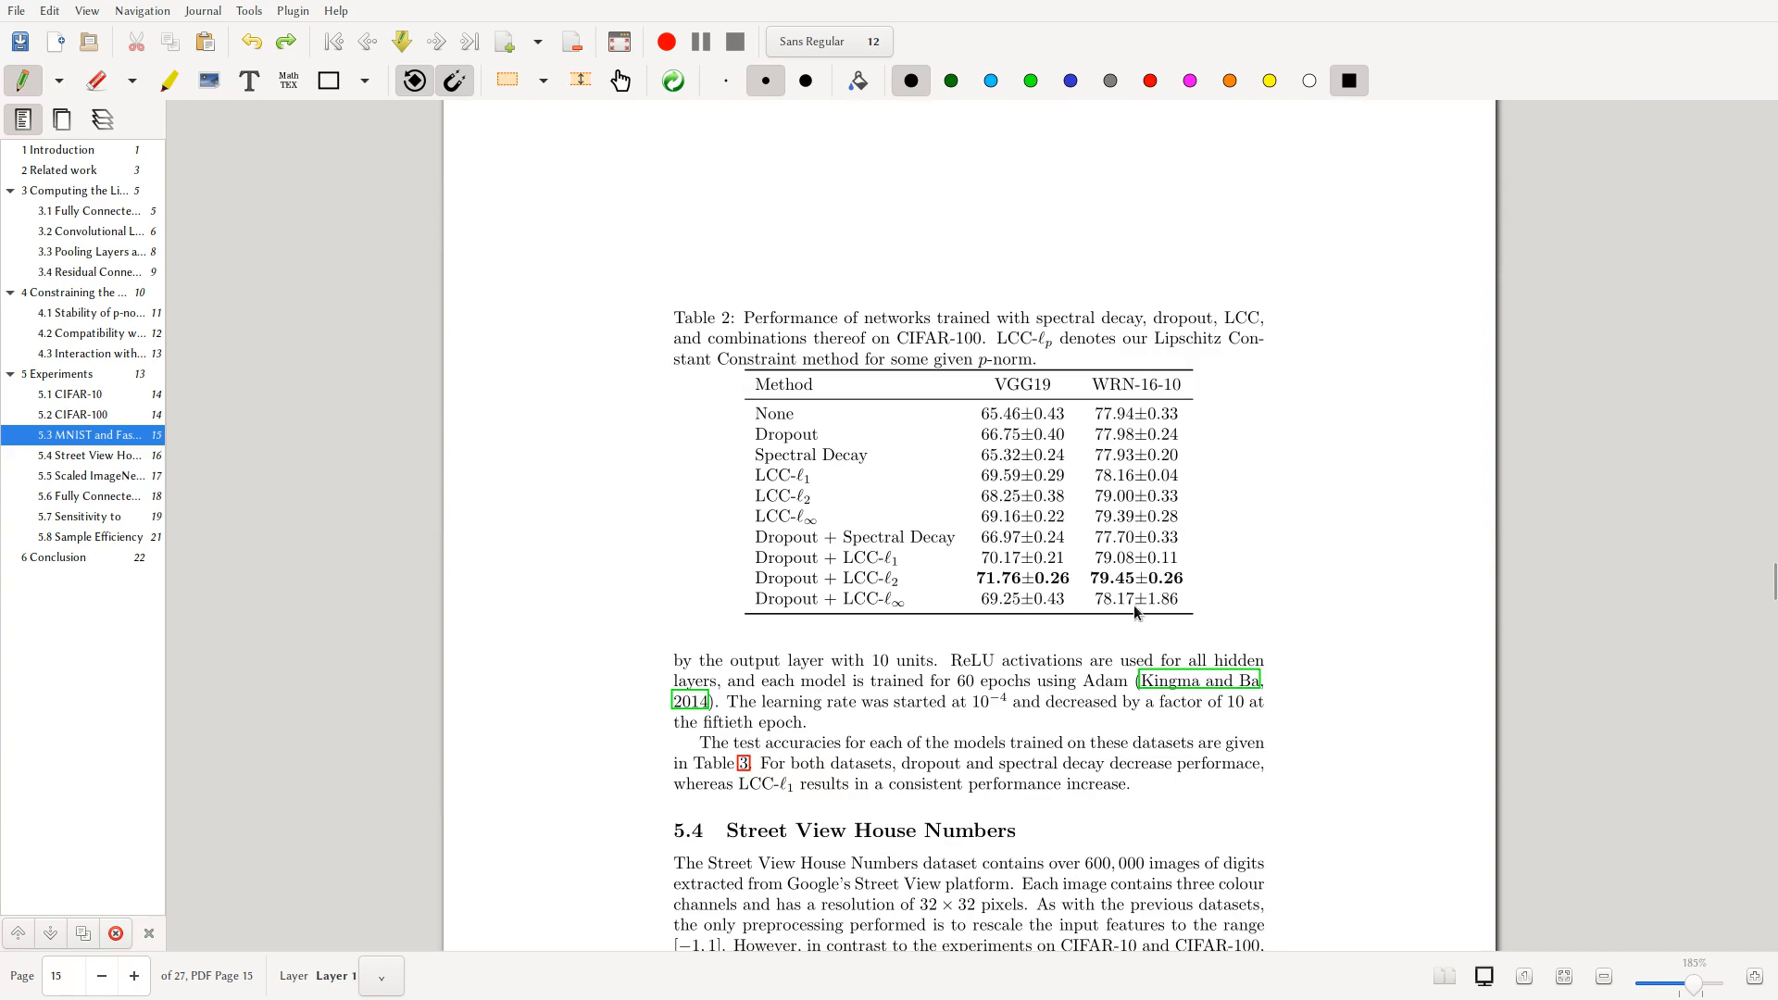
mouse_move(989, 474)
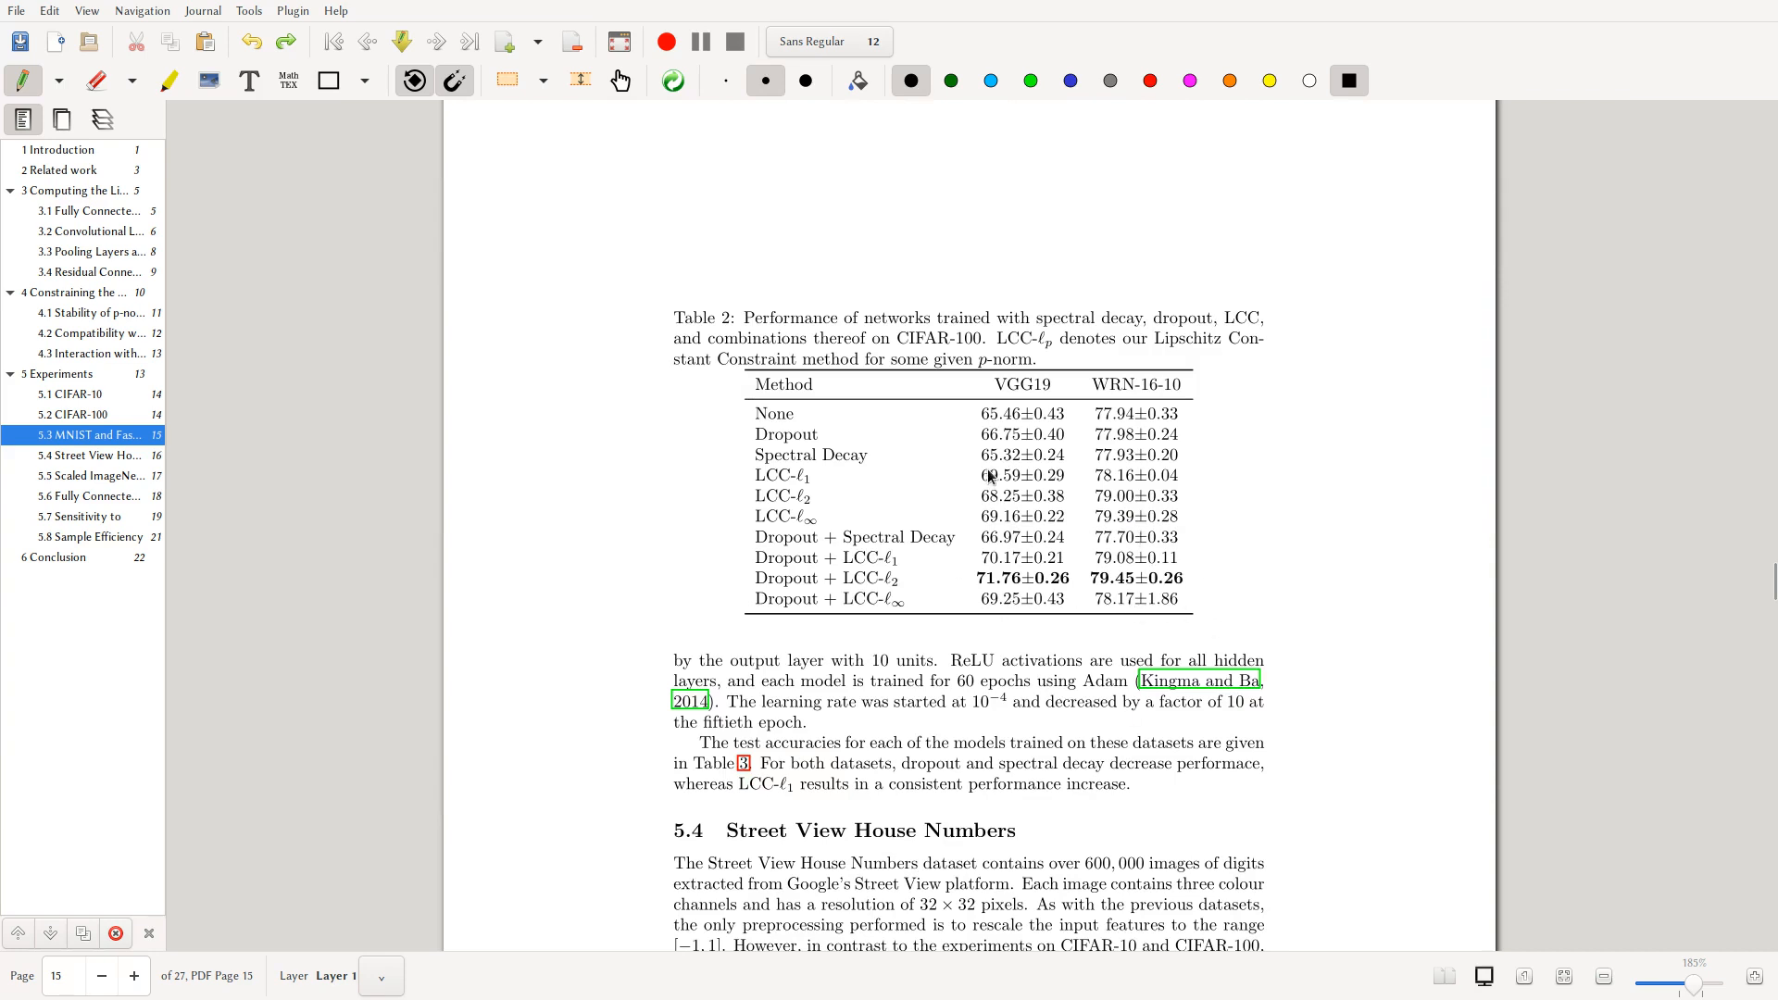
click(85, 455)
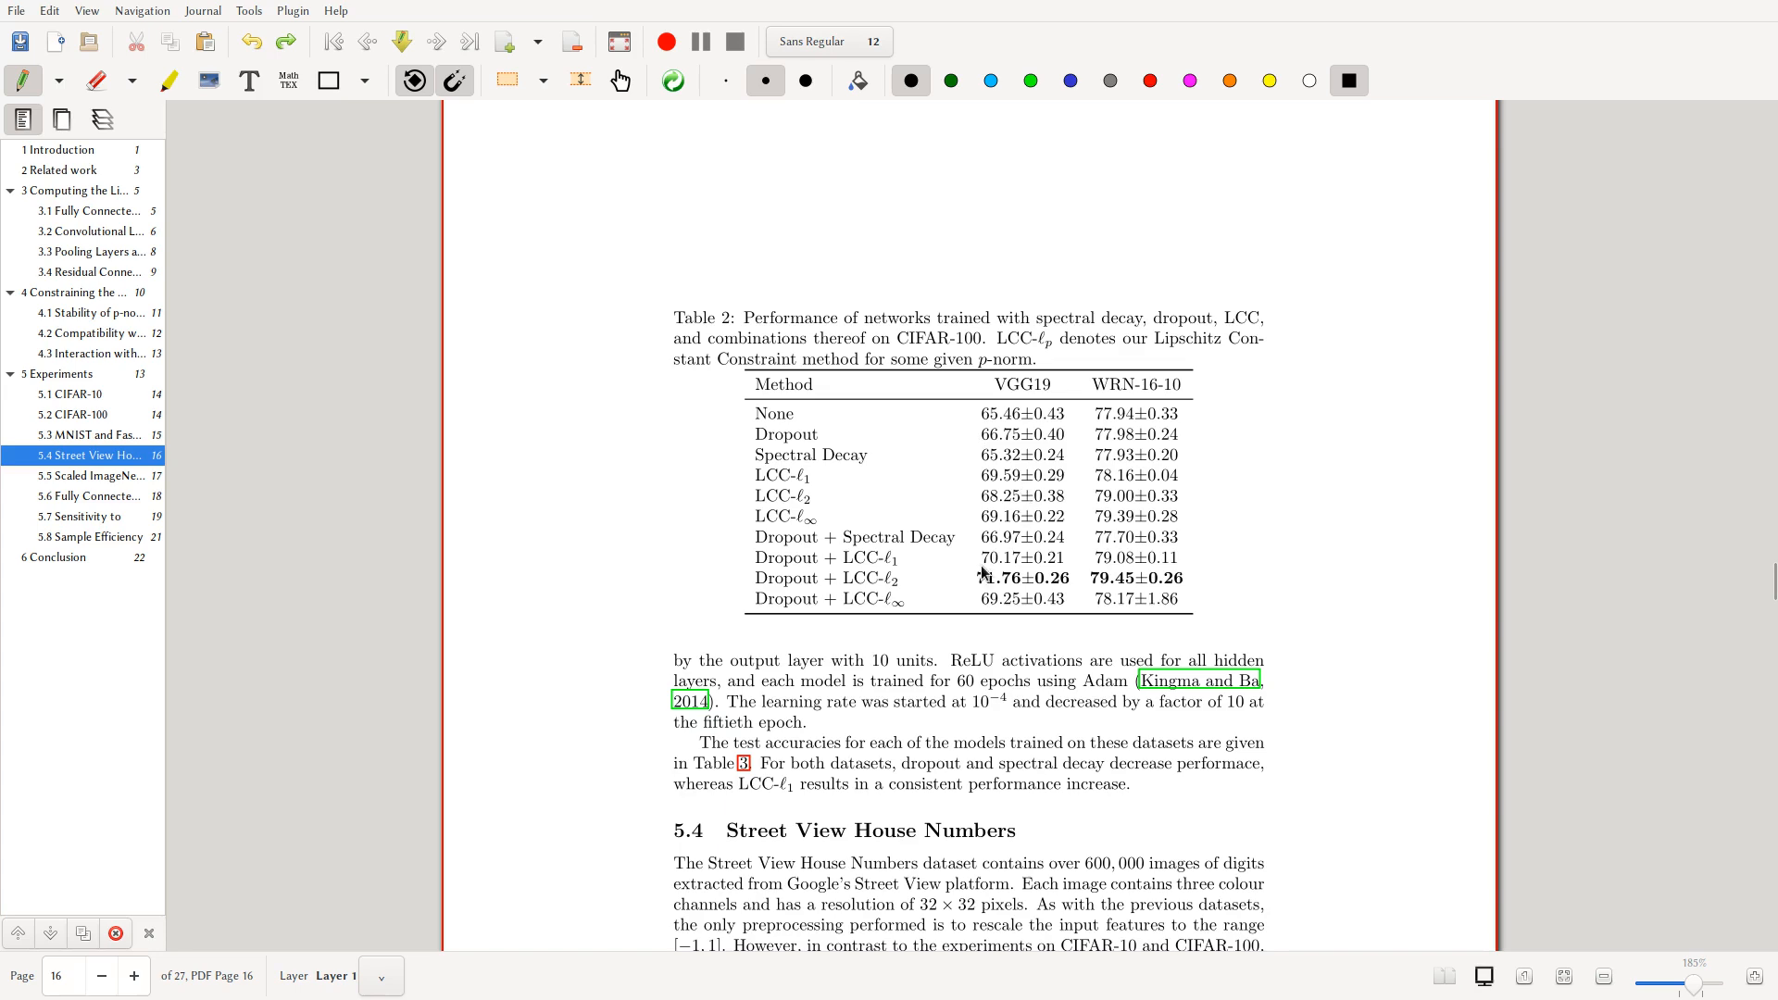
scroll(down, 3)
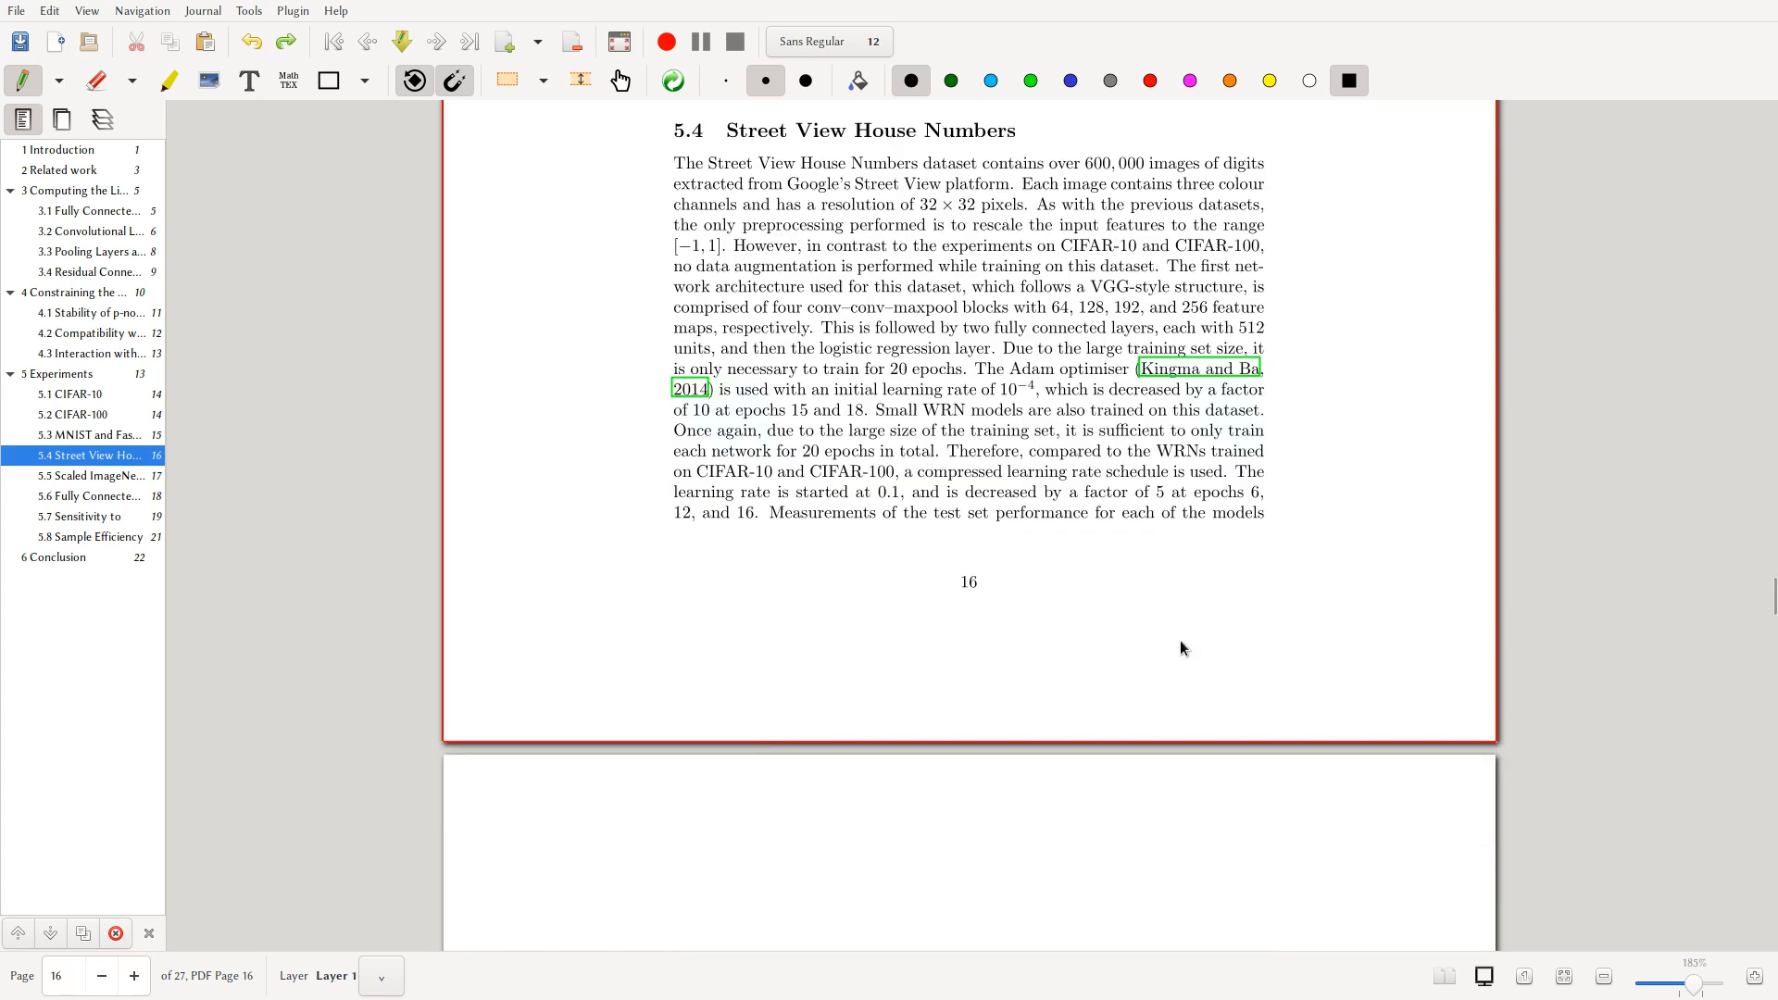
scroll(down, 3)
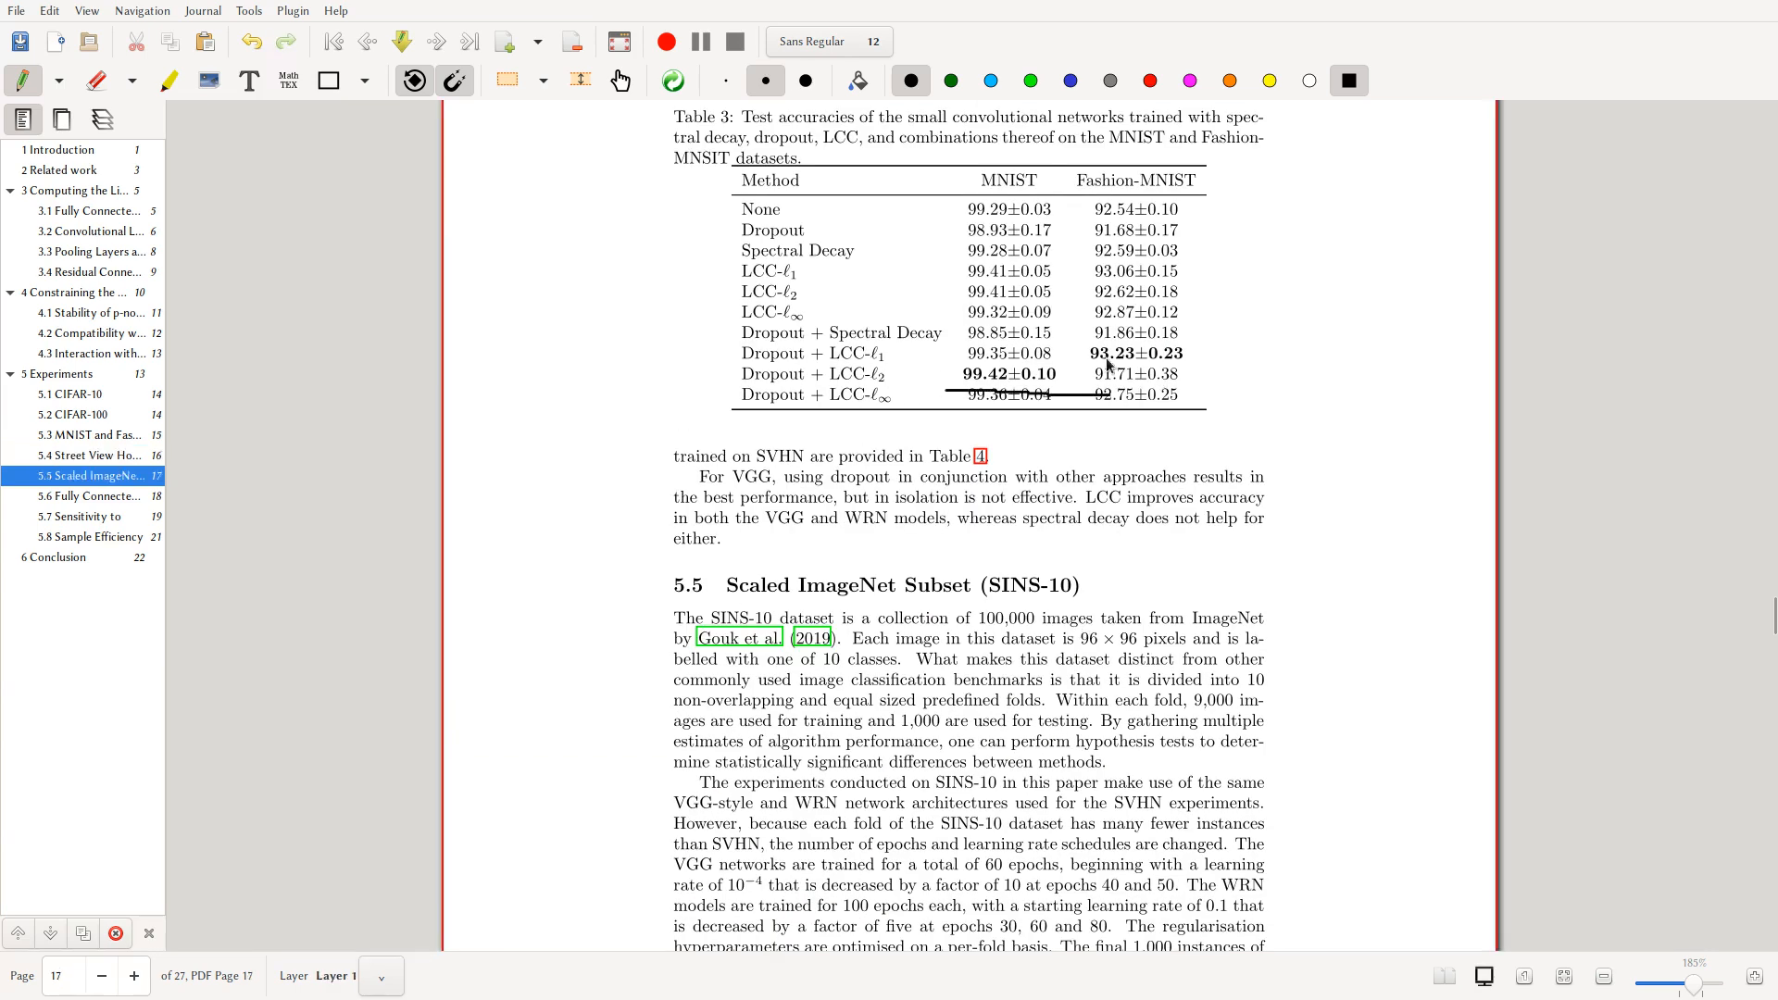
- Page through the remaining results and references, then return to the title page
scroll(down, 3)
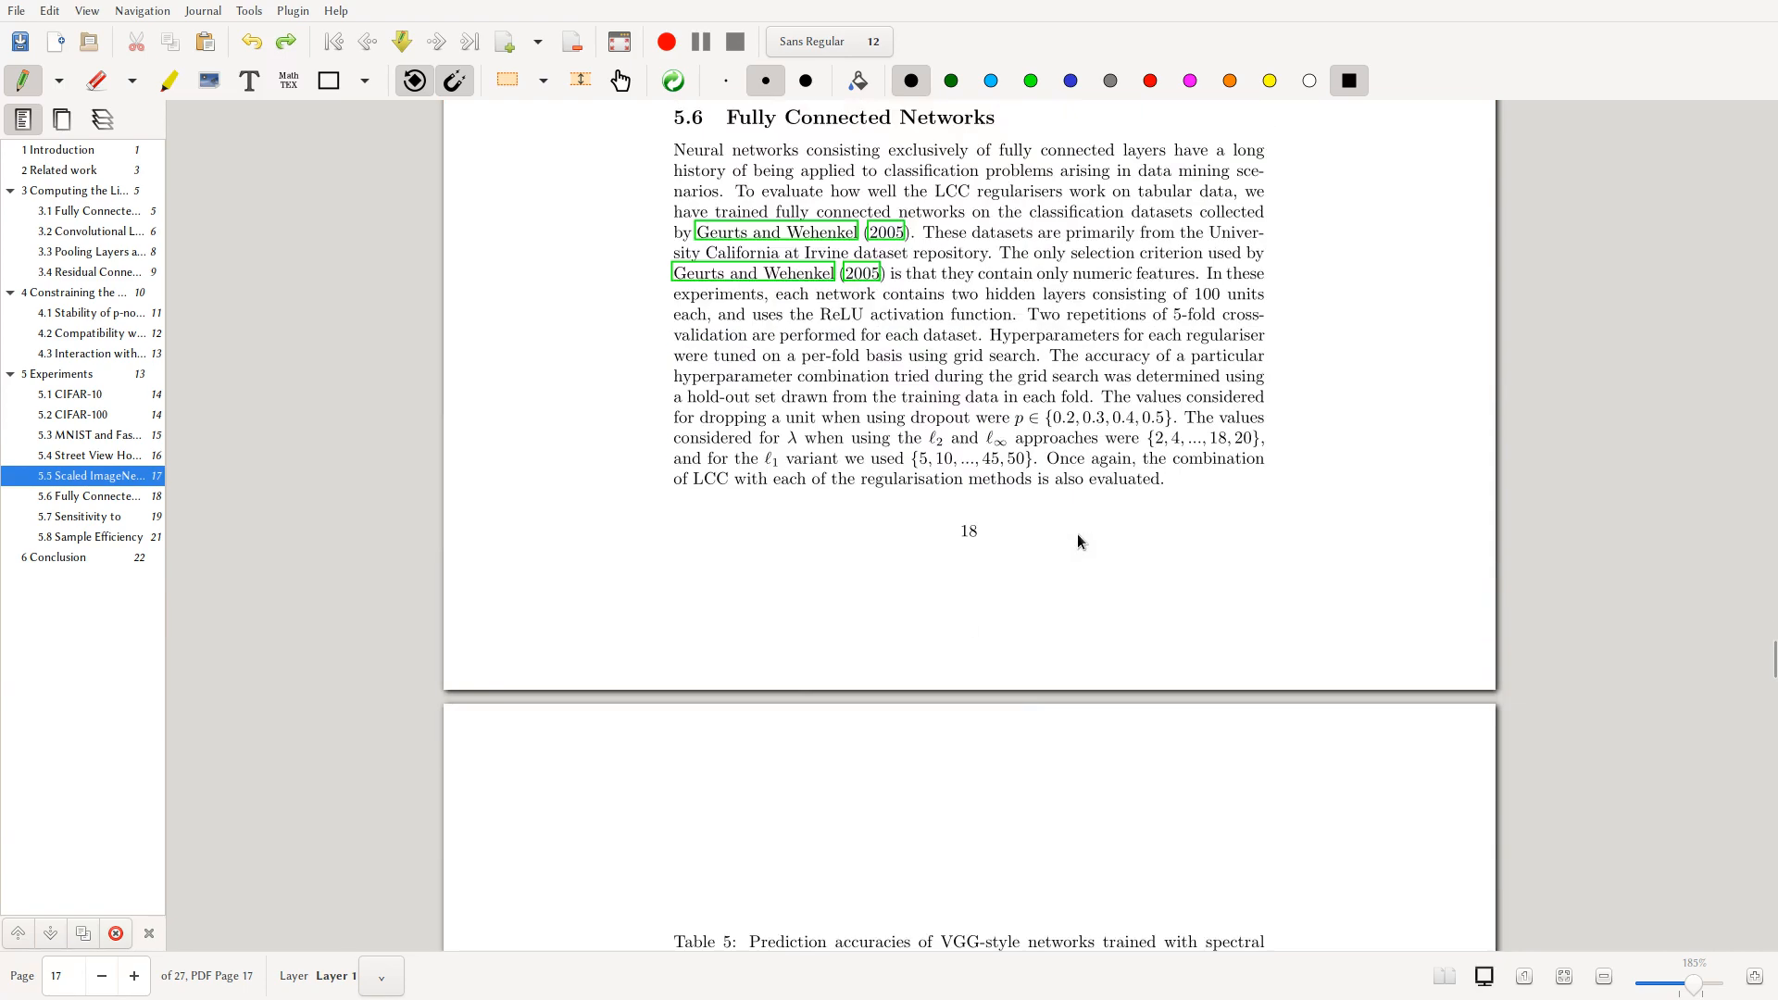
scroll(up, 3)
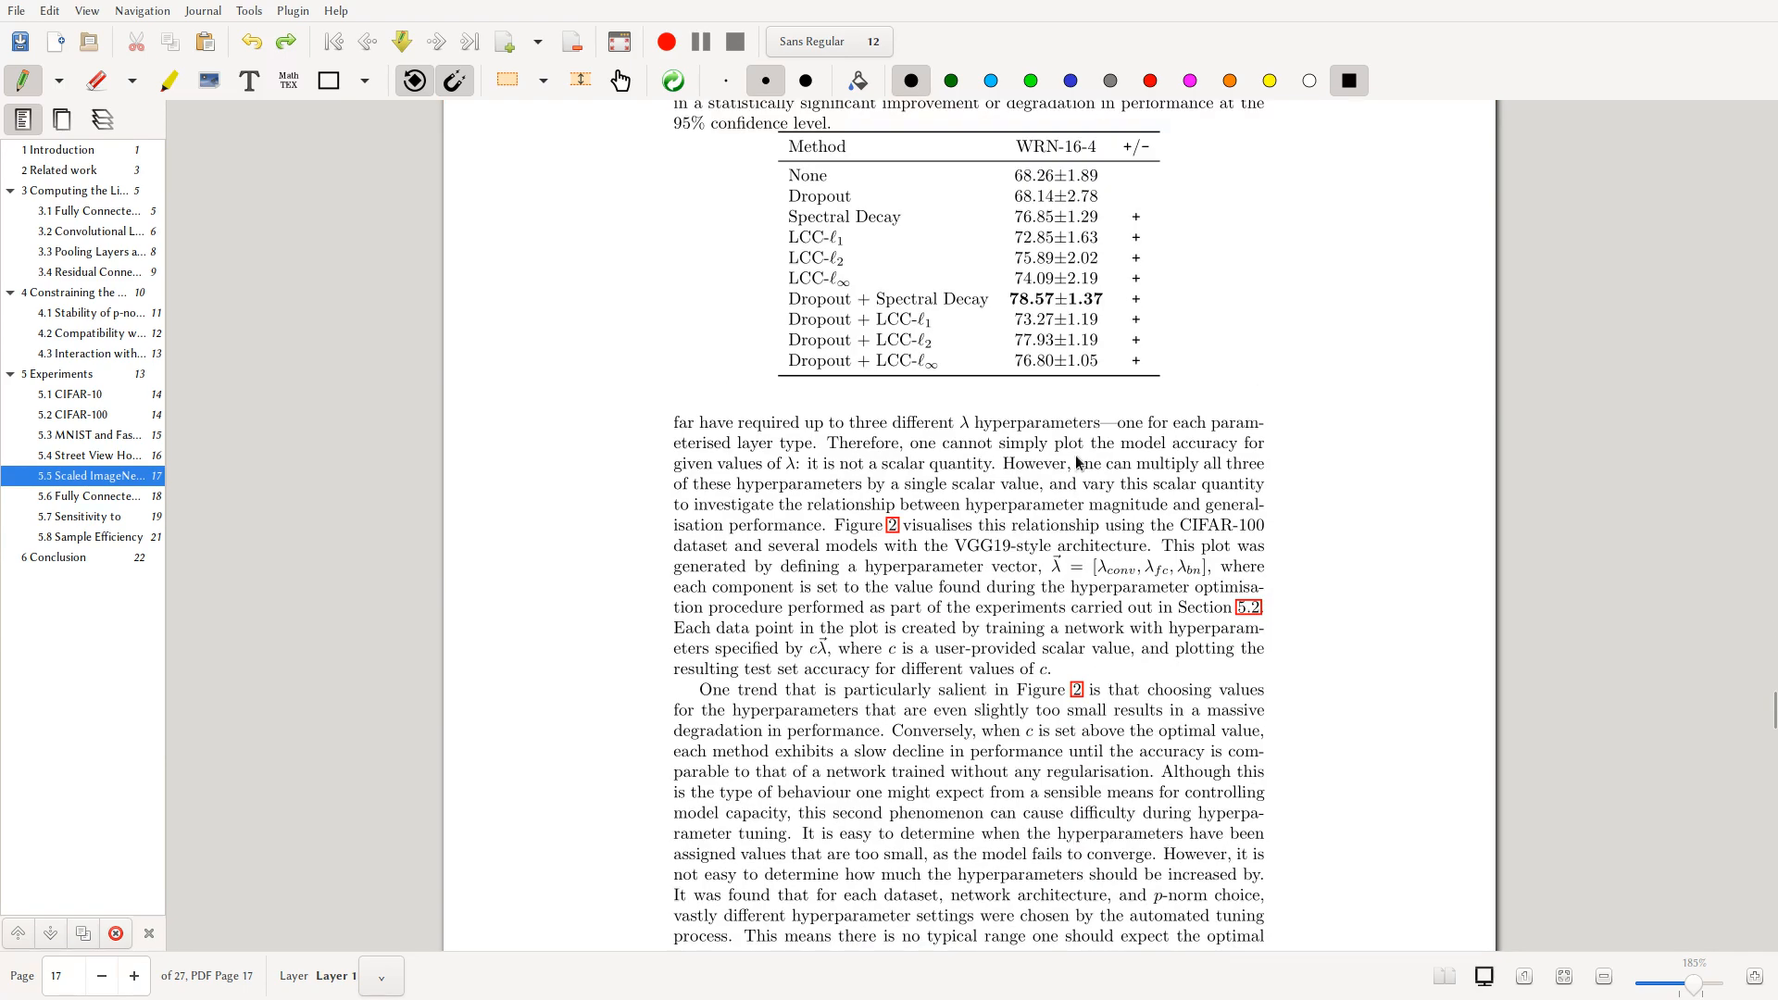
scroll(down, 3)
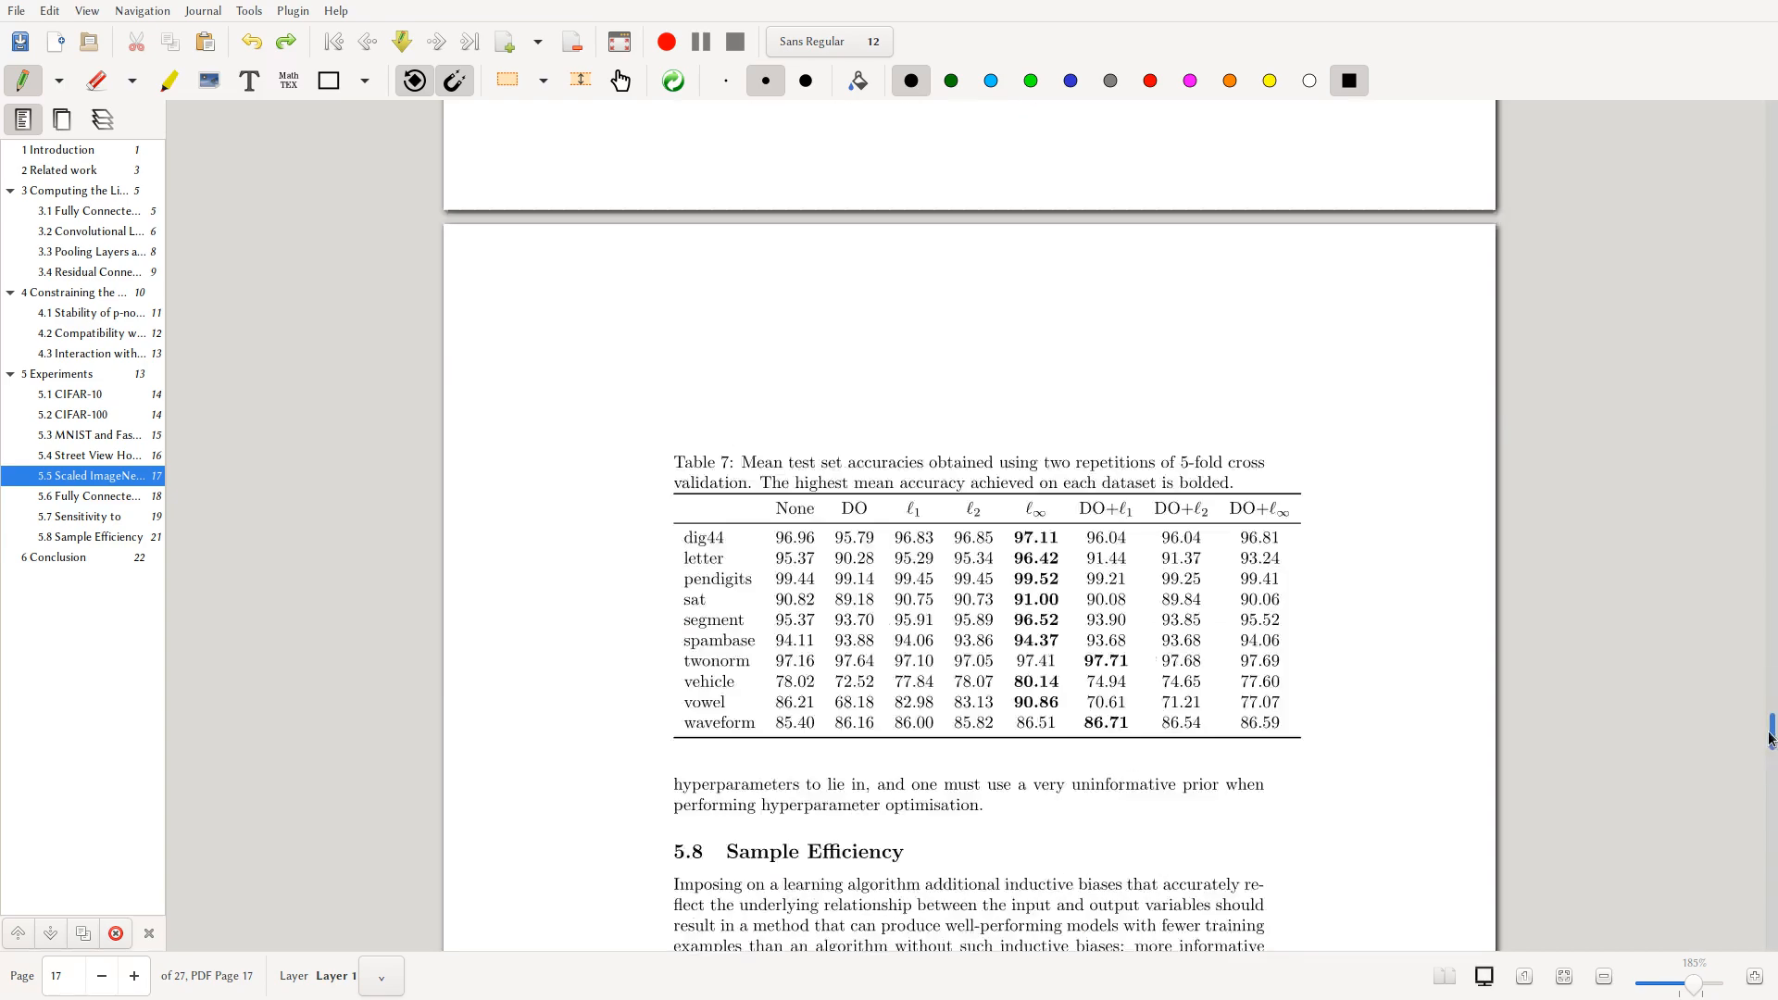
scroll(down, 3)
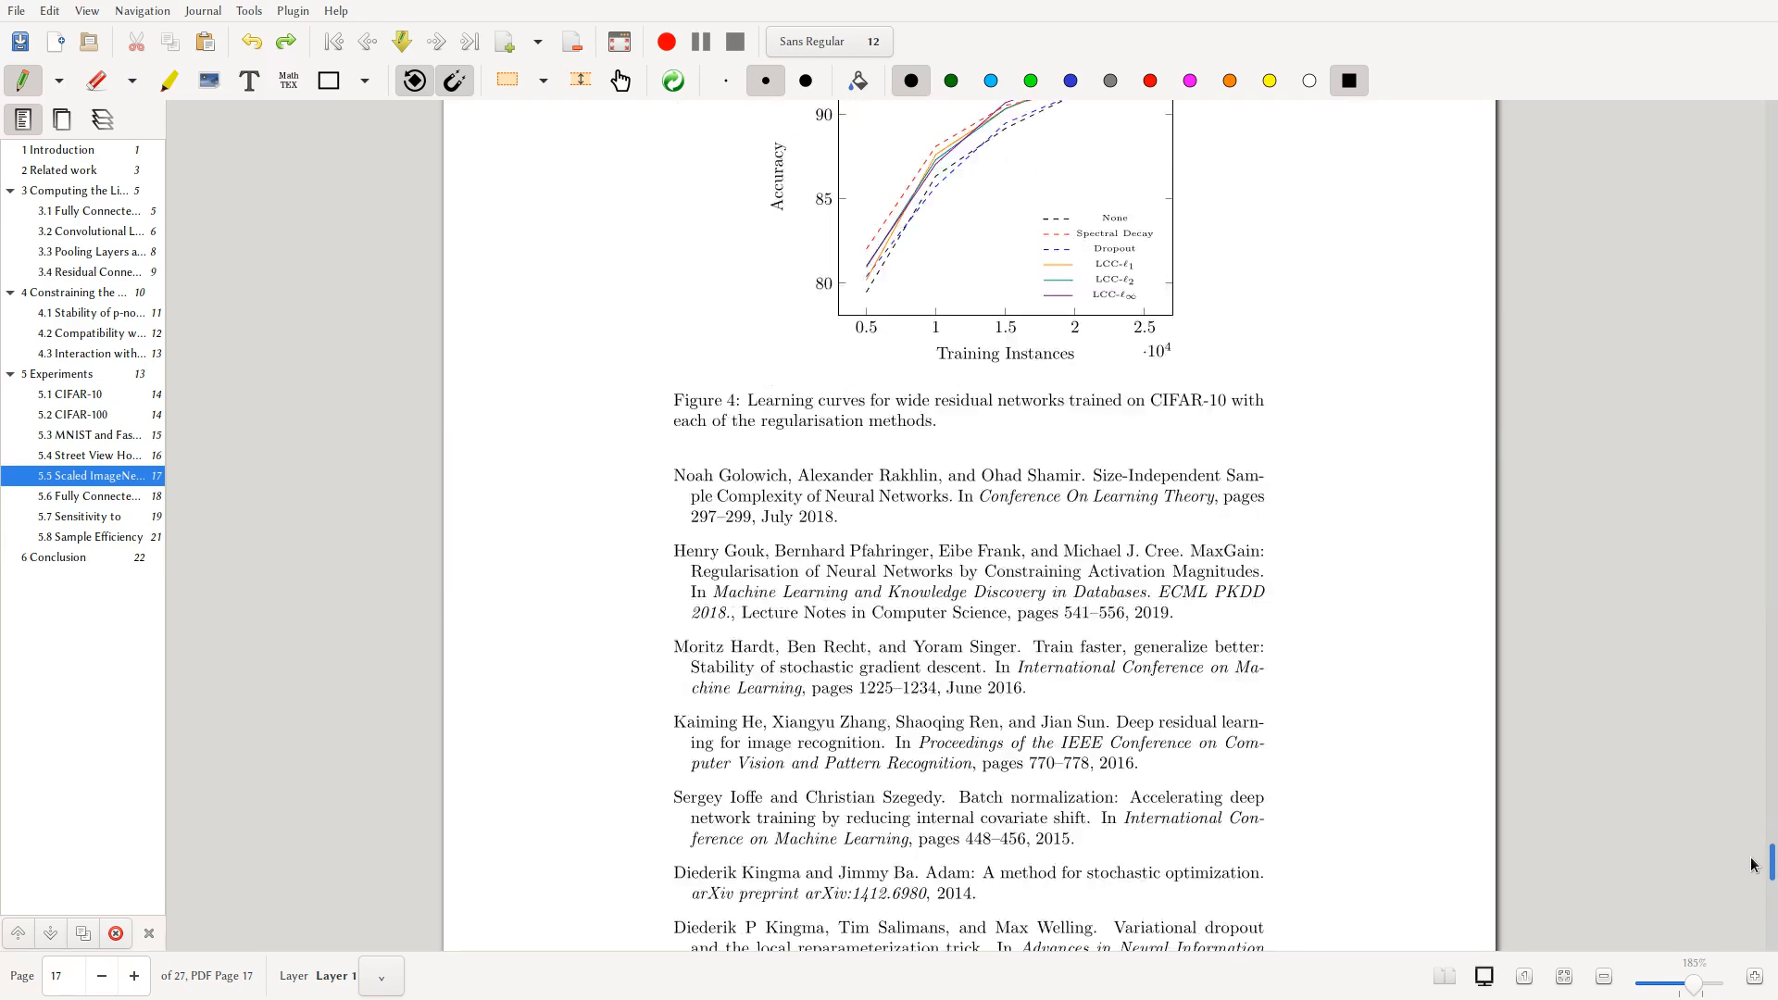
scroll(up, 3)
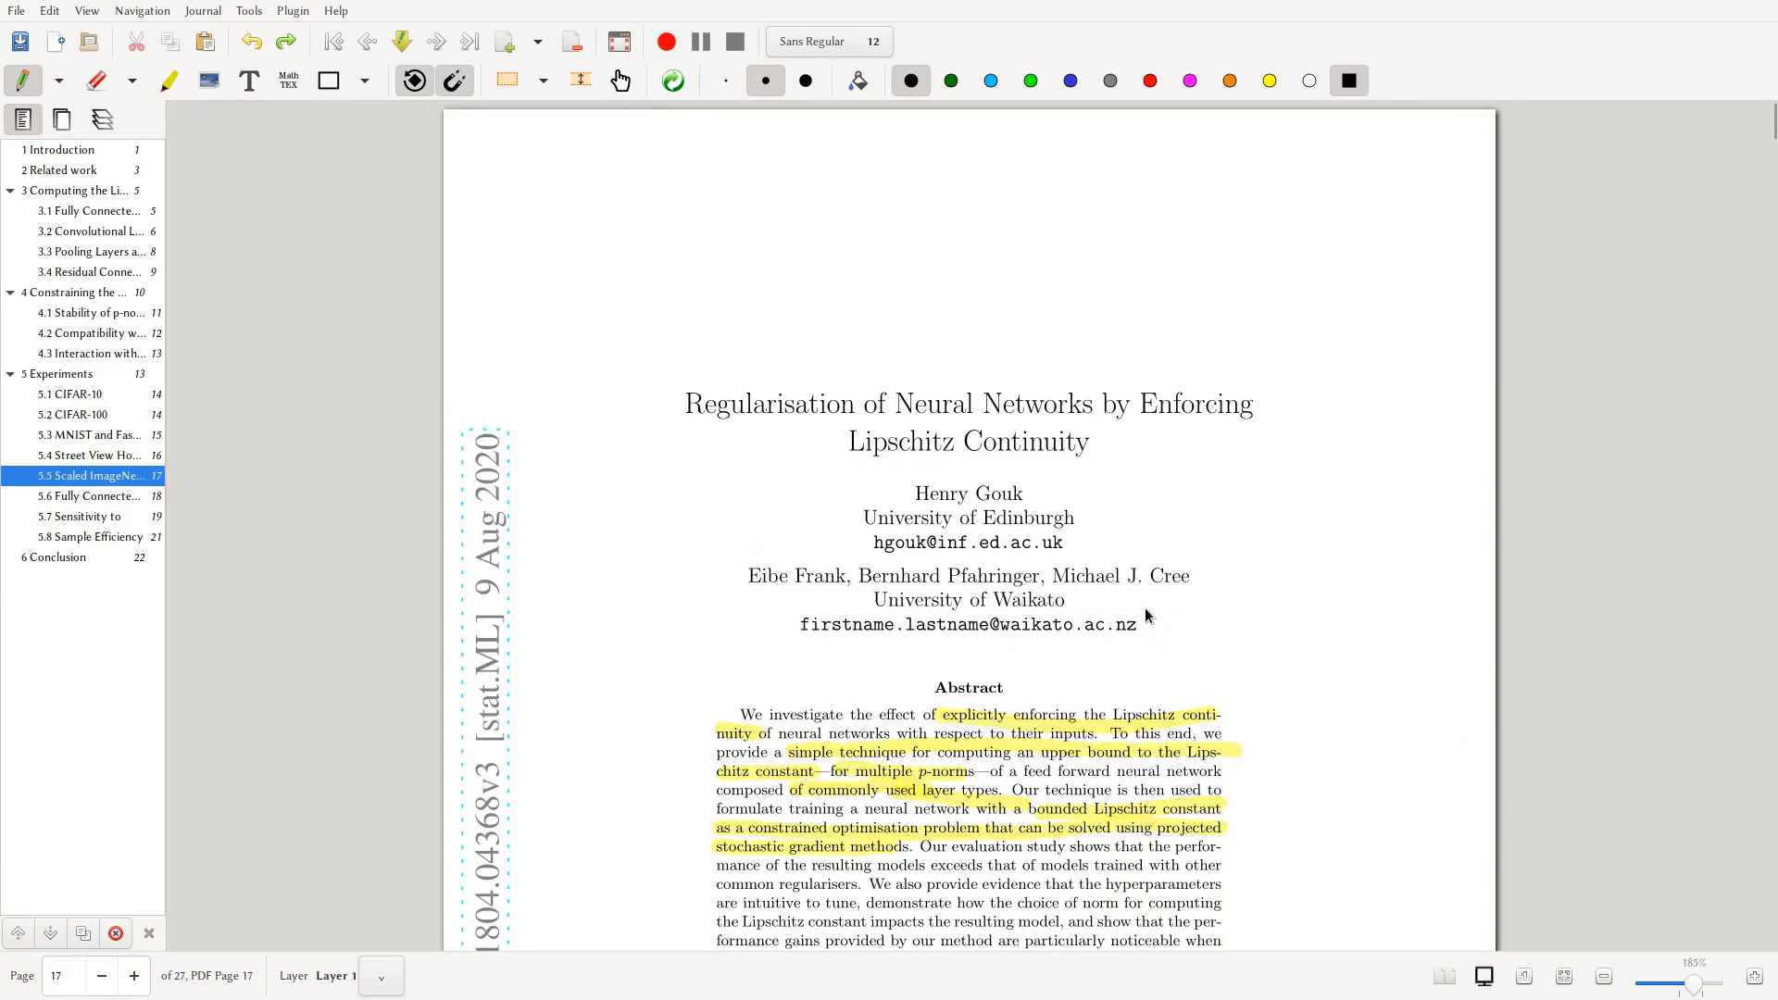
scroll(down, 3)
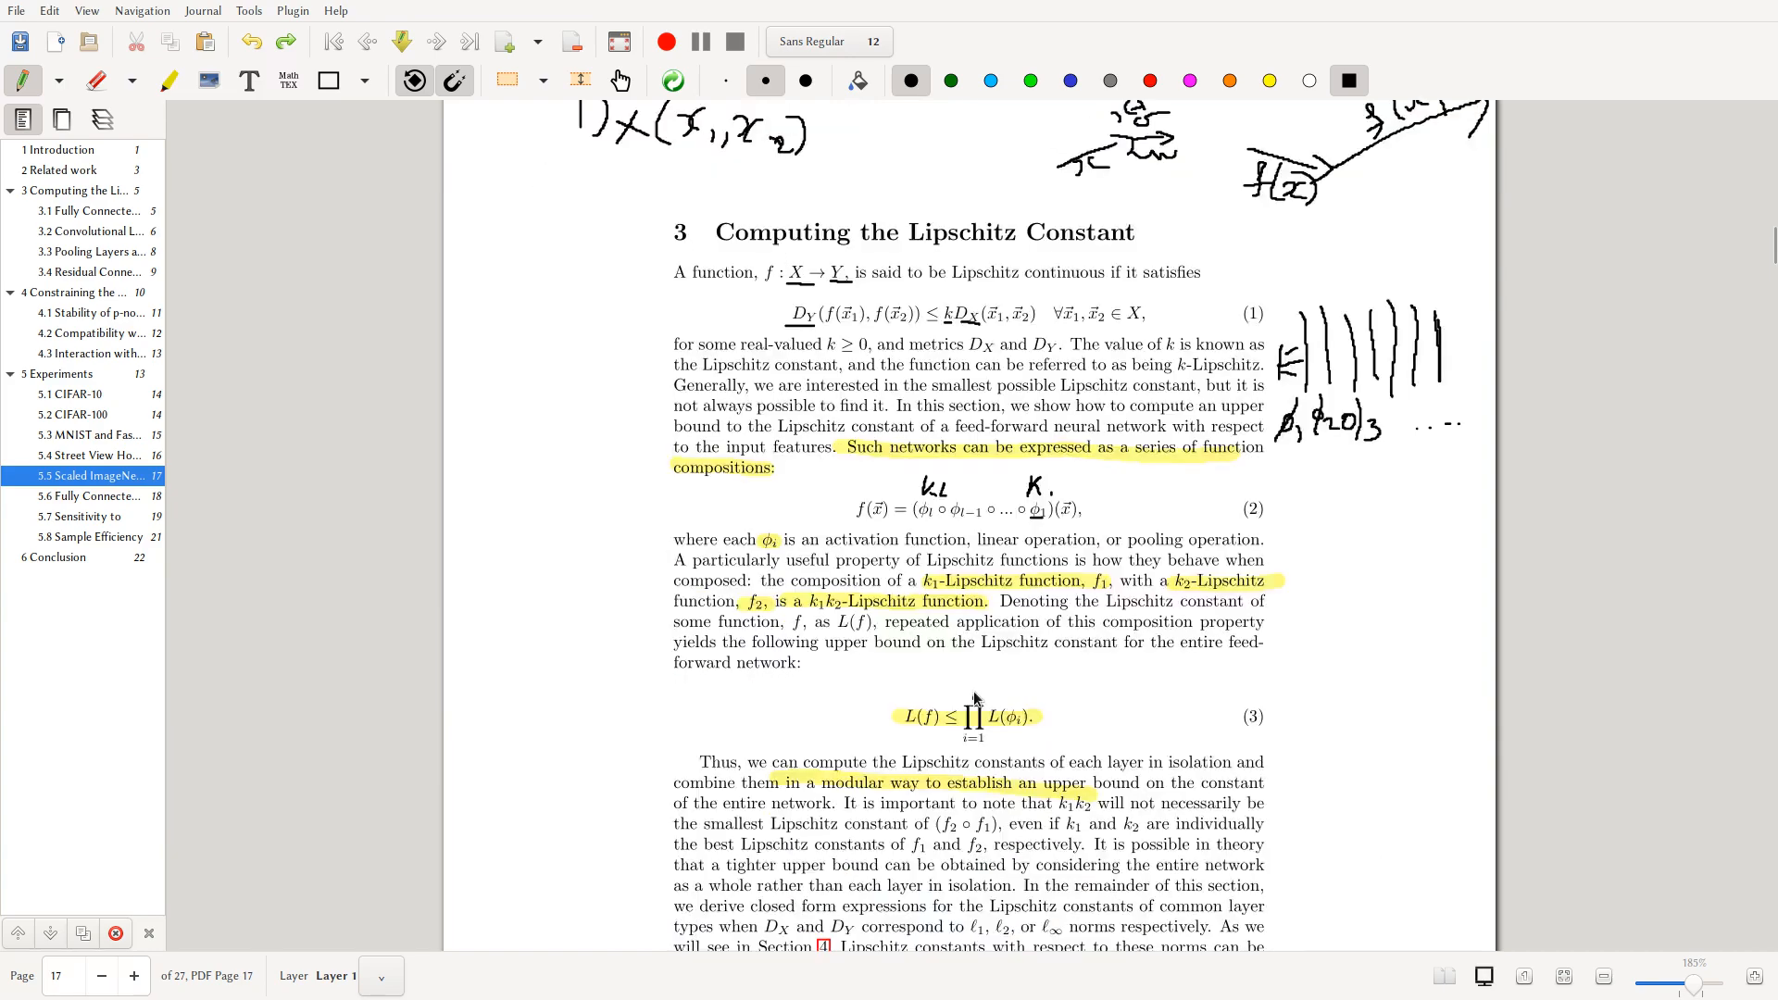
scroll(down, 3)
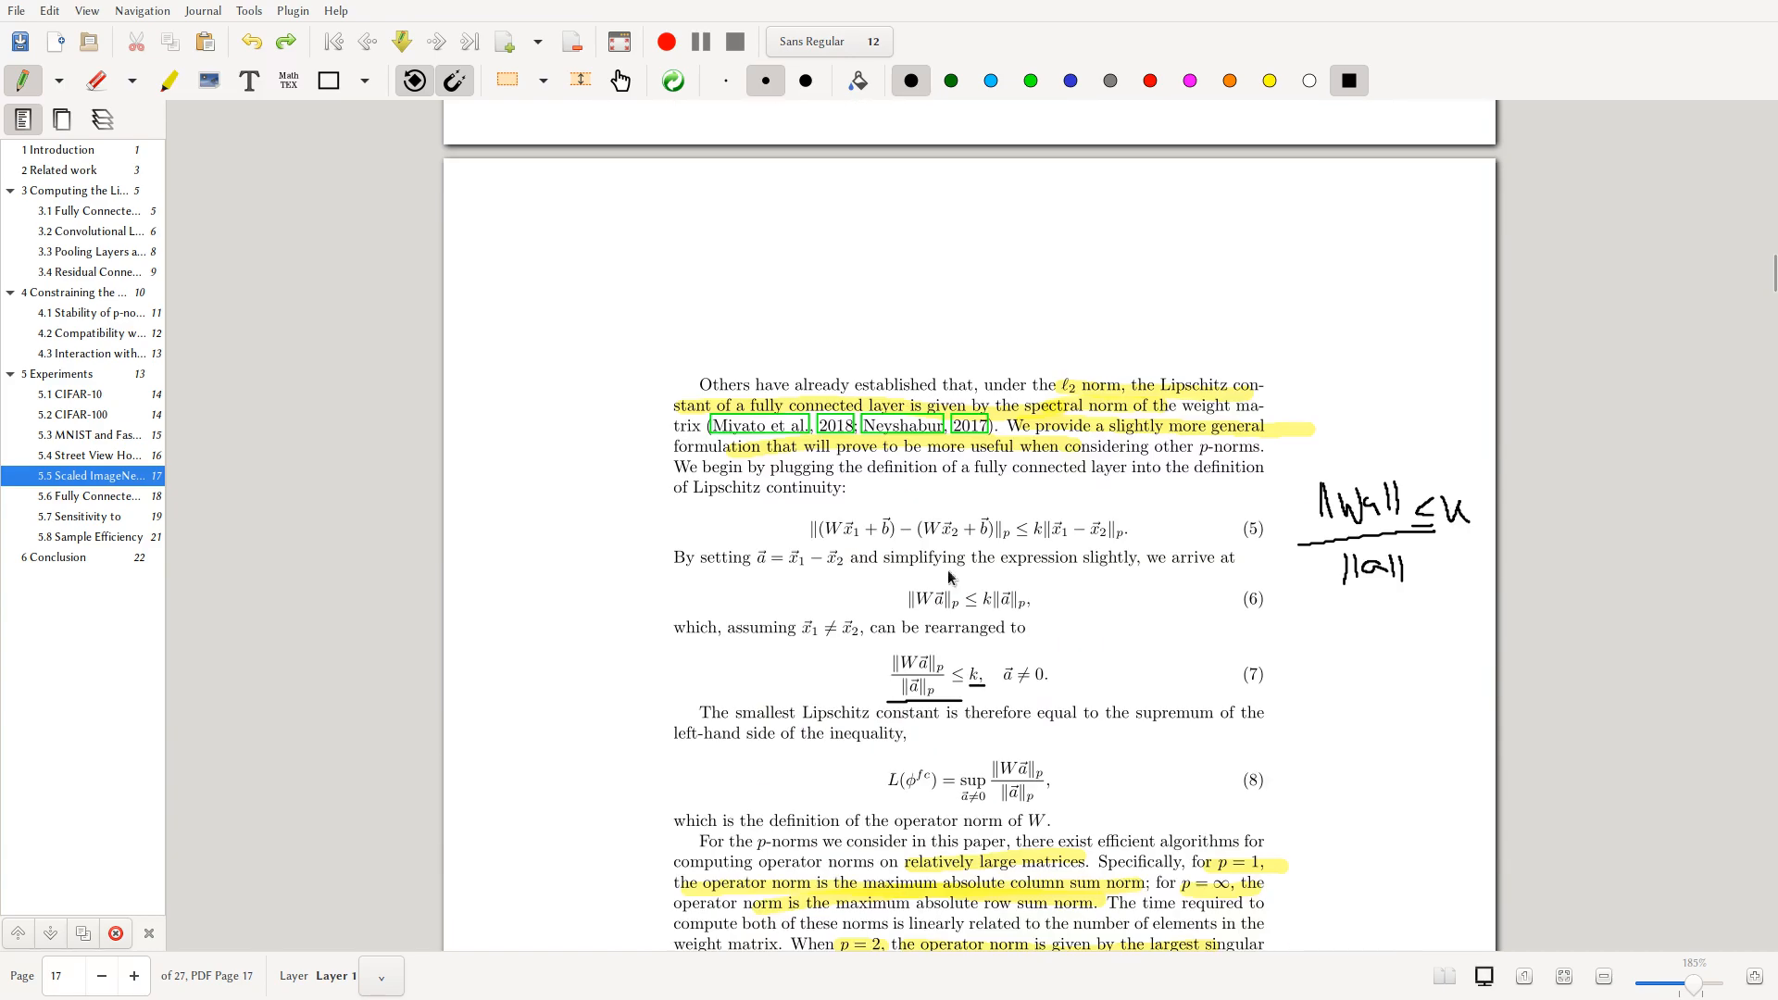
mouse_move(1547, 767)
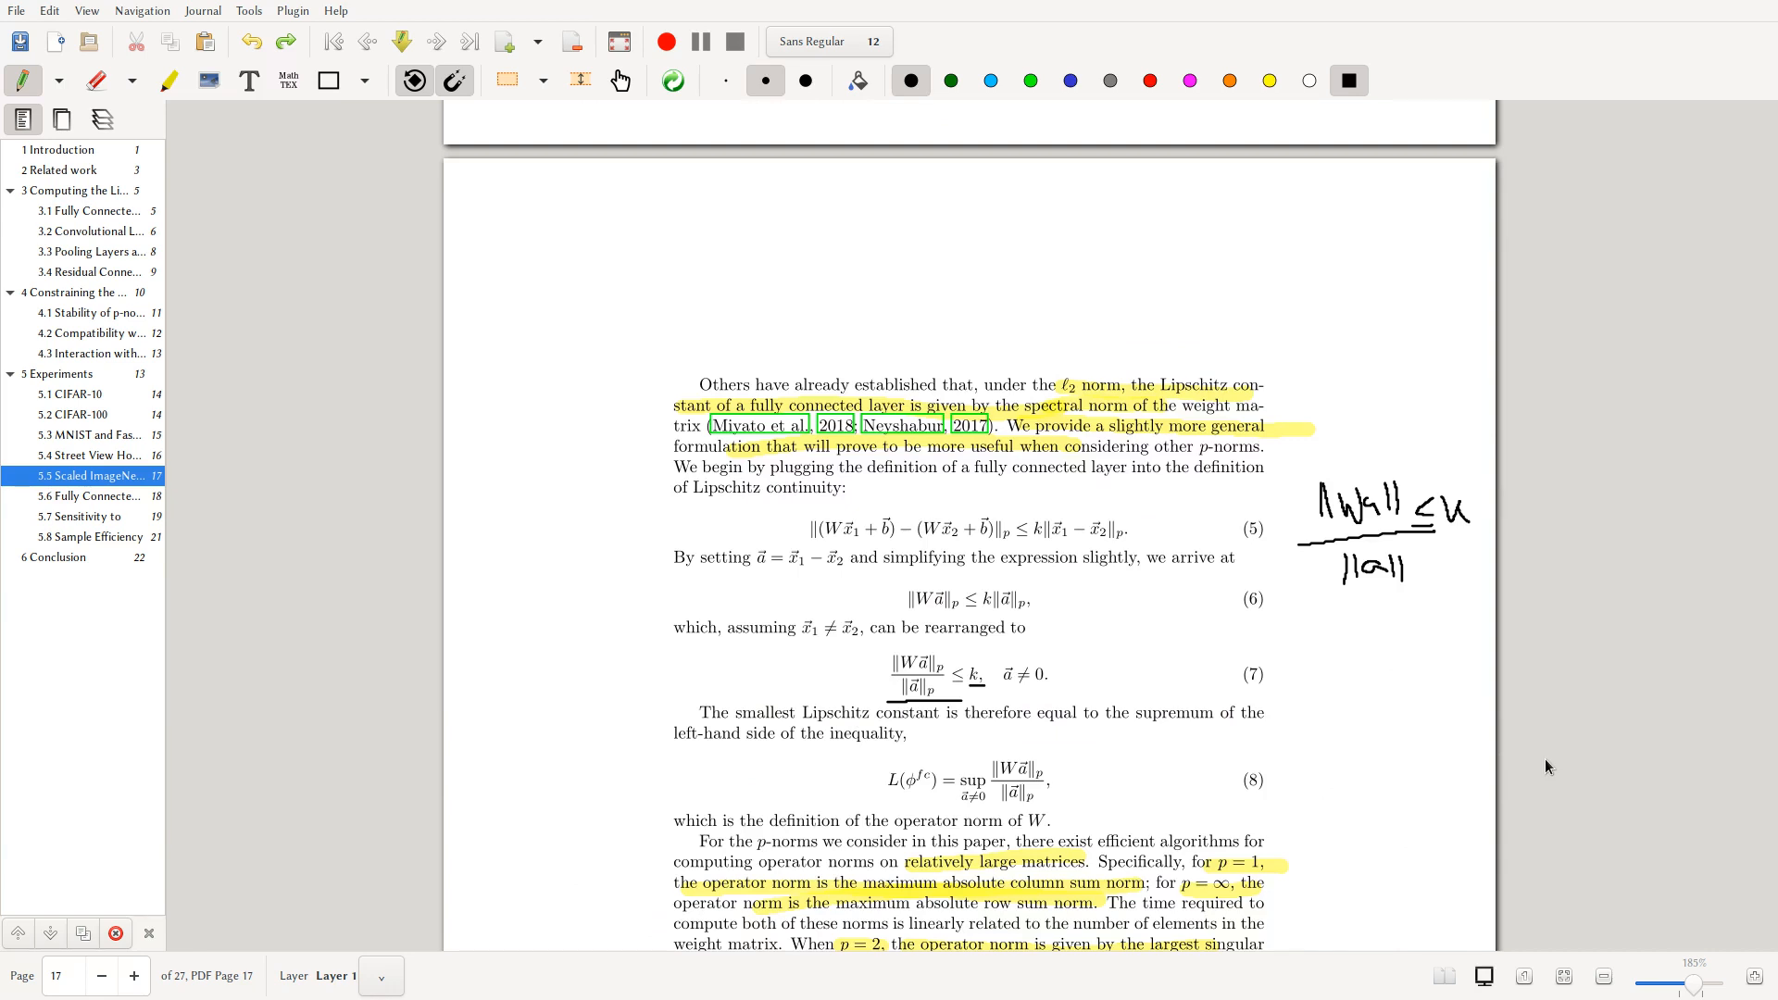
mouse_move(1502, 754)
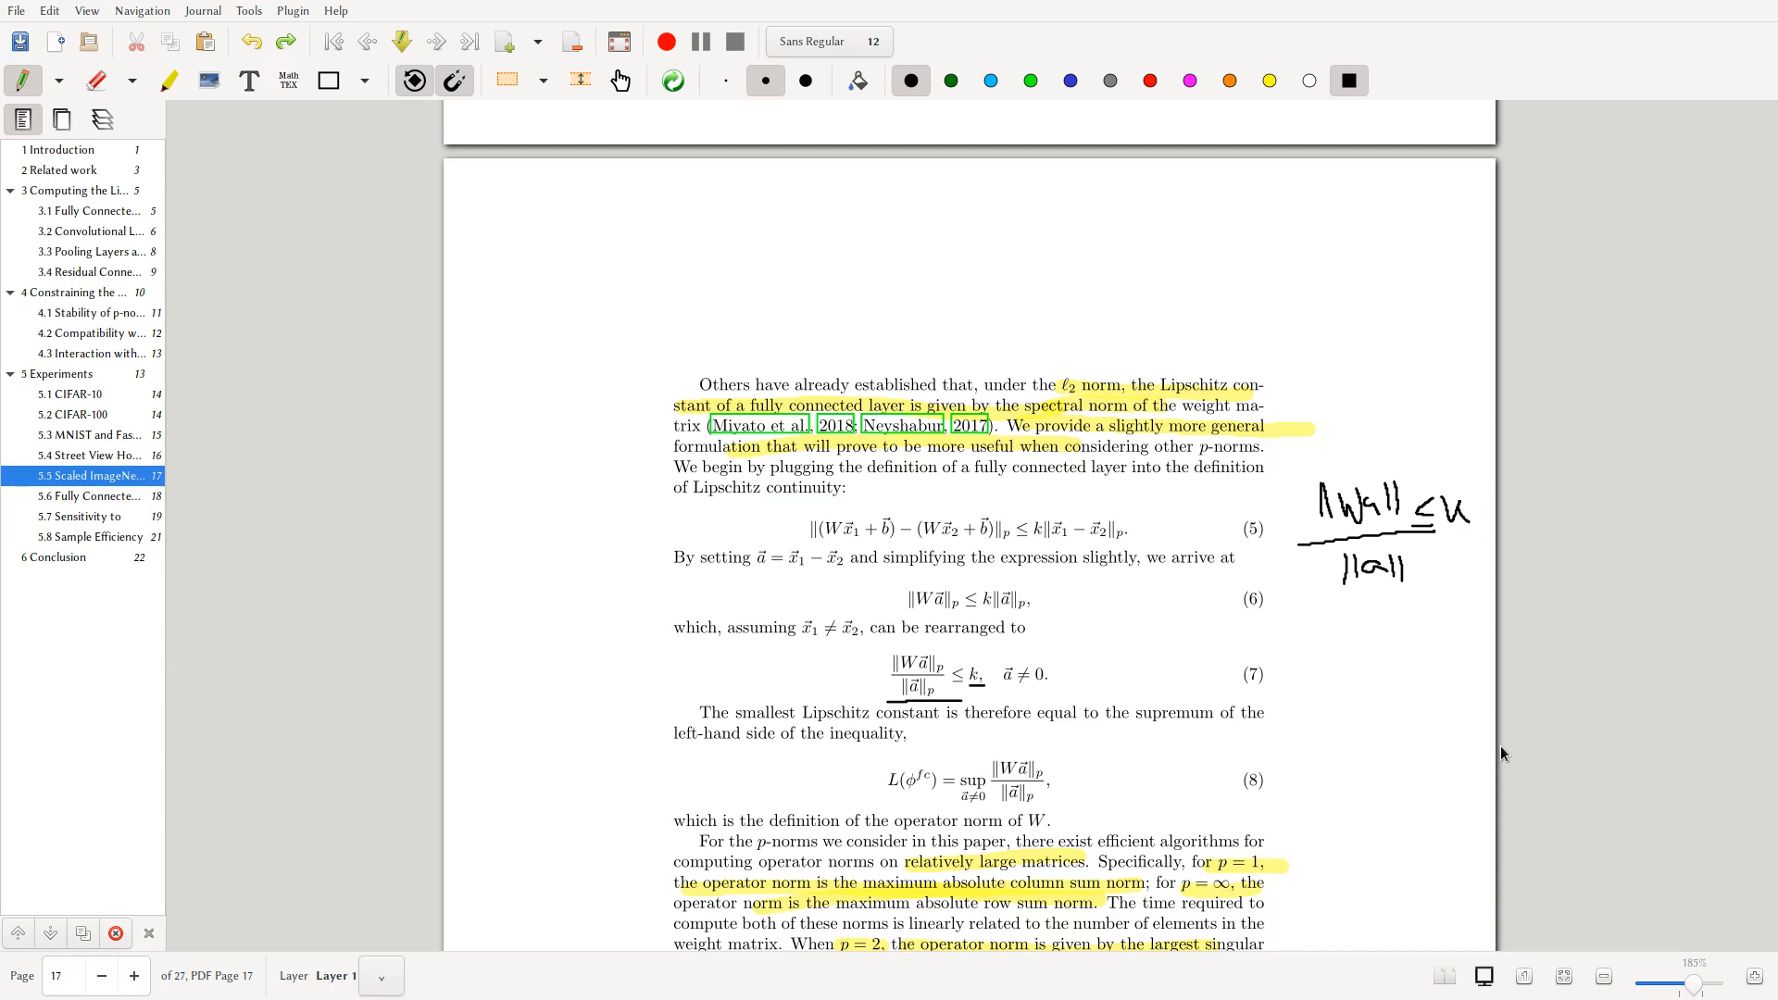
scroll(down, 3)
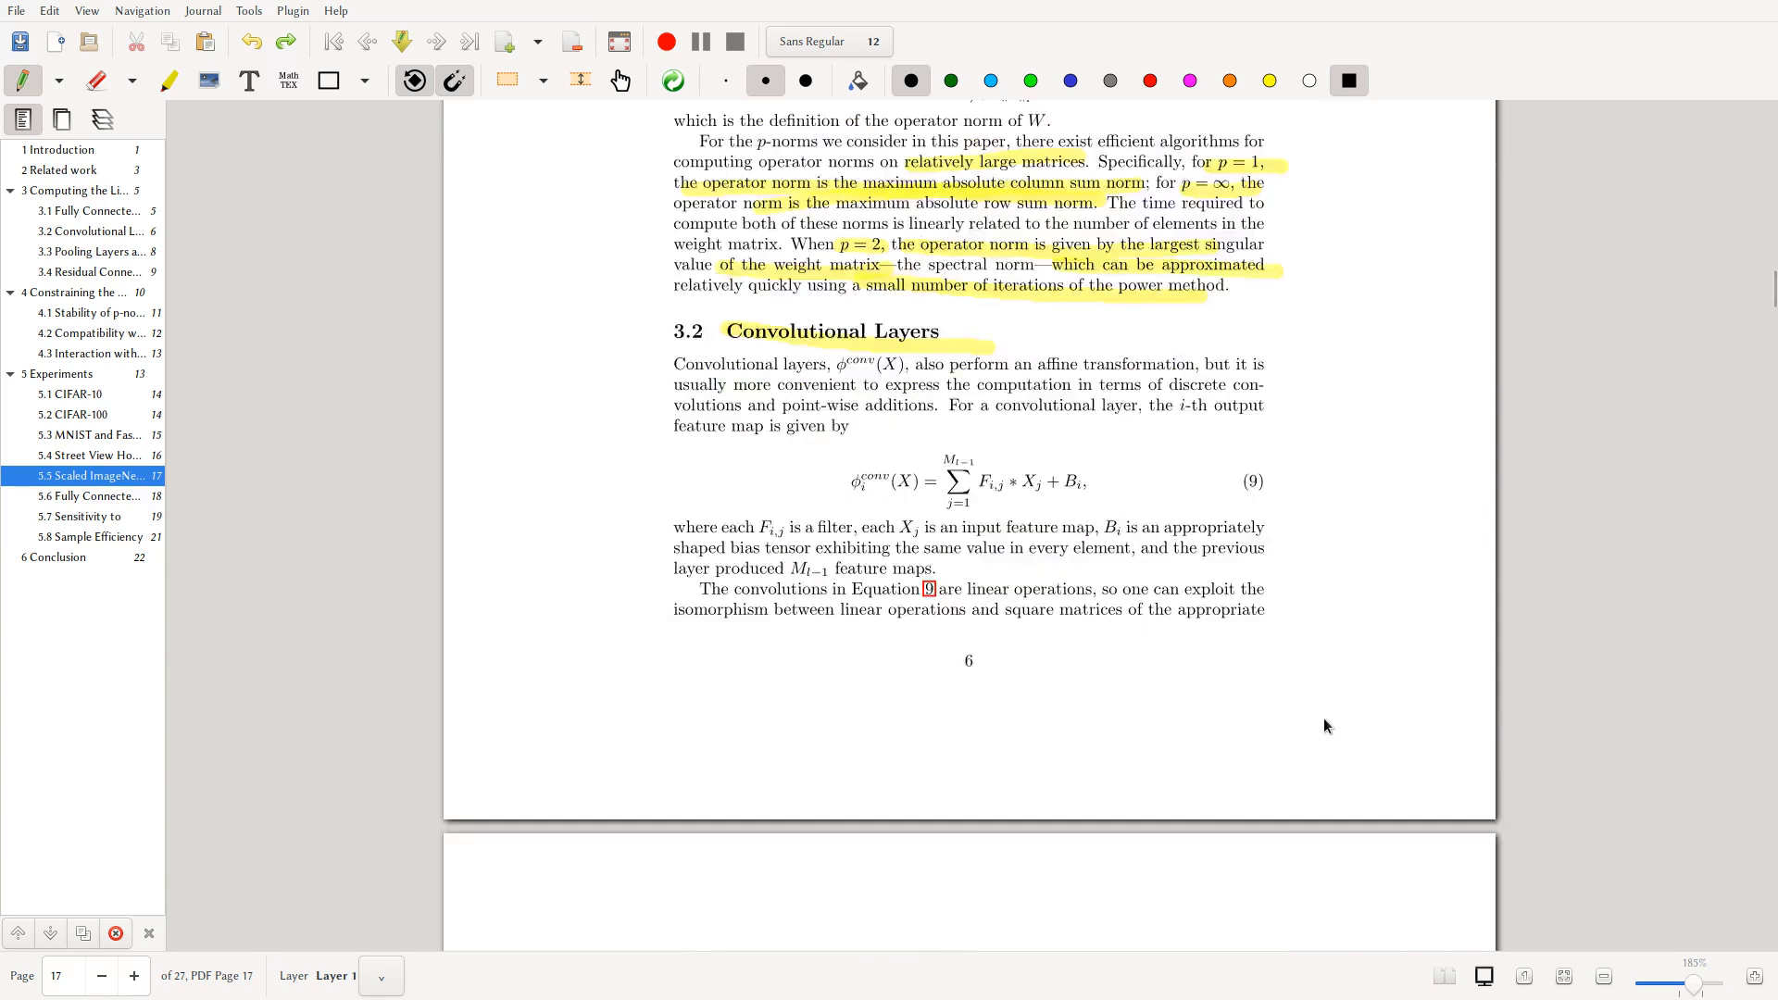
scroll(up, 3)
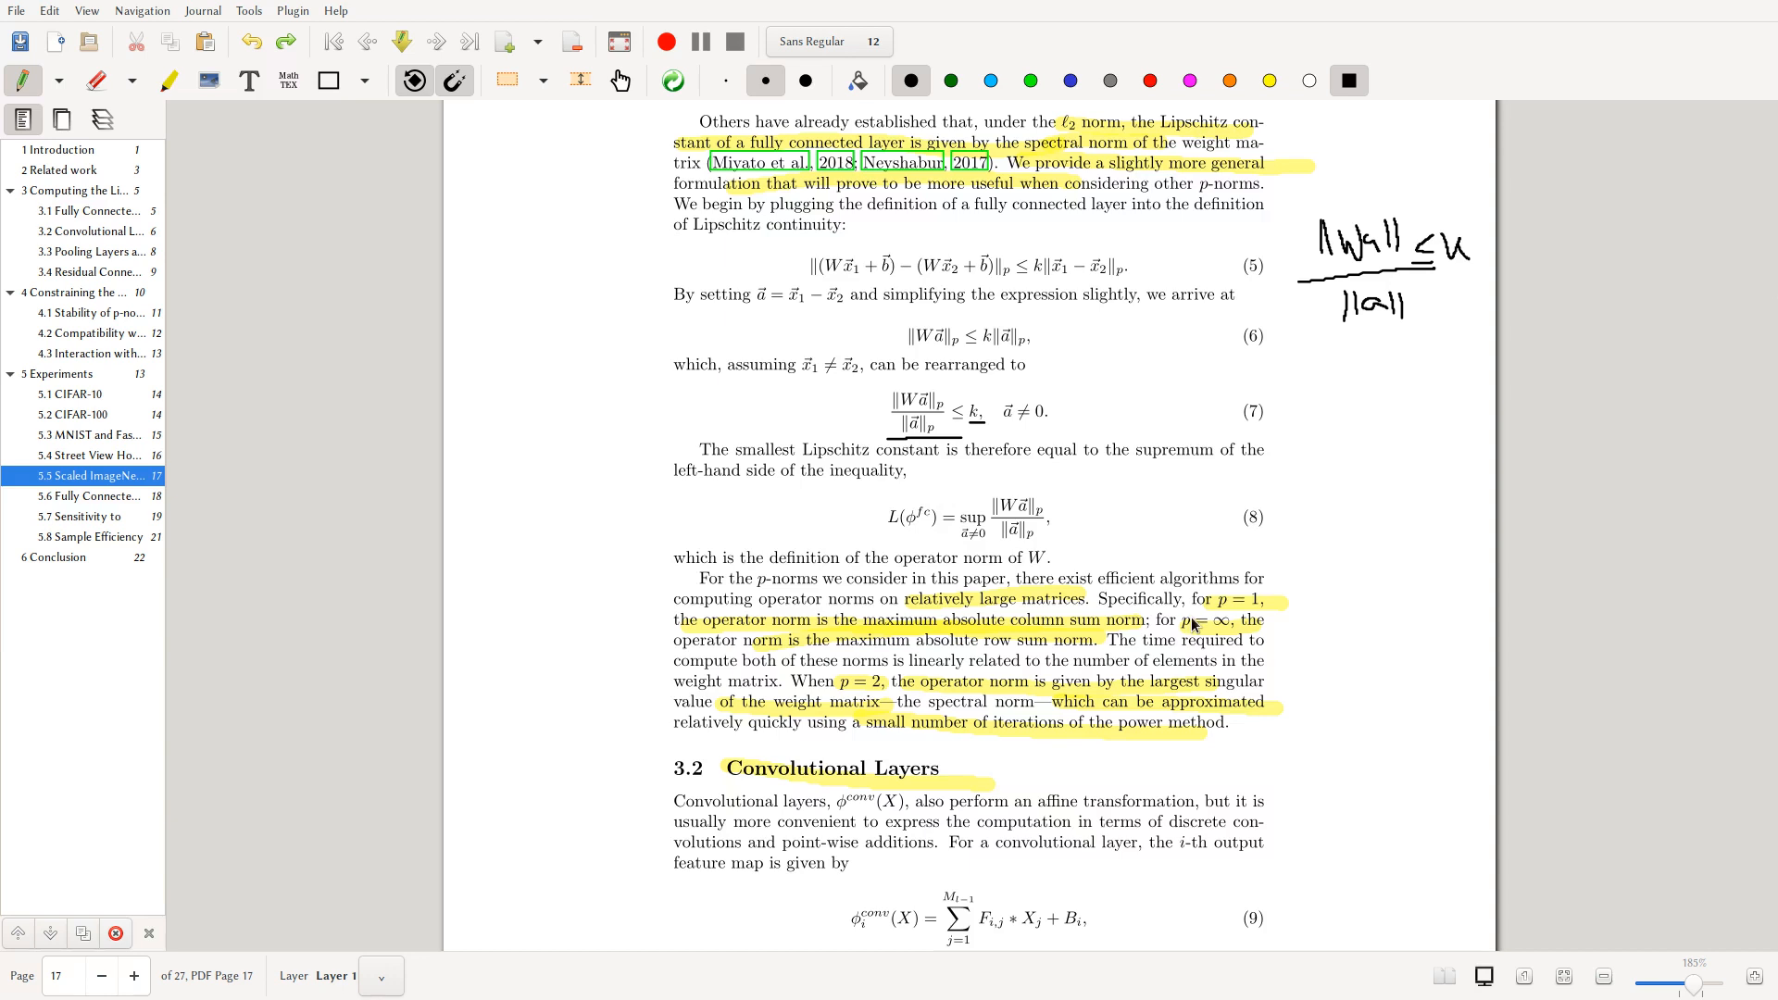
scroll(down, 3)
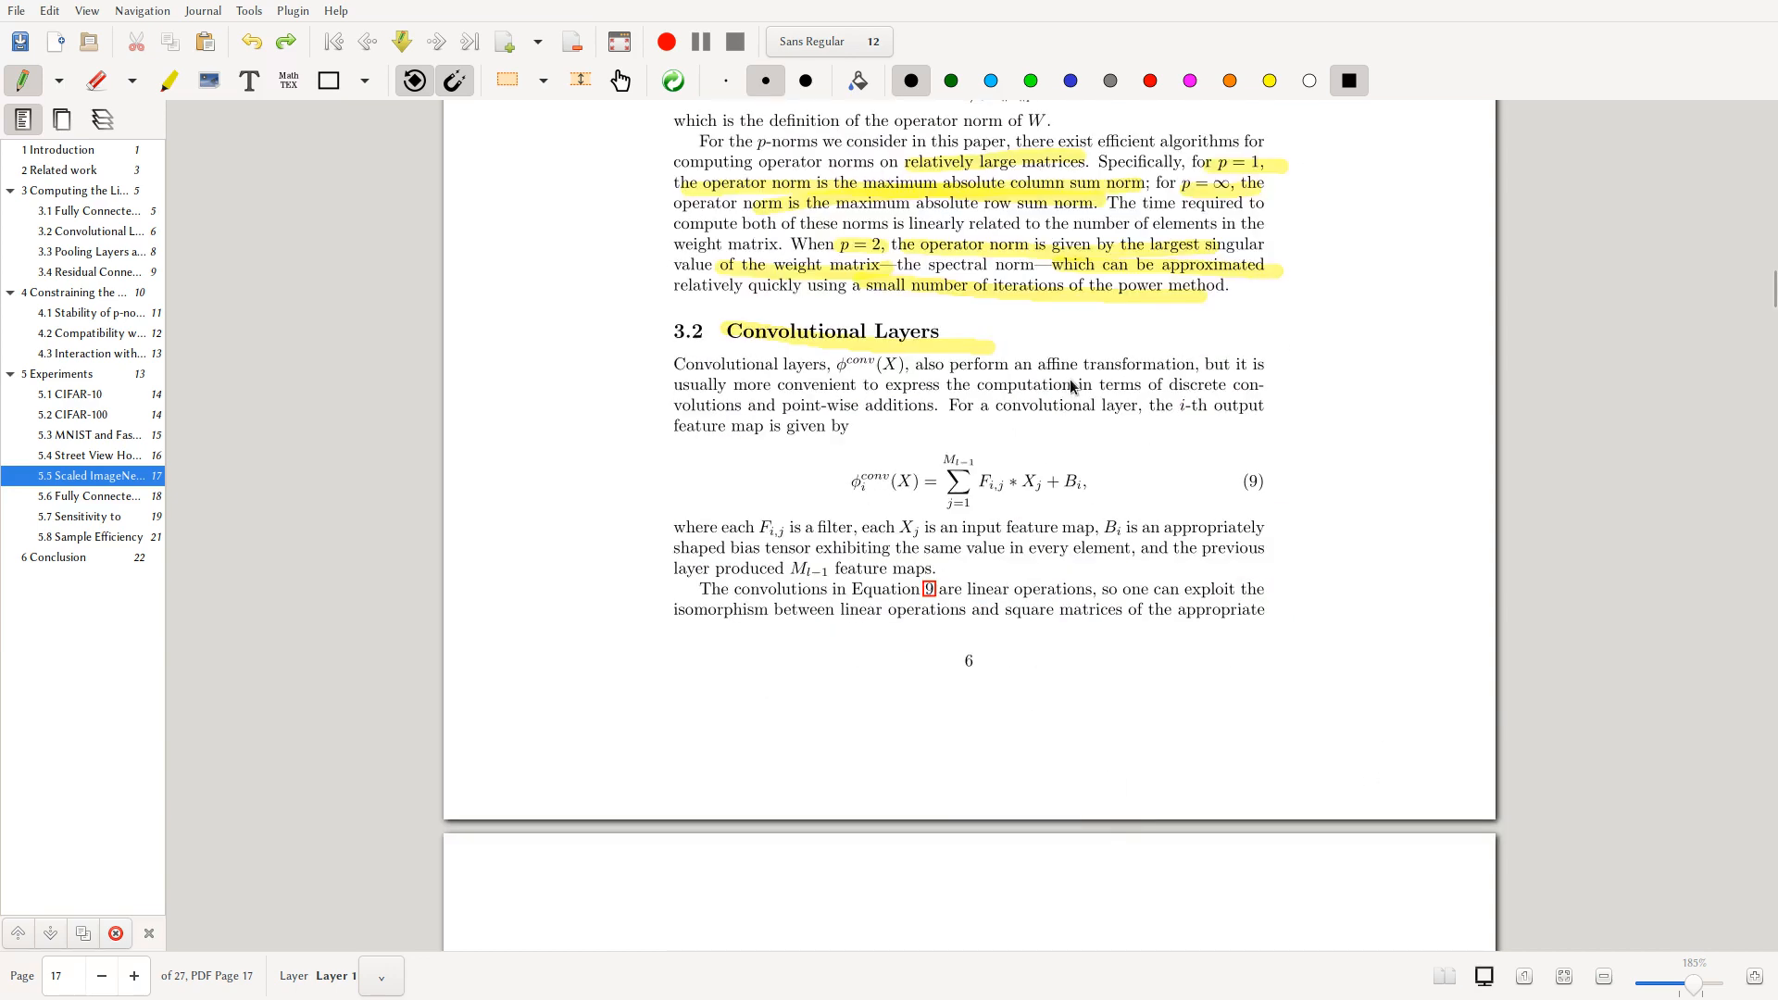
scroll(up, 3)
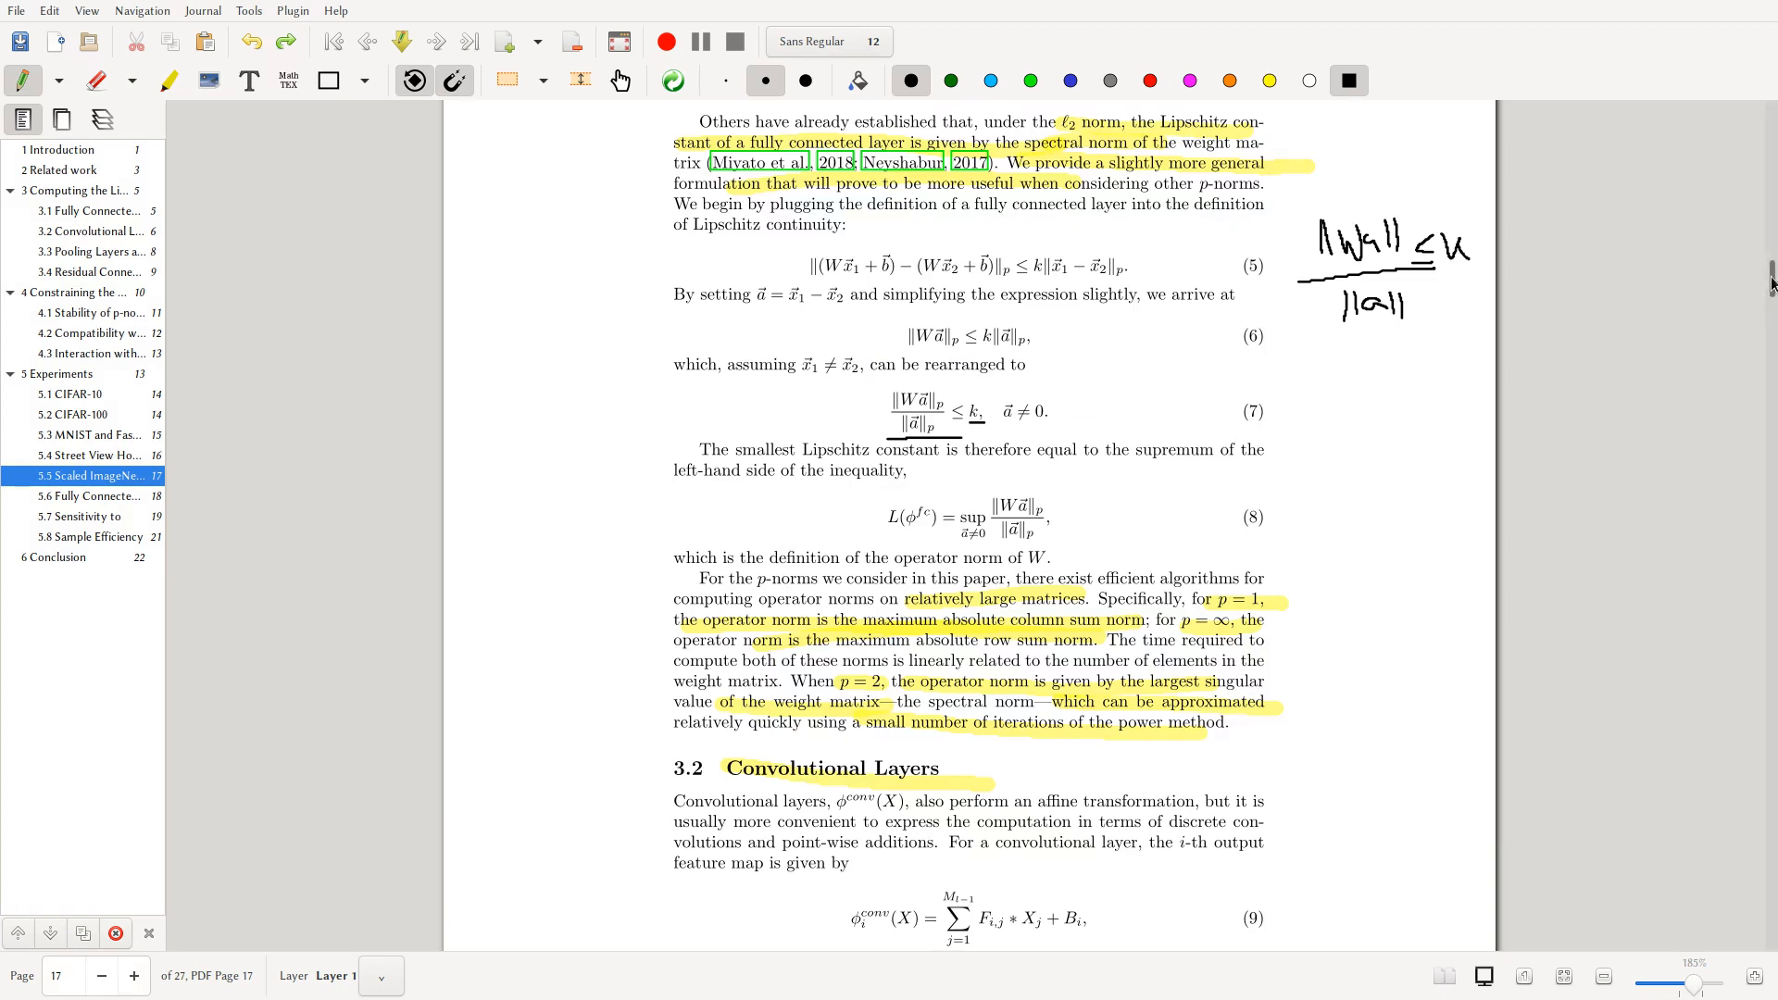
scroll(up, 3)
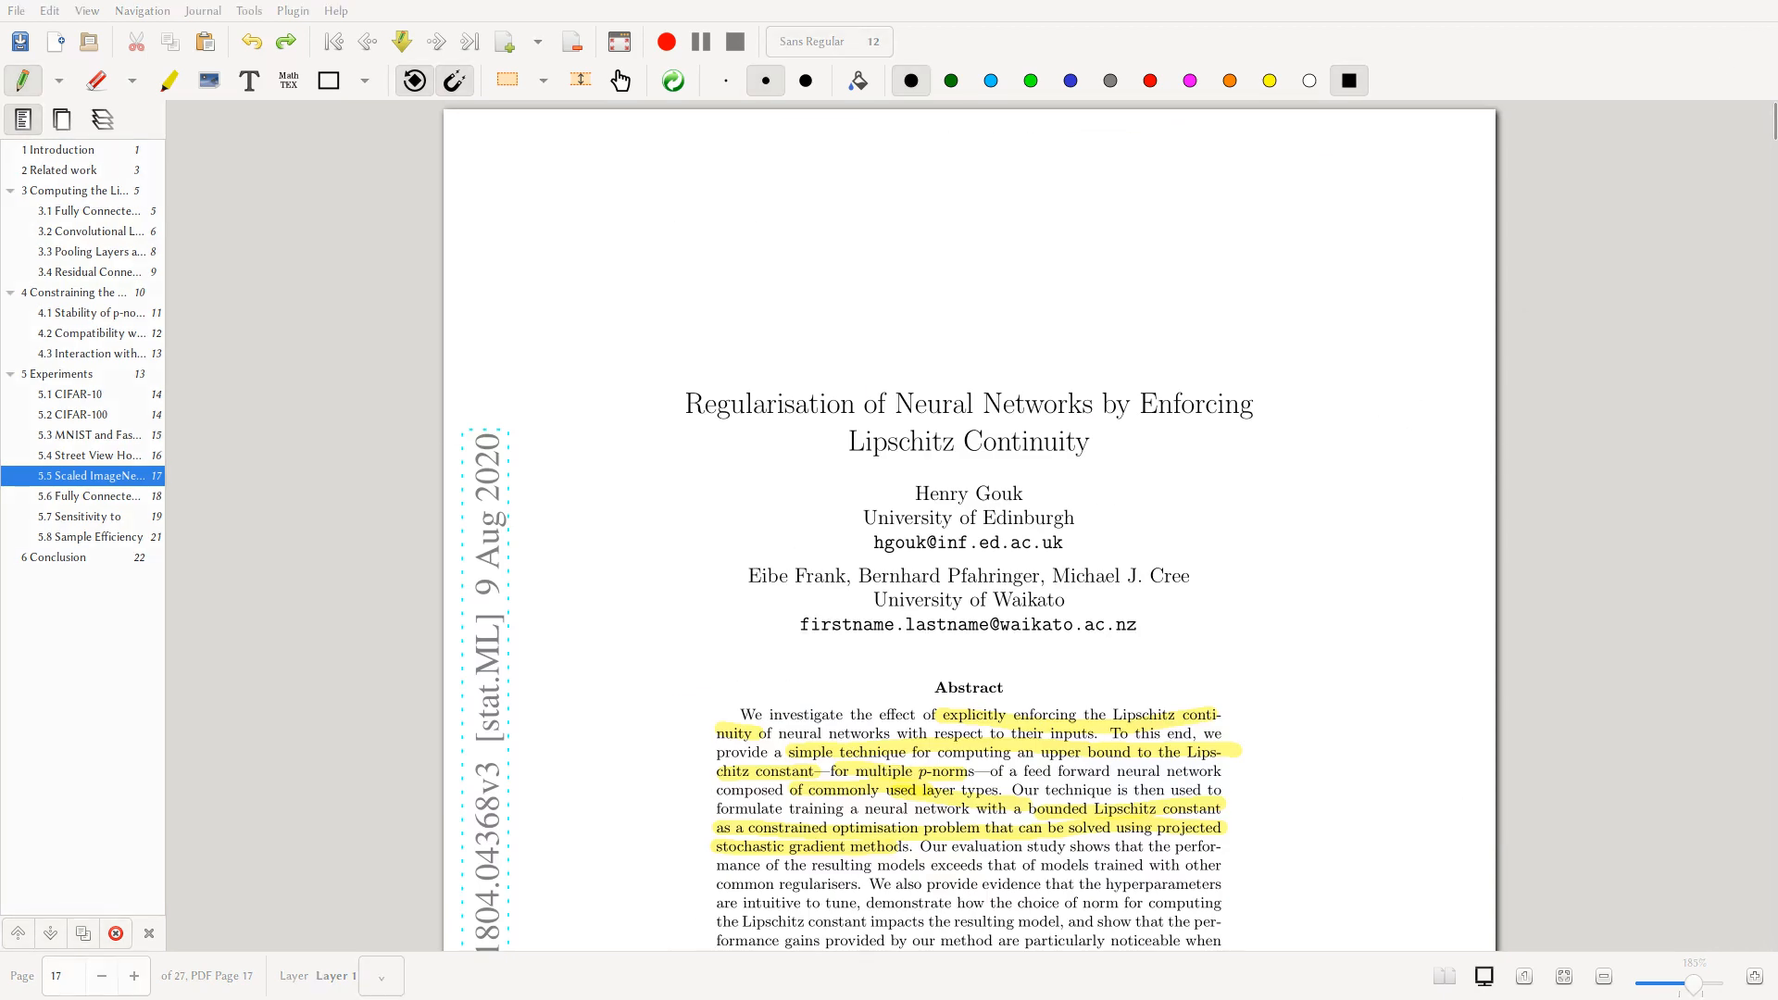